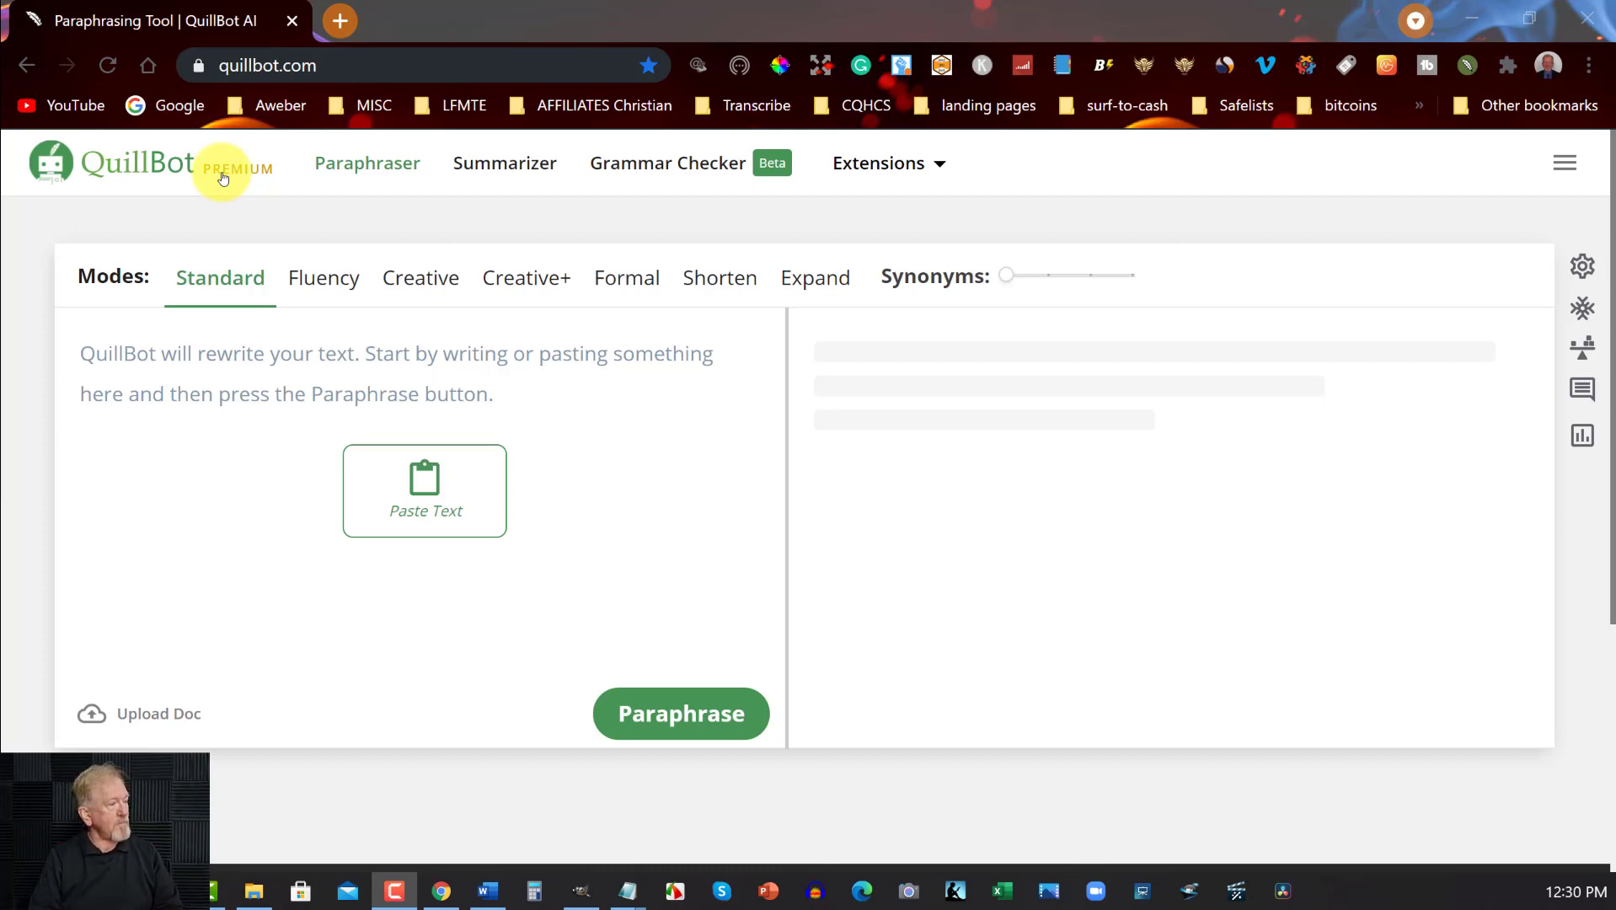
{"action": "mouse_move", "coordinate": [364, 347]}
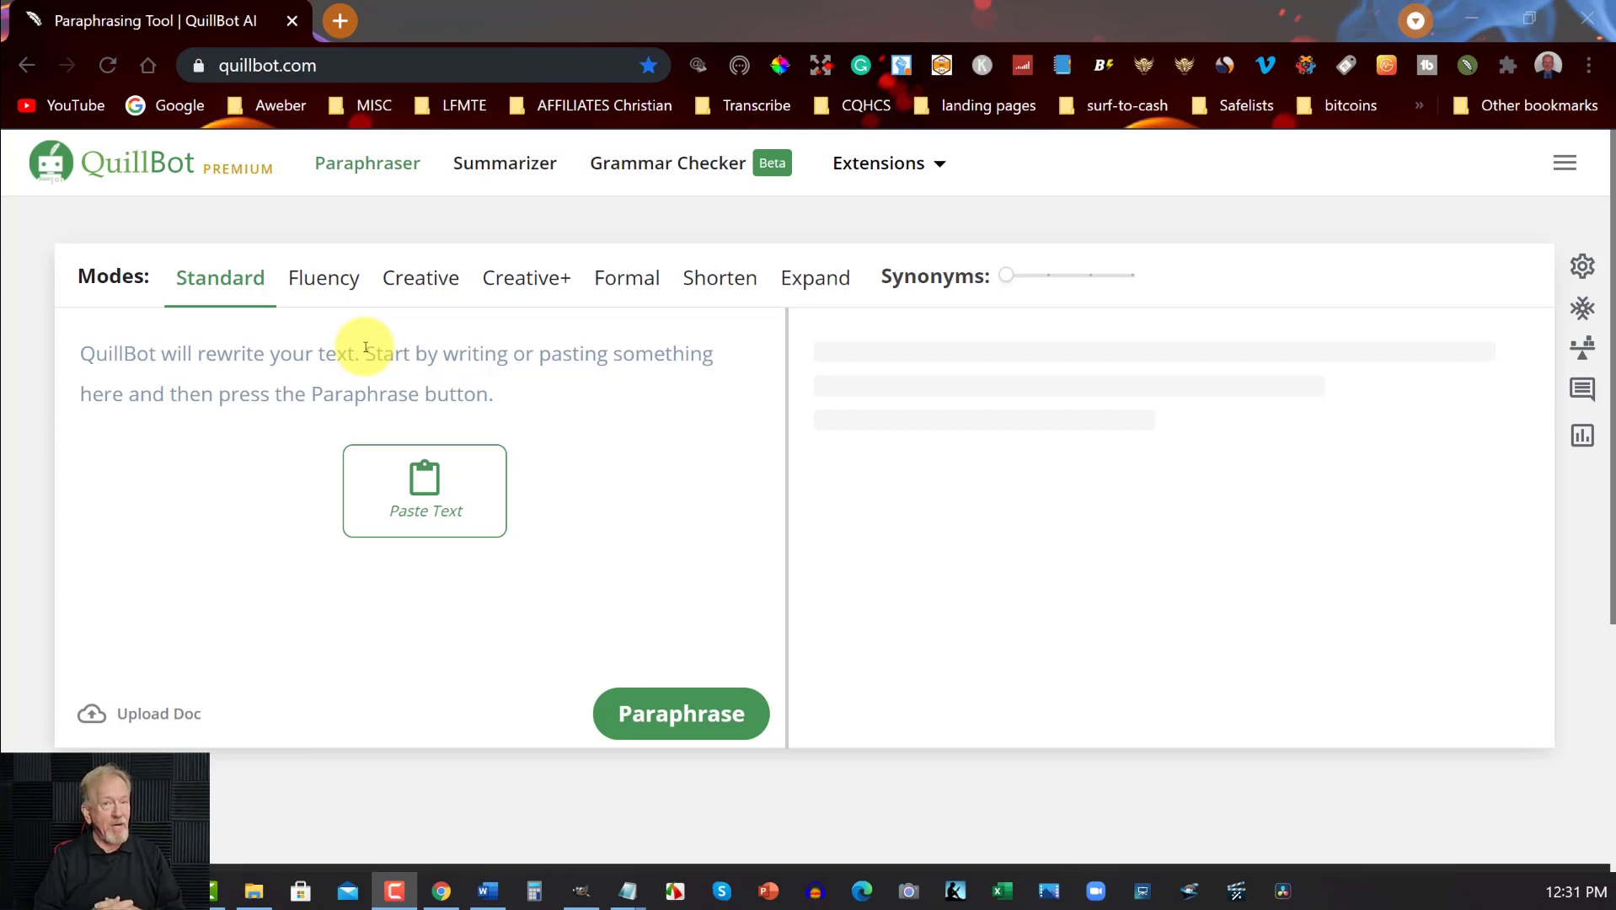
{"action": "mouse_move", "coordinate": [630, 467]}
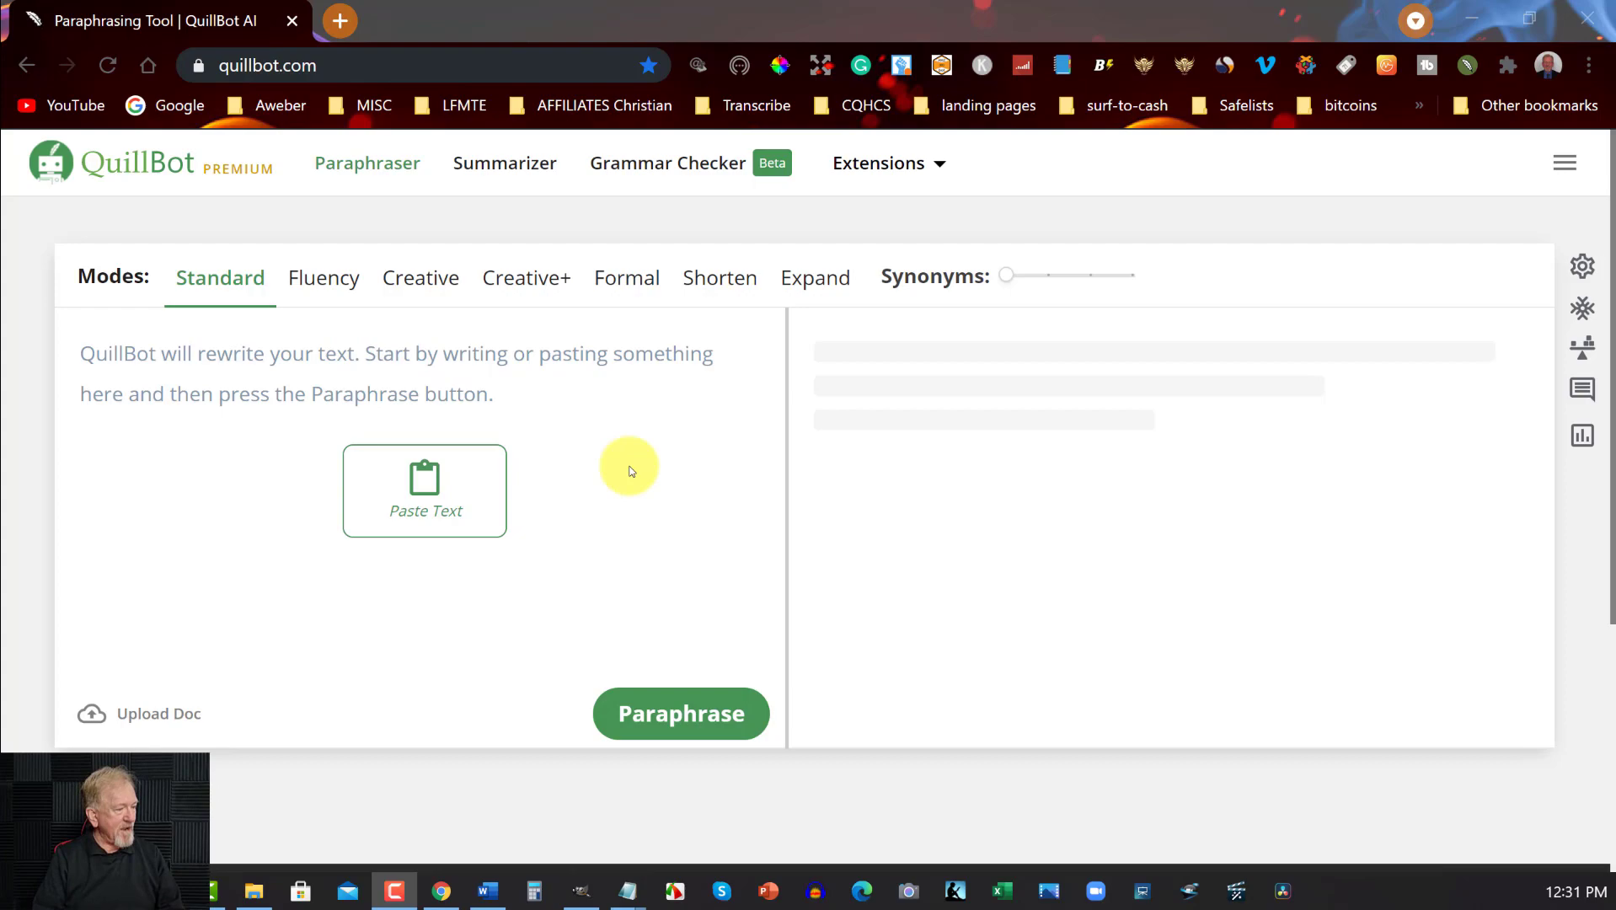
Bring the YouTube in 5 Easy Steps ebook forward in Word and review its cover, contents and Introduction pages
{"action": "left_click", "coordinate": [485, 890]}
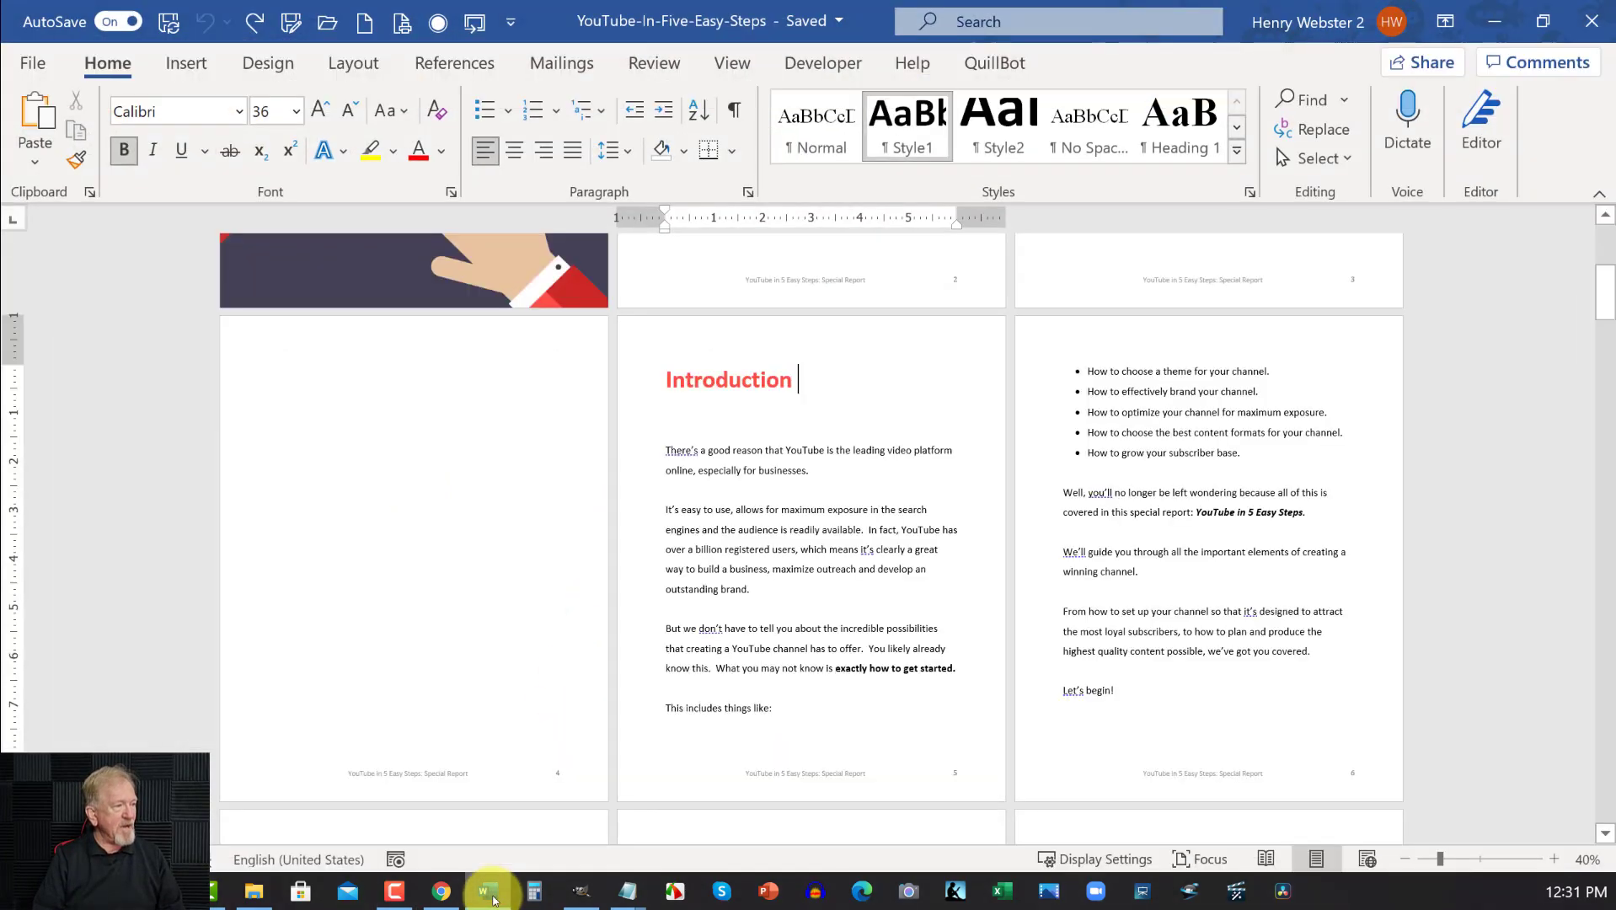
{"action": "scroll", "scroll_direction": "up", "scroll_amount": 3}
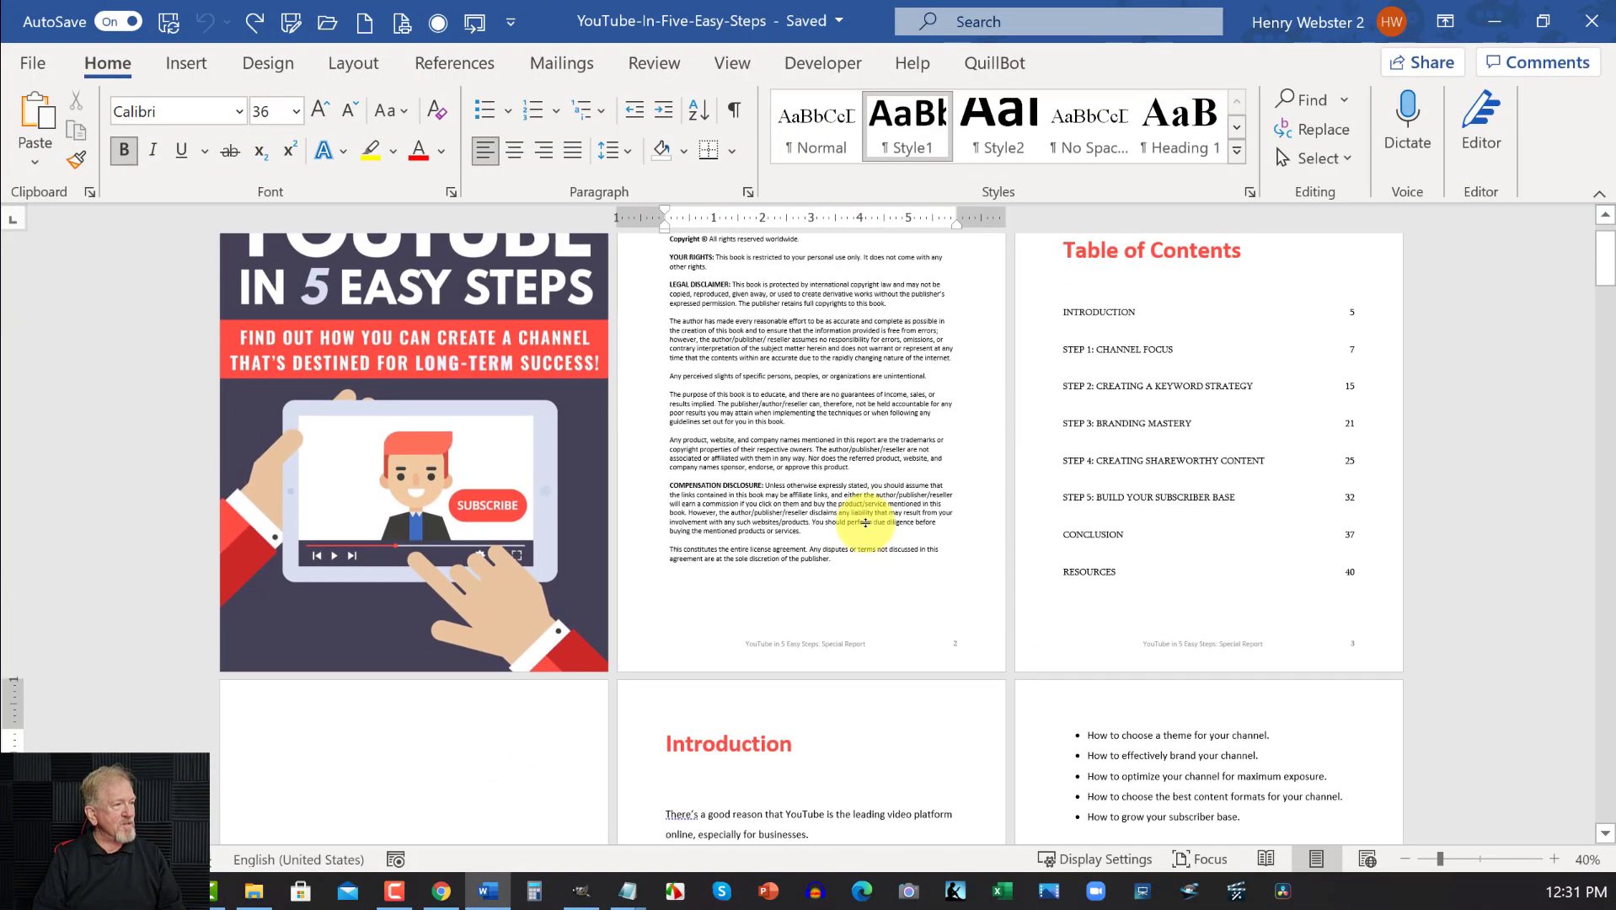
{"action": "scroll", "scroll_direction": "up", "scroll_amount": 3}
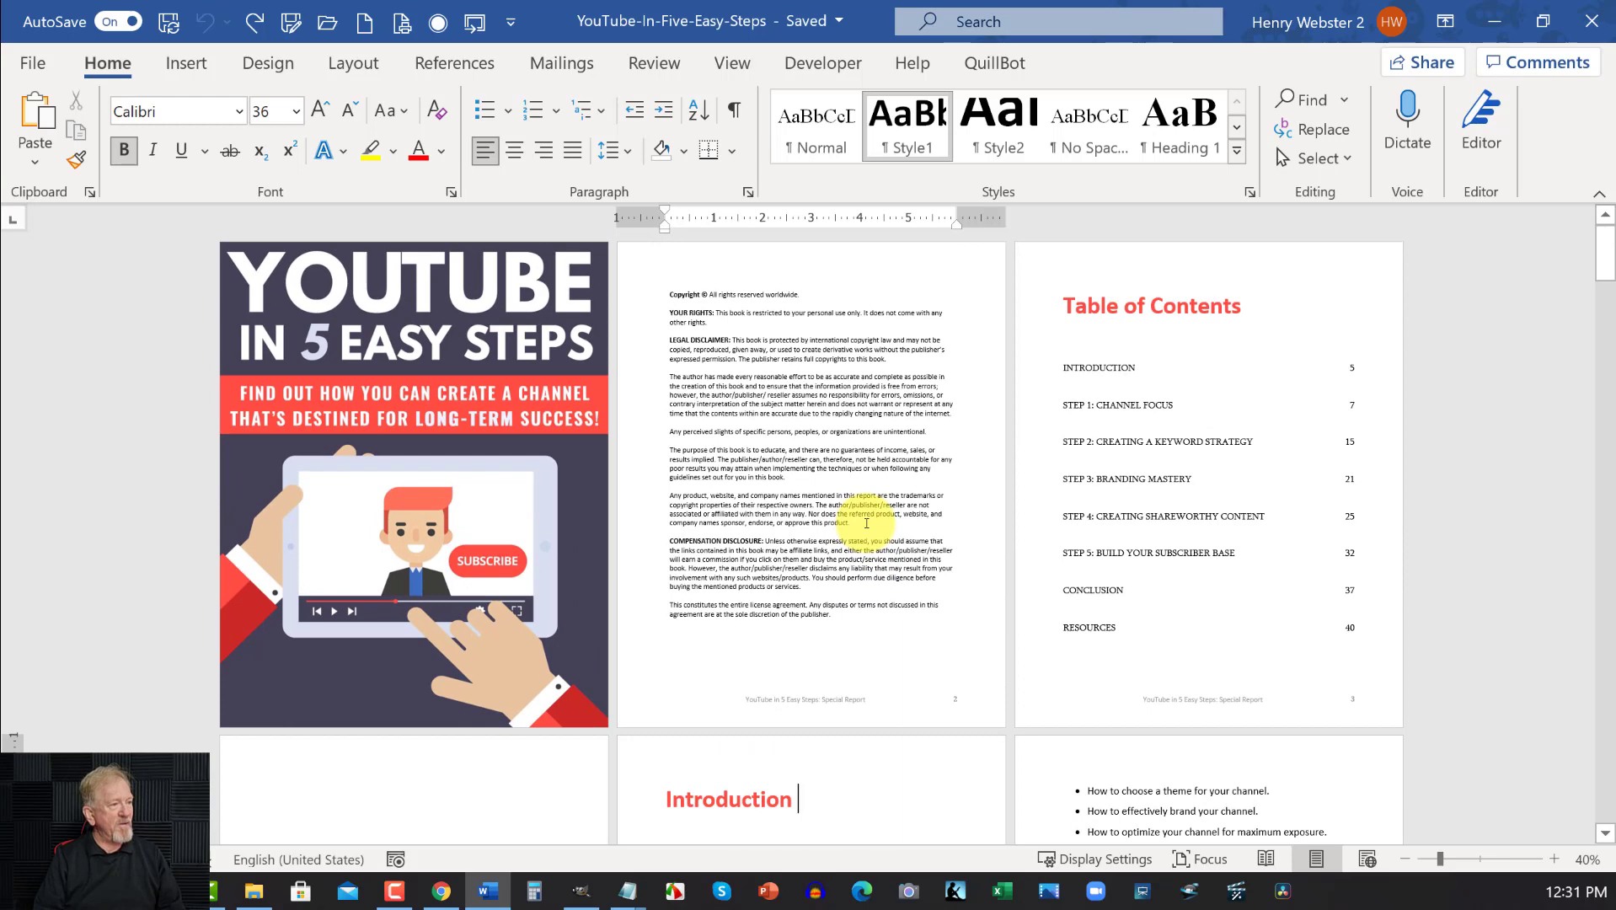
{"action": "scroll", "scroll_direction": "down", "scroll_amount": 3}
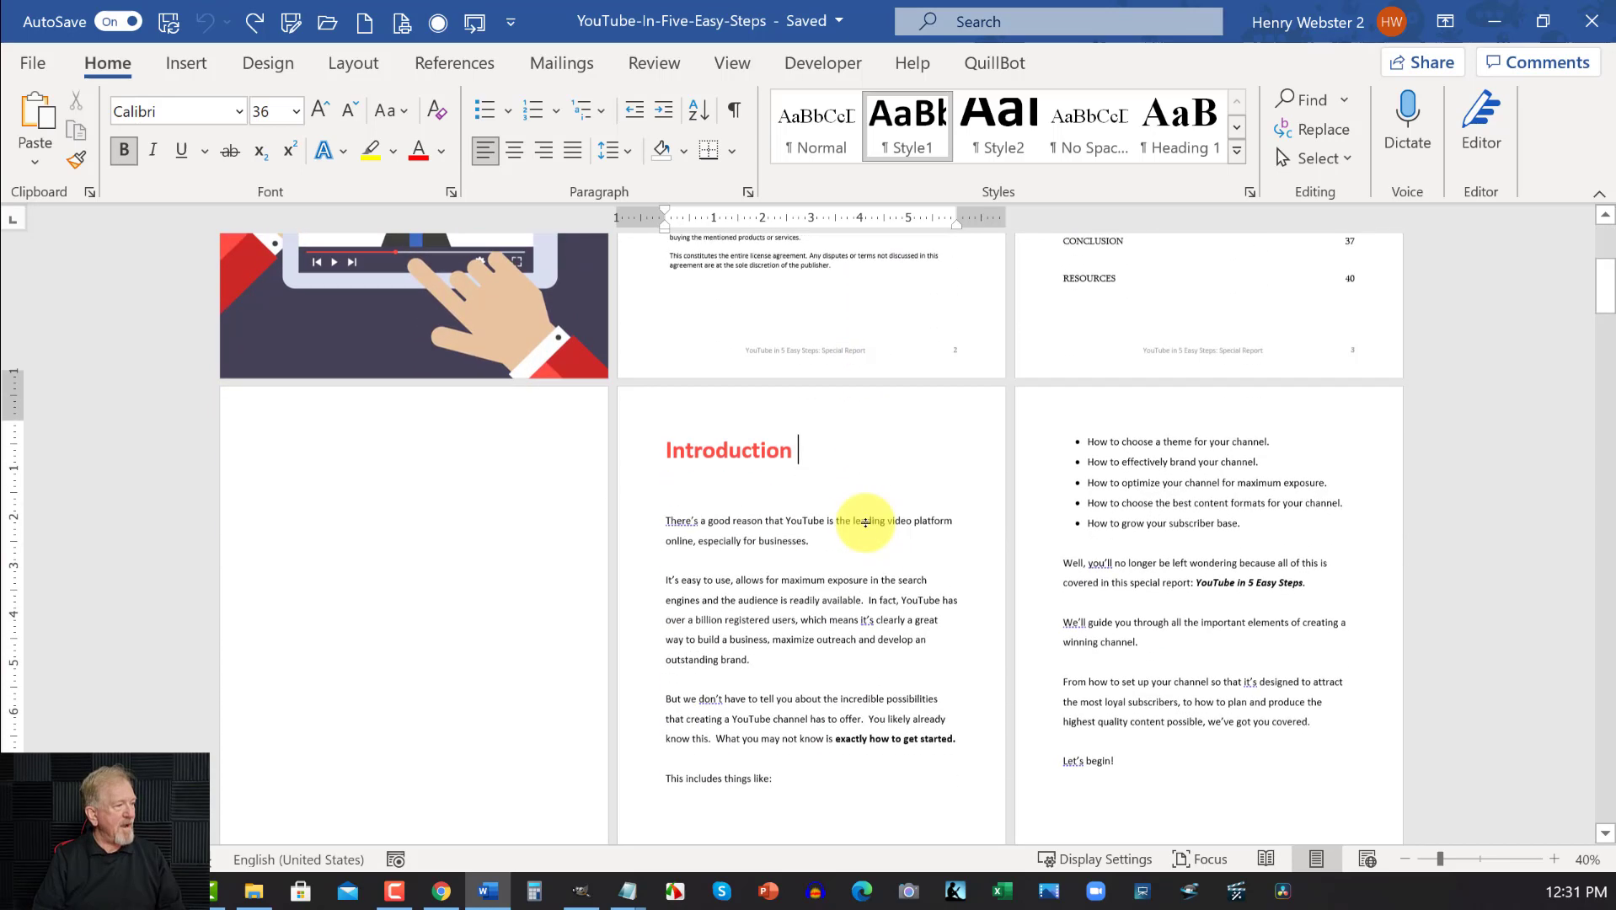
{"action": "left_click", "coordinate": [352, 62]}
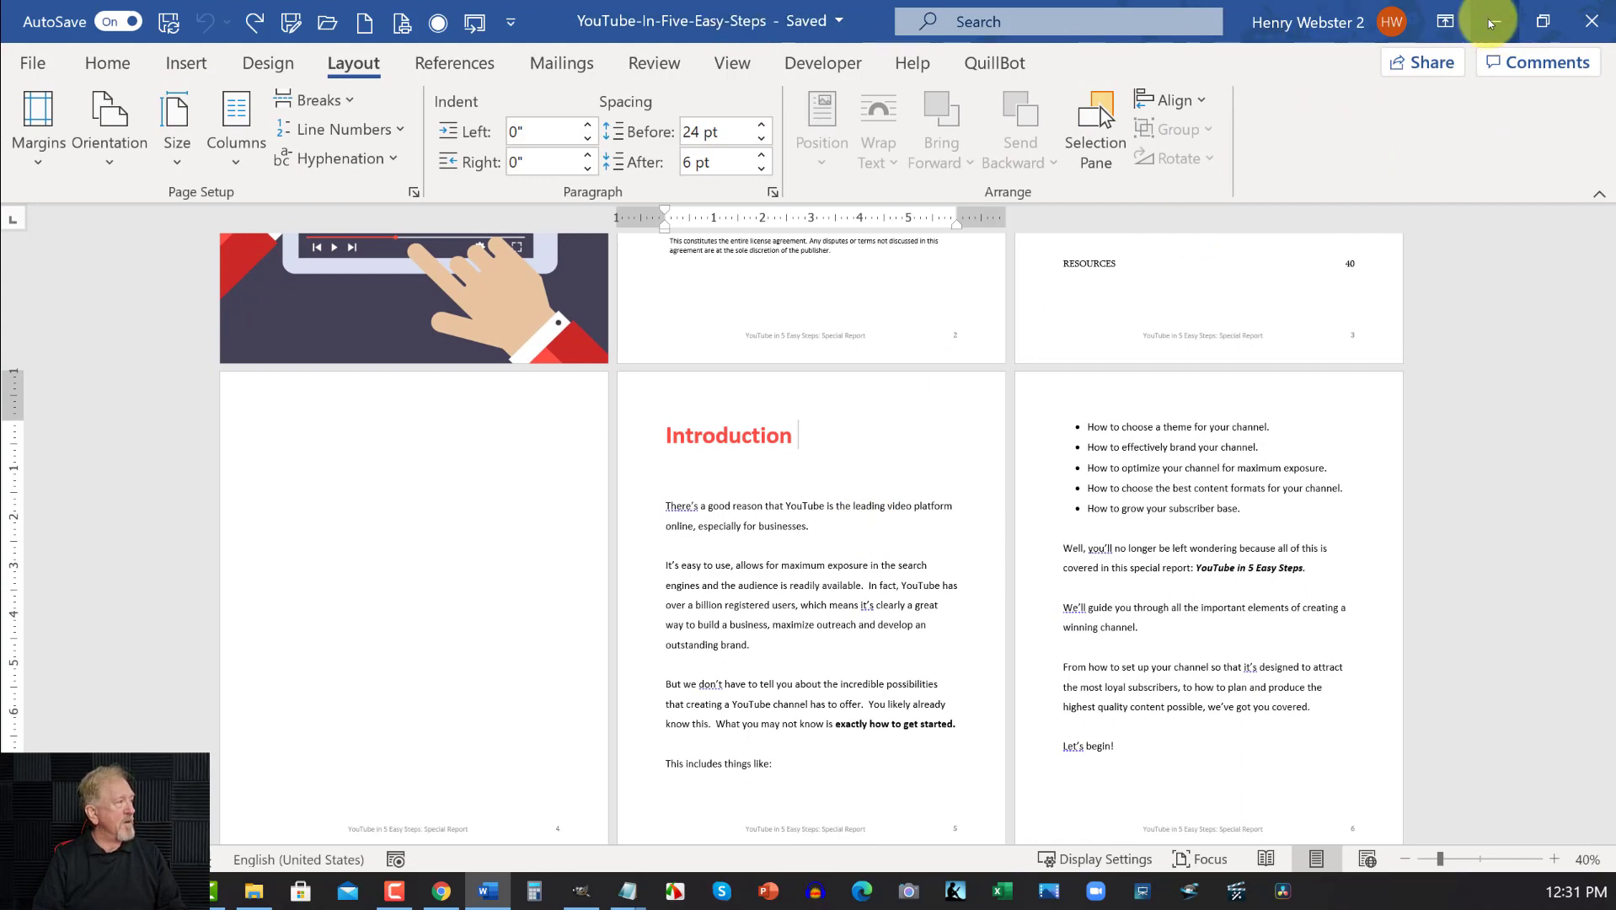
{"action": "mouse_move", "coordinate": [993, 62]}
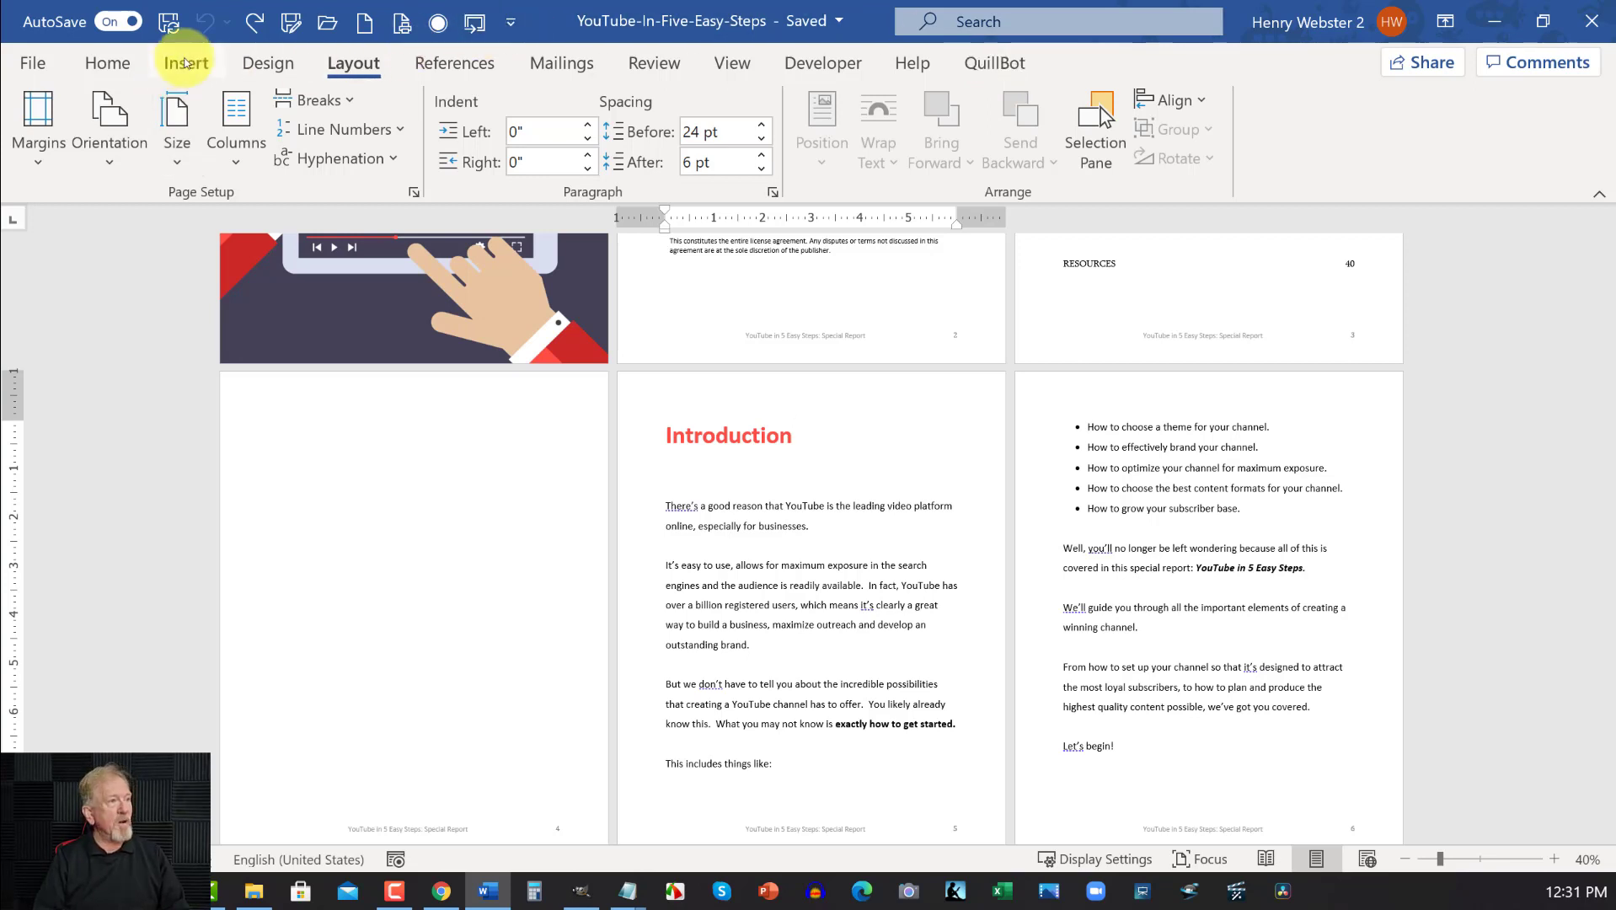
{"action": "left_click", "coordinate": [185, 62]}
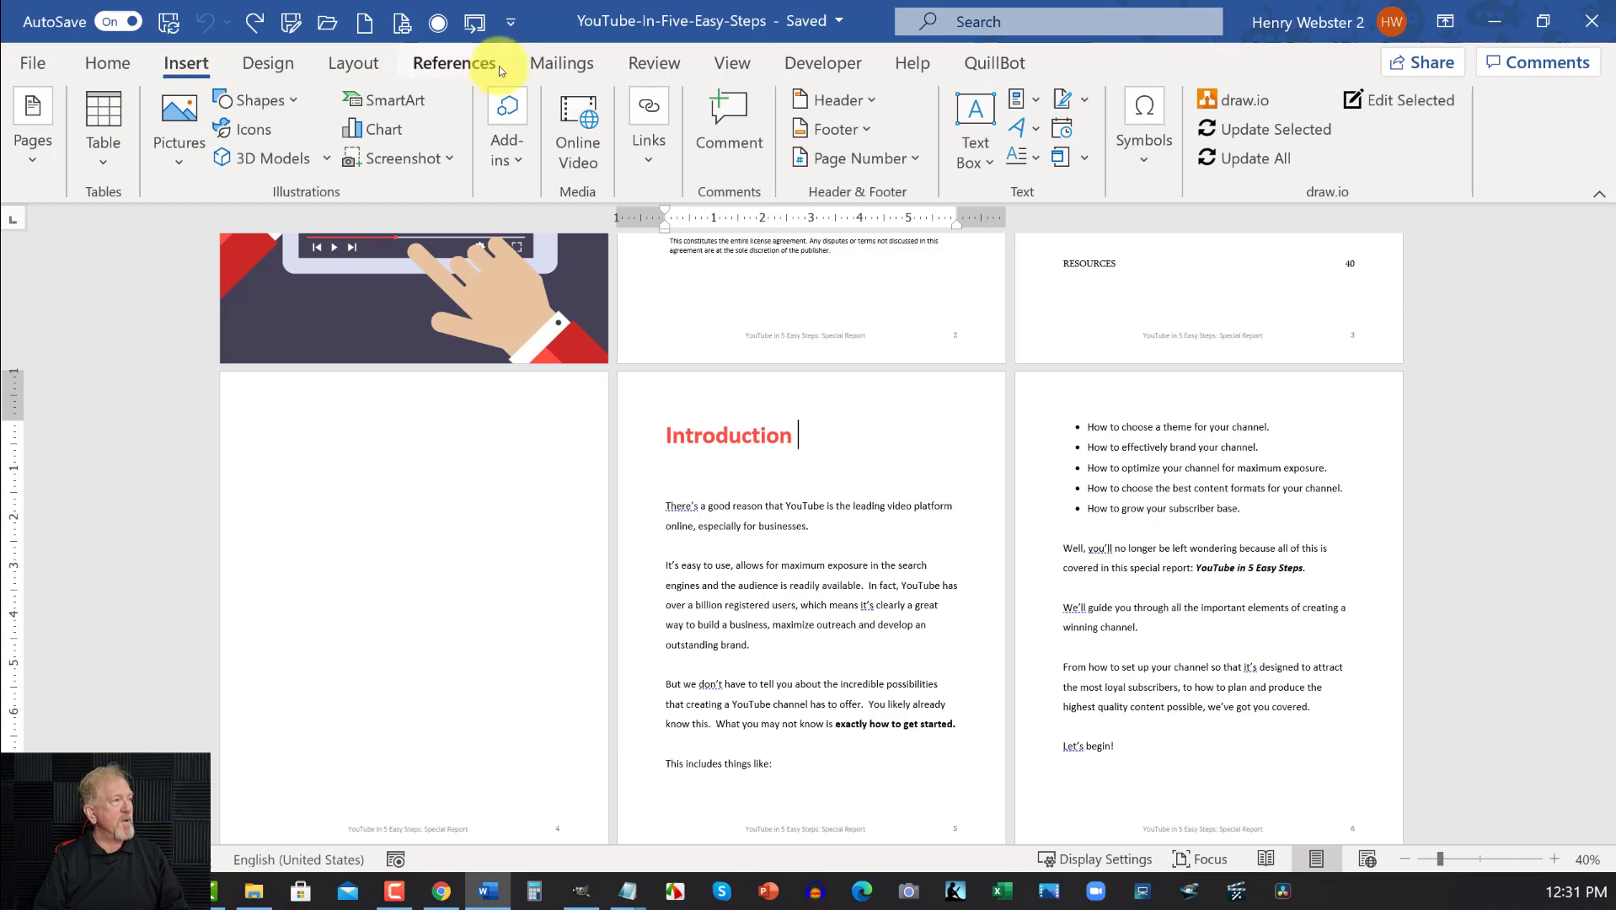
{"action": "left_click", "coordinate": [506, 118]}
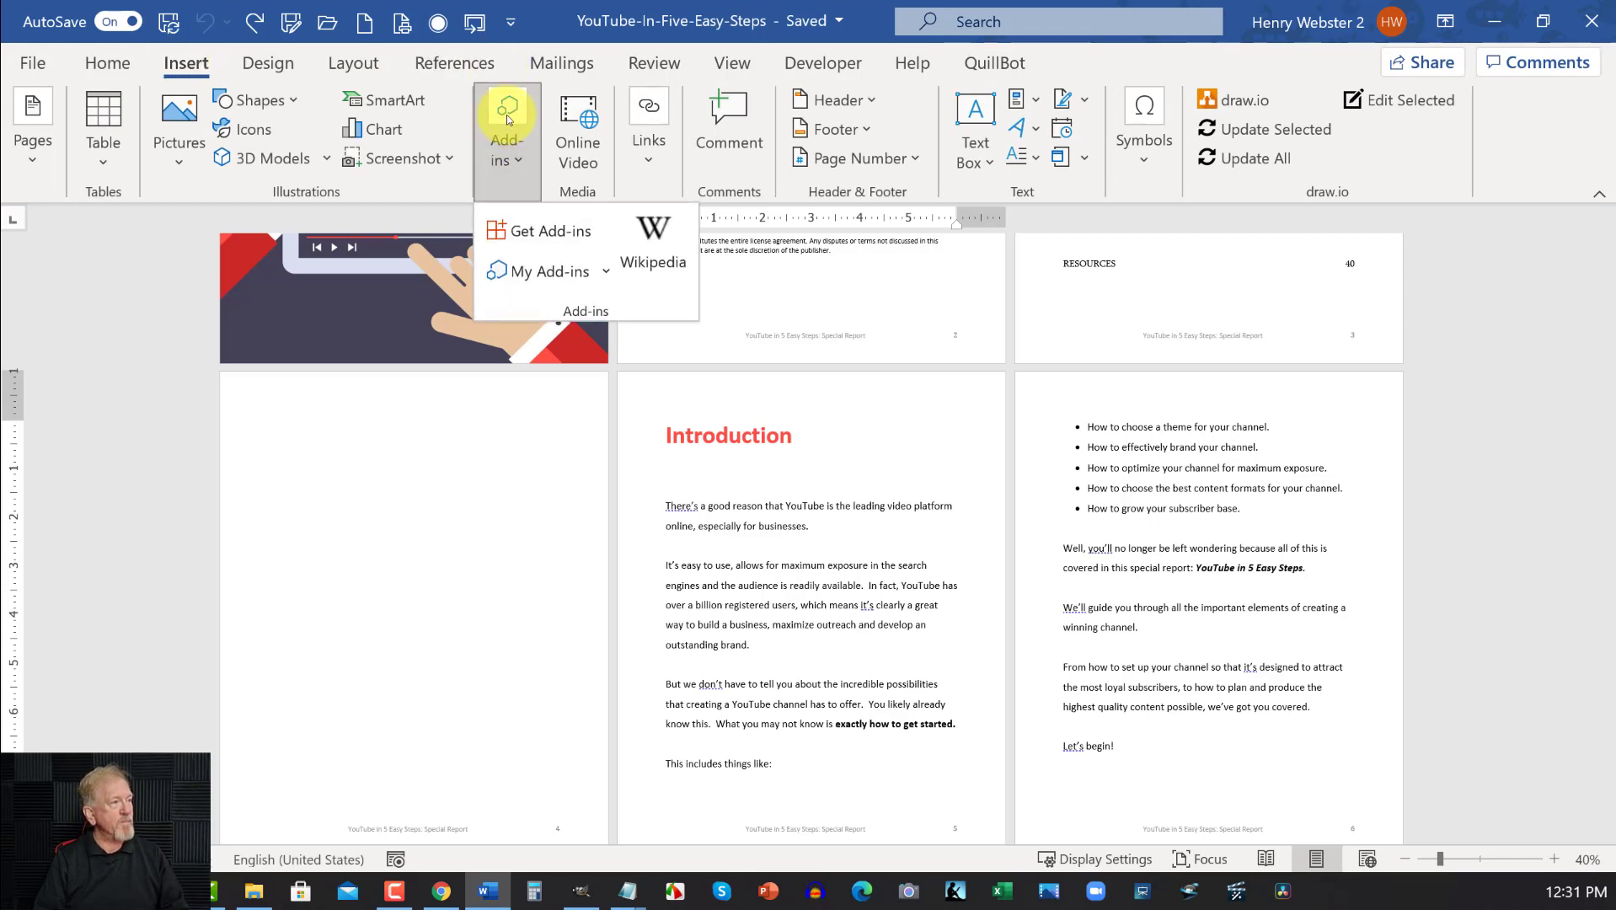
{"action": "mouse_move", "coordinate": [542, 230]}
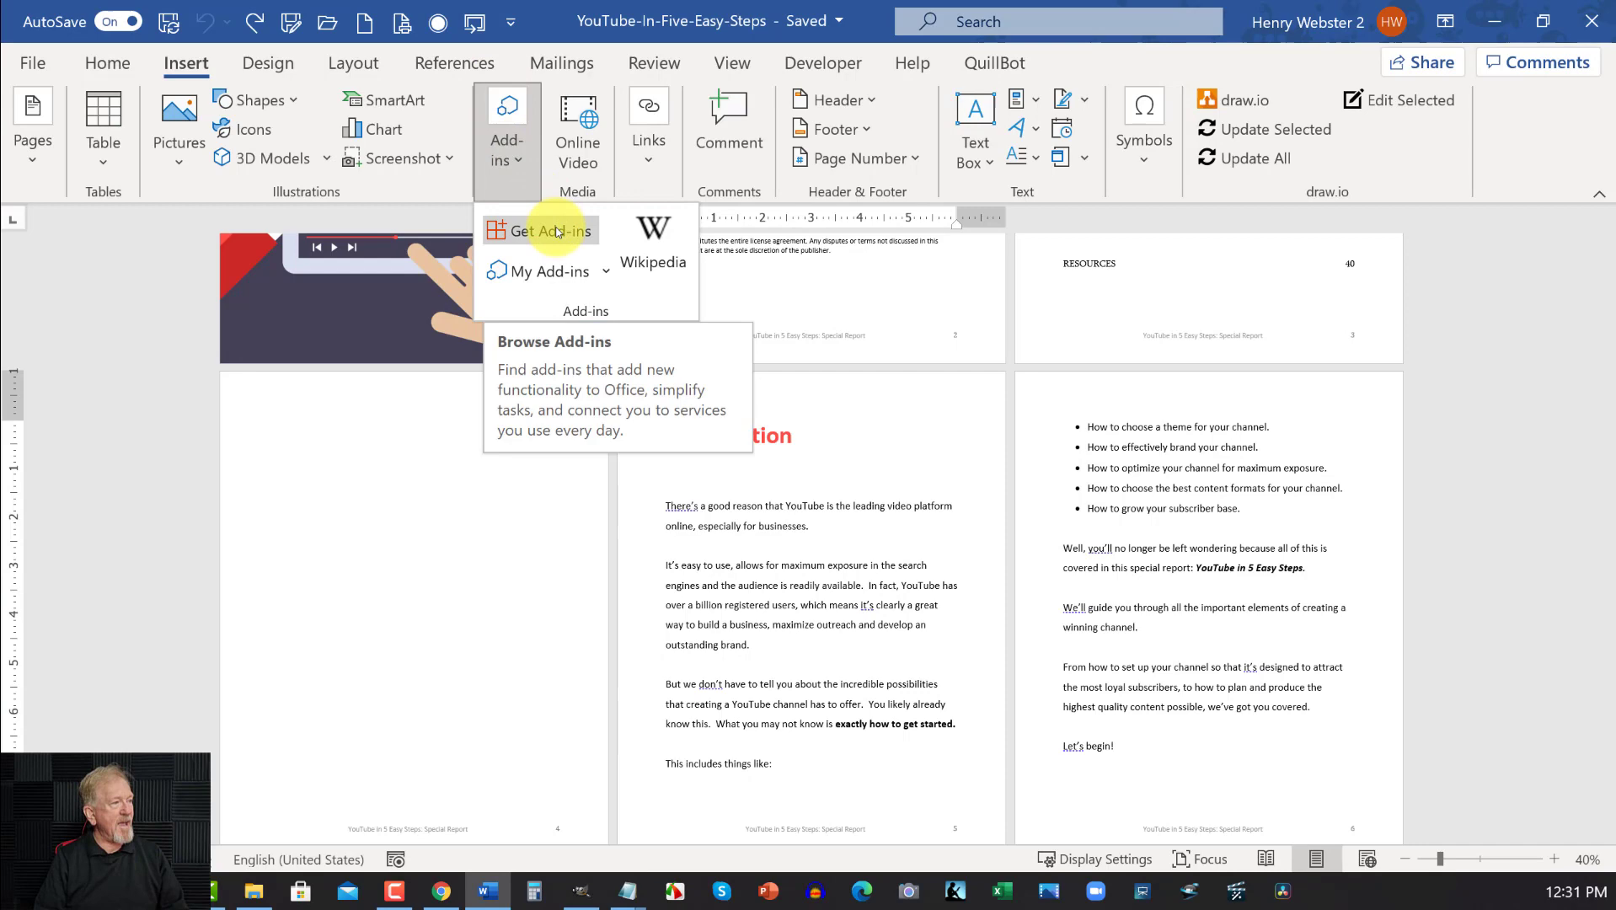
{"action": "left_click", "coordinate": [540, 229]}
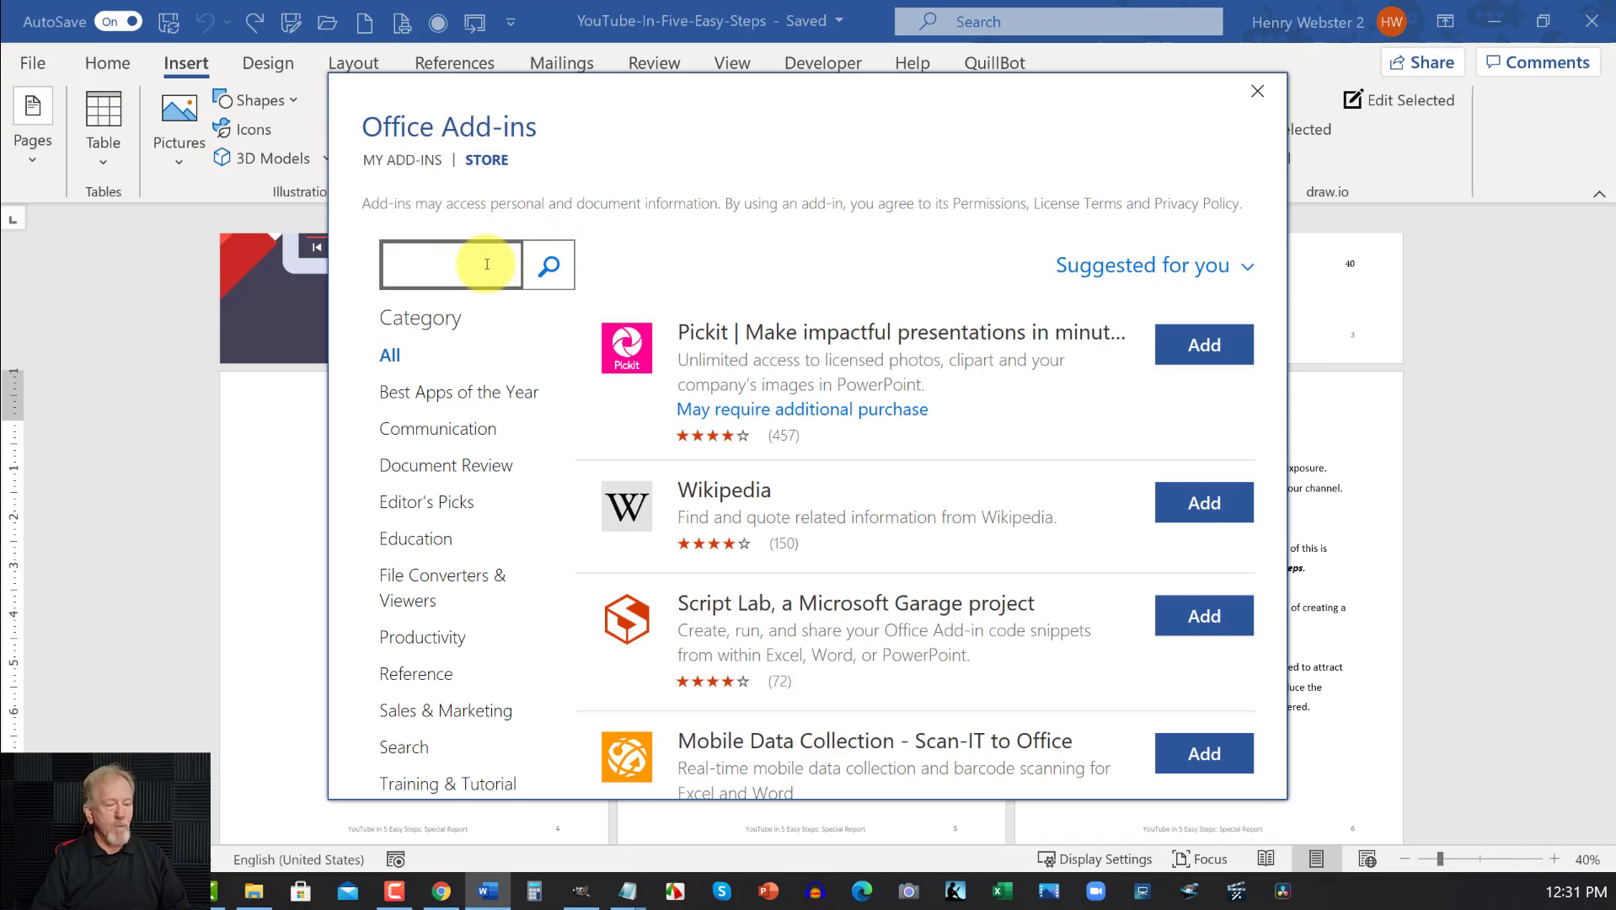
{"action": "type", "text": "quillbot"}
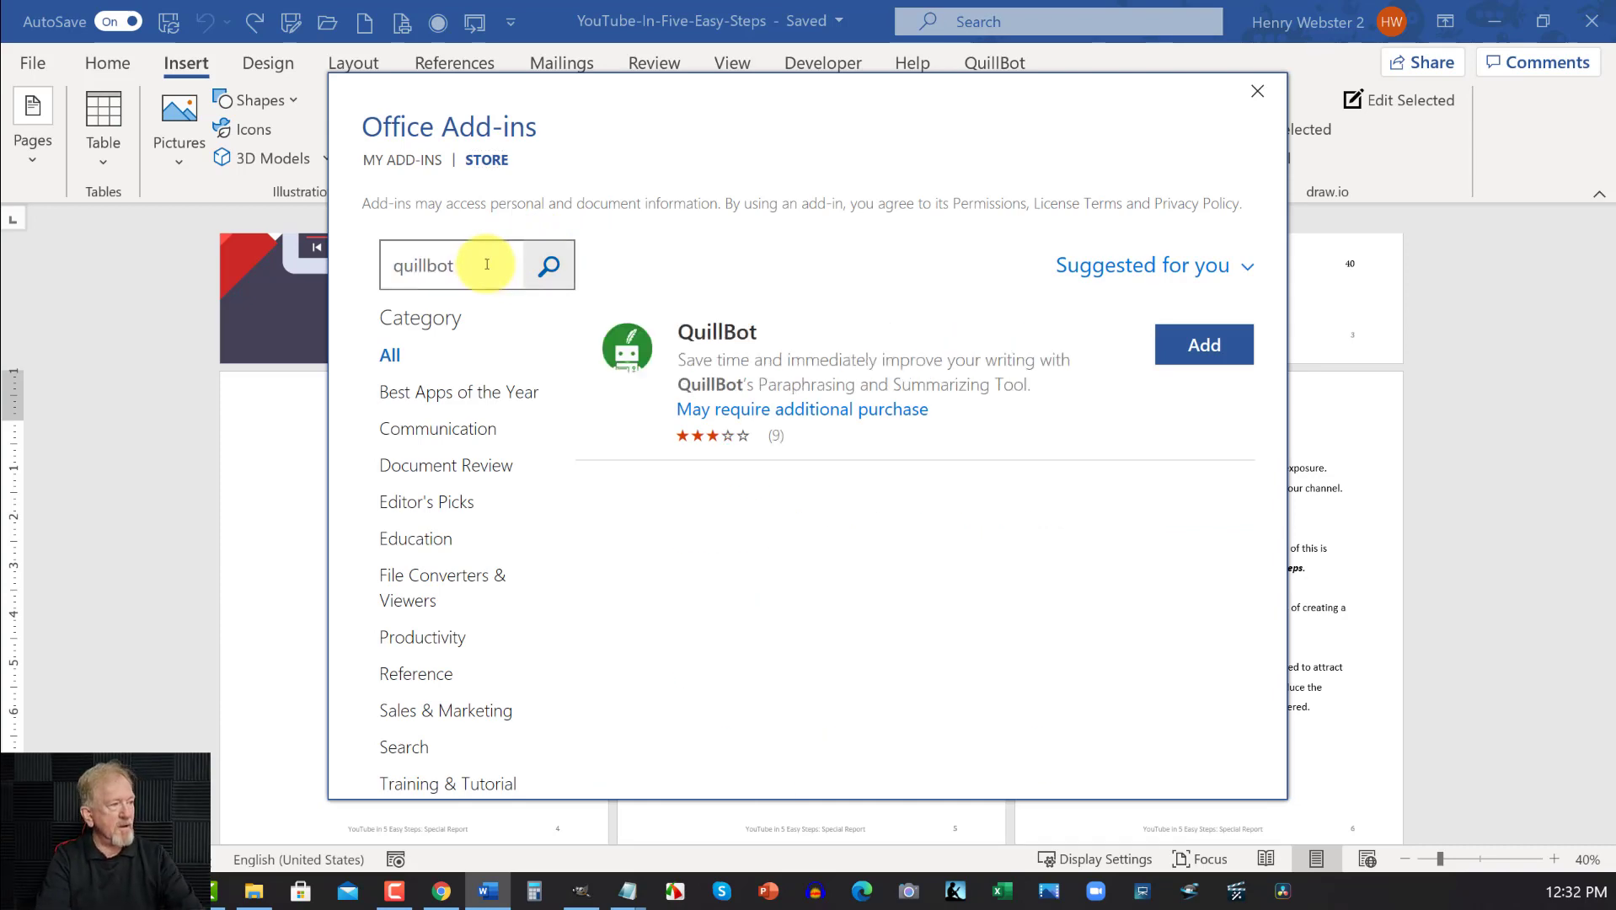
{"action": "mouse_move", "coordinate": [1102, 350]}
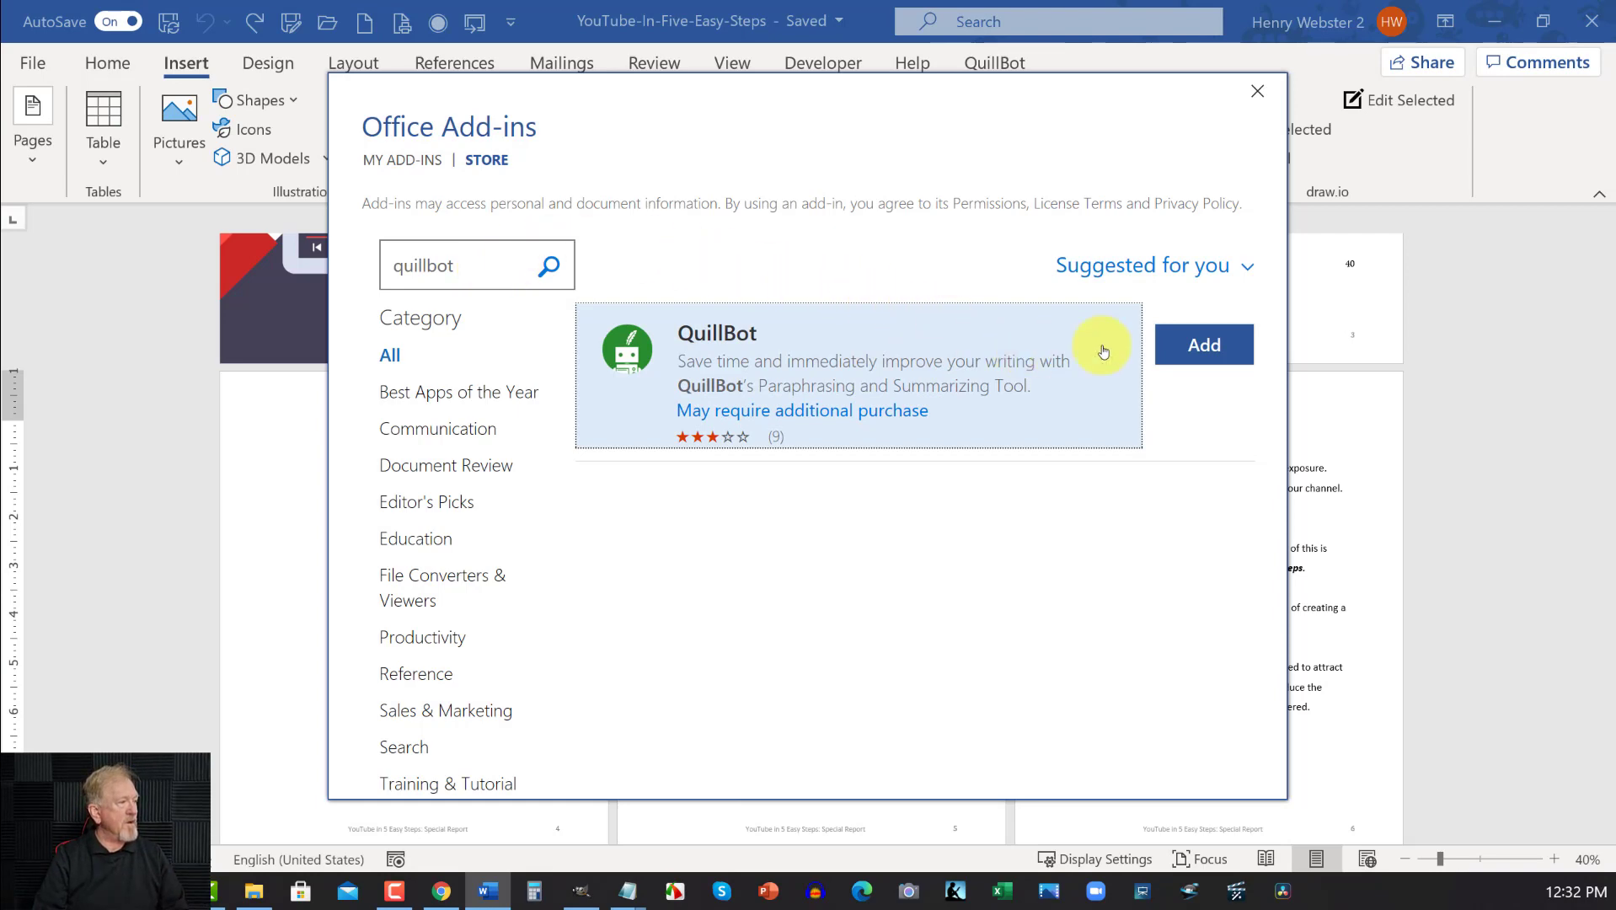
{"action": "mouse_move", "coordinate": [1257, 91]}
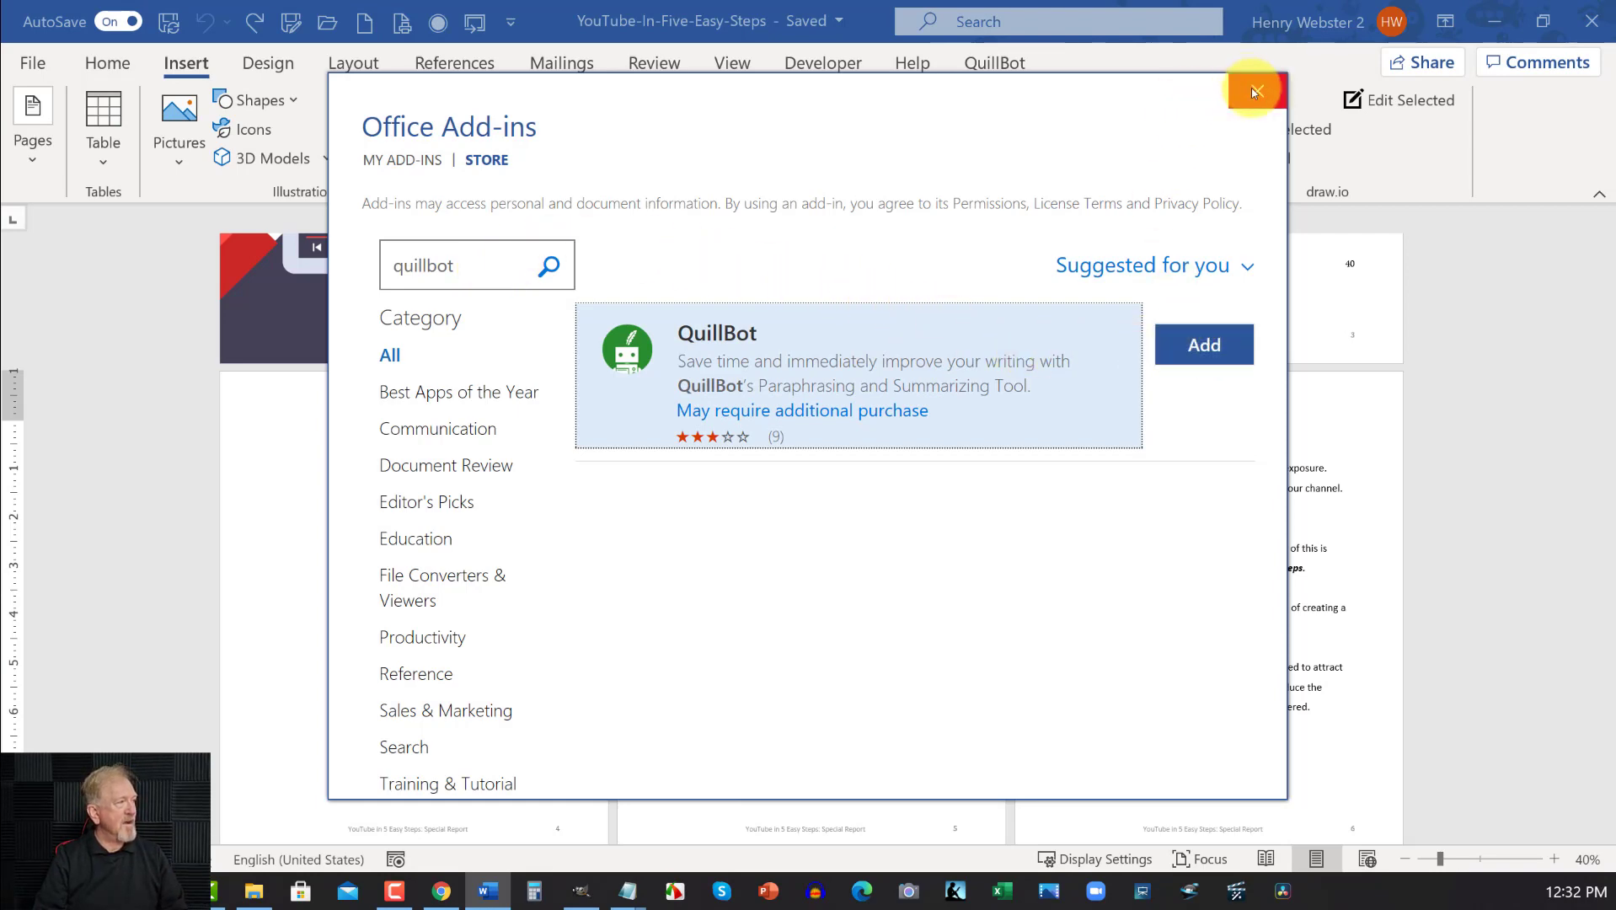
{"action": "left_click", "coordinate": [1254, 91]}
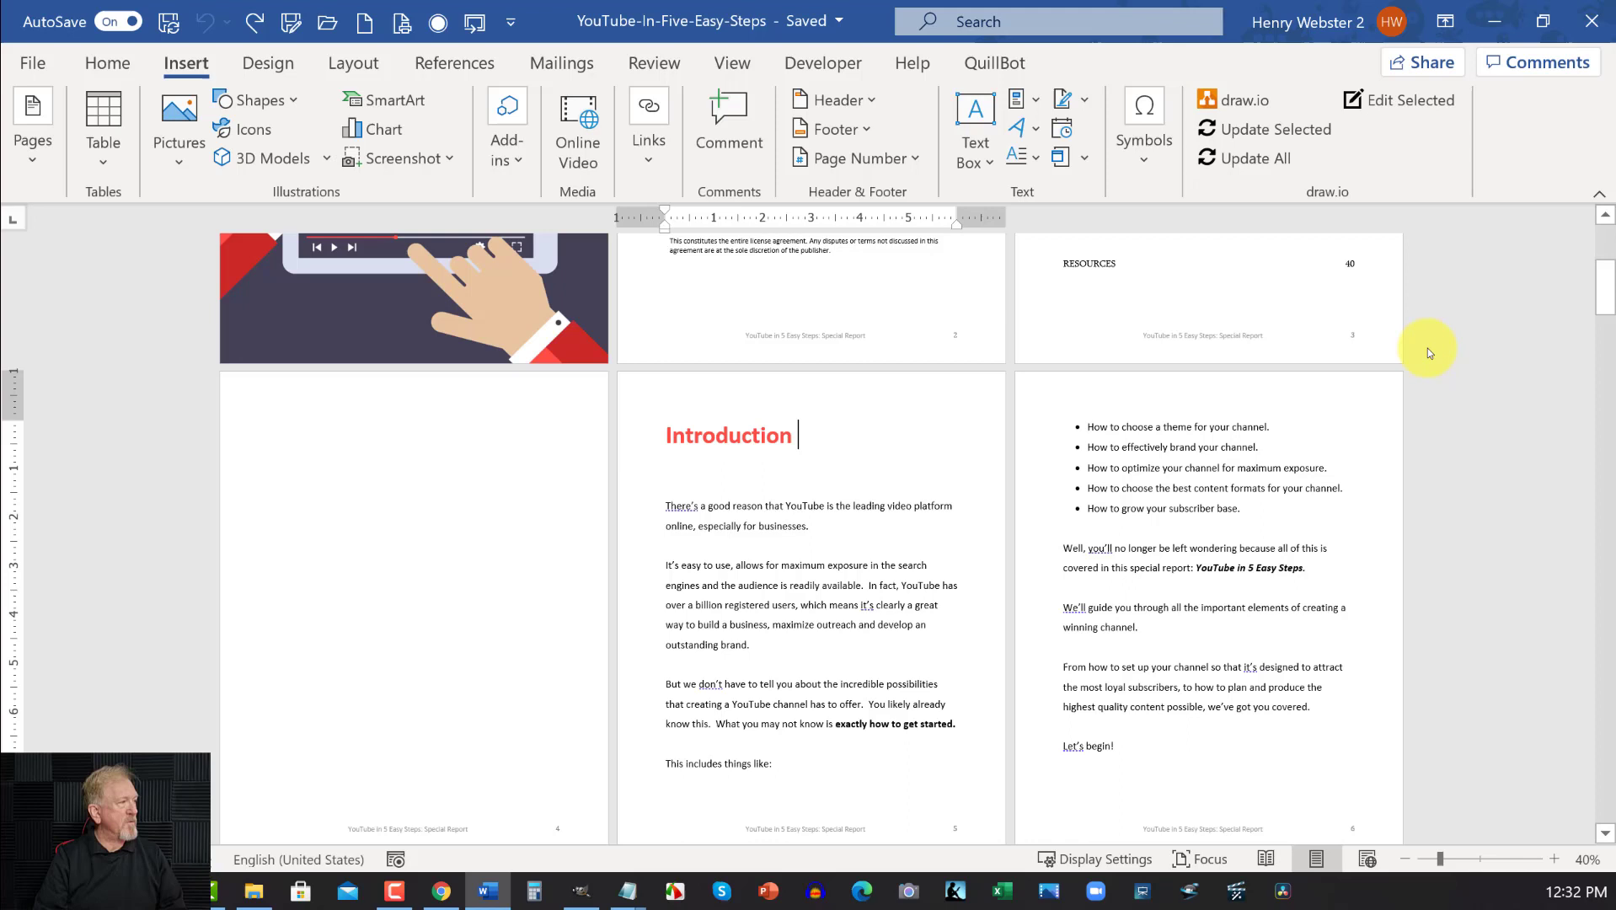
Launch the QuillBot paraphraser side pane from the QuillBot ribbon in Word
{"action": "left_click", "coordinate": [993, 62]}
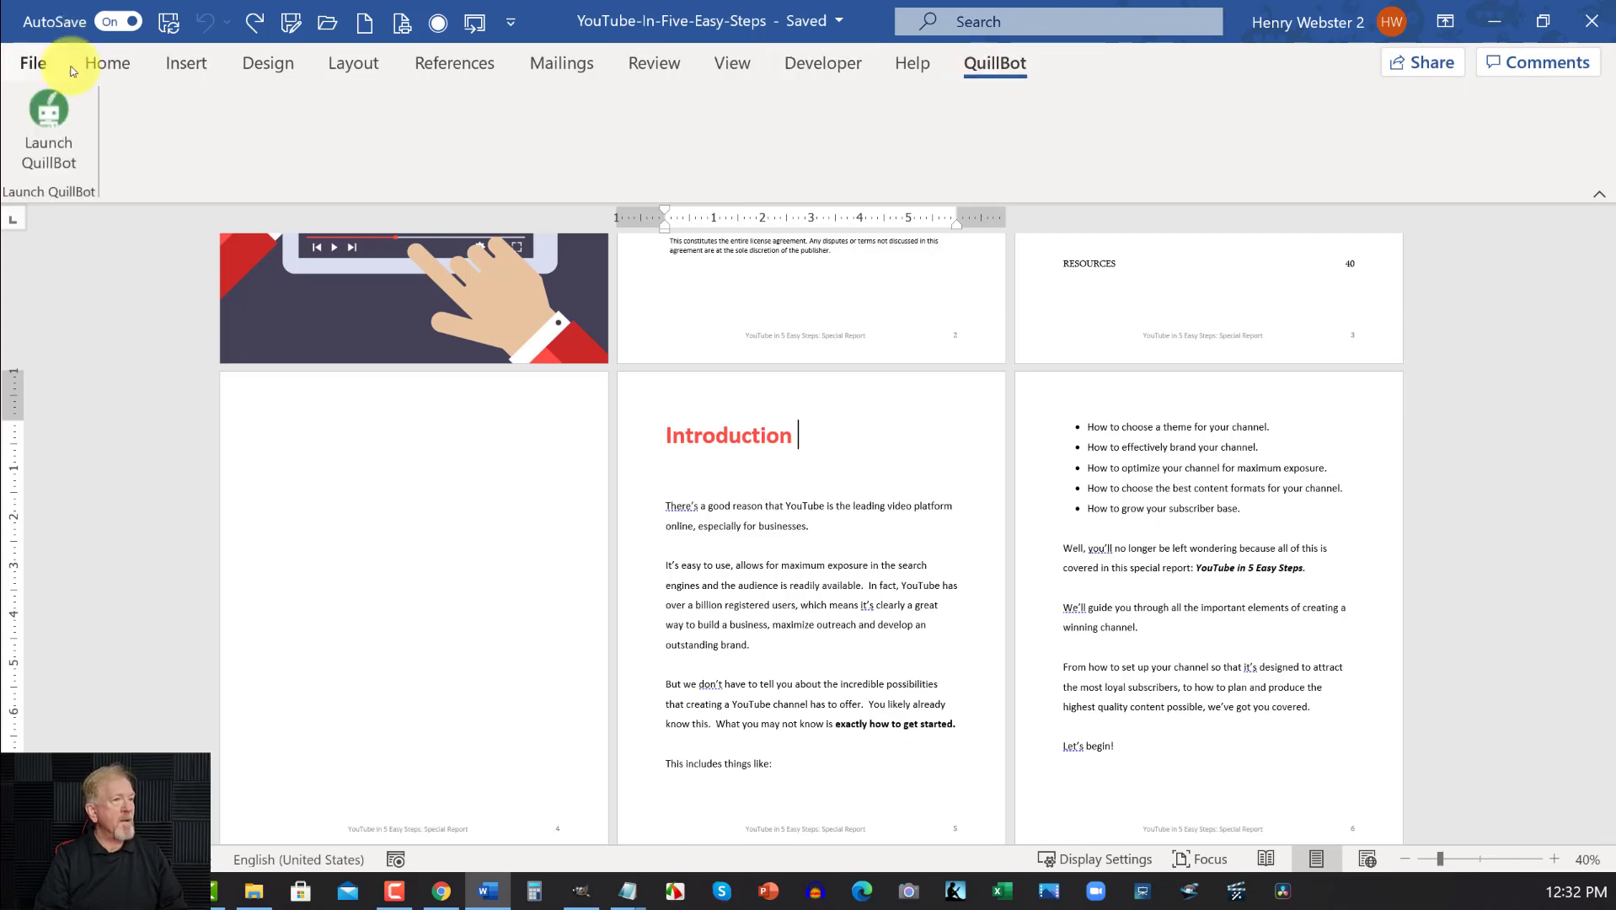
{"action": "left_click", "coordinate": [47, 123]}
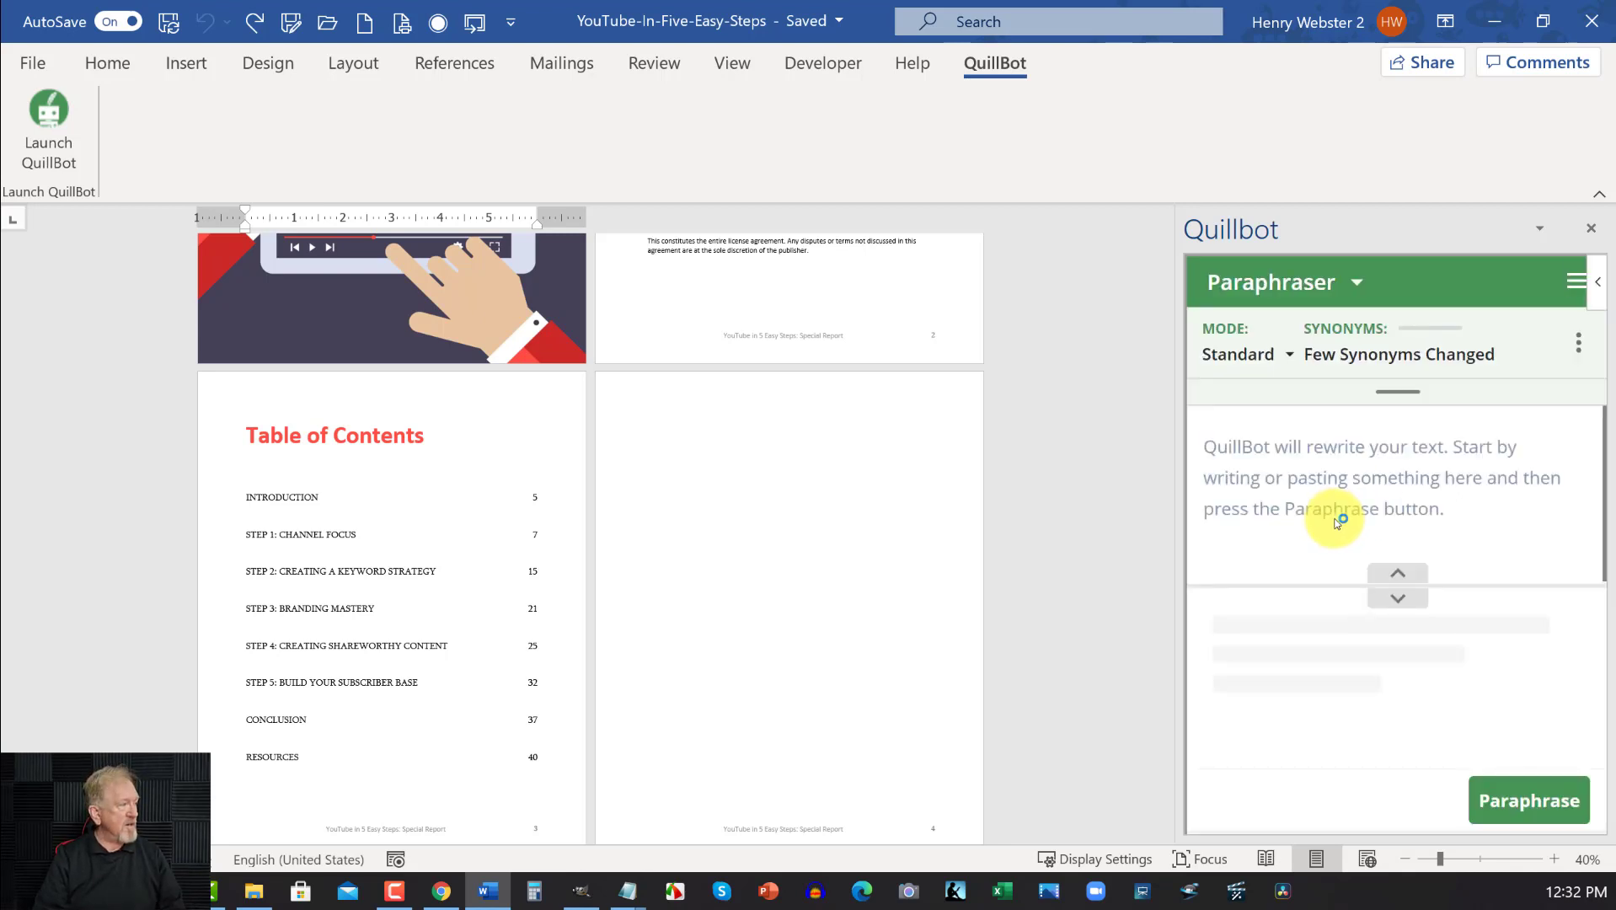
{"action": "mouse_move", "coordinate": [1340, 482]}
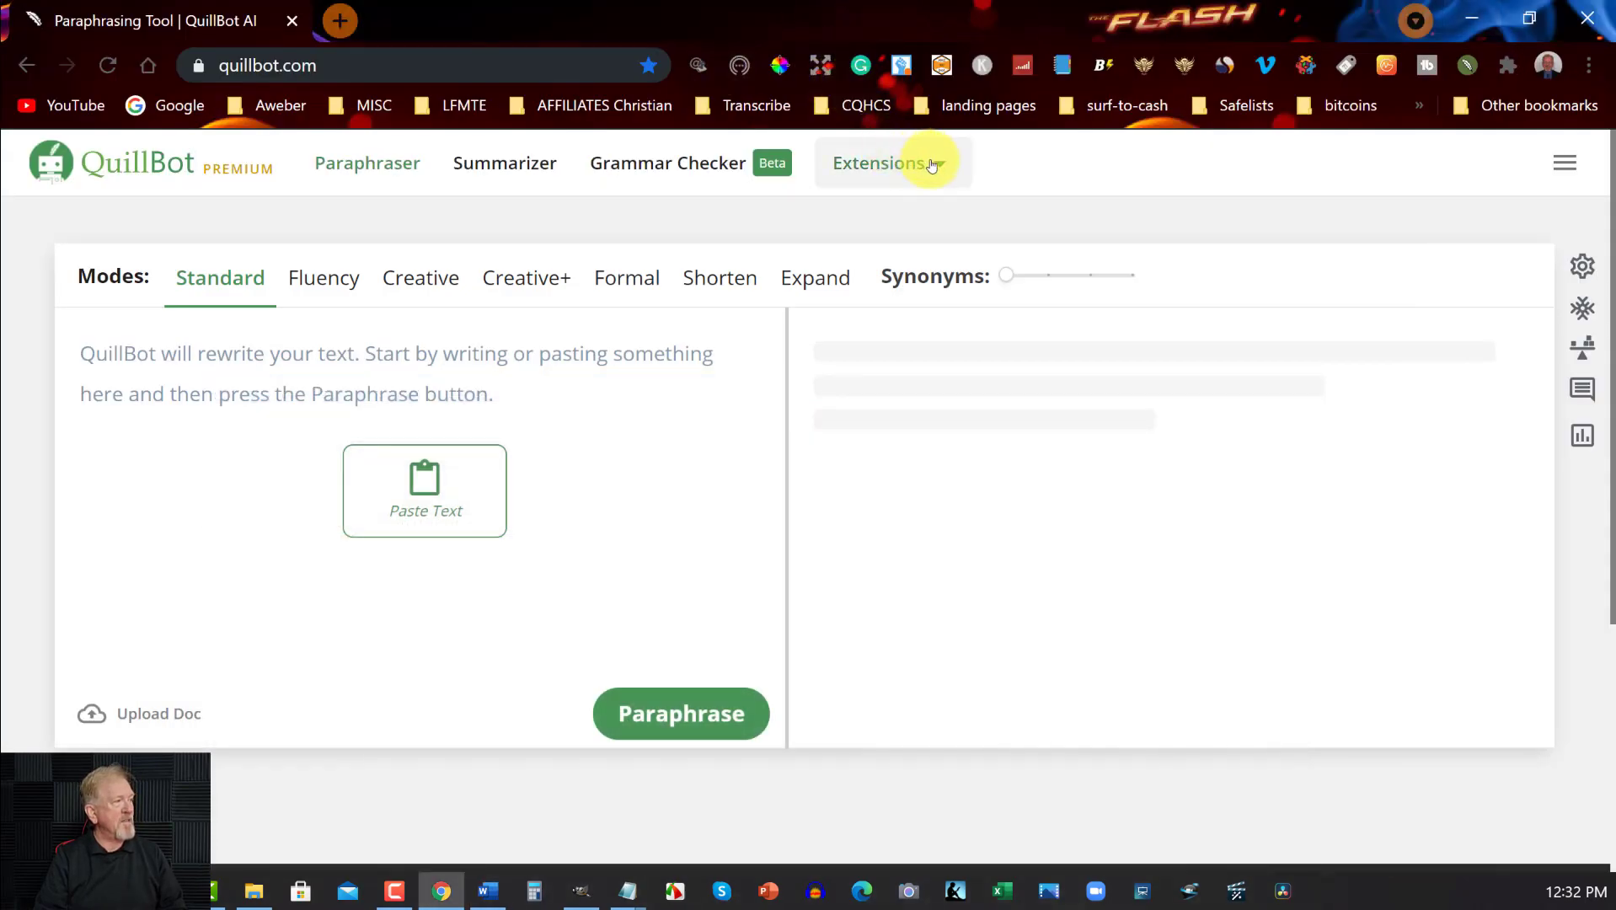
{"action": "left_click", "coordinate": [878, 163]}
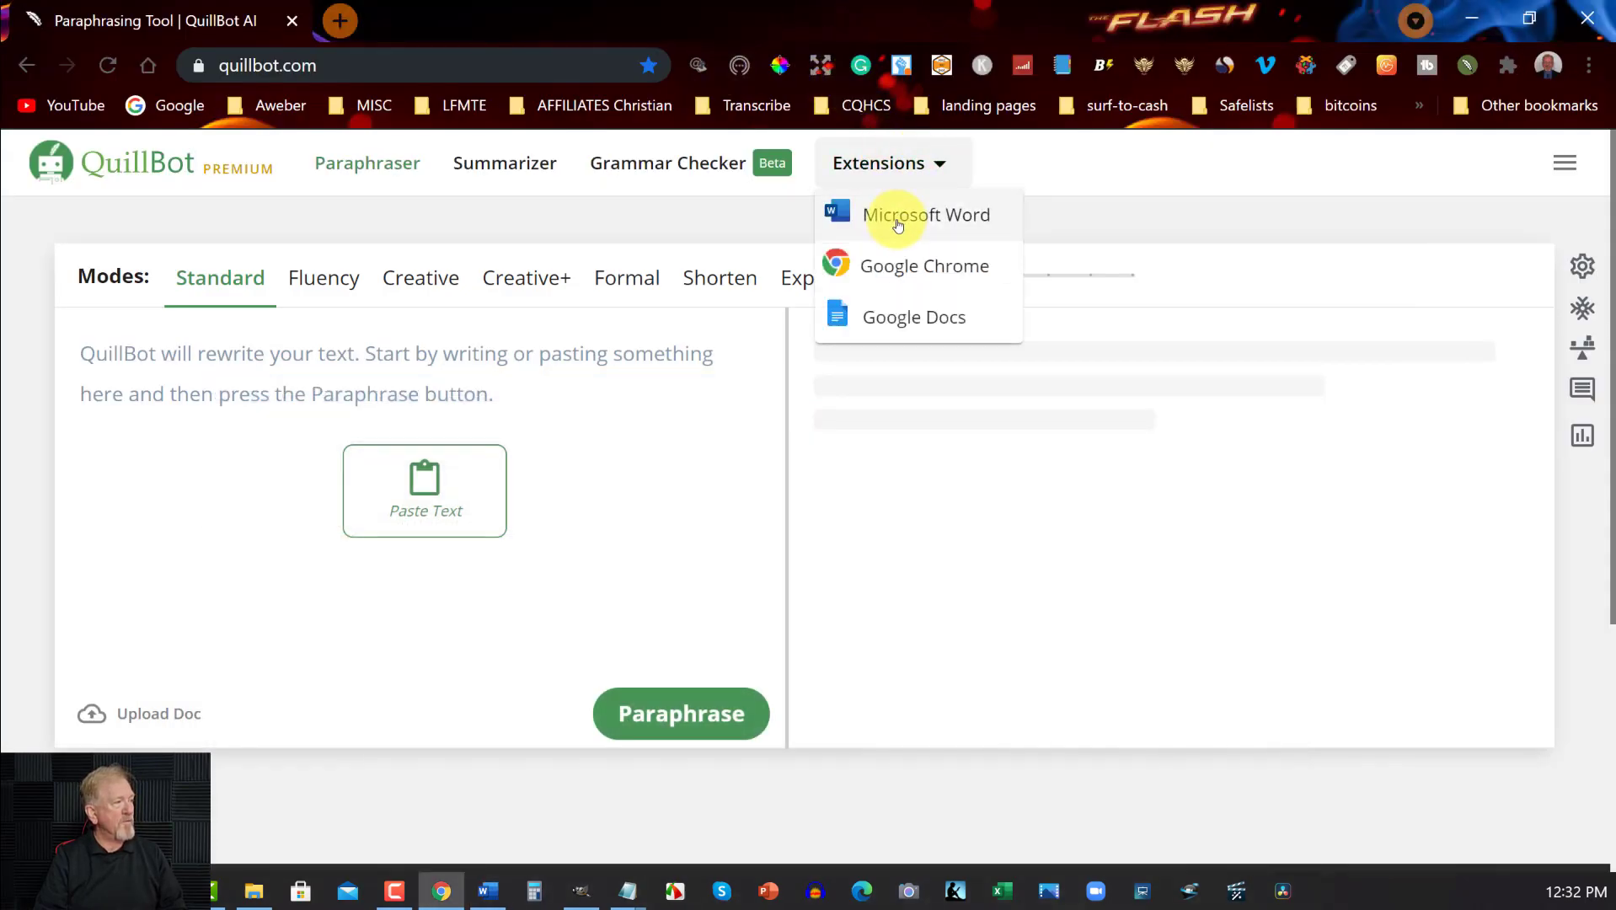
{"action": "mouse_move", "coordinate": [891, 266]}
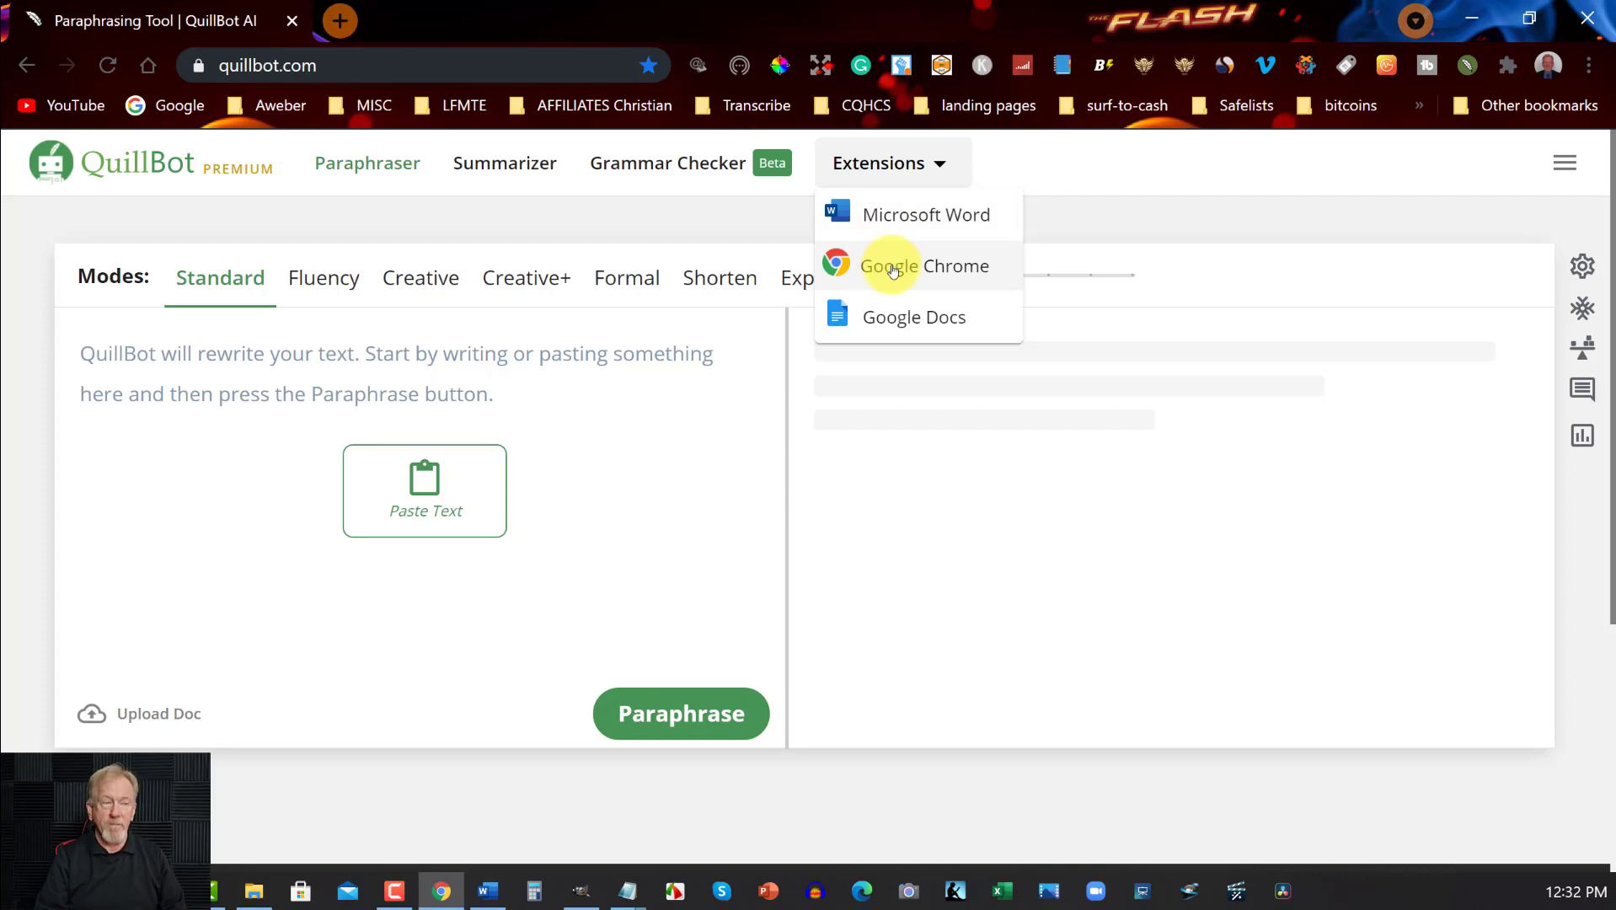
{"action": "mouse_move", "coordinate": [914, 317]}
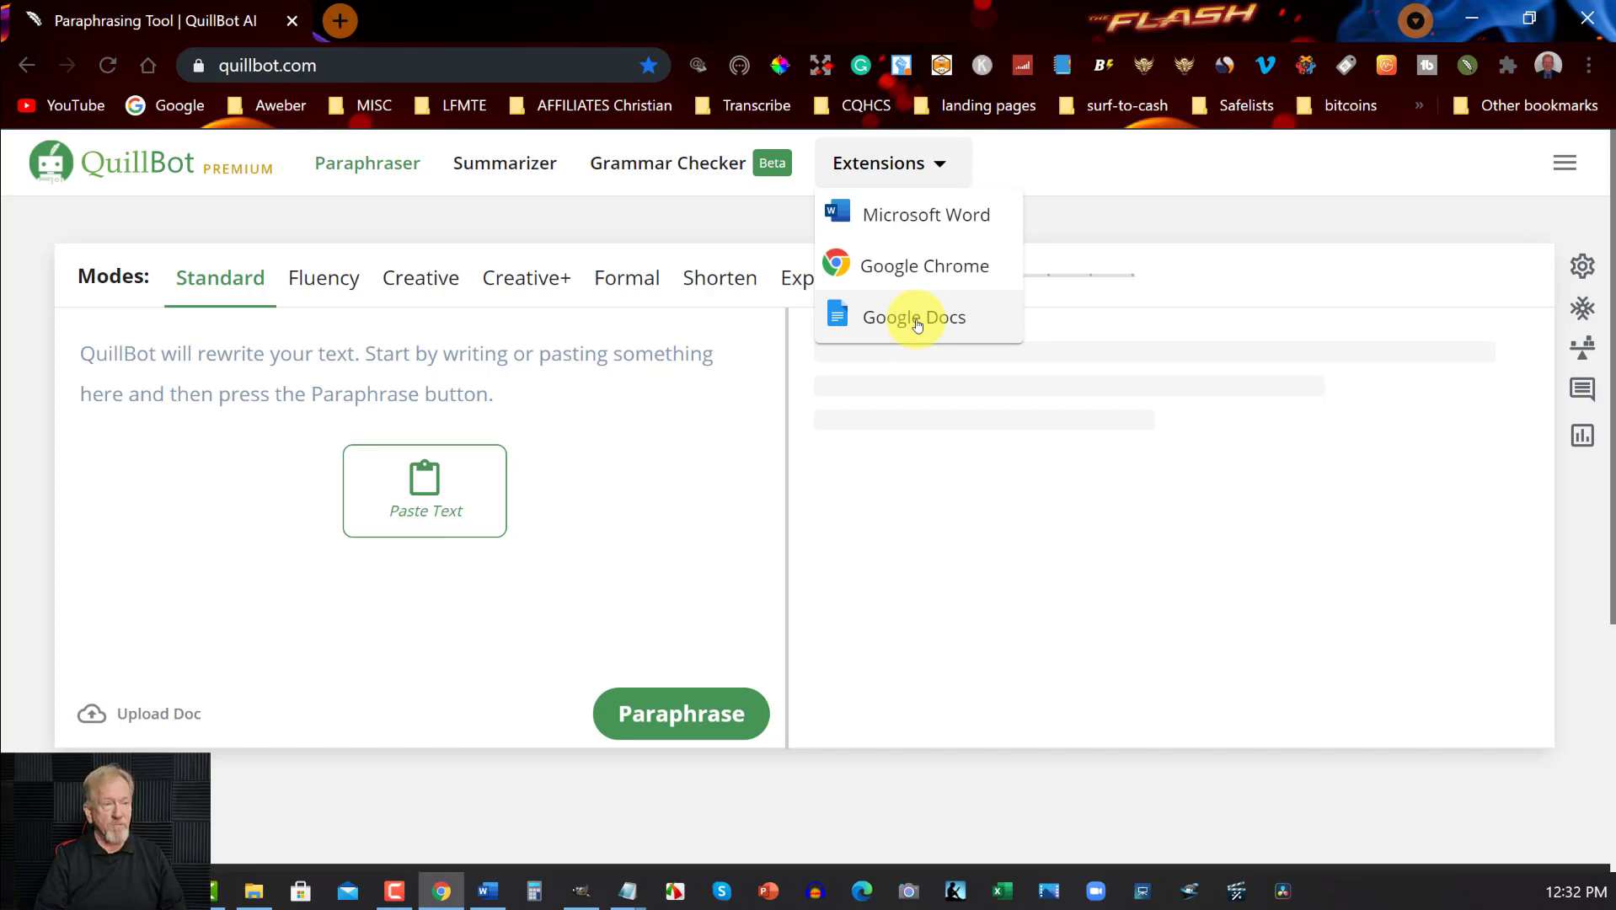
{"action": "left_click", "coordinate": [1276, 205]}
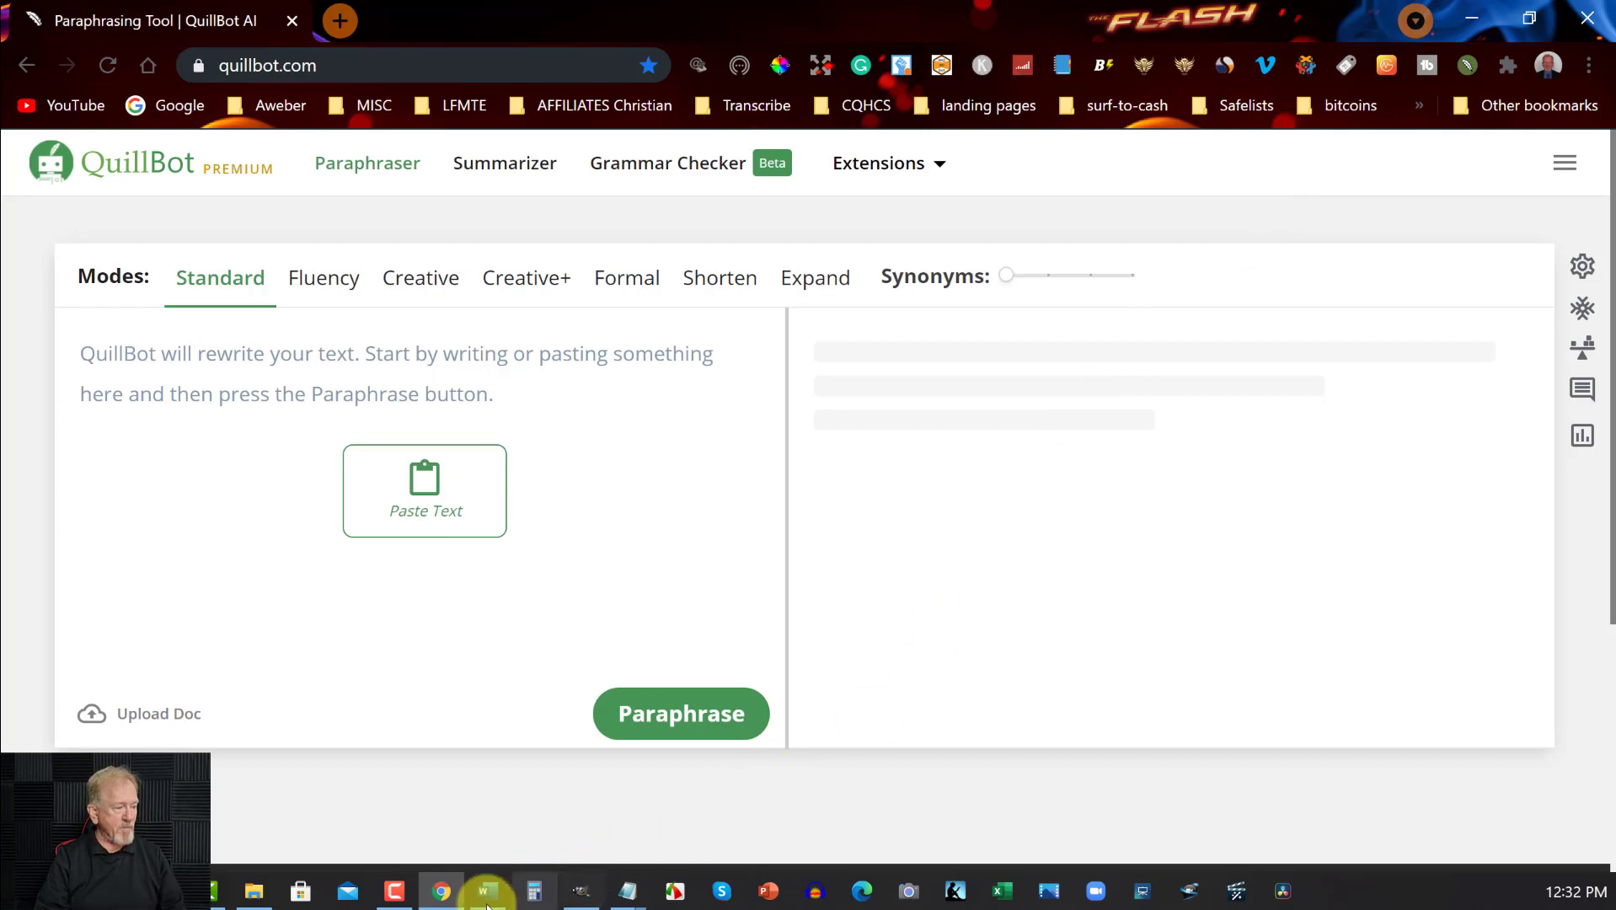
Return to the Word ebook, close the QuillBot pane and browse the Introduction and Step 1 pages
{"action": "left_click", "coordinate": [486, 890]}
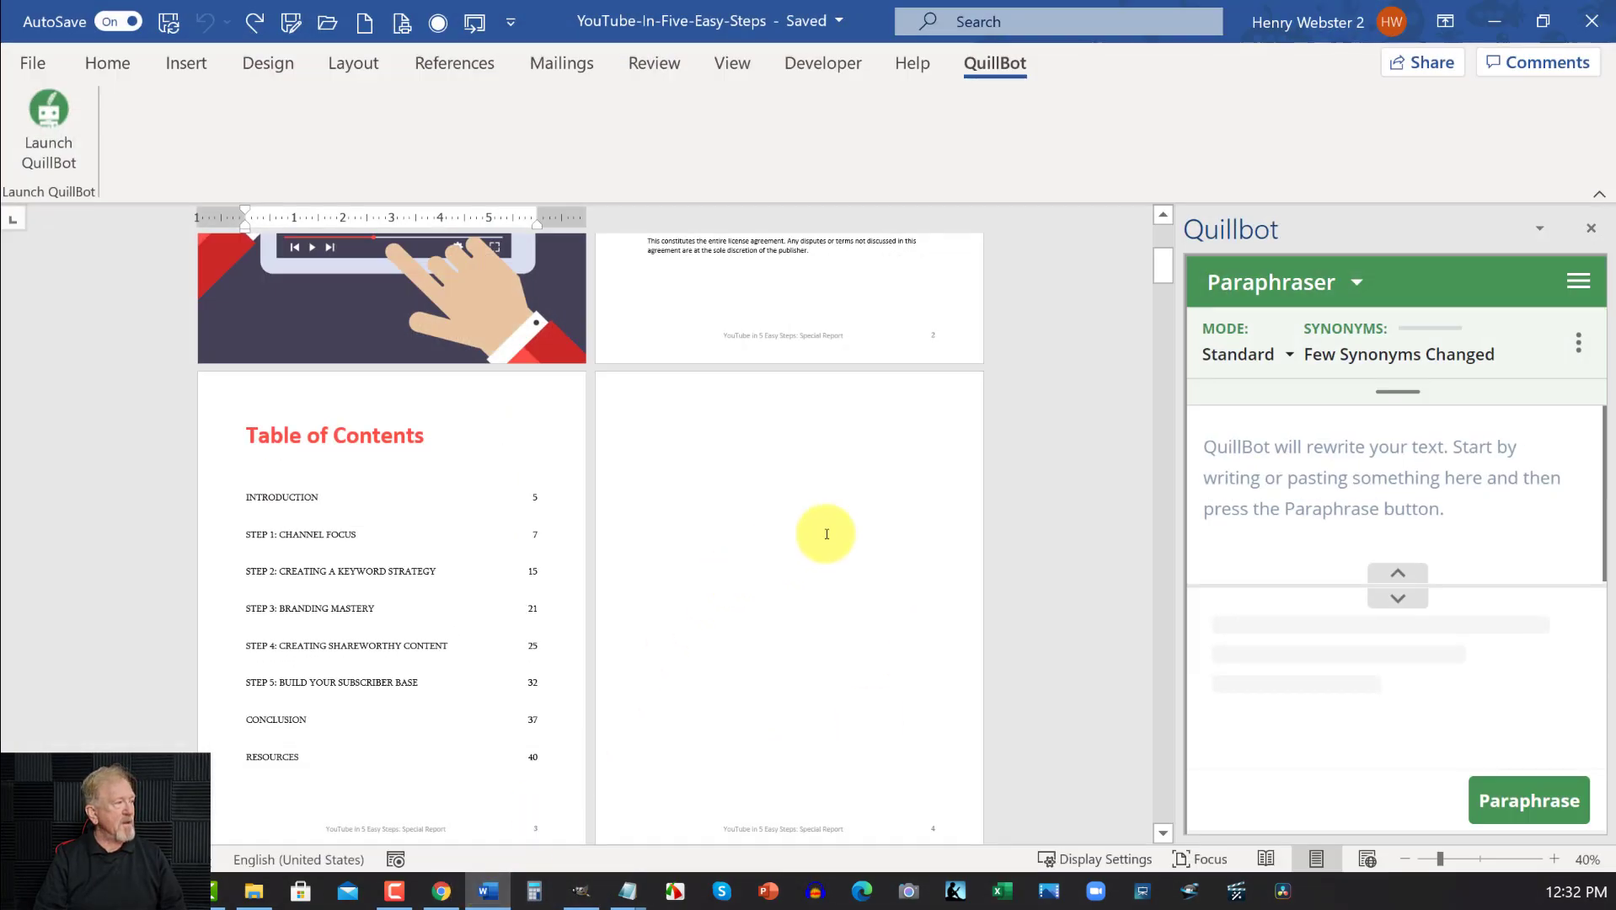
{"action": "left_click", "coordinate": [1591, 227]}
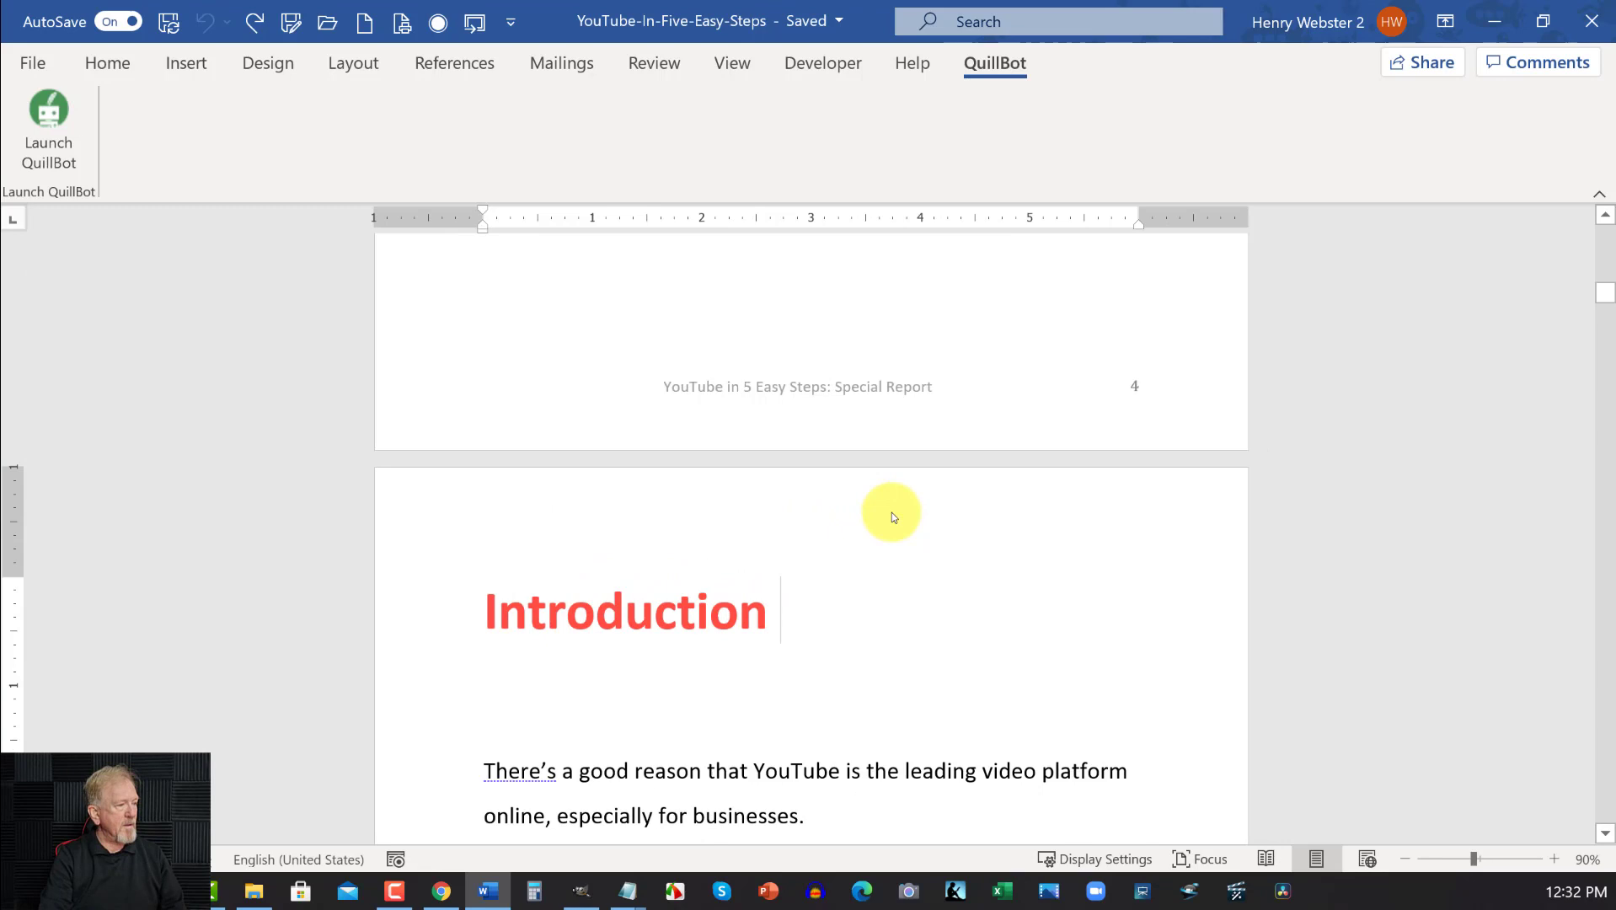
{"action": "left_click", "coordinate": [780, 608]}
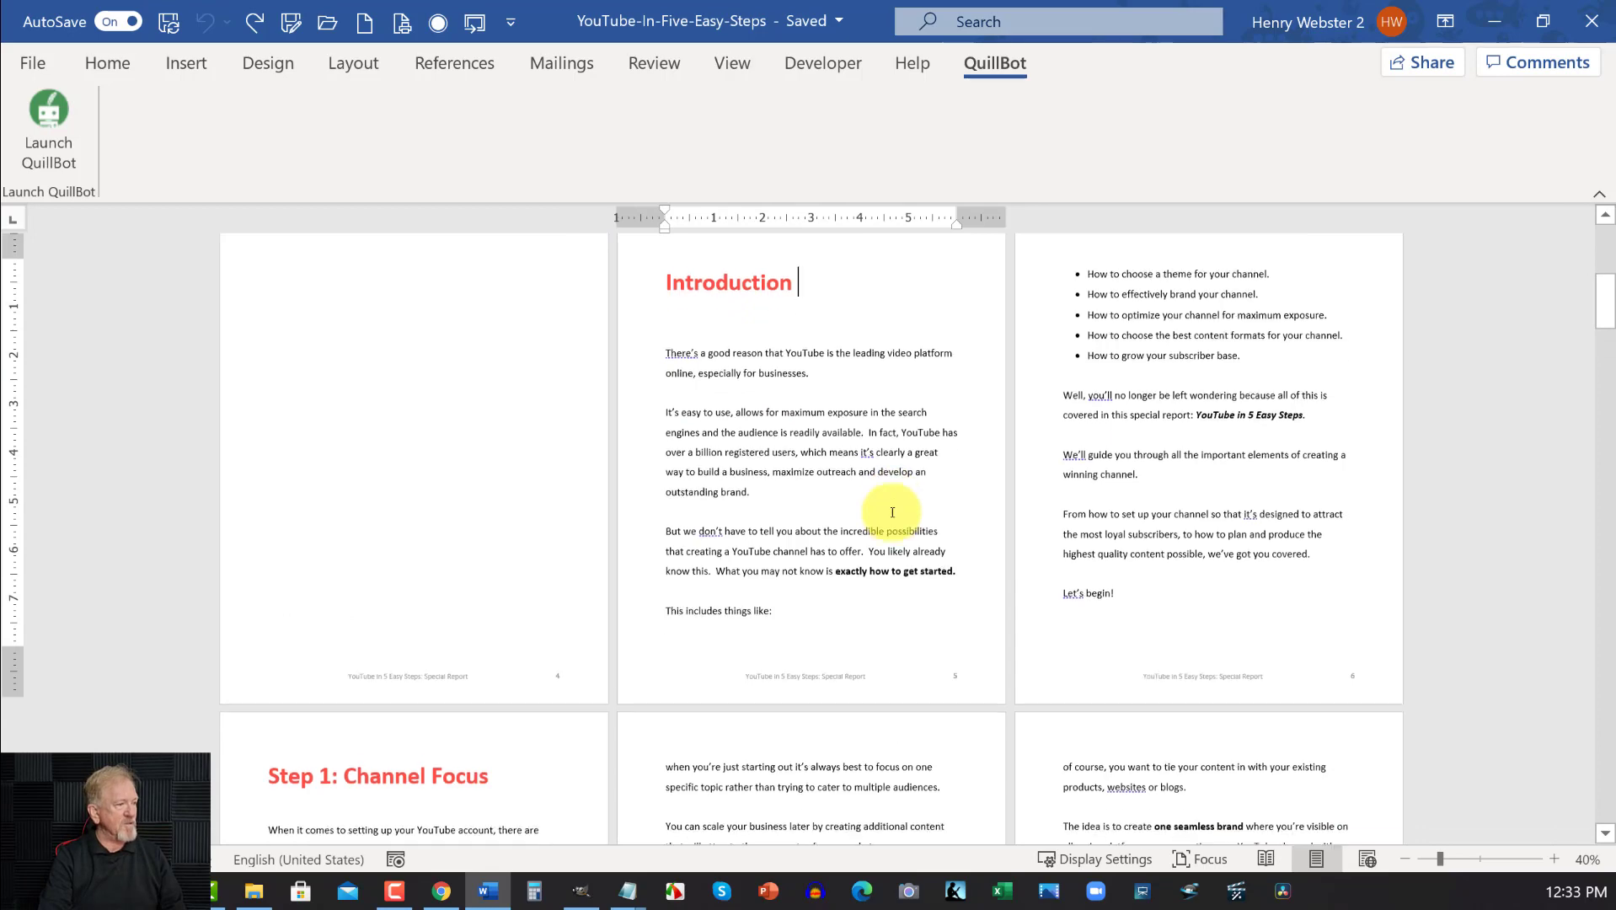
{"action": "scroll", "scroll_direction": "down", "scroll_amount": 3}
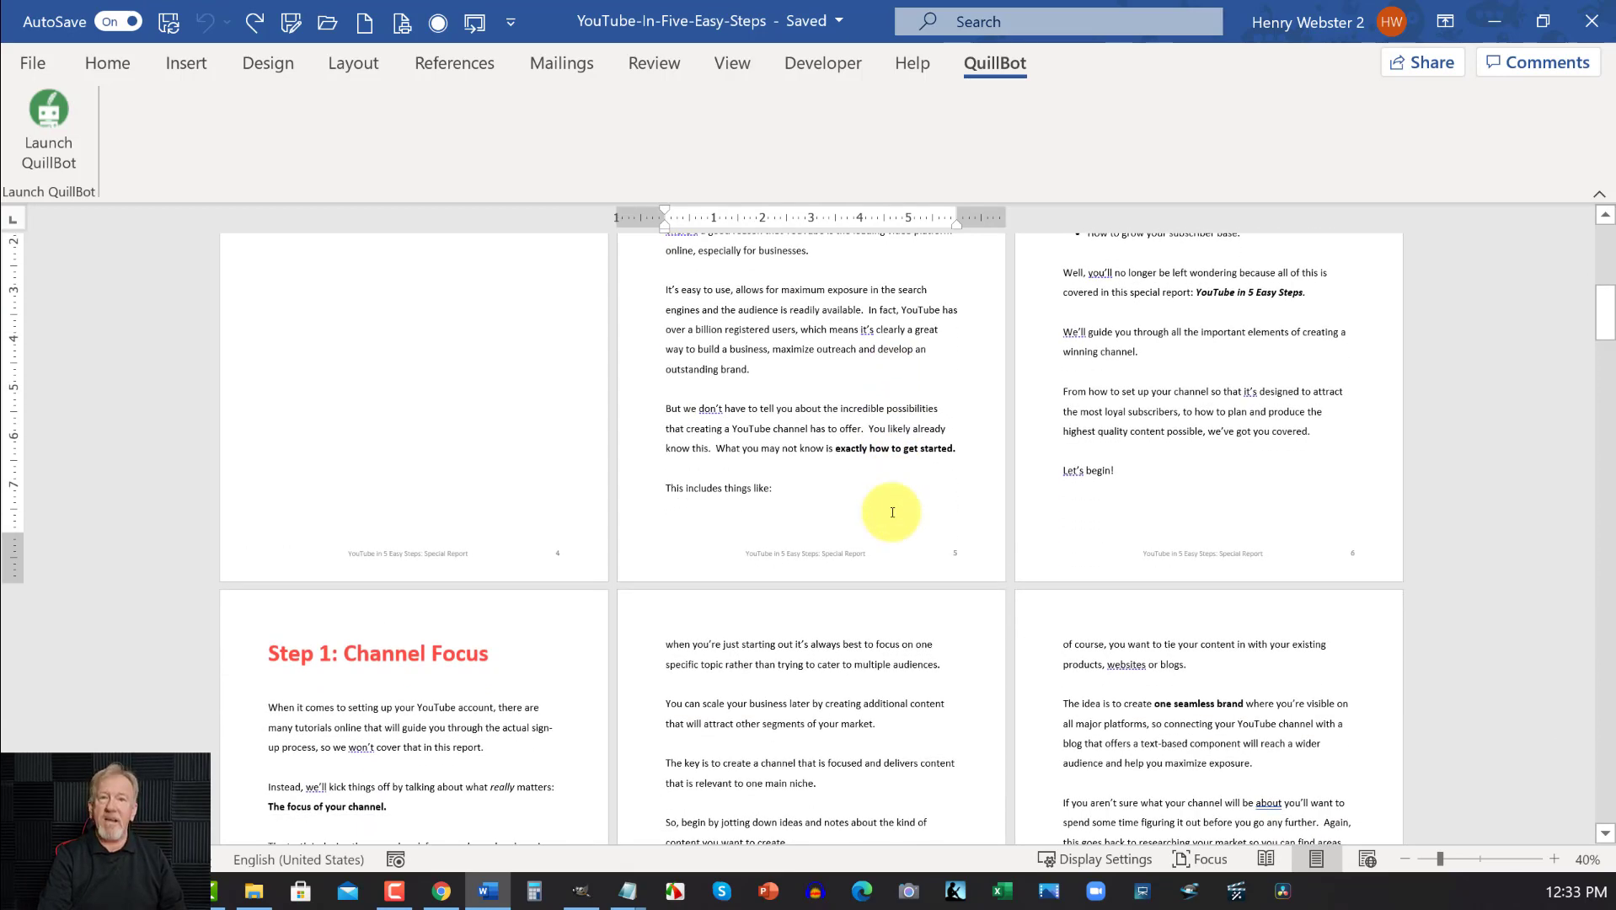
{"action": "scroll", "scroll_direction": "up", "scroll_amount": 3}
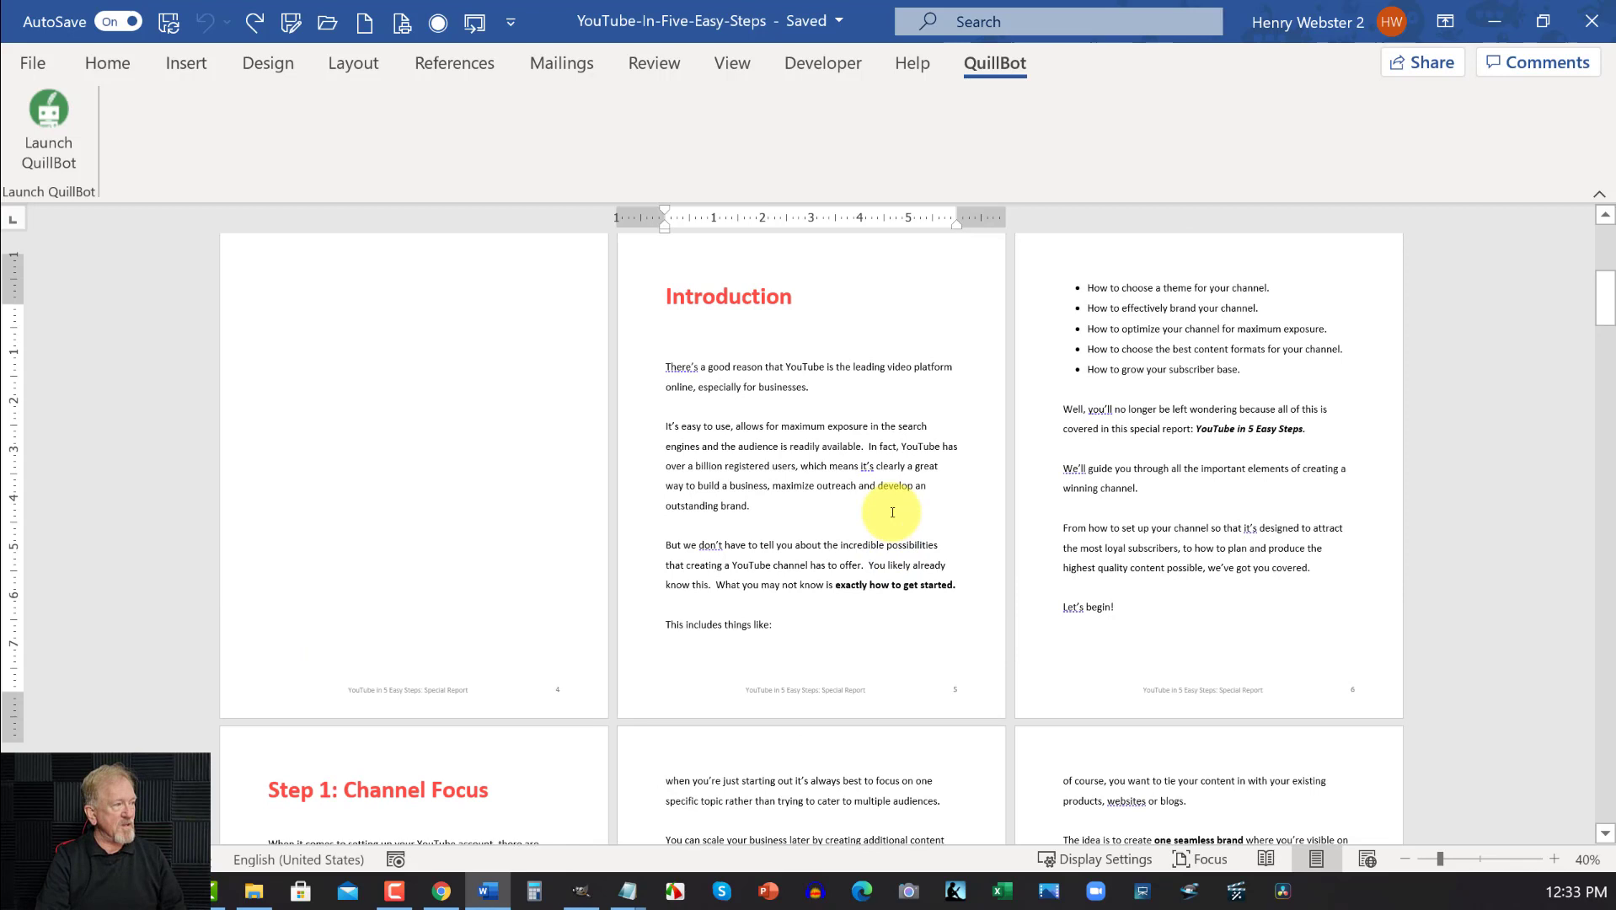
{"action": "scroll", "scroll_direction": "down", "scroll_amount": 3}
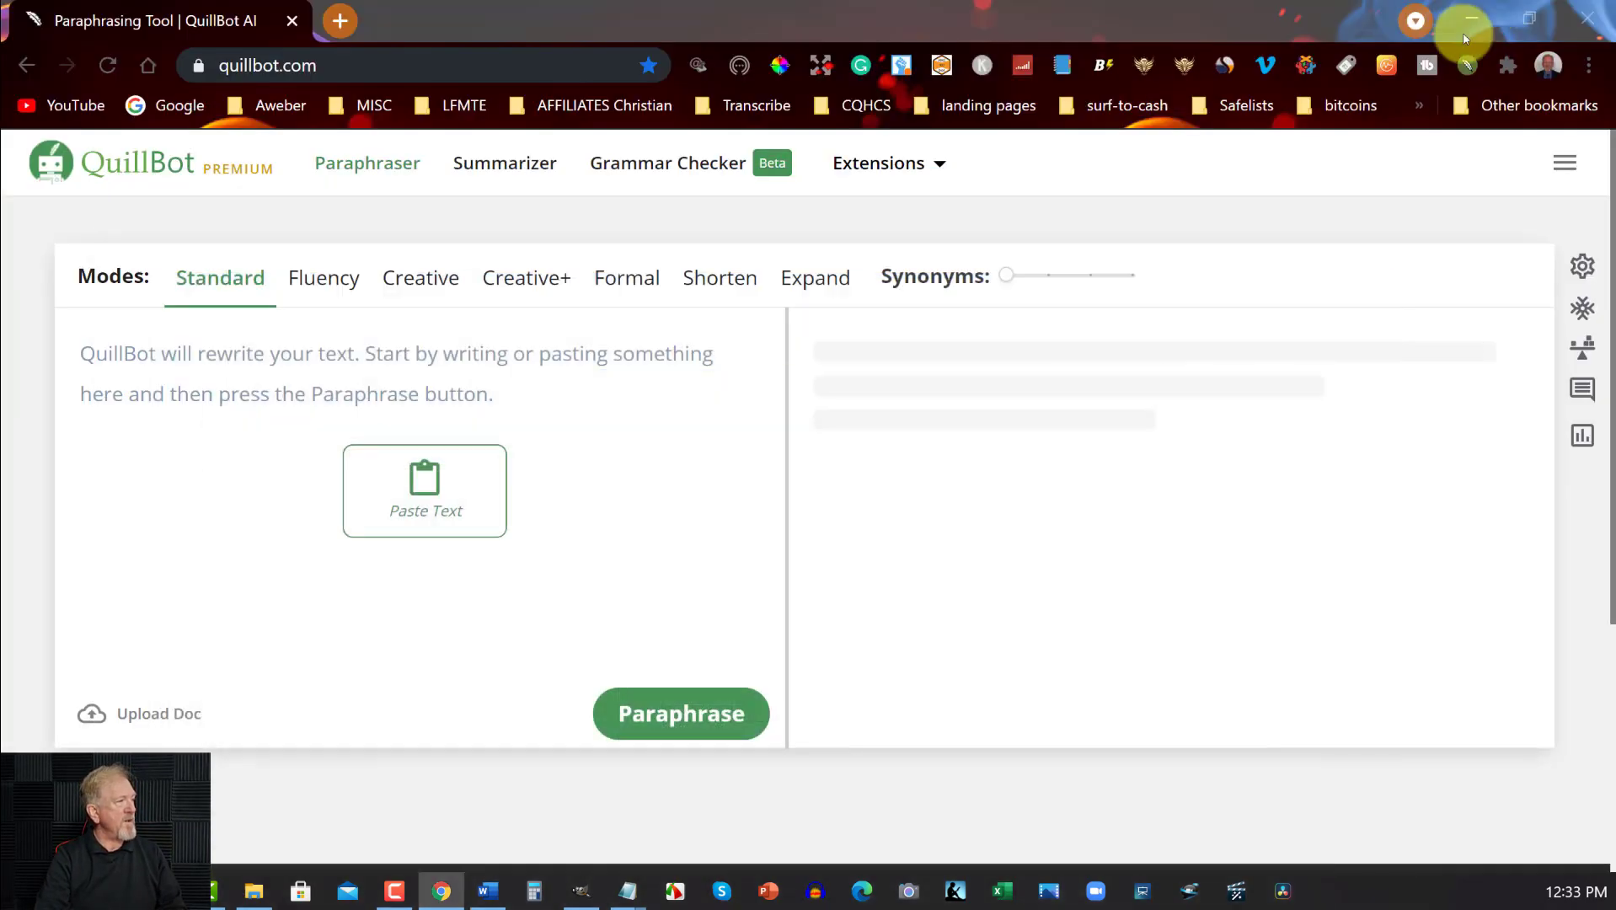
{"action": "mouse_move", "coordinate": [1005, 275]}
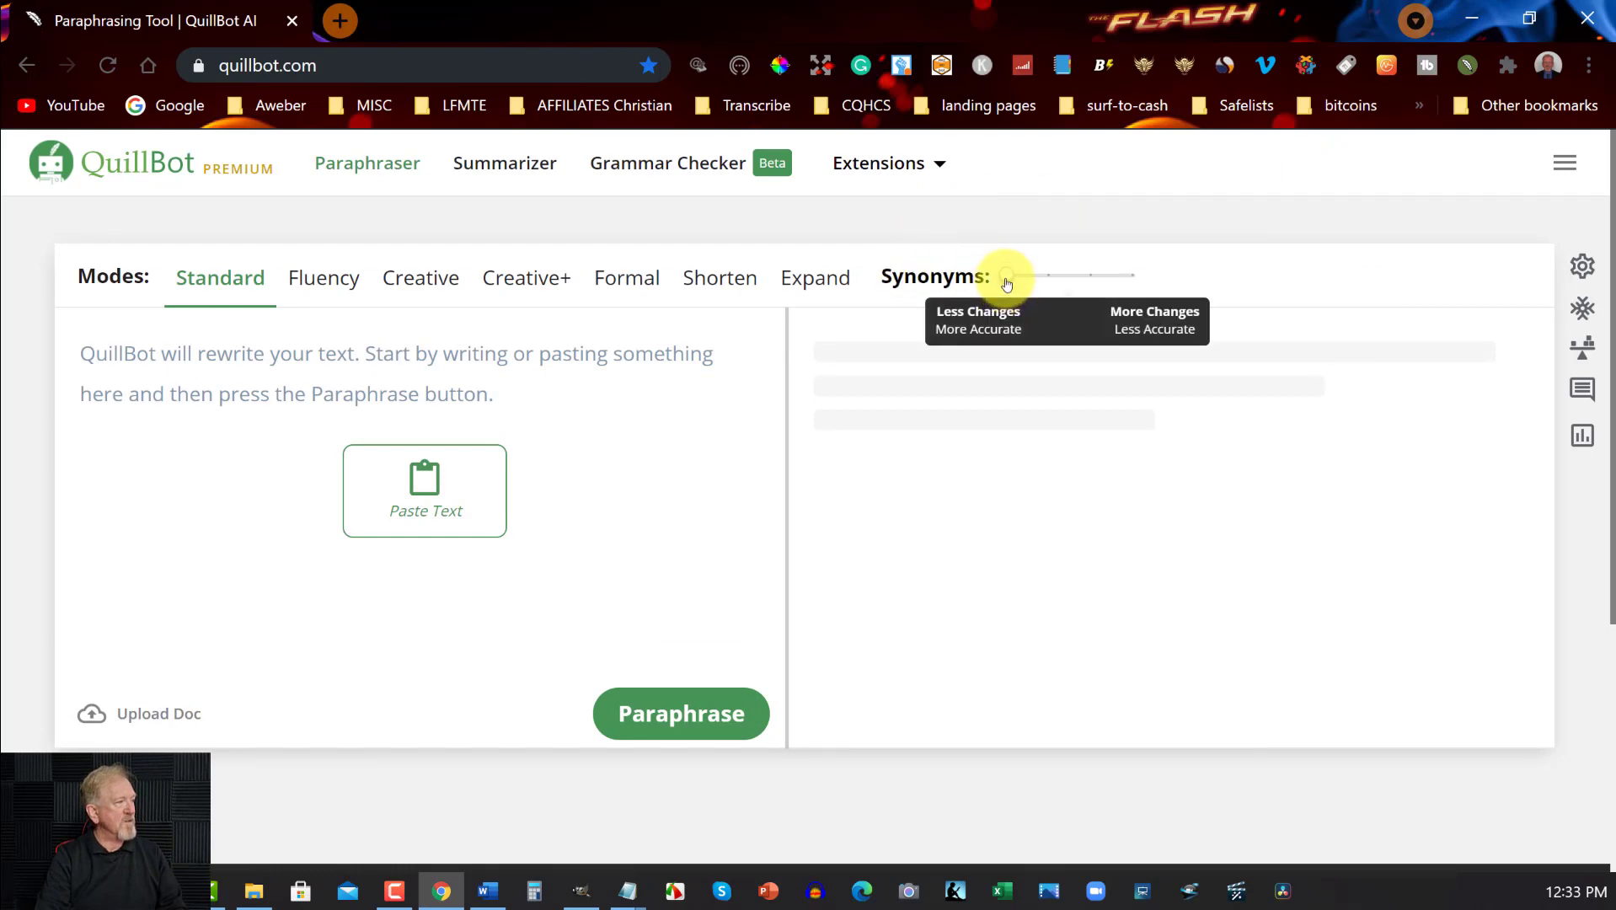
{"action": "mouse_move", "coordinate": [774, 337]}
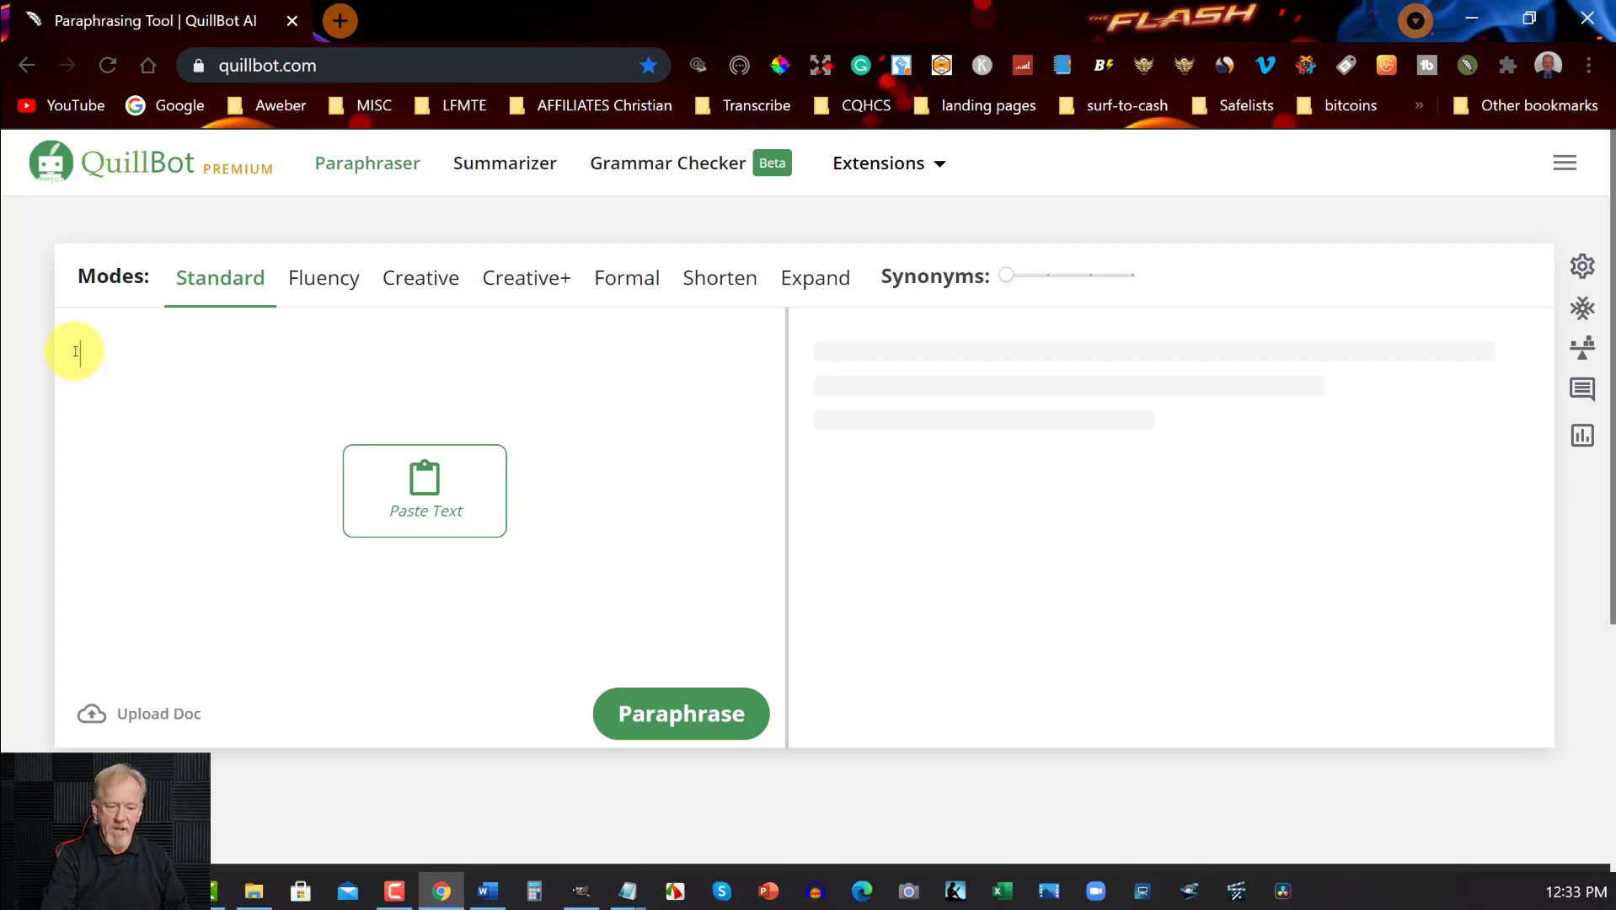
Paste the 1277-character Introduction text into QuillBot's paraphraser input
{"action": "left_click", "coordinate": [423, 490]}
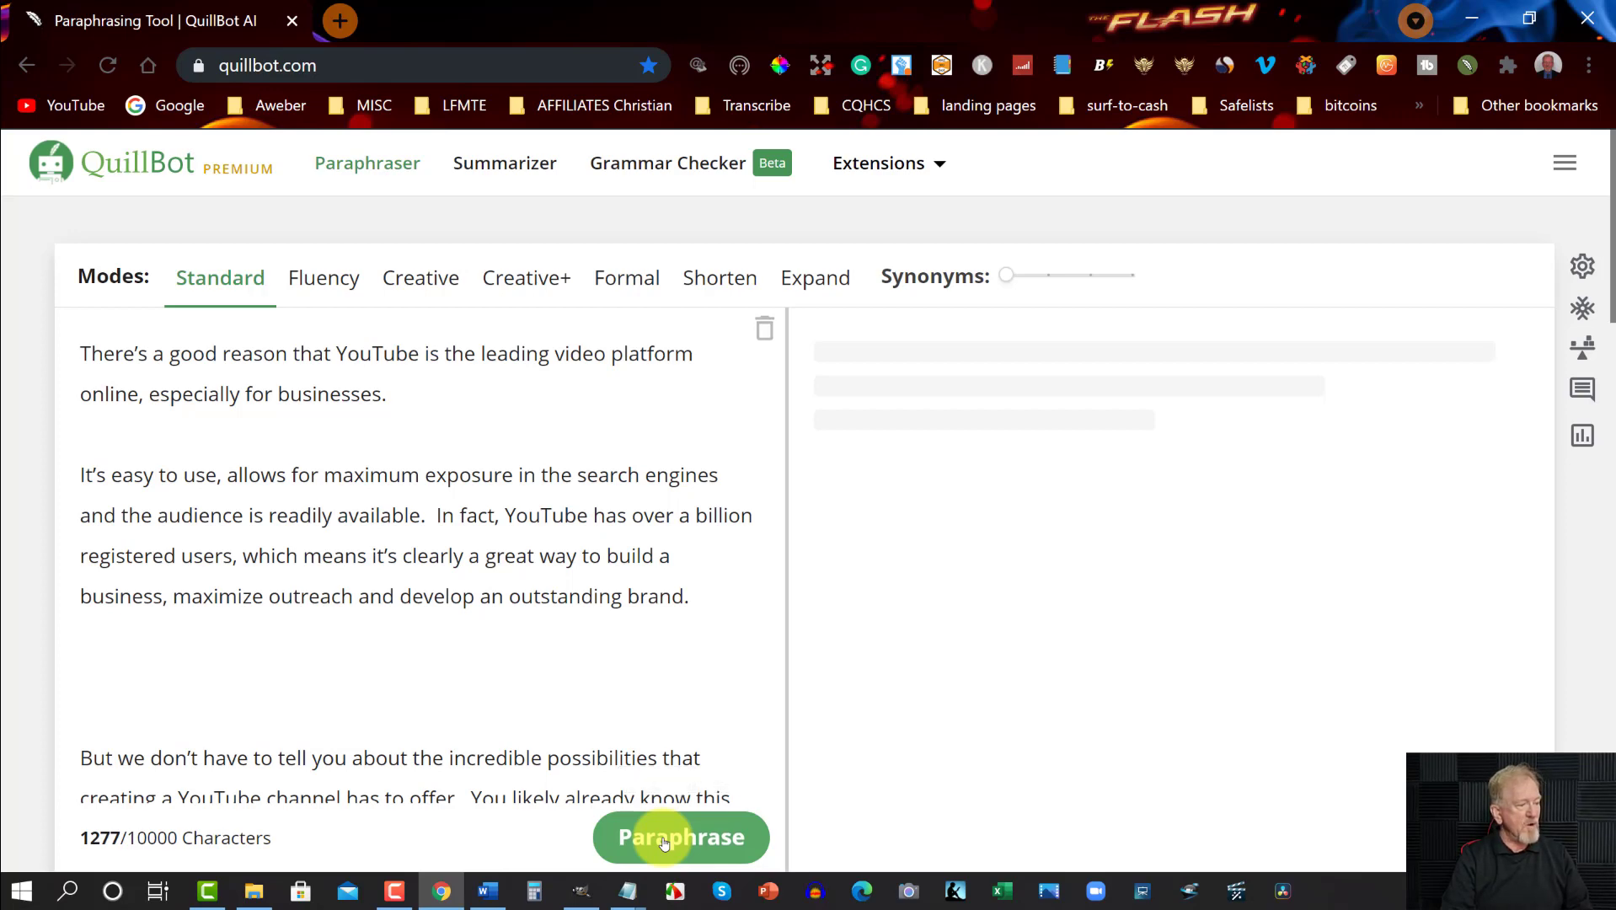
Paraphrase the Introduction in Standard mode and review all 16 rewritten sentences to the closing line
{"action": "left_click", "coordinate": [681, 837]}
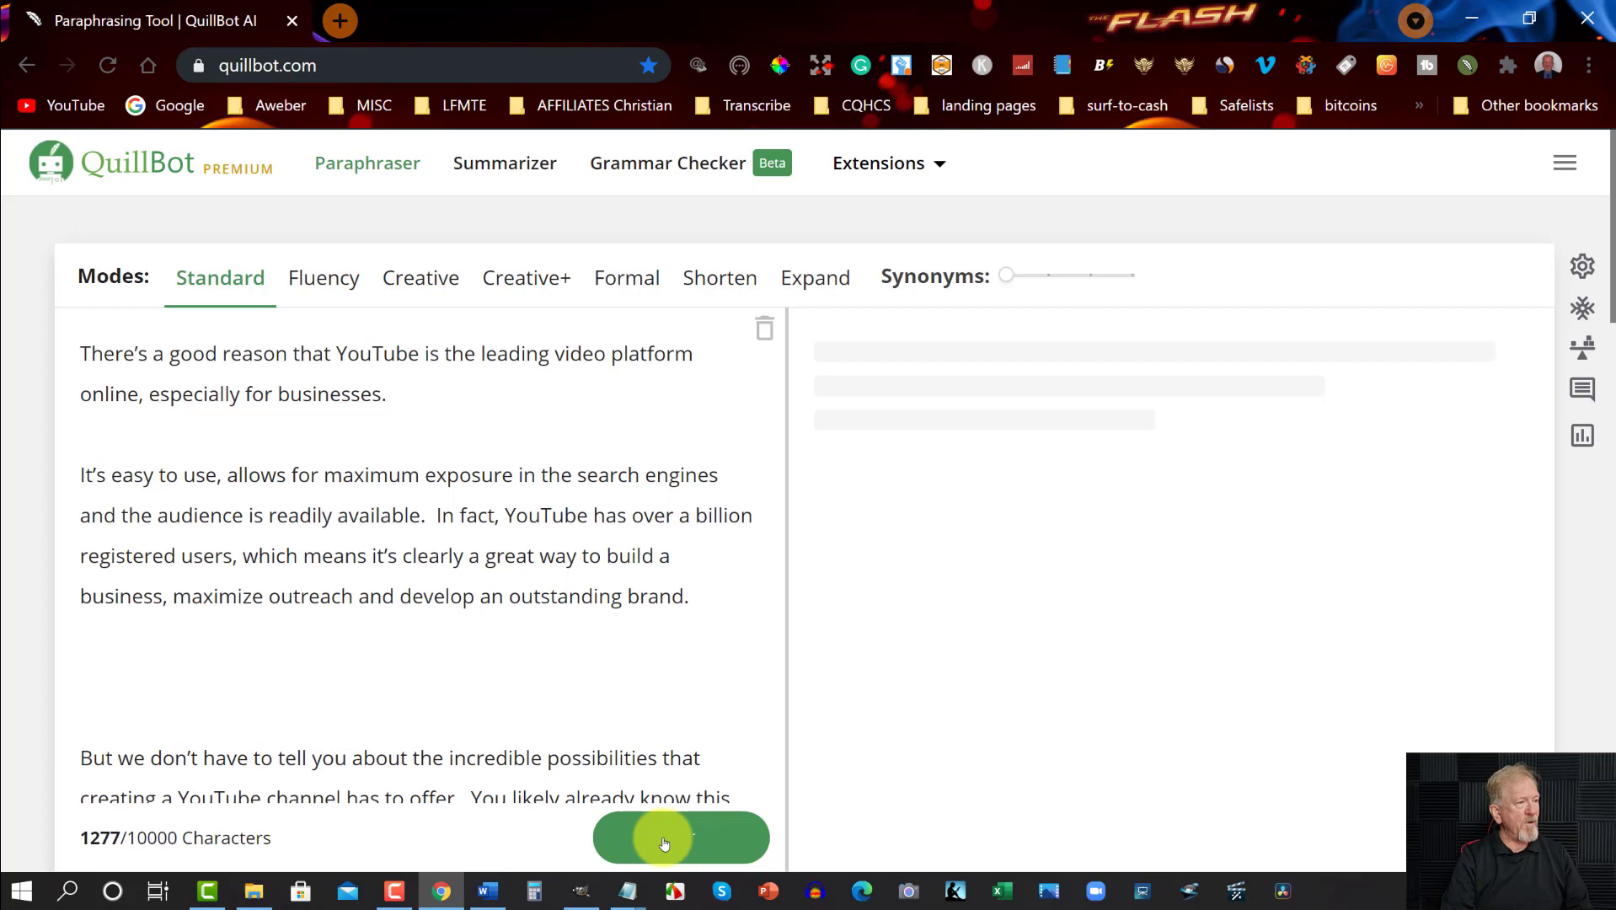
{"action": "mouse_move", "coordinate": [1170, 366]}
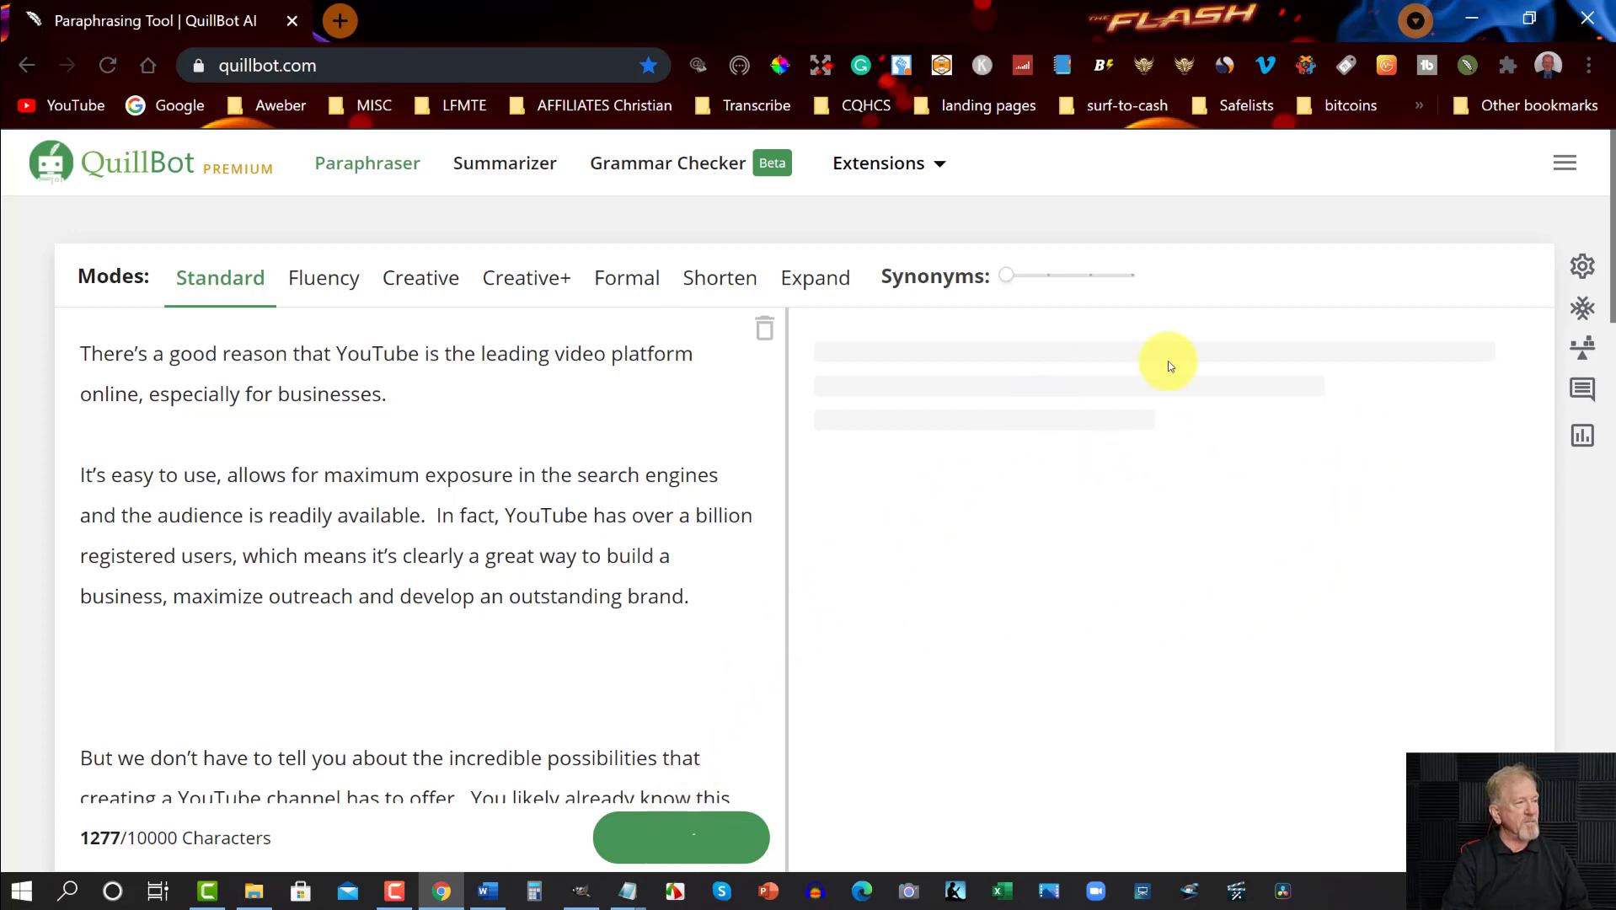
{"action": "mouse_move", "coordinate": [1067, 333]}
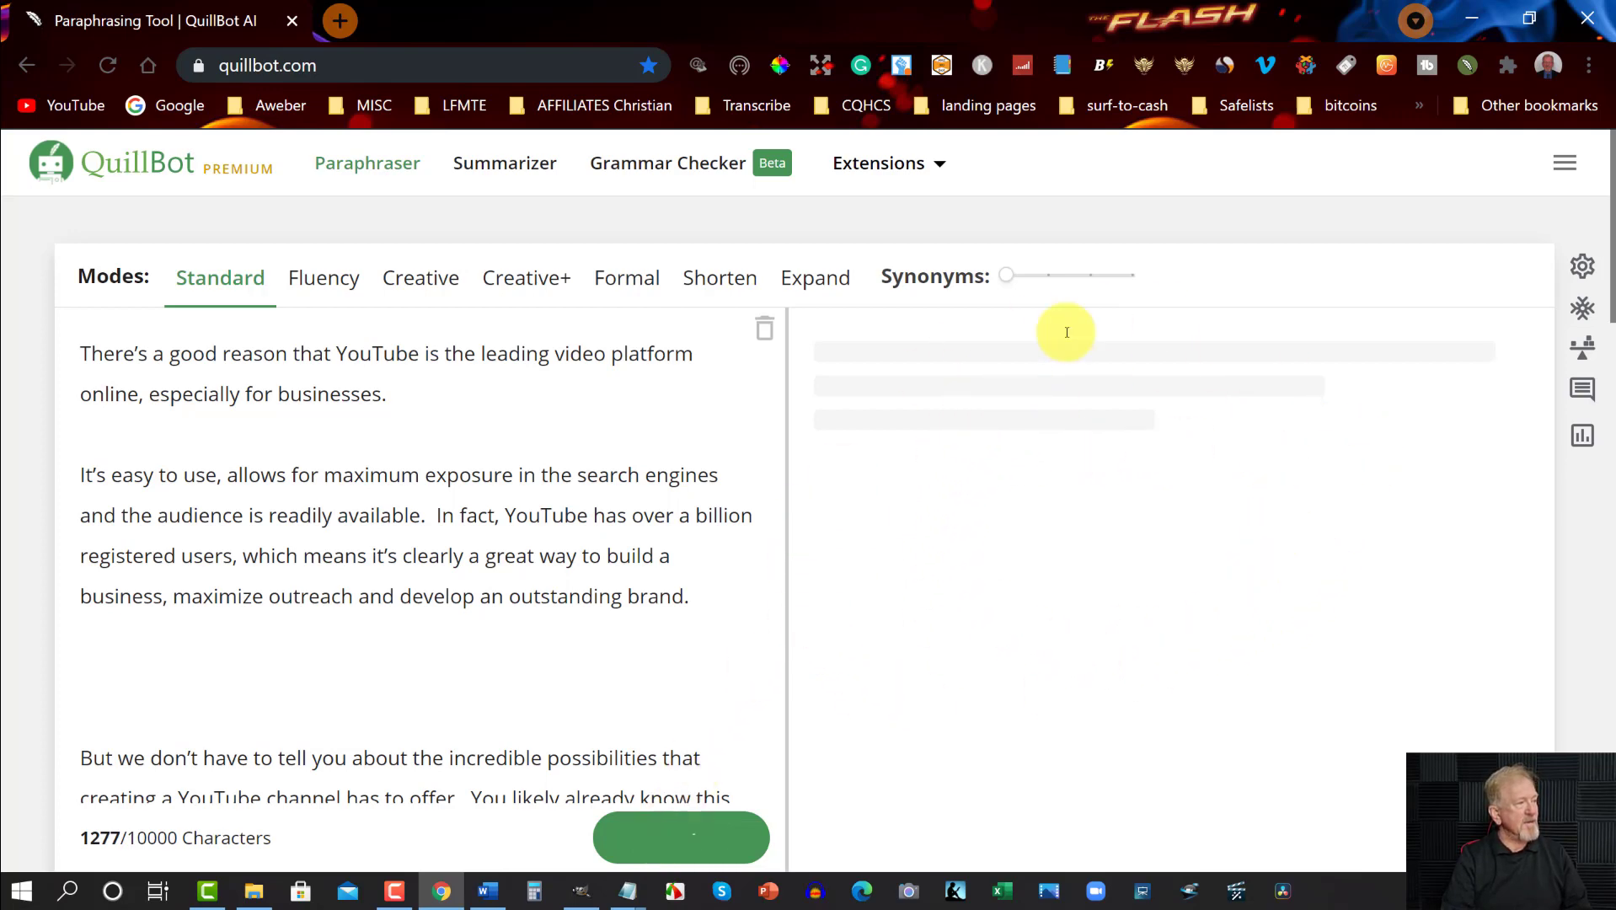
{"action": "left_click", "coordinate": [681, 838]}
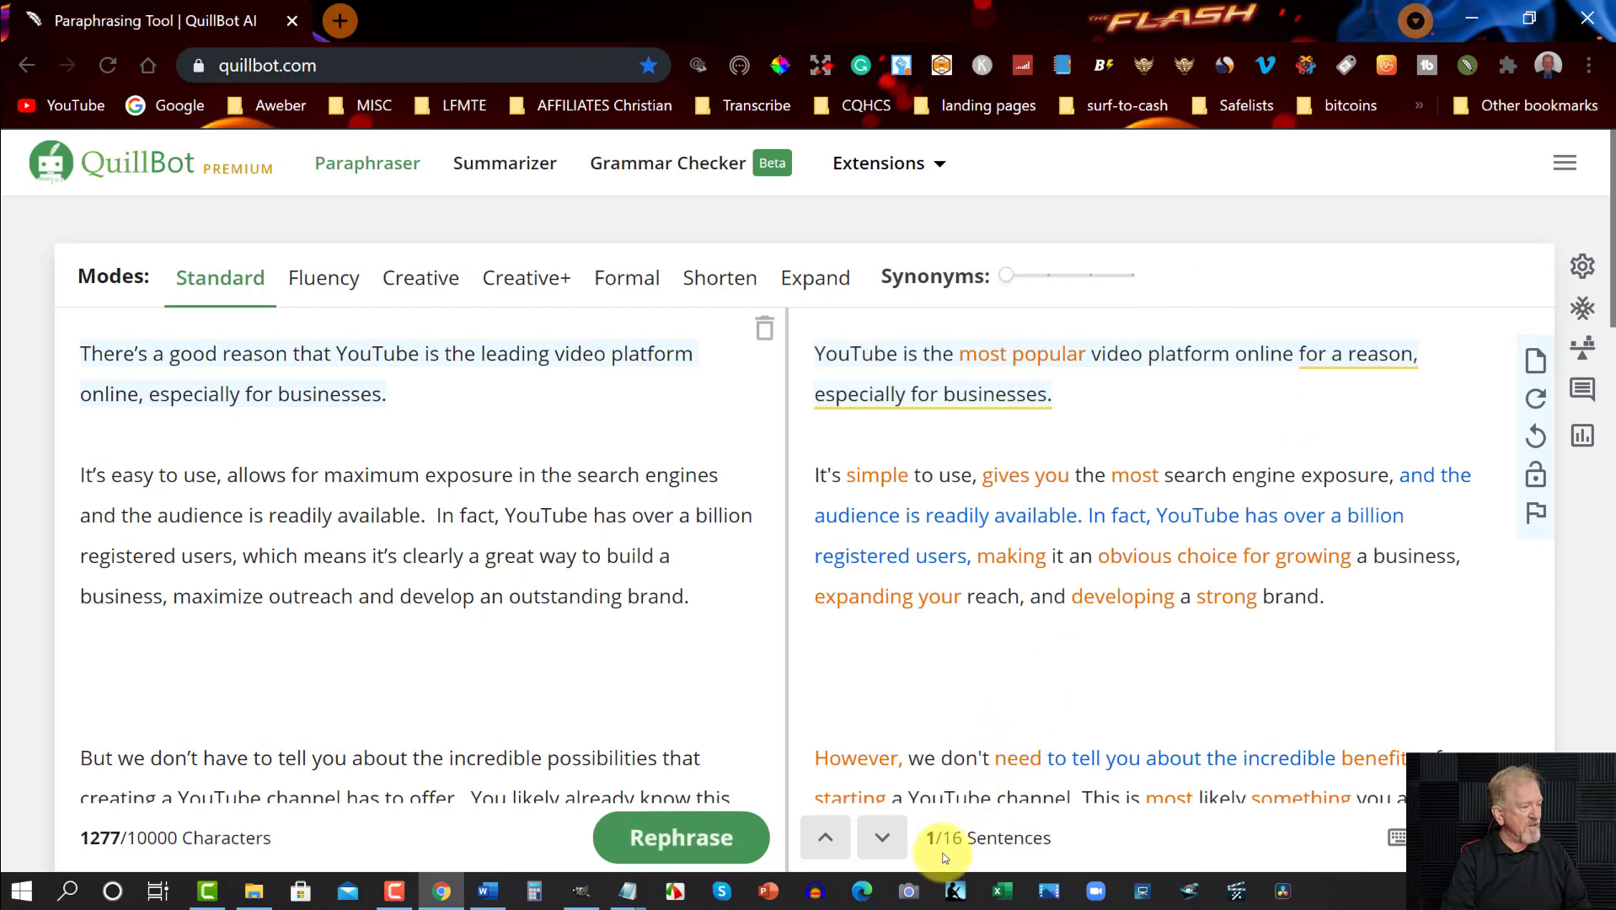
{"action": "mouse_move", "coordinate": [1094, 458]}
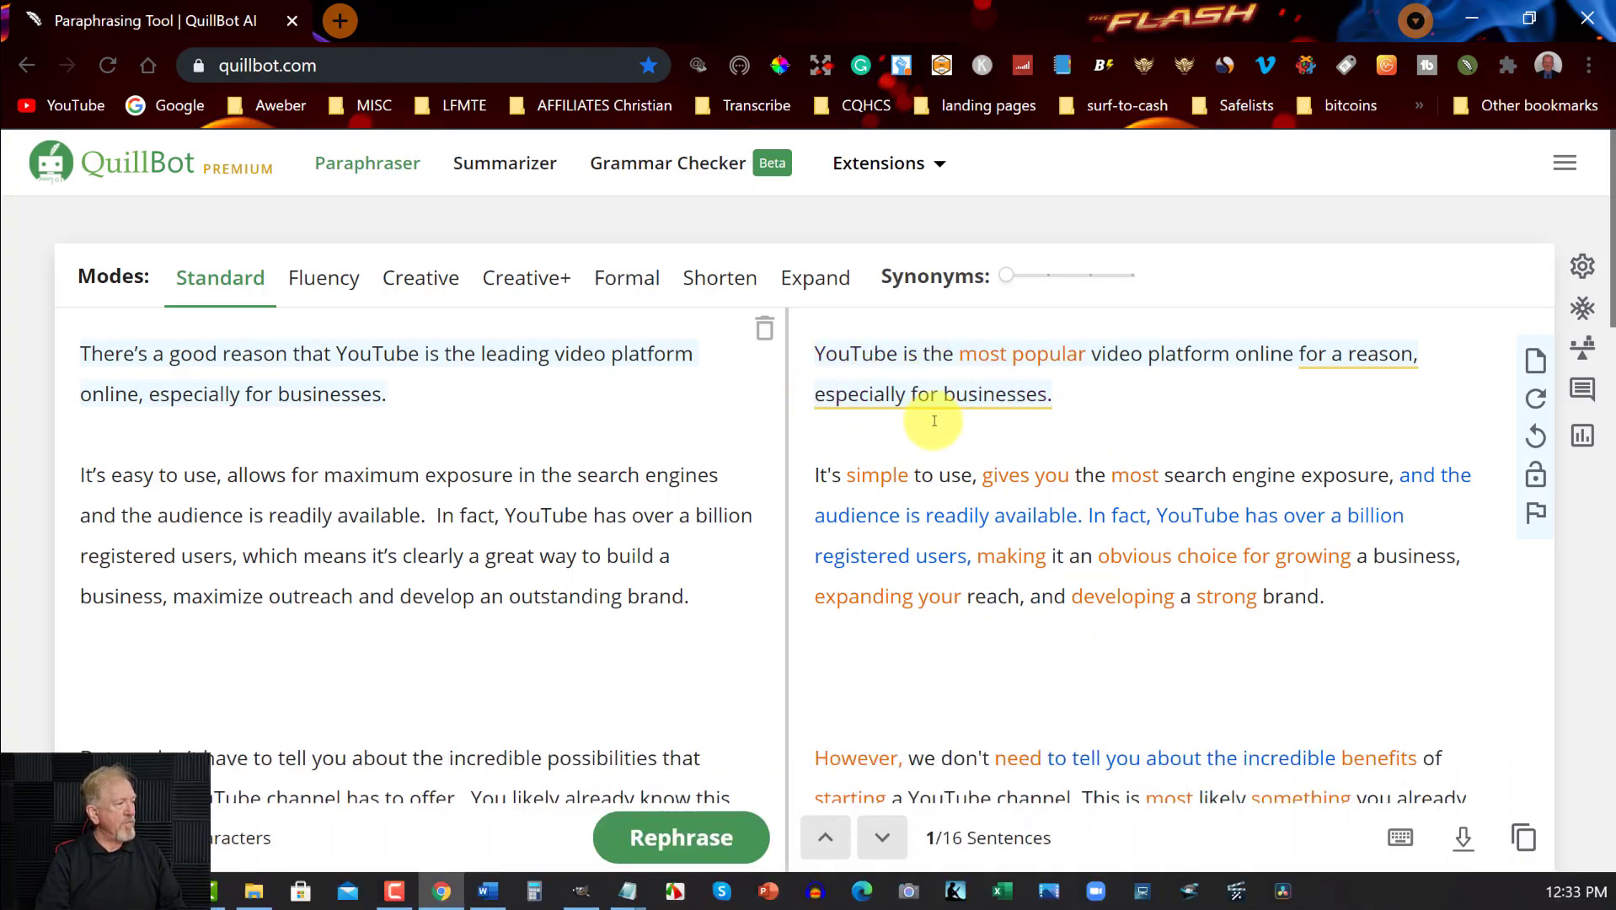
{"action": "scroll", "scroll_direction": "down", "scroll_amount": 3}
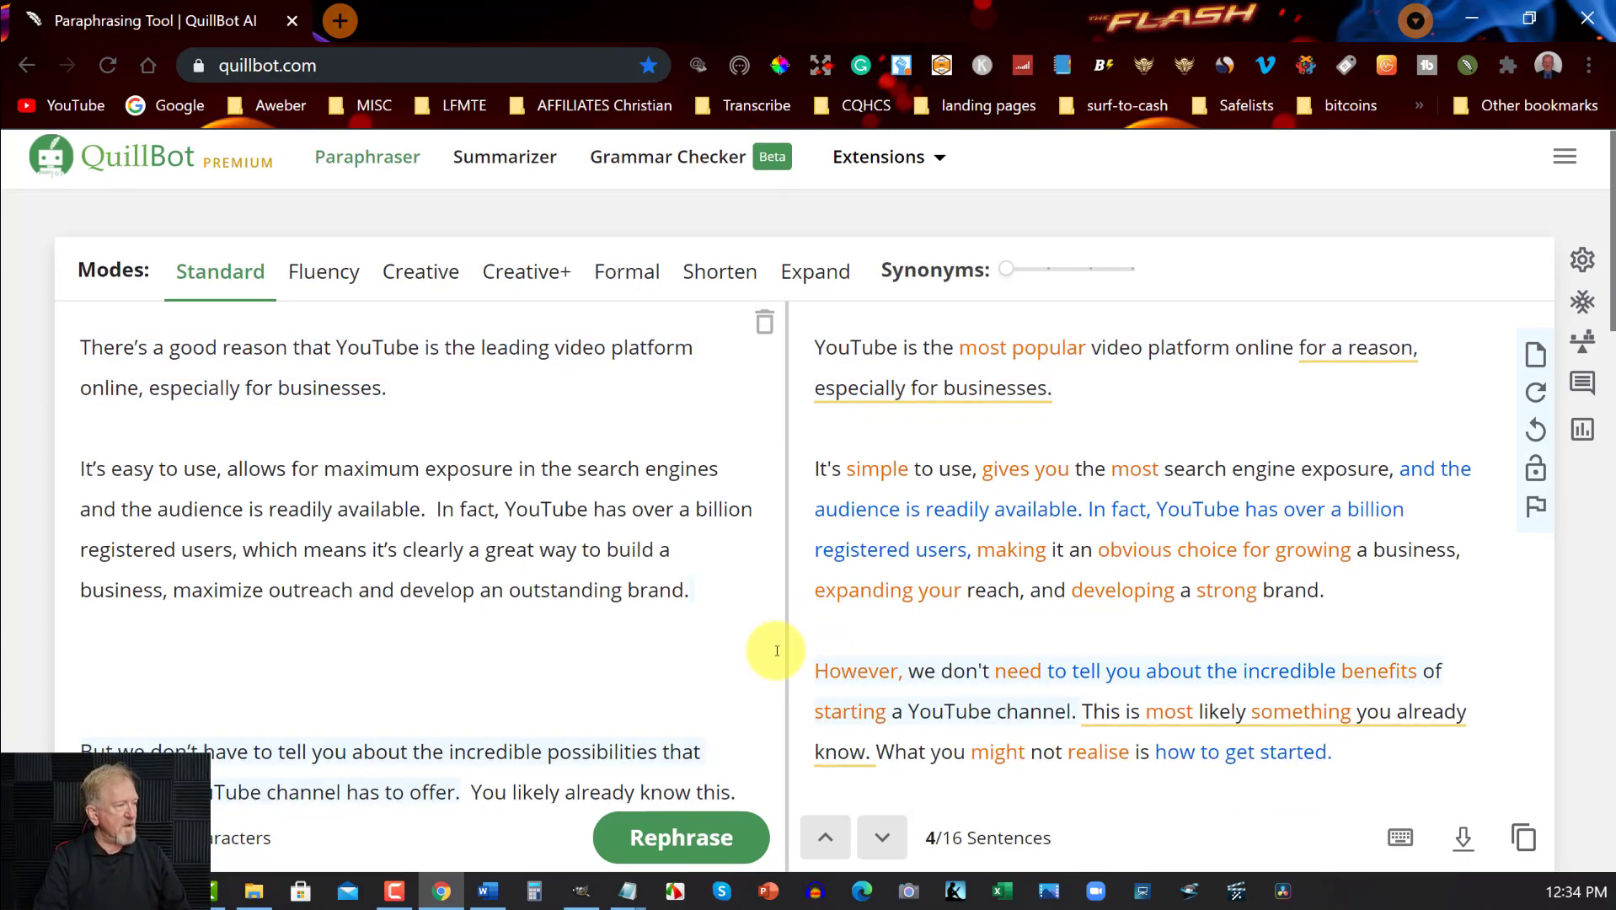
{"action": "scroll", "scroll_direction": "down", "scroll_amount": 3}
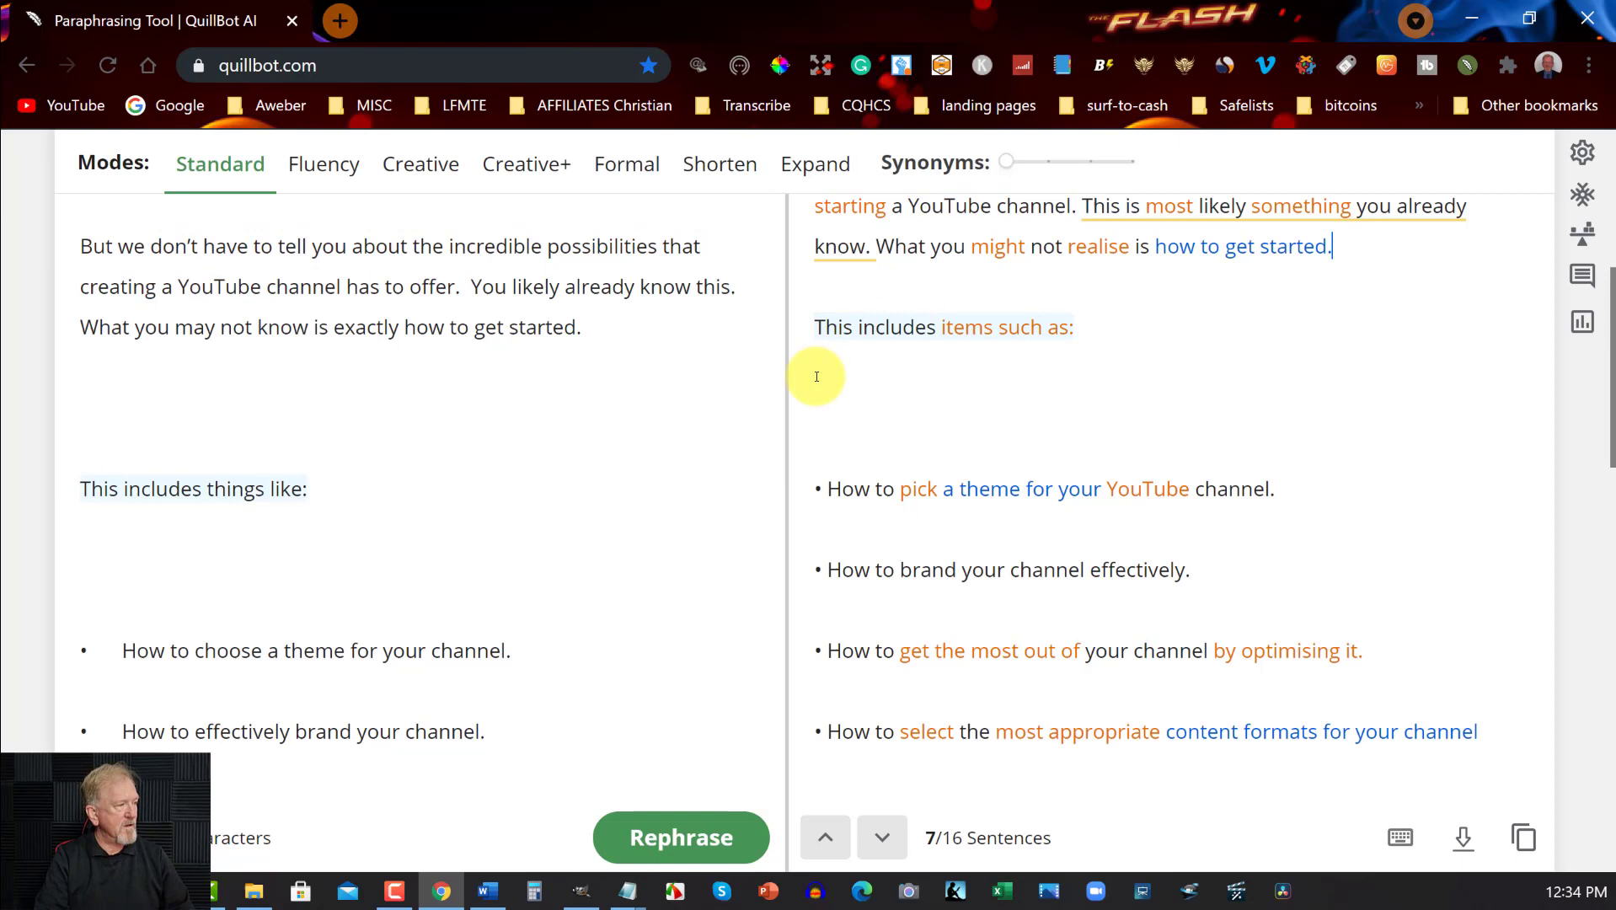
{"action": "scroll", "scroll_direction": "down", "scroll_amount": 3}
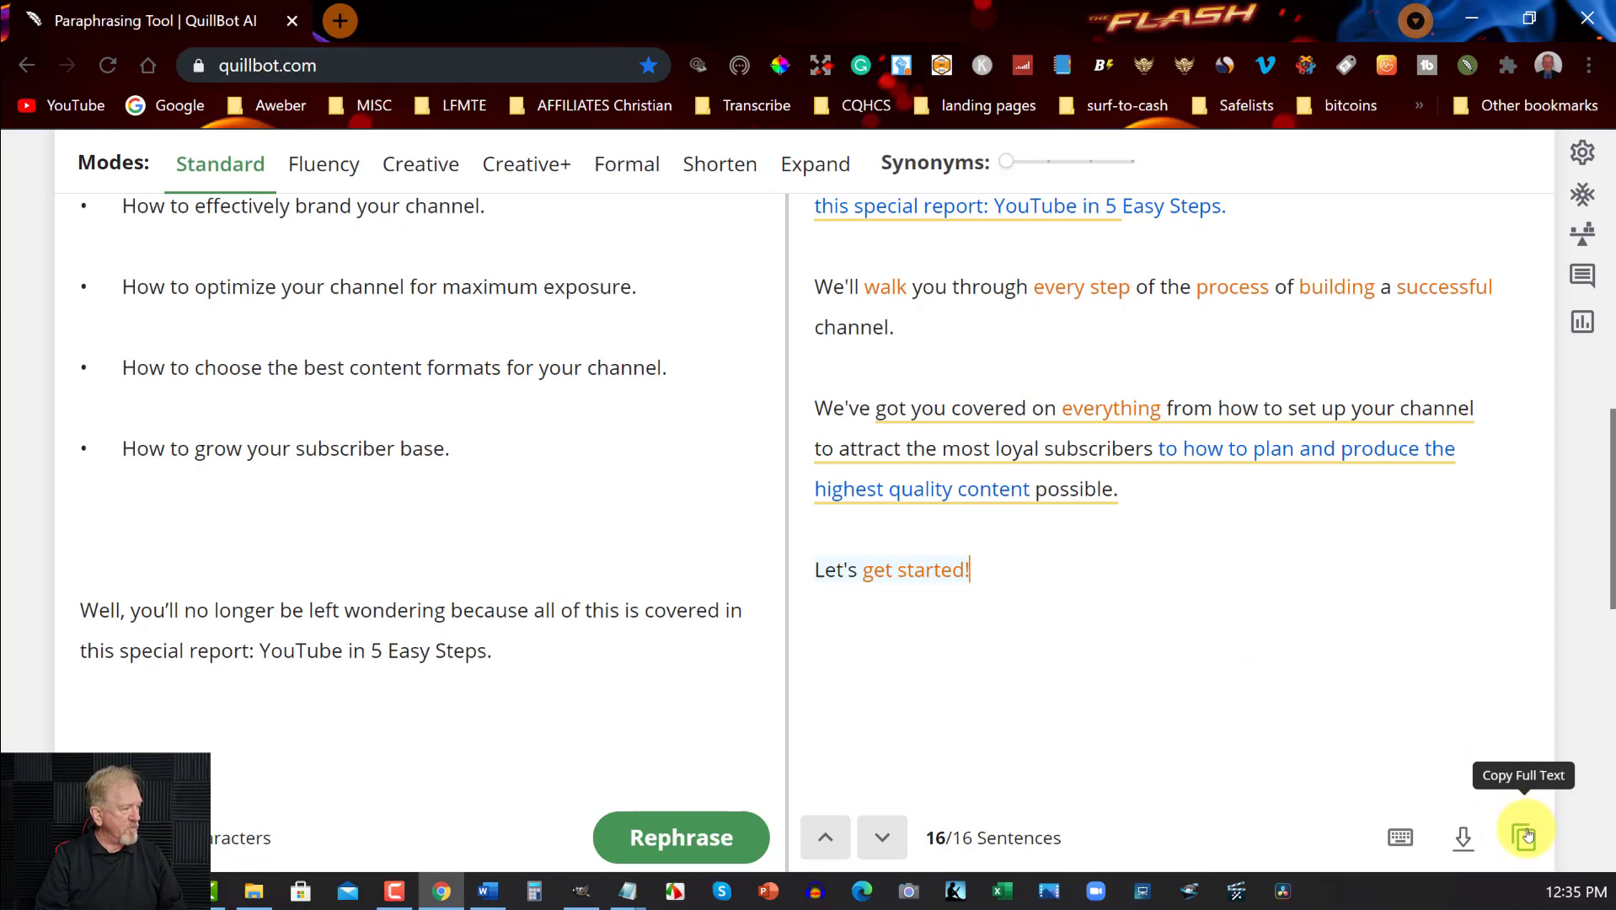
Copy the full paraphrased Introduction text and switch back to the Word ebook
{"action": "left_click", "coordinate": [1526, 836]}
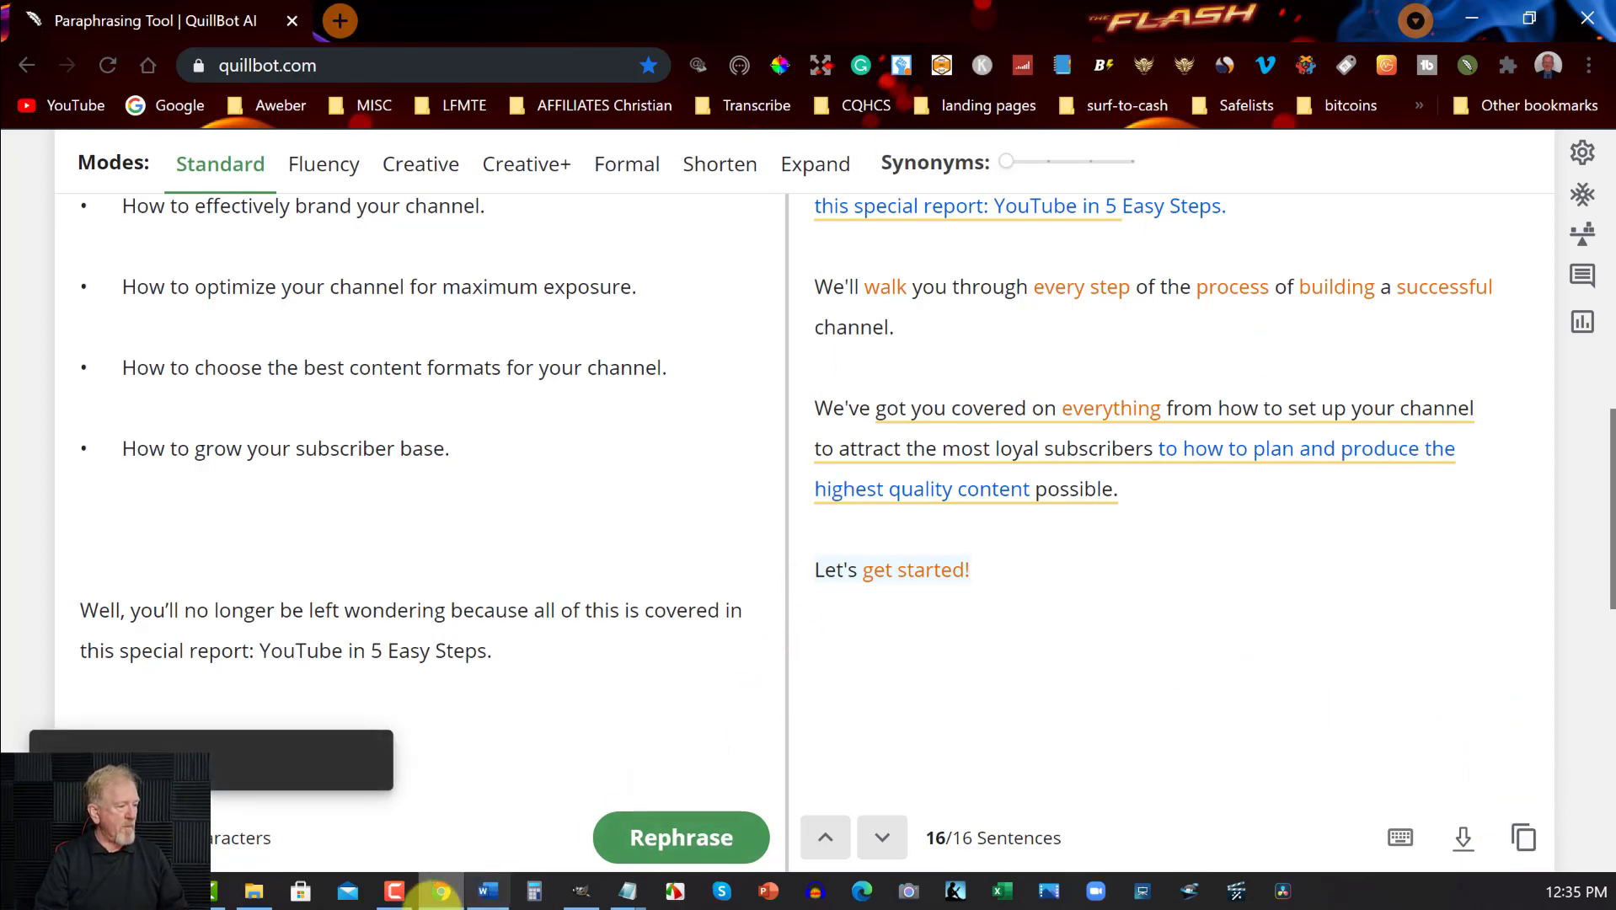
{"action": "left_click", "coordinate": [486, 890]}
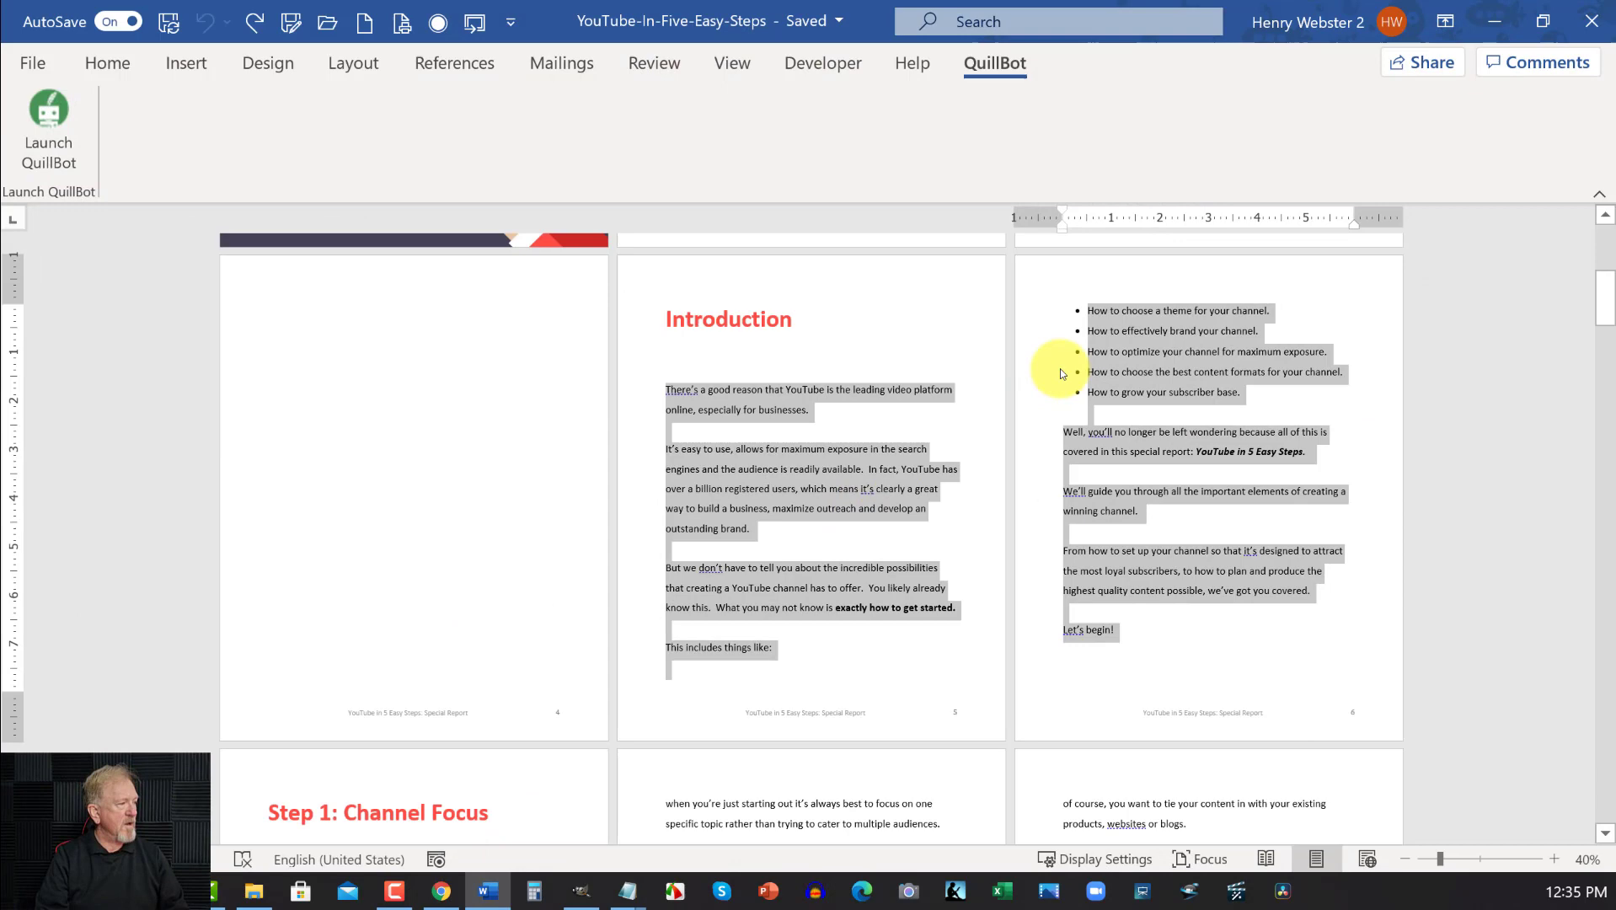
{"action": "mouse_move", "coordinate": [1091, 444]}
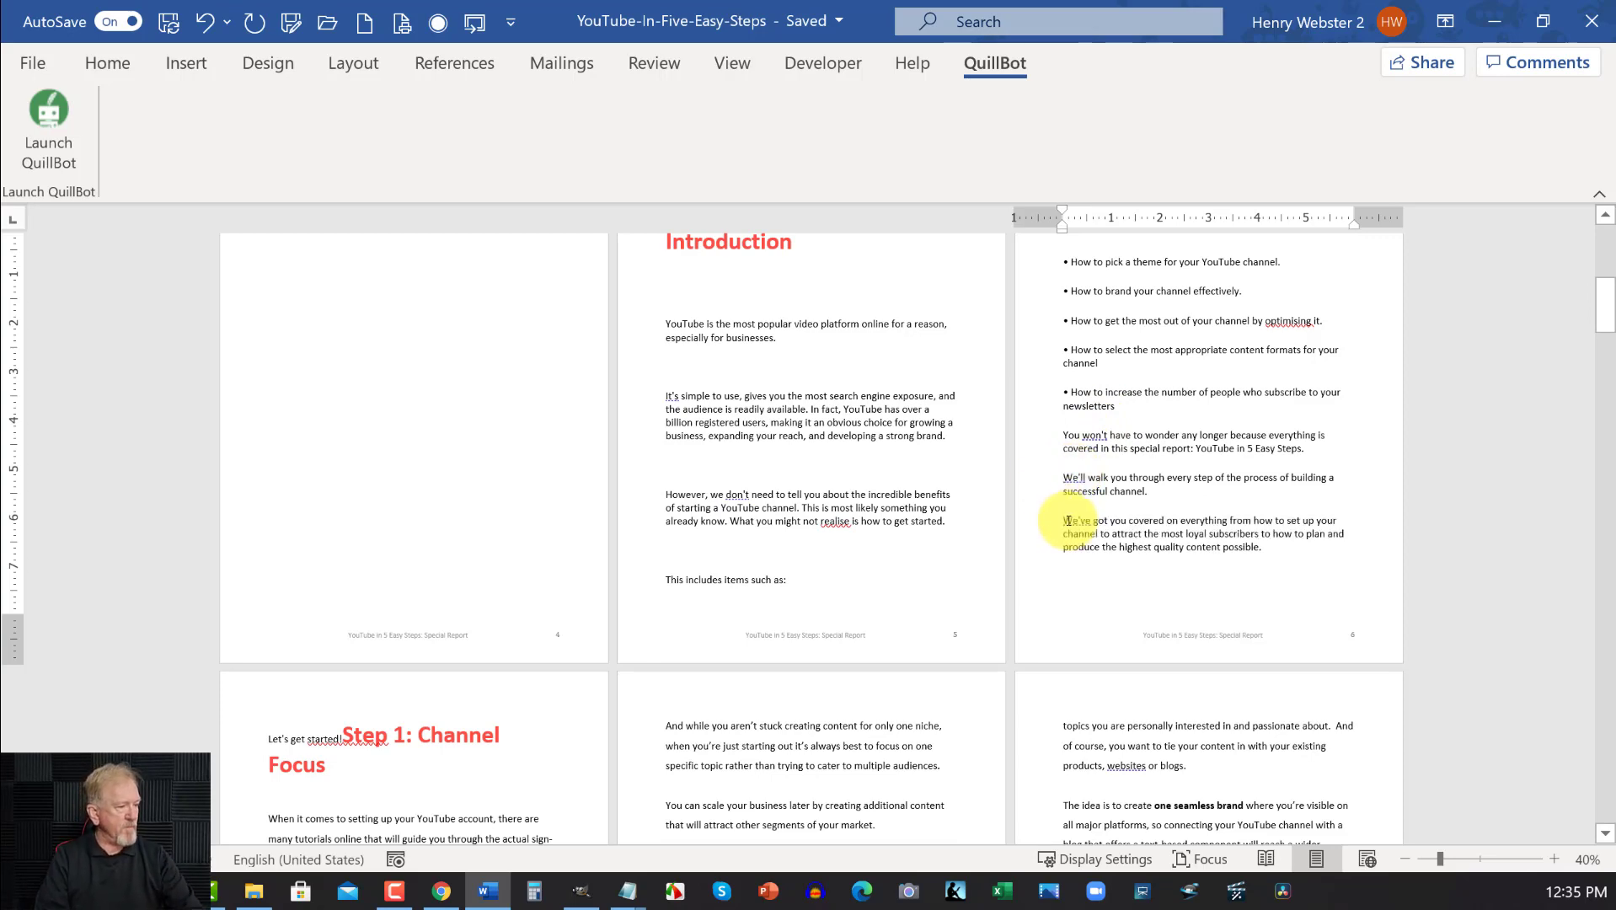
Check the pasted paraphrase in the Introduction, ending "Let's get started!" before Step 1: Channel Focus
{"action": "scroll", "scroll_direction": "up", "scroll_amount": 3}
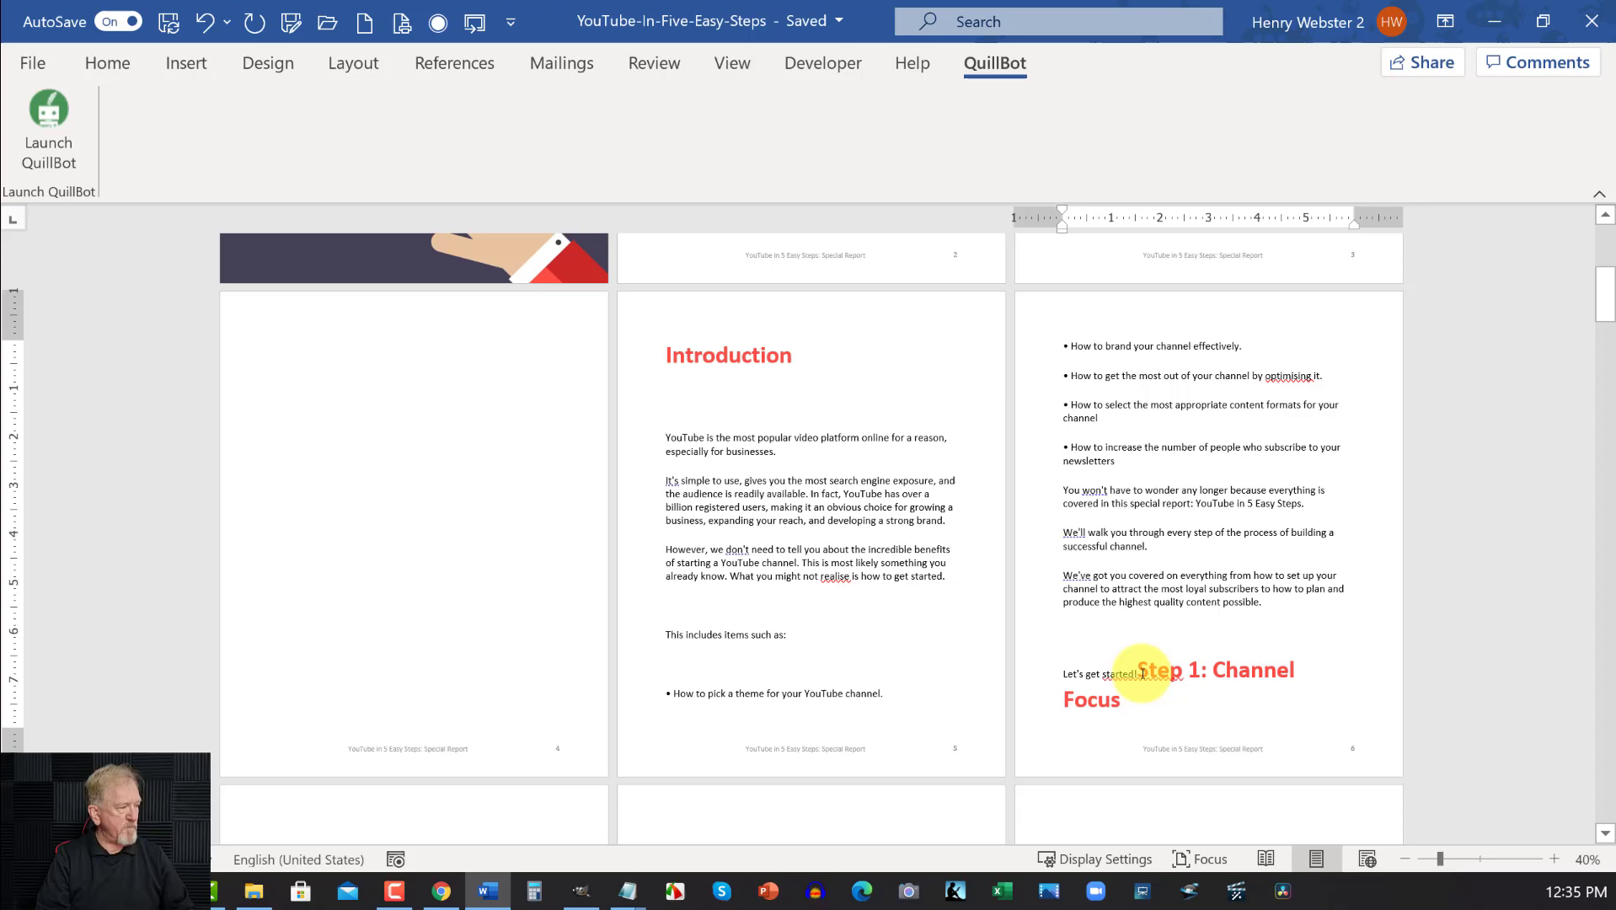
{"action": "scroll", "scroll_direction": "down", "scroll_amount": 3}
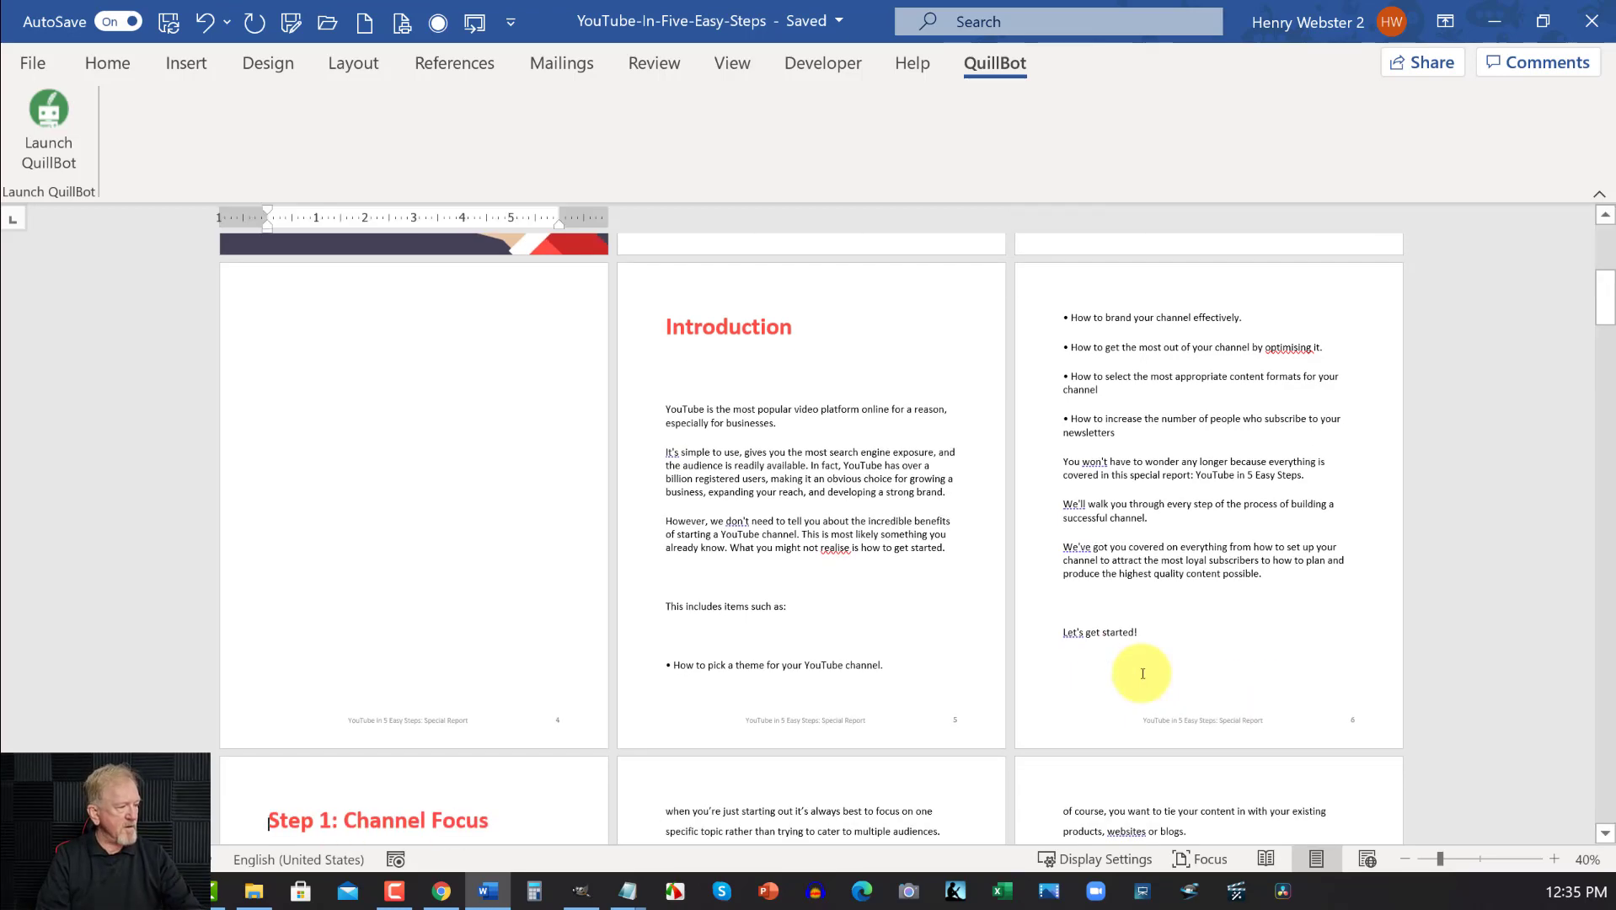
{"action": "scroll", "scroll_direction": "down", "scroll_amount": 3}
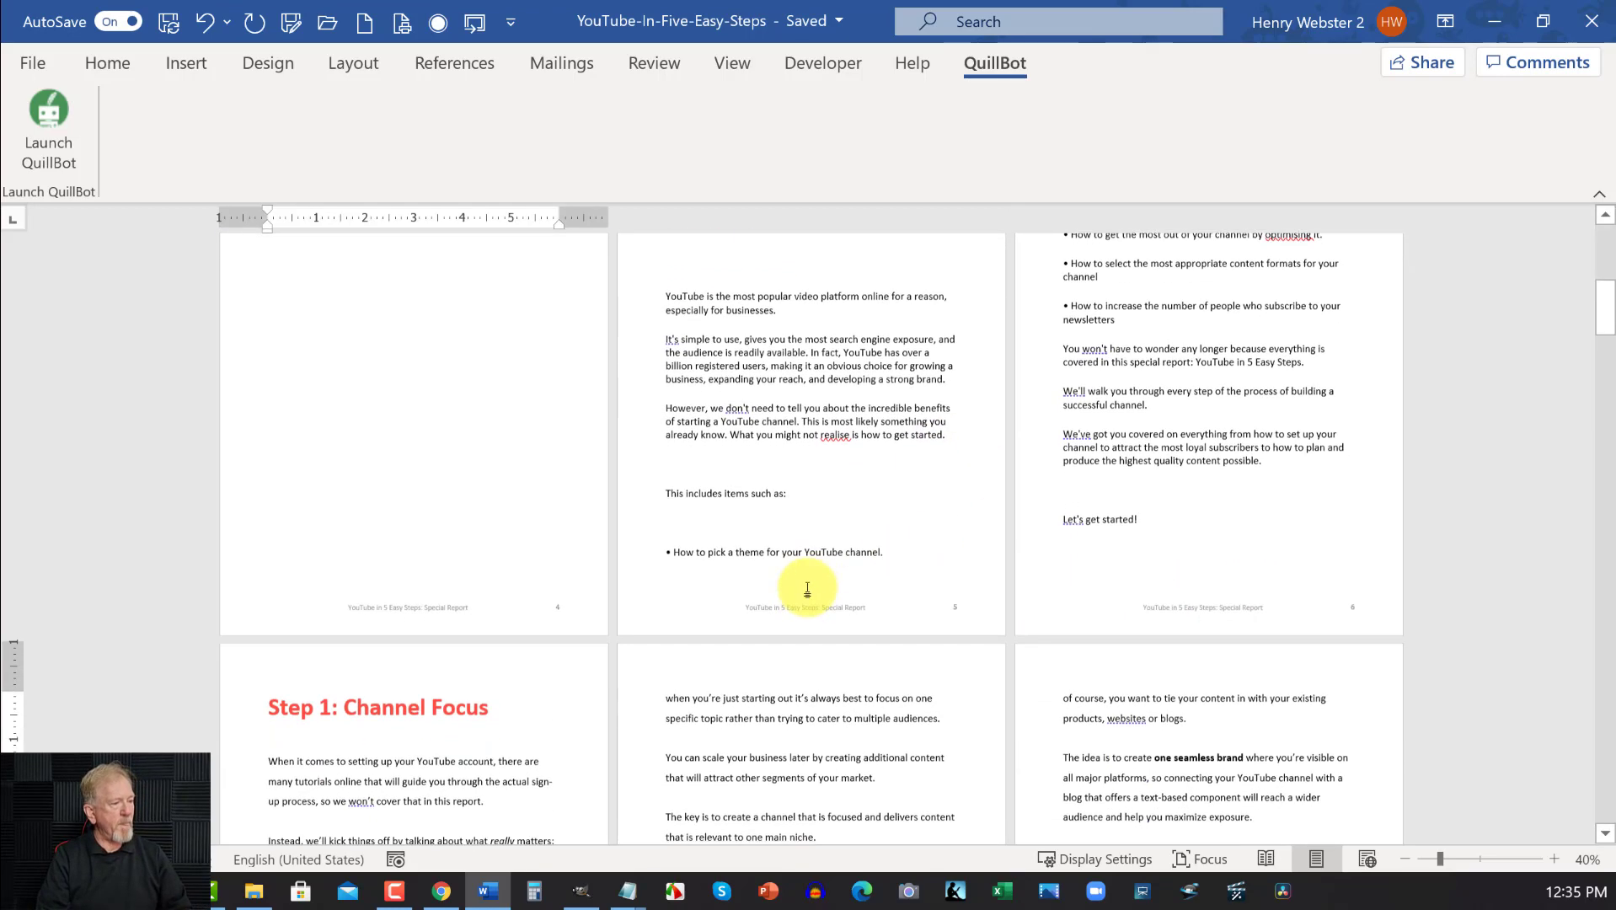
{"action": "scroll", "scroll_direction": "down", "scroll_amount": 3}
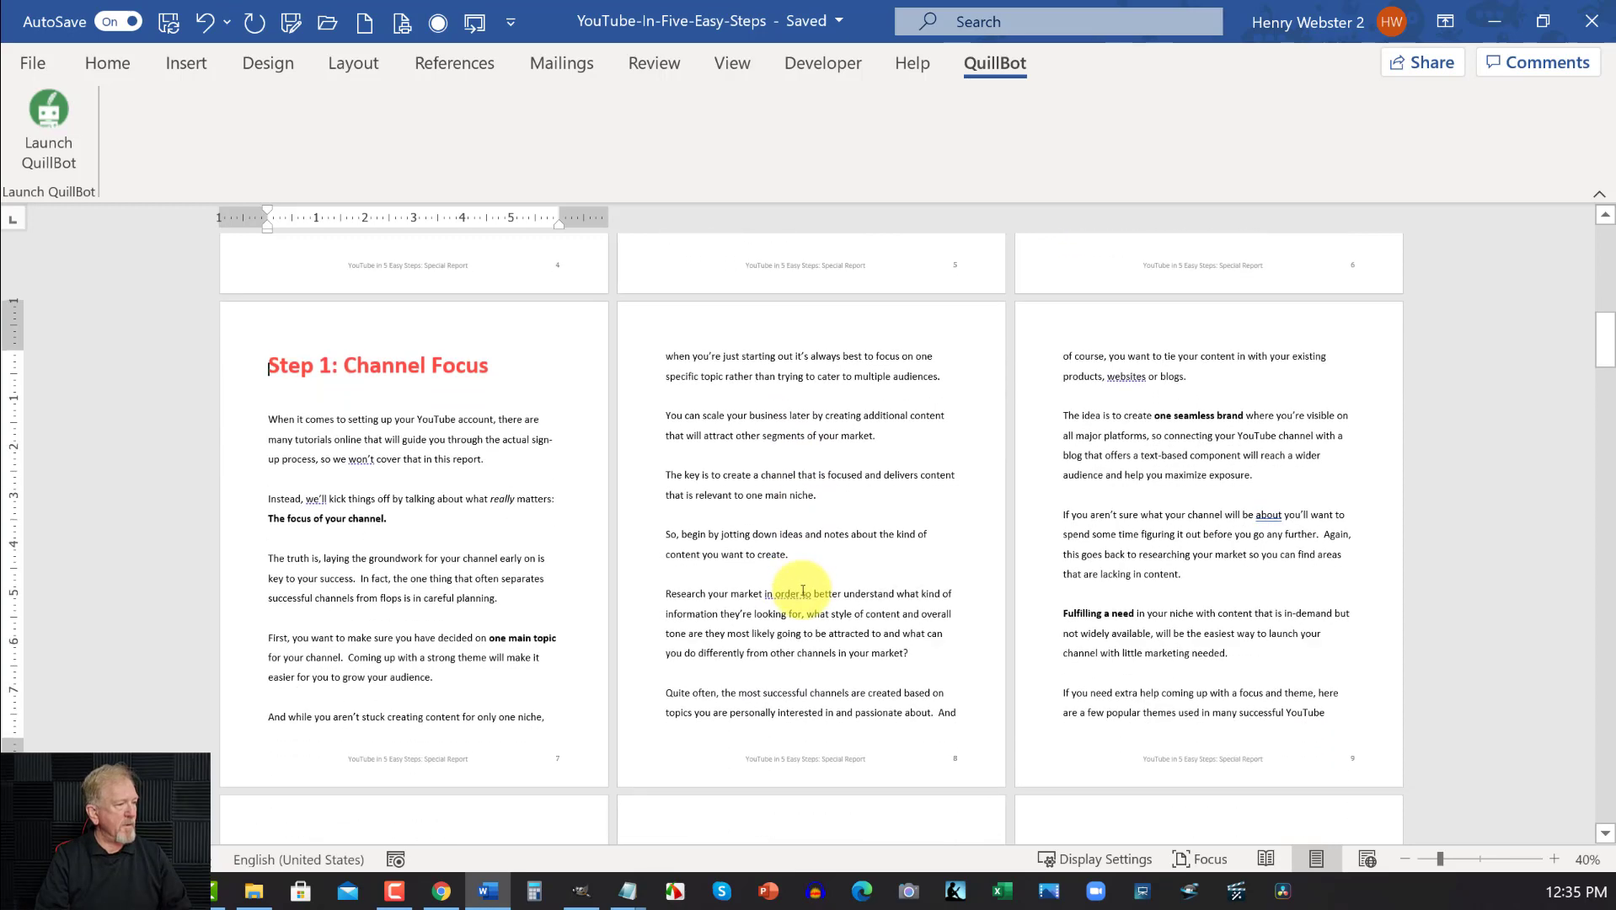
{"action": "mouse_move", "coordinate": [1195, 64]}
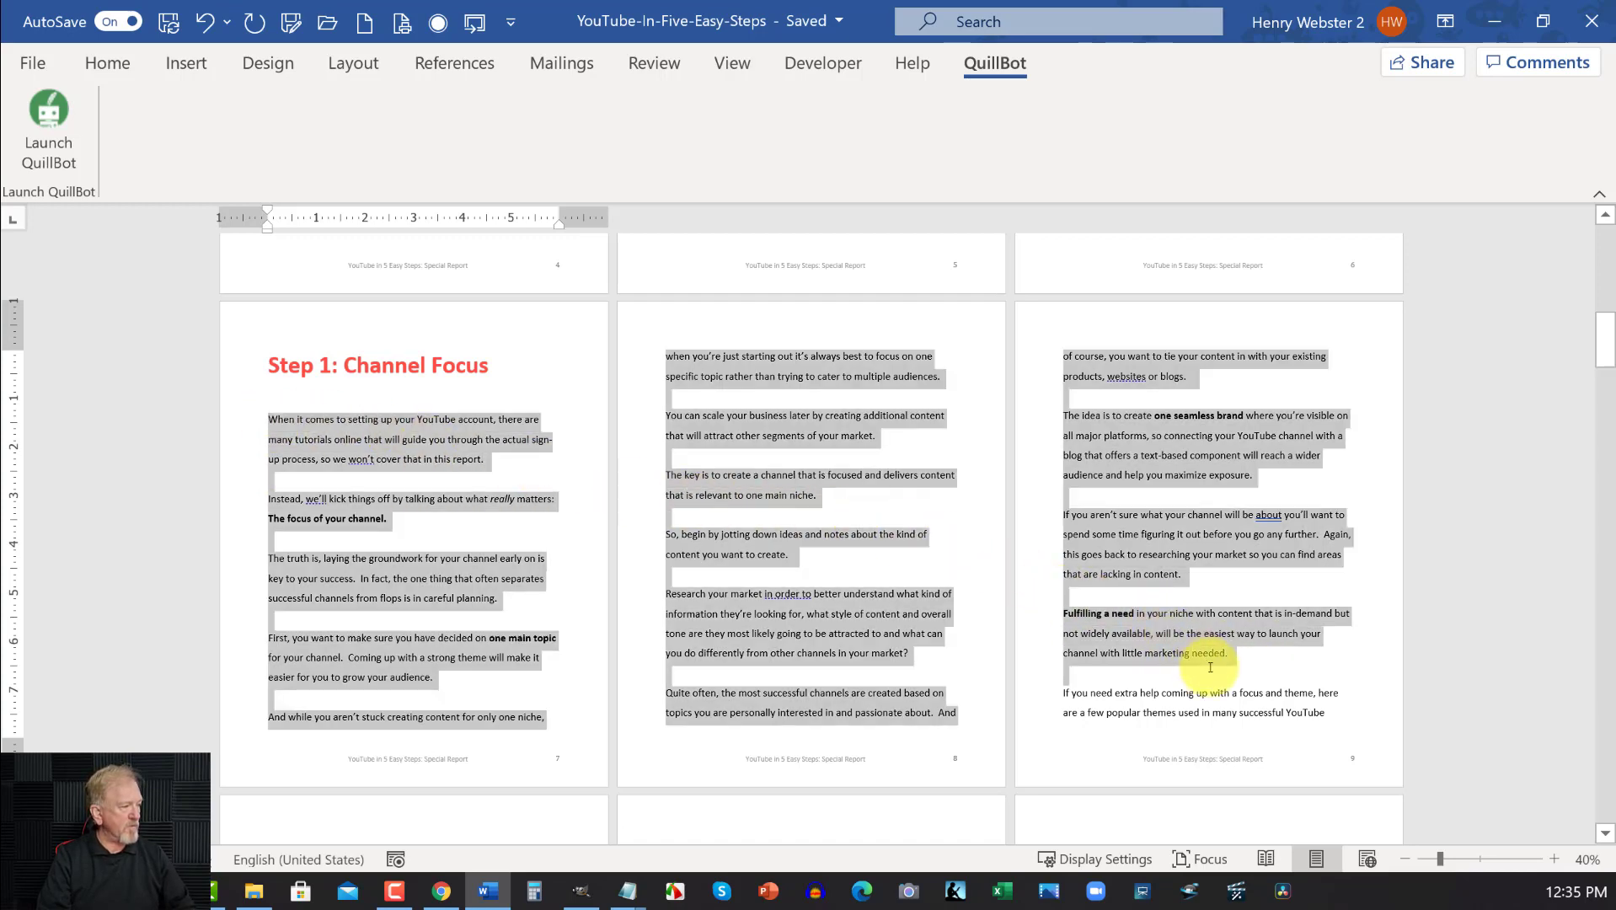
Select the Step 1: Channel Focus chapter body across its pages for copying into QuillBot
{"action": "scroll", "scroll_direction": "down", "scroll_amount": 3}
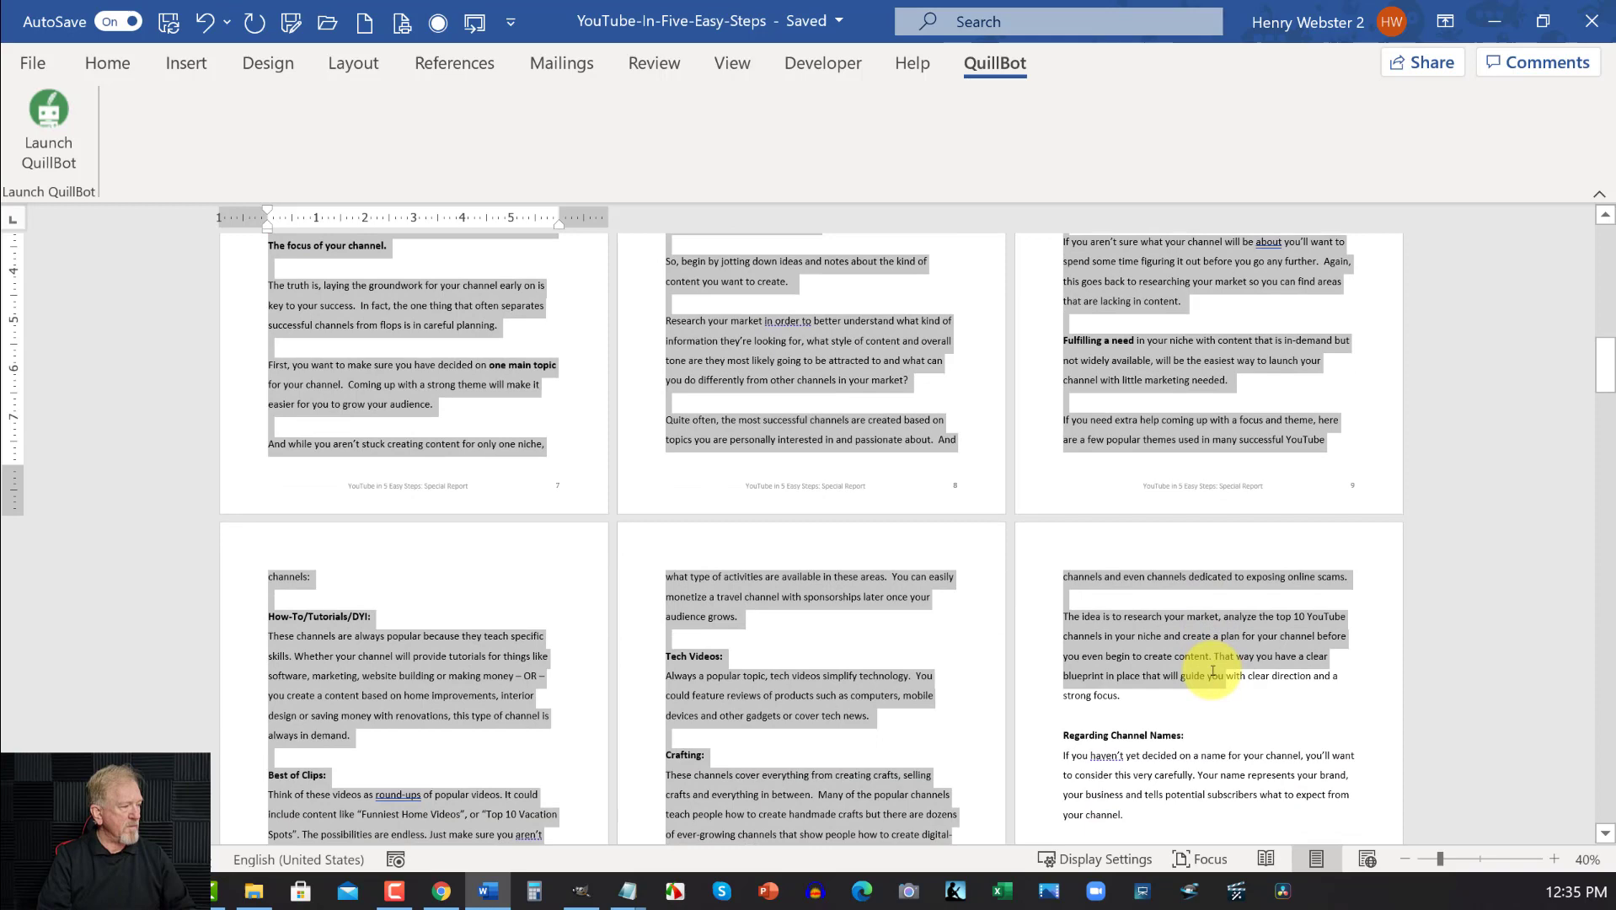
{"action": "scroll", "scroll_direction": "down", "scroll_amount": 3}
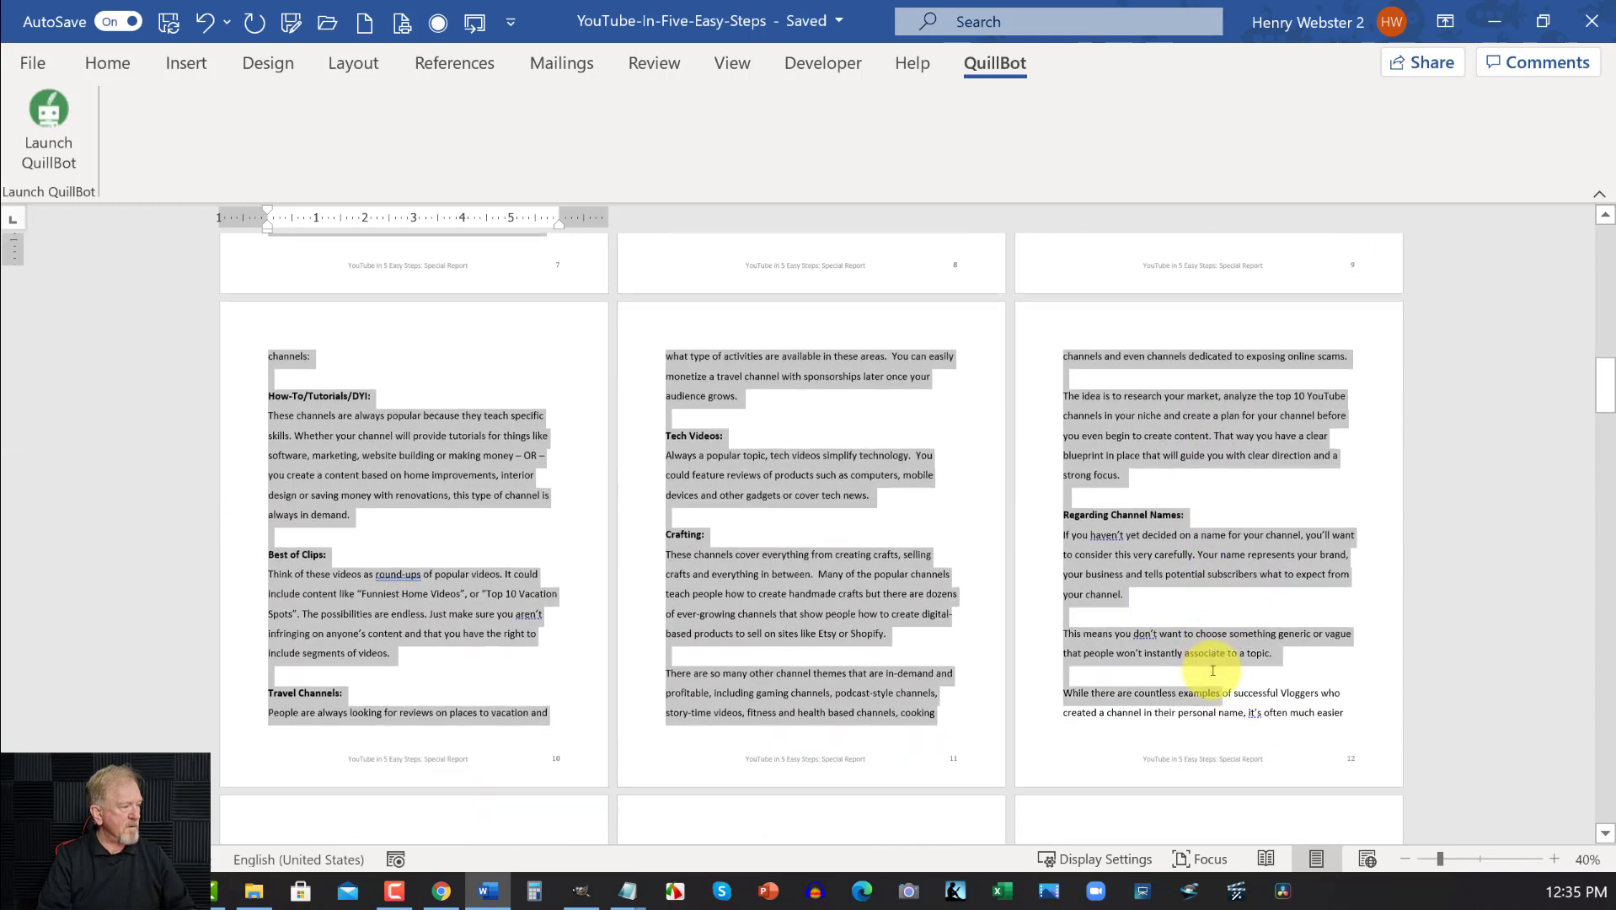
{"action": "scroll", "scroll_direction": "down", "scroll_amount": 3}
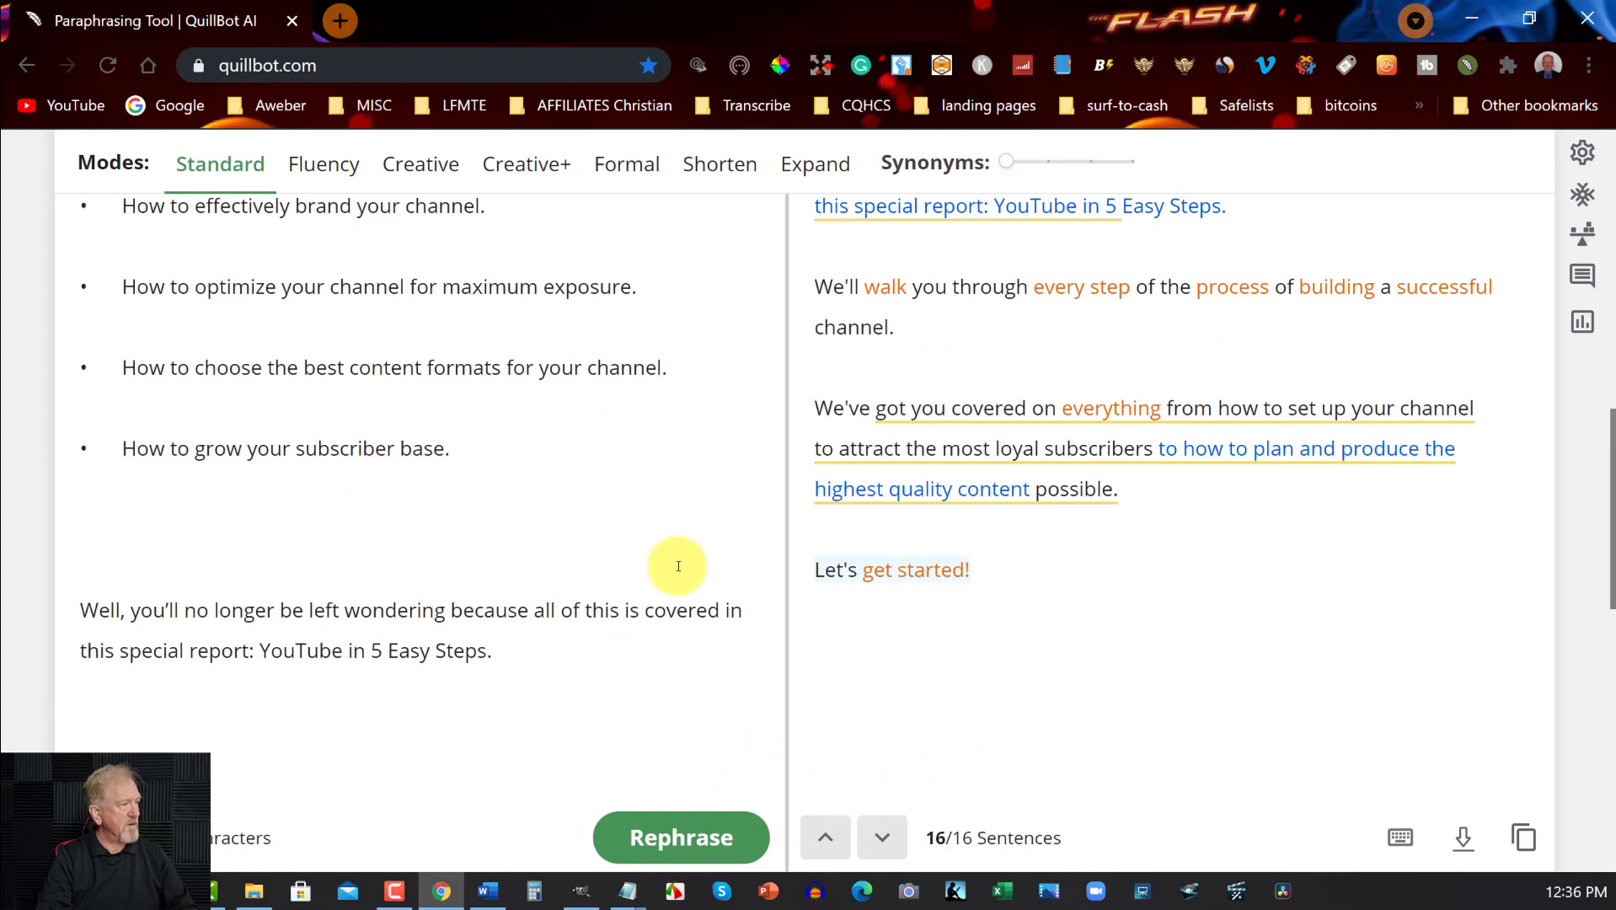
Clear the Introduction and its paraphrase from QuillBot, confirming deletion of both texts
{"action": "scroll", "scroll_direction": "up", "scroll_amount": 3}
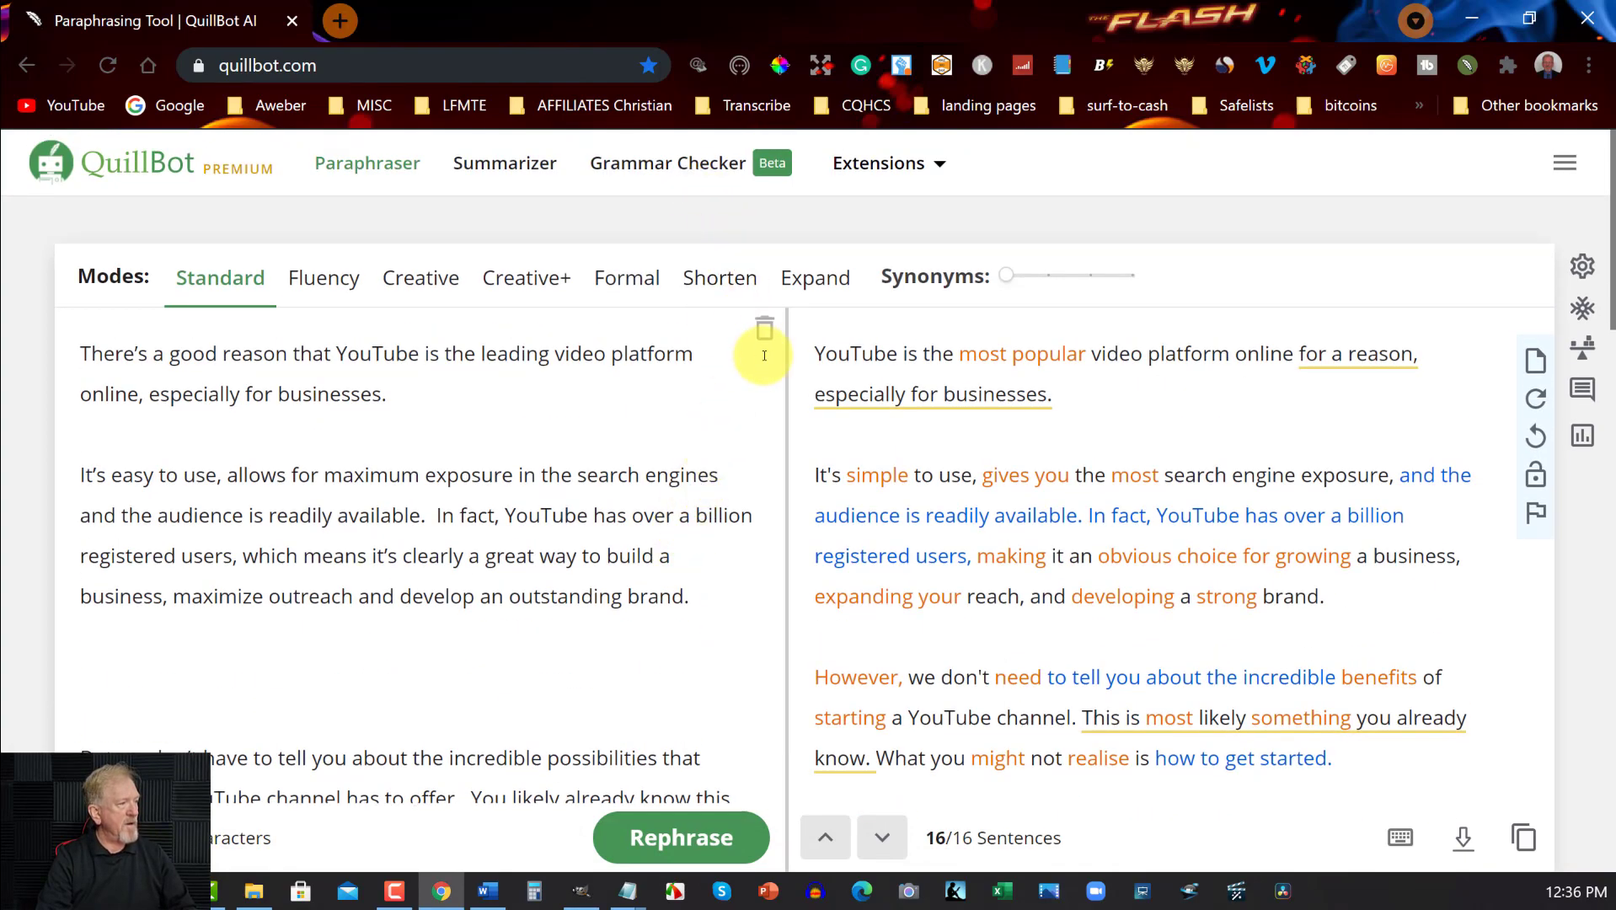
{"action": "left_click", "coordinate": [764, 327]}
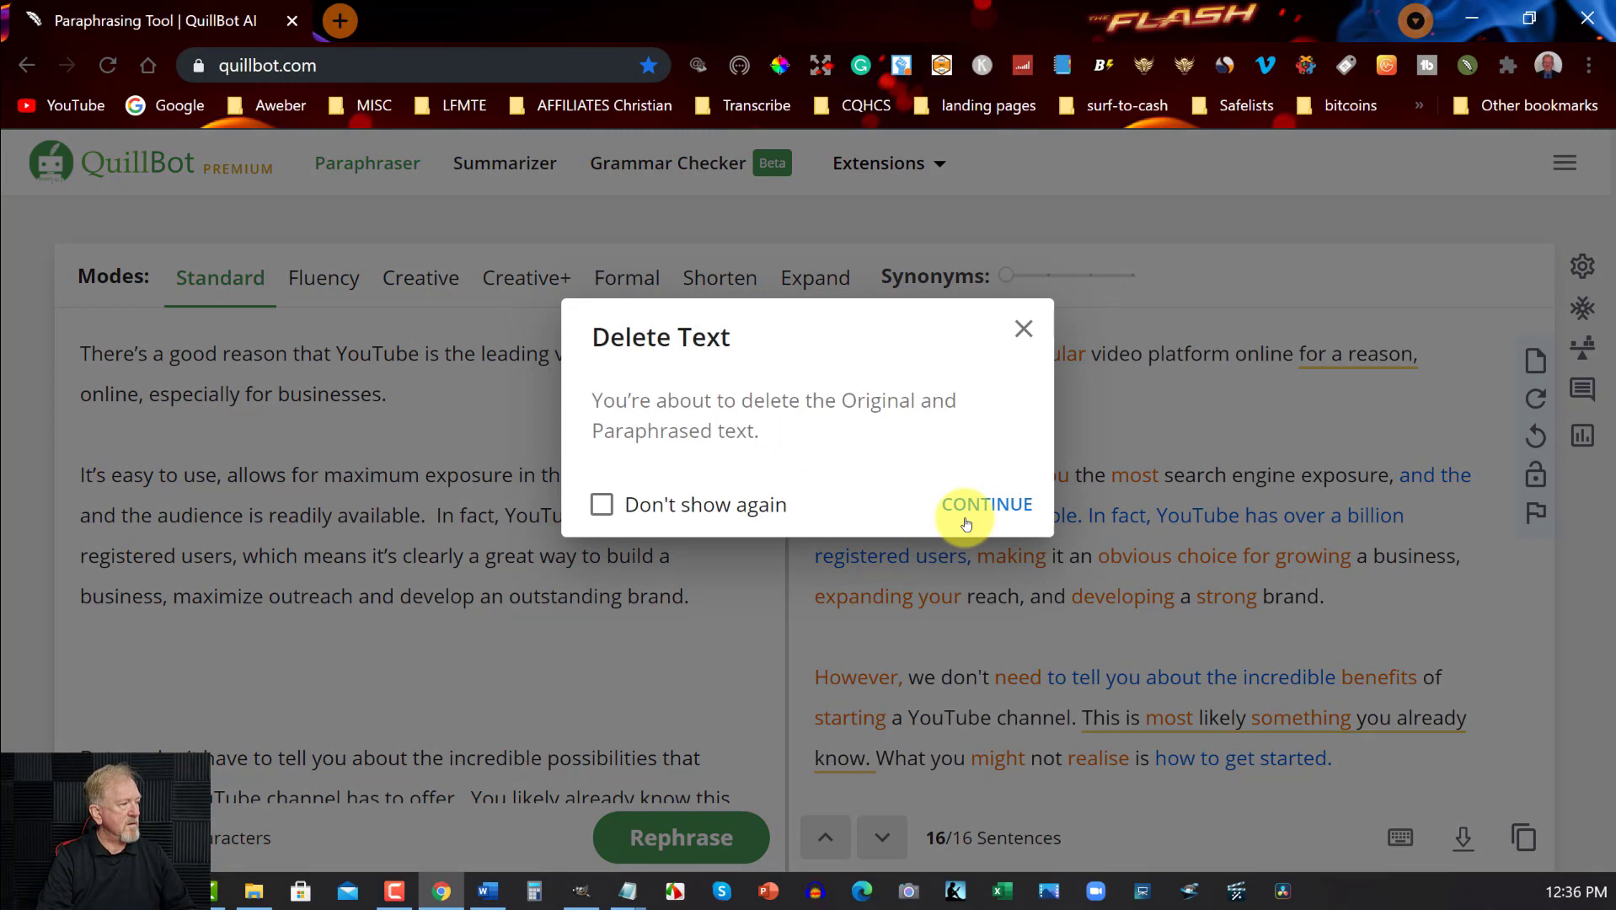
{"action": "left_click", "coordinate": [986, 504]}
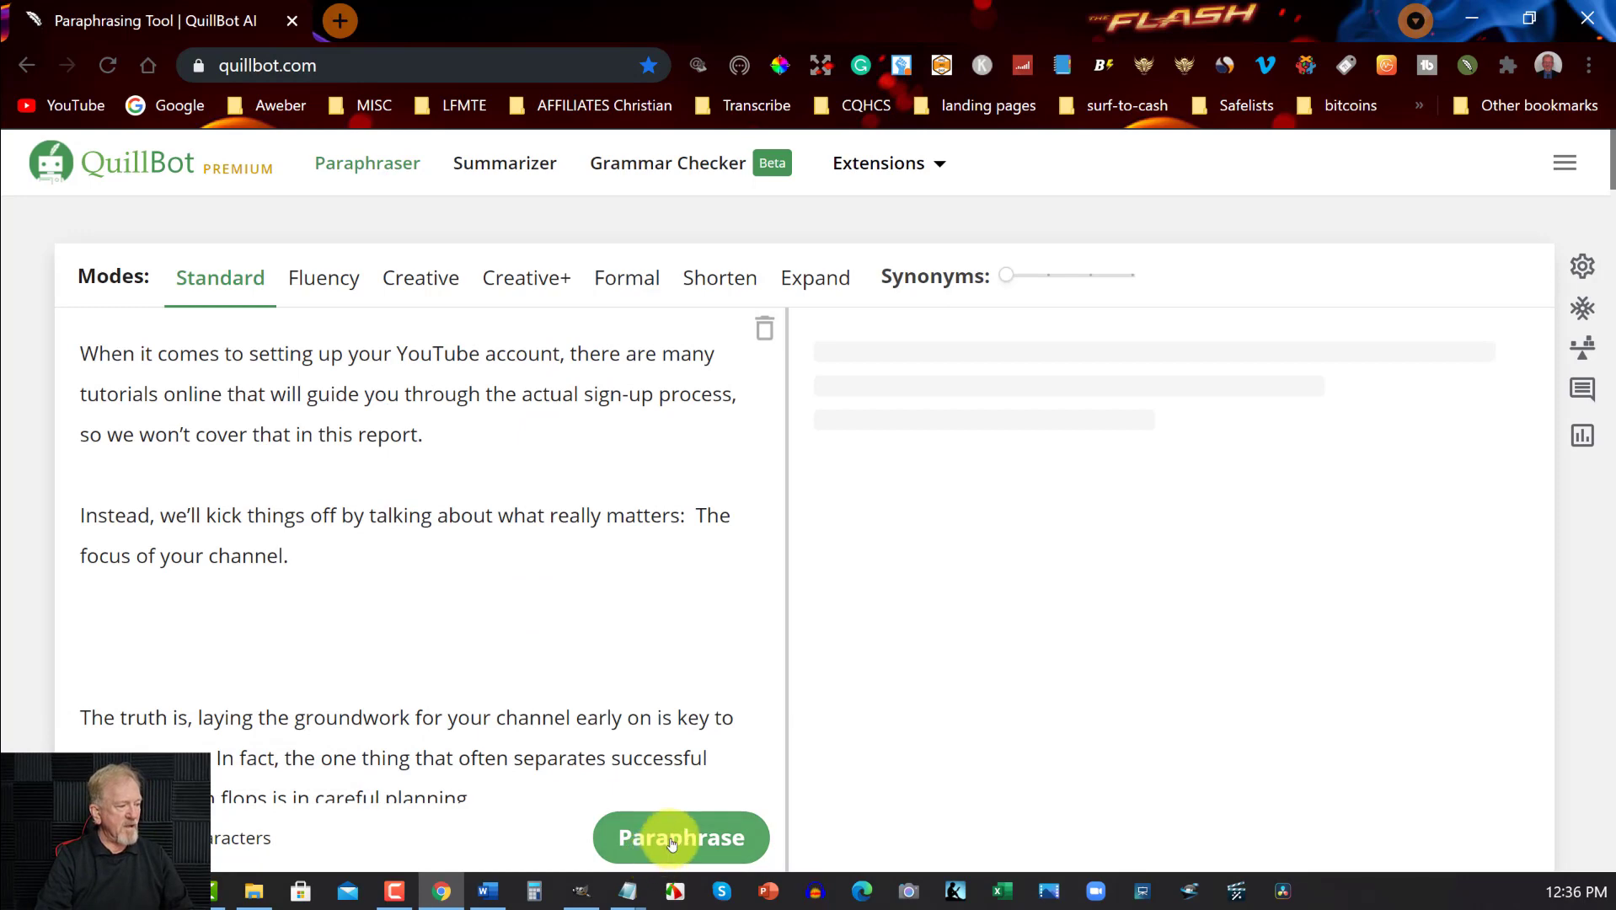
Paraphrase the Step 1: Channel Focus chapter into 55 sentences and return to the Word ebook
{"action": "left_click", "coordinate": [680, 838]}
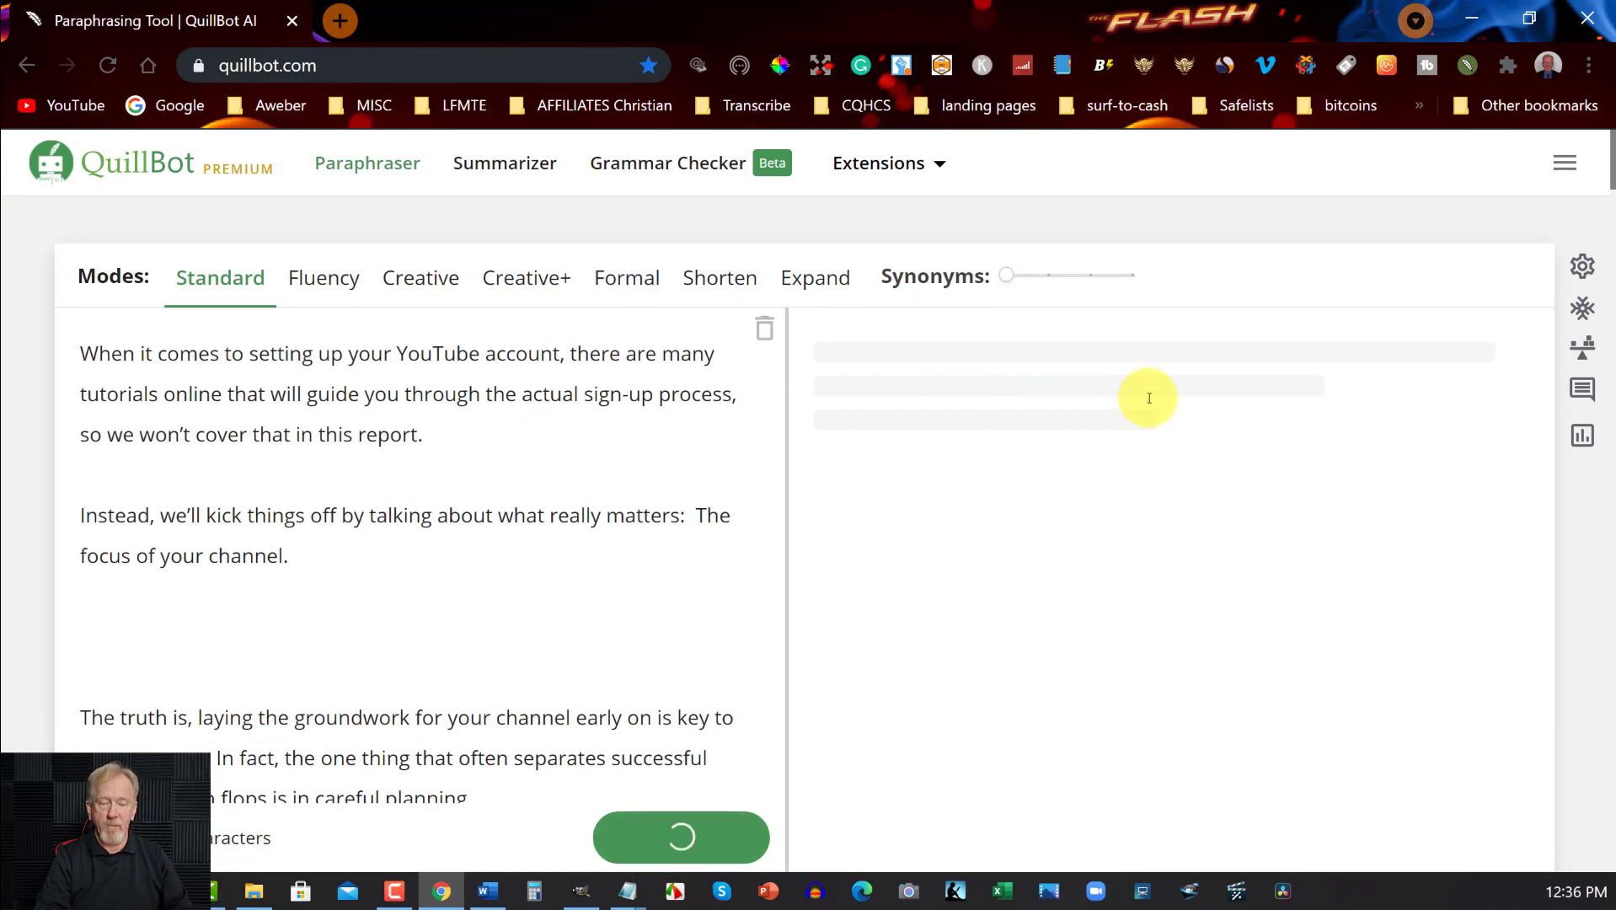
{"action": "mouse_move", "coordinate": [909, 485]}
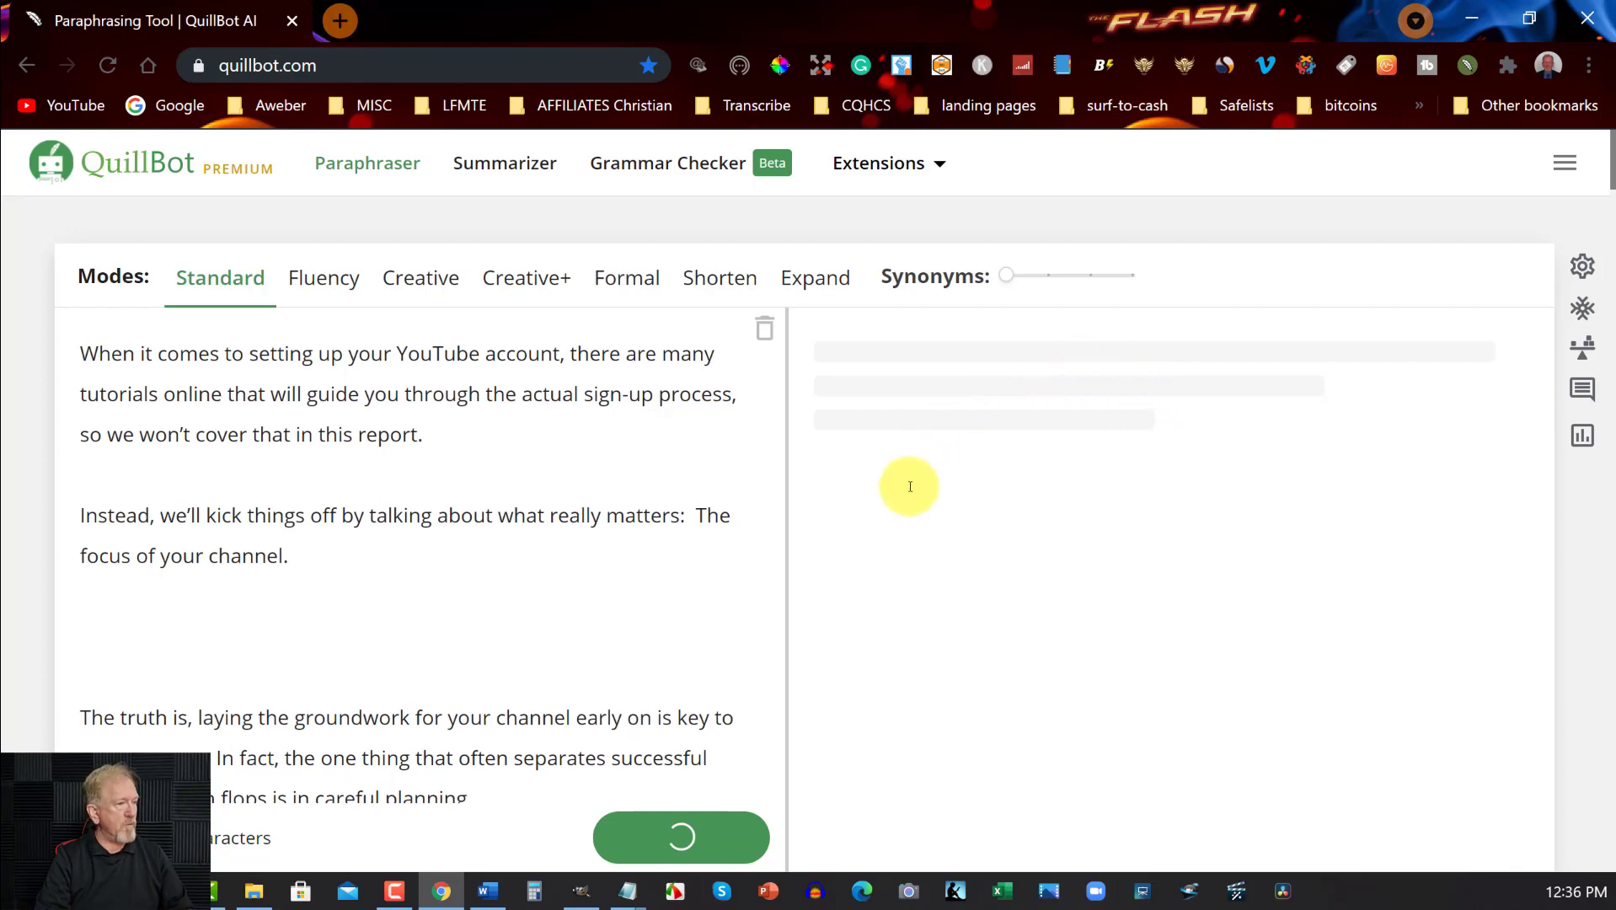
{"action": "mouse_move", "coordinate": [876, 565]}
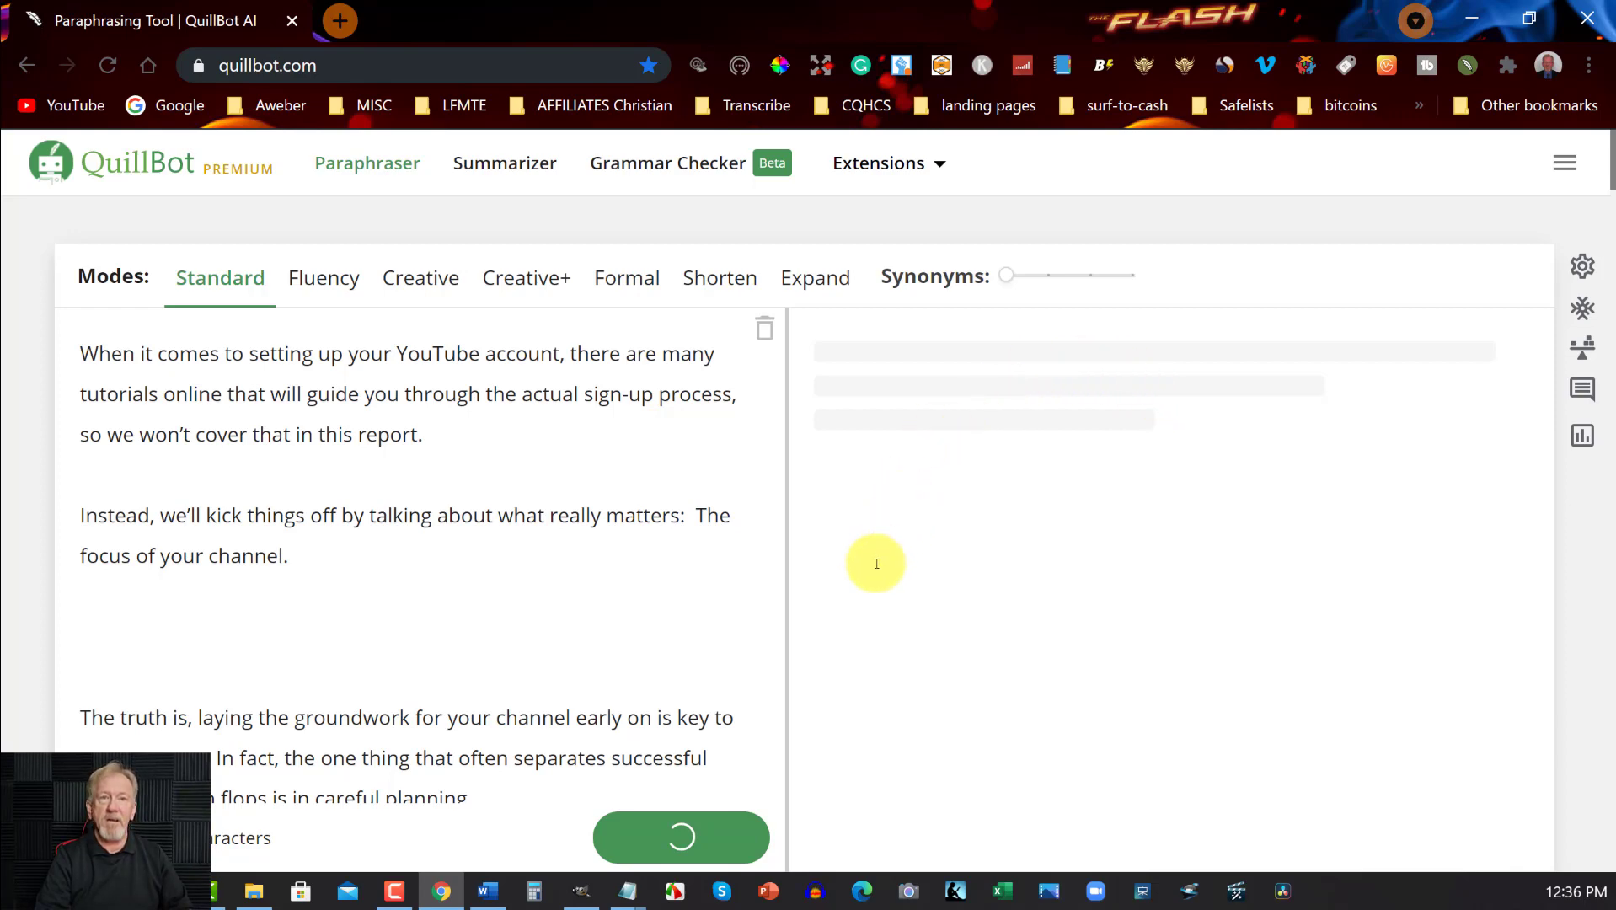
{"action": "left_click", "coordinate": [681, 836]}
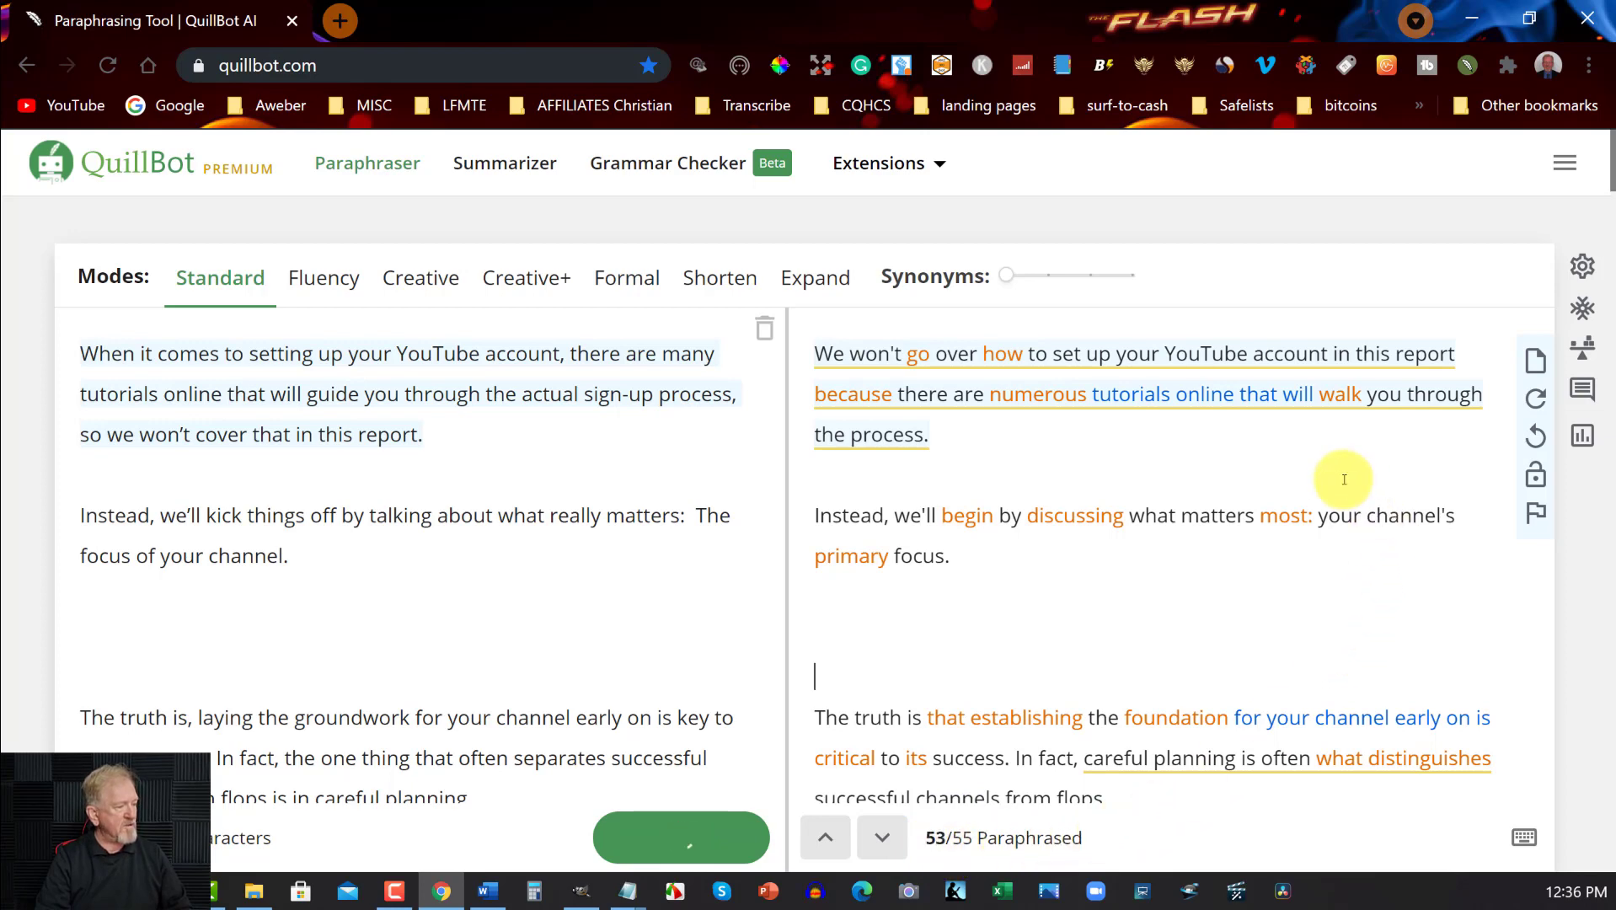
{"action": "left_click", "coordinate": [681, 838]}
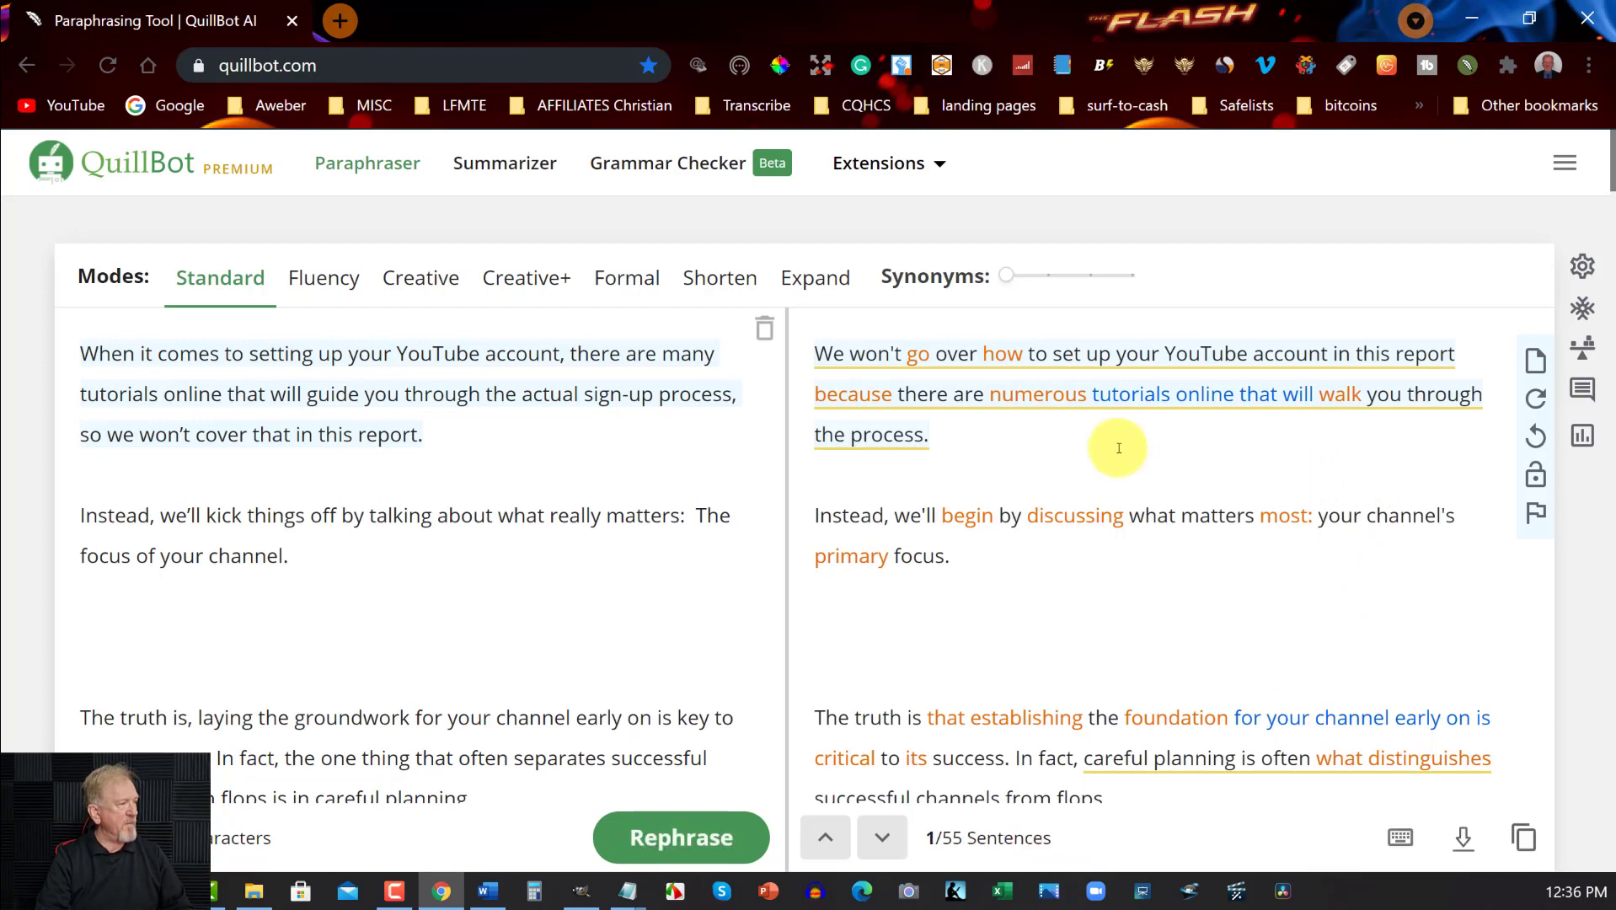
{"action": "mouse_move", "coordinate": [1524, 837]}
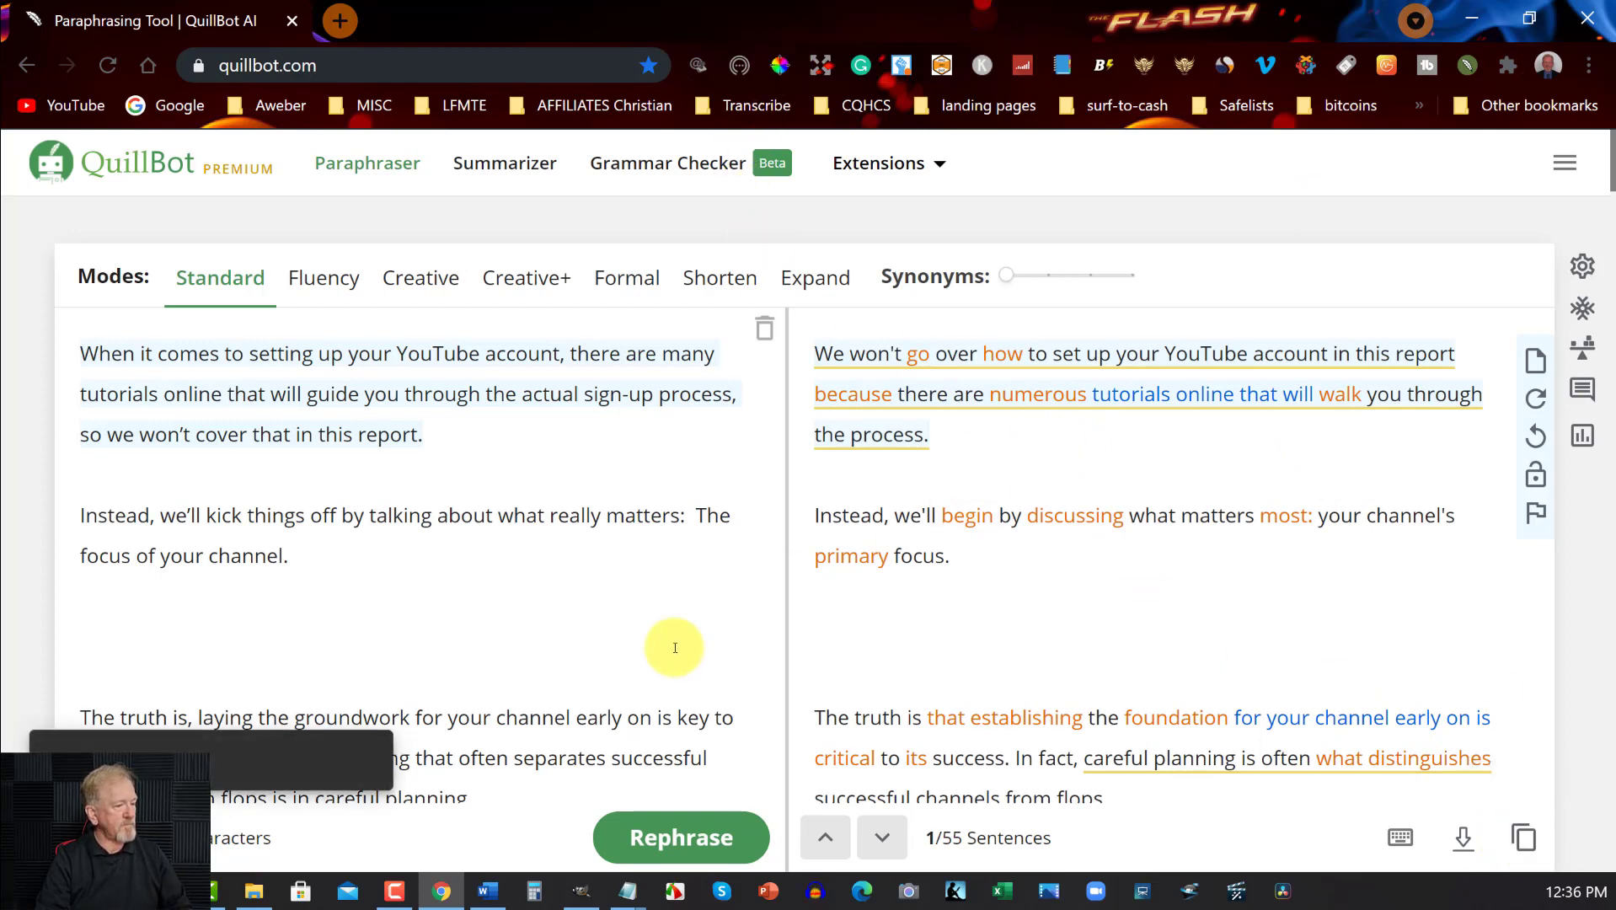
{"action": "left_click", "coordinate": [487, 890]}
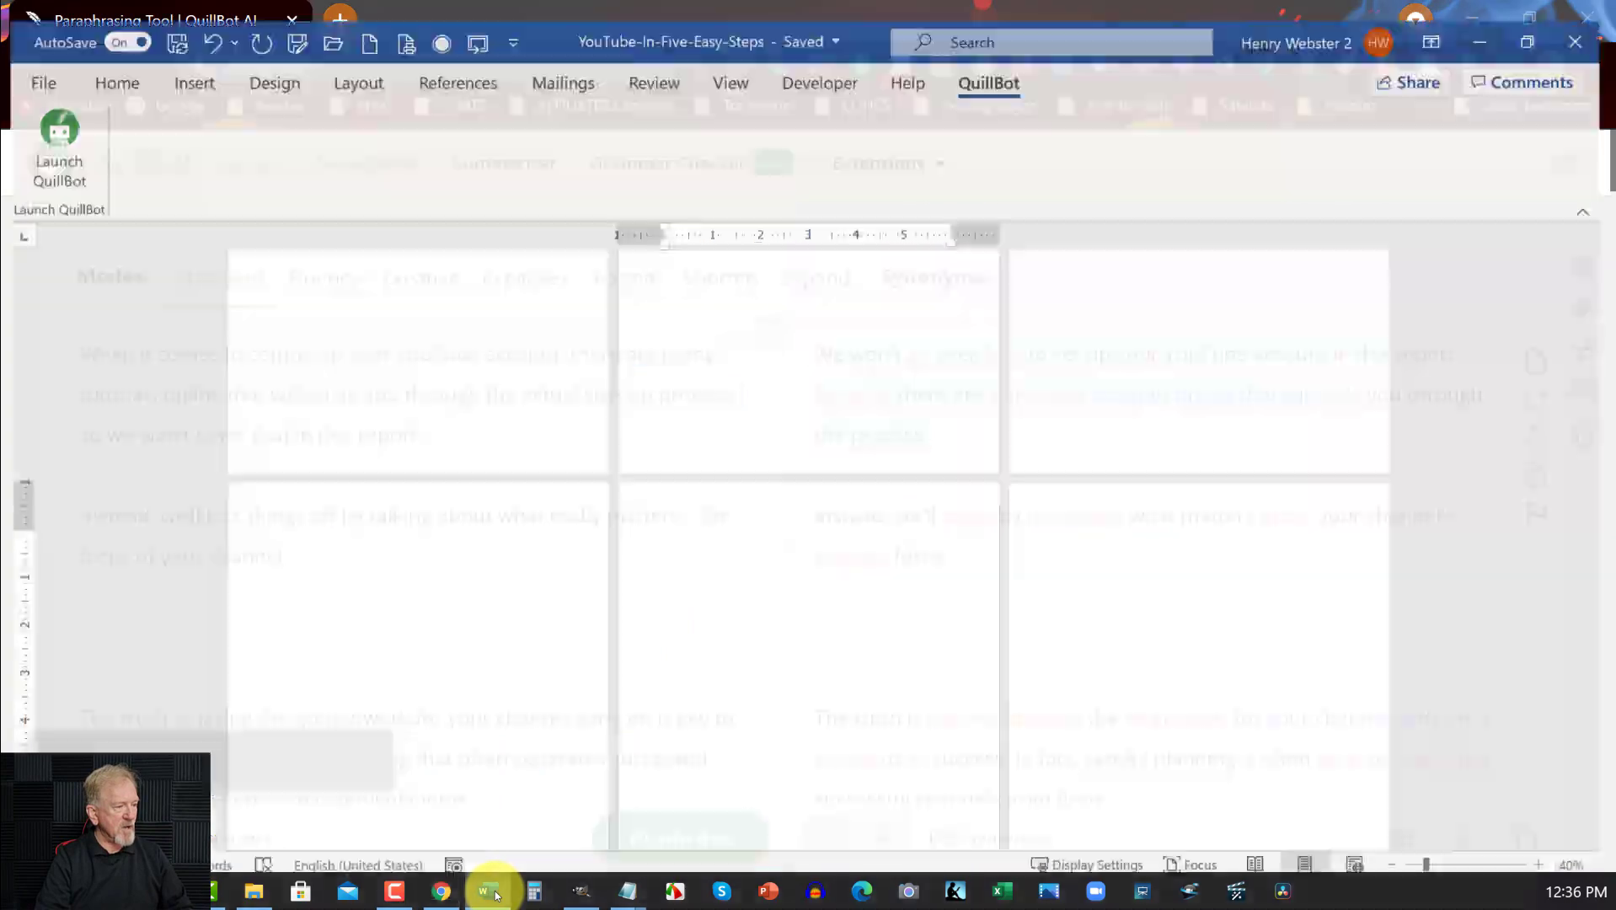
Review the pasted Step 1 paraphrase in Word and move down to the Step 2 Keyword Strategy chapter
{"action": "left_click", "coordinate": [487, 890]}
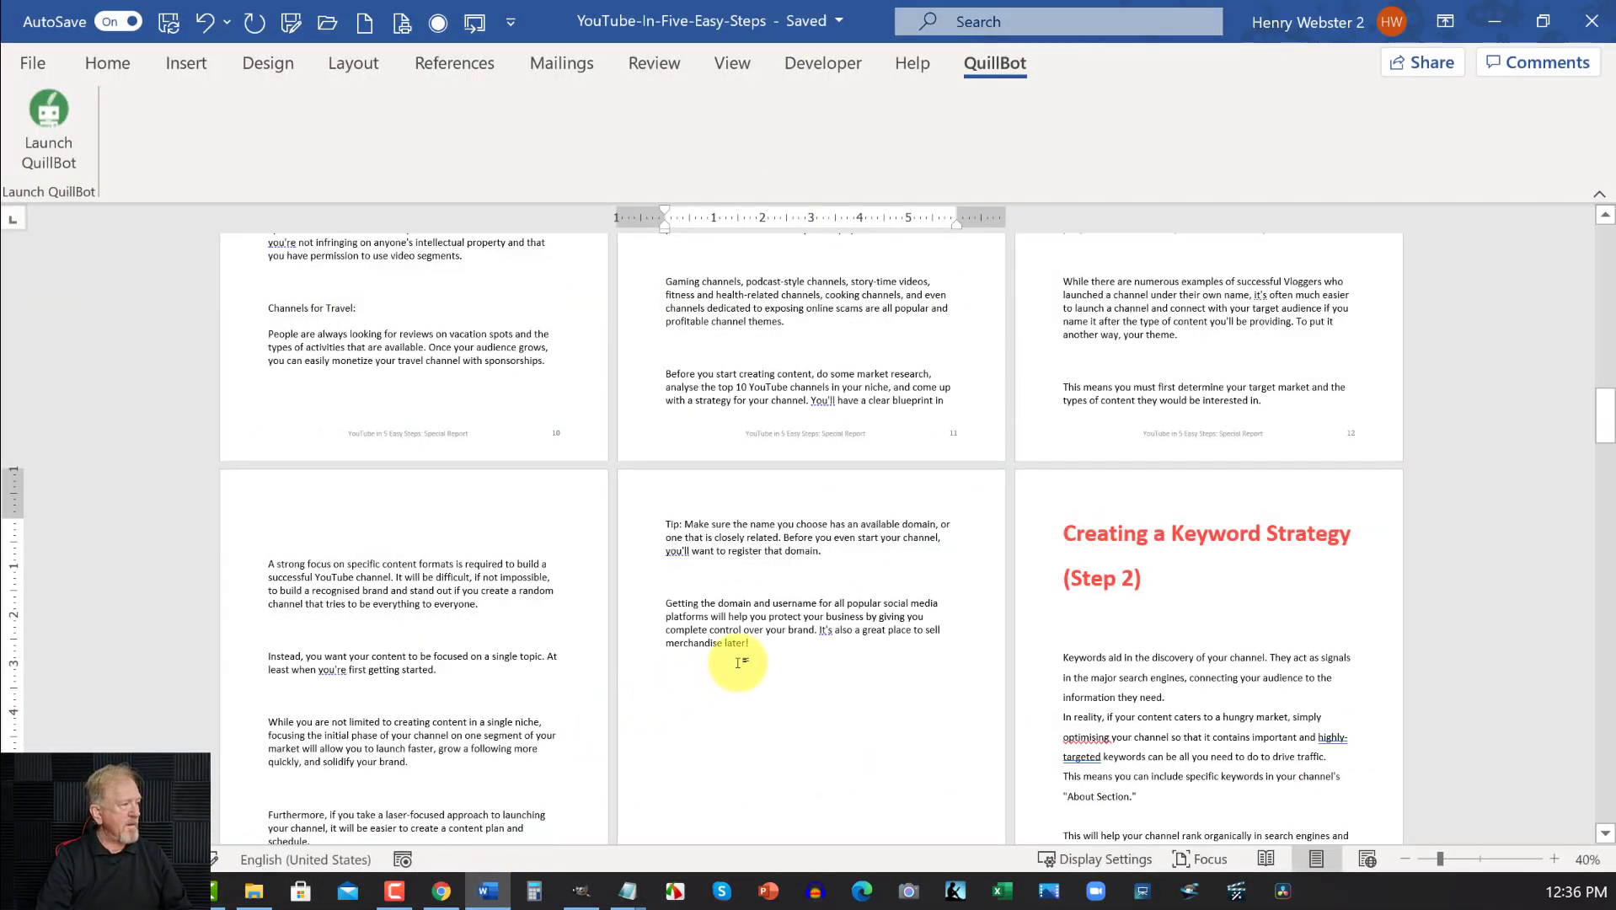
{"action": "scroll", "scroll_direction": "up", "scroll_amount": 3}
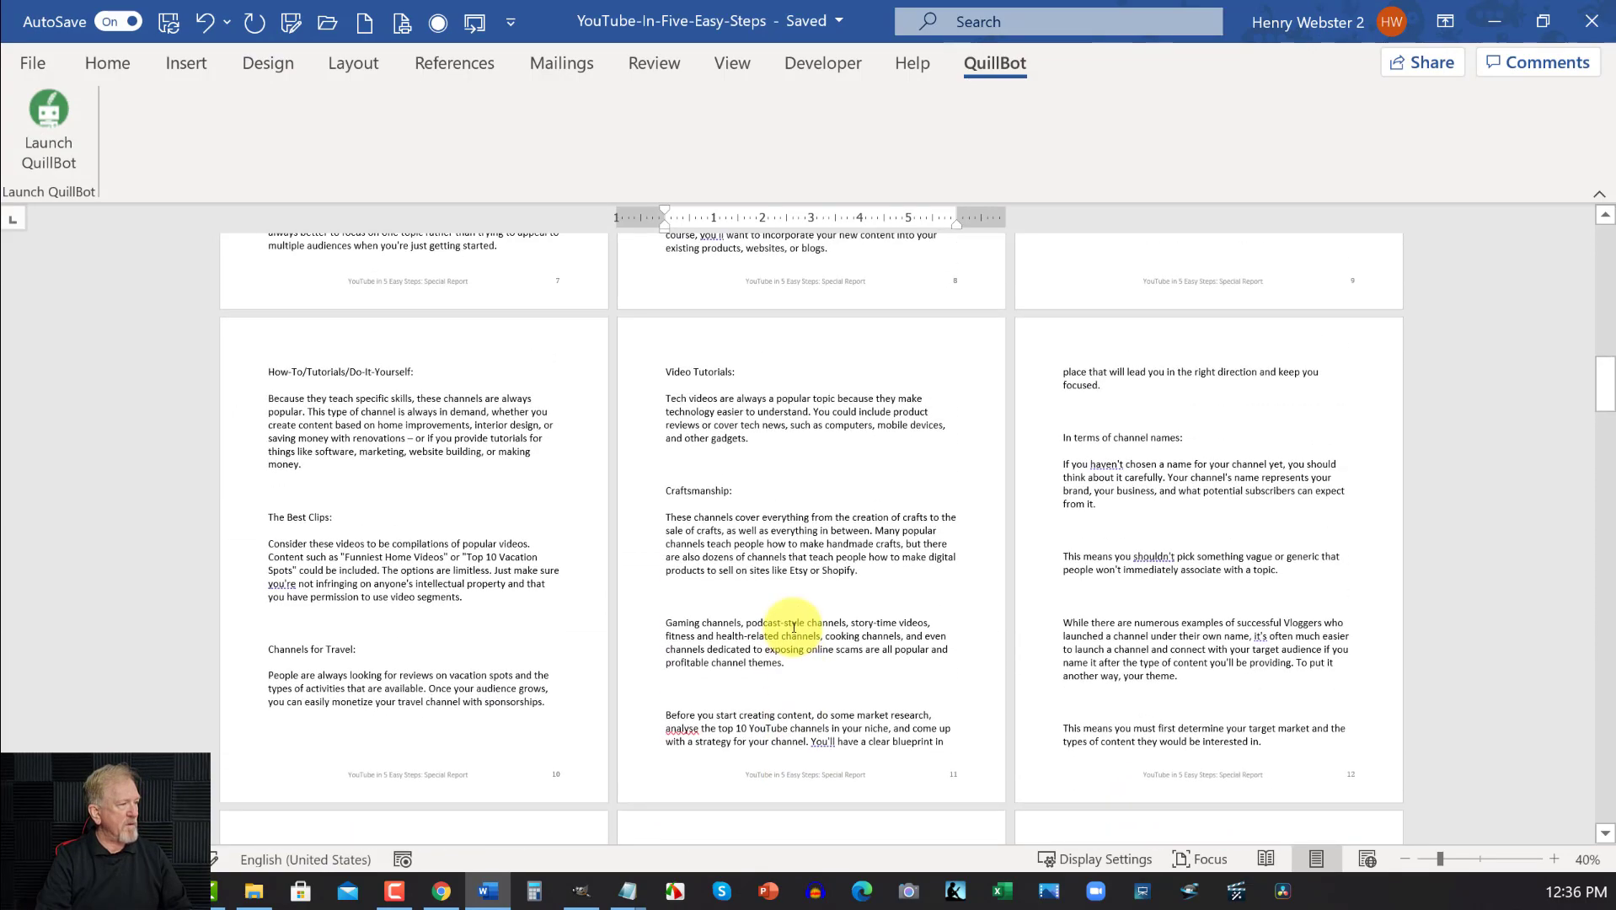
{"action": "scroll", "scroll_direction": "up", "scroll_amount": 3}
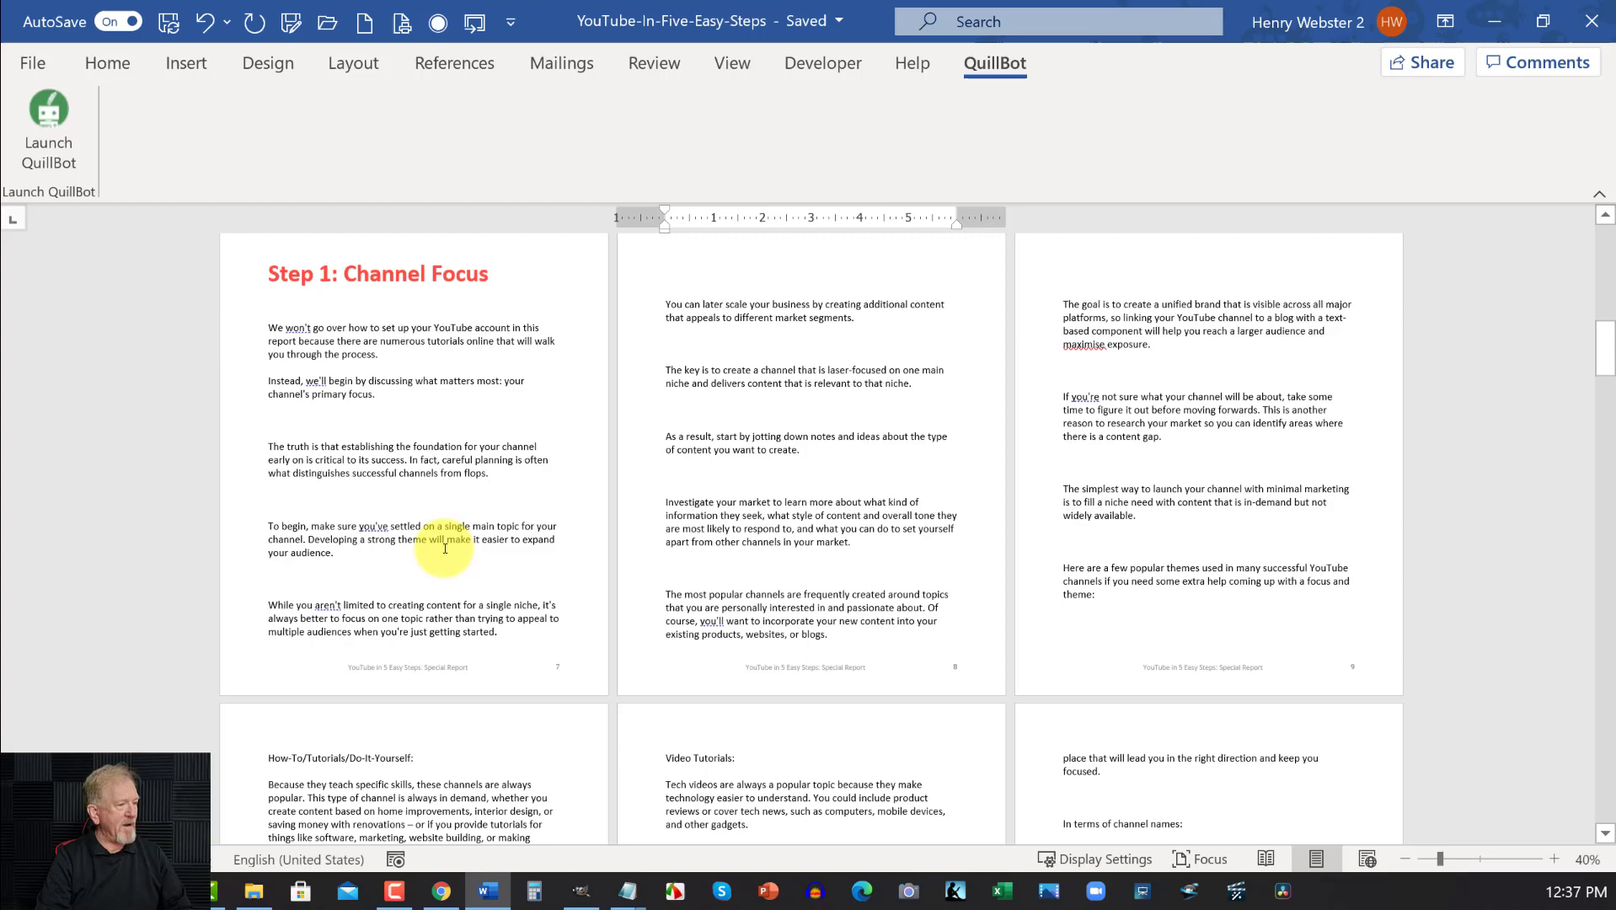
{"action": "scroll", "scroll_direction": "down", "scroll_amount": 3}
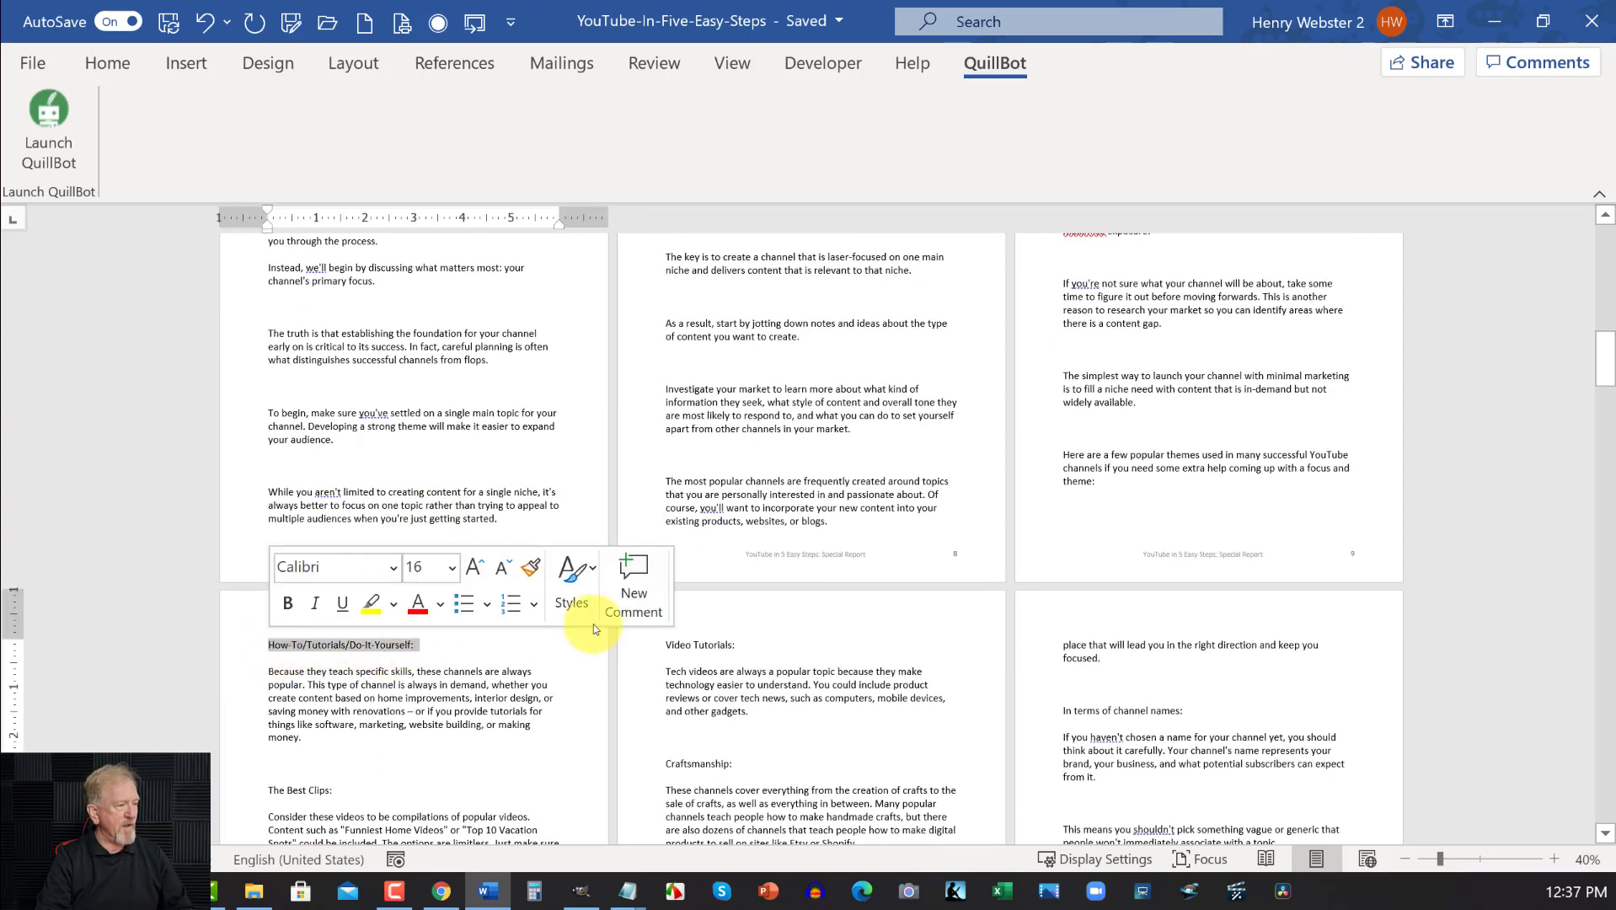
{"action": "scroll", "scroll_direction": "down", "scroll_amount": 3}
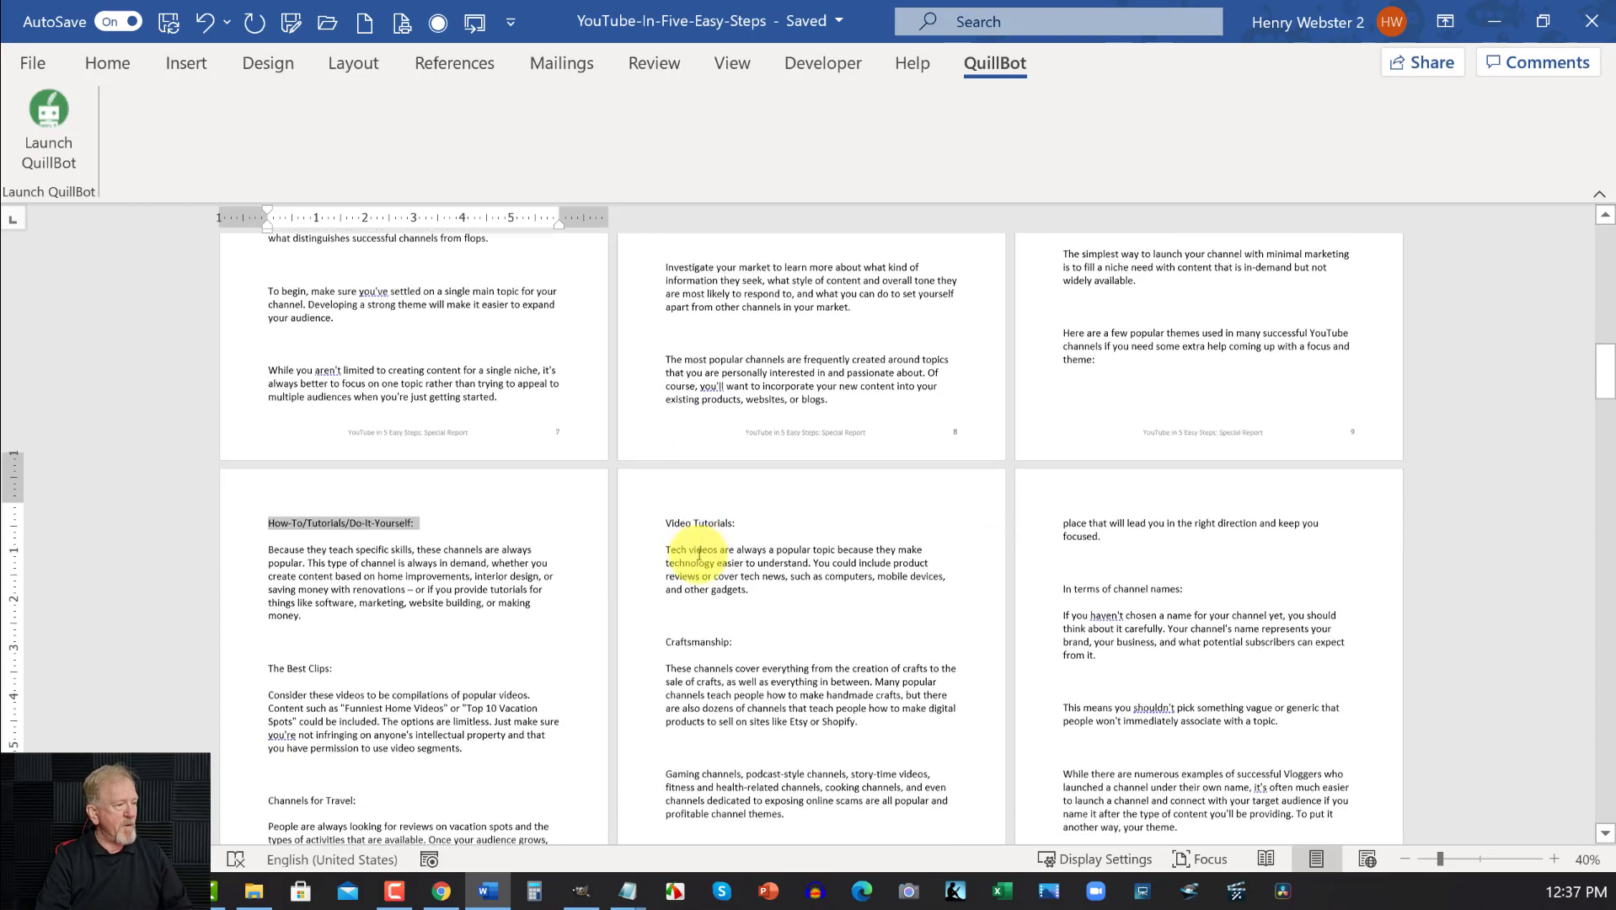
{"action": "scroll", "scroll_direction": "down", "scroll_amount": 3}
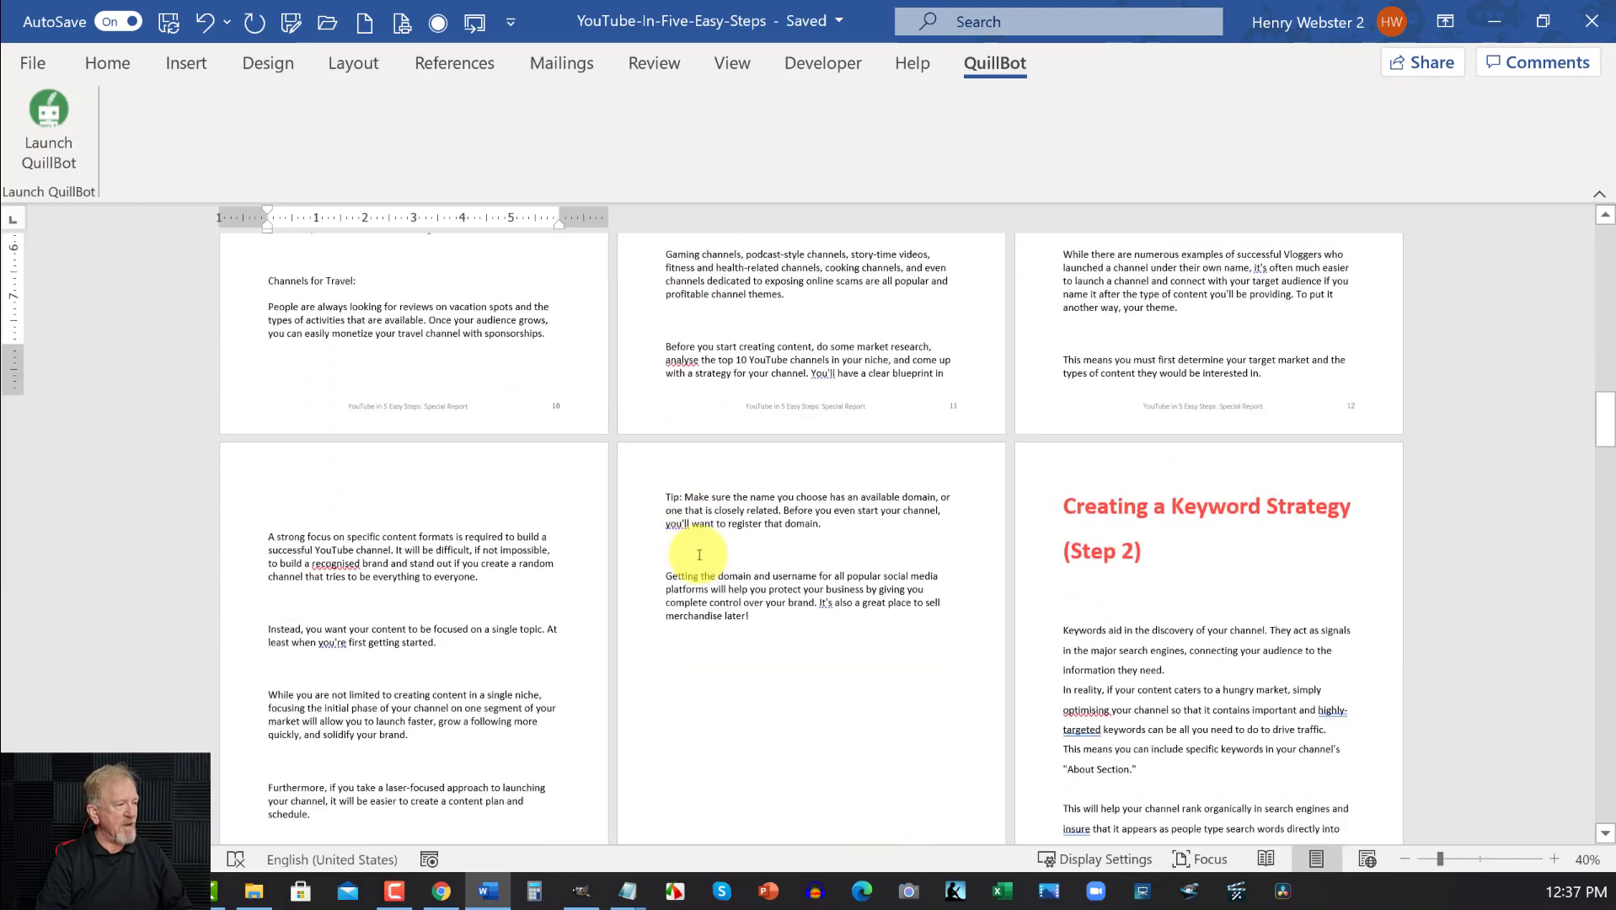
{"action": "scroll", "scroll_direction": "down", "scroll_amount": 3}
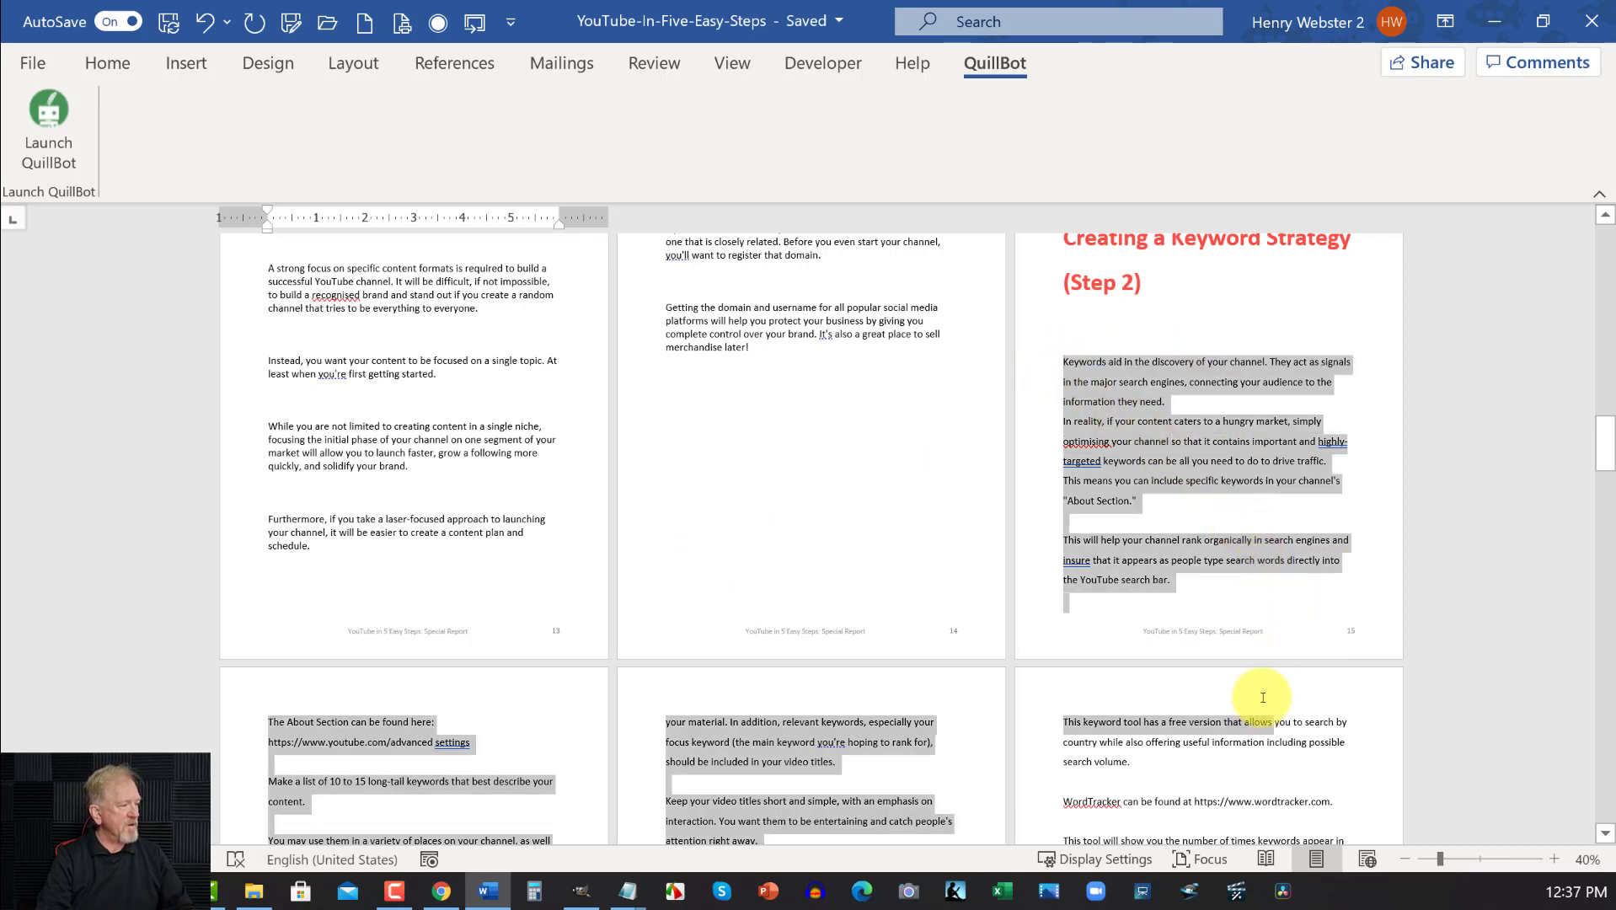
Extend the selection through the Step 2 Keyword Strategy chapter to Step 3, then minimize Word
{"action": "scroll", "scroll_direction": "down", "scroll_amount": 3}
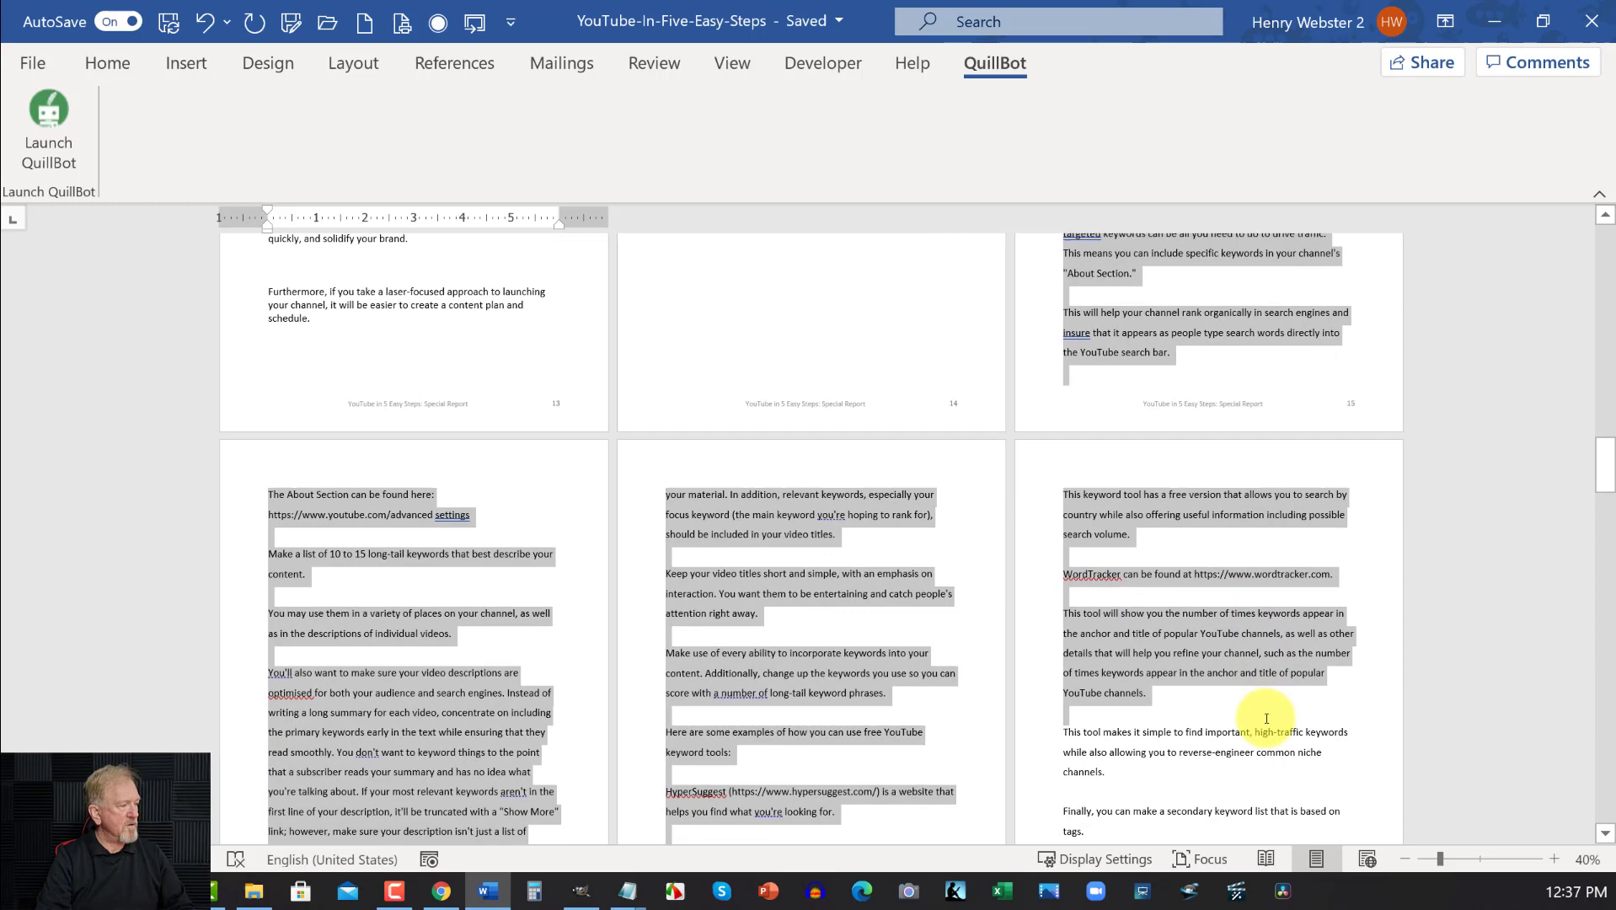
{"action": "scroll", "scroll_direction": "down", "scroll_amount": 3}
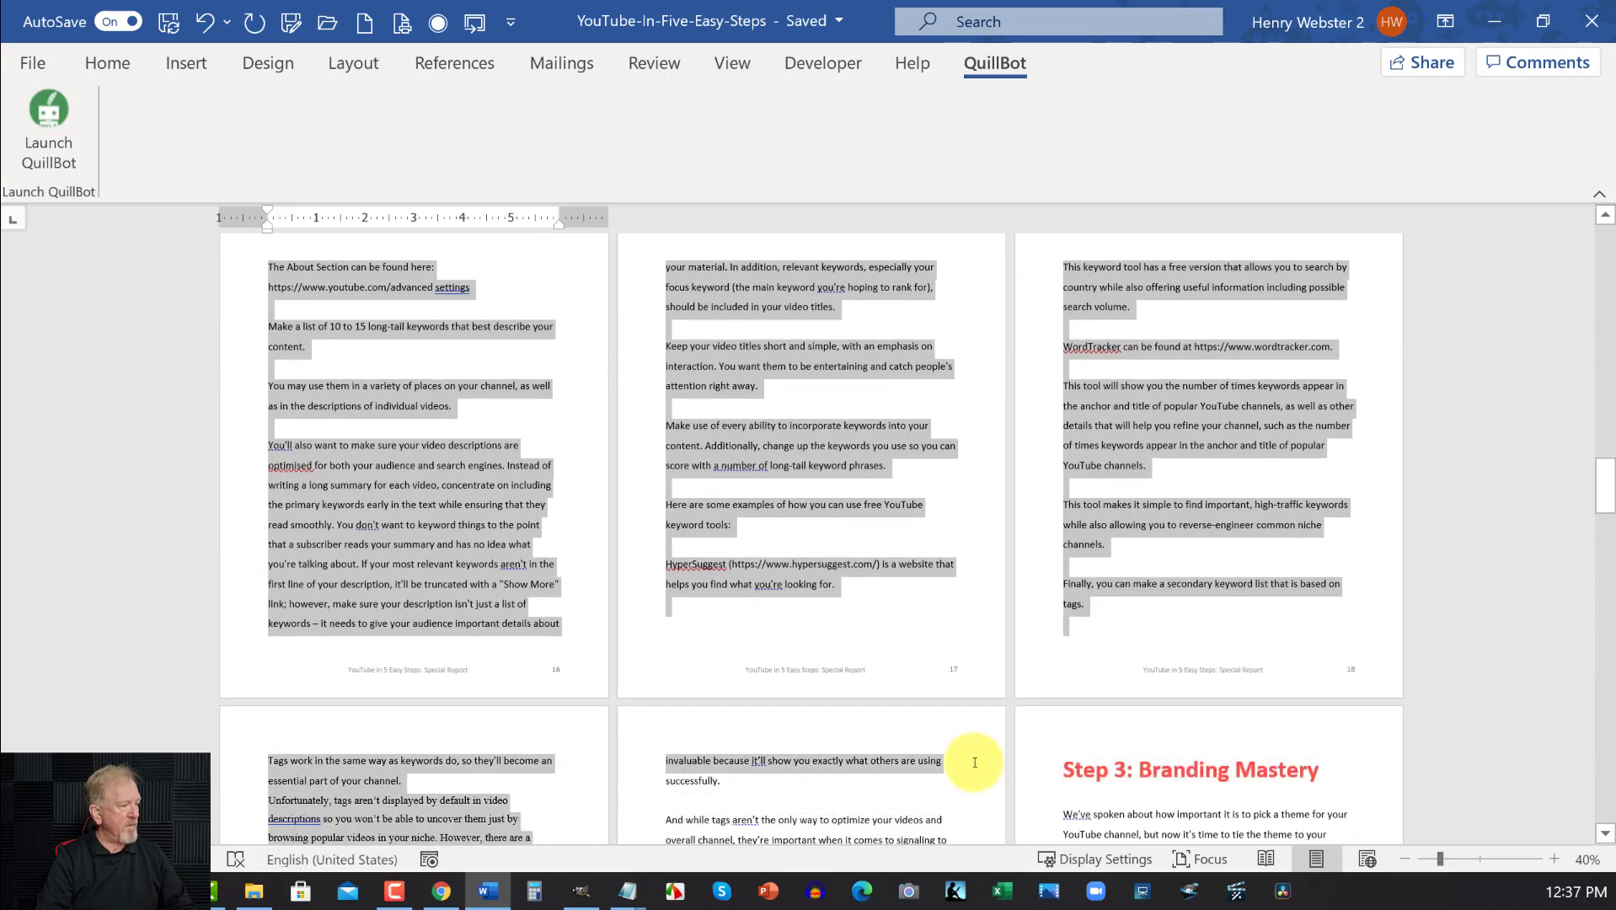
{"action": "scroll", "scroll_direction": "down", "scroll_amount": 3}
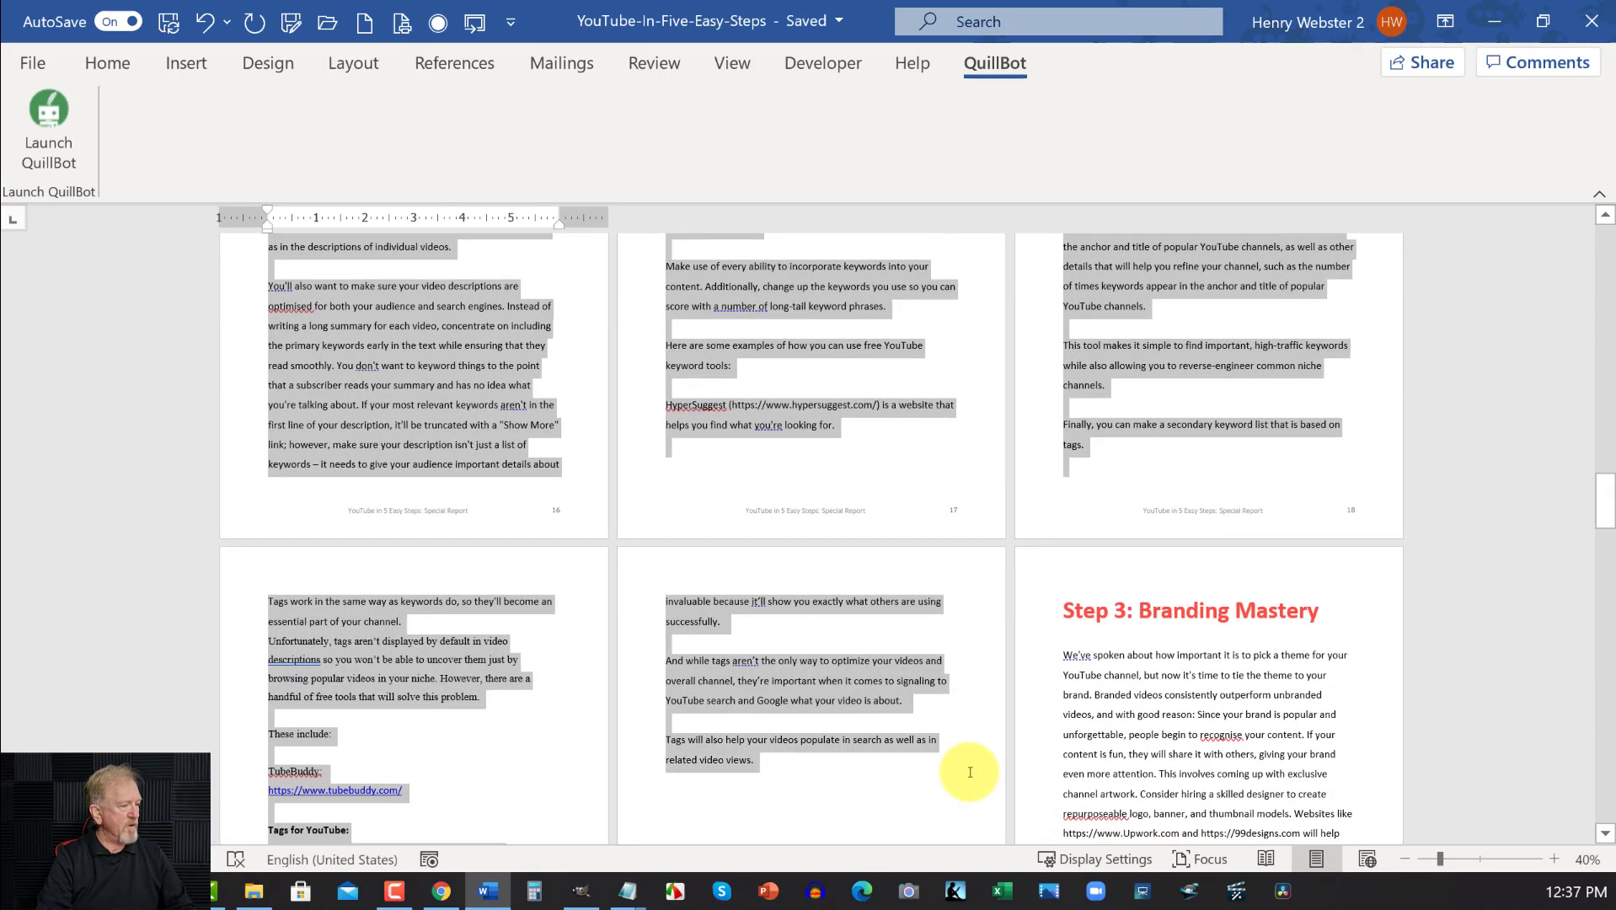
{"action": "scroll", "scroll_direction": "down", "scroll_amount": 3}
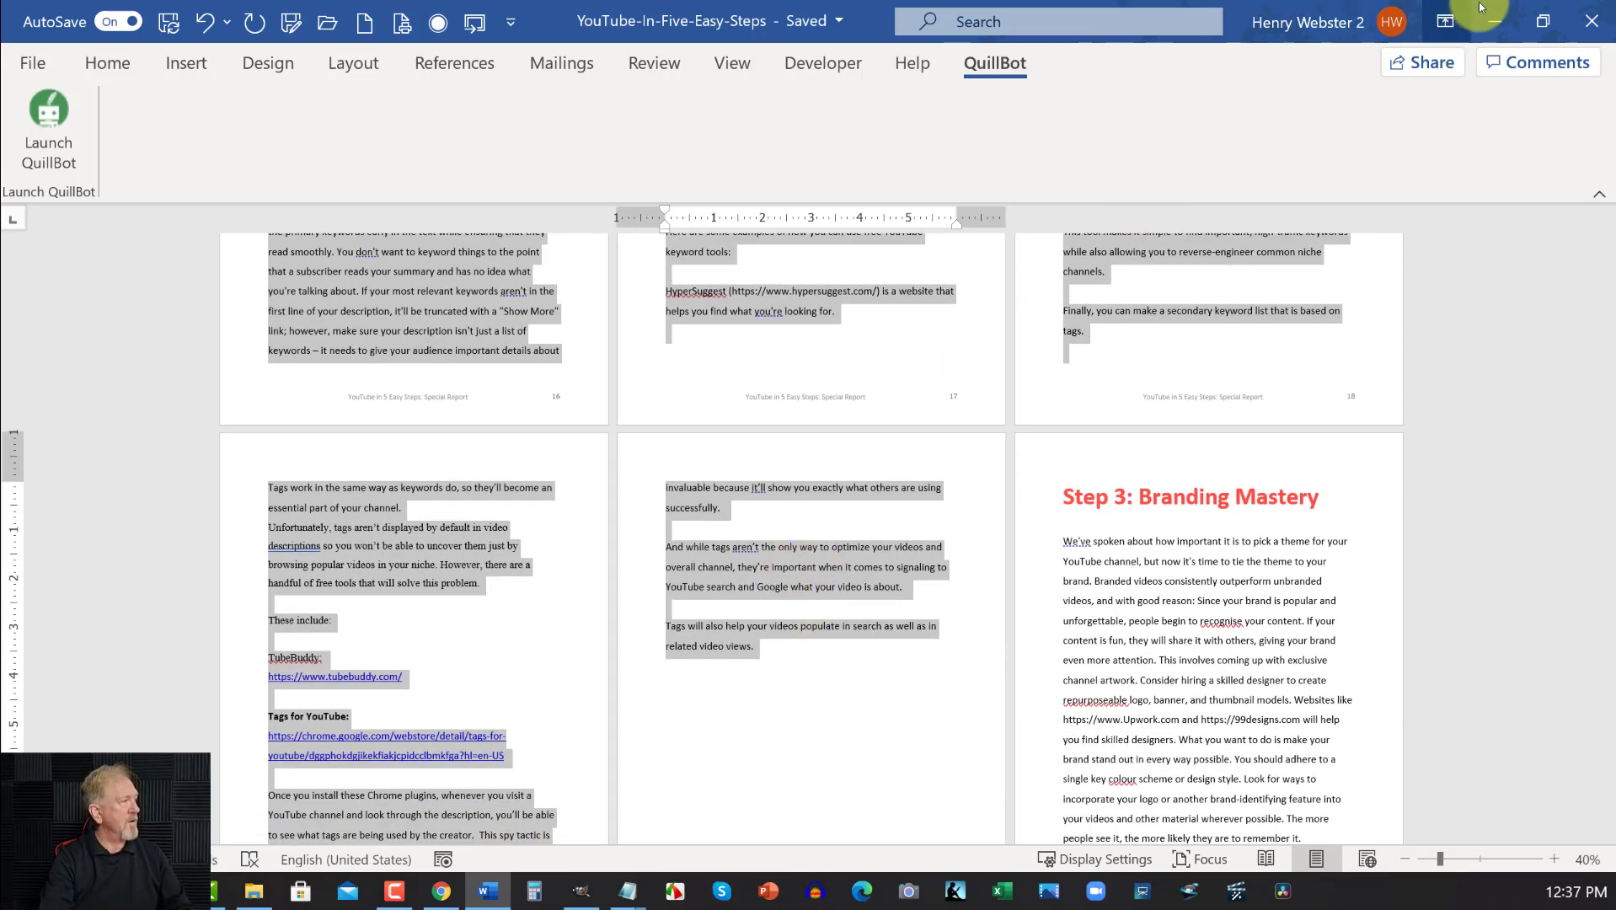
{"action": "left_click", "coordinate": [440, 890]}
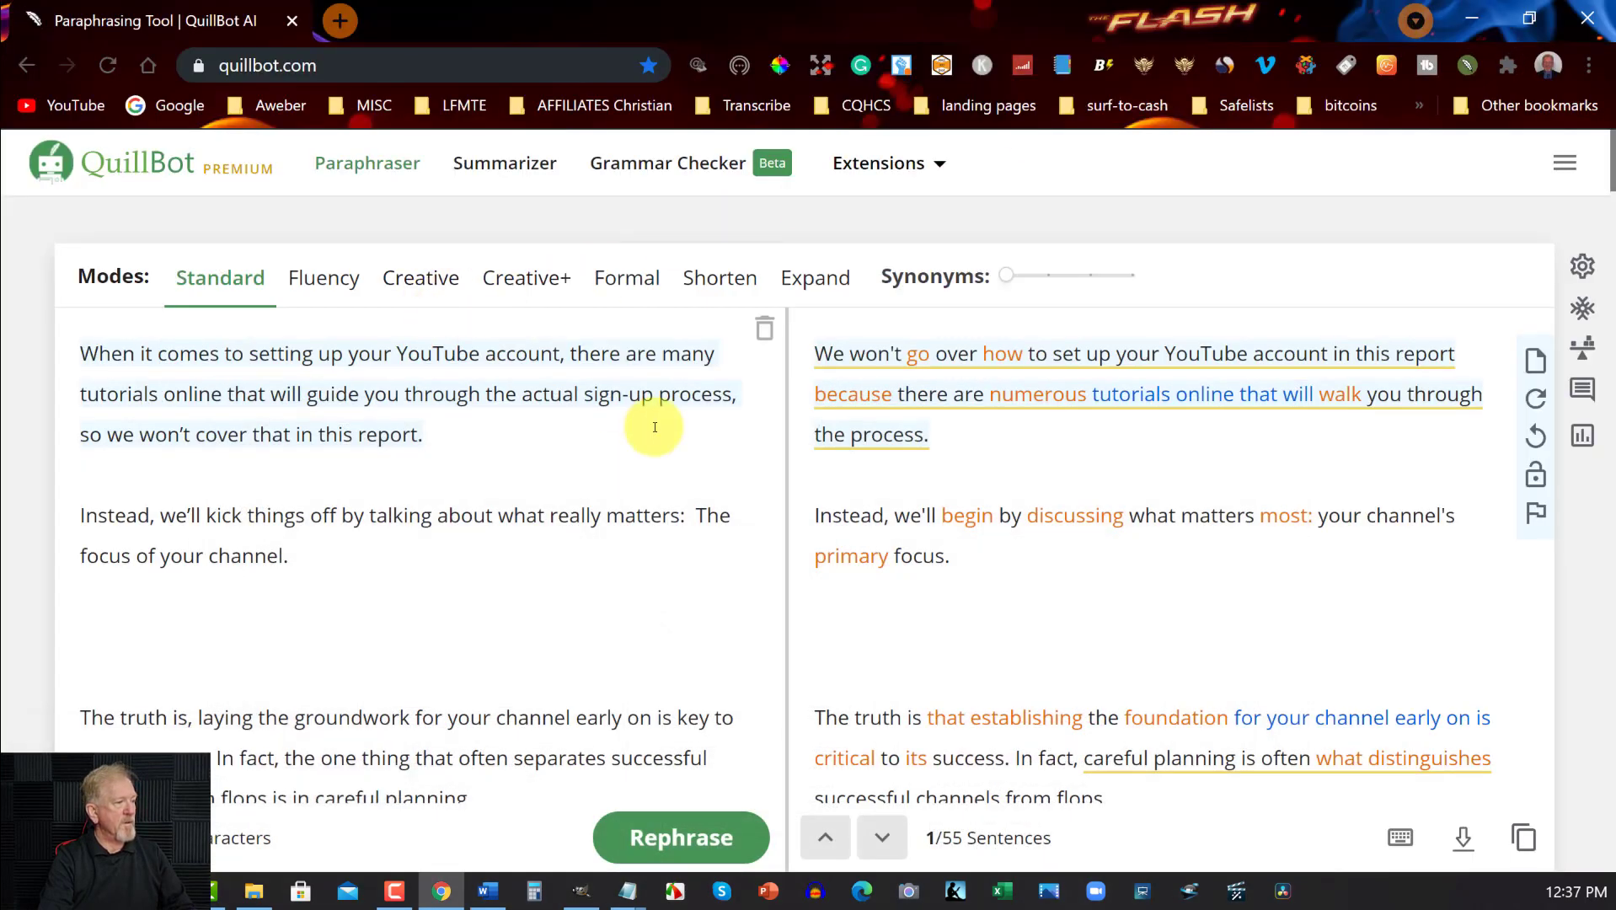
Clear the previous chapter's original and paraphrased text from QuillBot, confirming the deletion
{"action": "left_click", "coordinate": [766, 327]}
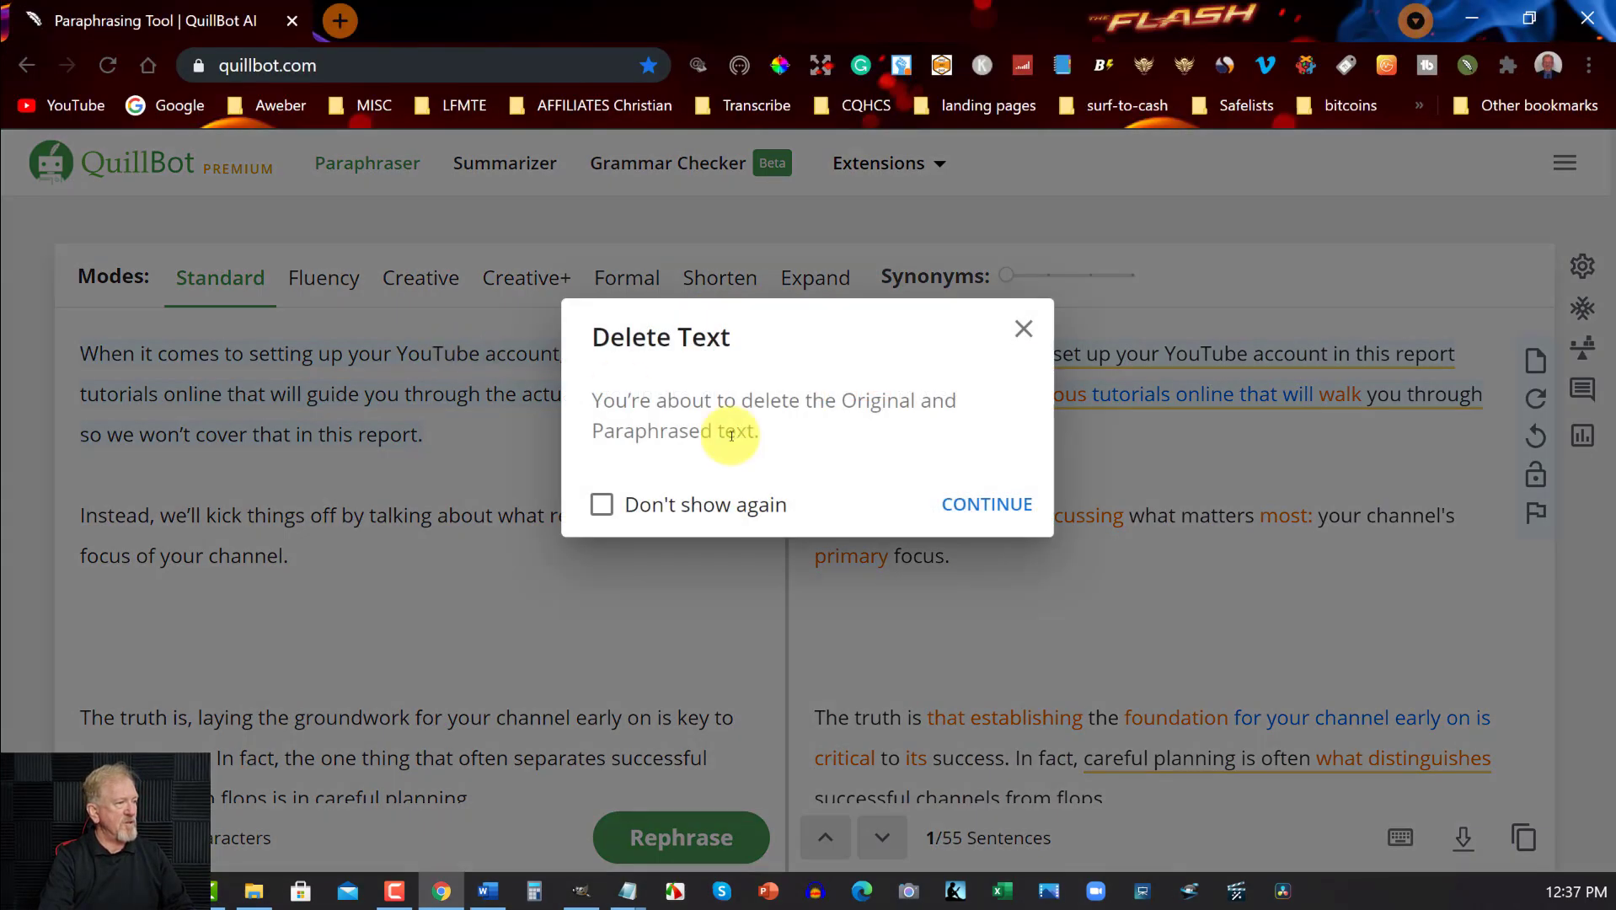
{"action": "left_click", "coordinate": [986, 504]}
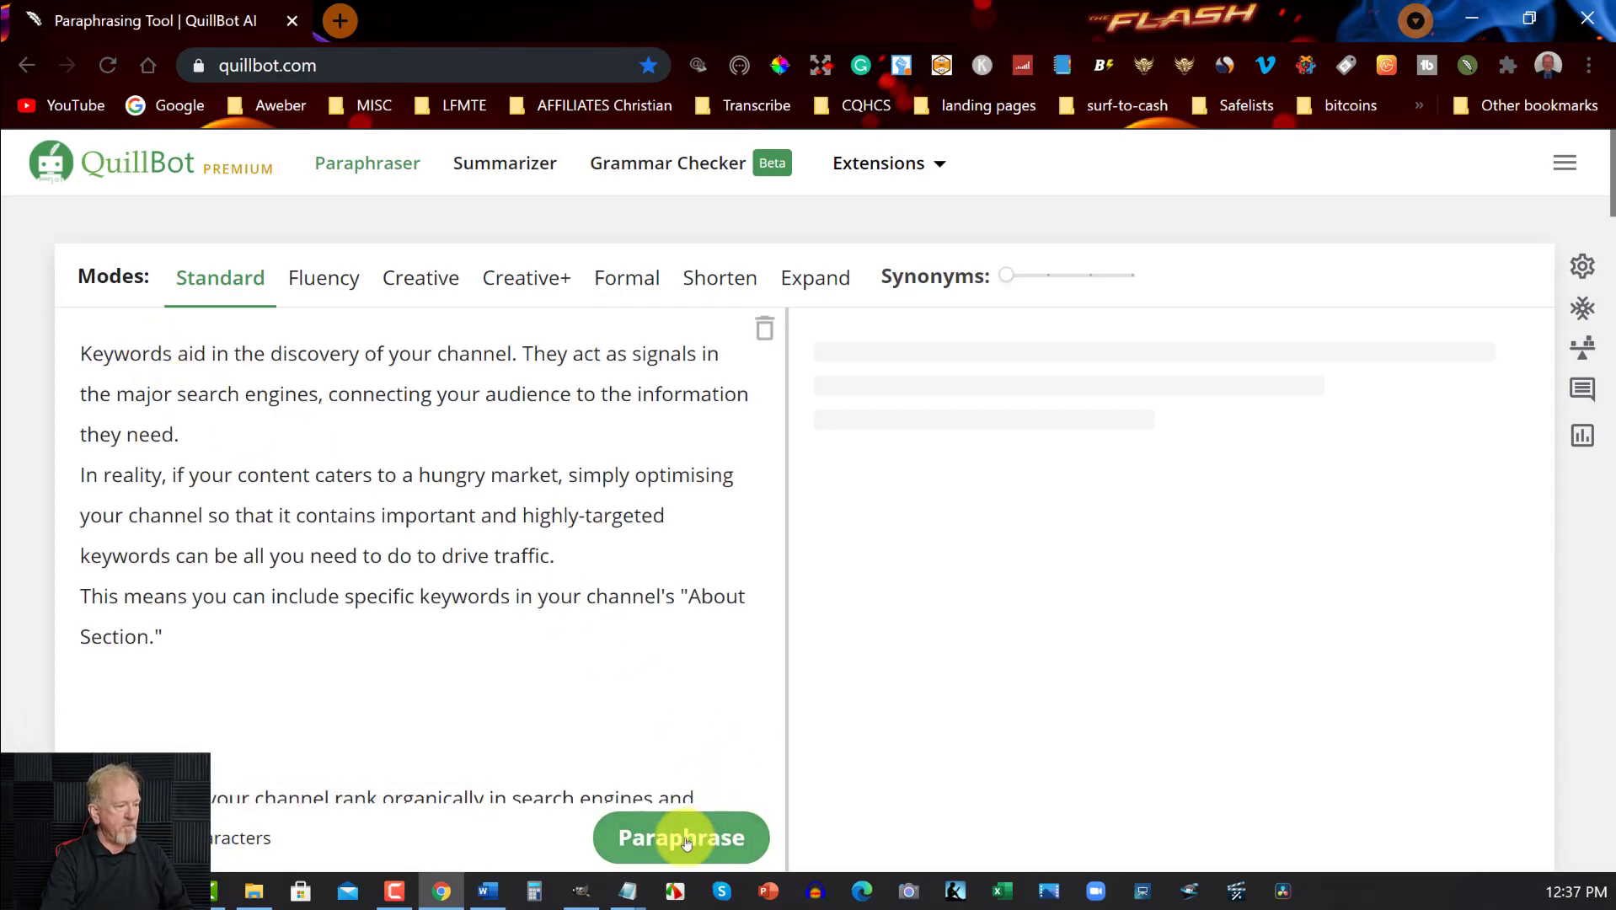
{"action": "mouse_move", "coordinate": [681, 838]}
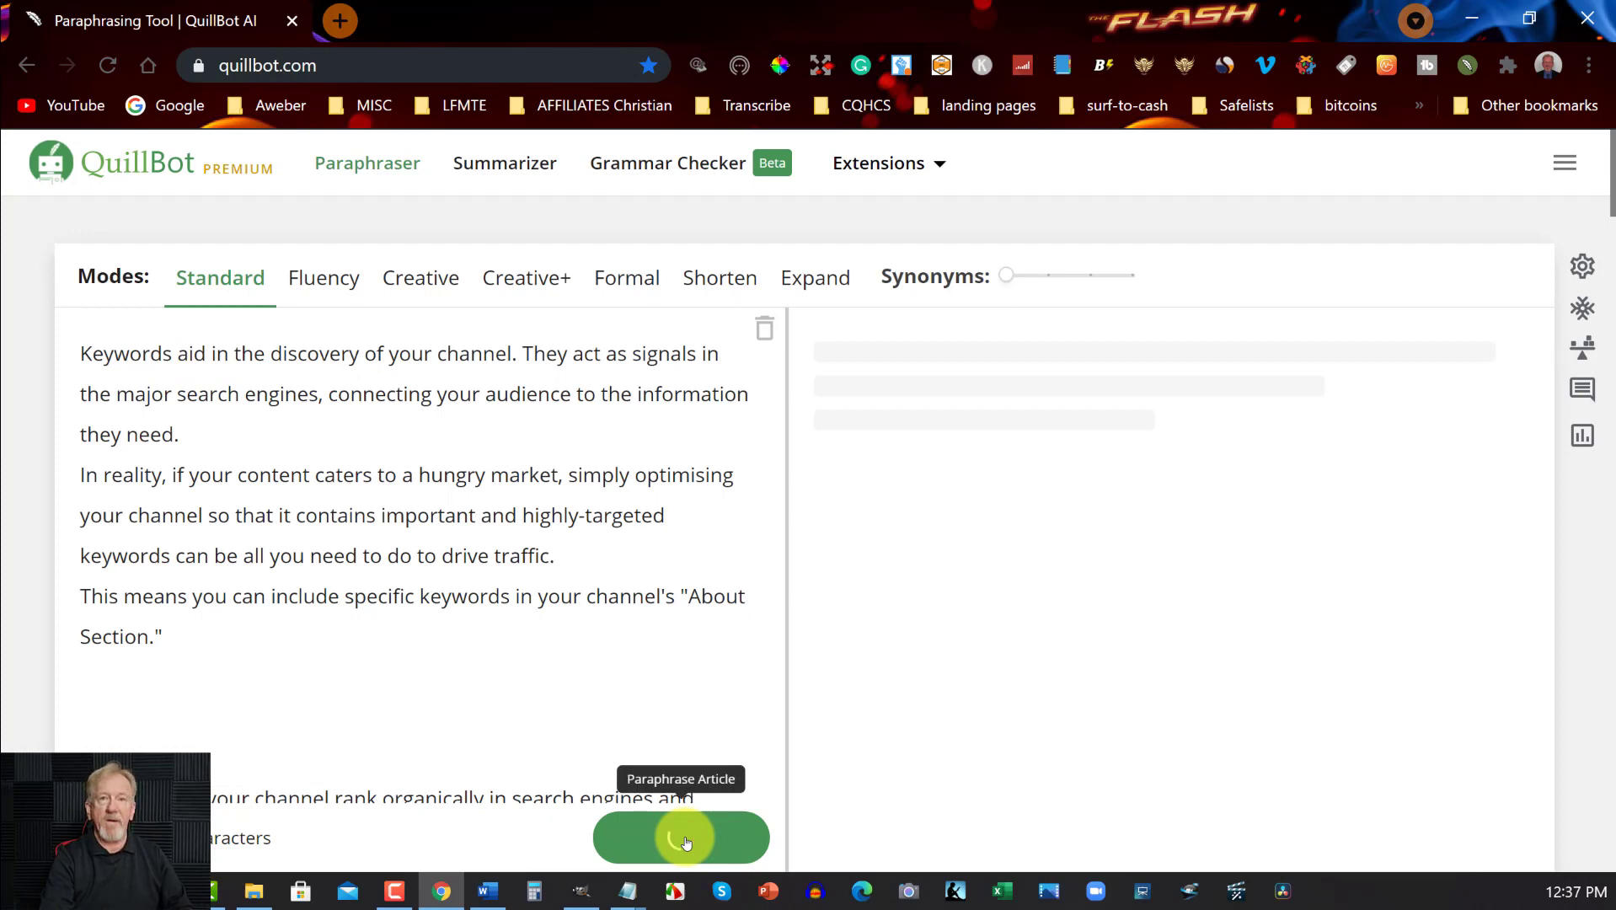
Paraphrase the pasted Step 2 Keyword Strategy chapter in Standard mode
{"action": "left_click", "coordinate": [681, 838]}
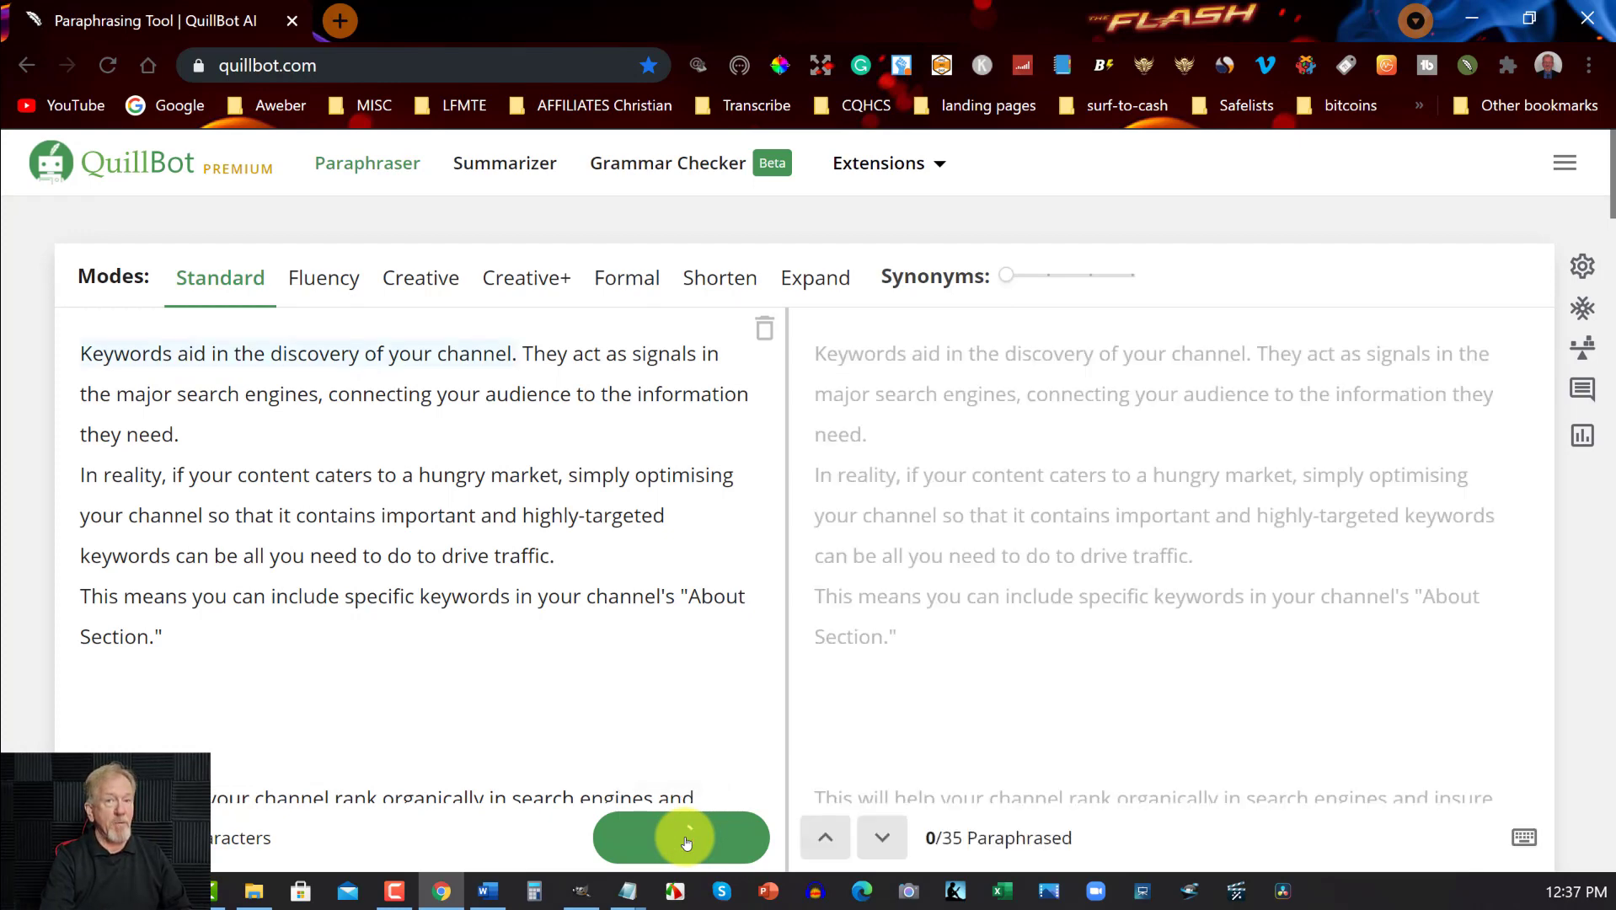
{"action": "left_click", "coordinate": [681, 838]}
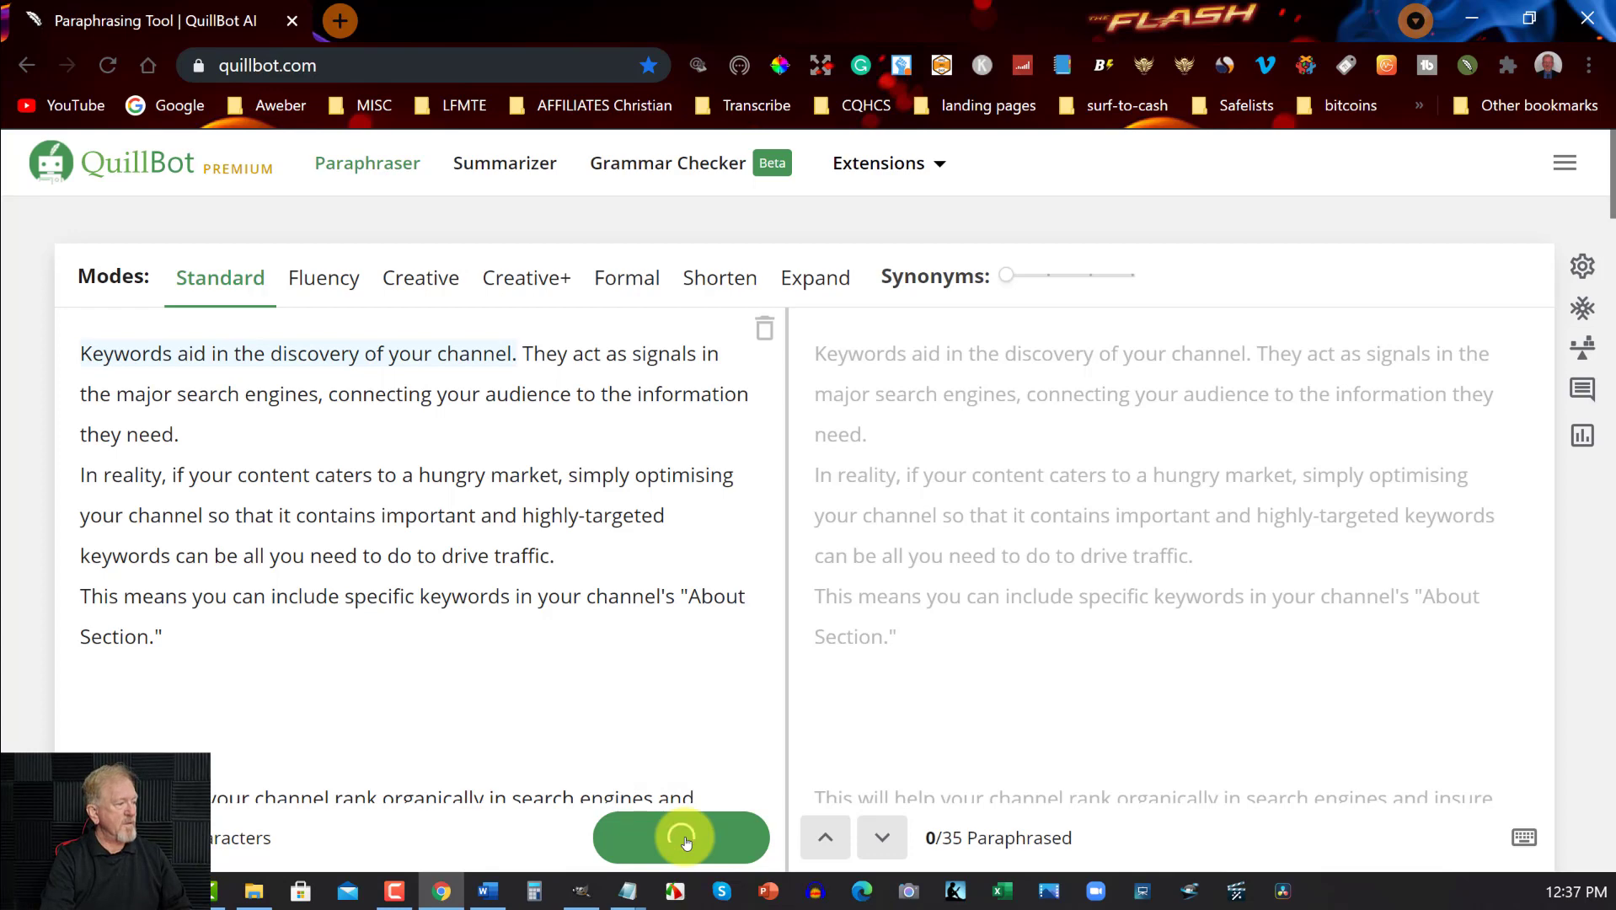
{"action": "left_click", "coordinate": [681, 838]}
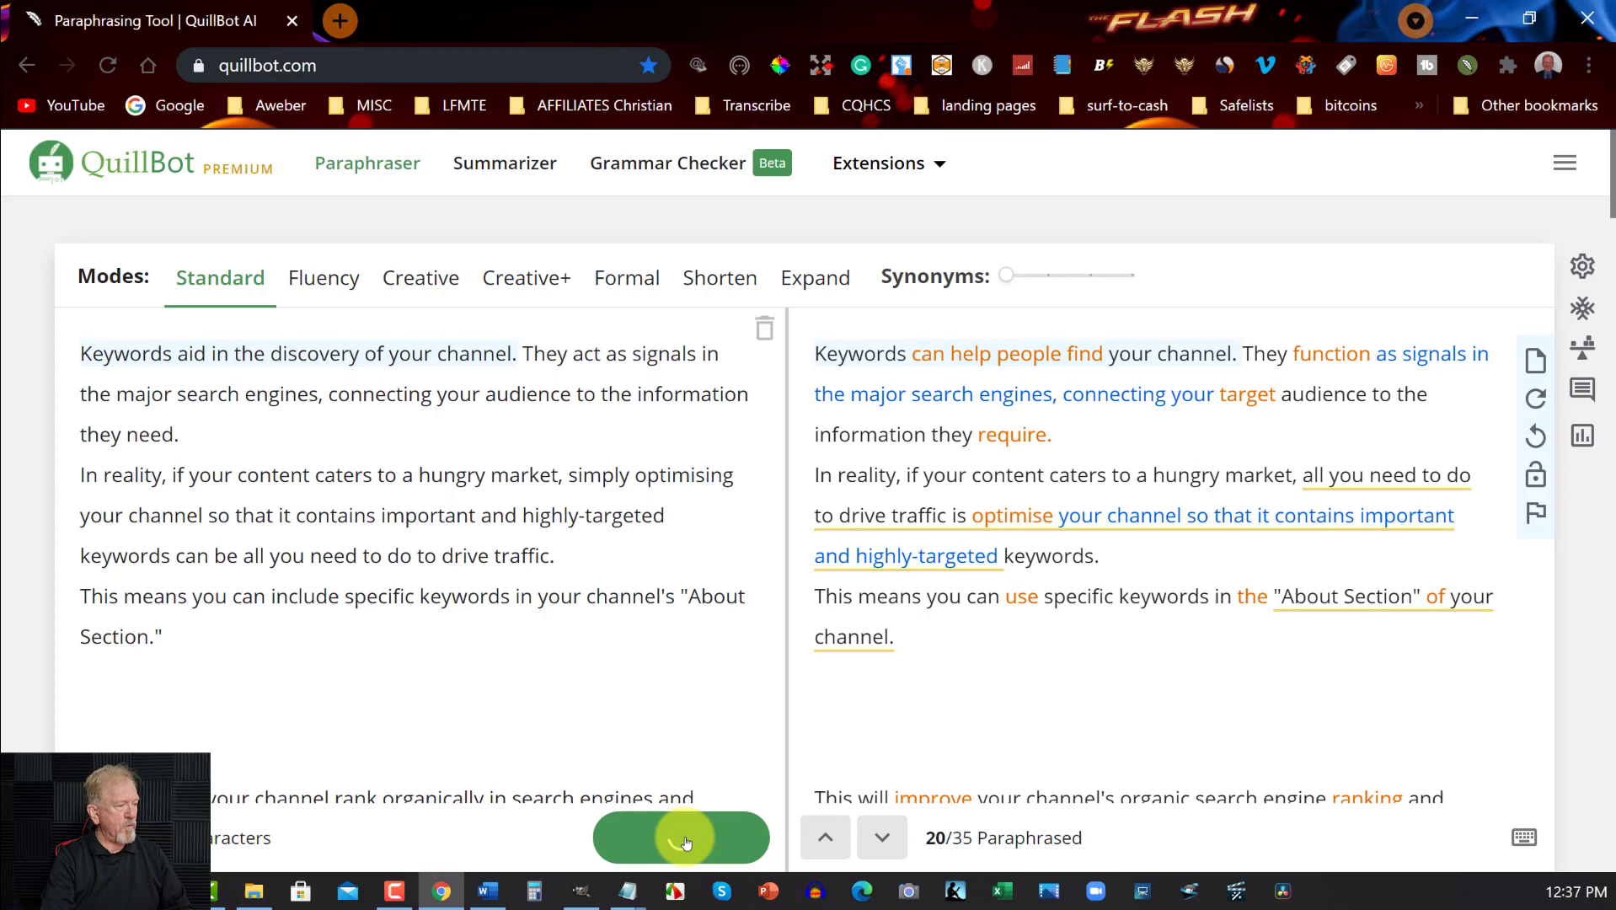
{"action": "left_click", "coordinate": [681, 836]}
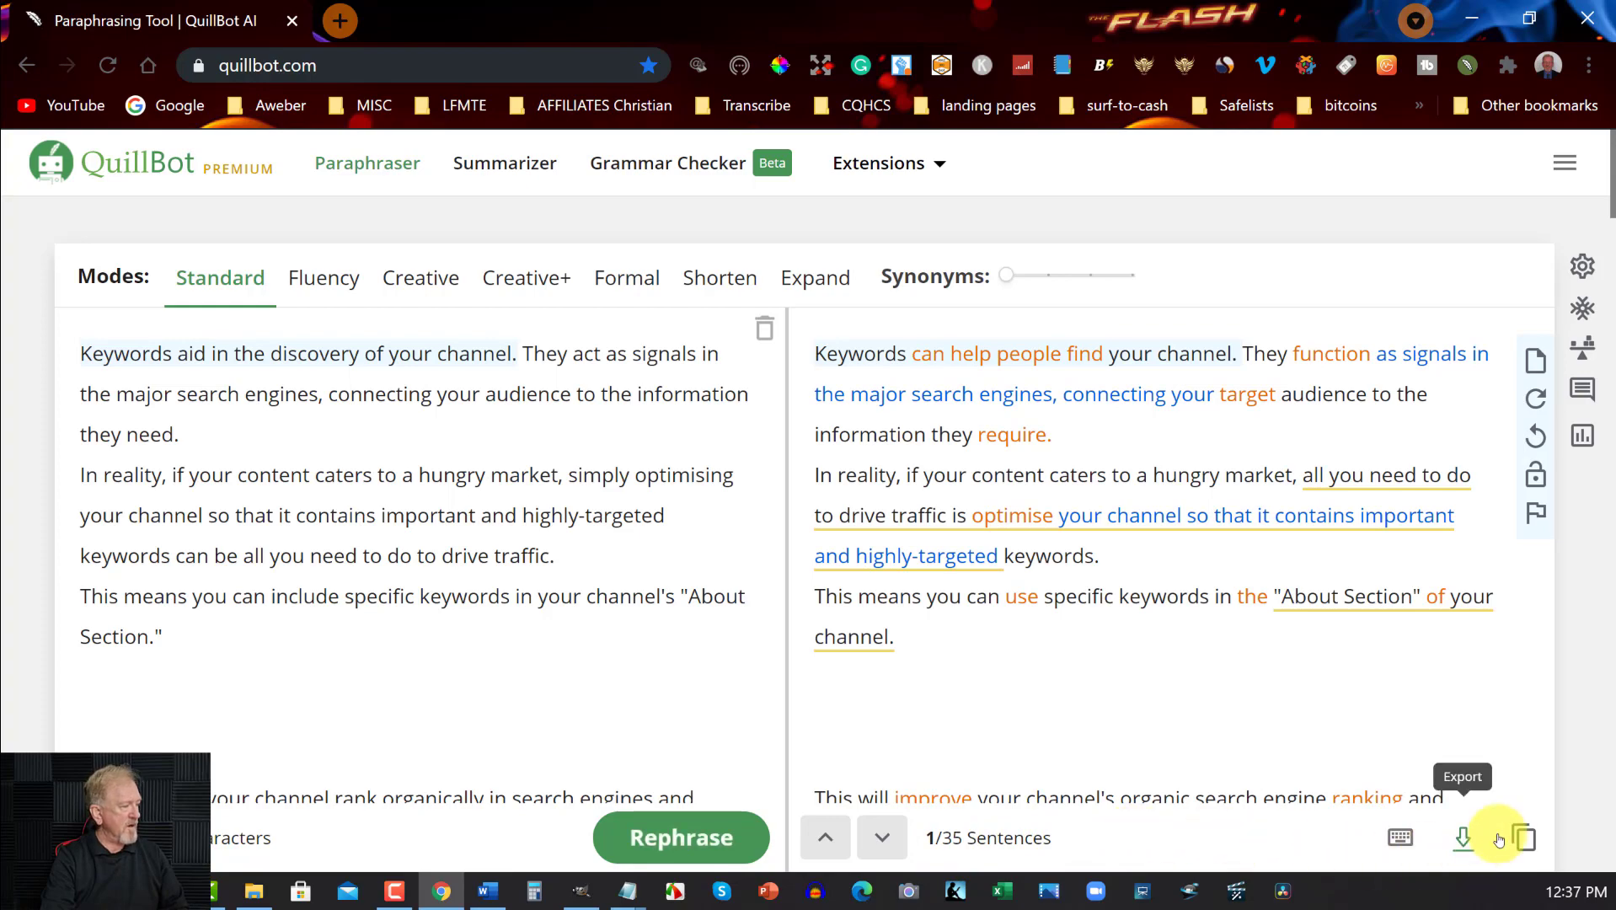
{"action": "mouse_move", "coordinate": [1527, 838]}
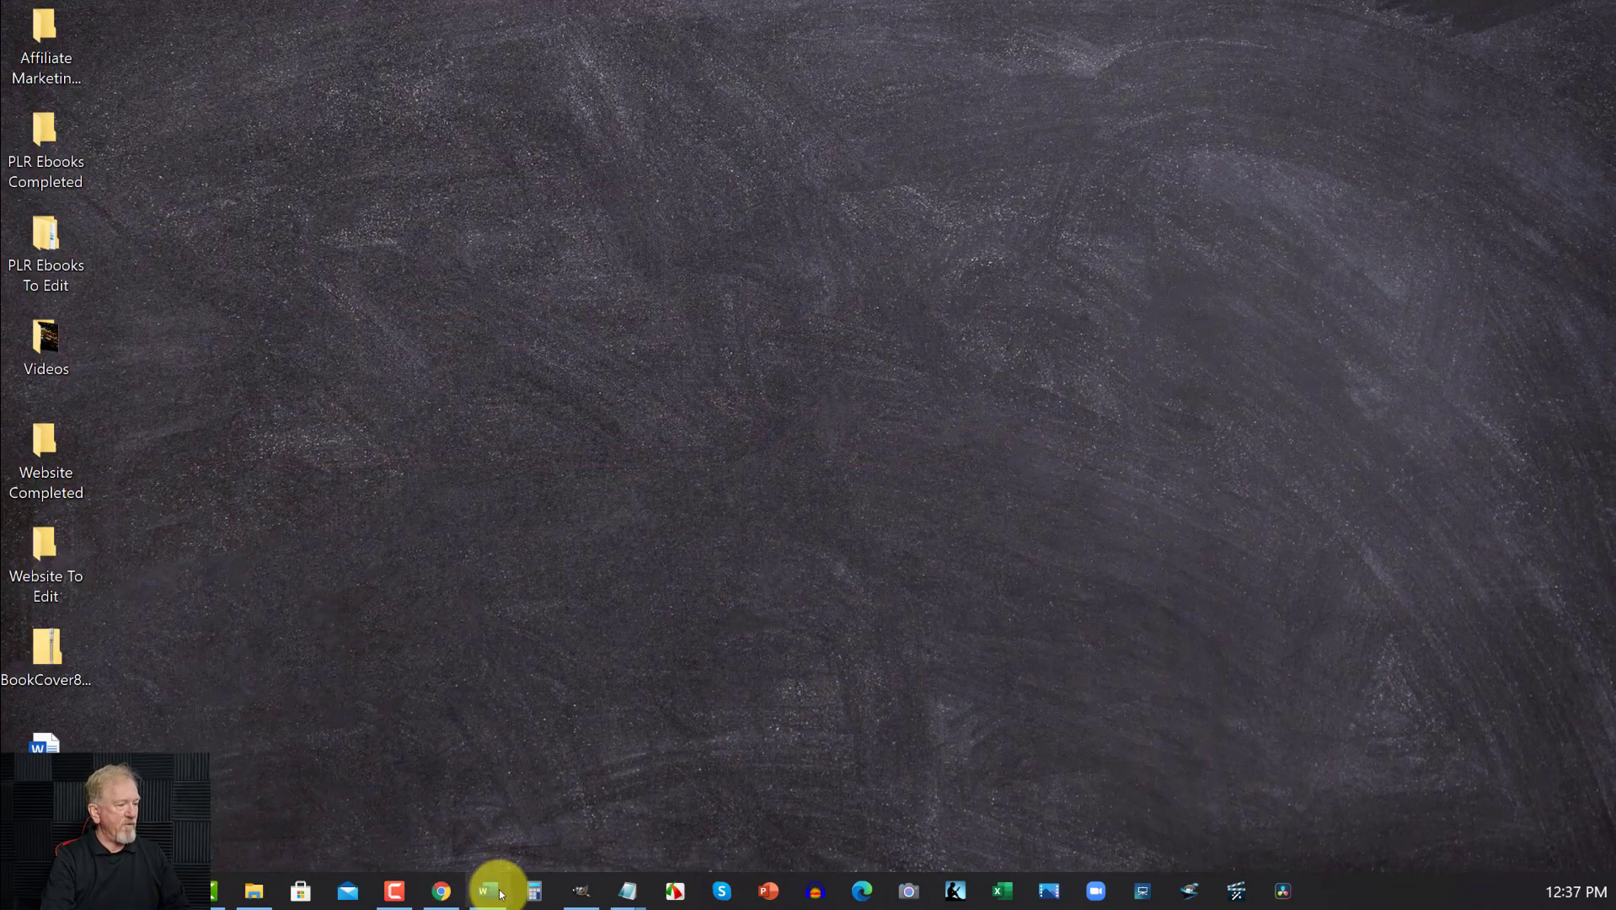
Bring Word back with the paraphrased Step 2 text pasted and move down to Step 3: Branding Mastery
{"action": "left_click", "coordinate": [485, 890]}
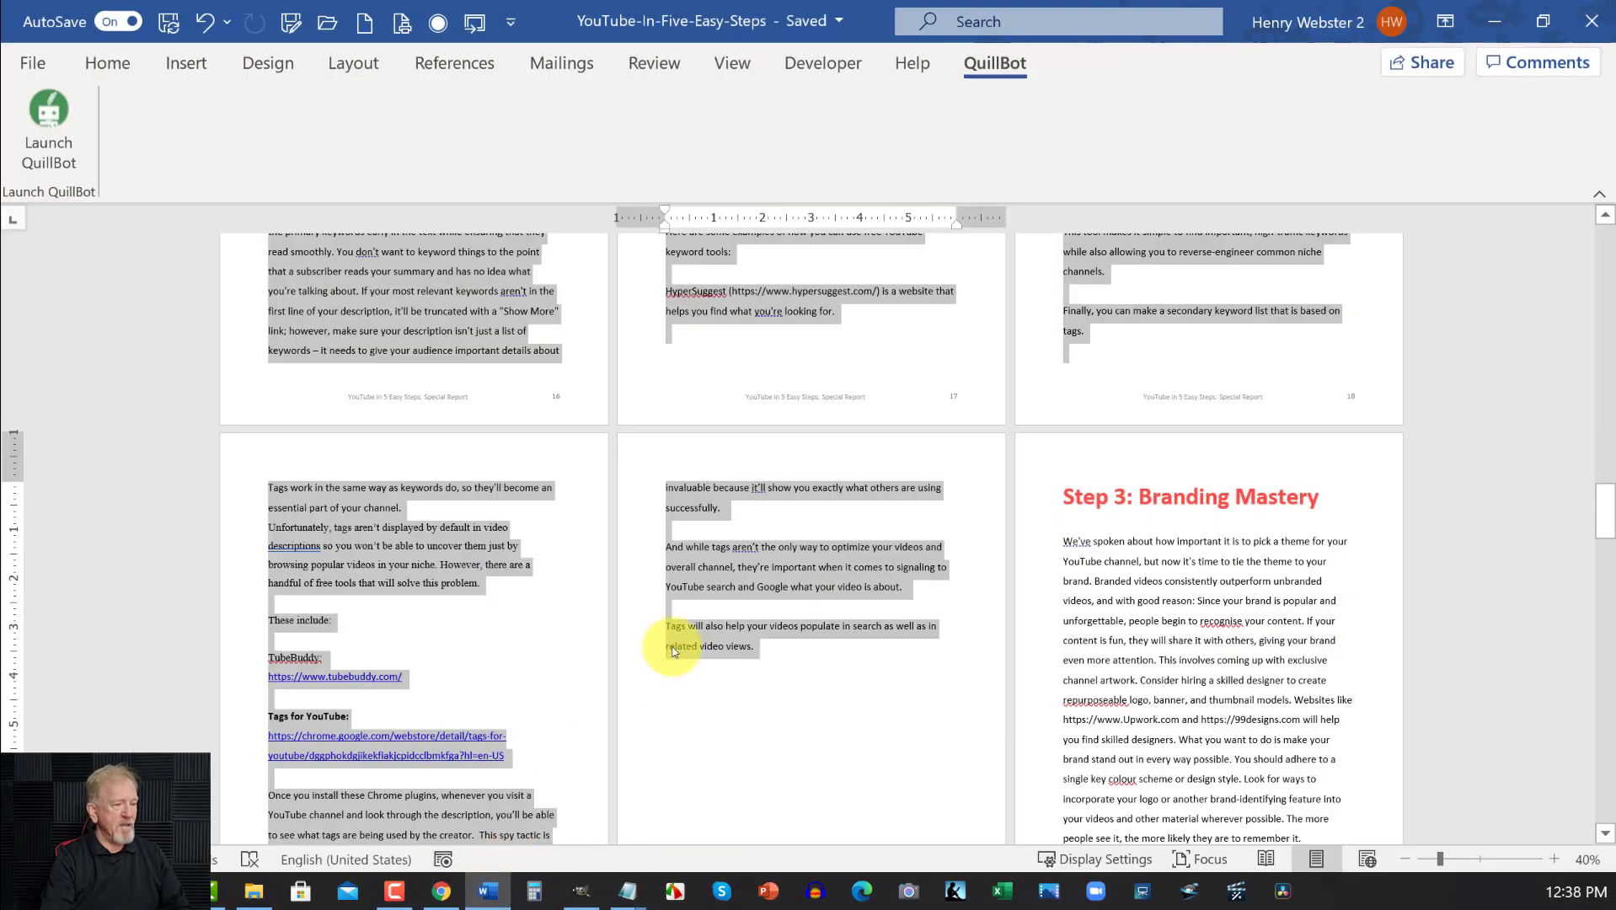
{"action": "scroll", "scroll_direction": "down", "scroll_amount": 3}
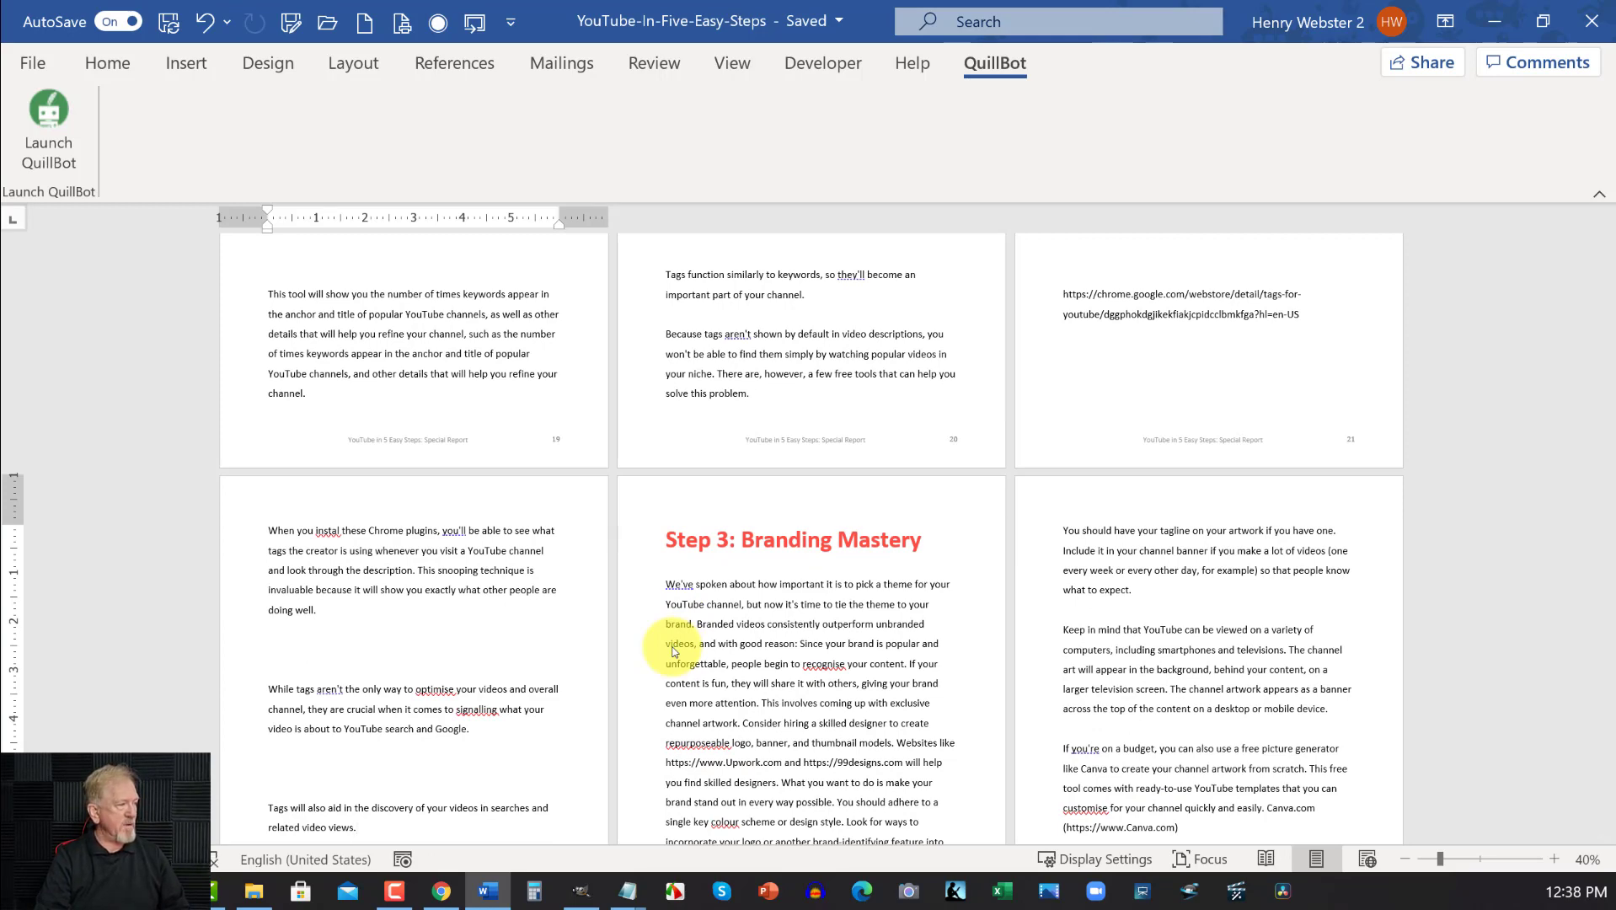
{"action": "scroll", "scroll_direction": "down", "scroll_amount": 3}
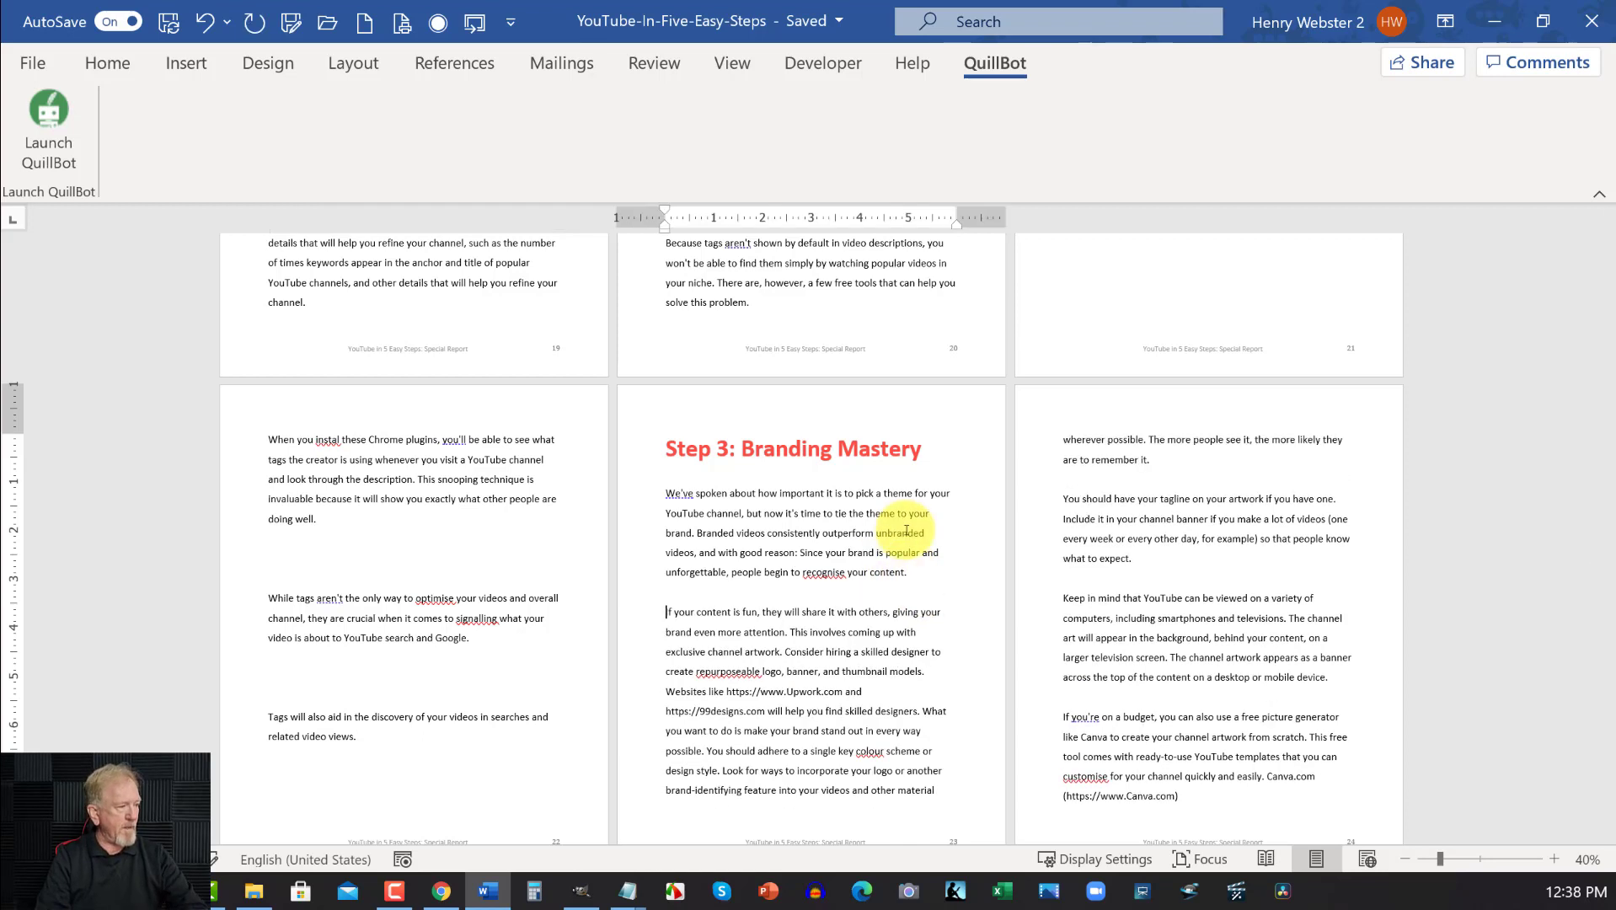
Split the Branding opening paragraph, select and copy the Step 3 chapter up to Step 4, then minimize Word
{"action": "left_click", "coordinate": [681, 701]}
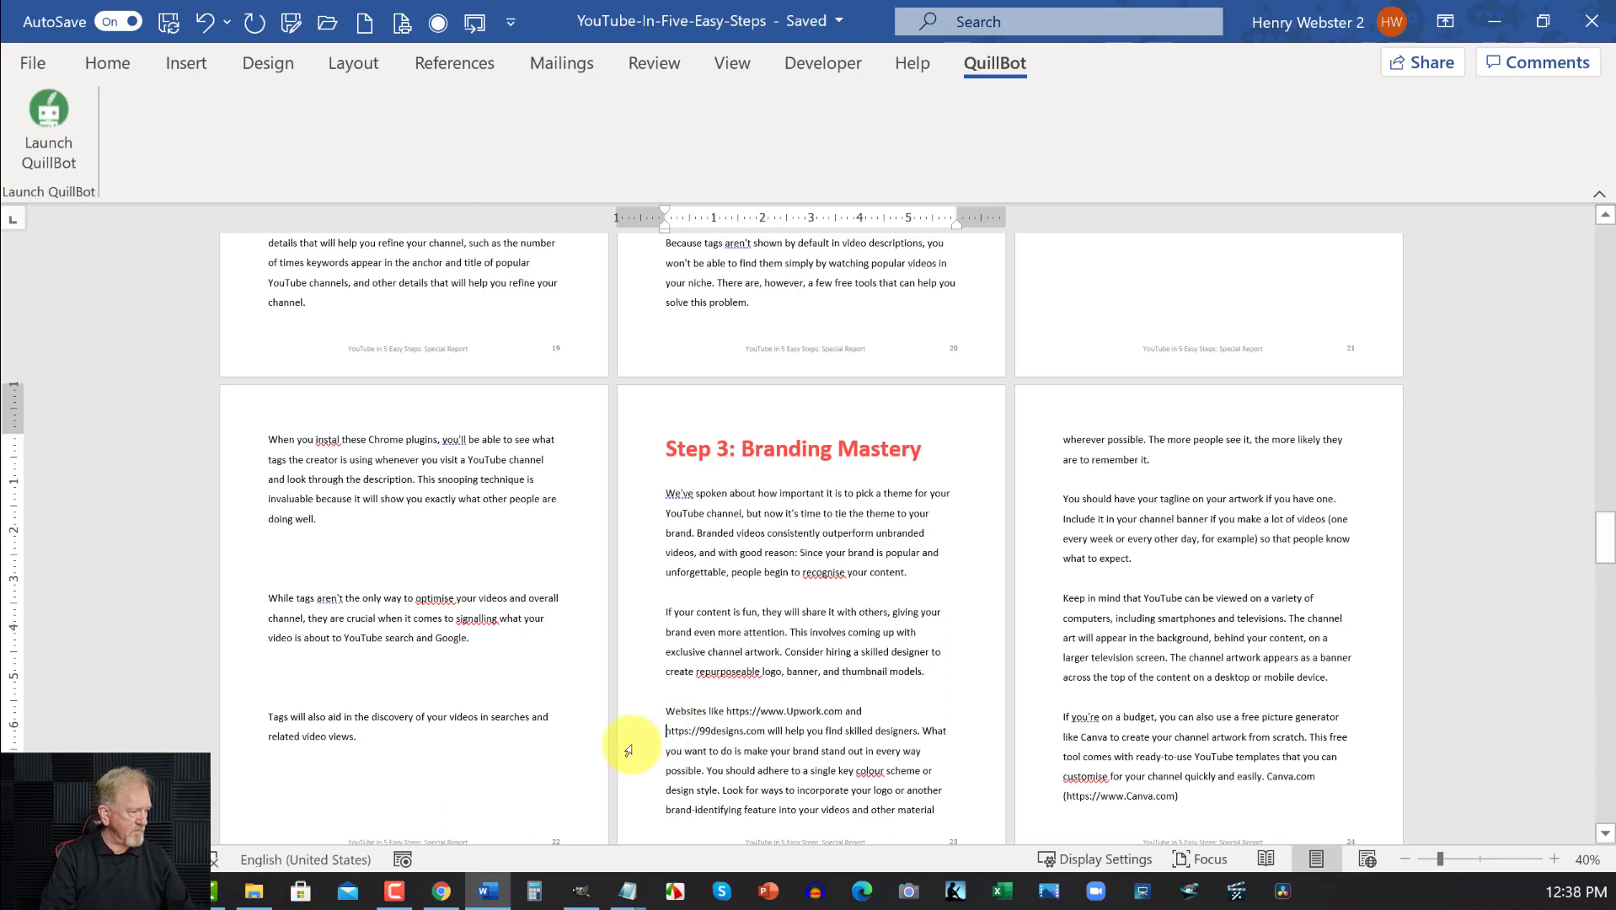
{"action": "mouse_move", "coordinate": [922, 730]}
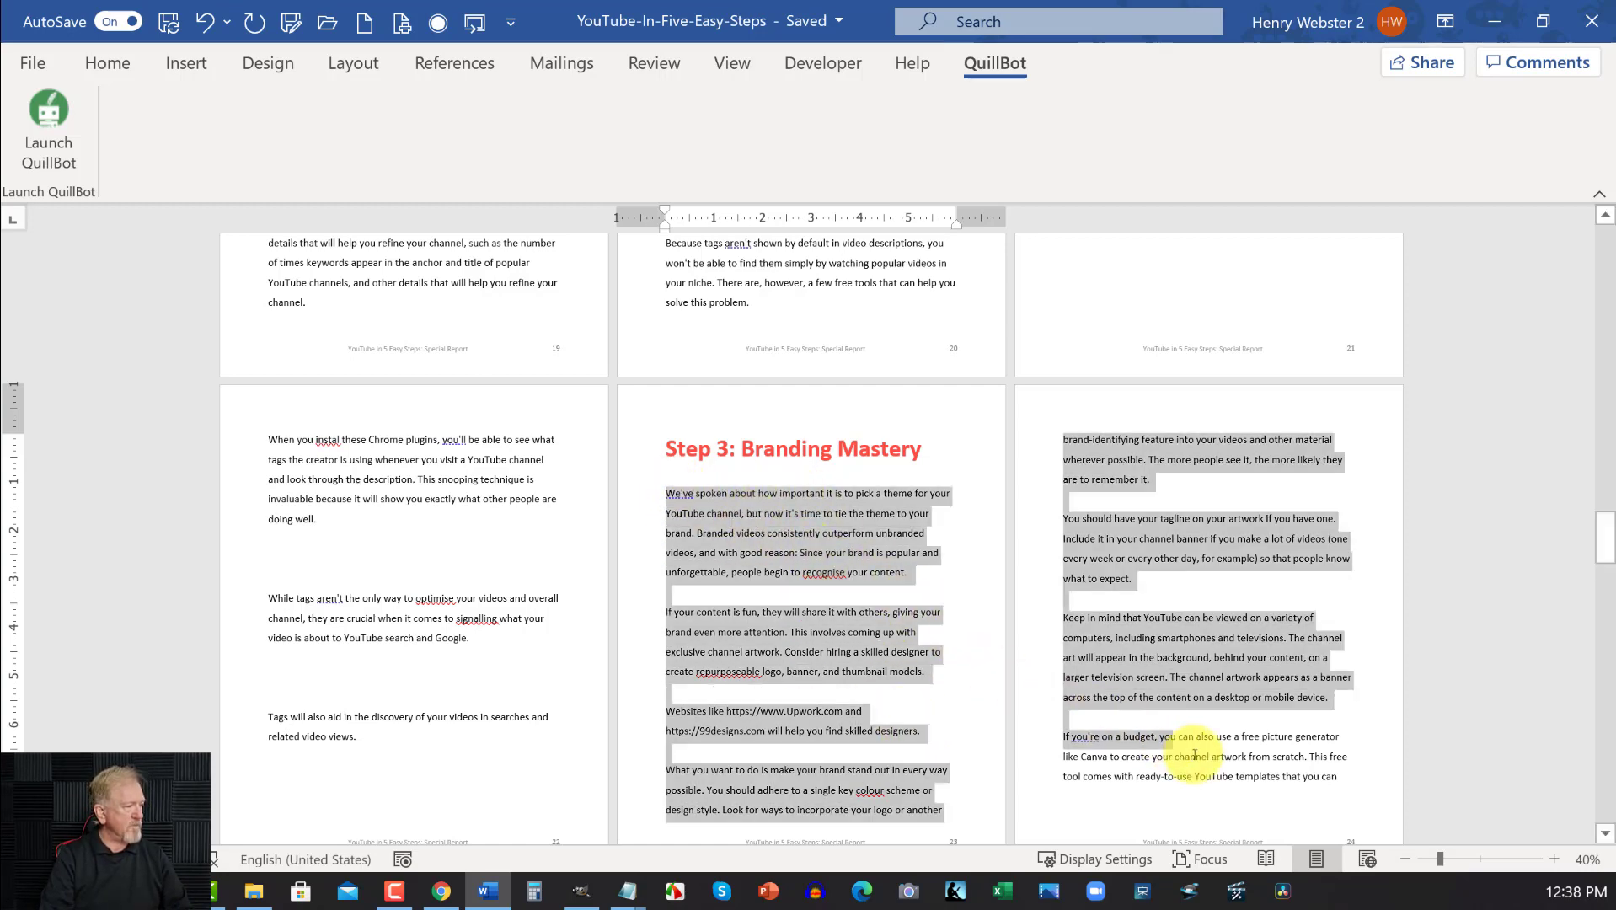
{"action": "scroll", "scroll_direction": "down", "scroll_amount": 3}
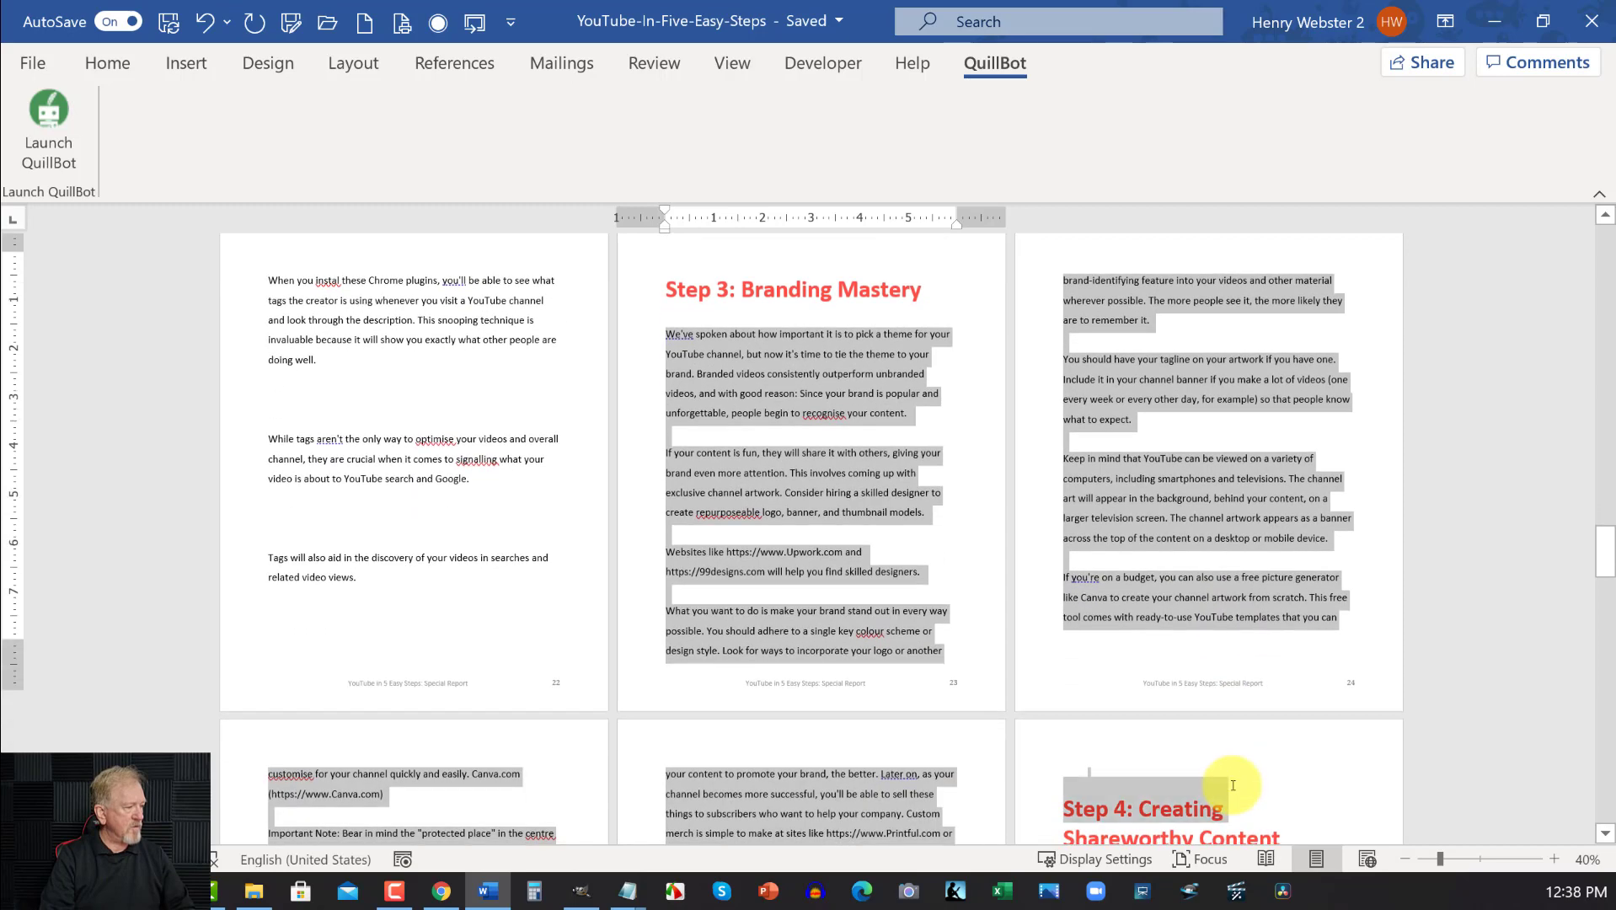
{"action": "scroll", "scroll_direction": "down", "scroll_amount": 3}
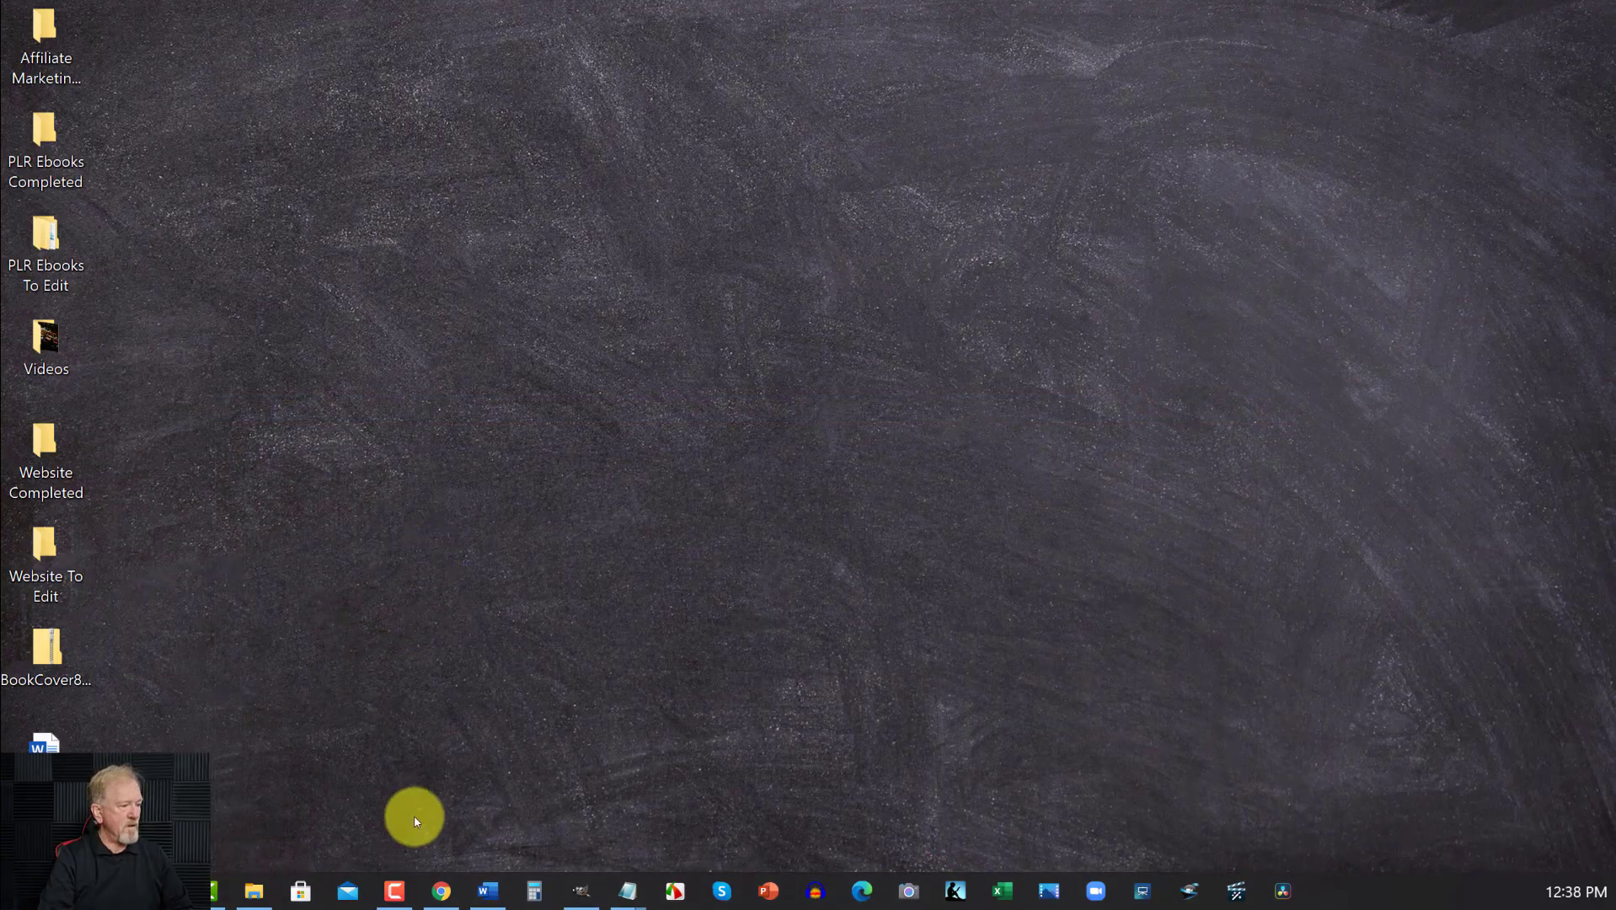
{"action": "left_click", "coordinate": [487, 889]}
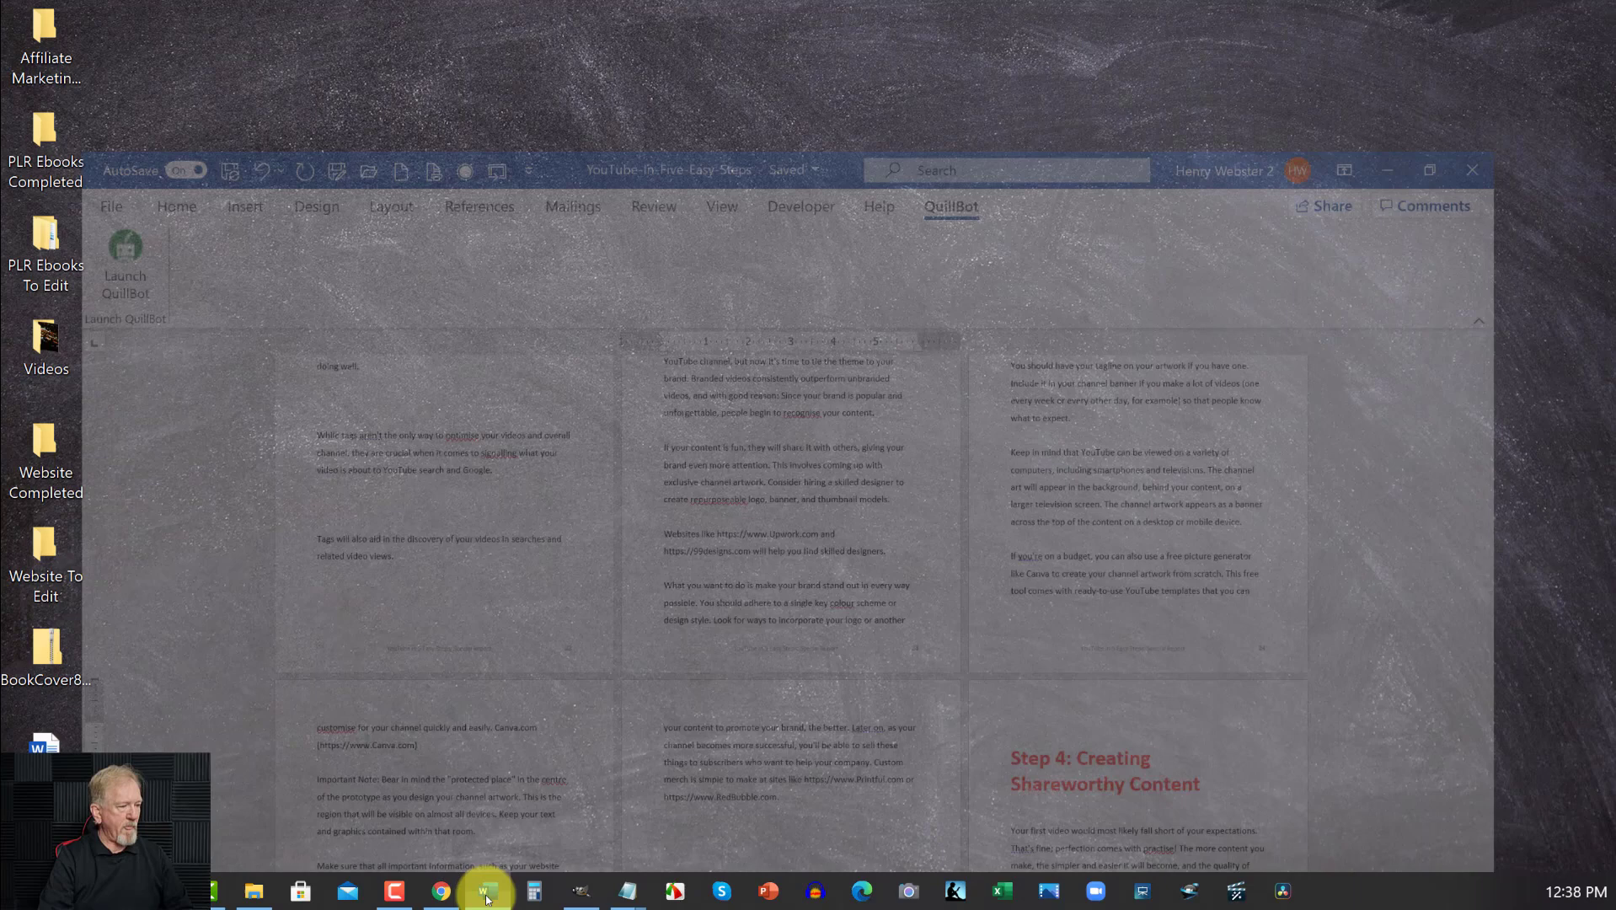
Switch to QuillBot, clear the old input and paste the copied Step 3 Branding Mastery text
{"action": "left_click", "coordinate": [440, 890]}
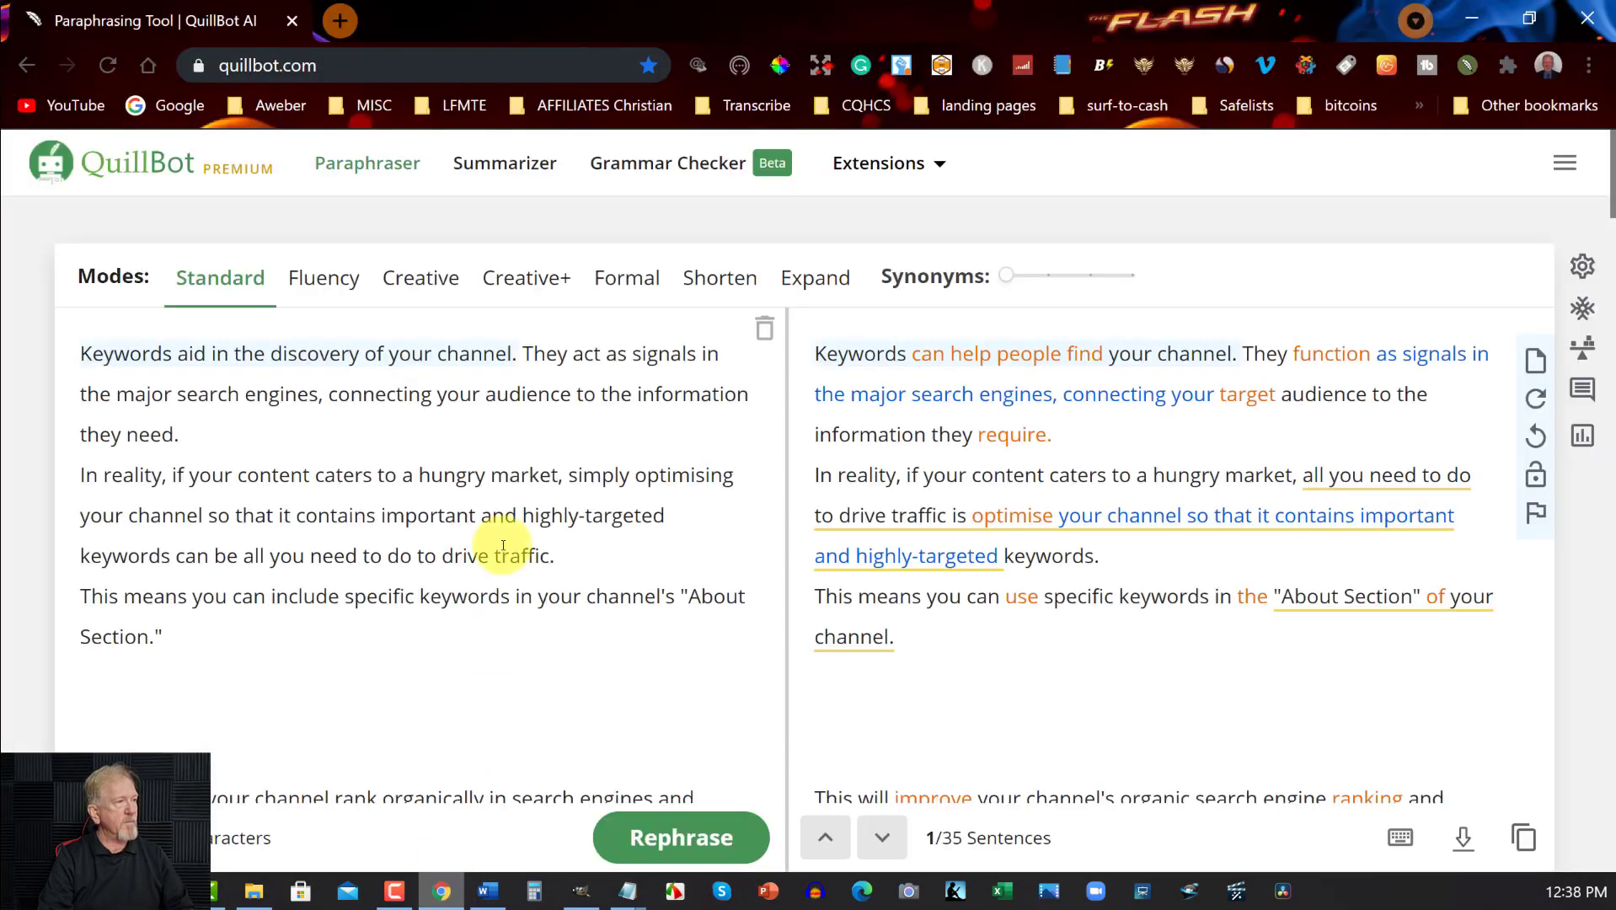
{"action": "mouse_move", "coordinate": [765, 327]}
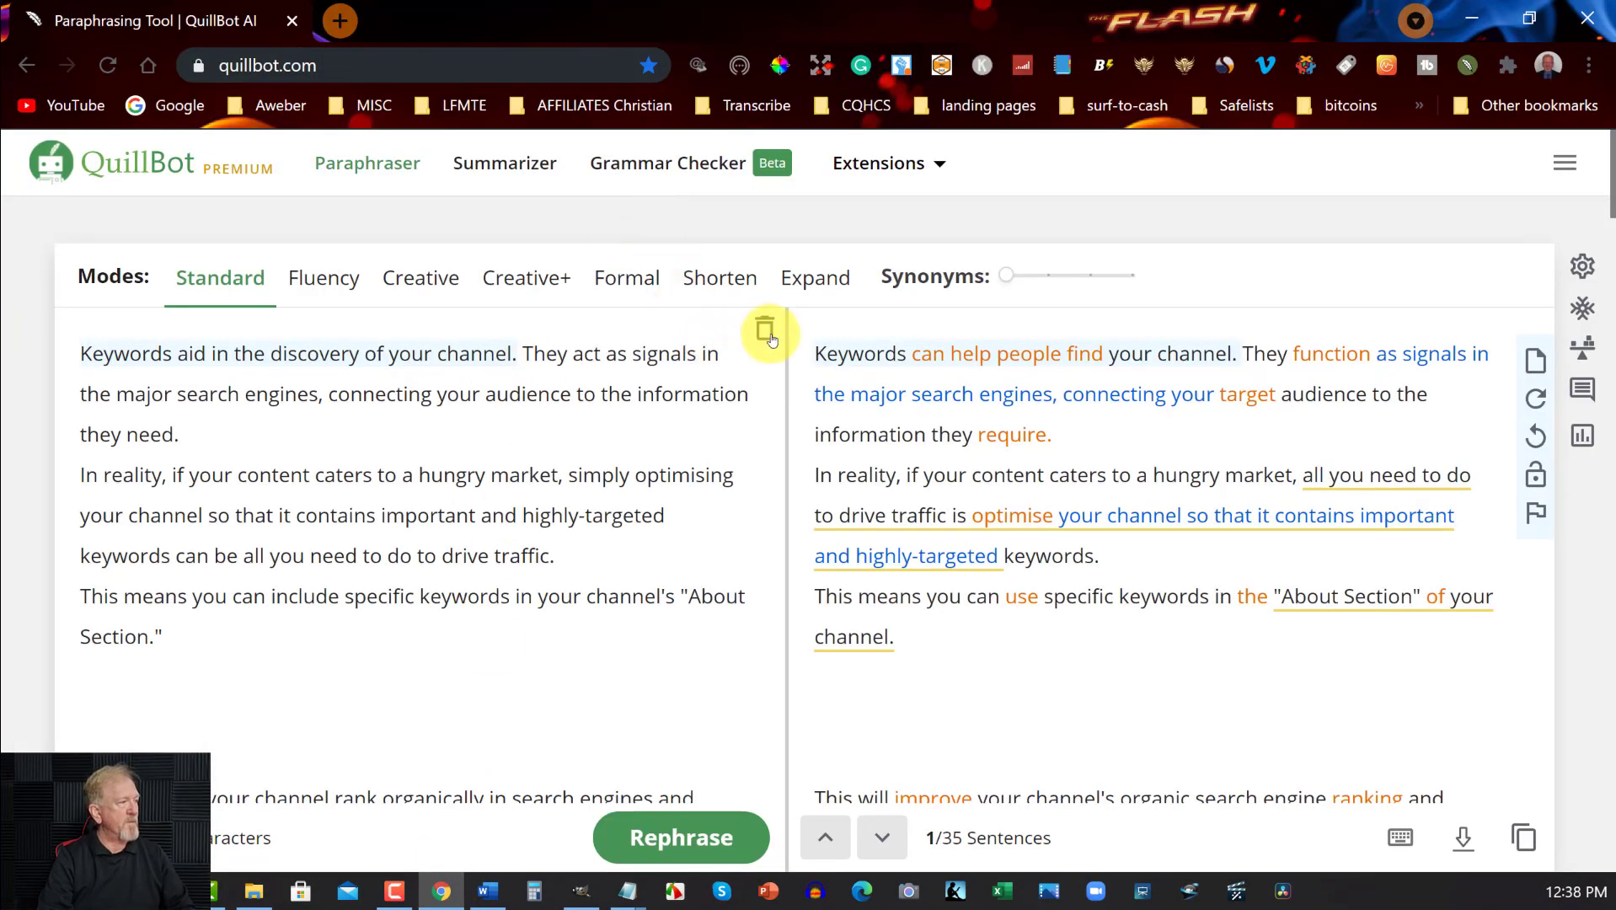
{"action": "left_click", "coordinate": [769, 333]}
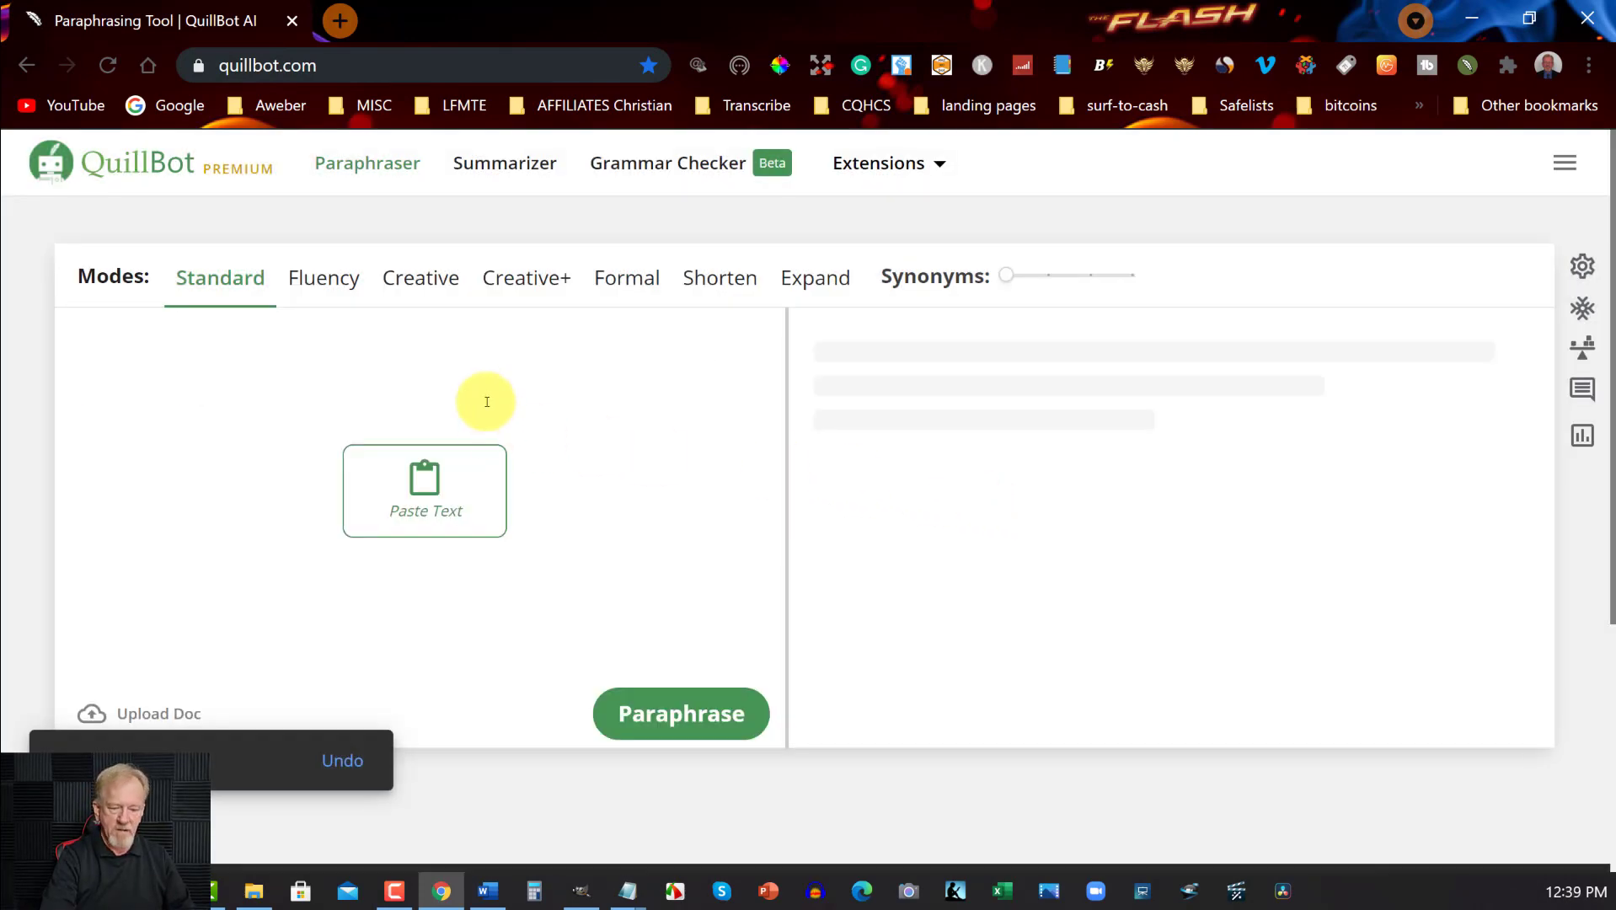
{"action": "left_click", "coordinate": [423, 491]}
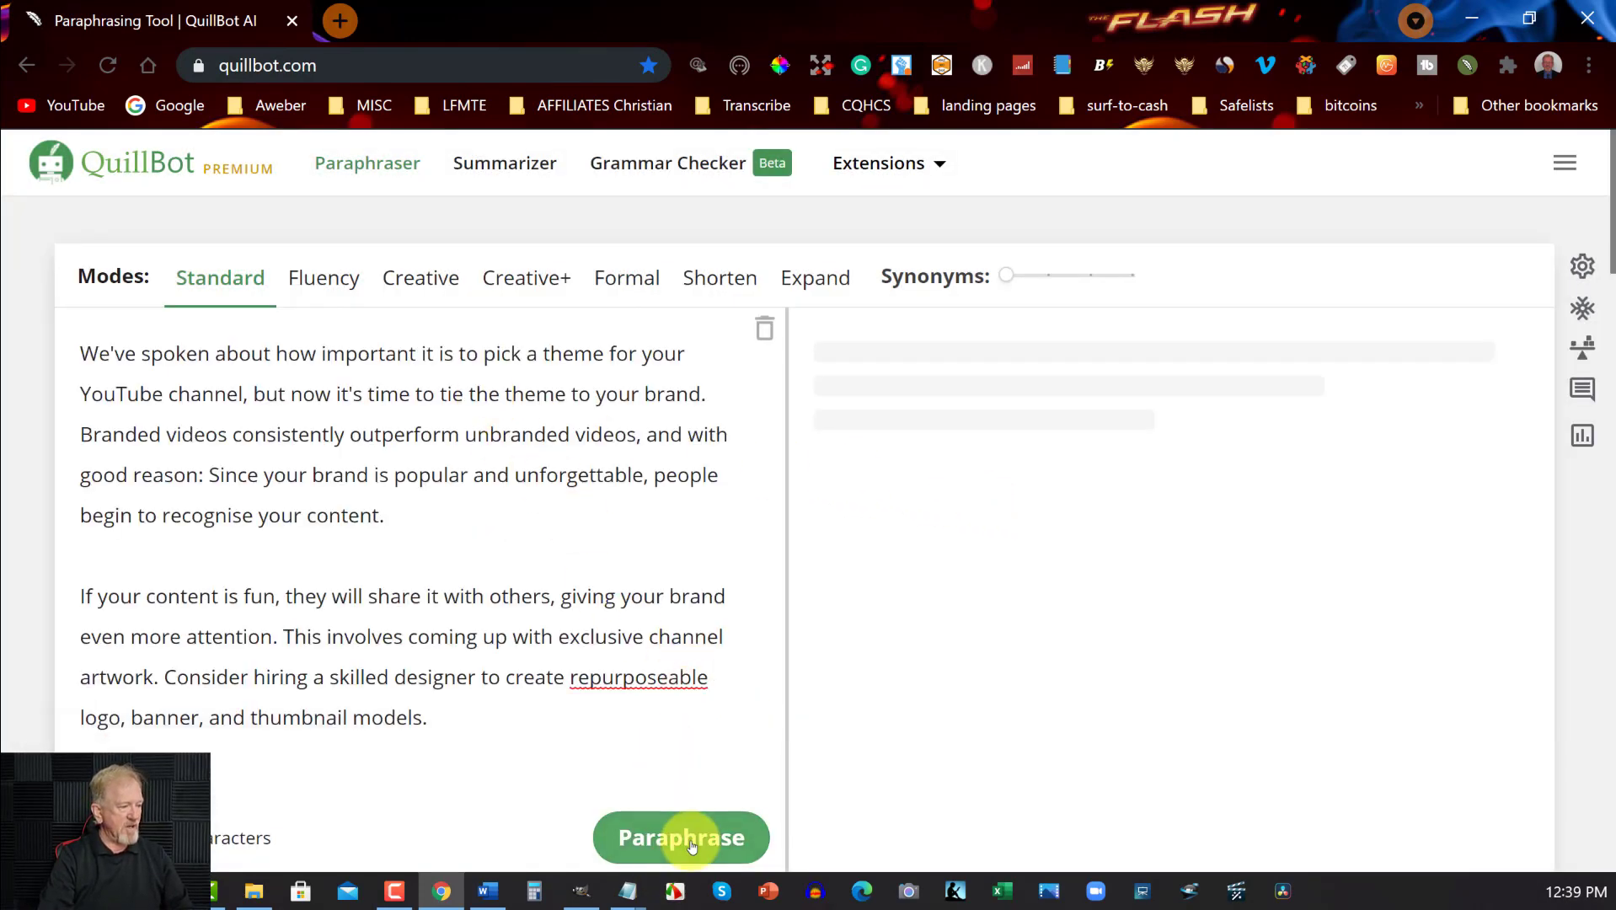
Paraphrase the Step 3 chapter in Standard mode until the full 30-sentence output is generated
{"action": "left_click", "coordinate": [681, 838]}
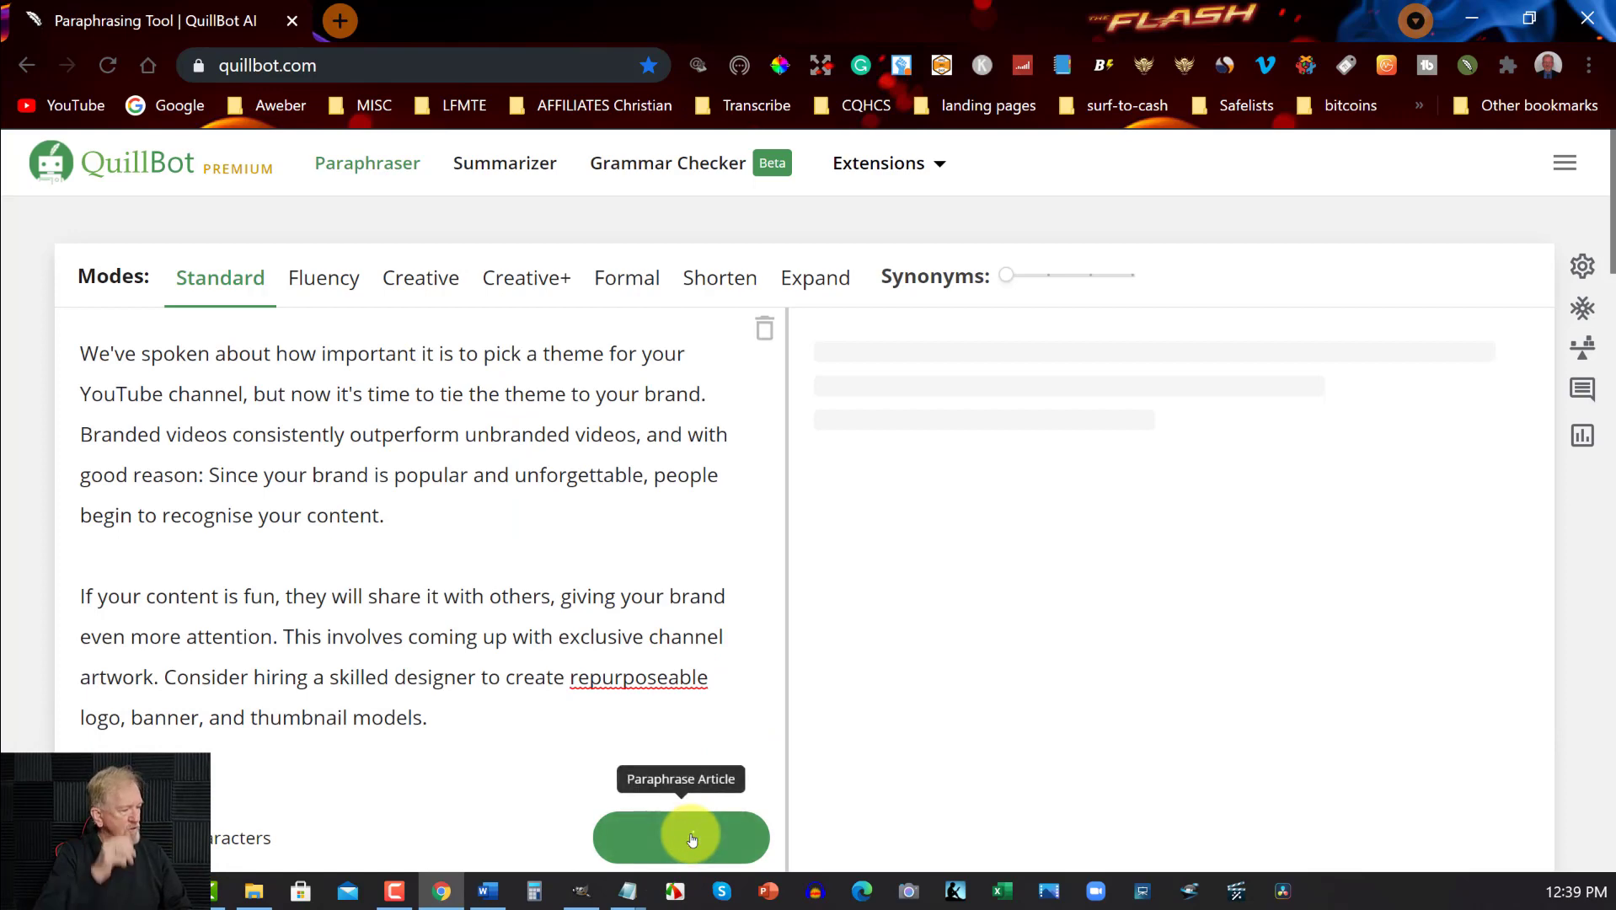
{"action": "left_click", "coordinate": [681, 838]}
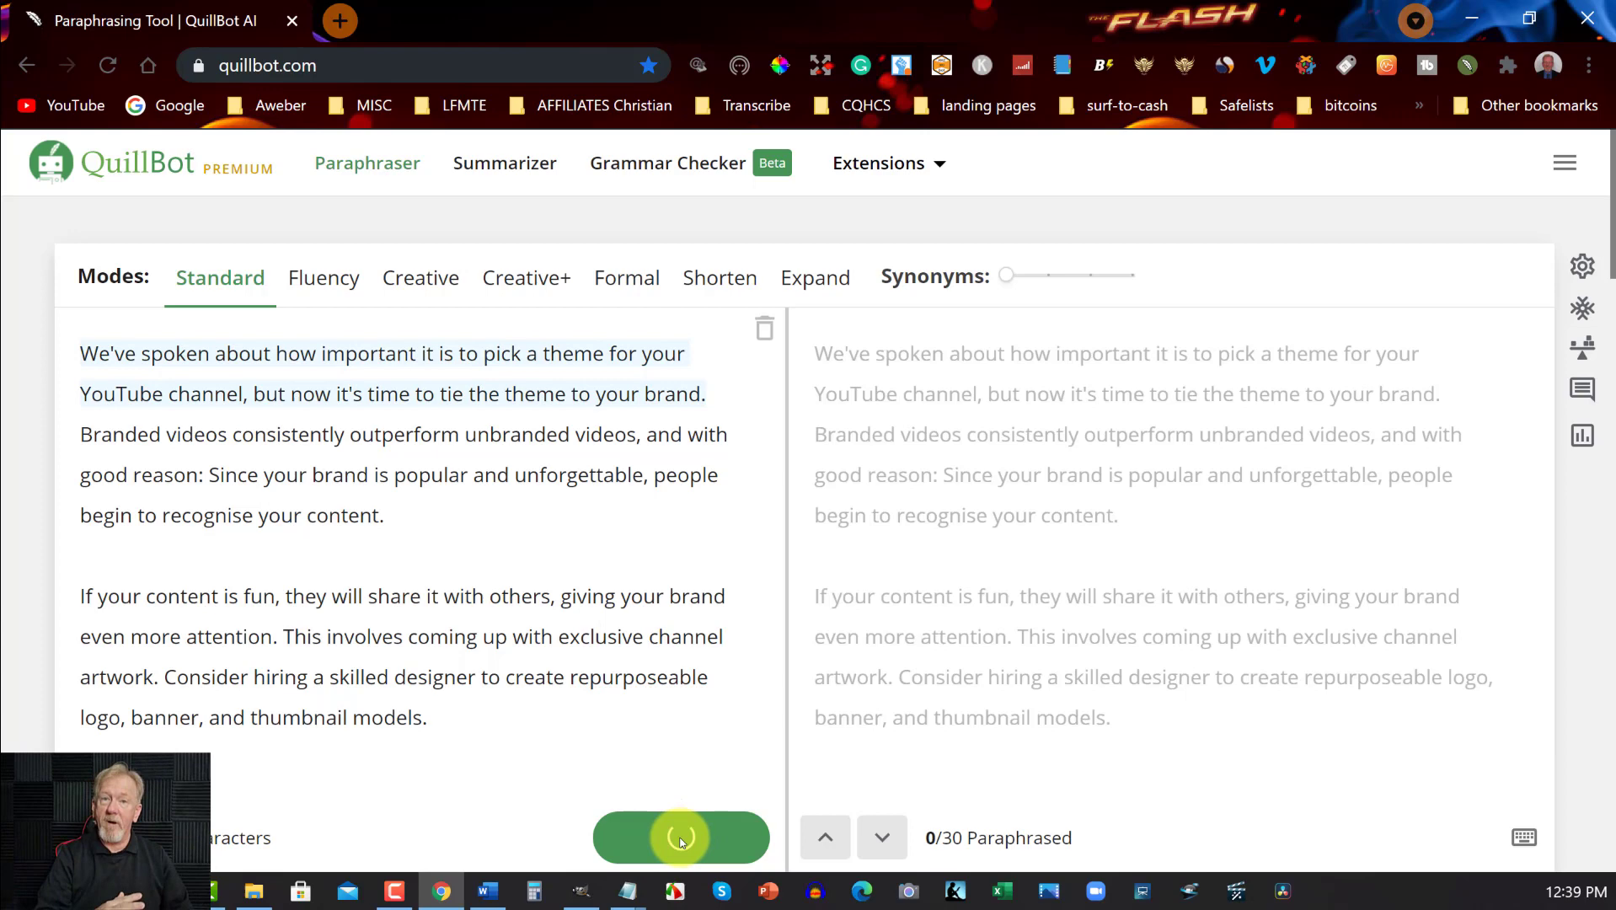
{"action": "left_click", "coordinate": [681, 837]}
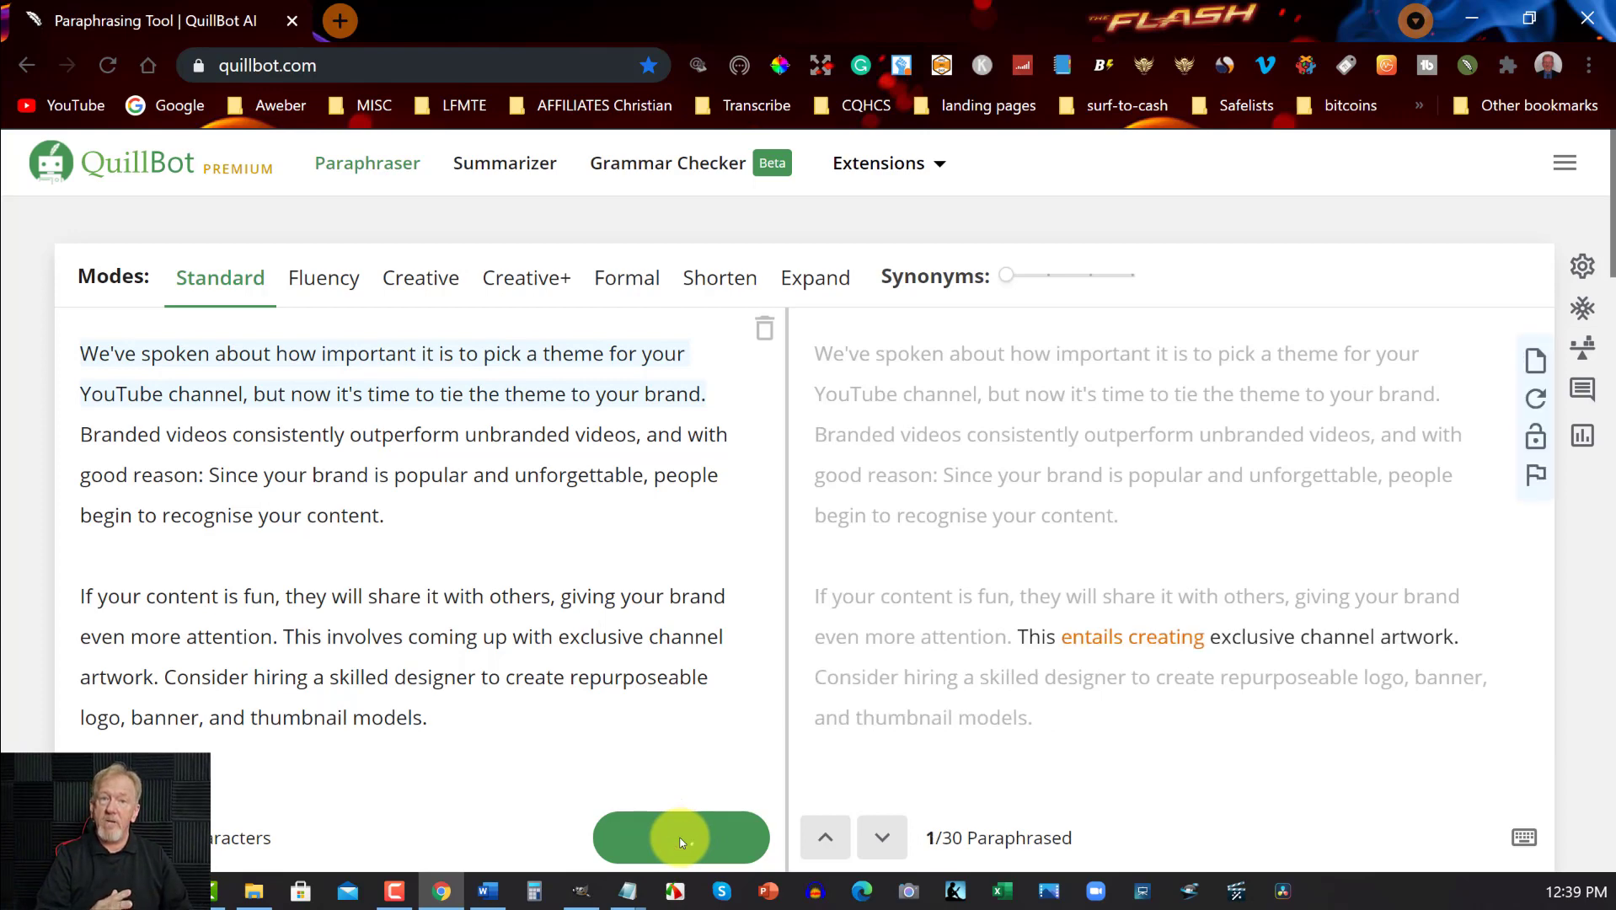
{"action": "left_click", "coordinate": [681, 838]}
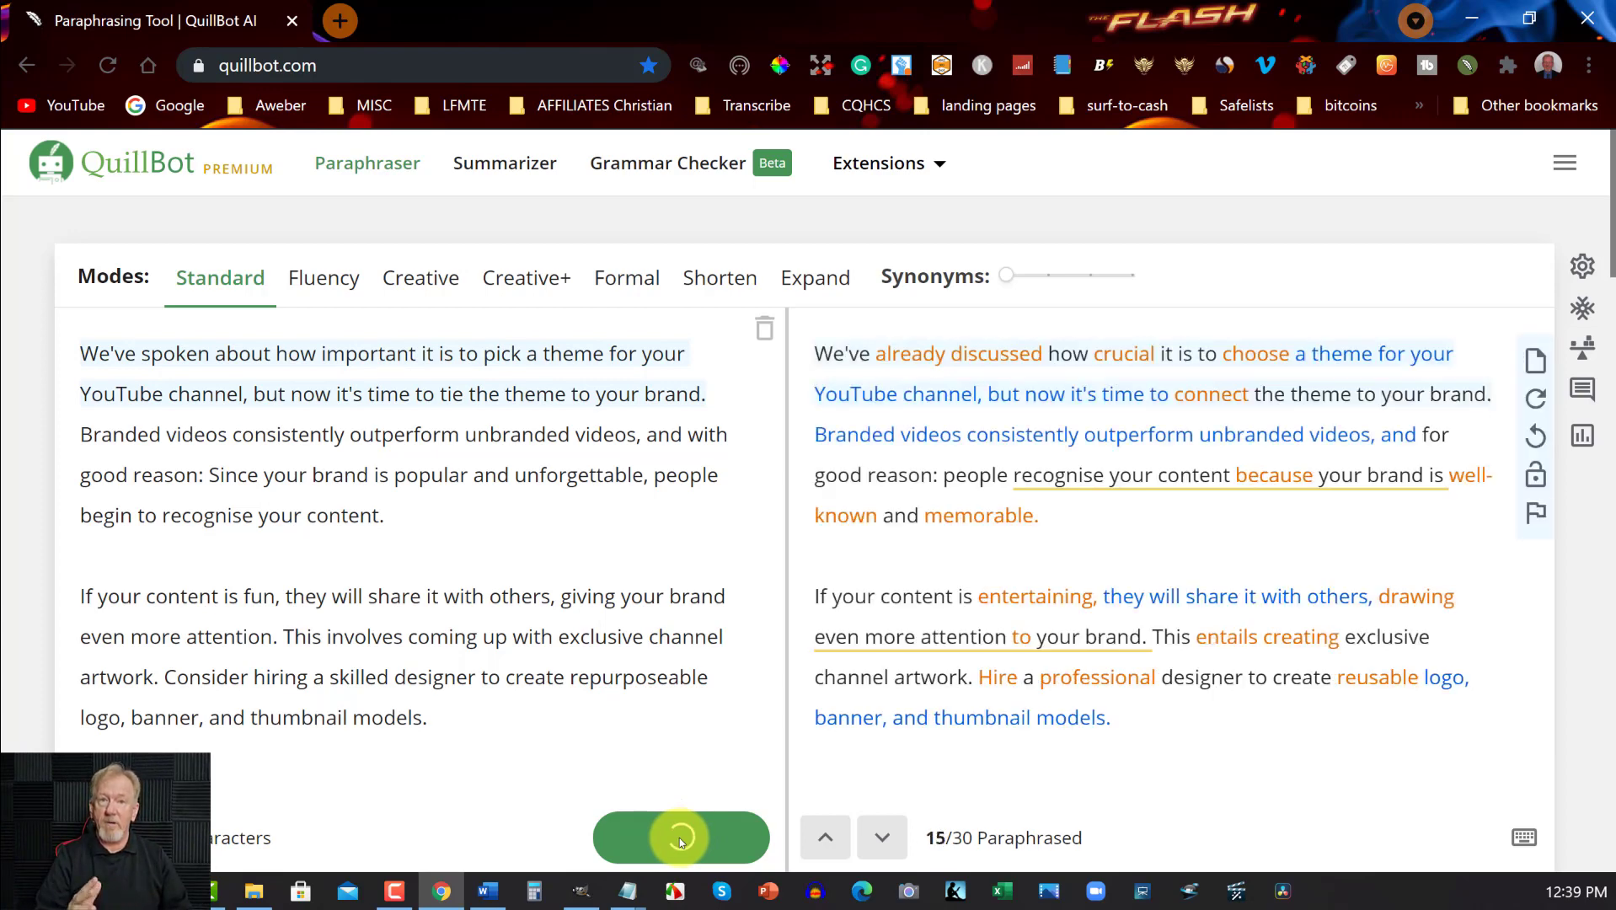
{"action": "left_click", "coordinate": [681, 838]}
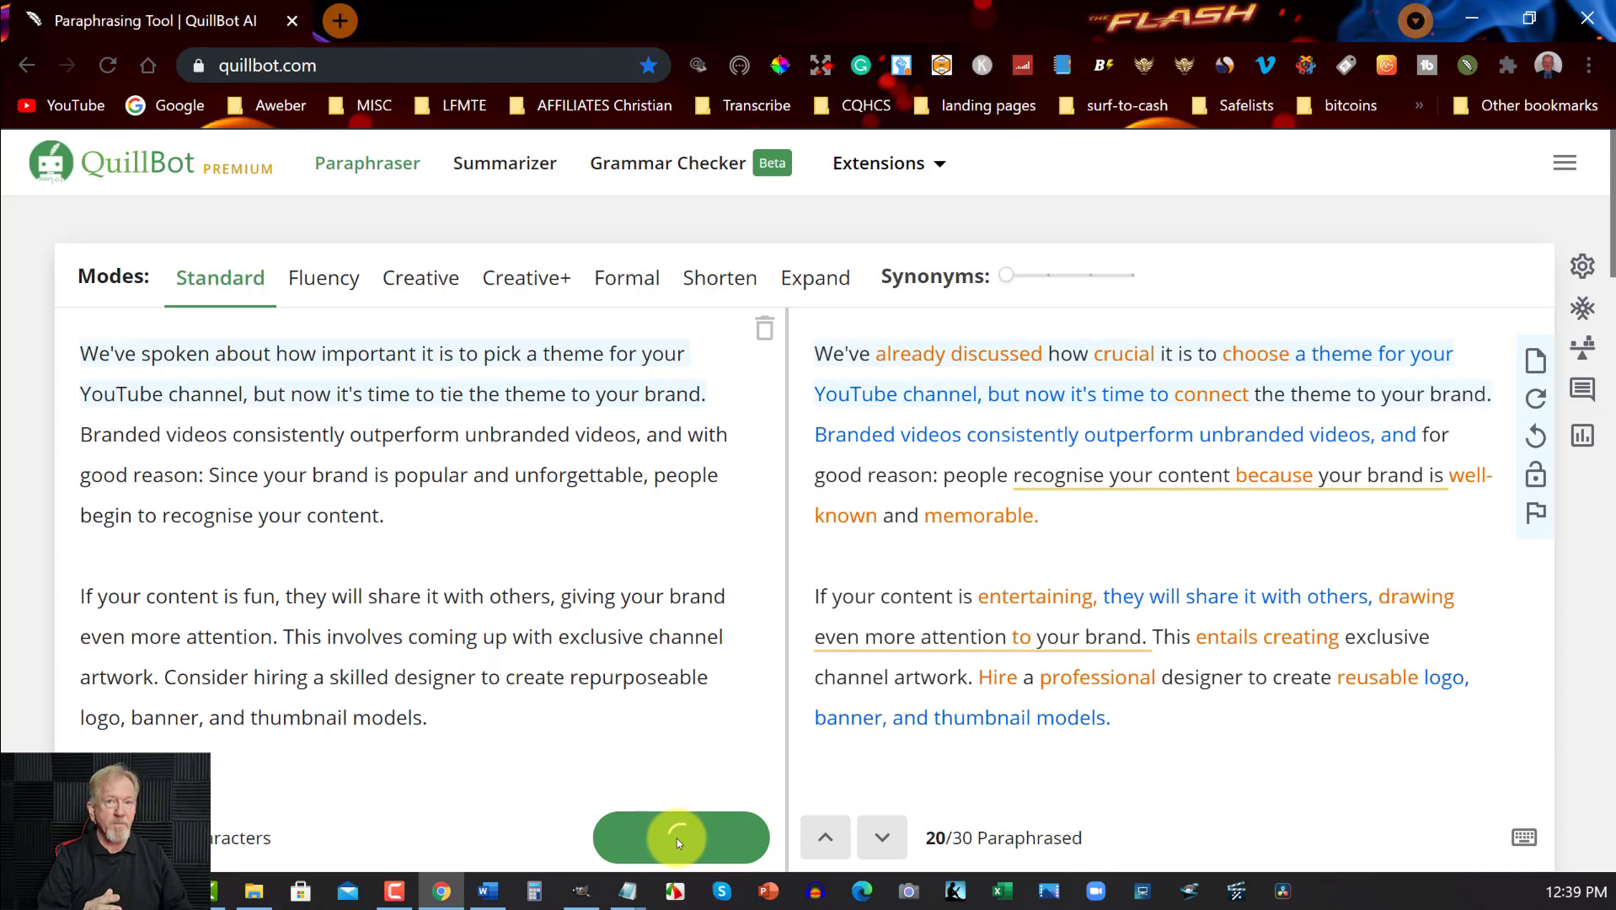
{"action": "left_click", "coordinate": [681, 837]}
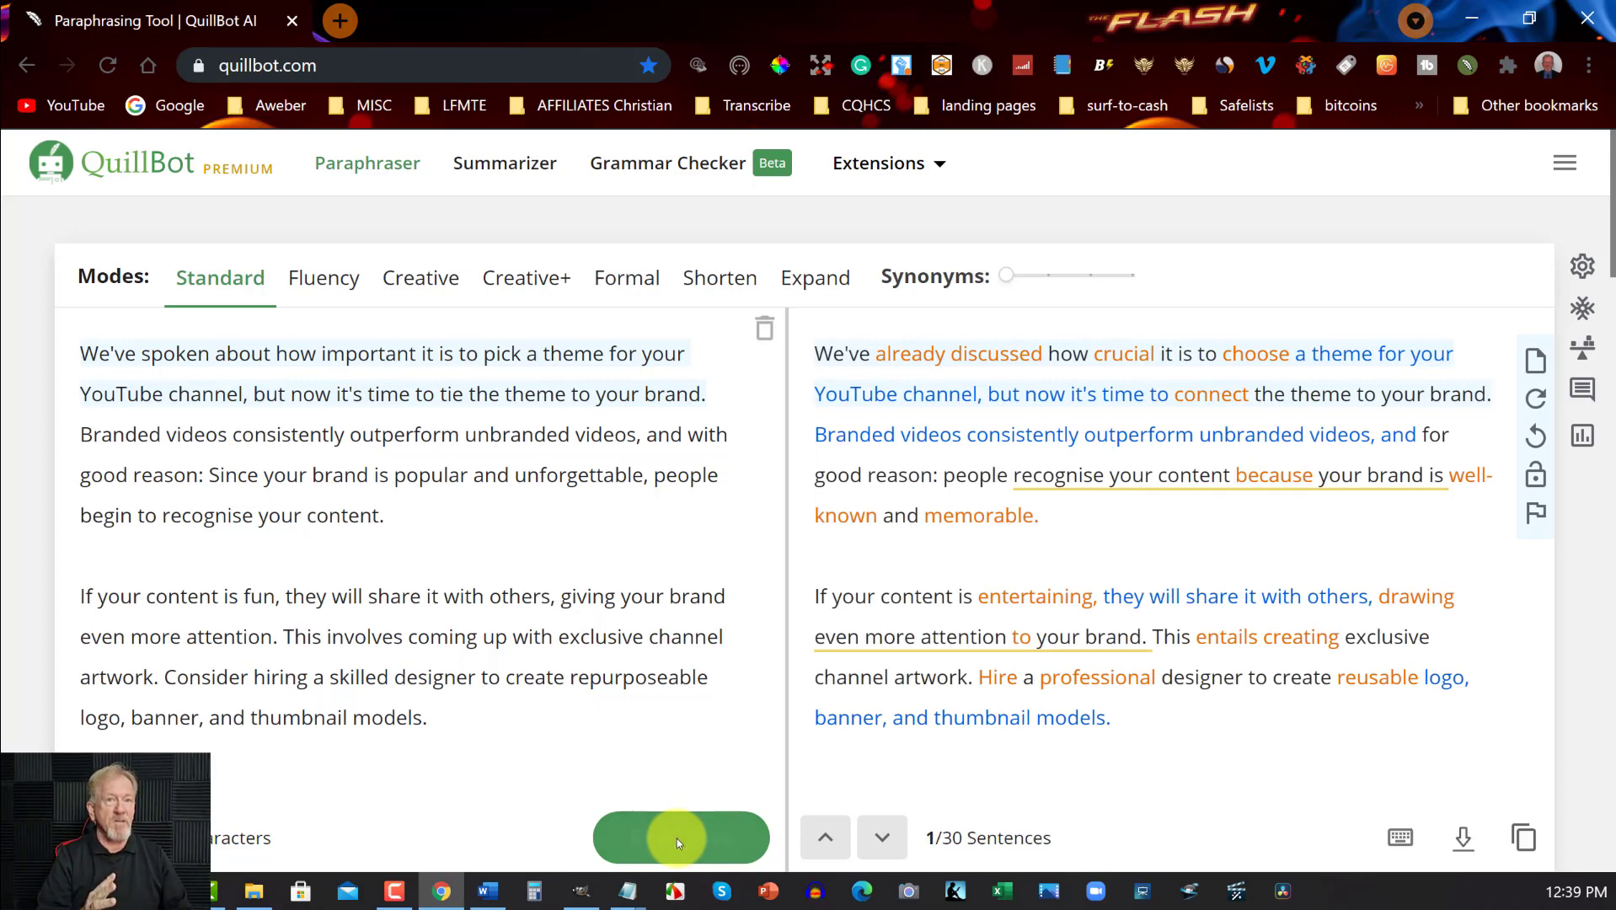
{"action": "mouse_move", "coordinate": [1568, 896]}
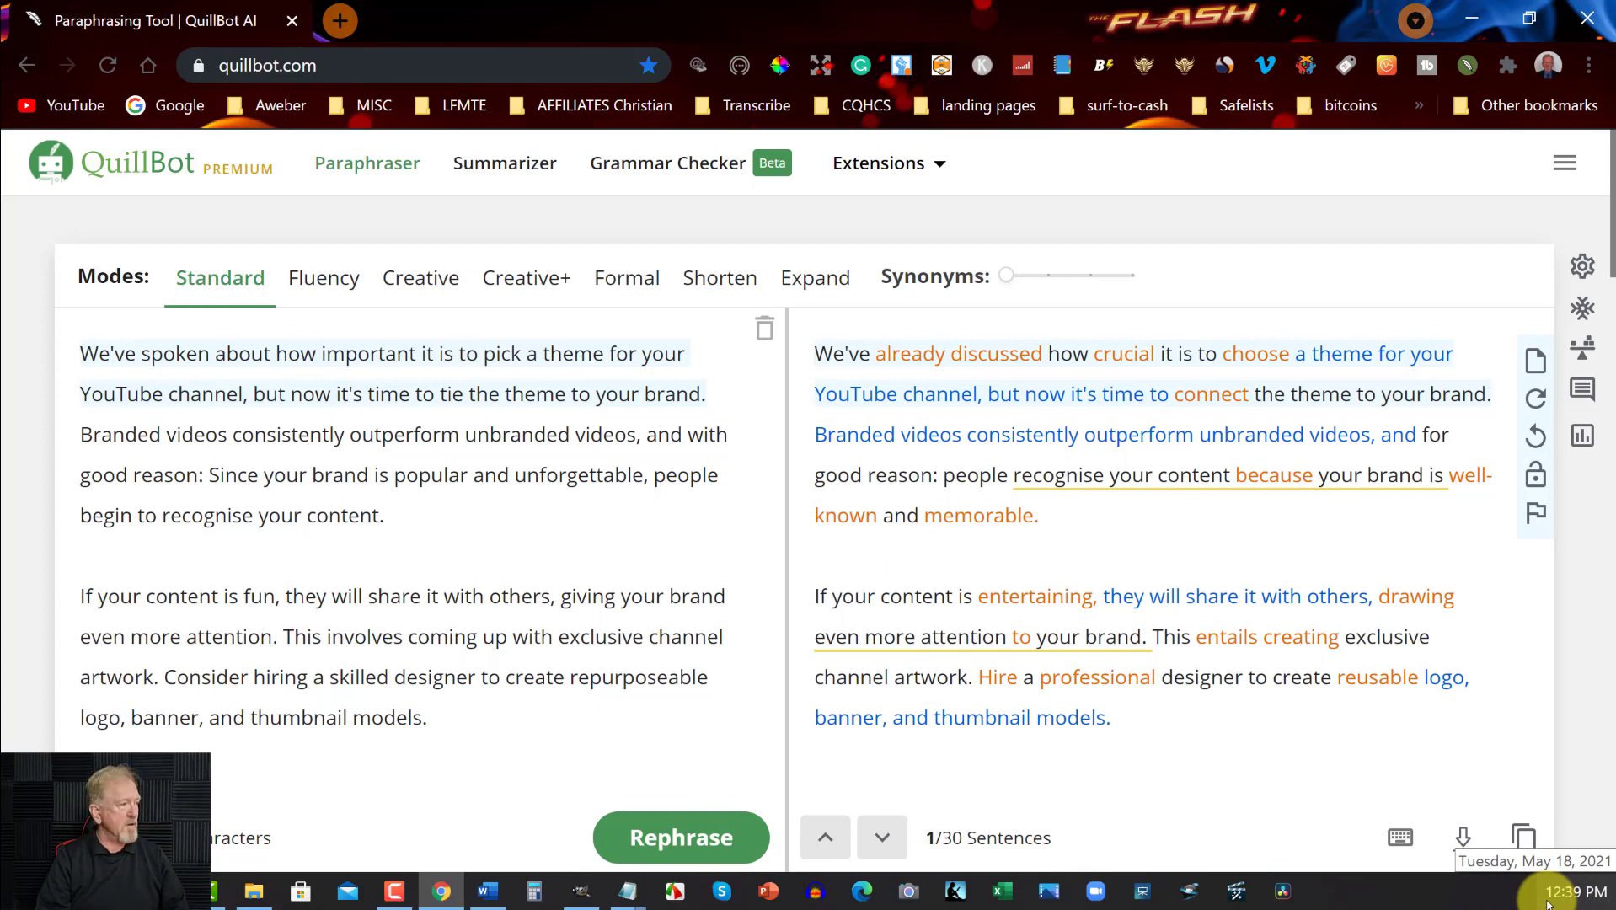
{"action": "mouse_move", "coordinate": [1507, 824]}
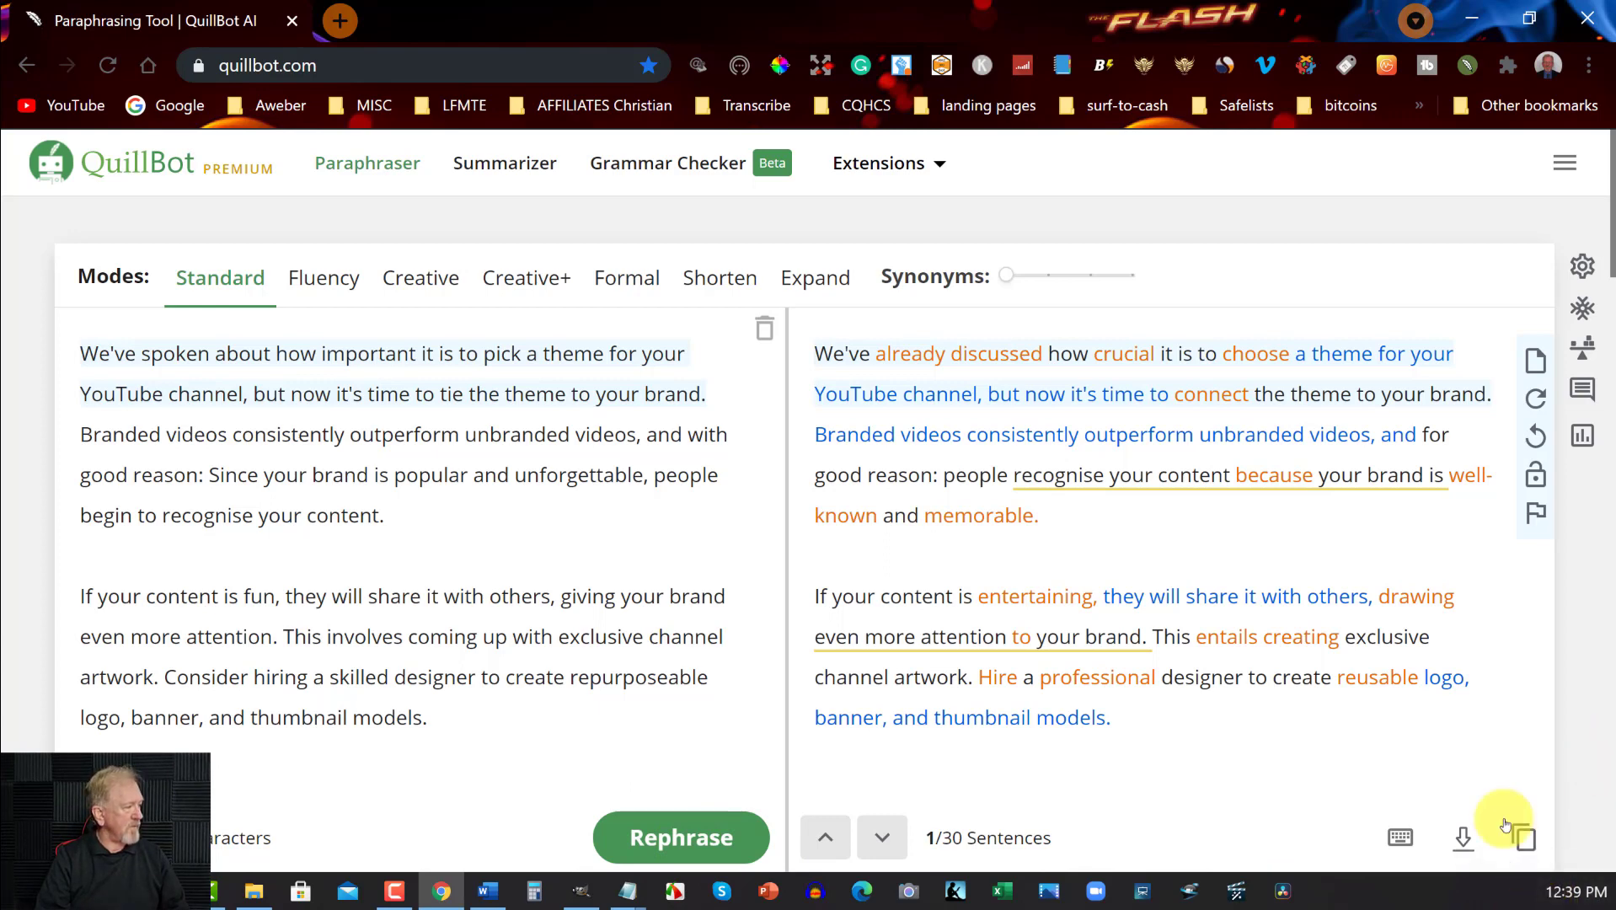
{"action": "mouse_move", "coordinate": [1527, 837]}
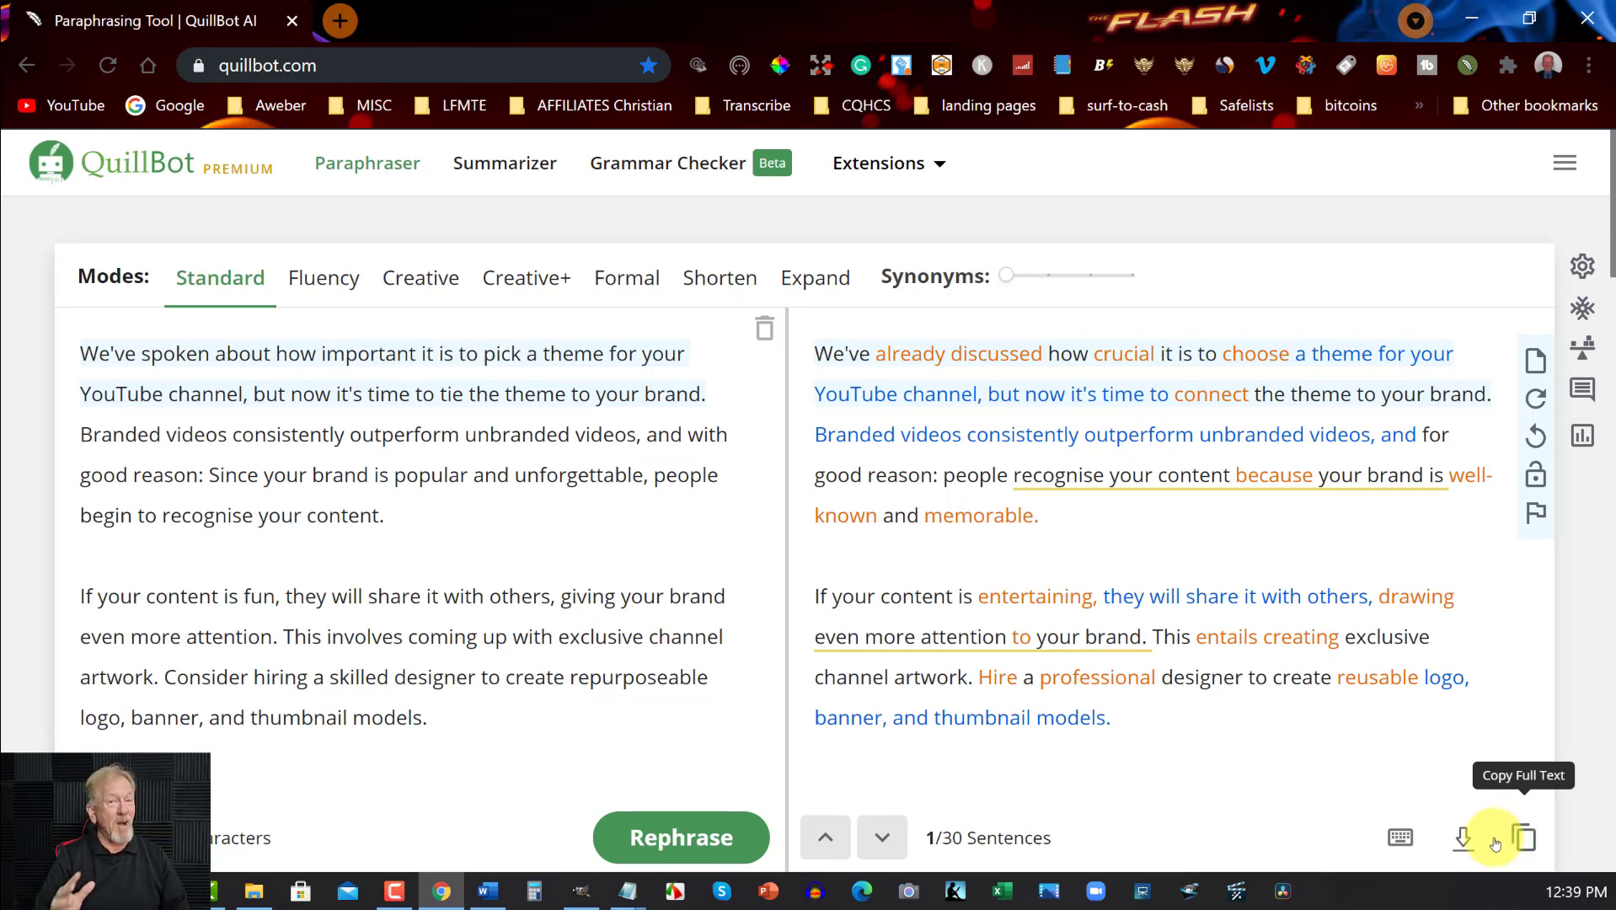
{"action": "mouse_move", "coordinate": [1461, 838]}
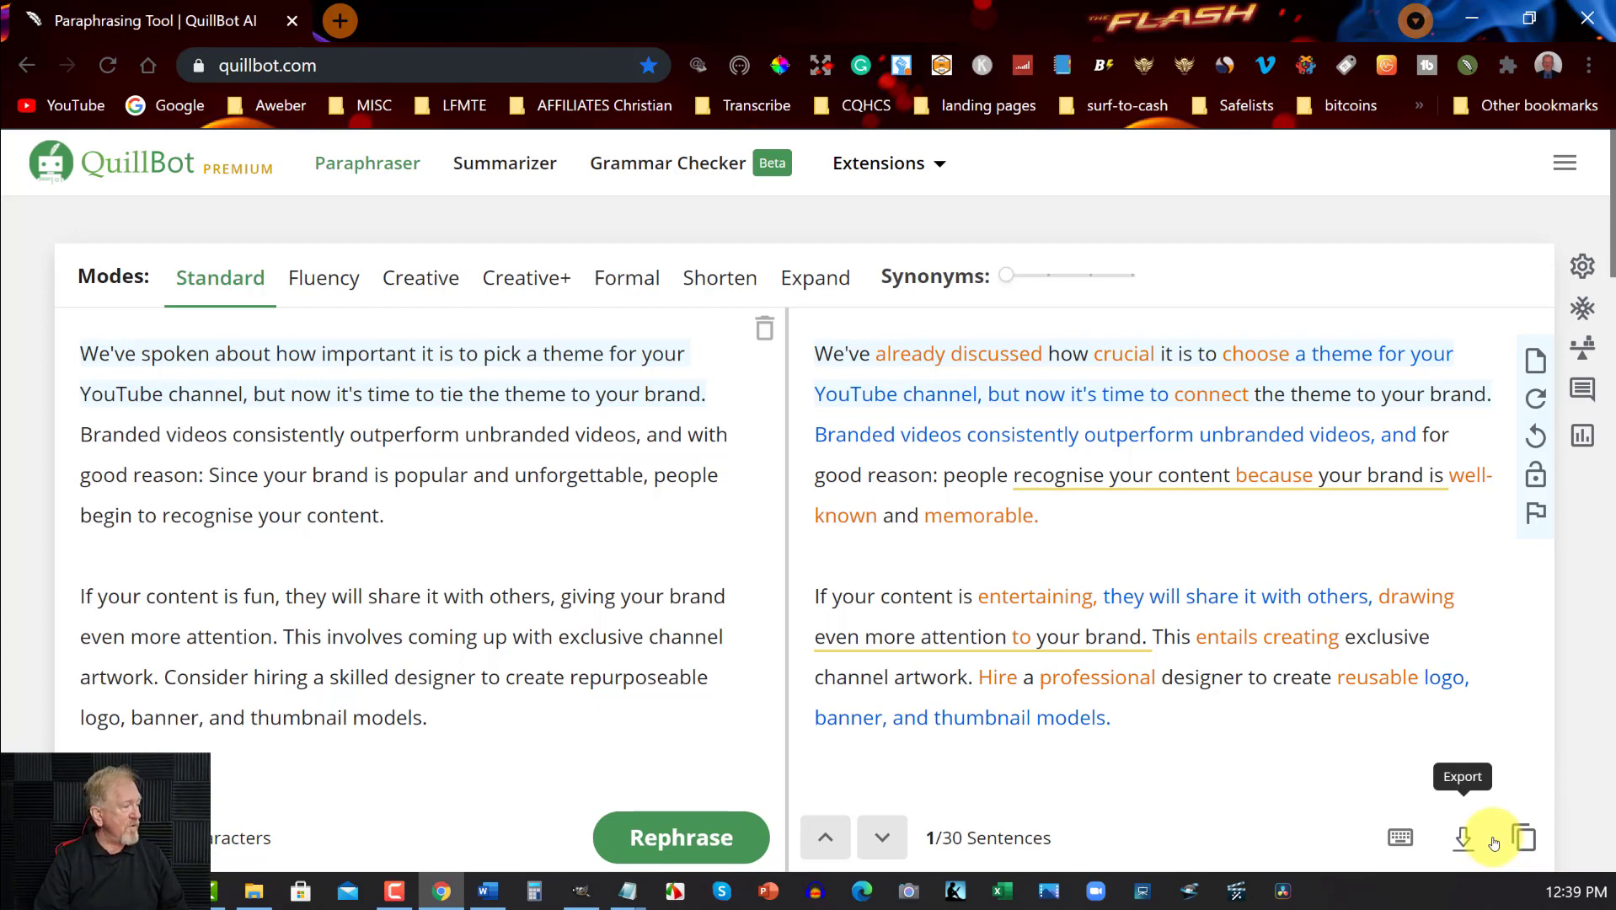
{"action": "mouse_move", "coordinate": [1526, 837]}
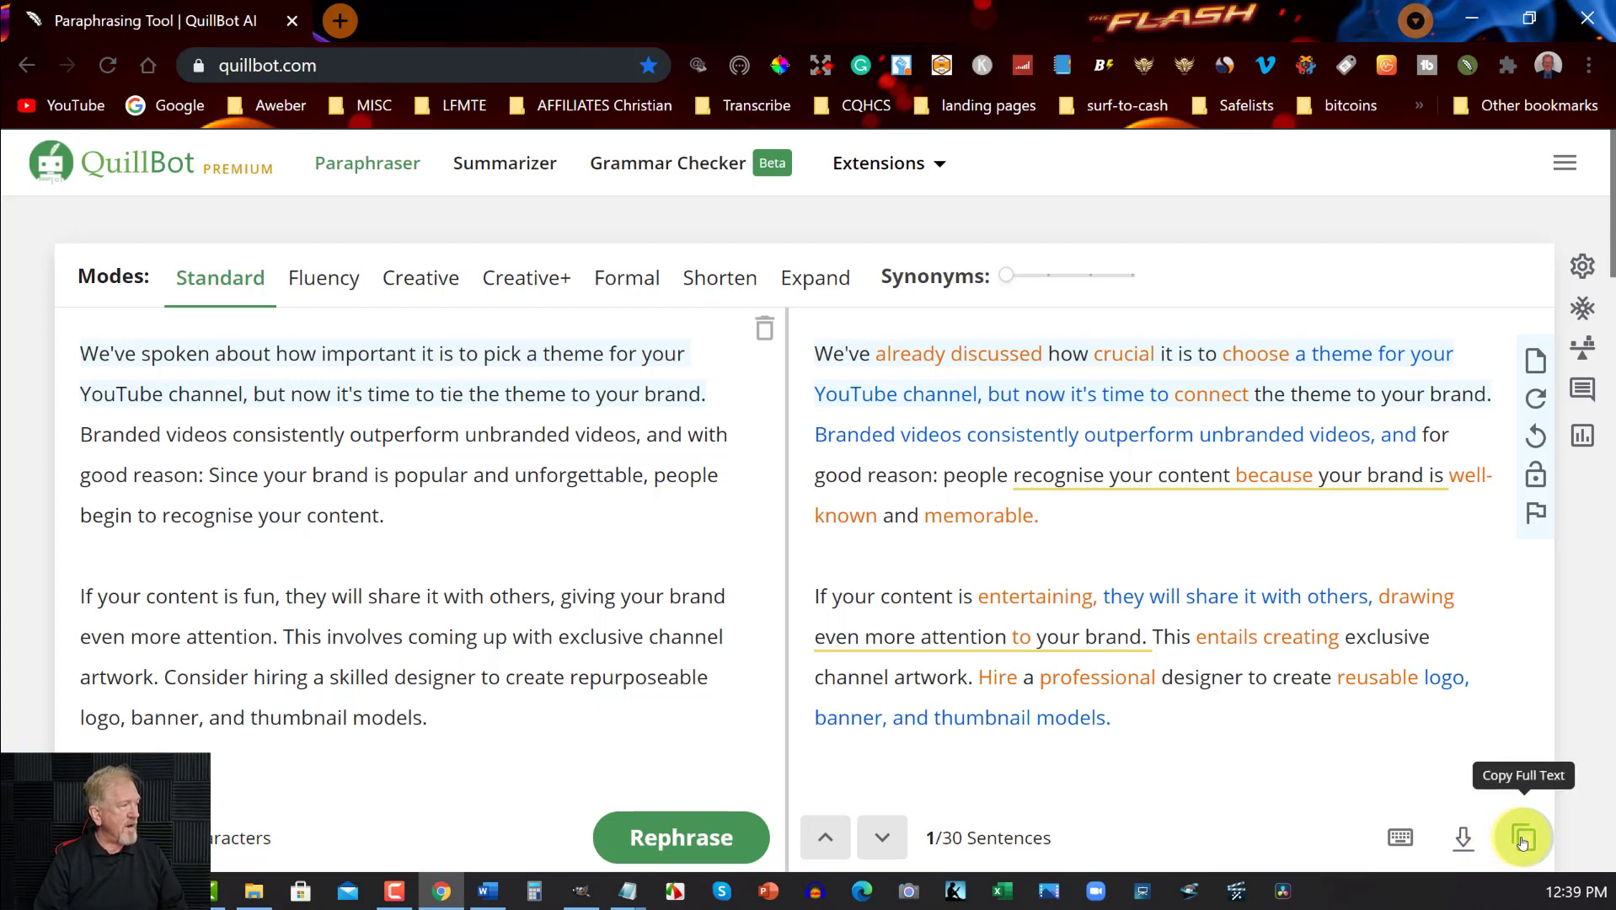
{"action": "mouse_move", "coordinate": [1314, 374]}
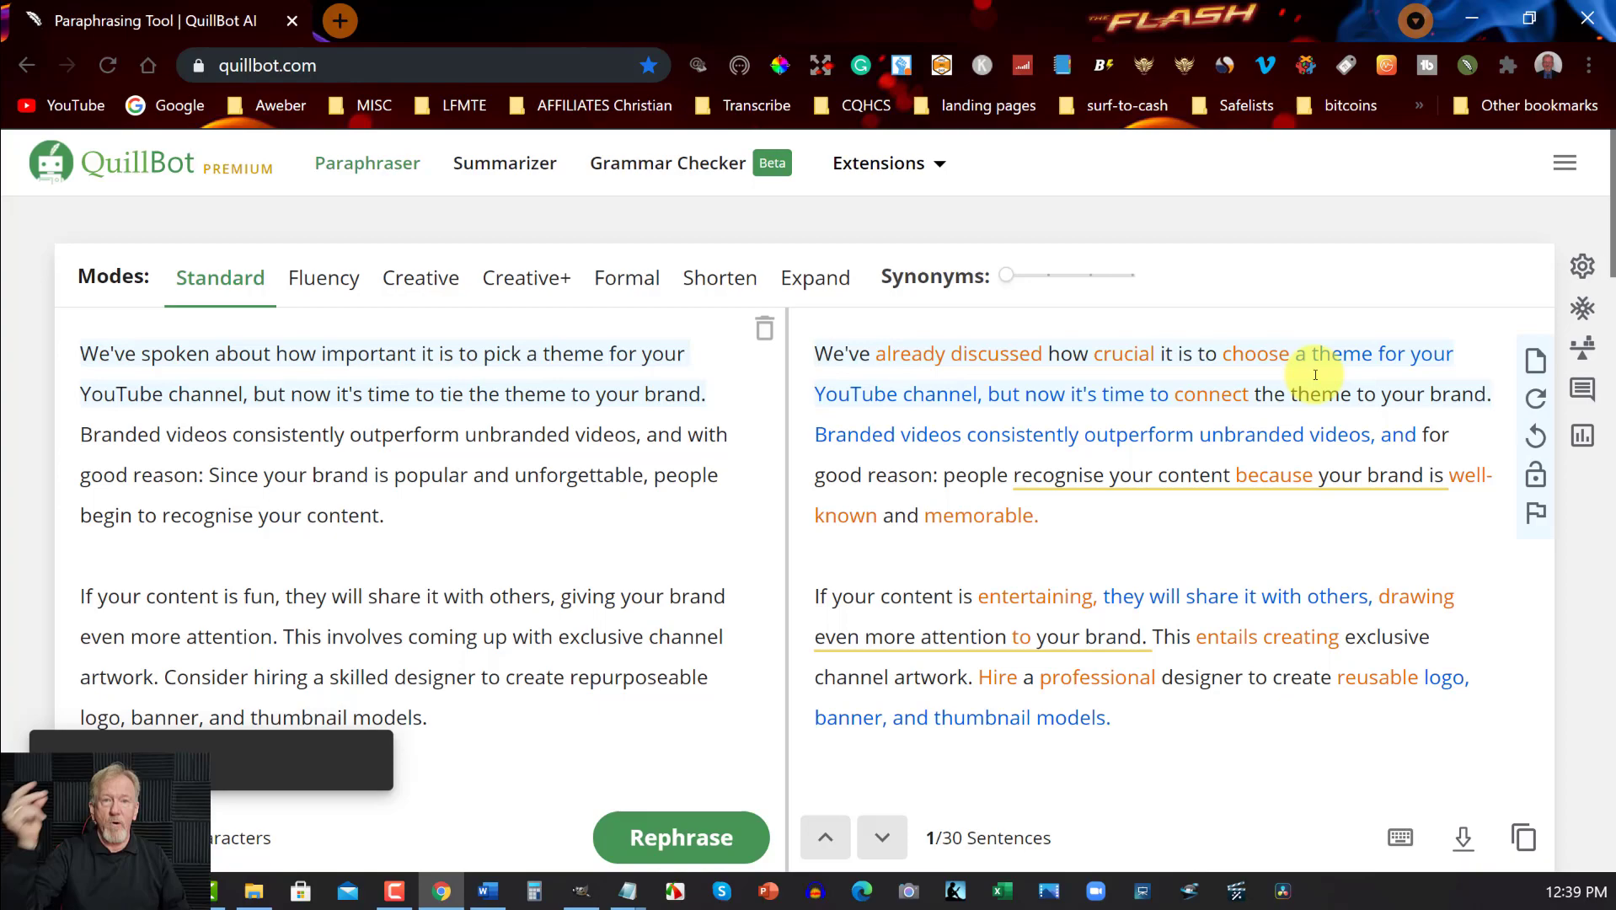
Return to the ebook document in Word with the full Step 3 paraphrase copied
{"action": "left_click", "coordinate": [485, 890]}
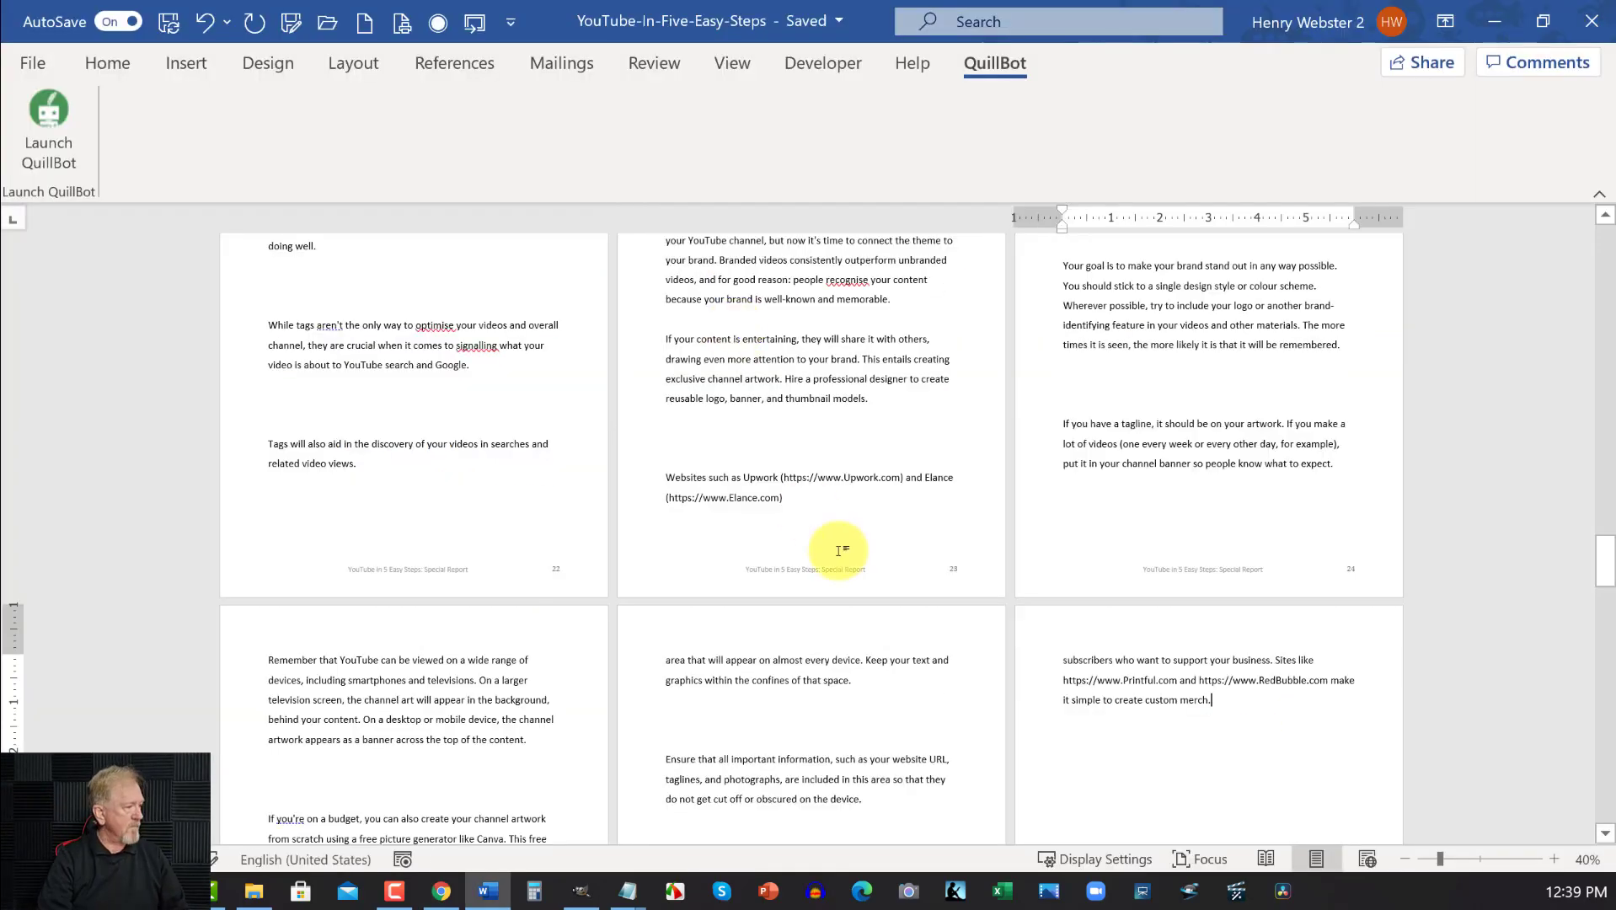
Paste and paraphrase the Step 4 chapter in QuillBot and copy the full output
{"action": "scroll", "scroll_direction": "down", "scroll_amount": 3}
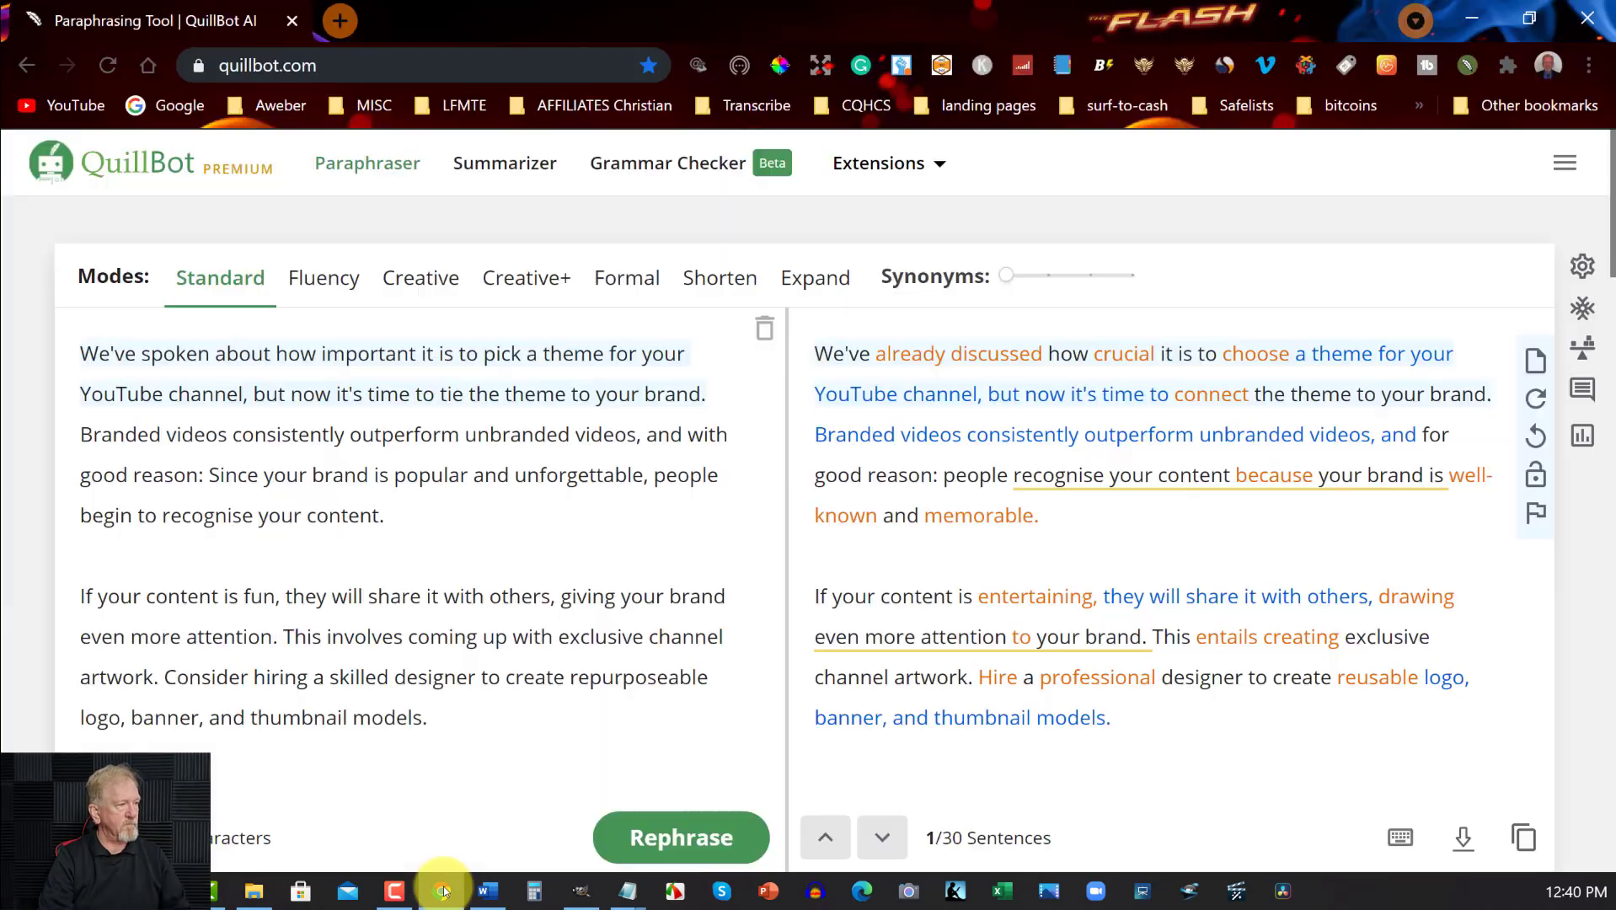
{"action": "left_click", "coordinate": [681, 838]}
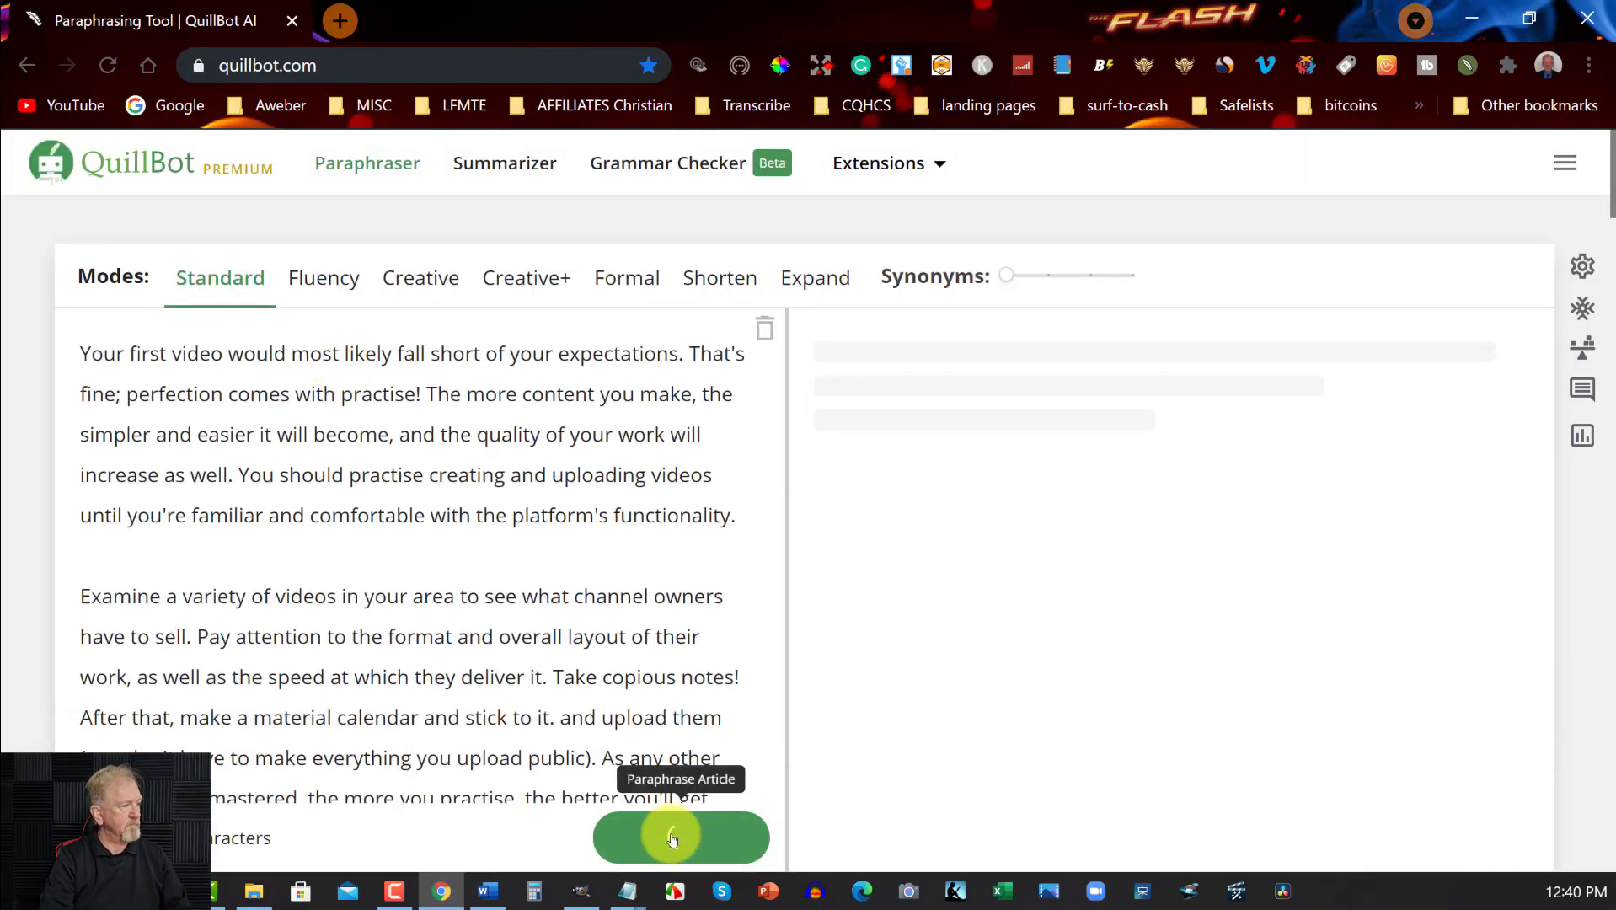
{"action": "left_click", "coordinate": [681, 837]}
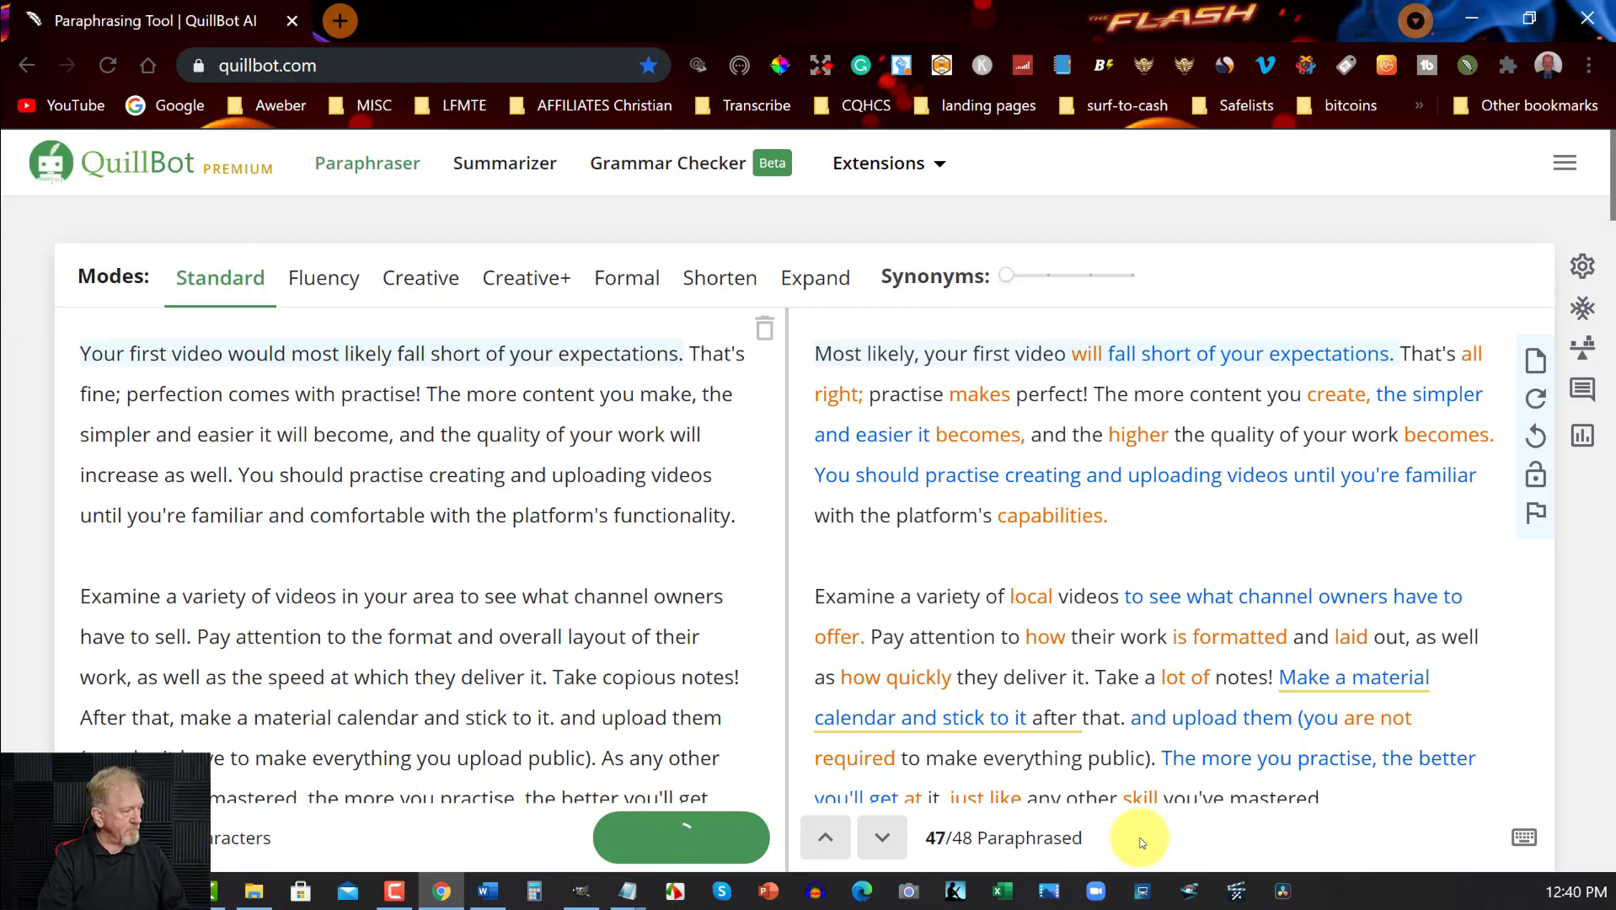
{"action": "left_click", "coordinate": [486, 890]}
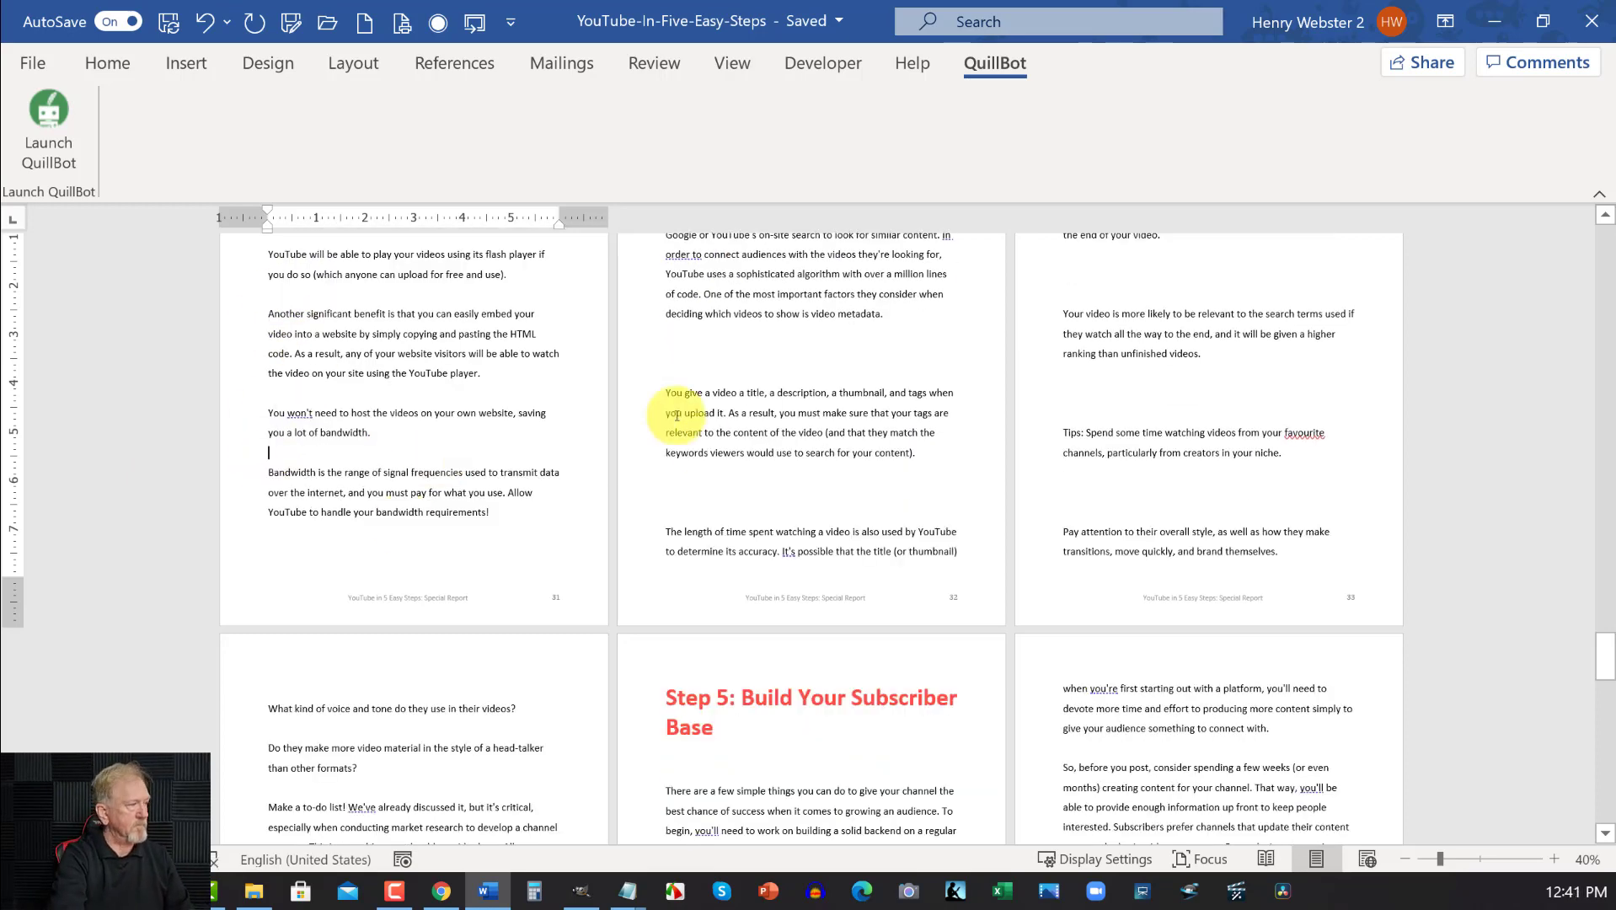
Move through Word's Step 4 chapter with the reworded text pasted and stray blank lines removed
{"action": "scroll", "scroll_direction": "down", "scroll_amount": 3}
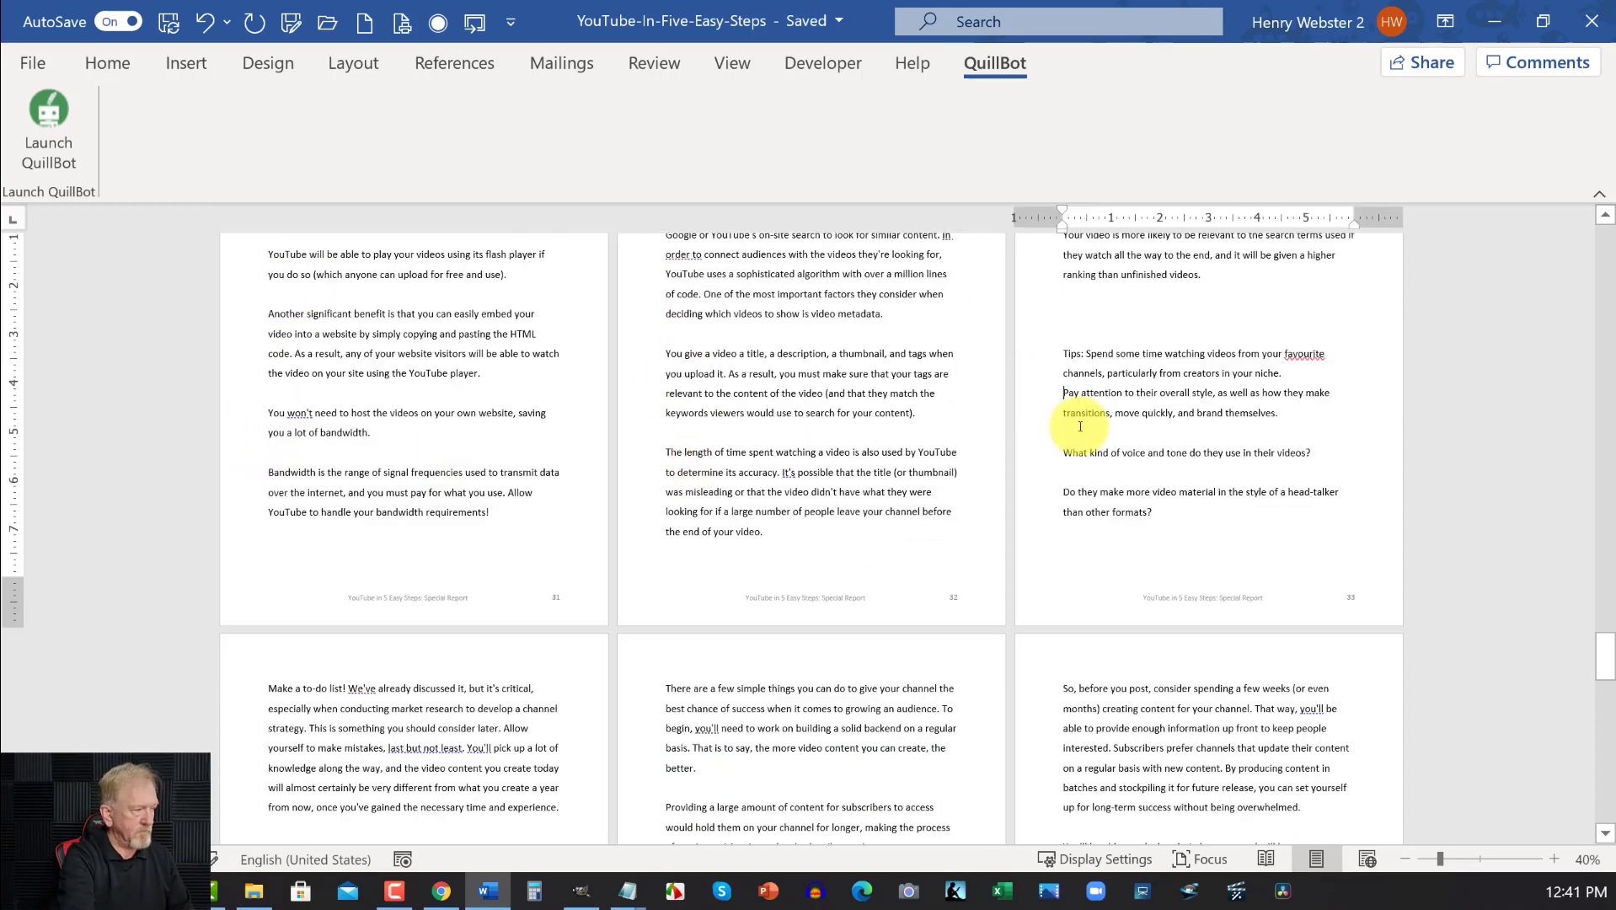
{"action": "scroll", "scroll_direction": "down", "scroll_amount": 3}
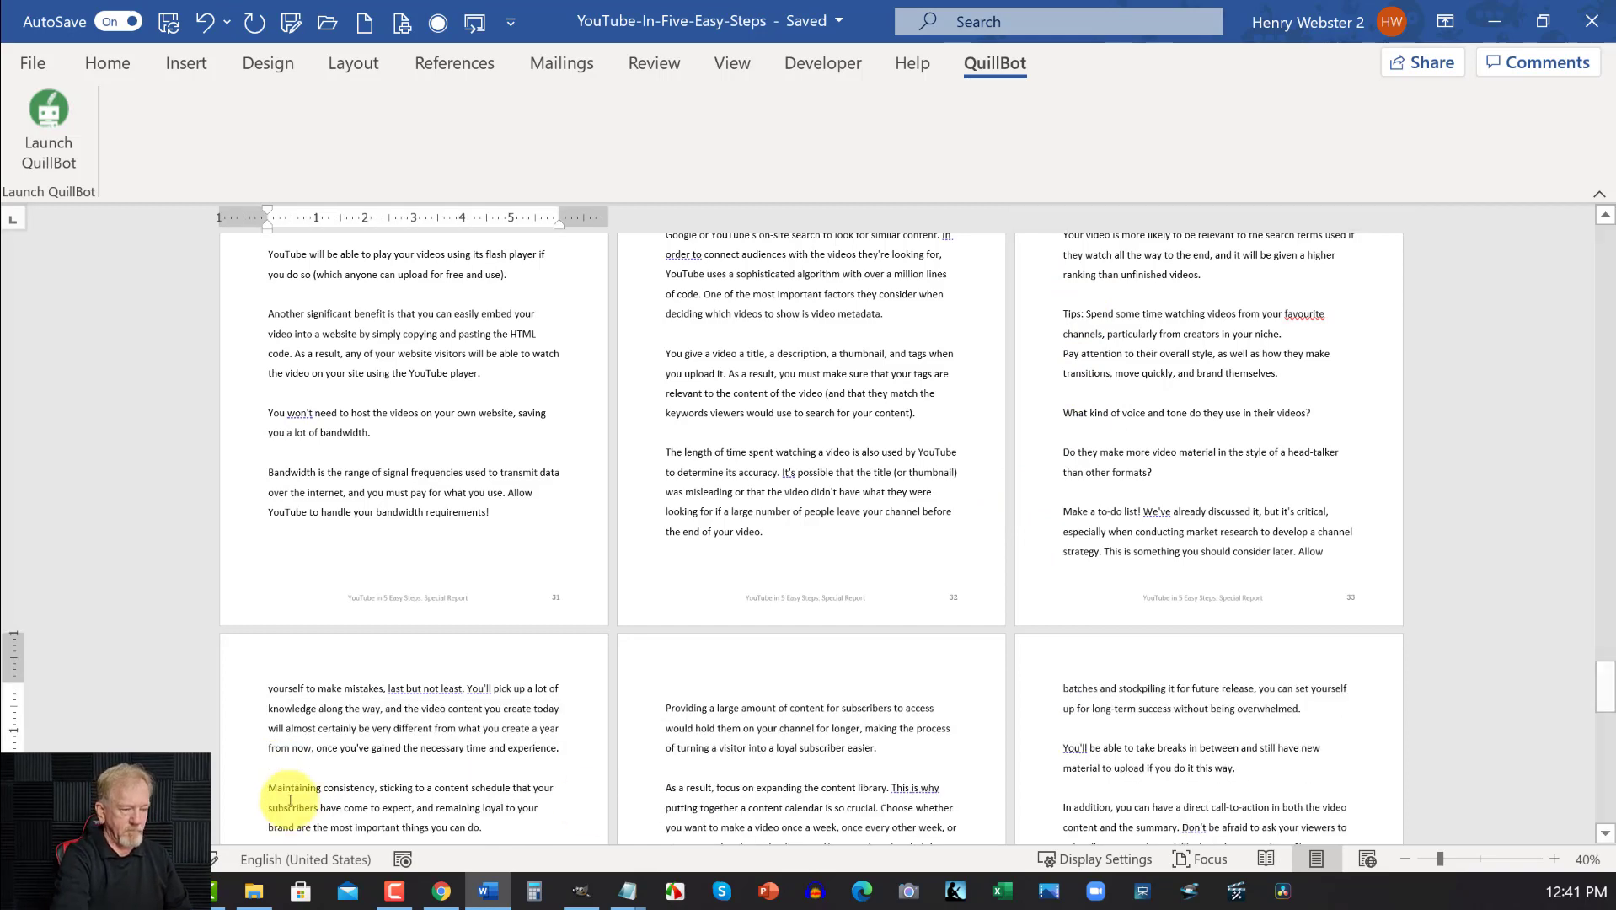
{"action": "scroll", "scroll_direction": "down", "scroll_amount": 3}
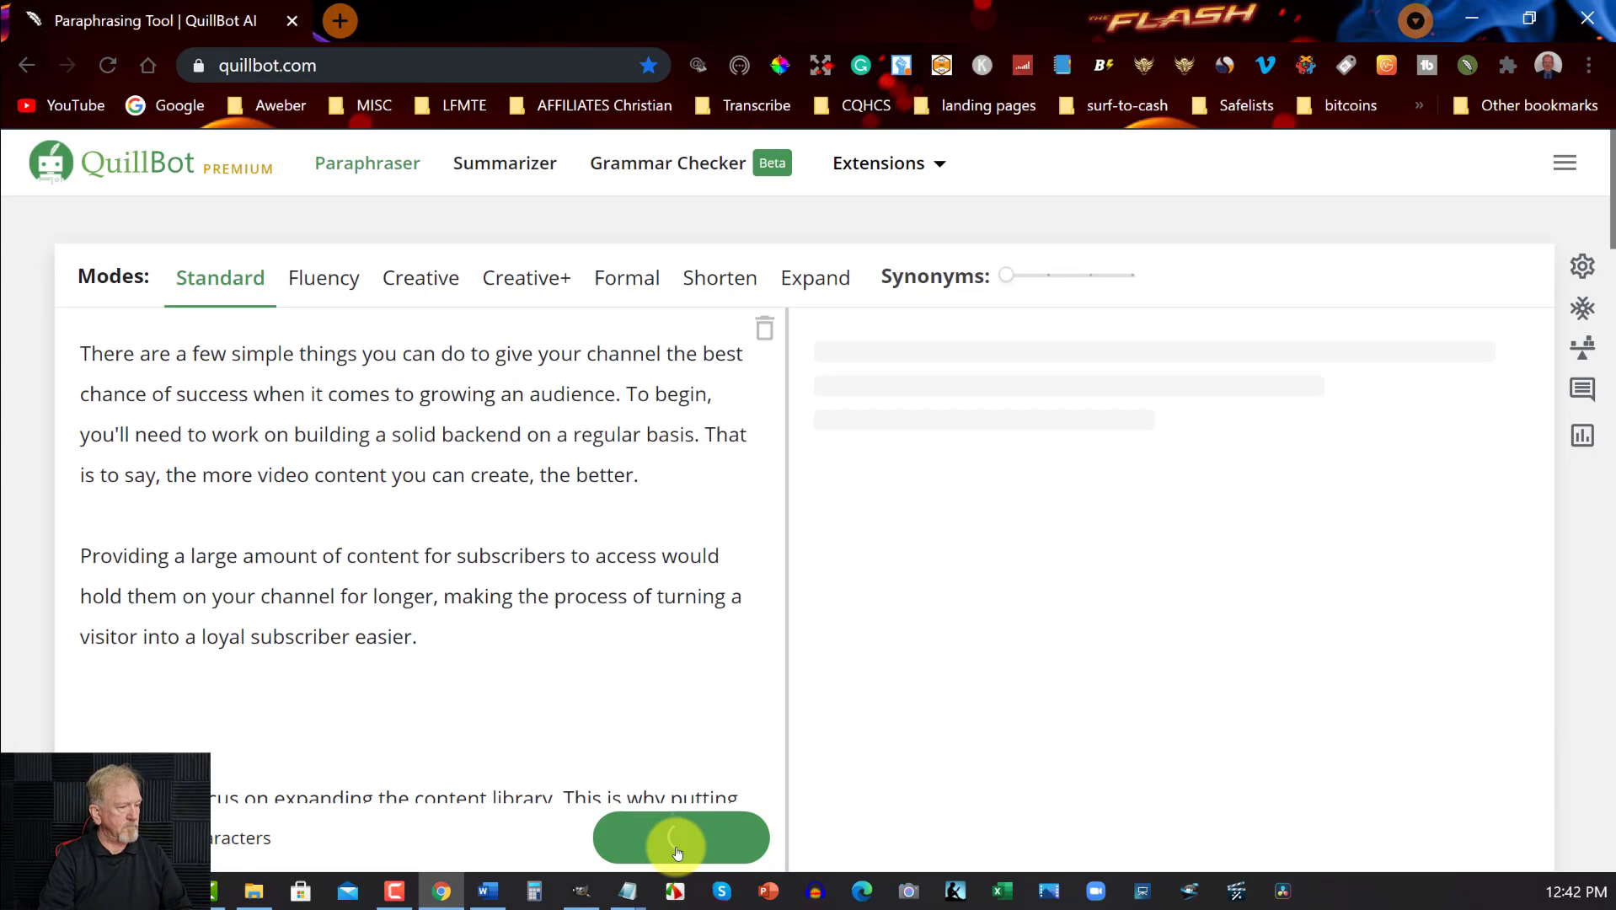
Paraphrase the Step 5 chapter, then return to Word and copy the Conclusion chapter
{"action": "left_click", "coordinate": [681, 838]}
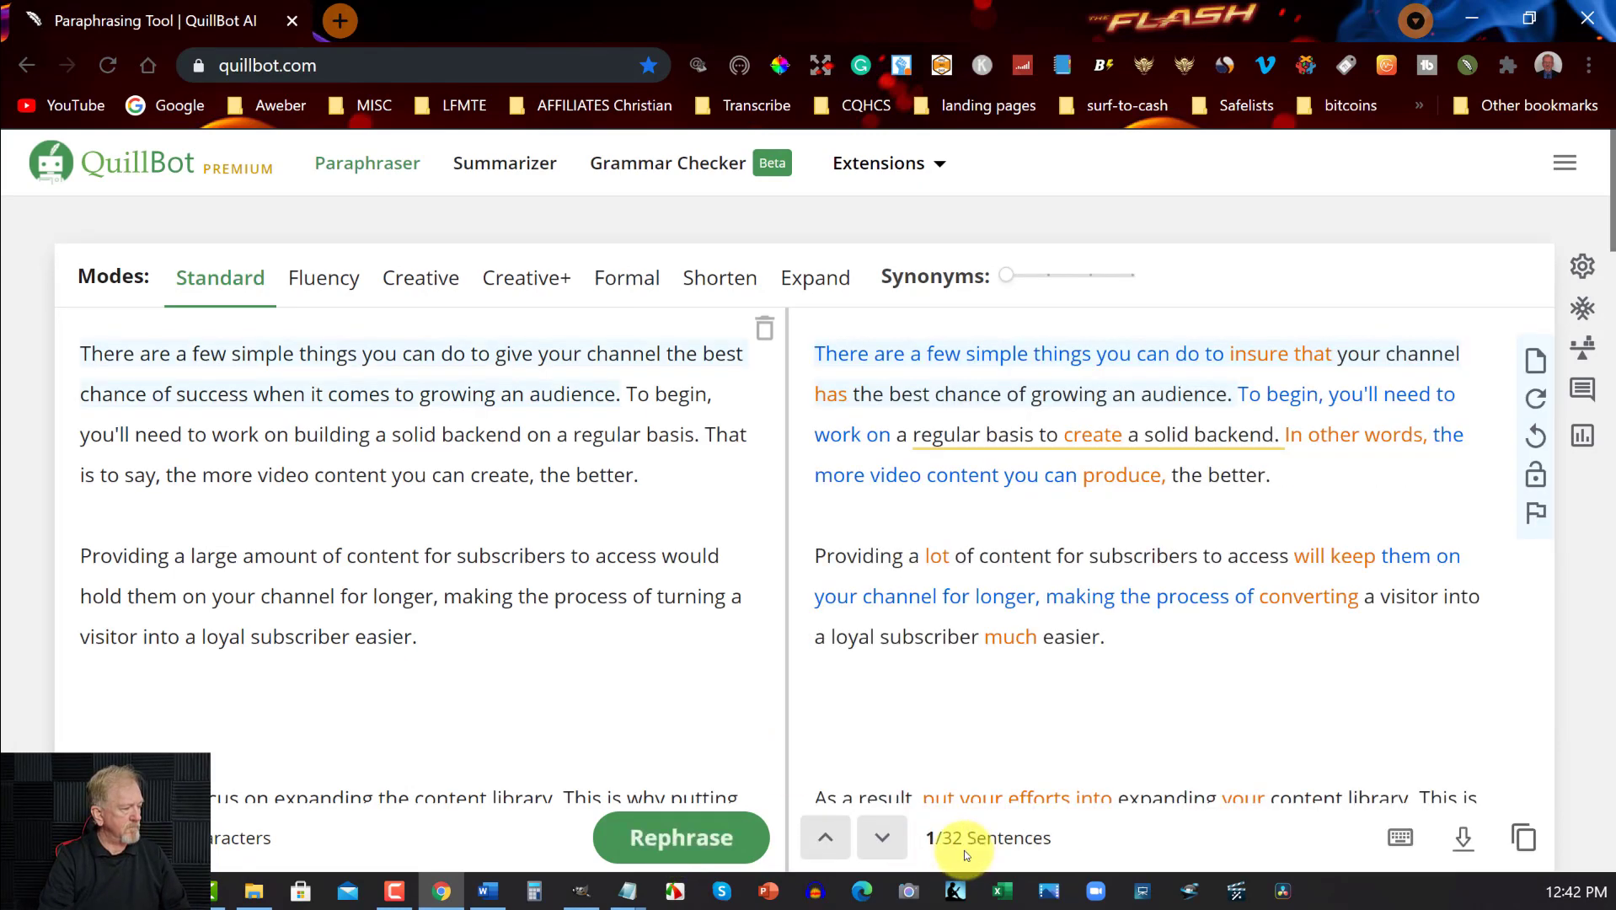
{"action": "left_click", "coordinate": [486, 890]}
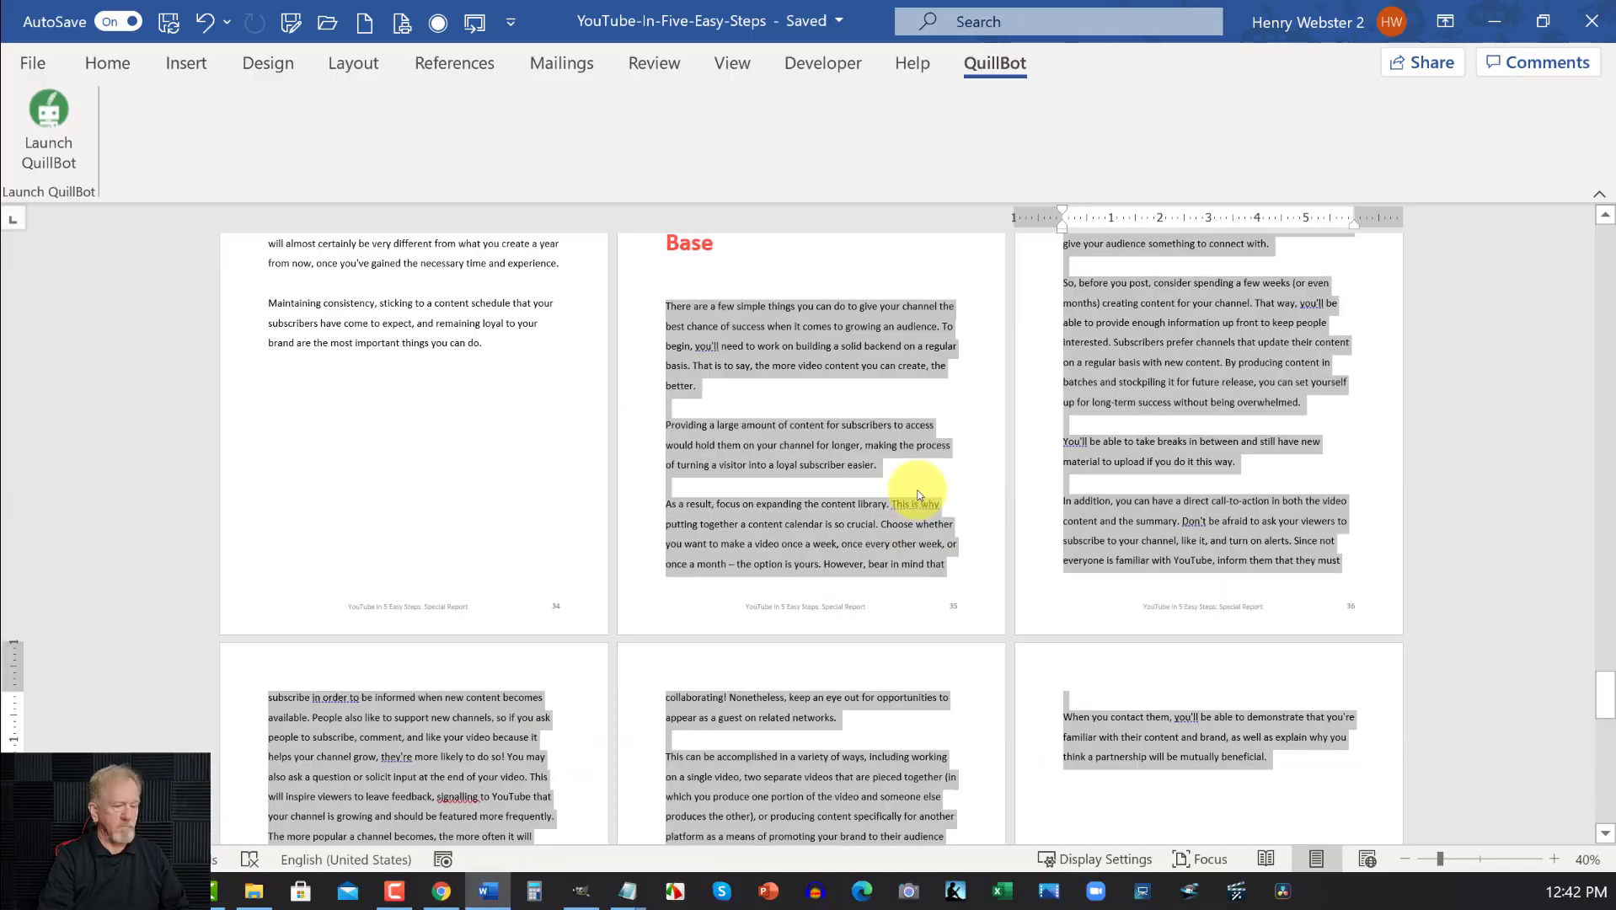
{"action": "scroll", "scroll_direction": "down", "scroll_amount": 3}
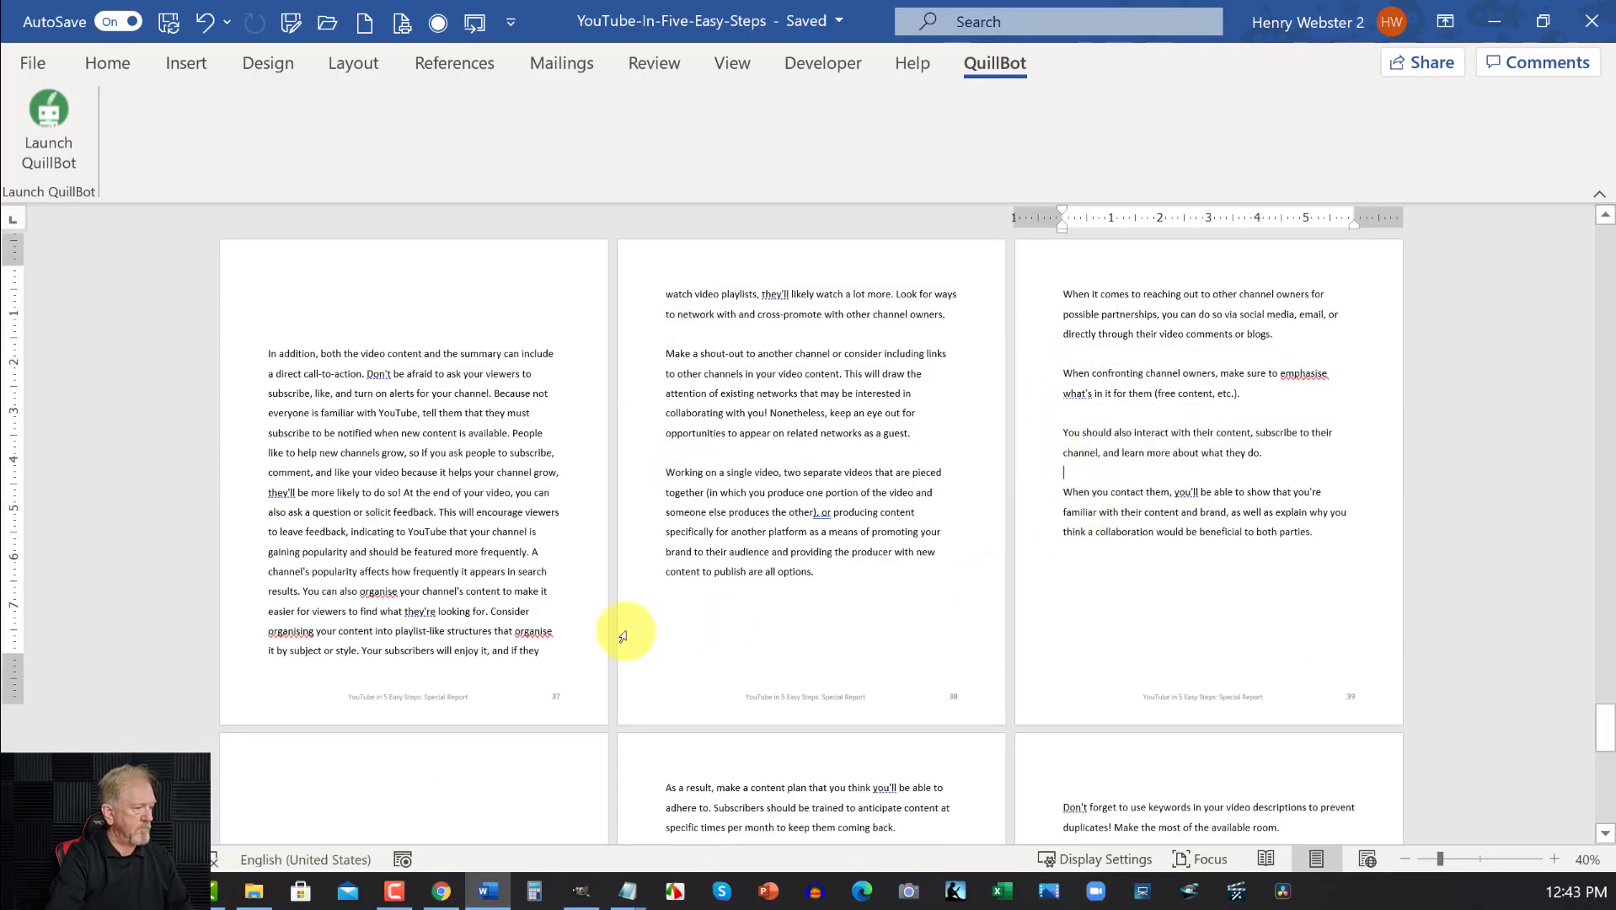
{"action": "scroll", "scroll_direction": "up", "scroll_amount": 3}
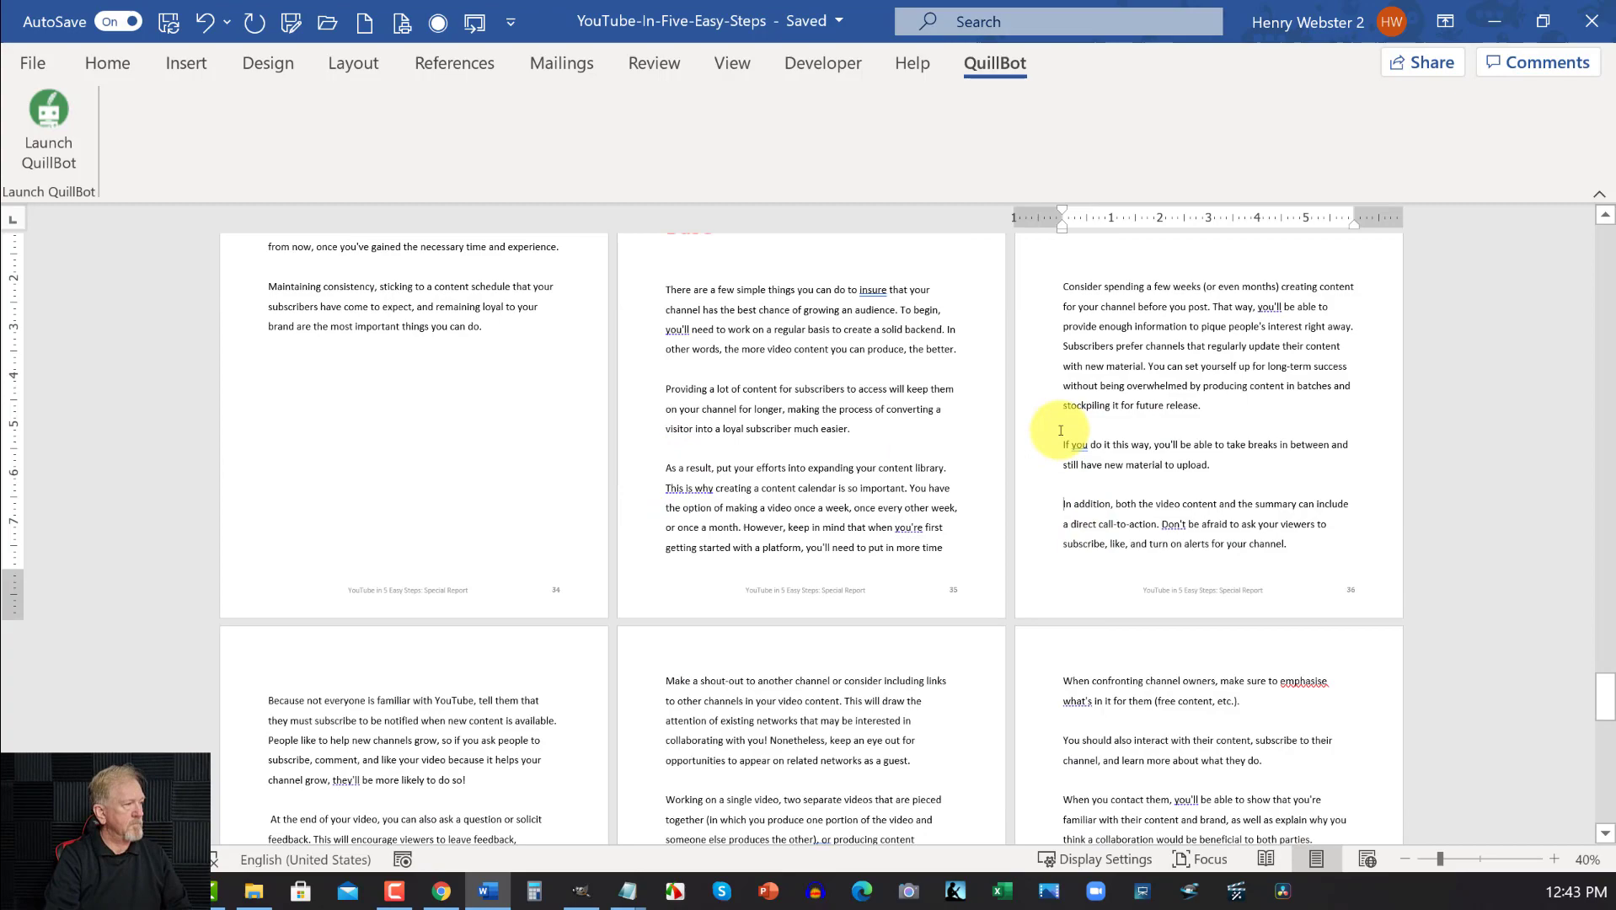
{"action": "scroll", "scroll_direction": "down", "scroll_amount": 3}
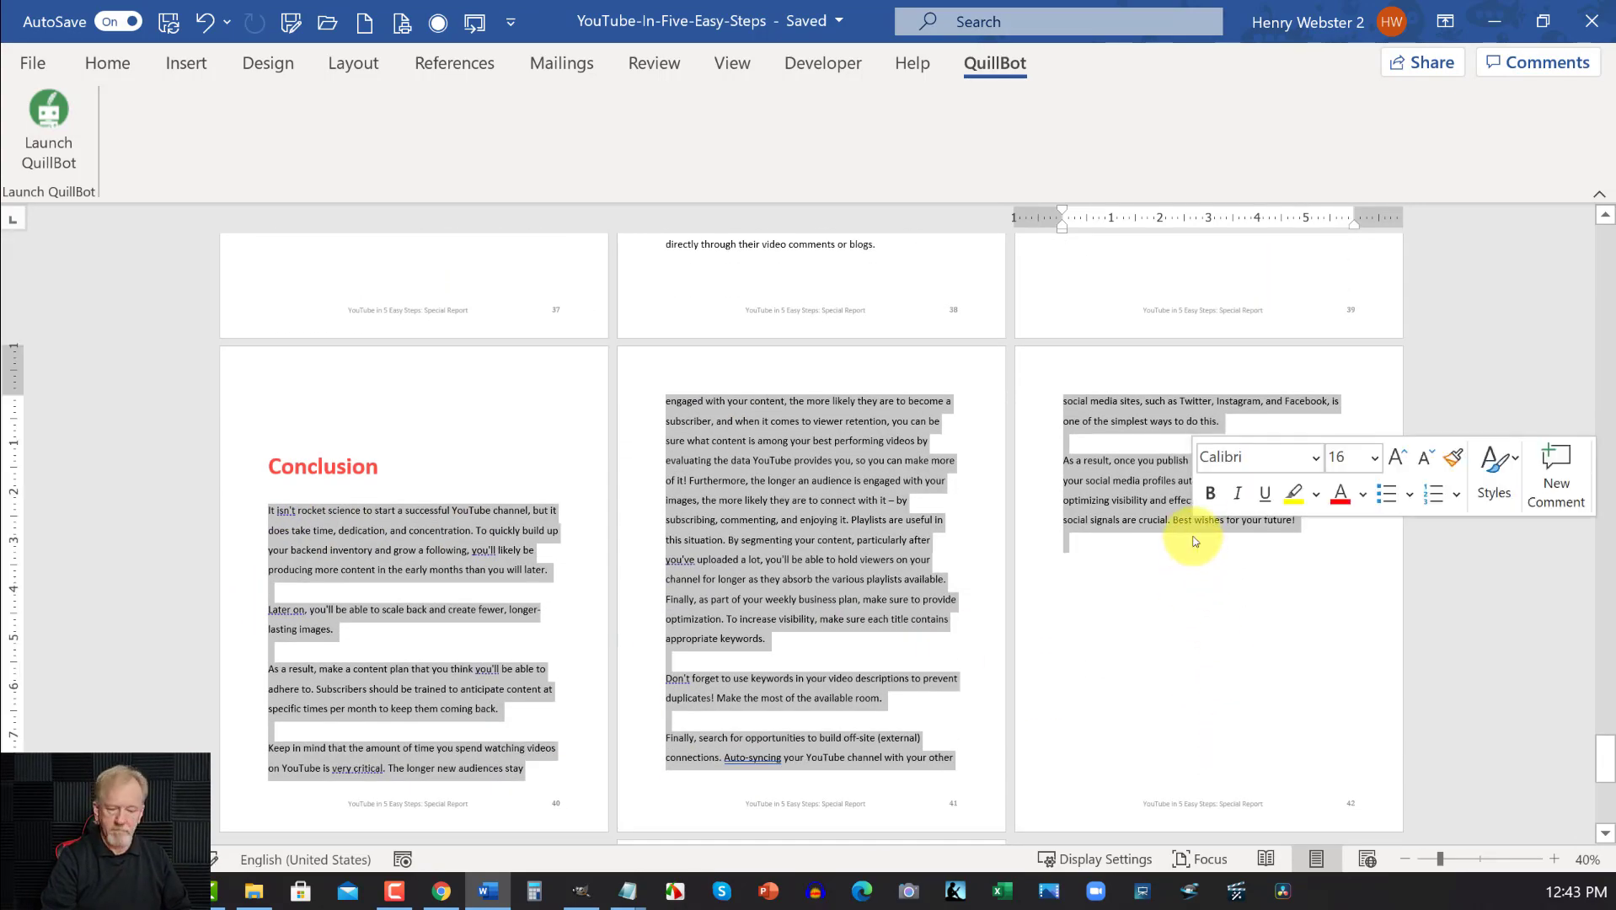
Clear QuillBot's input, paraphrase the pasted Conclusion, and copy the selected output back toward Word
{"action": "left_click", "coordinate": [440, 890]}
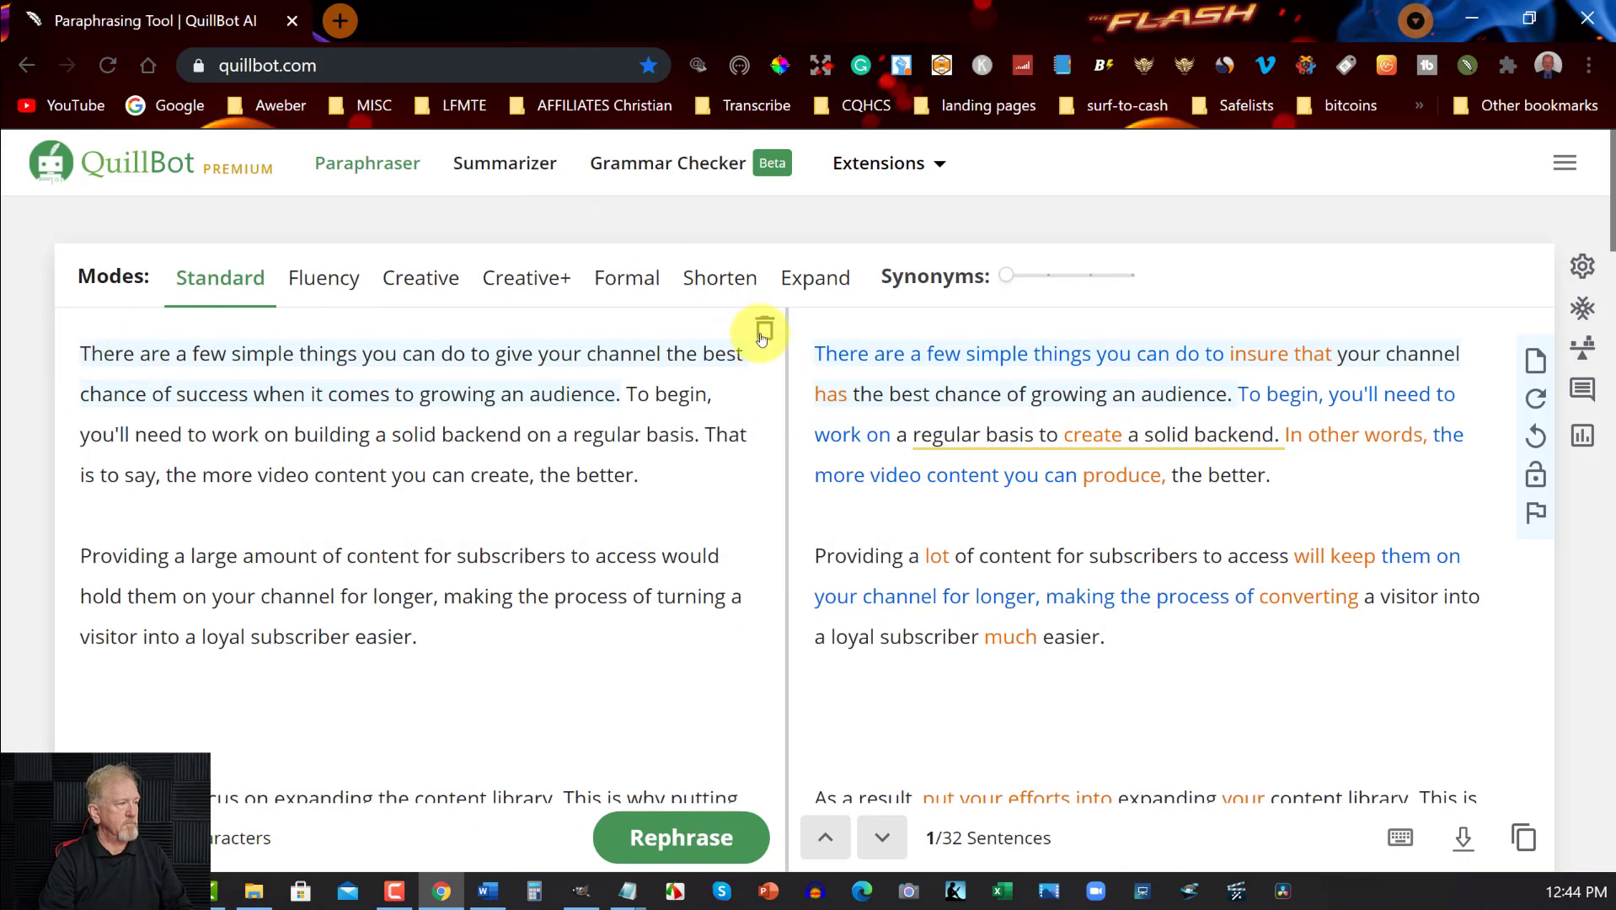
{"action": "left_click", "coordinate": [681, 838]}
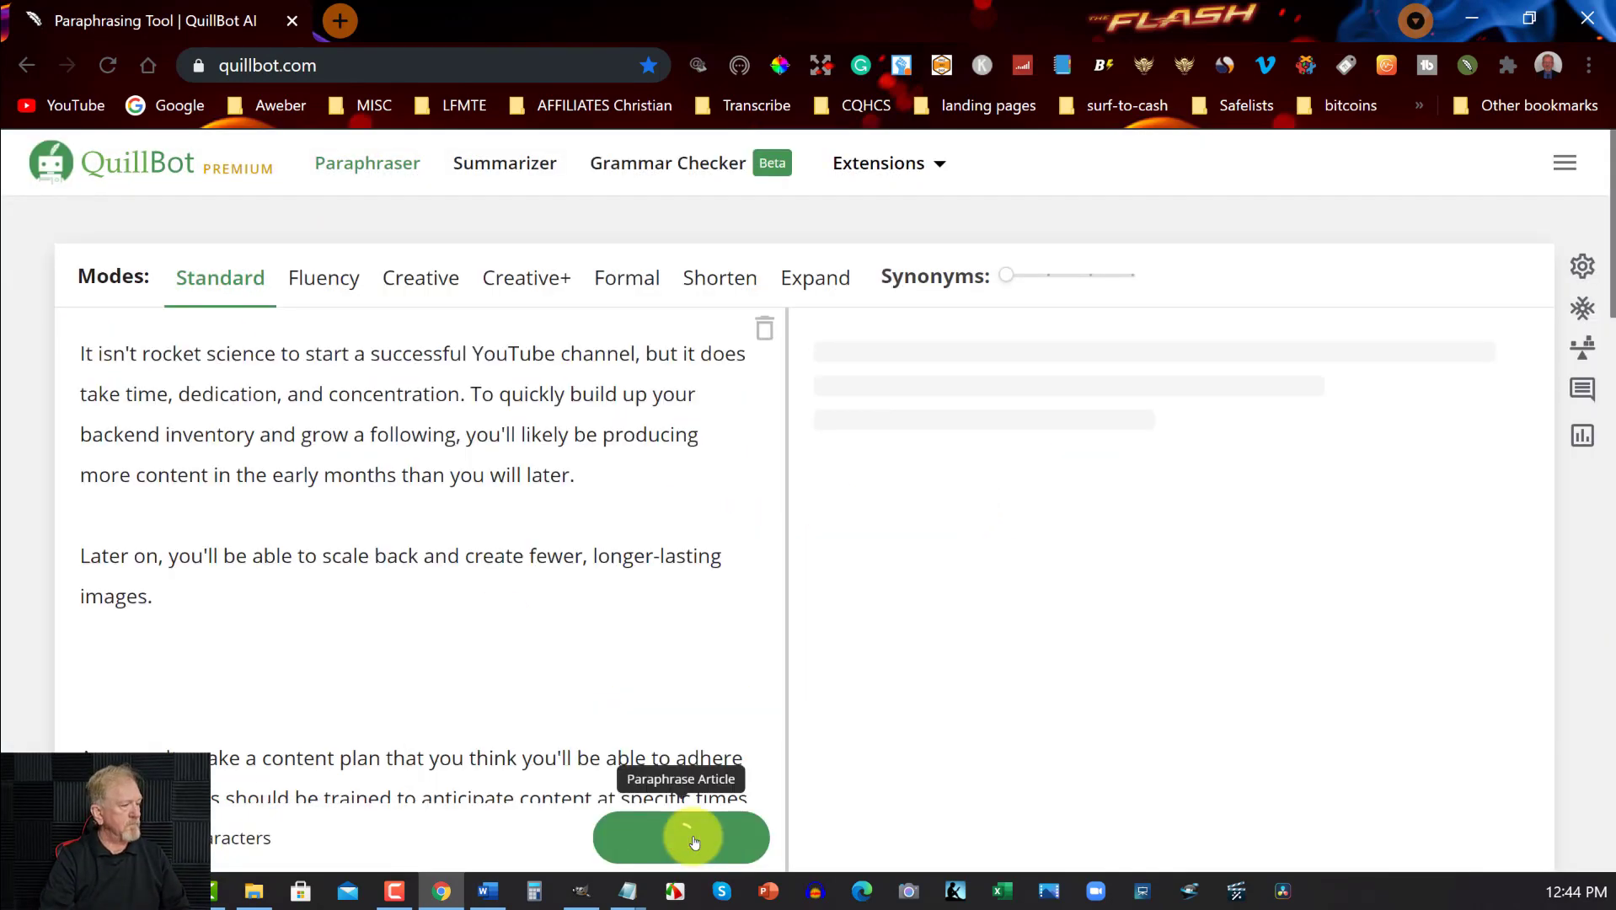
{"action": "left_click", "coordinate": [681, 837]}
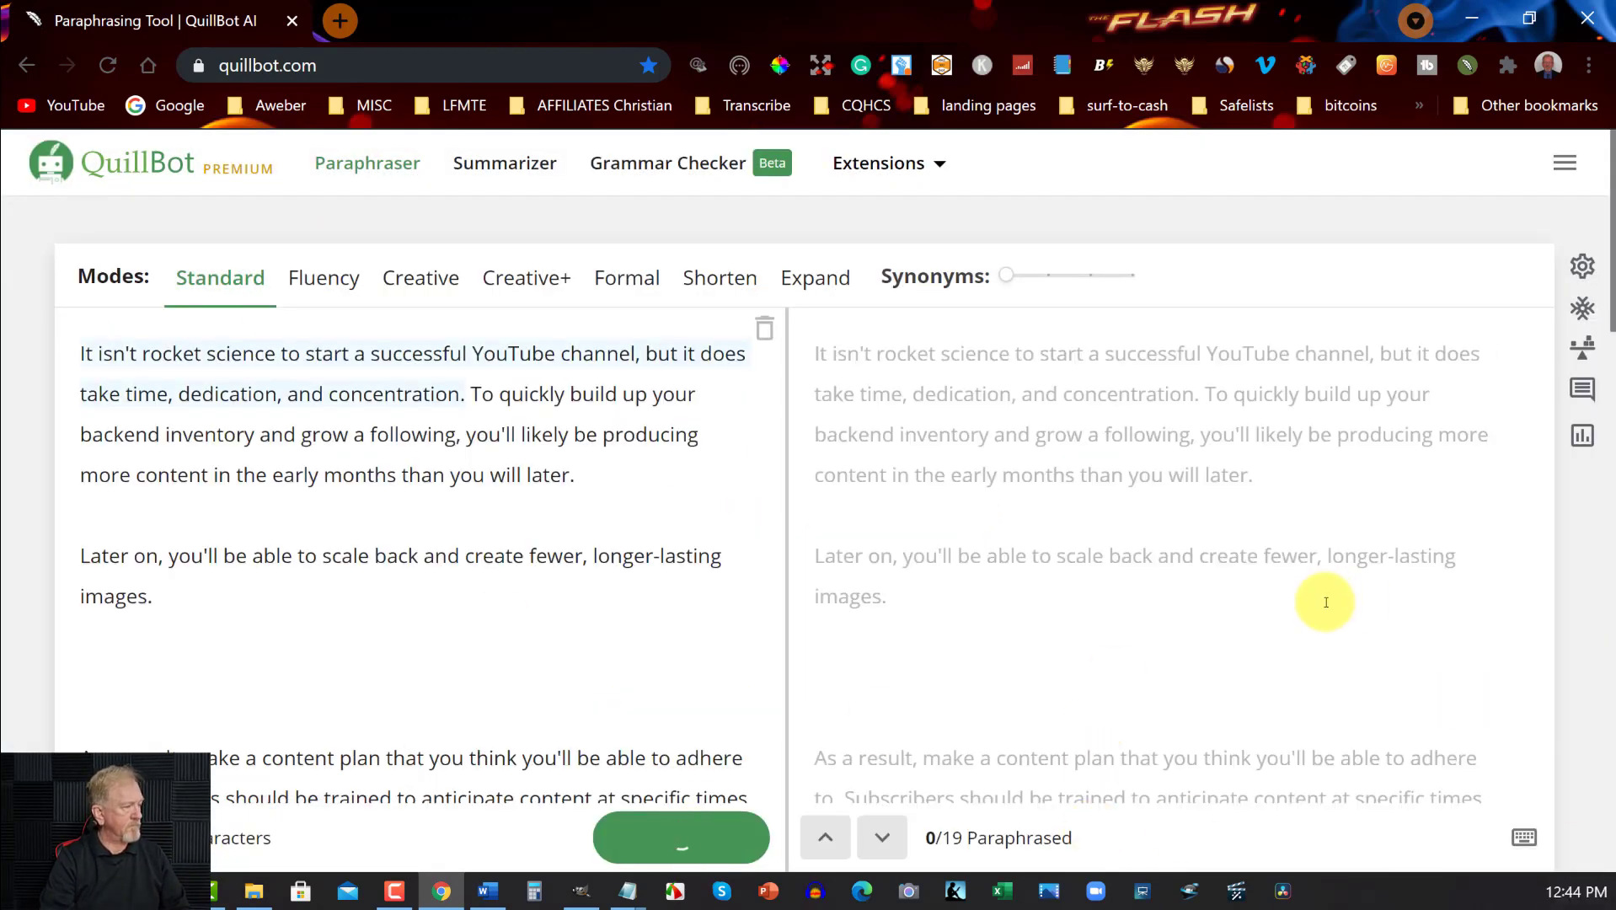
{"action": "left_click", "coordinate": [681, 837]}
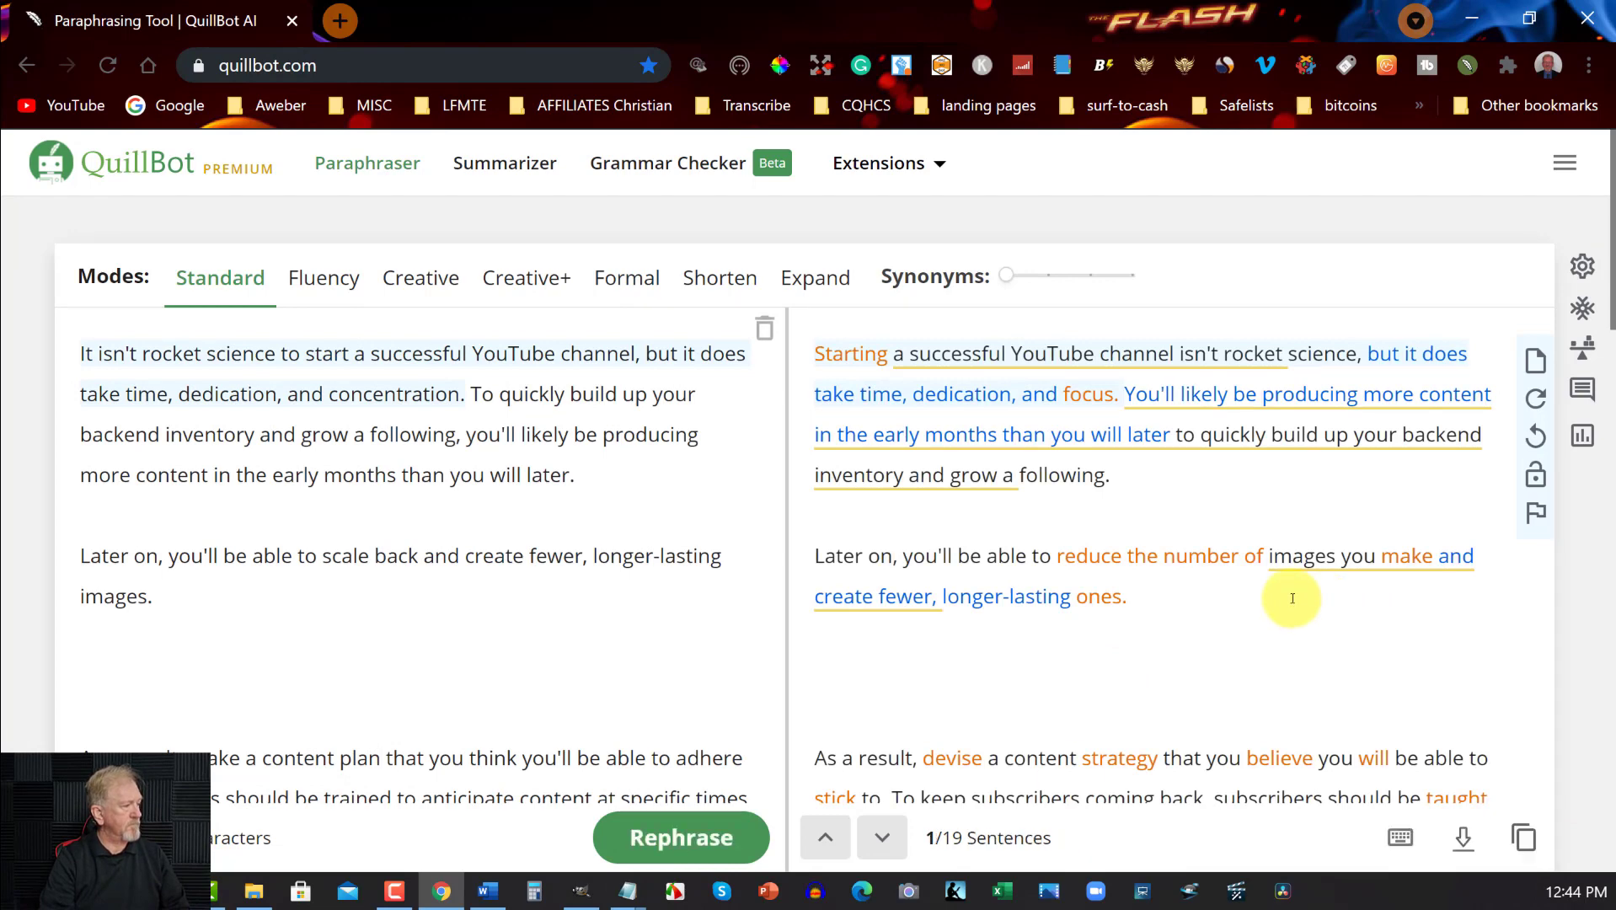
{"action": "left_click", "coordinate": [485, 890]}
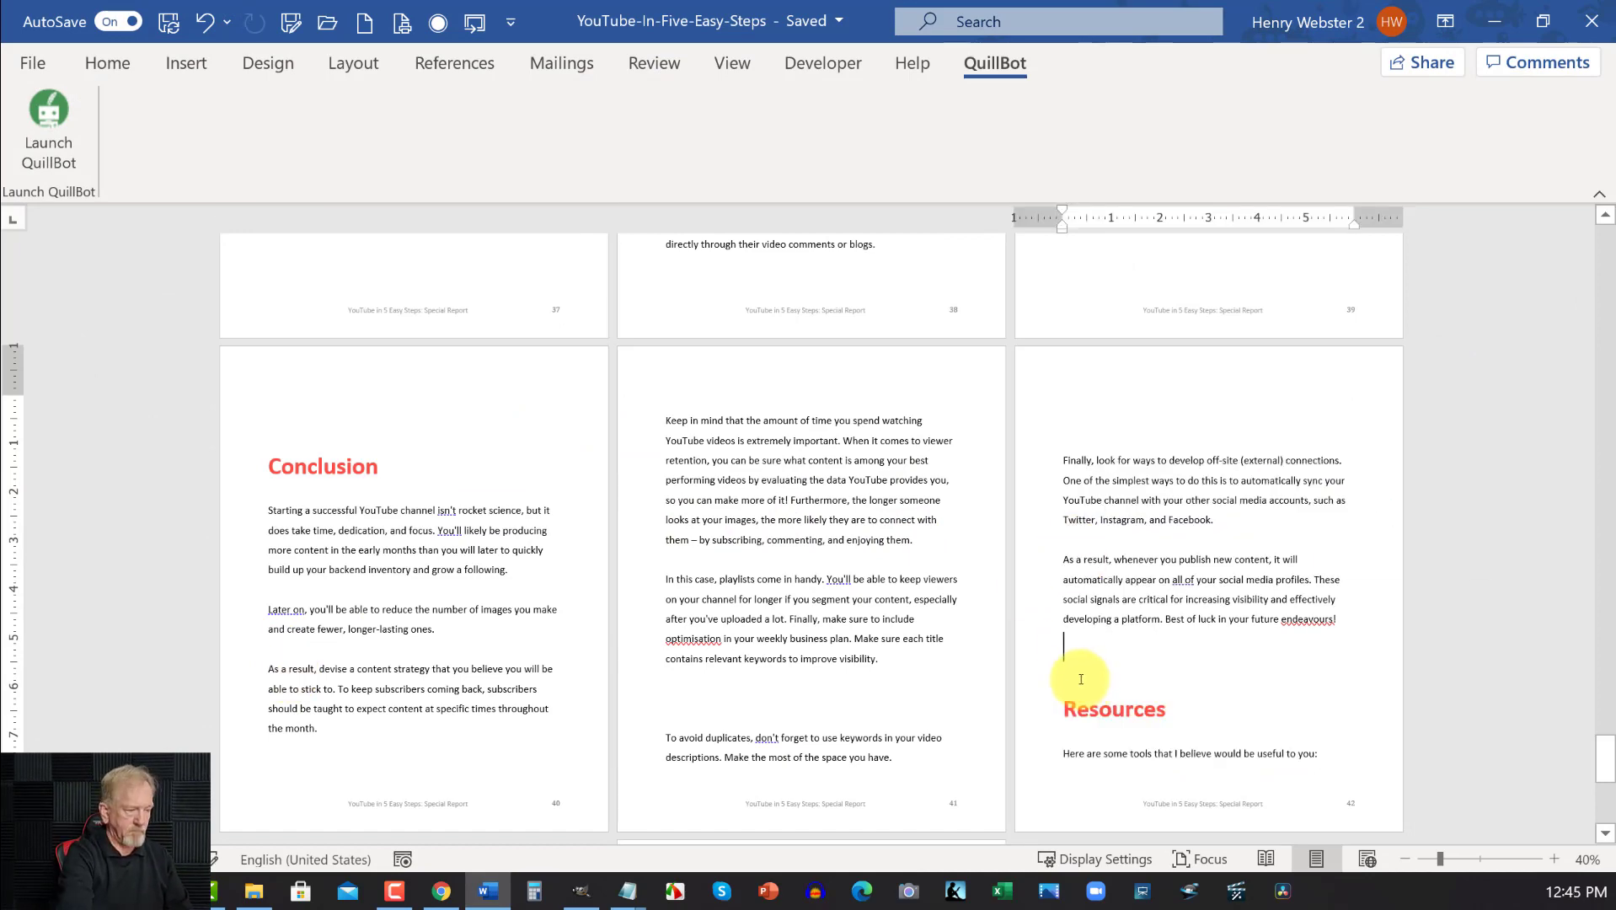
Paste the paraphrased Conclusion and move back up through the document to the Step 1 pages
{"action": "scroll", "scroll_direction": "down", "scroll_amount": 3}
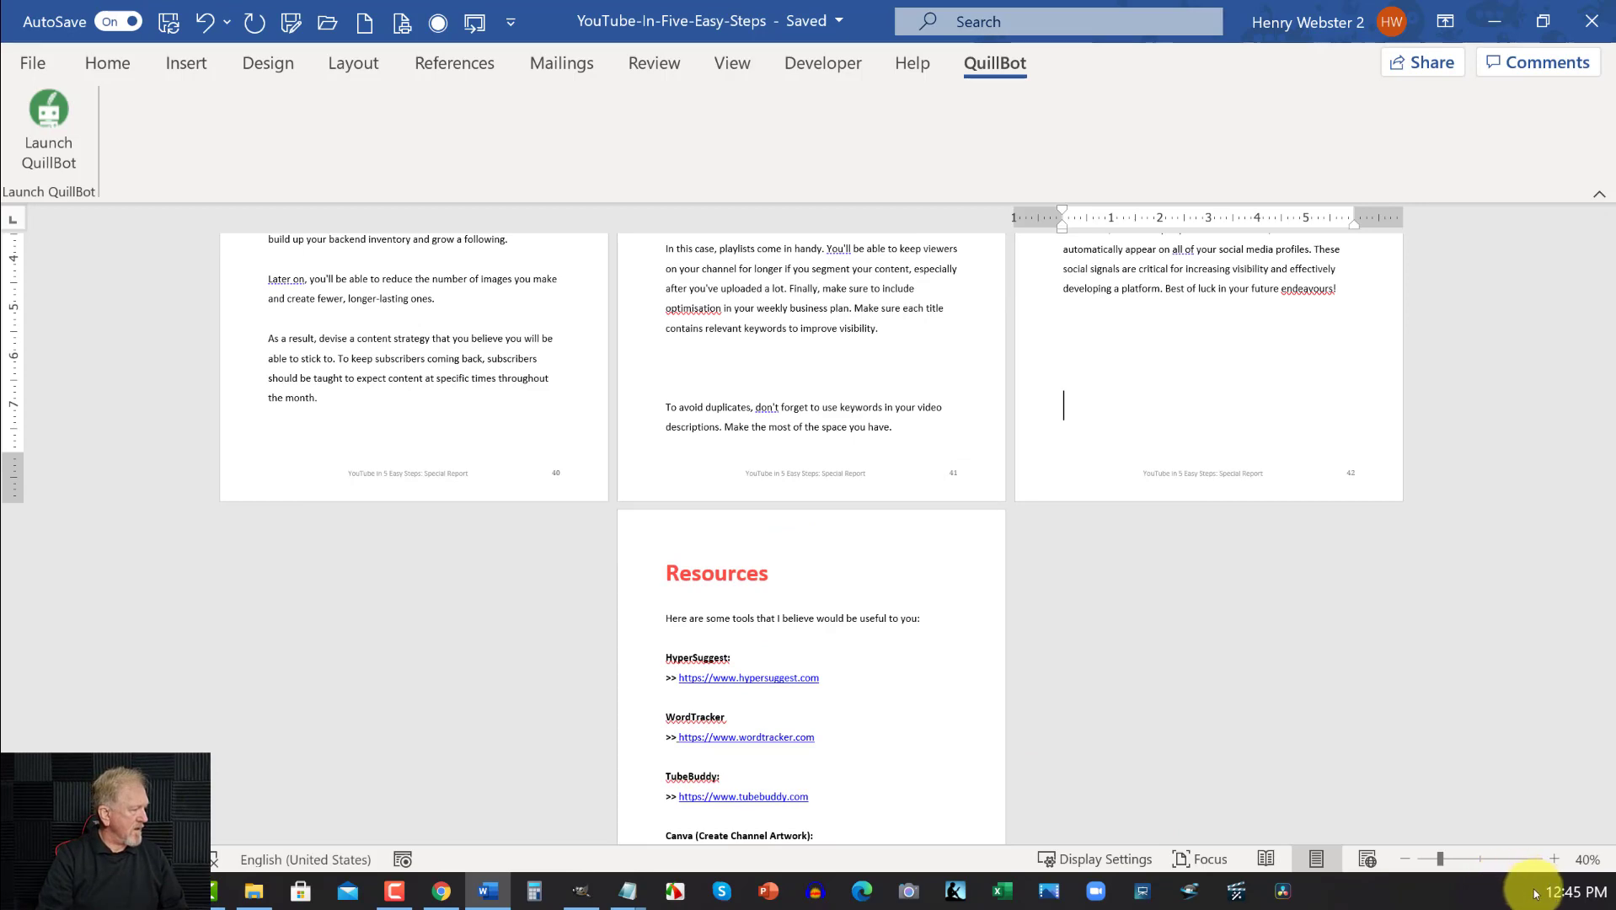
{"action": "scroll", "scroll_direction": "up", "scroll_amount": 3}
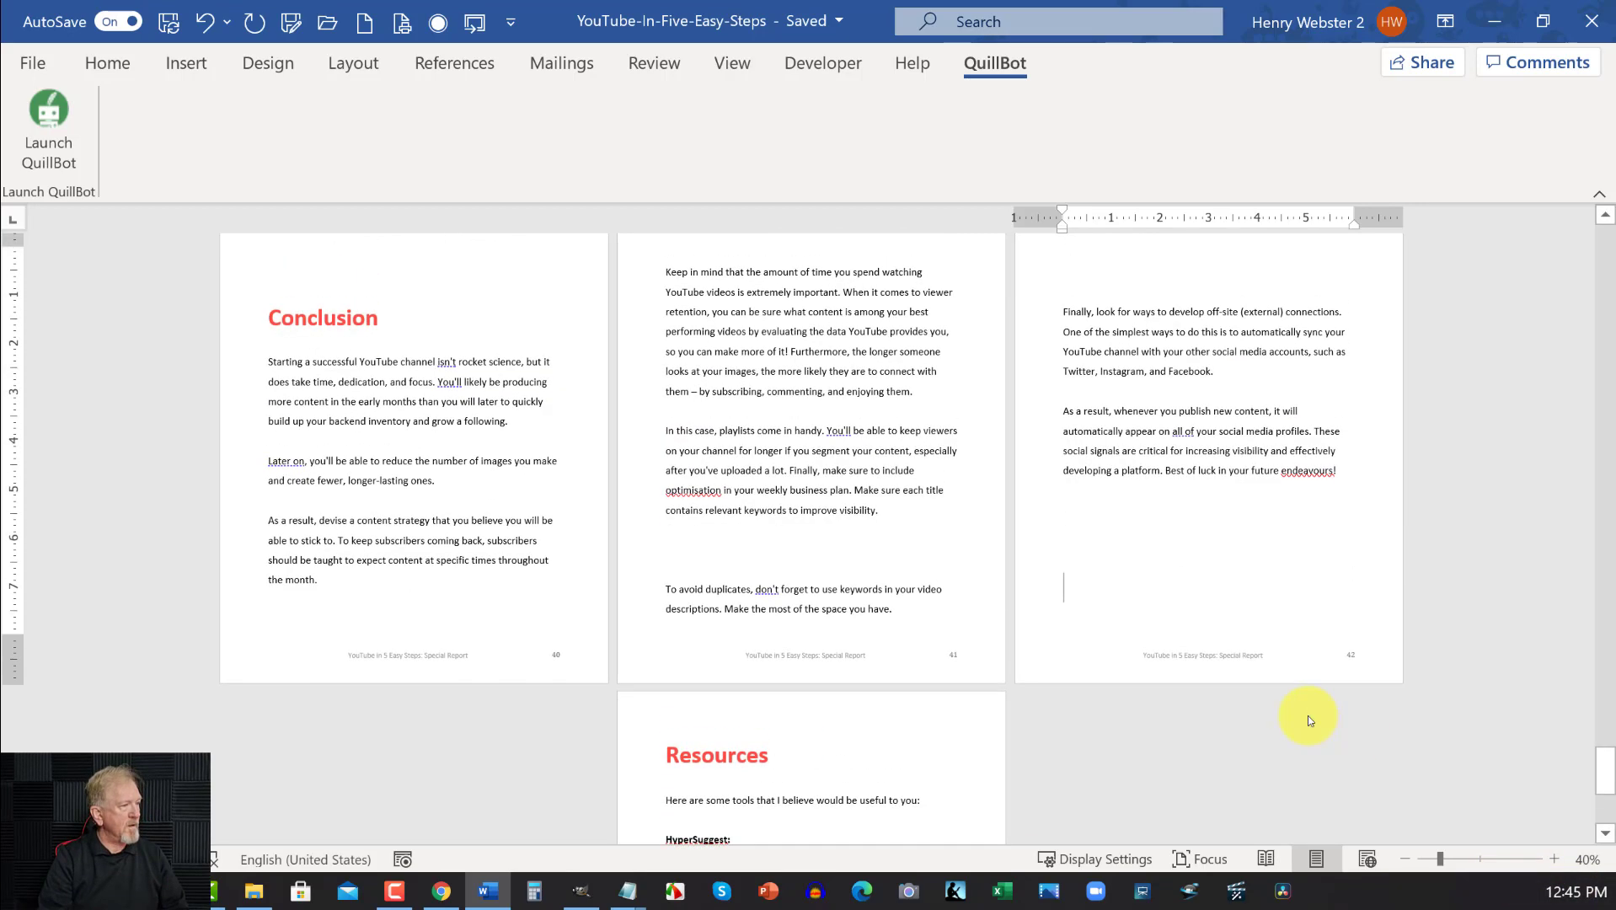
{"action": "scroll", "scroll_direction": "up", "scroll_amount": 3}
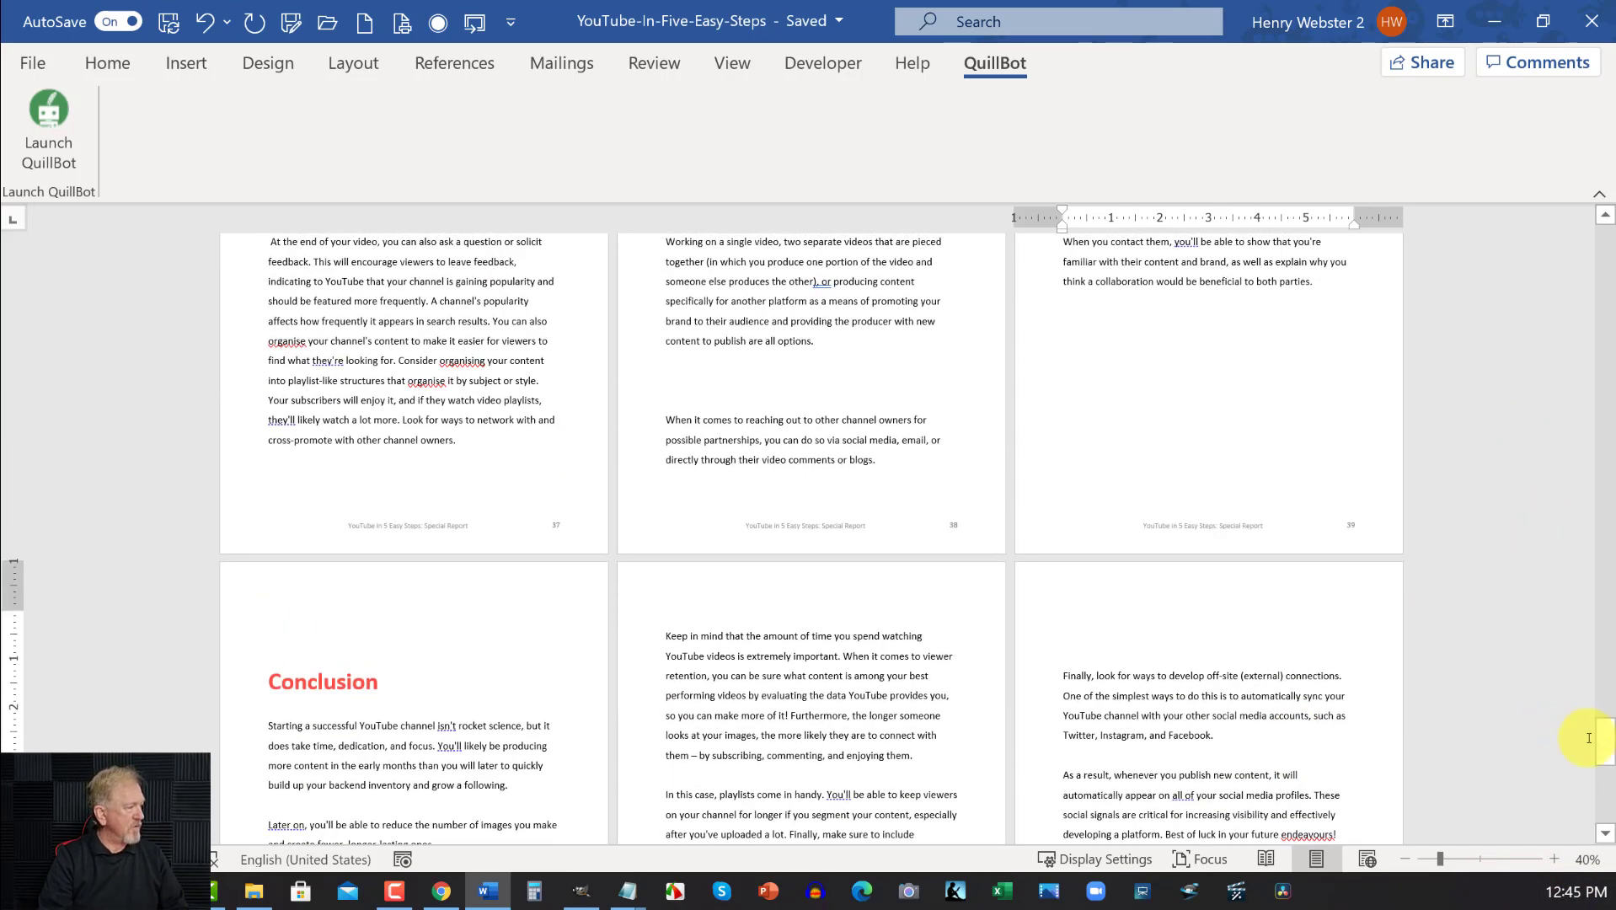
{"action": "scroll", "scroll_direction": "up", "scroll_amount": 3}
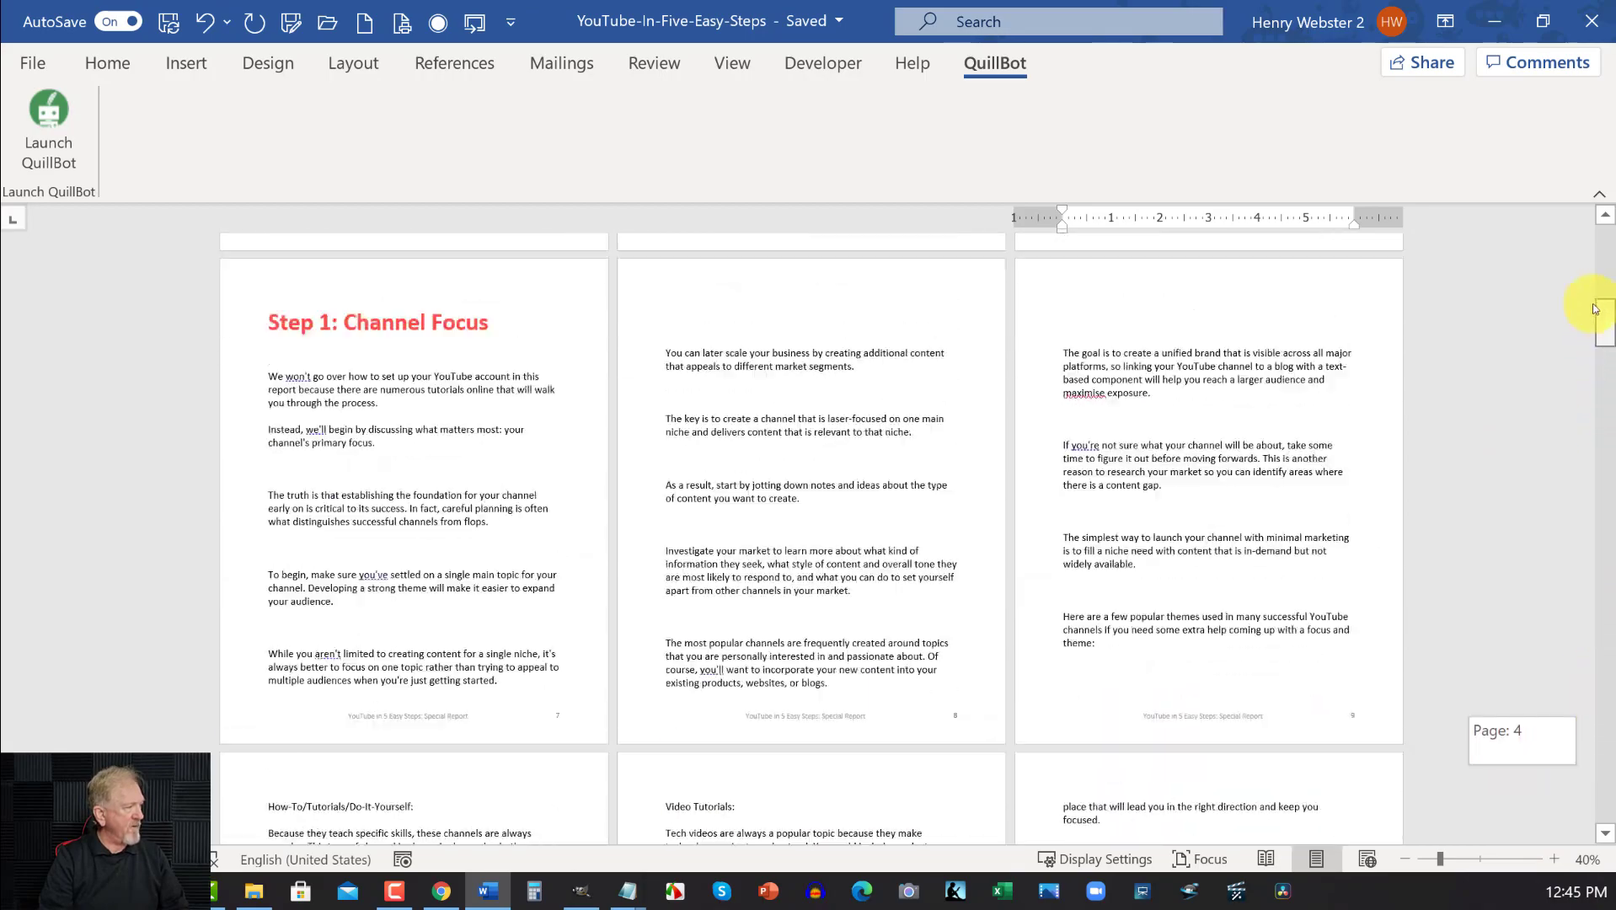
{"action": "scroll", "scroll_direction": "down", "scroll_amount": 3}
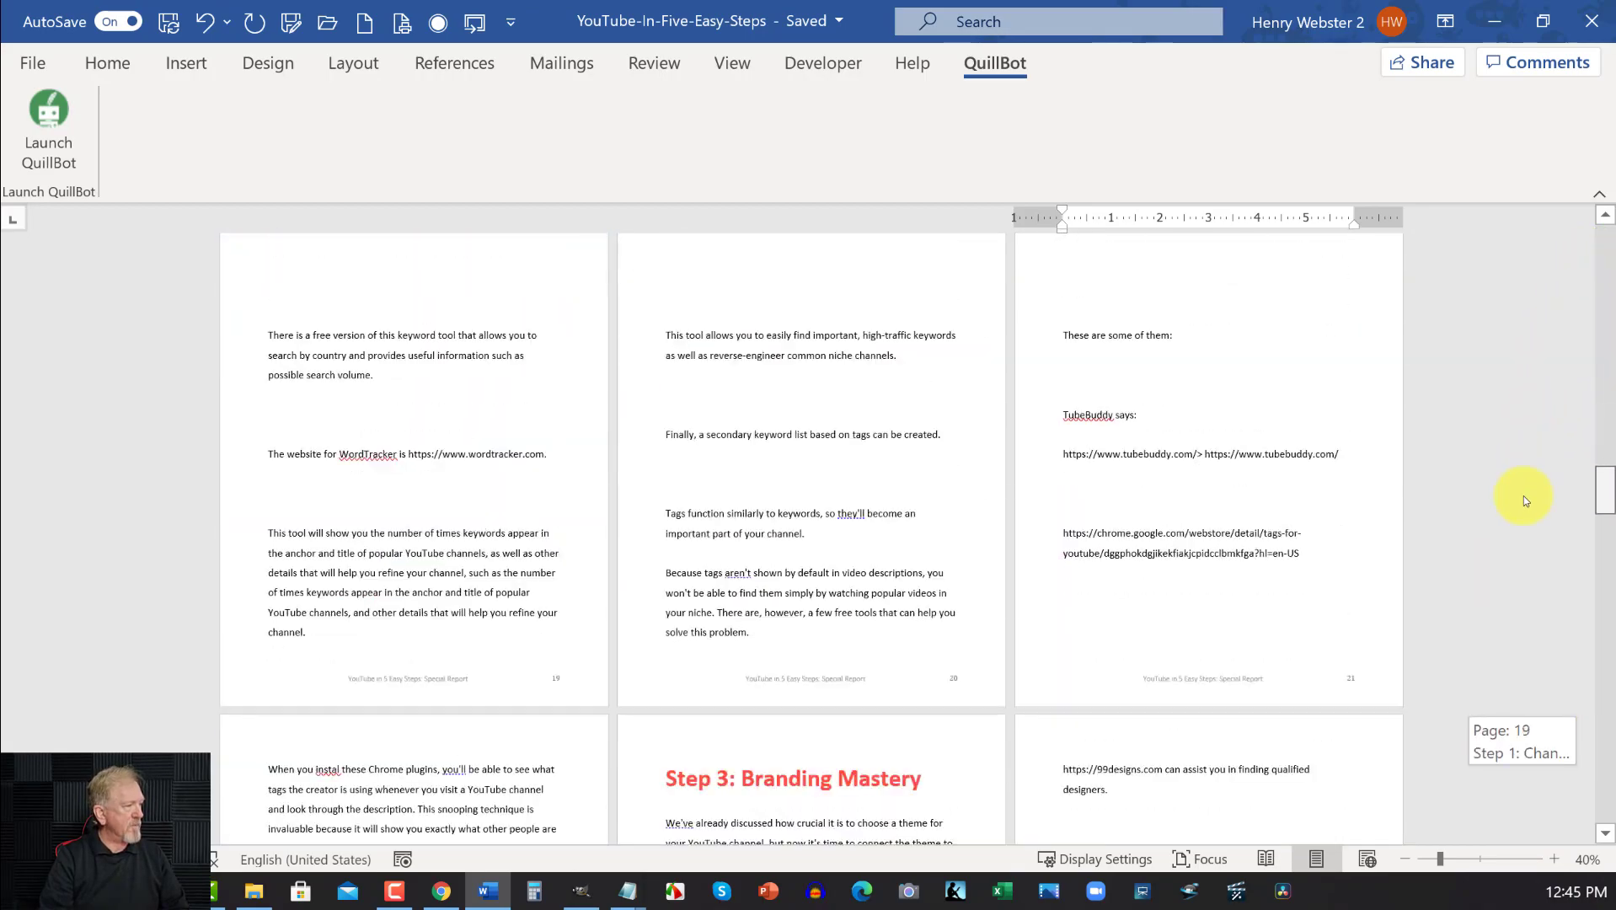
{"action": "scroll", "scroll_direction": "up", "scroll_amount": 3}
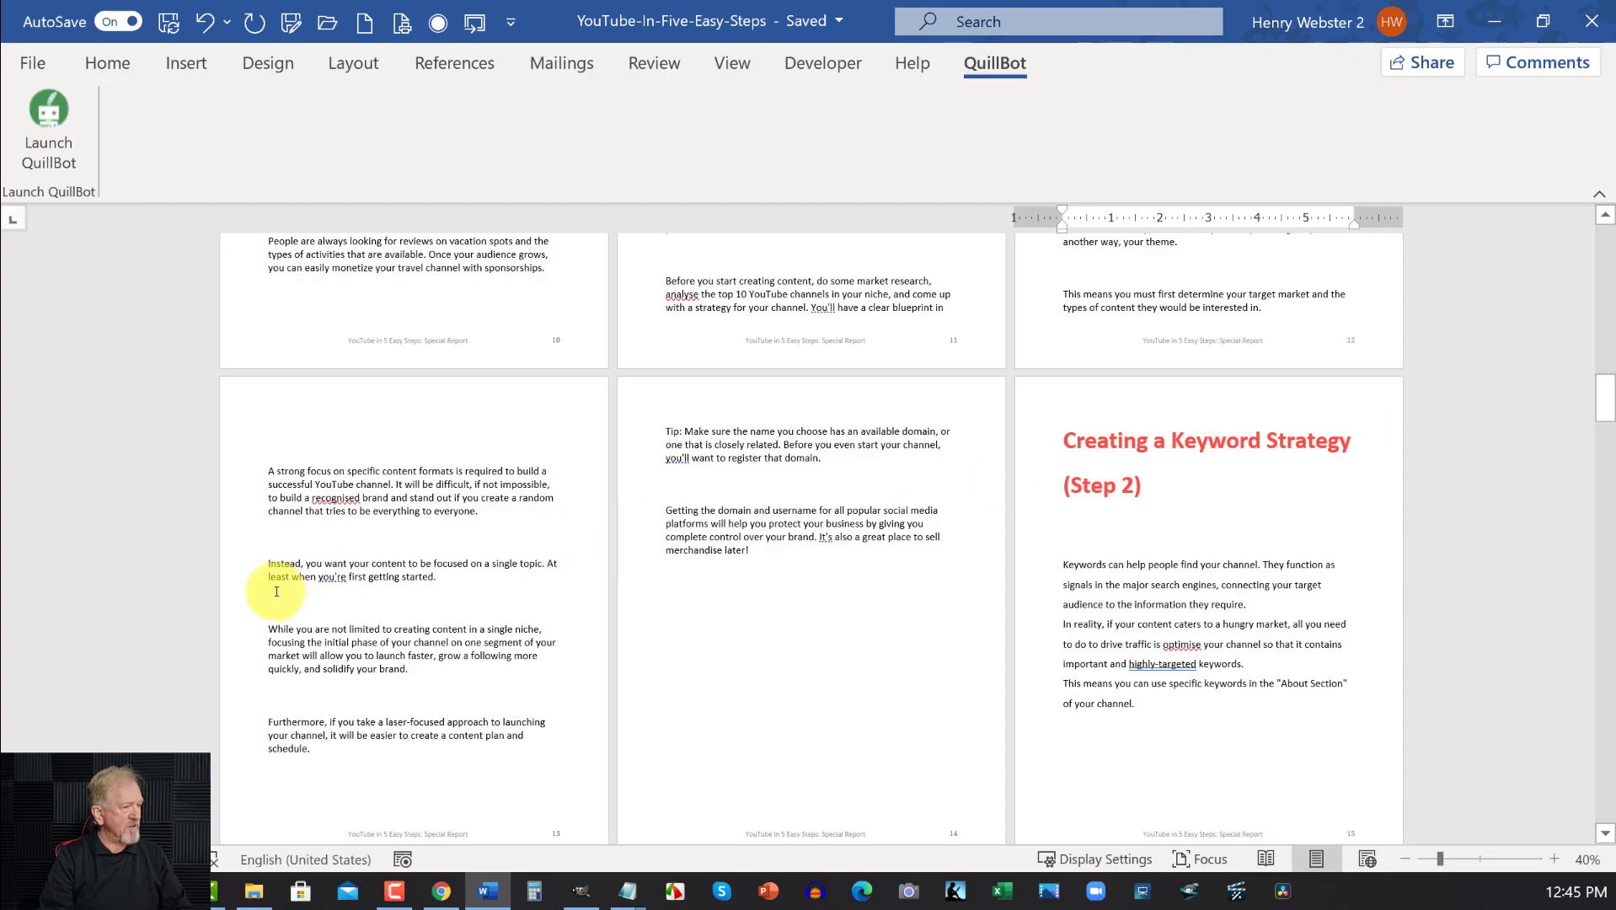
{"action": "scroll", "scroll_direction": "up", "scroll_amount": 3}
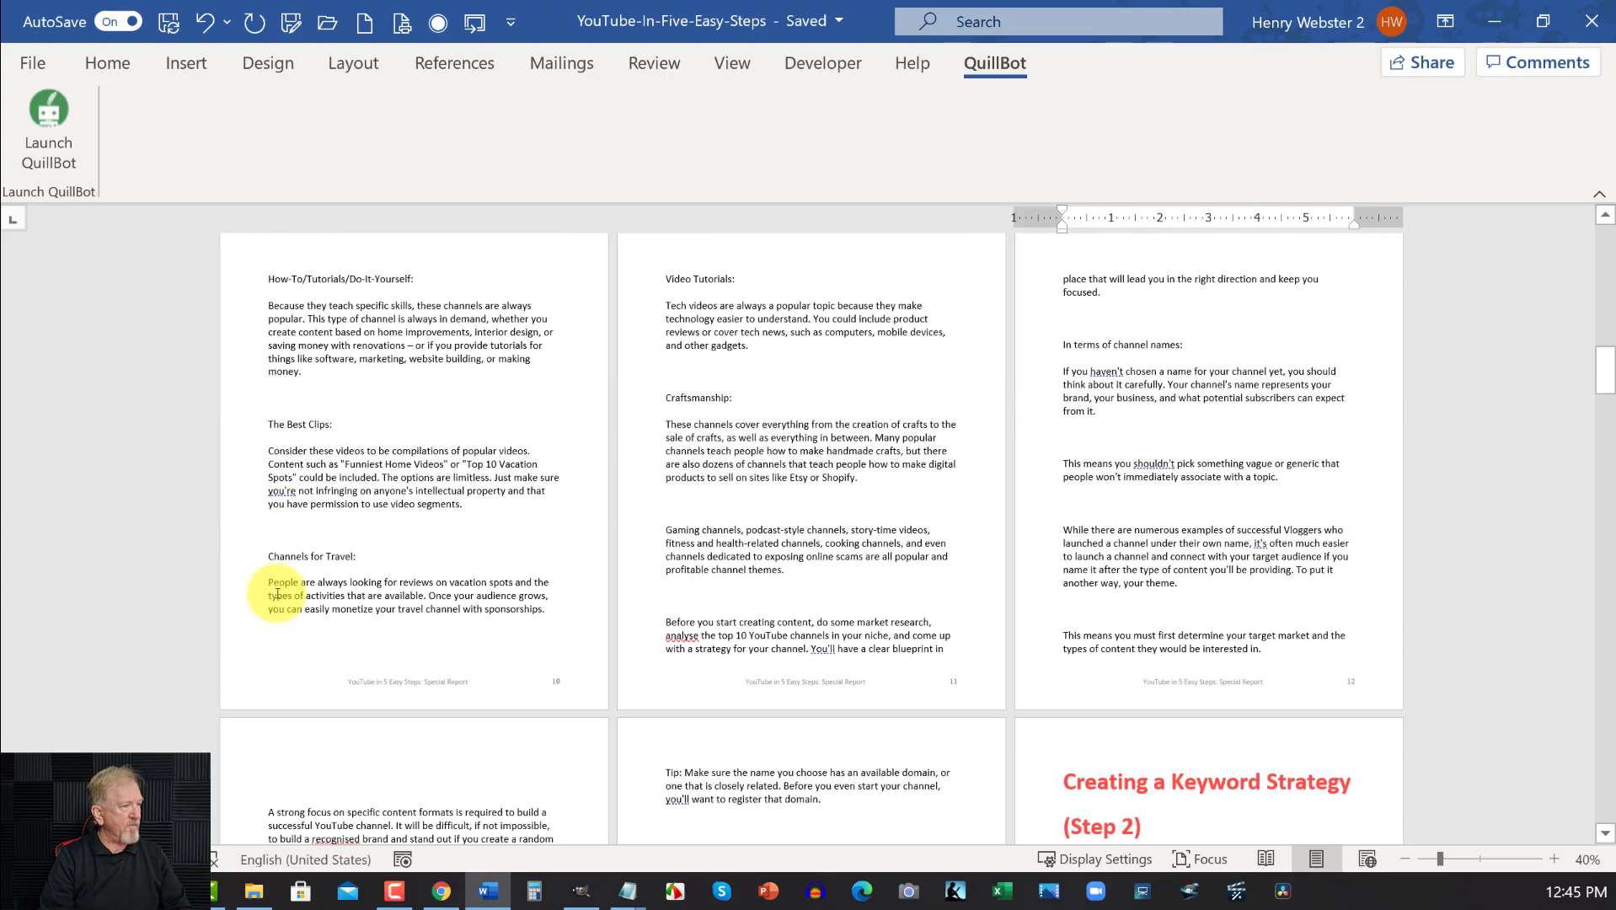
{"action": "scroll", "scroll_direction": "up", "scroll_amount": 3}
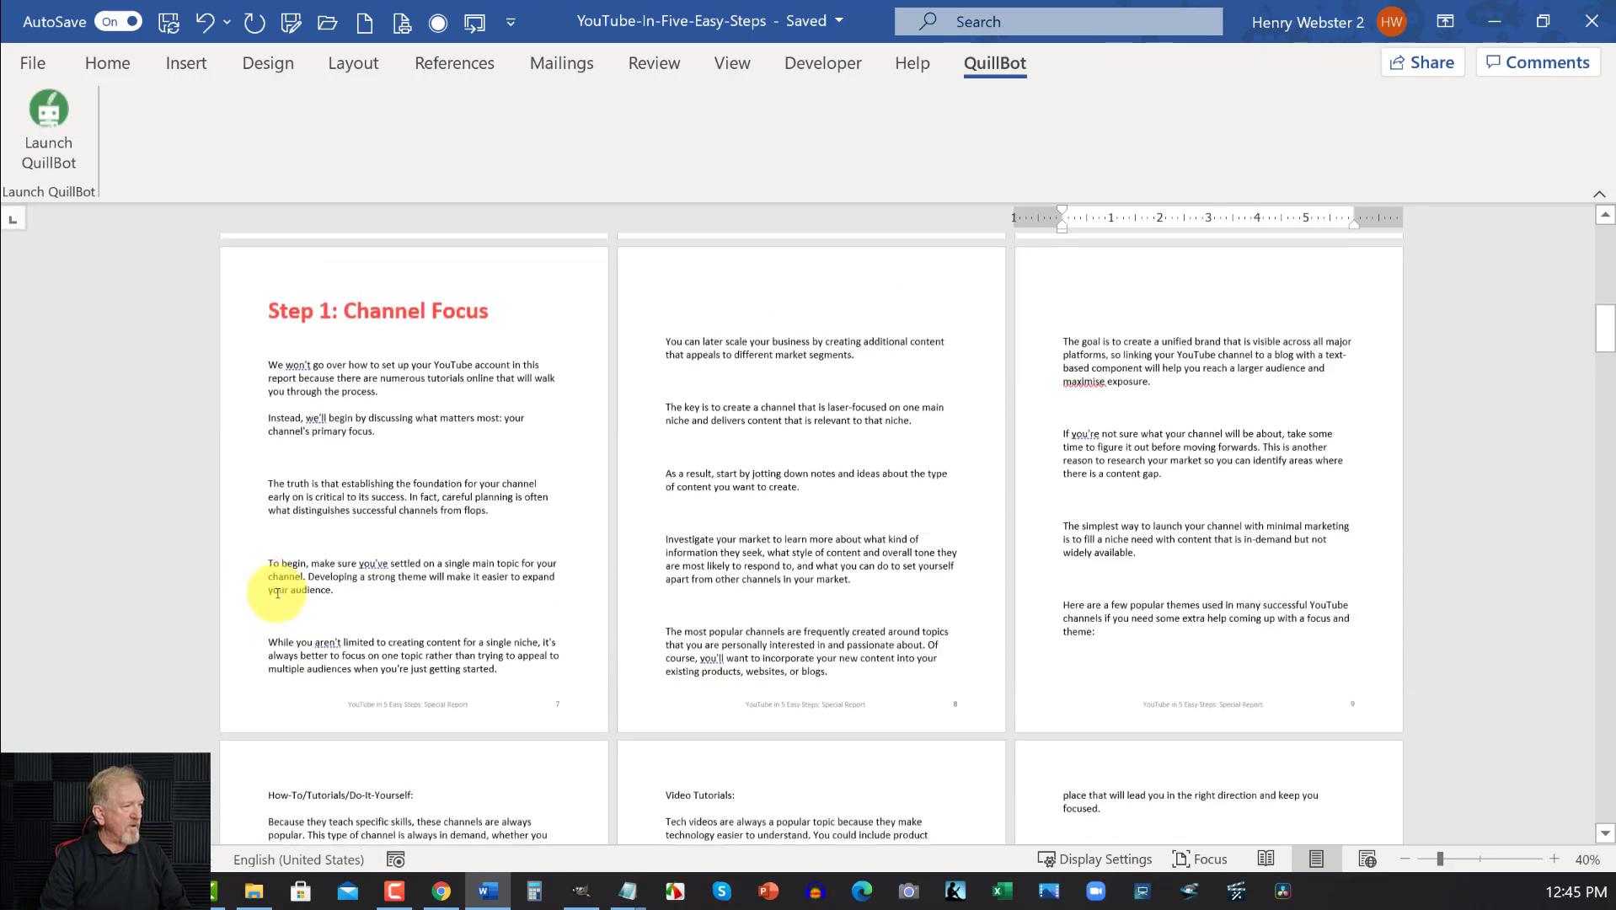
{"action": "scroll", "scroll_direction": "down", "scroll_amount": 3}
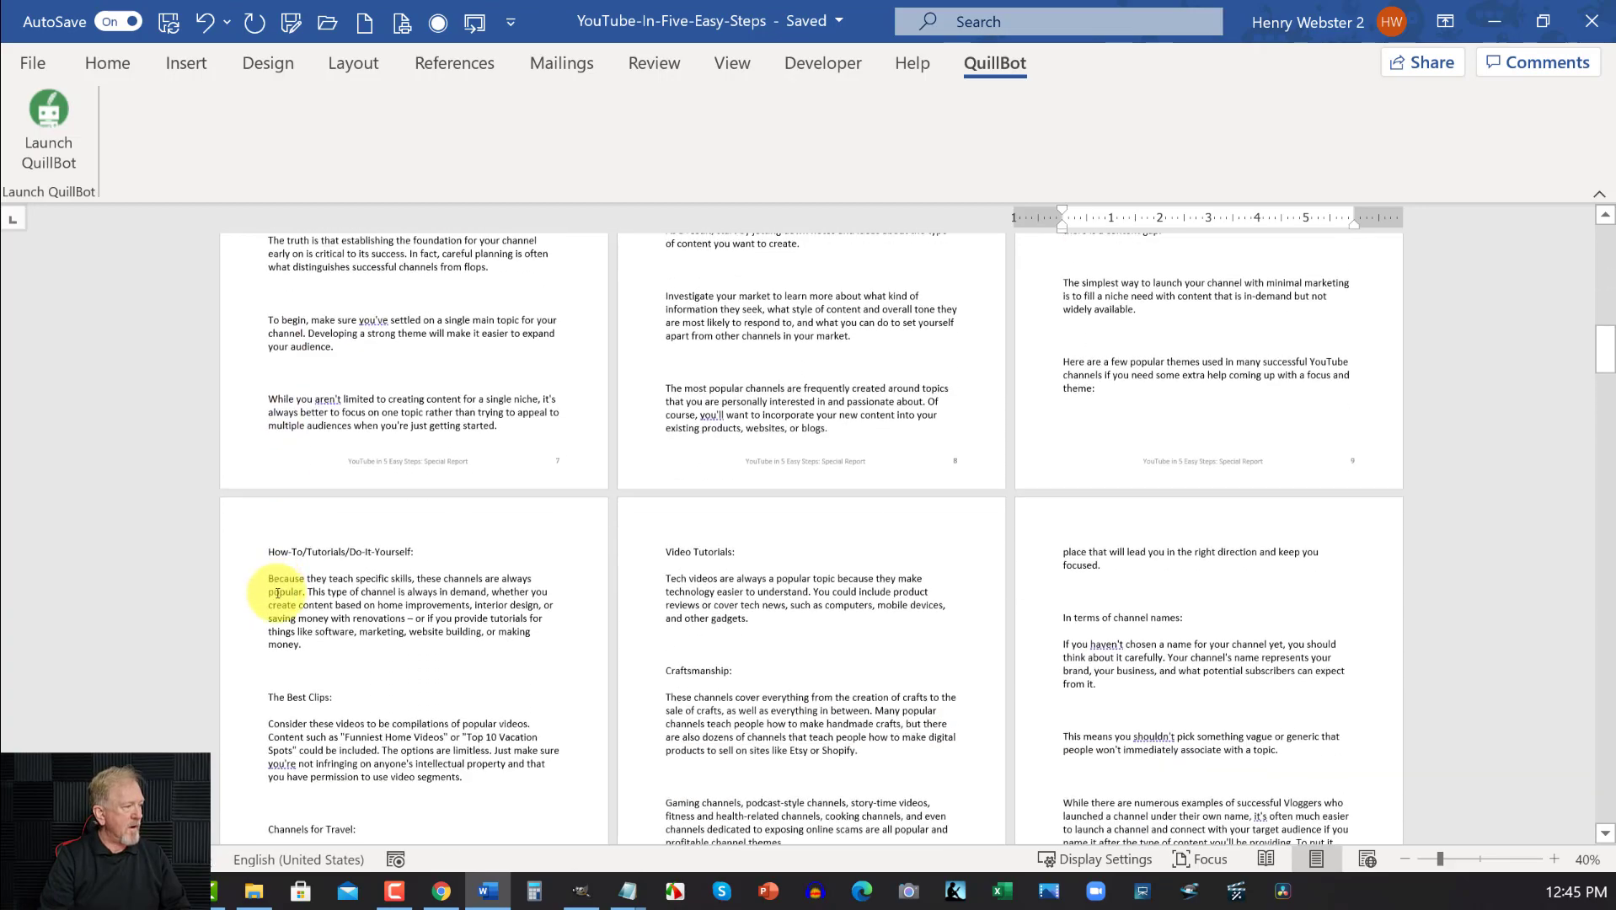
{"action": "scroll", "scroll_direction": "down", "scroll_amount": 3}
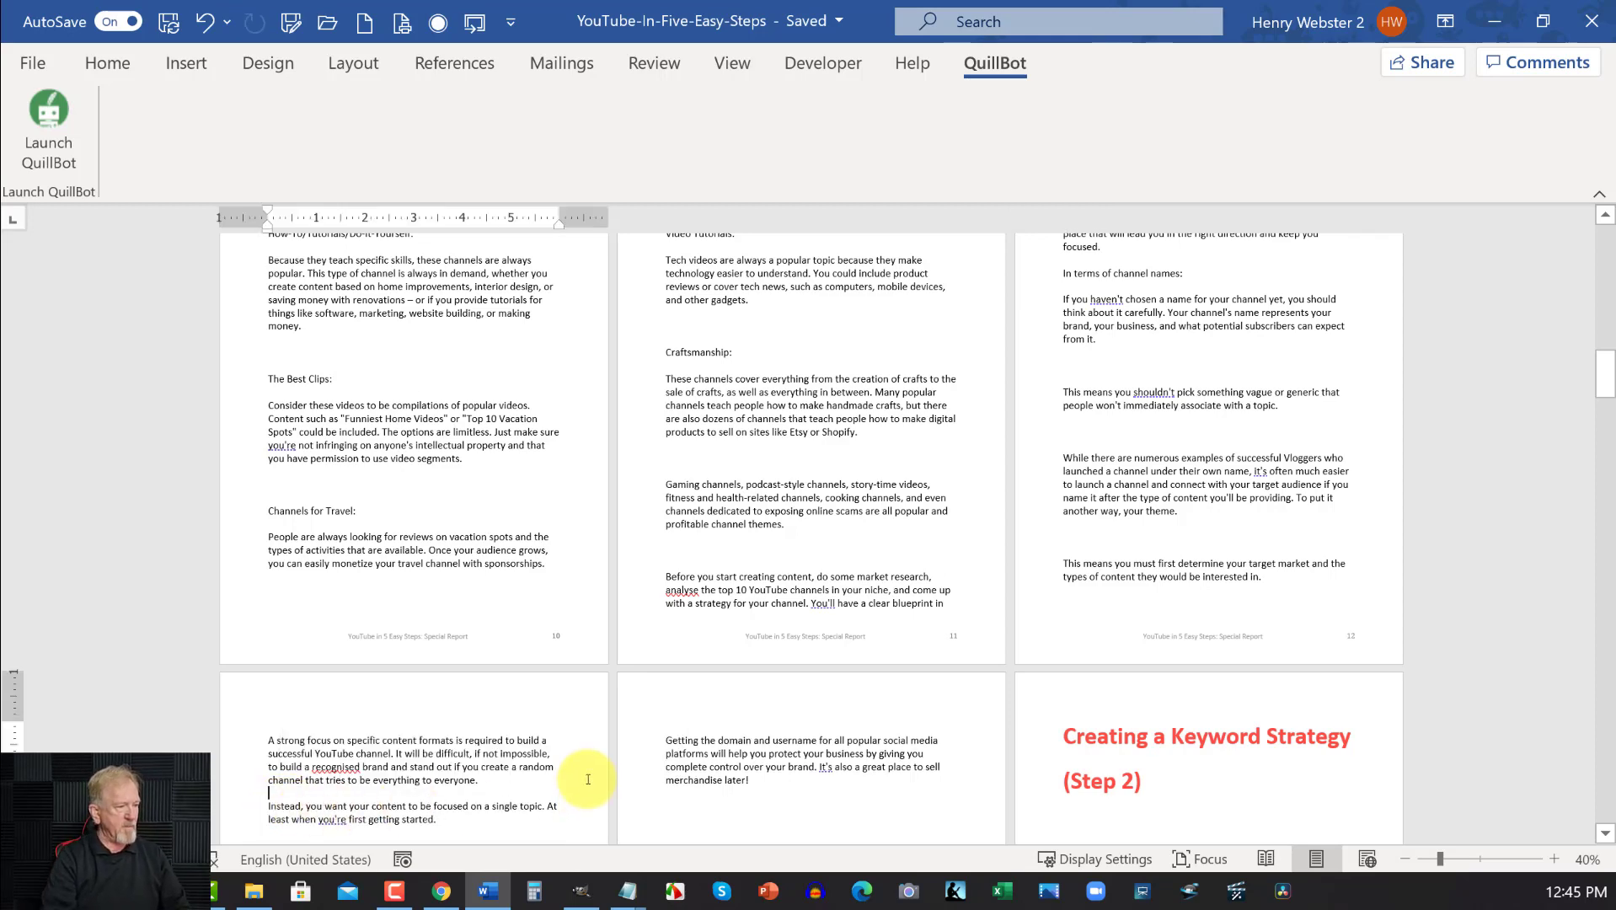
{"action": "scroll", "scroll_direction": "down", "scroll_amount": 3}
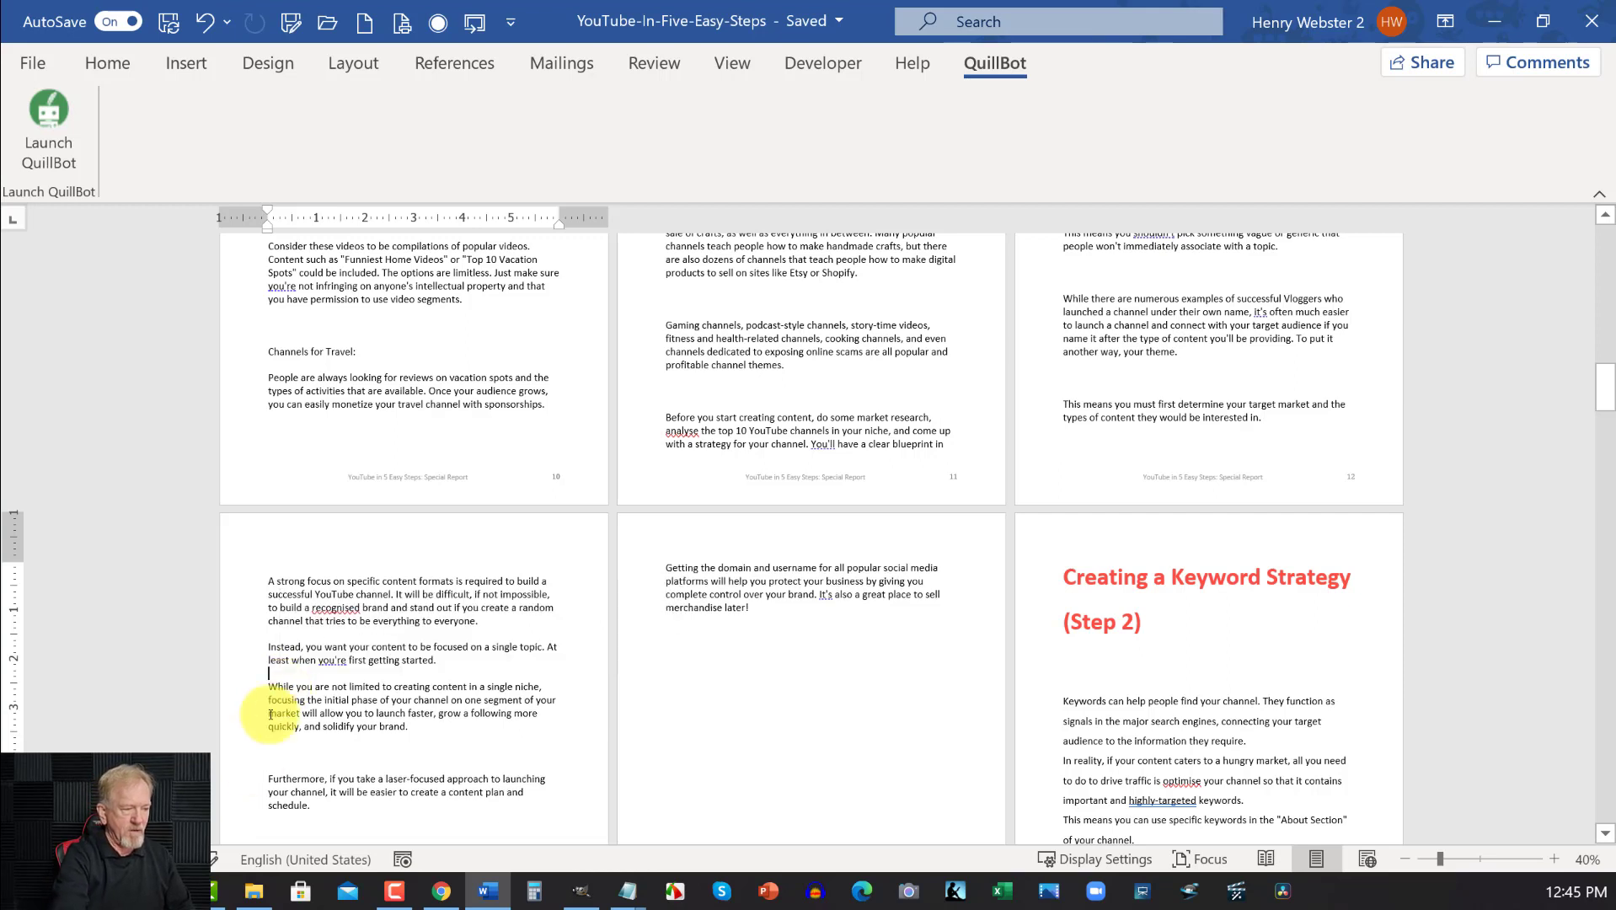
Delete the empty paragraphs before the Tip paragraph so Step 2 starts a new page, then minimize Word
{"action": "left_click", "coordinate": [270, 752]}
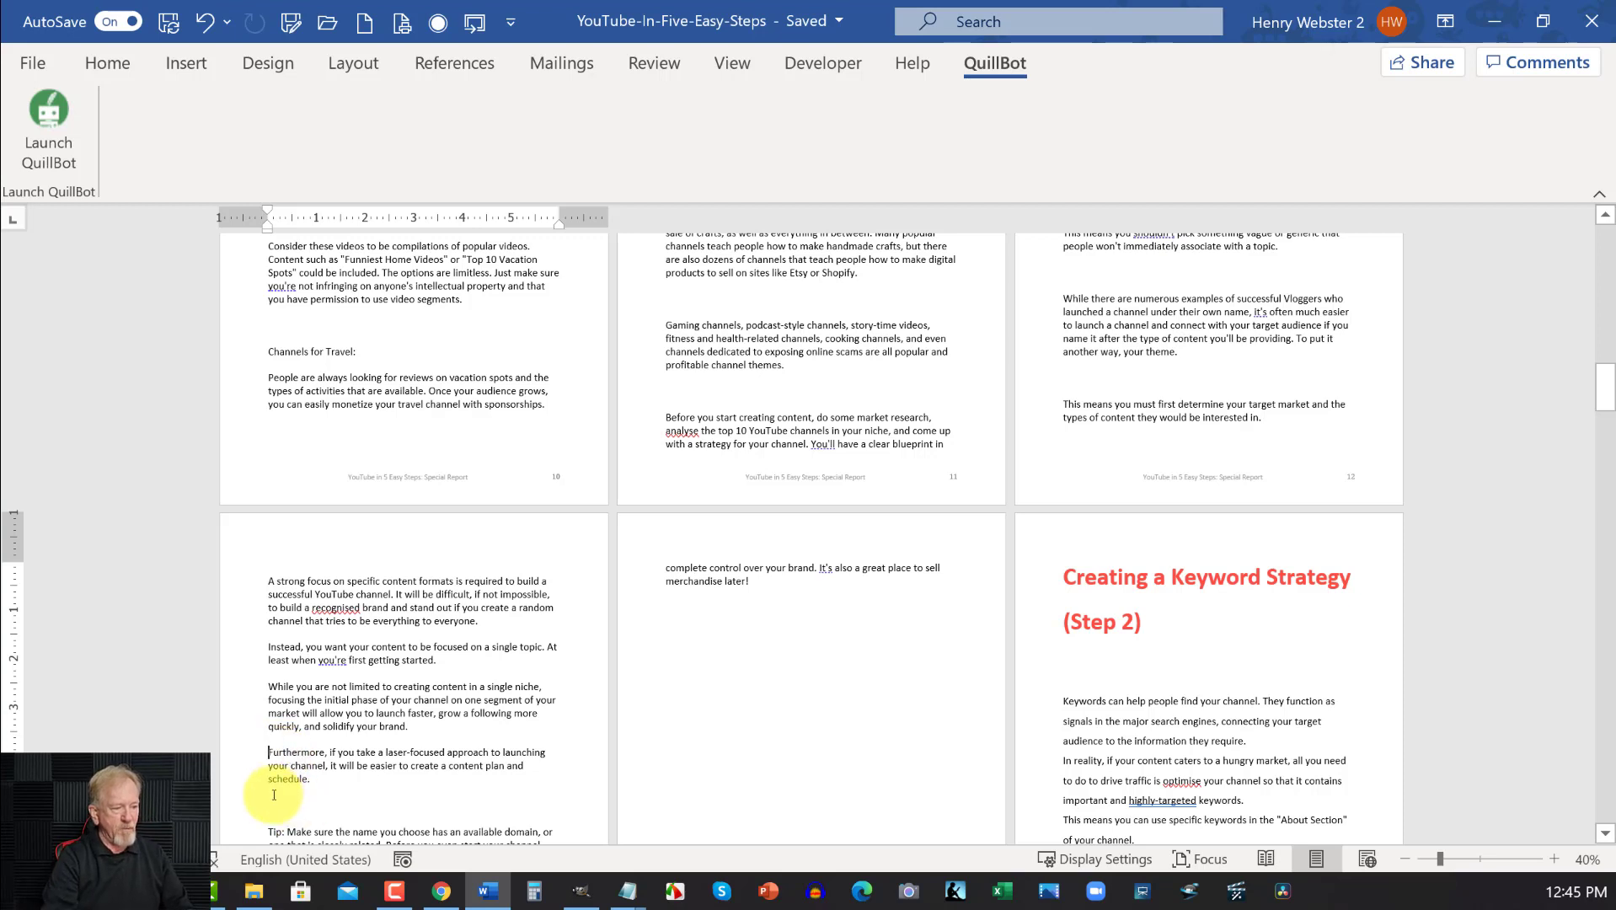
{"action": "scroll", "scroll_direction": "down", "scroll_amount": 3}
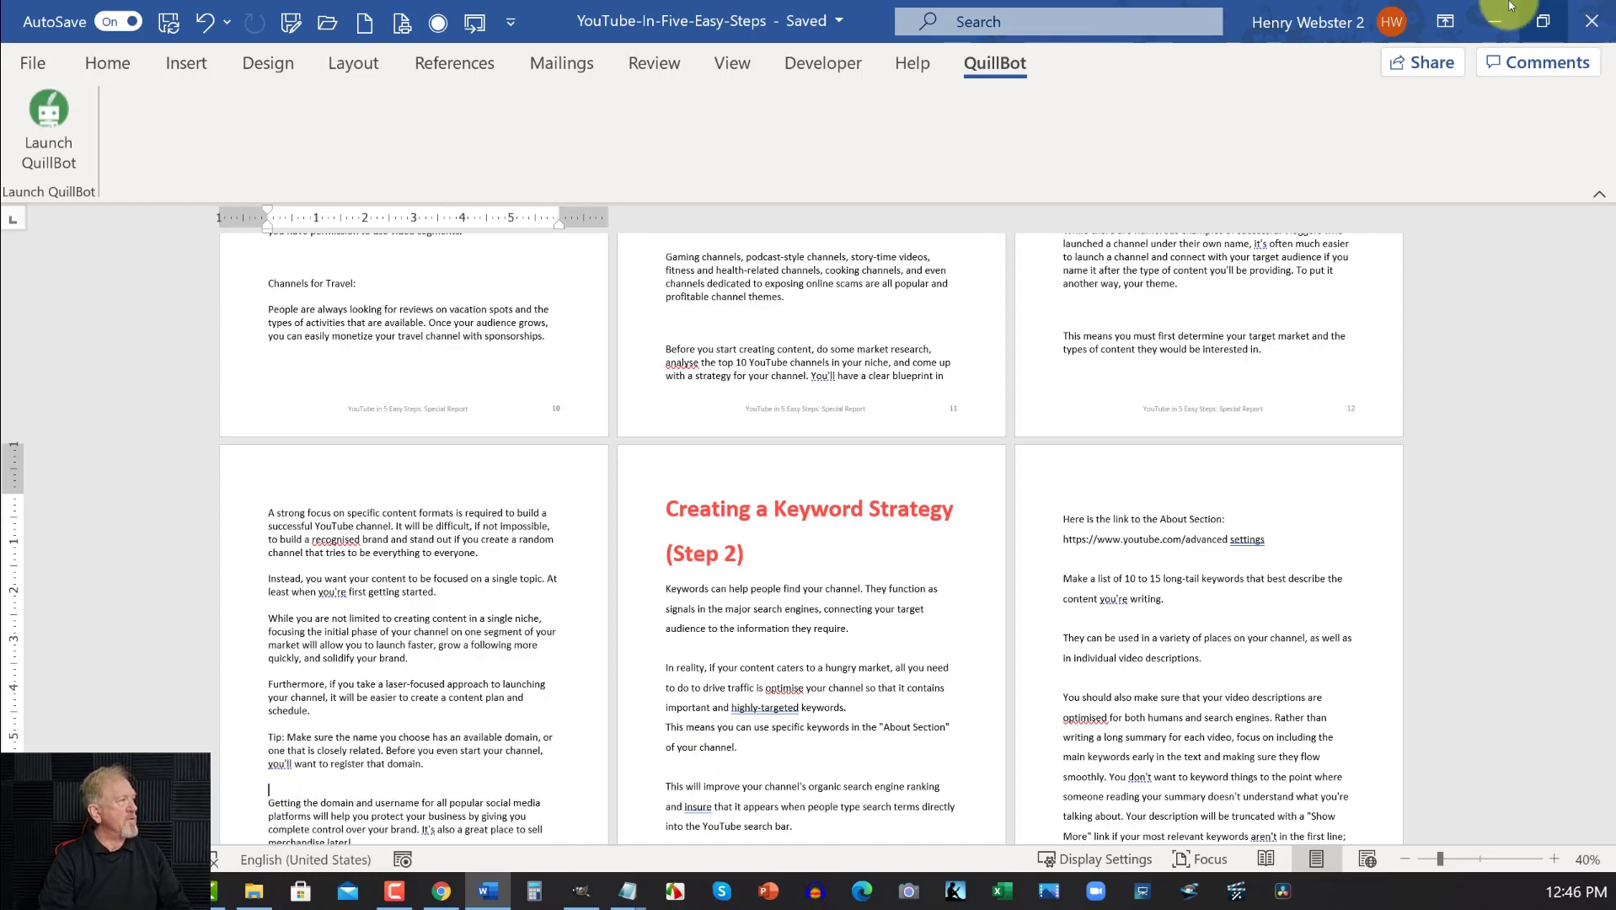
{"action": "left_click", "coordinate": [440, 890]}
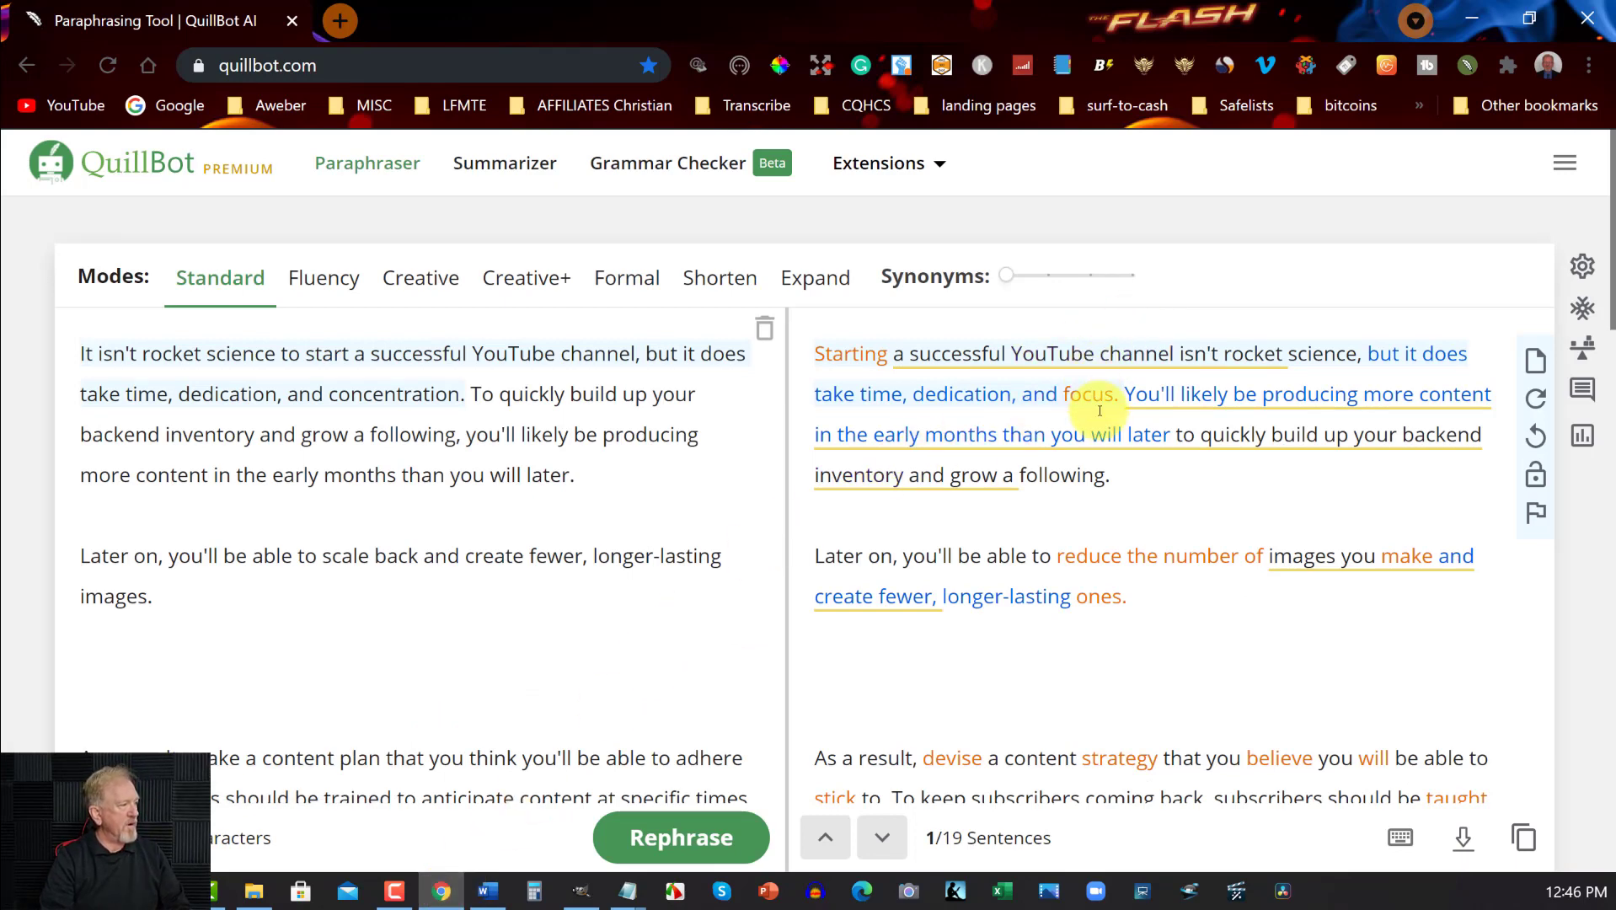
{"action": "mouse_move", "coordinate": [1418, 354]}
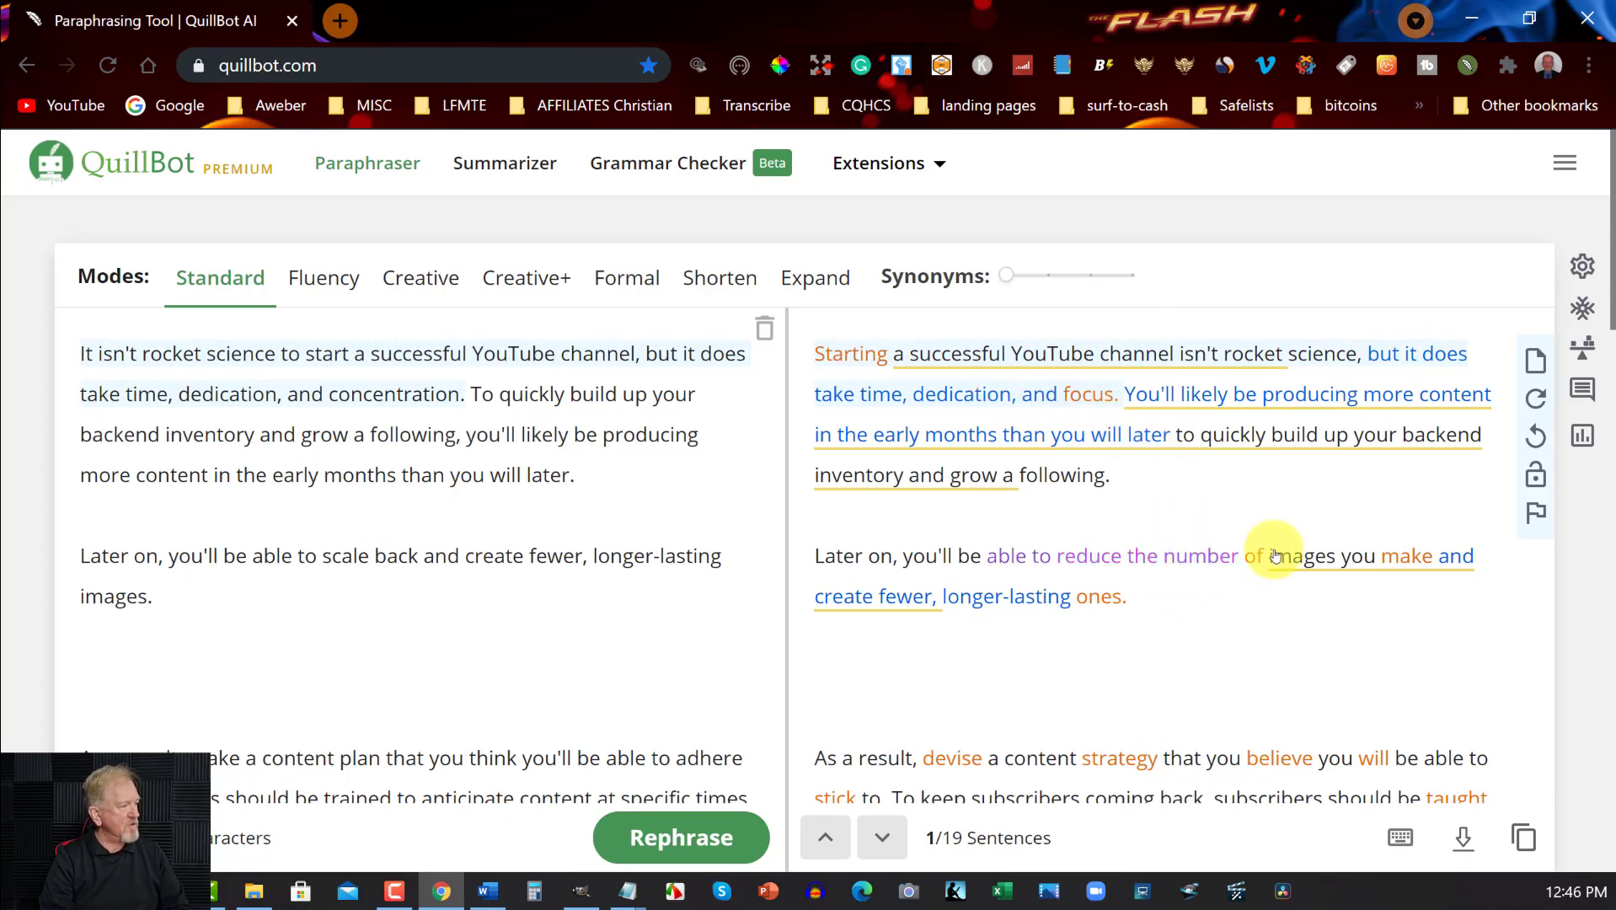
{"action": "mouse_move", "coordinate": [1005, 275]}
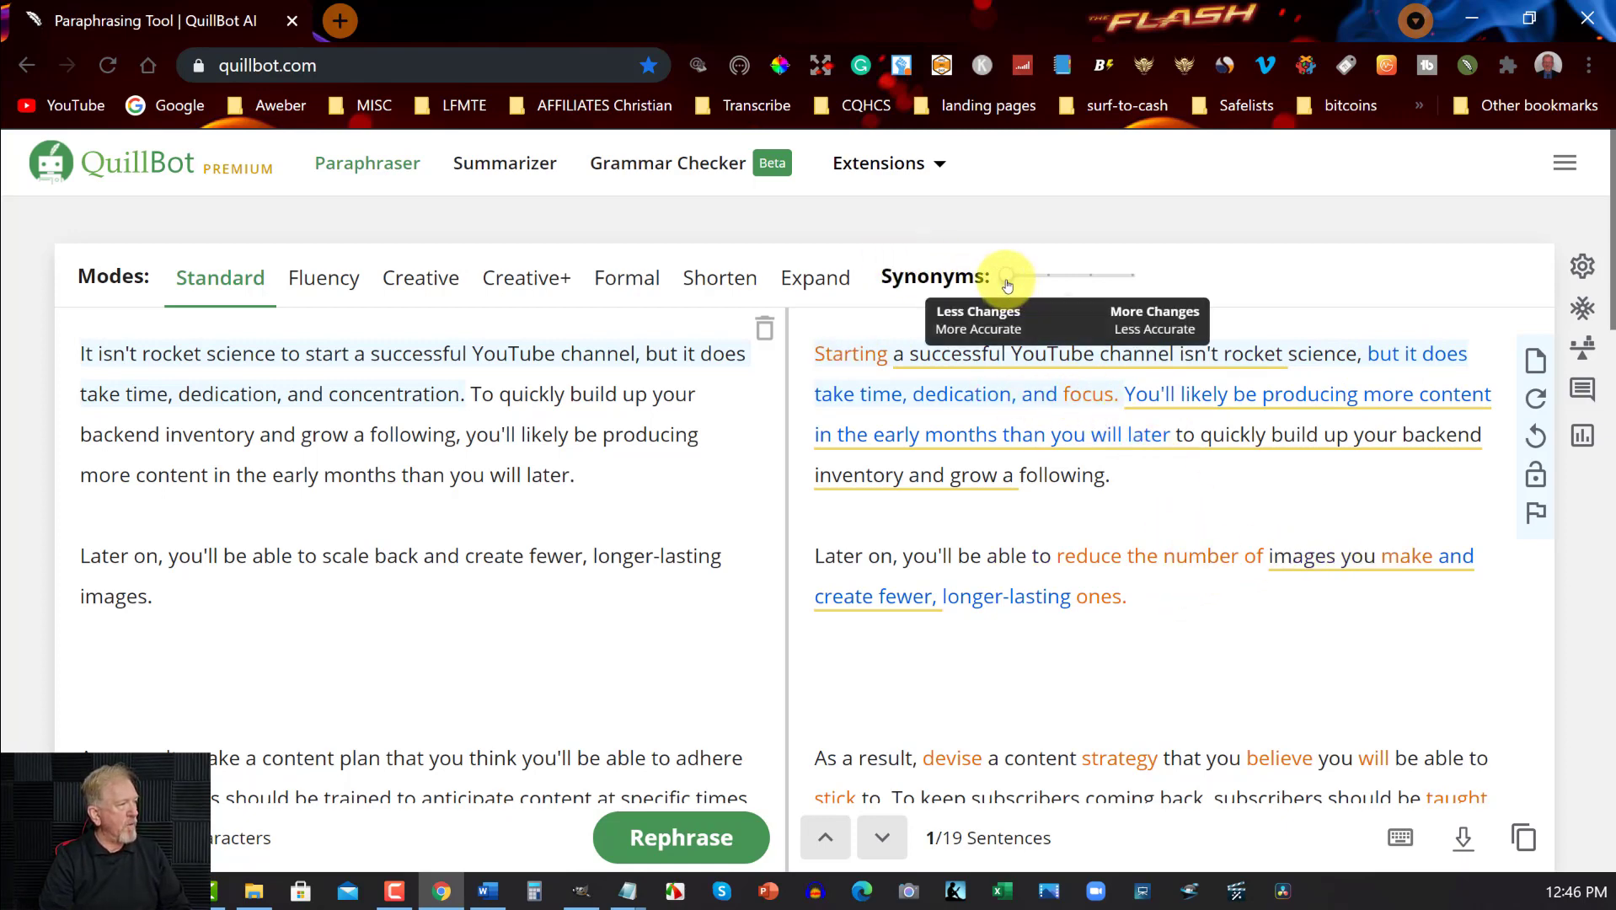
{"action": "mouse_move", "coordinate": [1005, 450]}
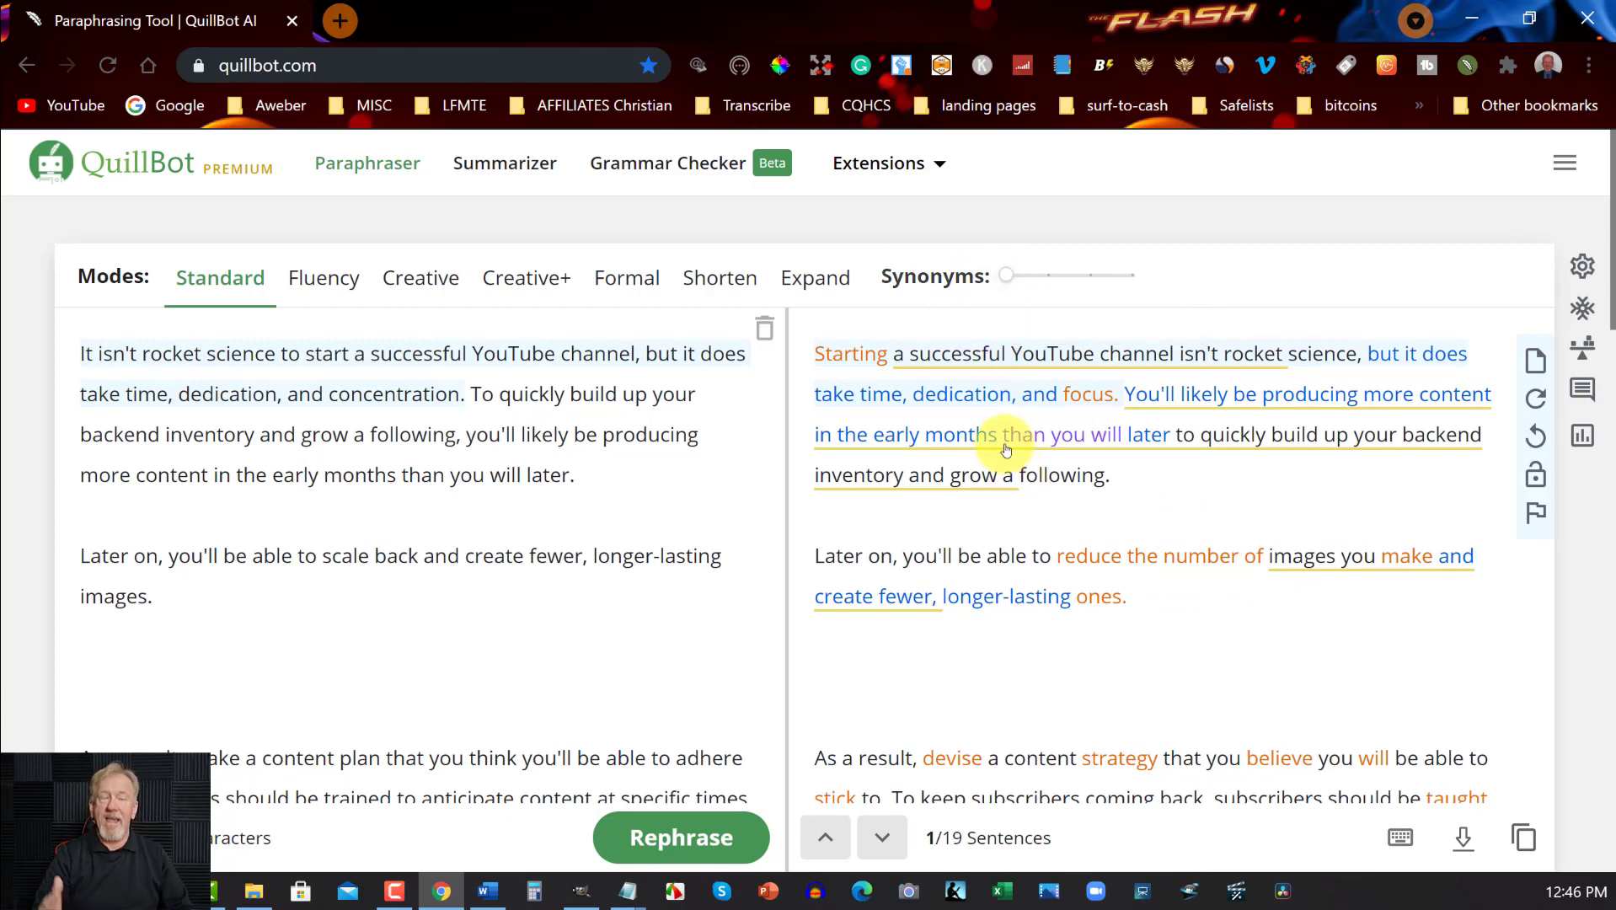
{"action": "mouse_move", "coordinate": [861, 673]}
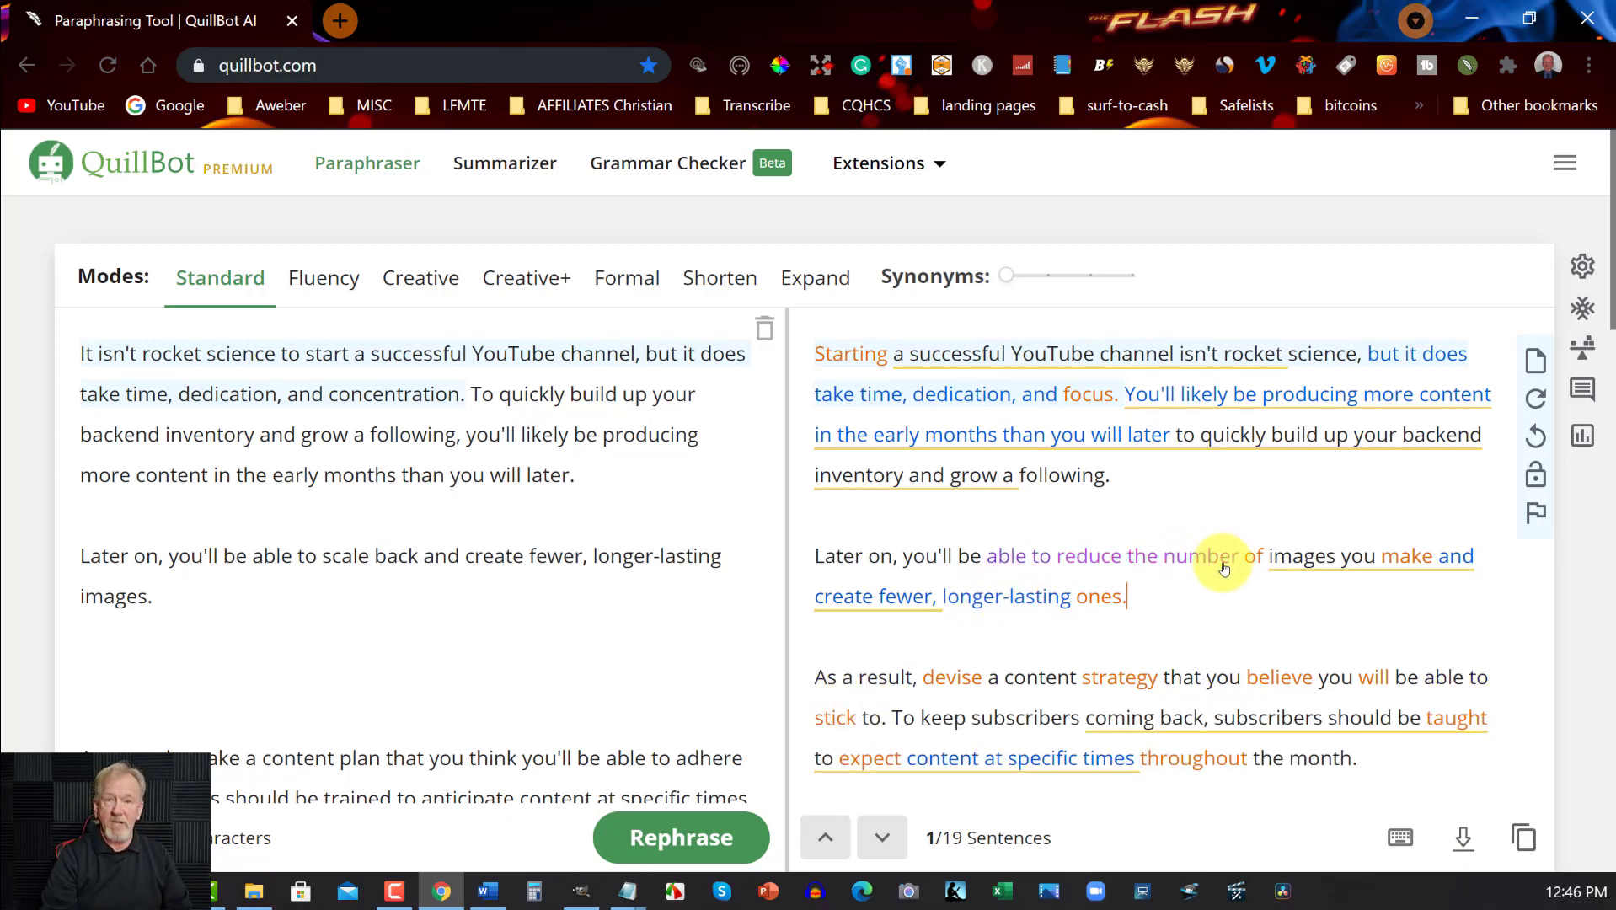
{"action": "mouse_move", "coordinate": [1219, 524]}
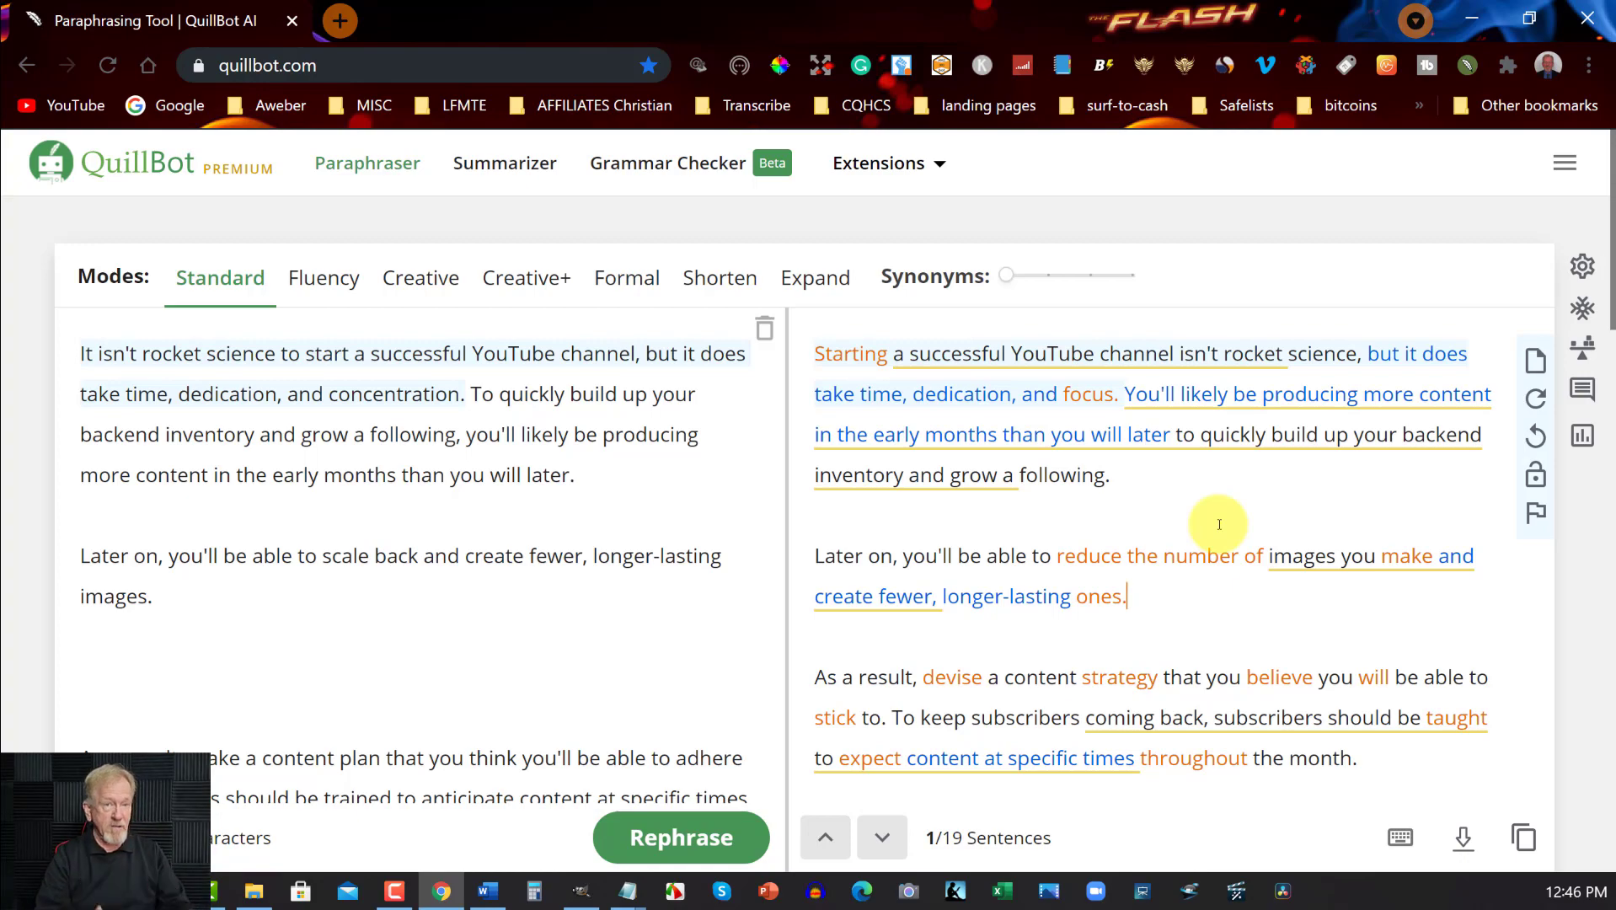
{"action": "scroll", "scroll_direction": "down", "scroll_amount": 3}
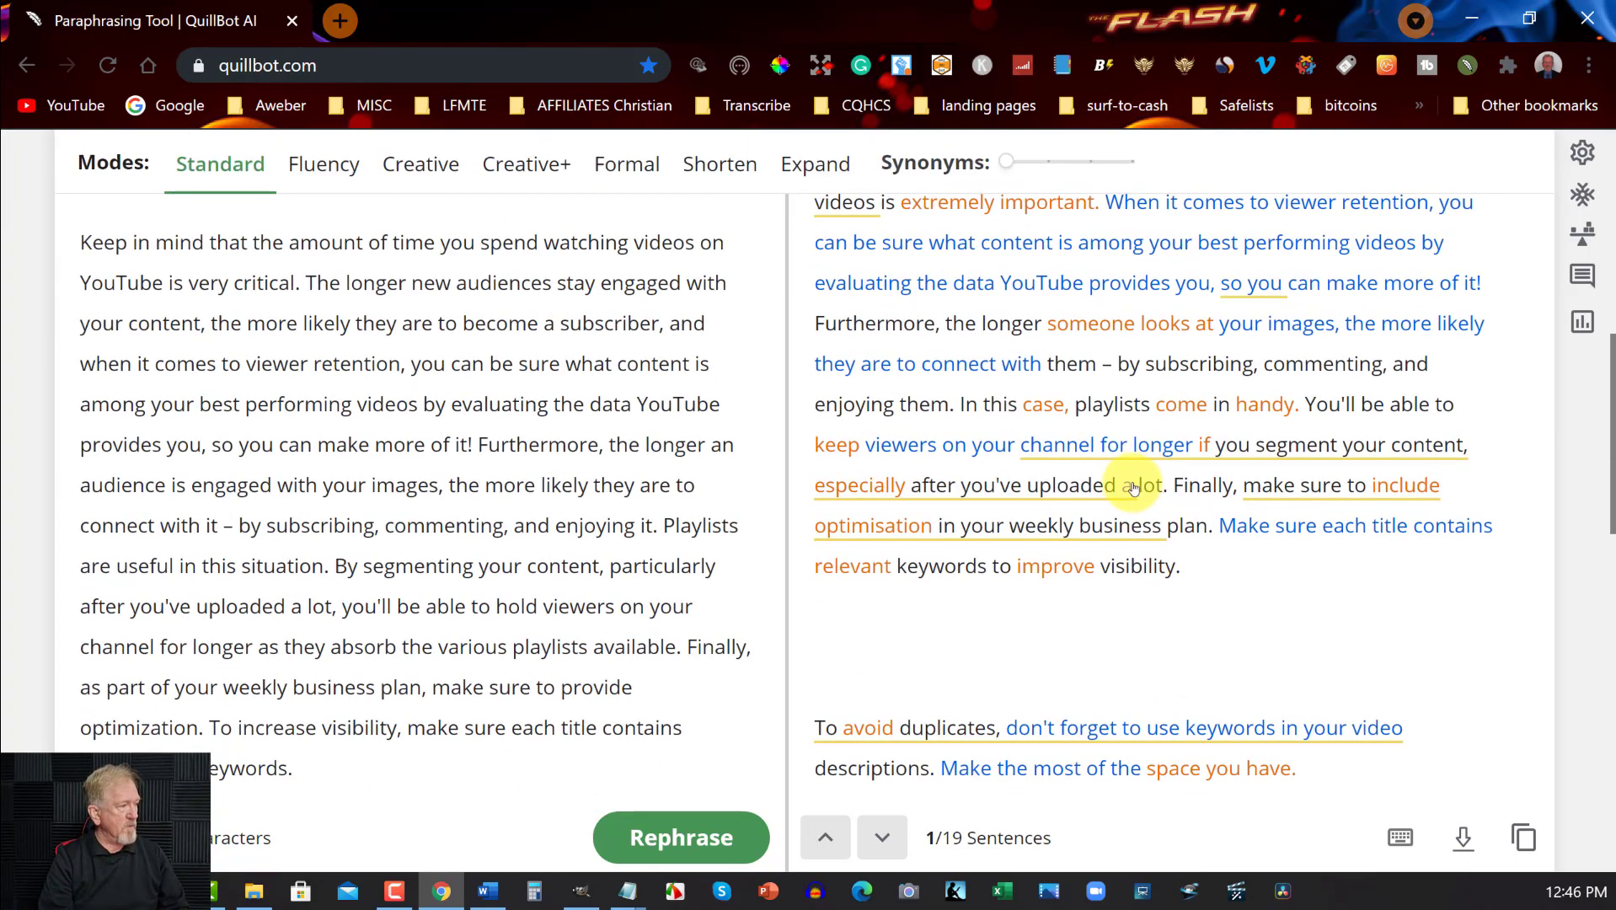
{"action": "scroll", "scroll_direction": "down", "scroll_amount": 3}
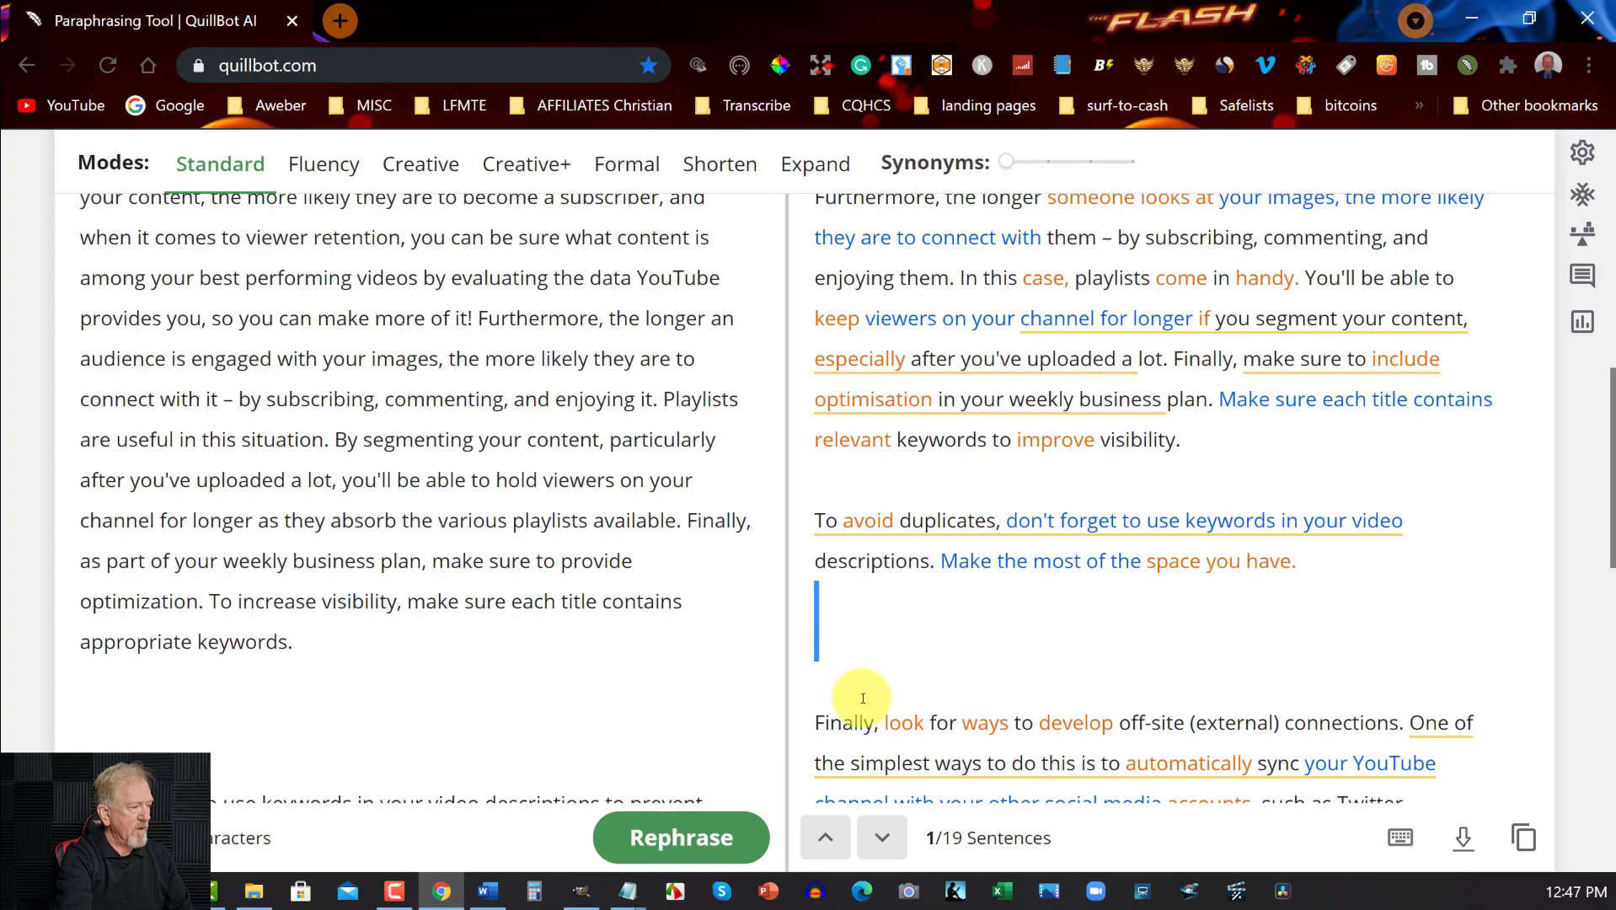
{"action": "scroll", "scroll_direction": "up", "scroll_amount": 3}
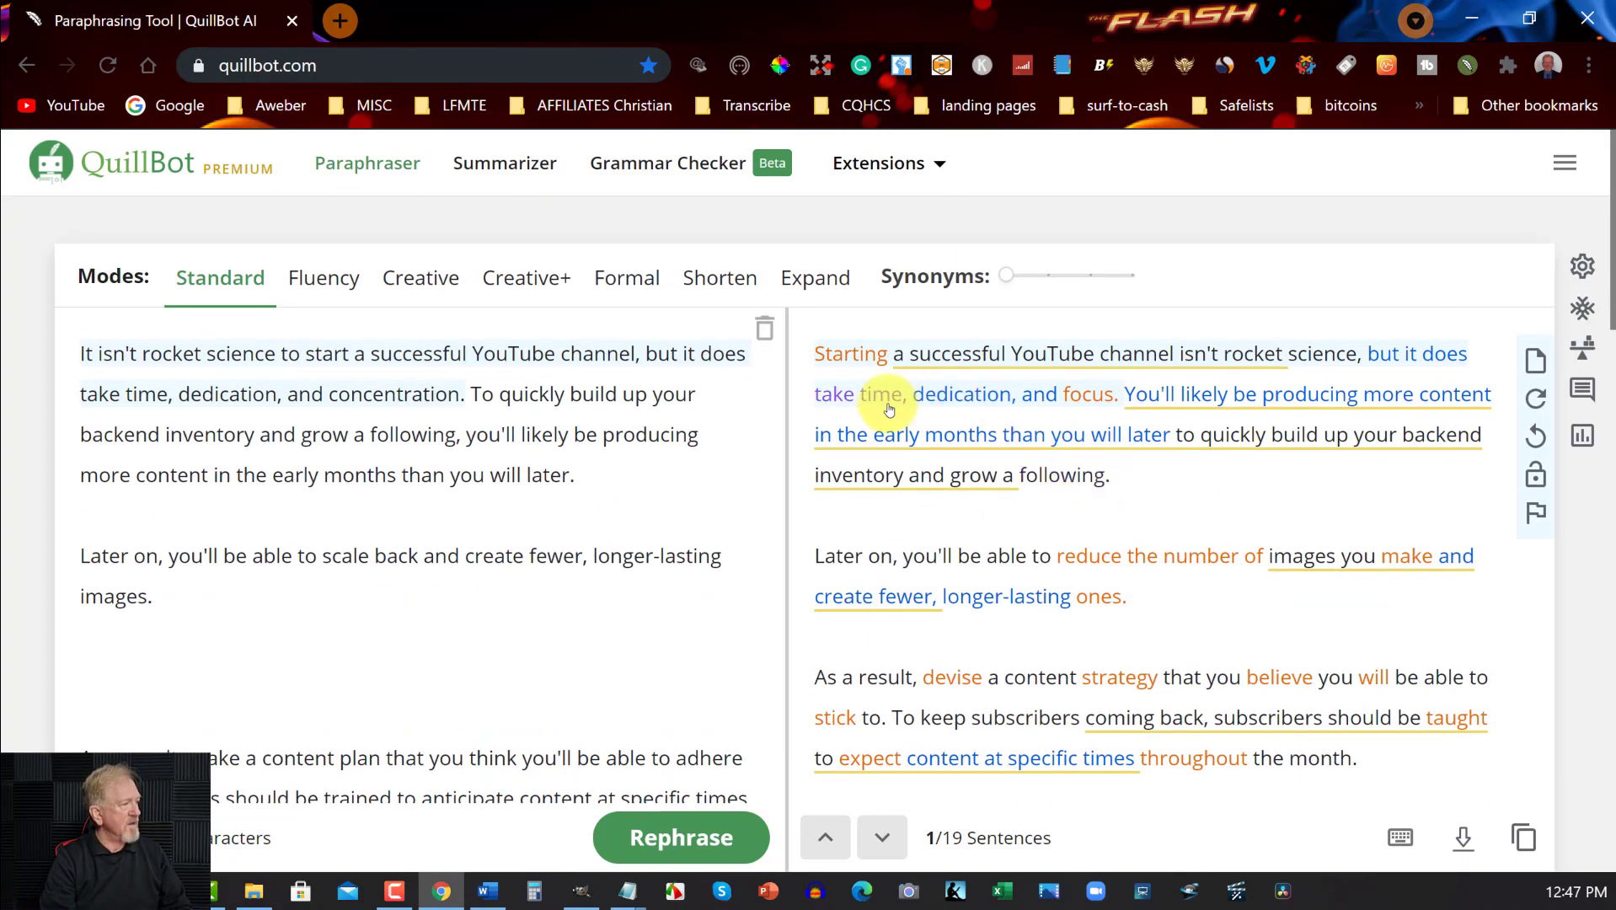
{"action": "mouse_move", "coordinate": [1397, 369]}
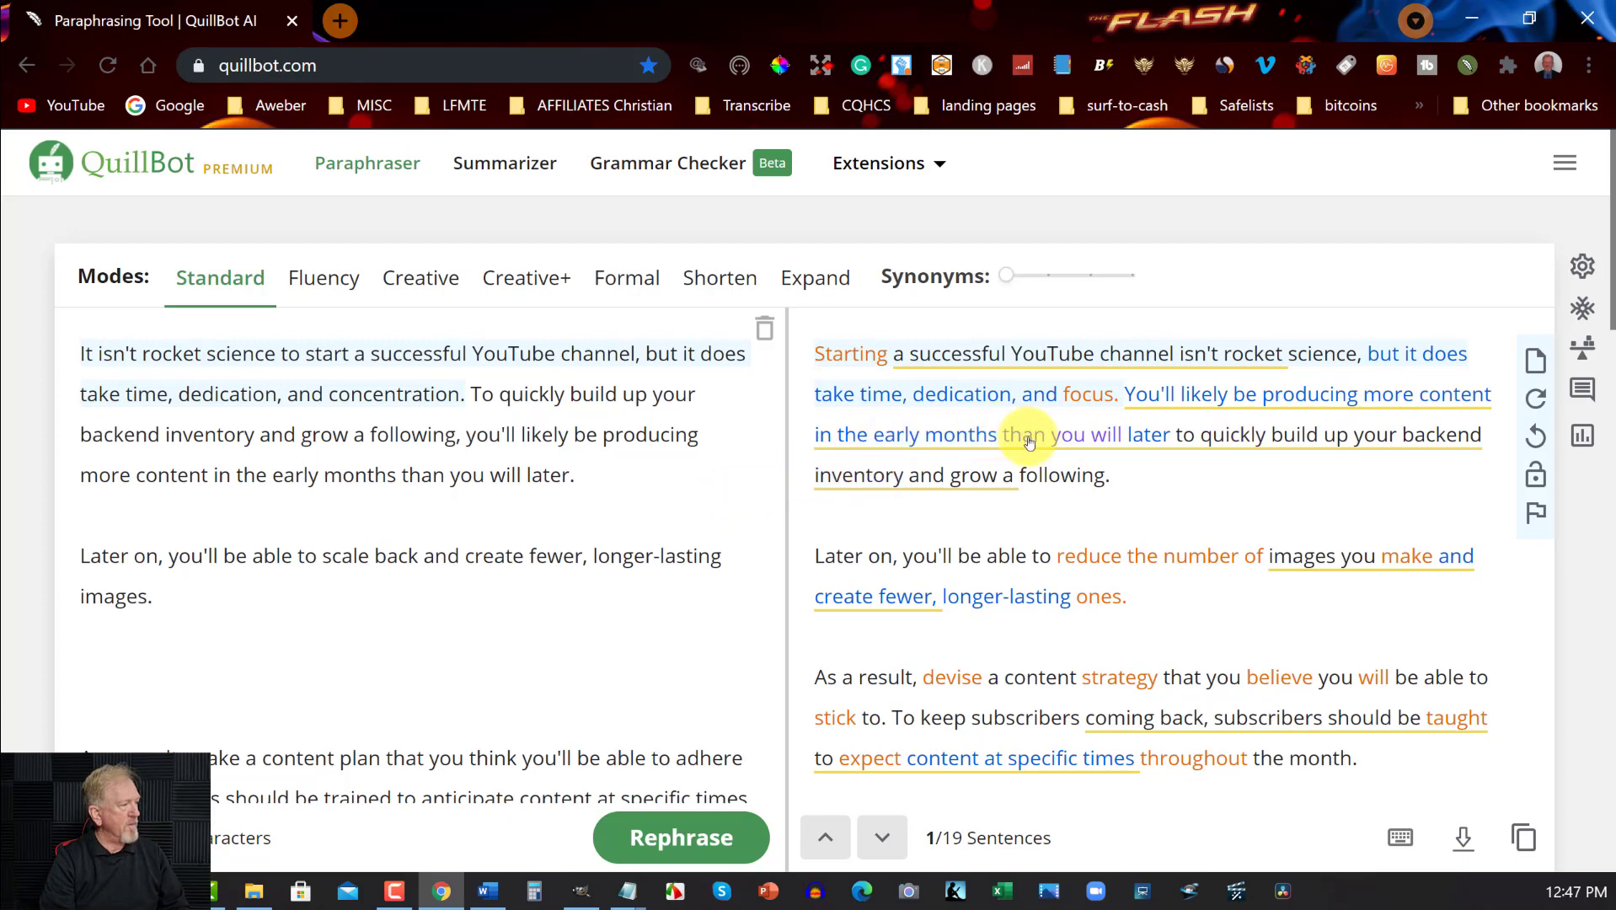
{"action": "mouse_move", "coordinate": [1143, 433]}
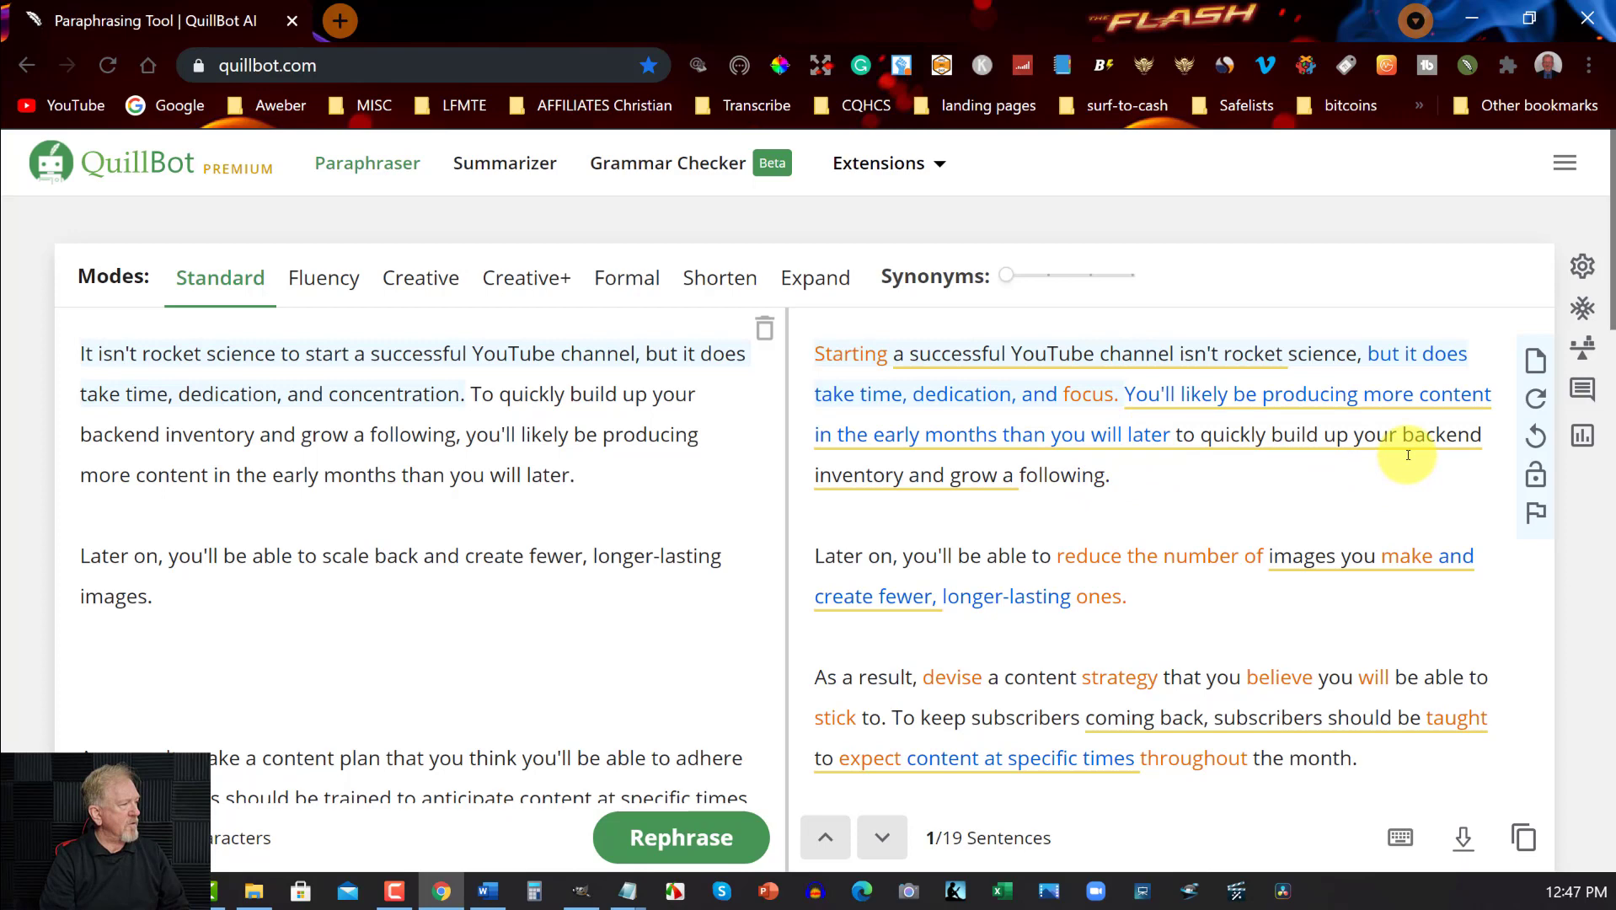
{"action": "mouse_move", "coordinate": [1127, 502]}
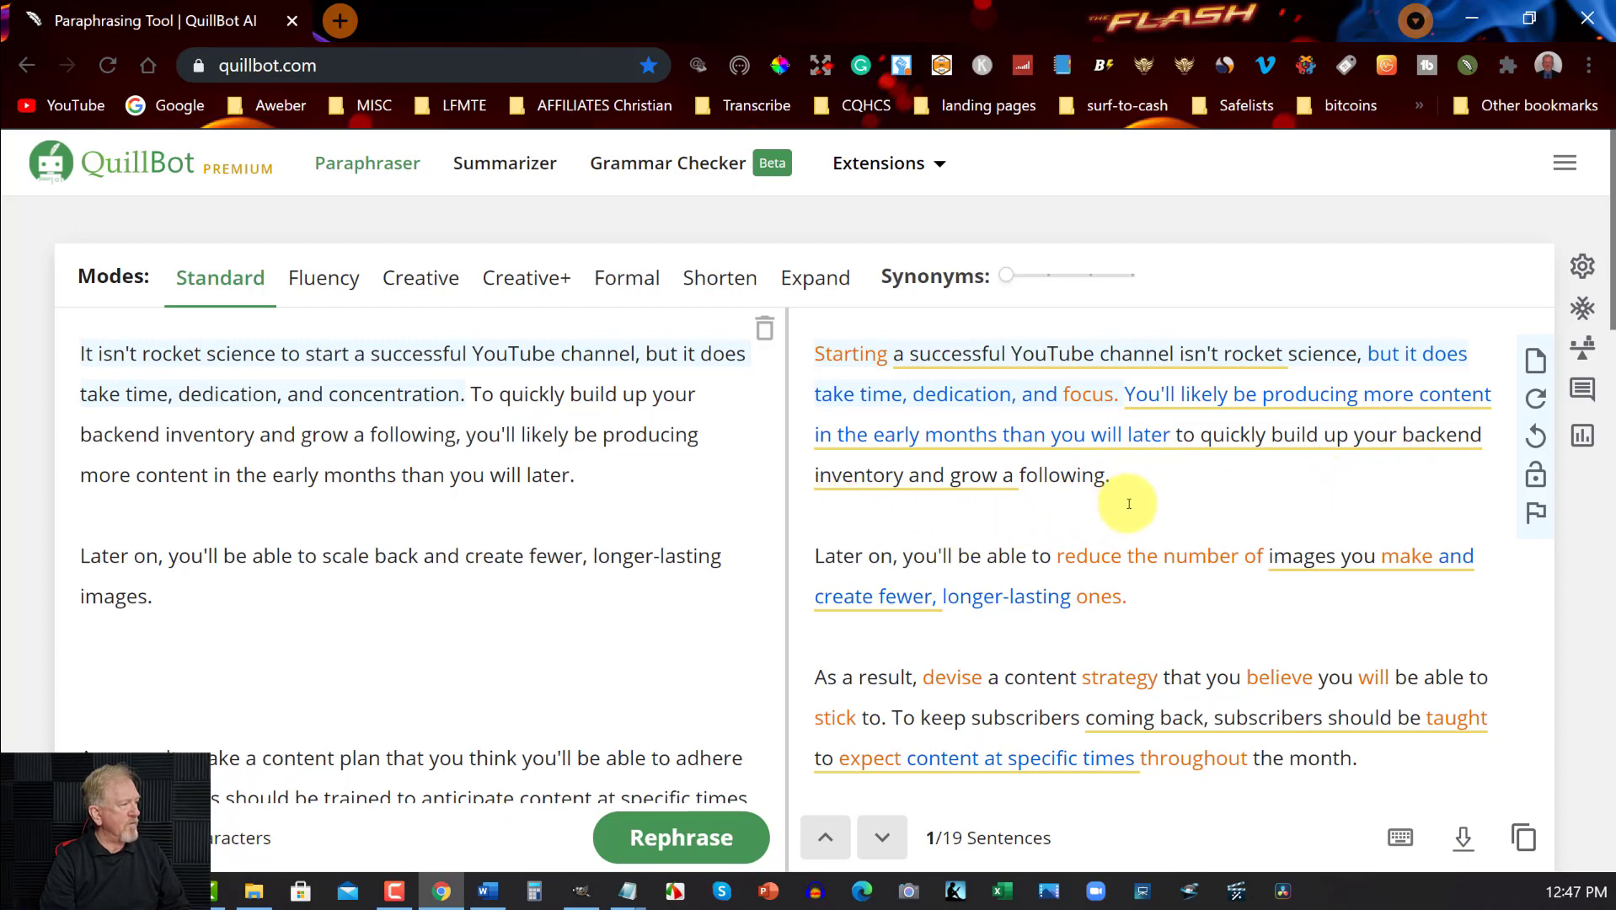
{"action": "mouse_move", "coordinate": [971, 380]}
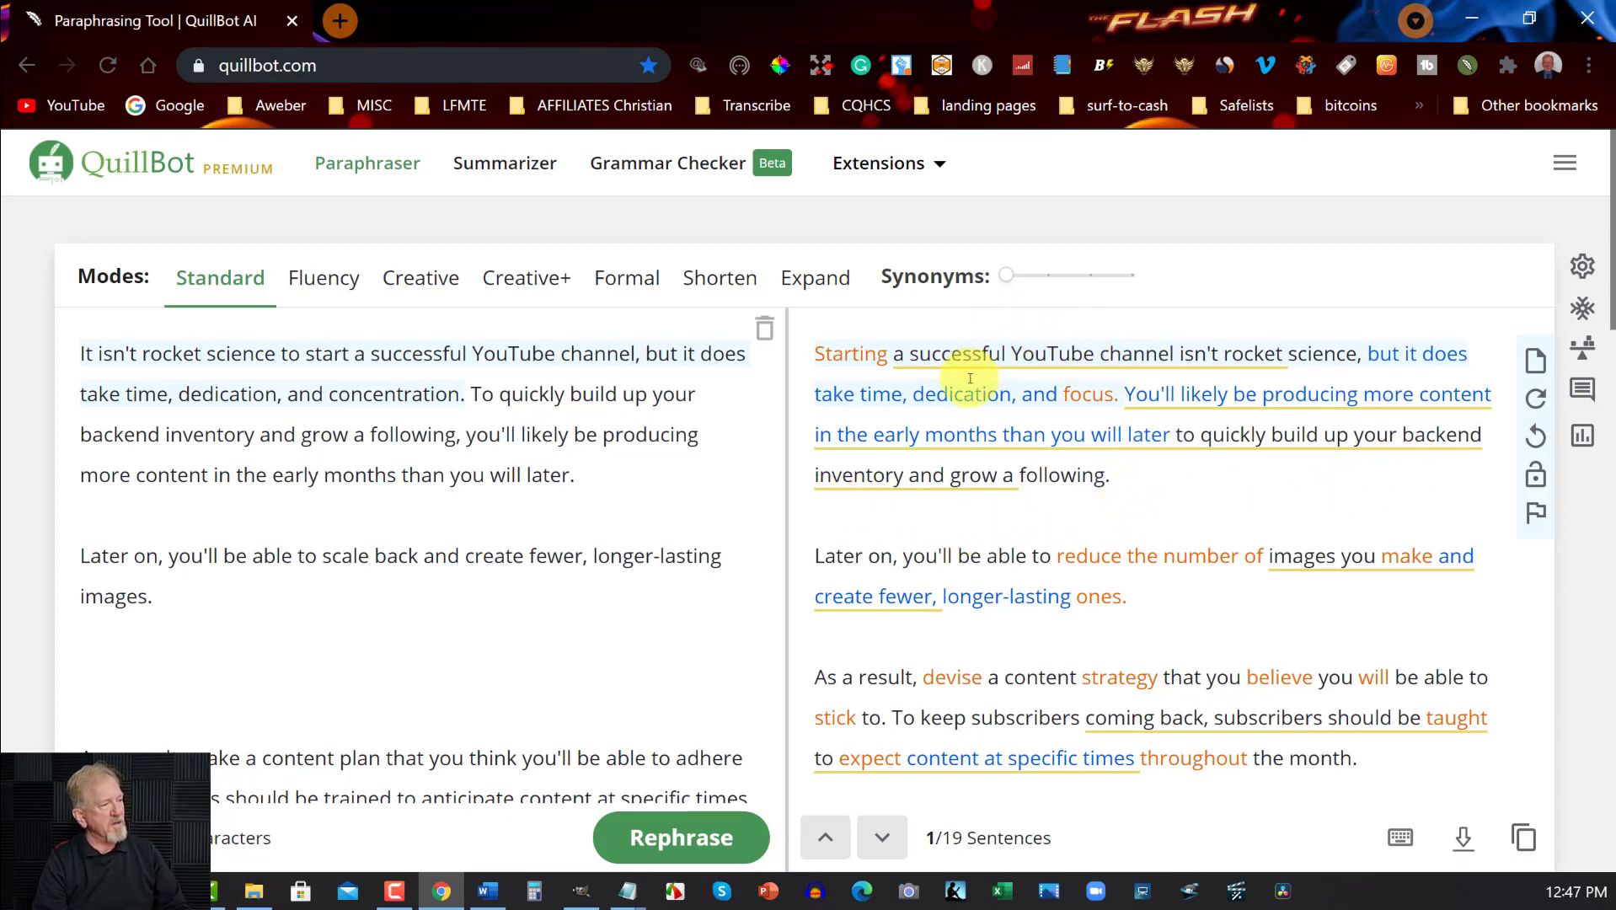
{"action": "mouse_move", "coordinate": [1081, 390]}
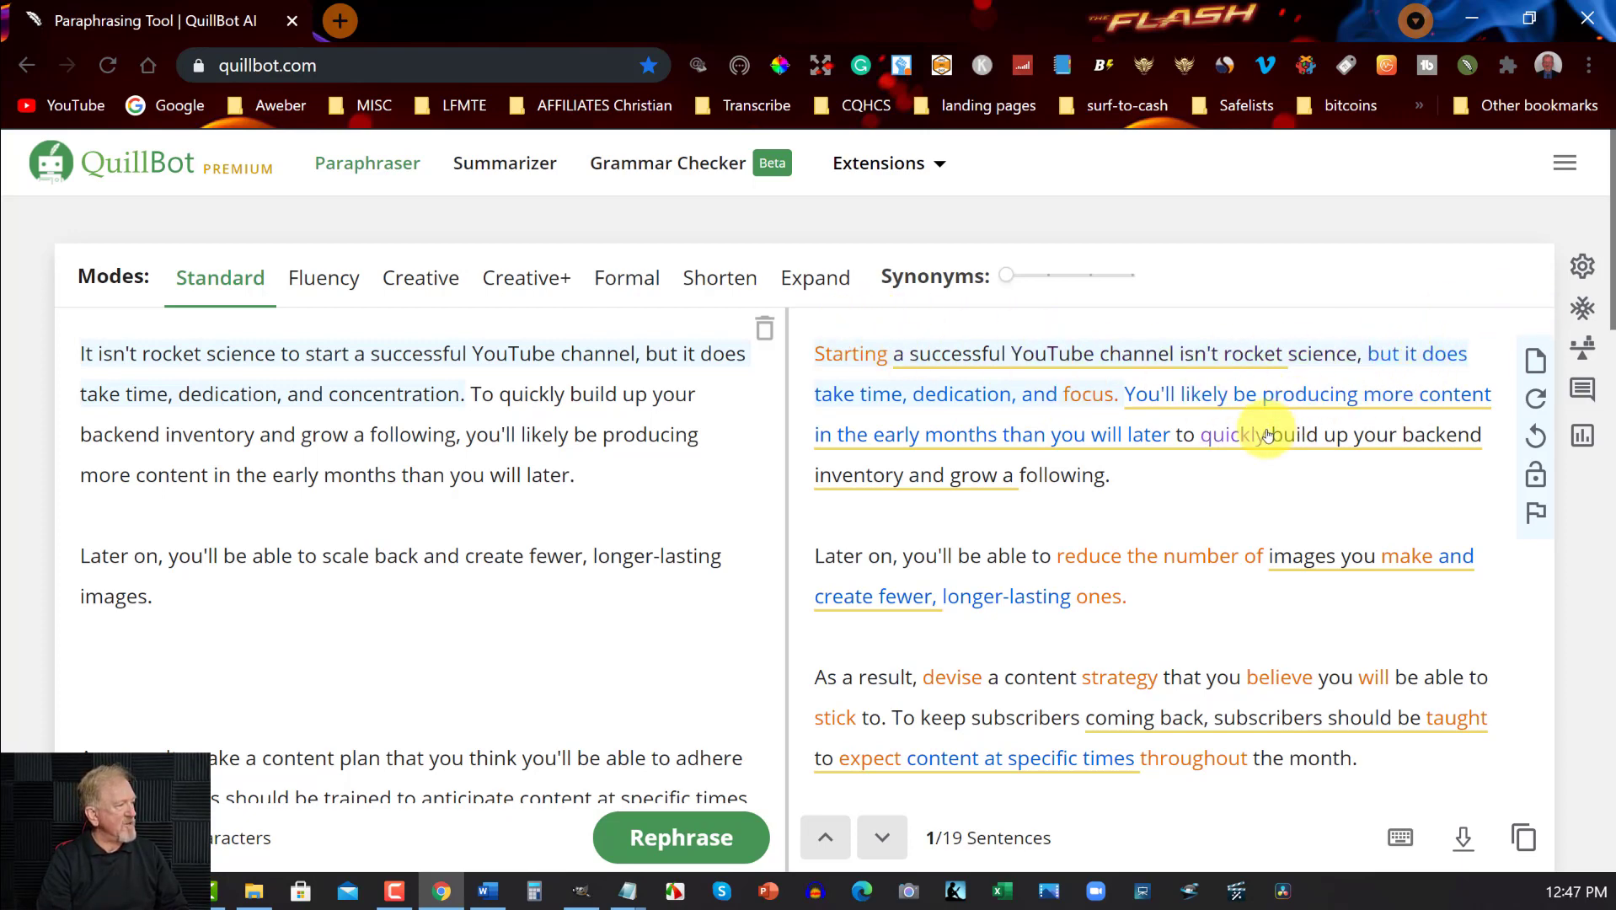
{"action": "scroll", "scroll_direction": "down", "scroll_amount": 3}
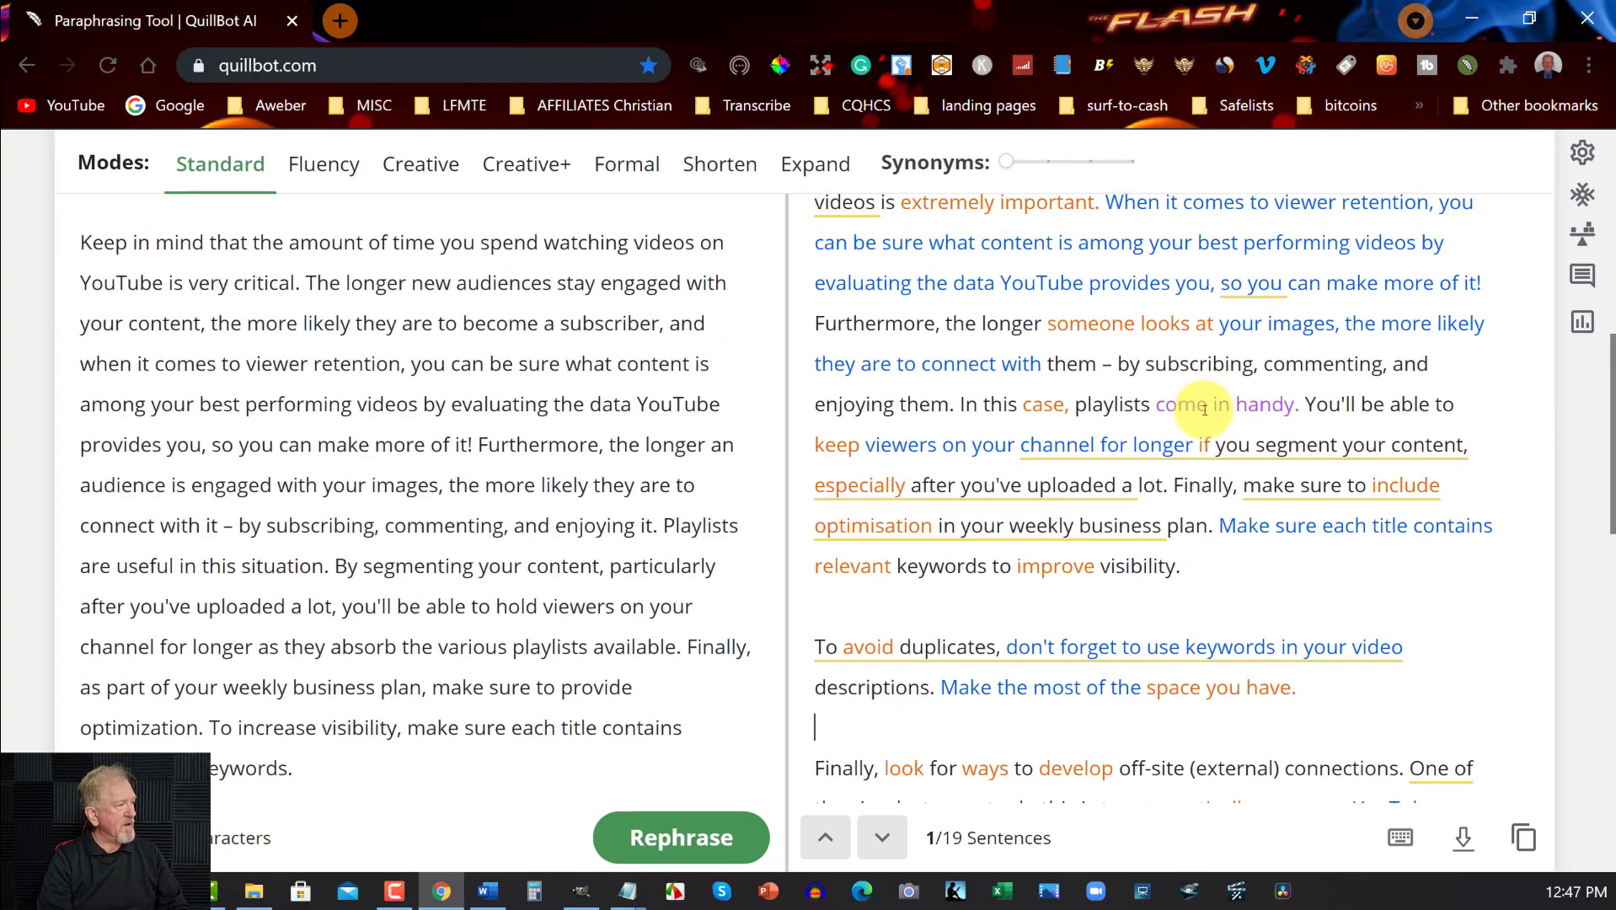
{"action": "scroll", "scroll_direction": "up", "scroll_amount": 3}
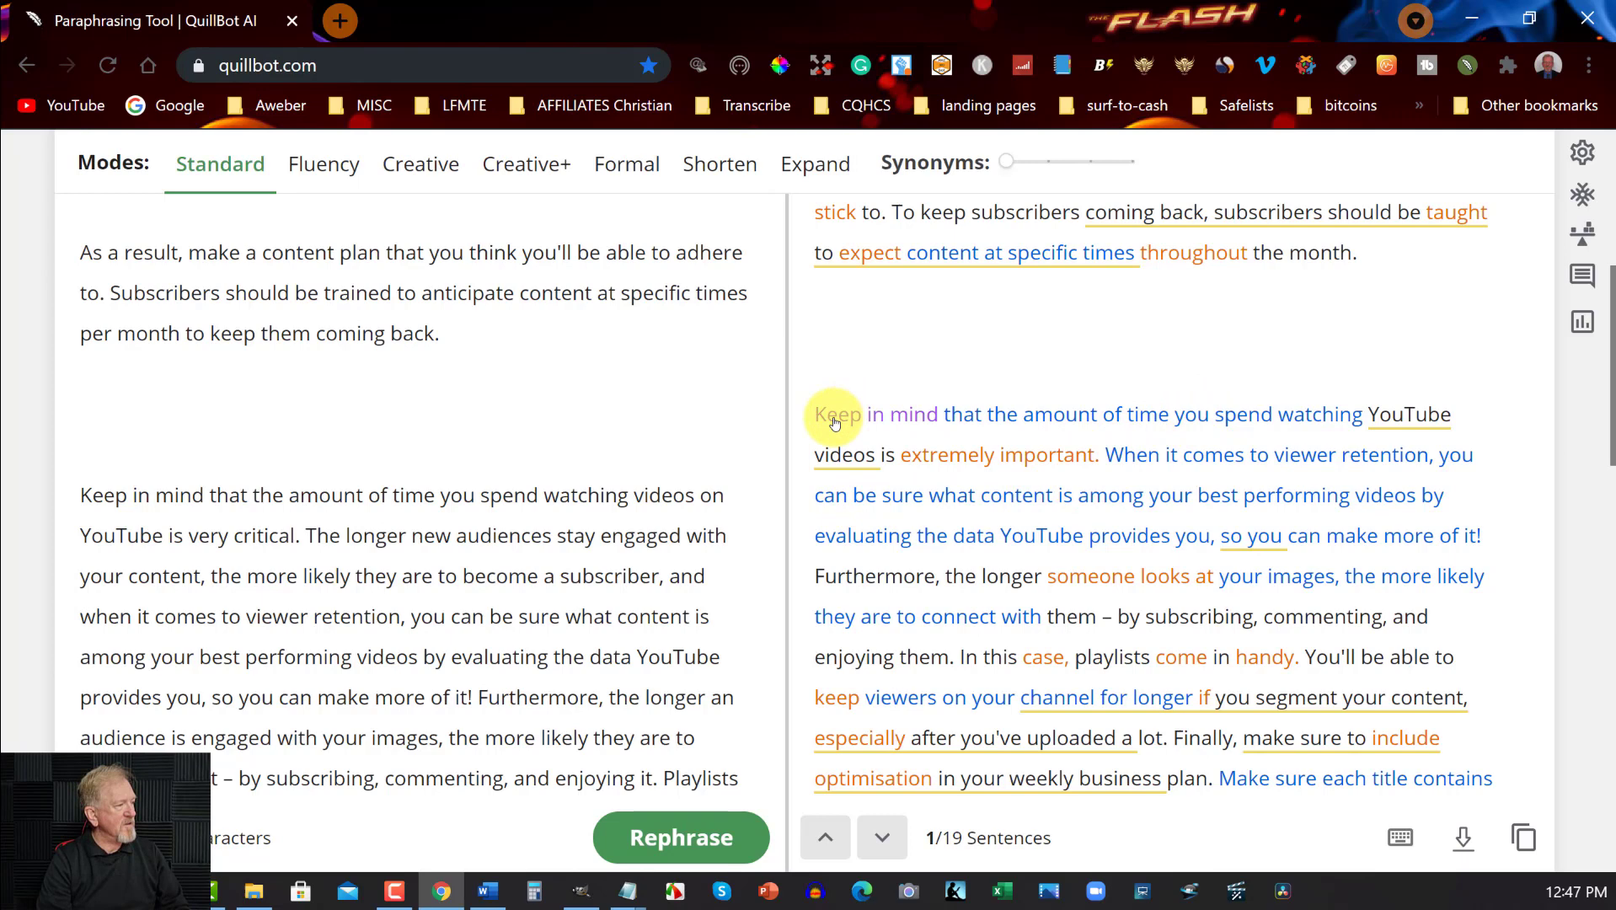
{"action": "mouse_move", "coordinate": [1288, 423]}
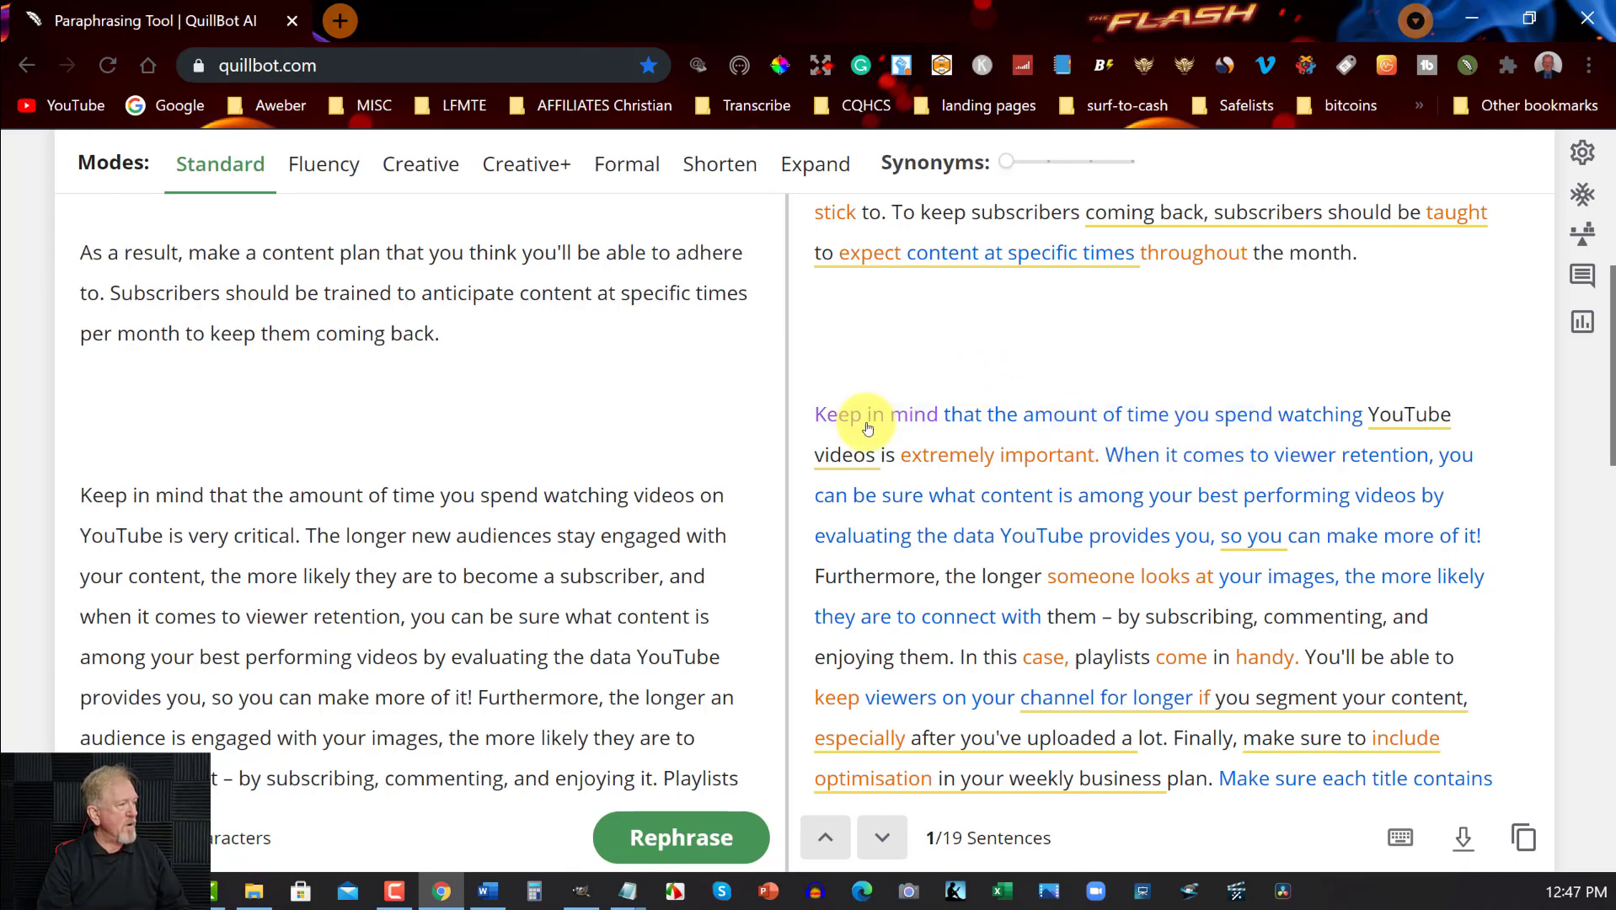
{"action": "left_click", "coordinate": [850, 413]}
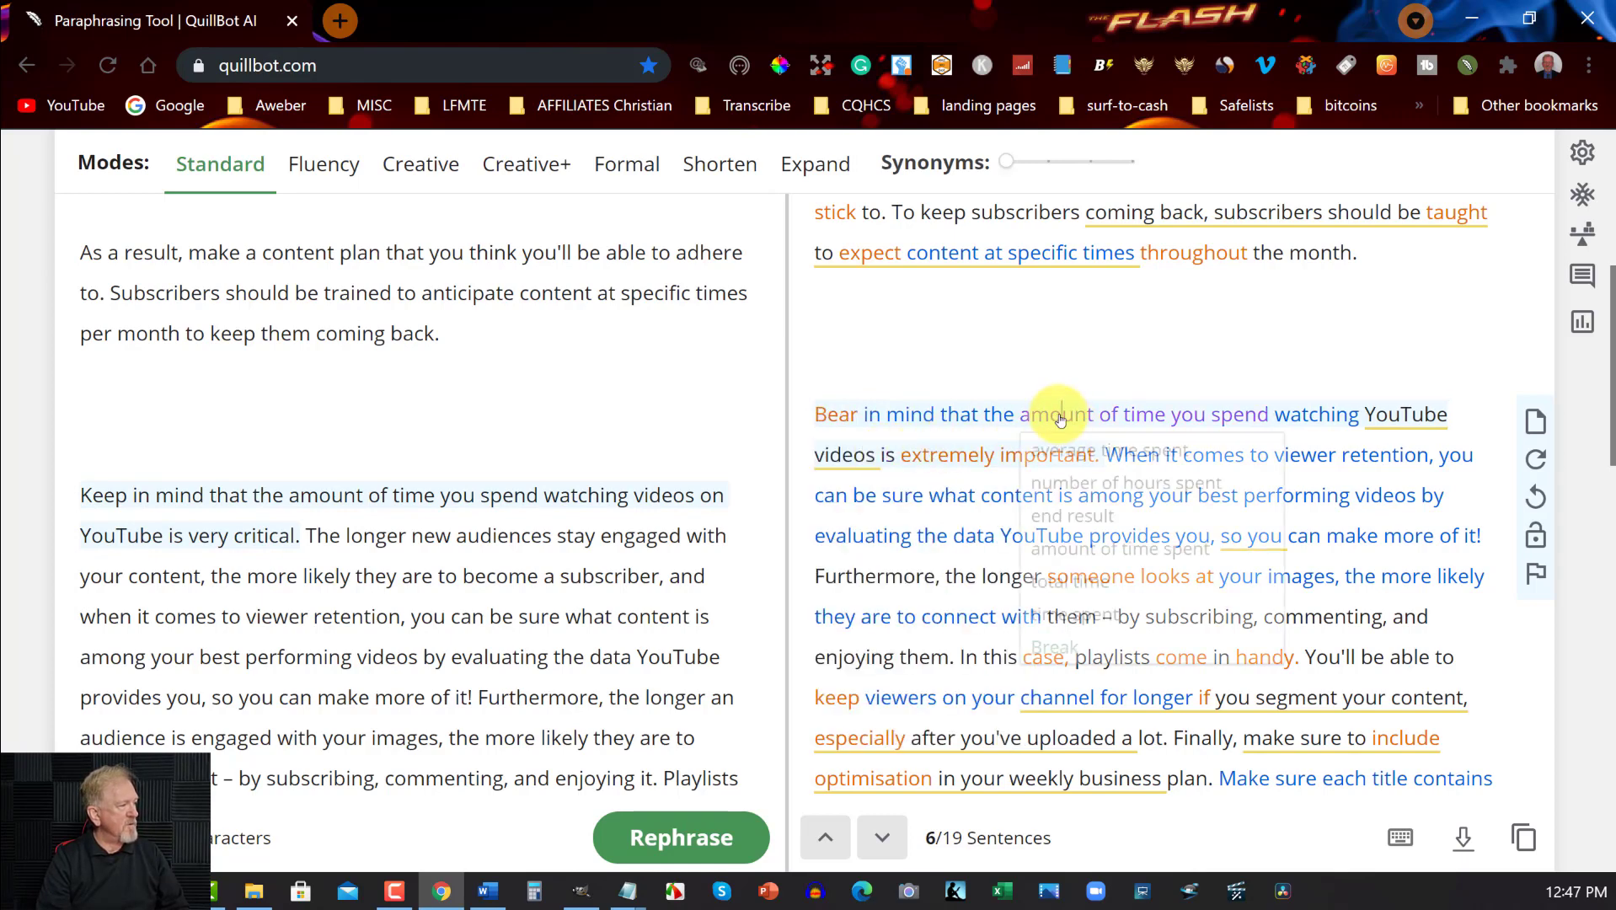
Swap 'amount of time' for 'number of hours spent' and 'viewer' for 'viewing audience' via the synonym menus
{"action": "left_click", "coordinate": [1056, 415]}
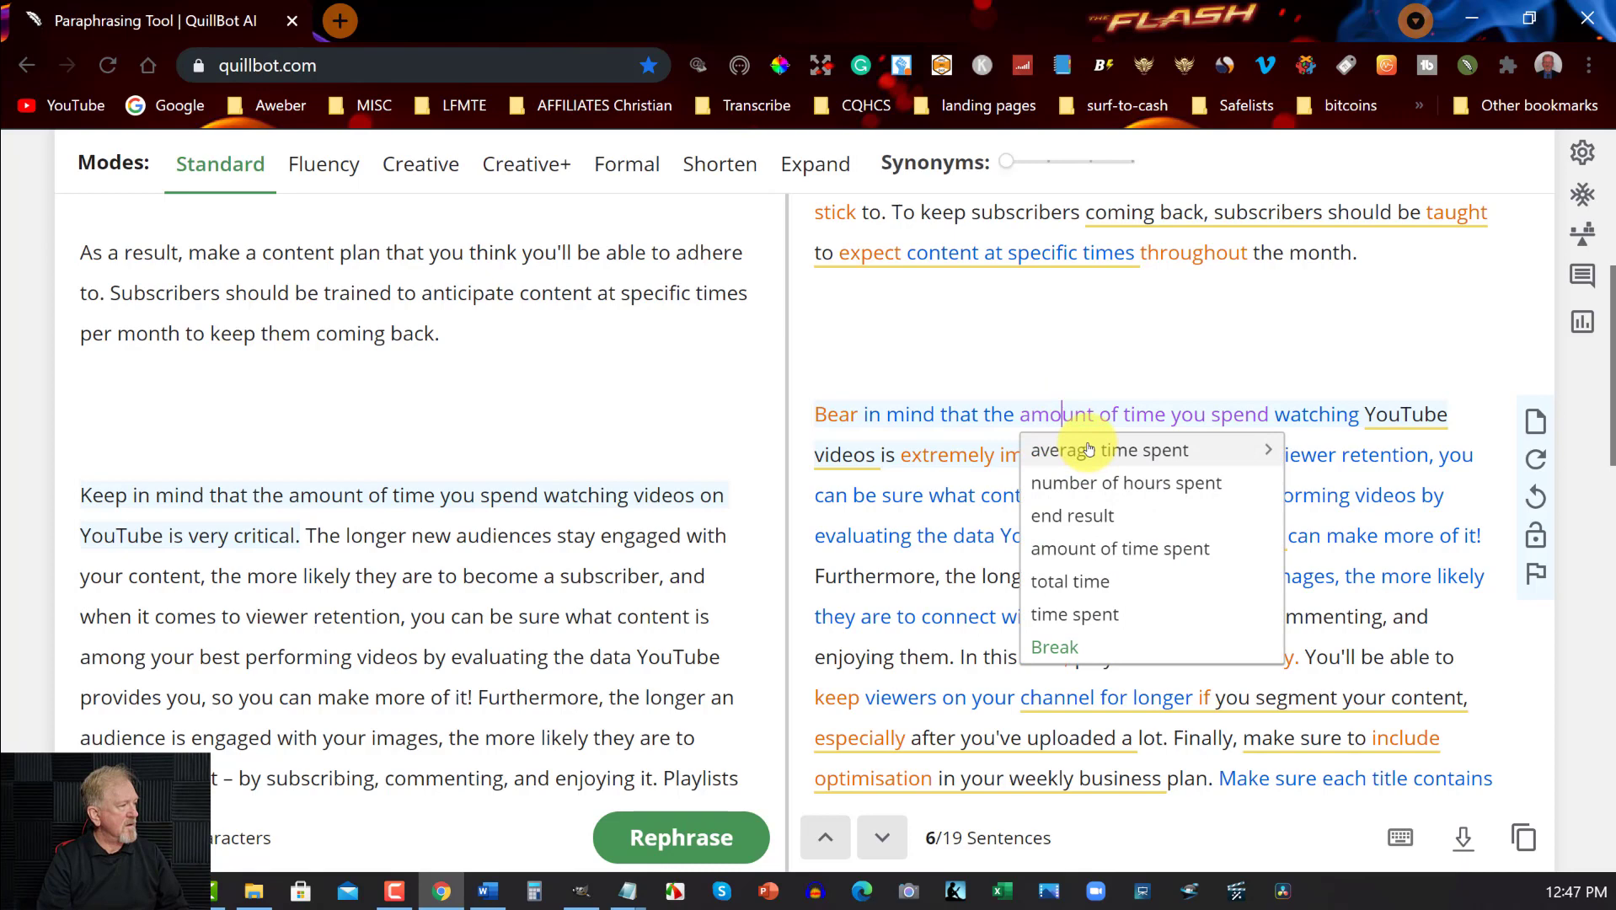
{"action": "mouse_move", "coordinate": [1126, 482]}
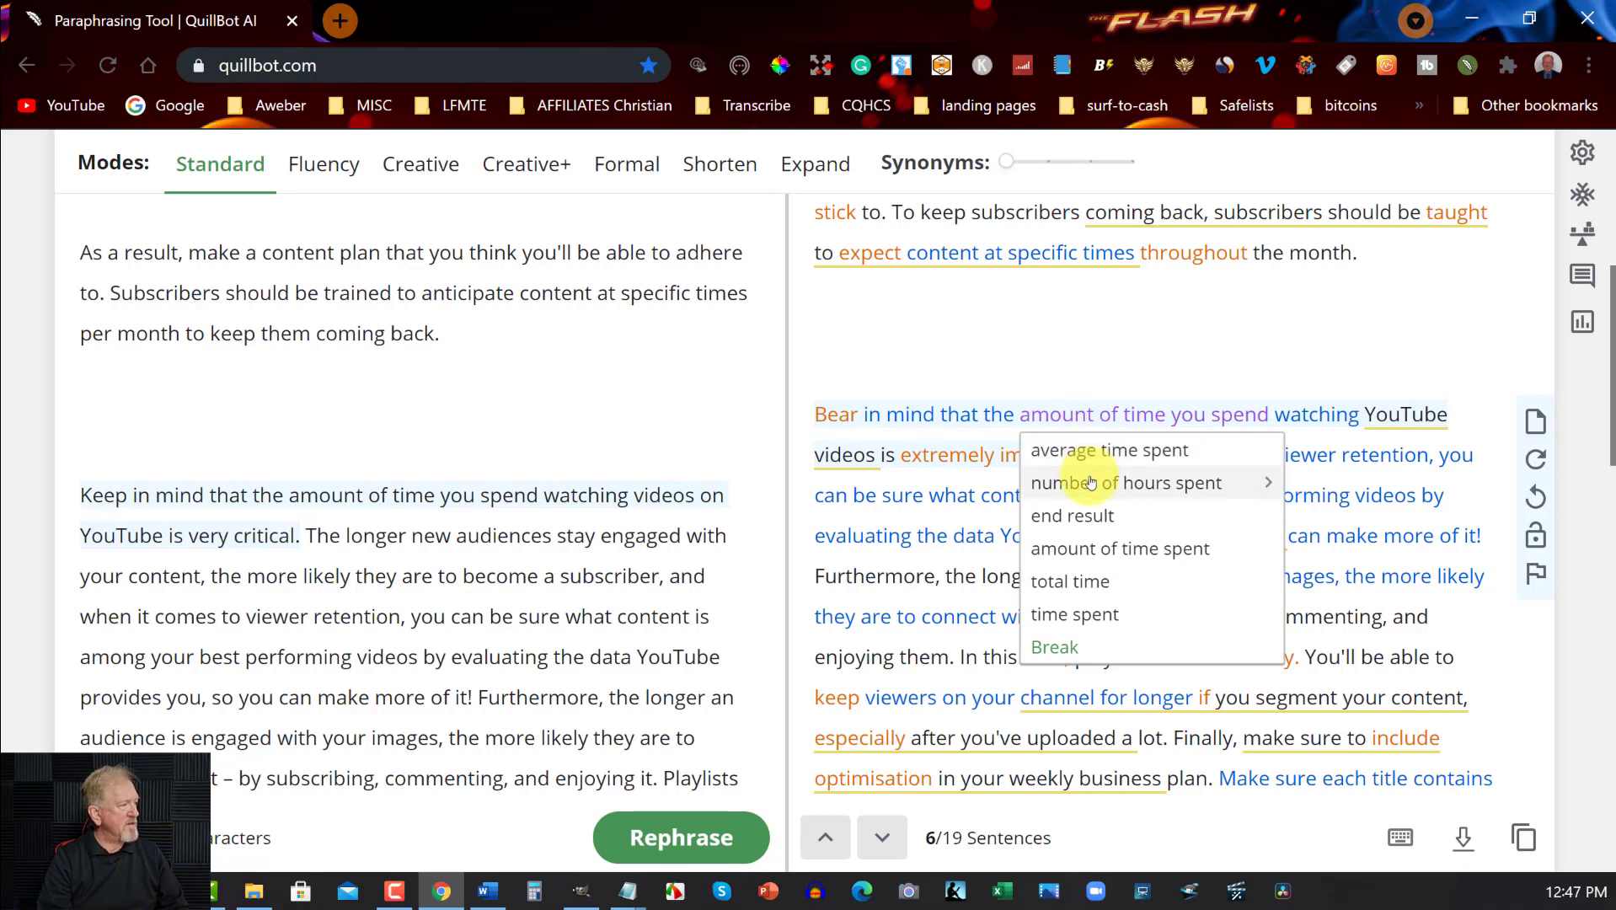
{"action": "left_click", "coordinate": [1126, 482]}
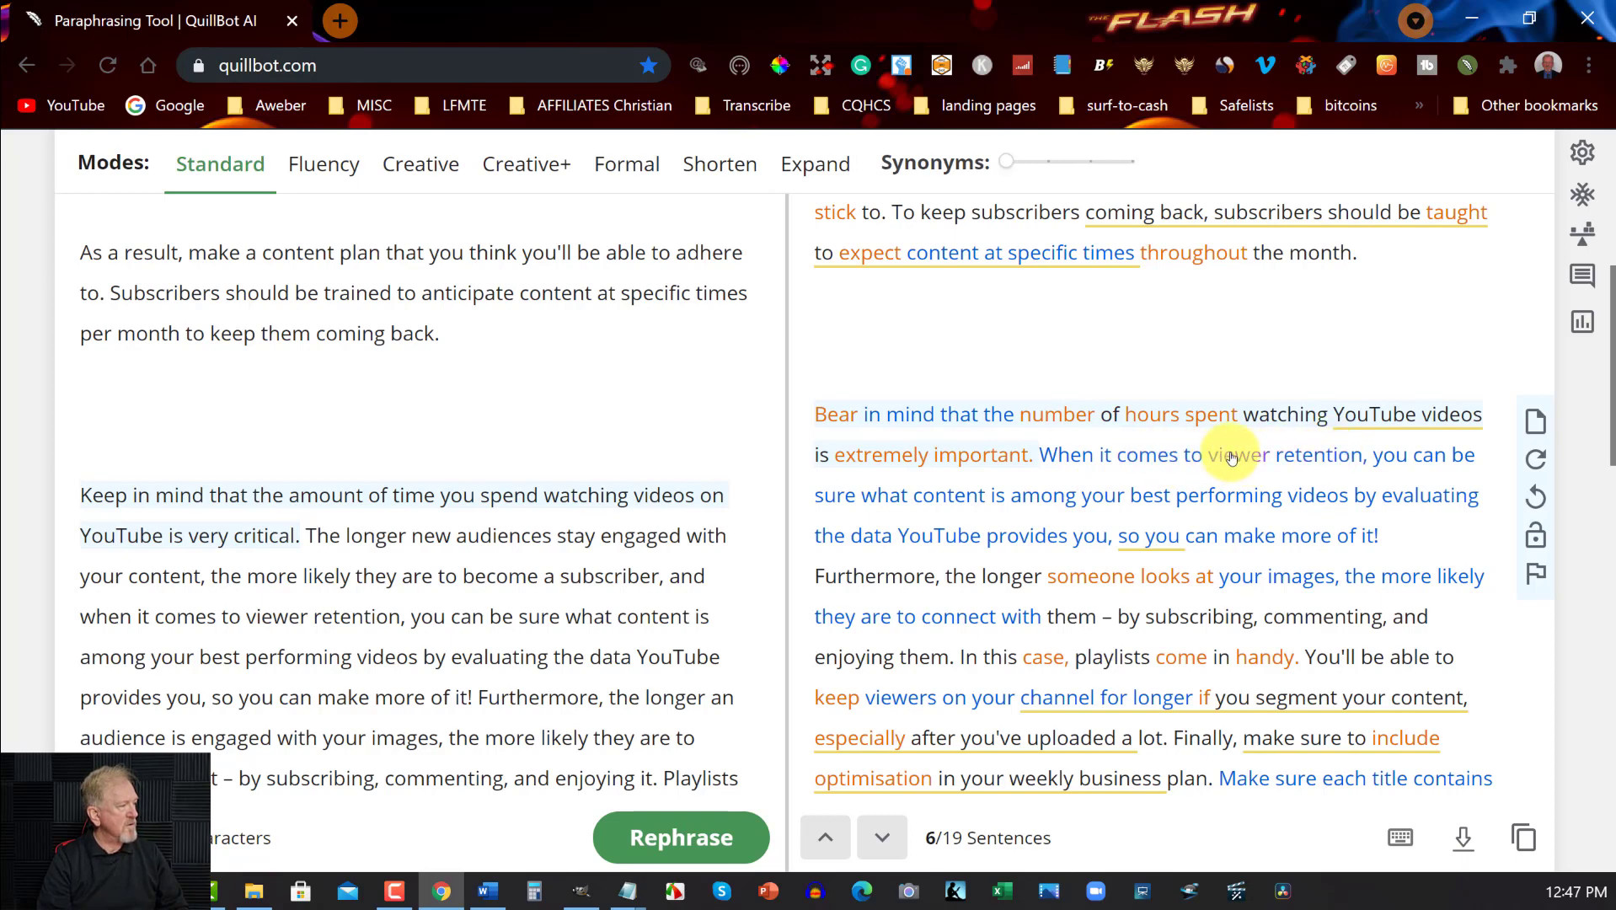
{"action": "left_click", "coordinate": [1232, 456]}
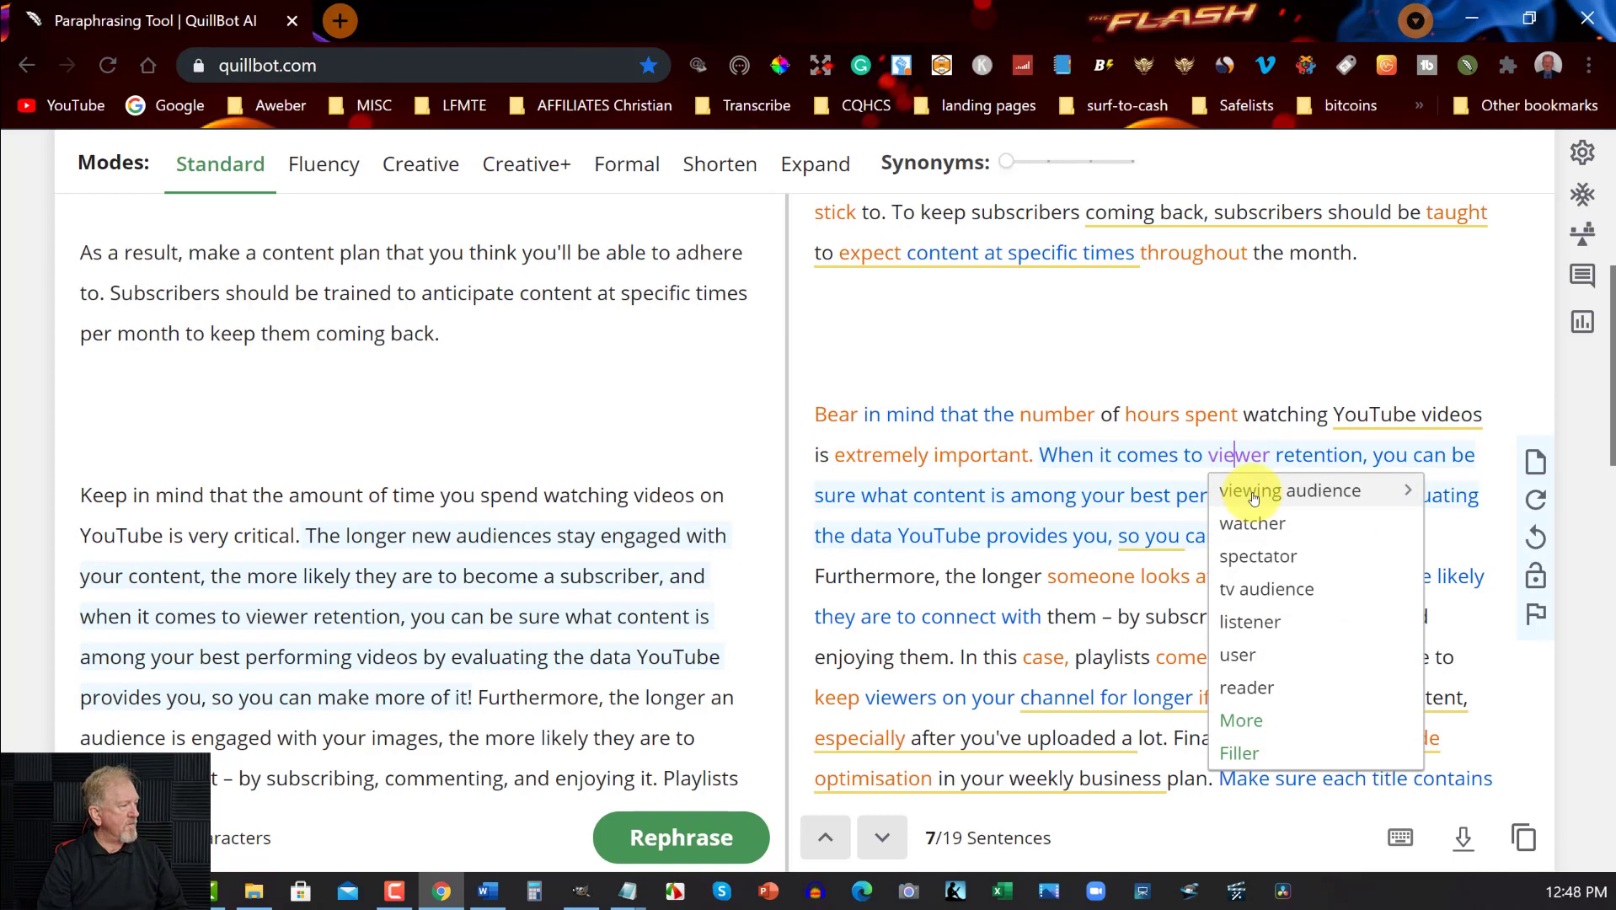
{"action": "left_click", "coordinate": [1251, 488]}
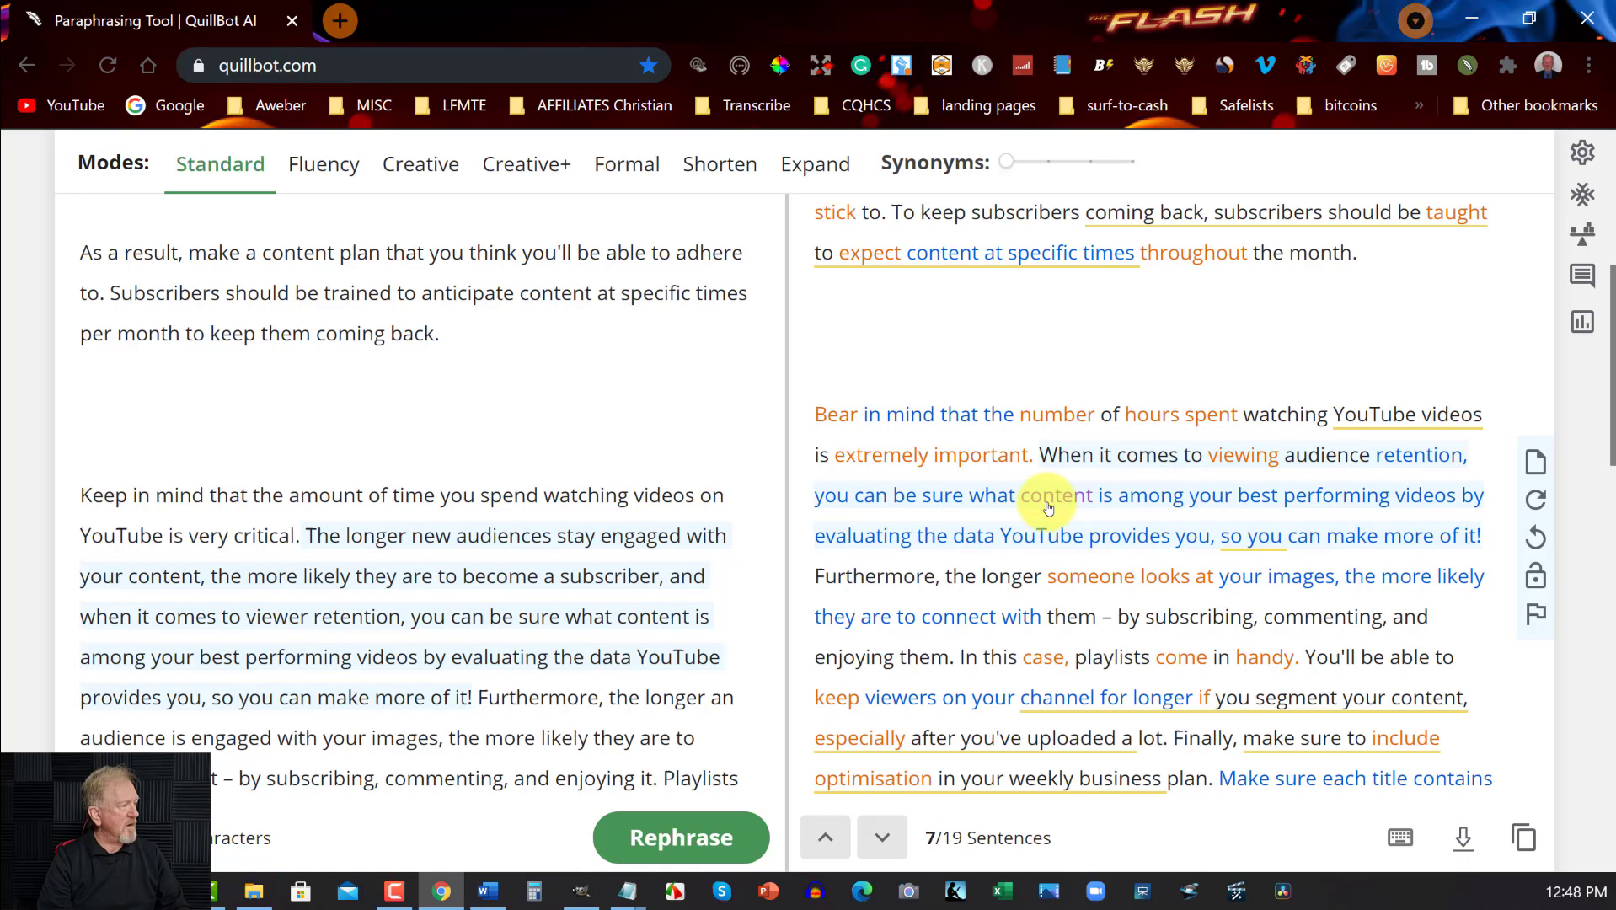
{"action": "mouse_move", "coordinate": [1271, 494]}
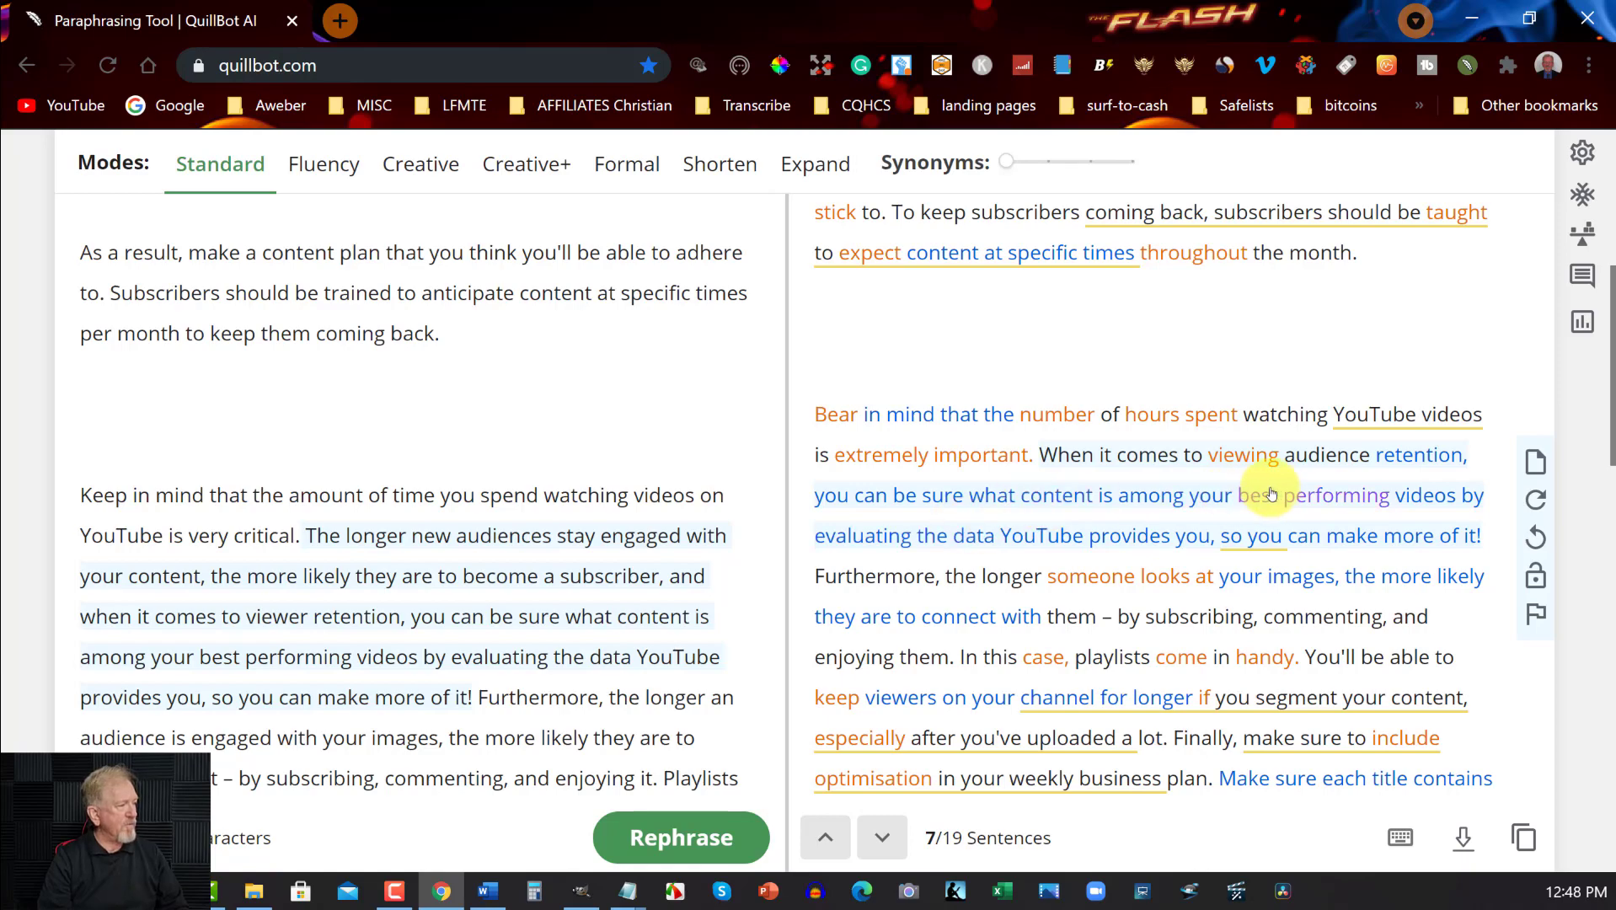
Review the rest of the paraphrased output and go back to the ebook document in Word
{"action": "scroll", "scroll_direction": "down", "scroll_amount": 3}
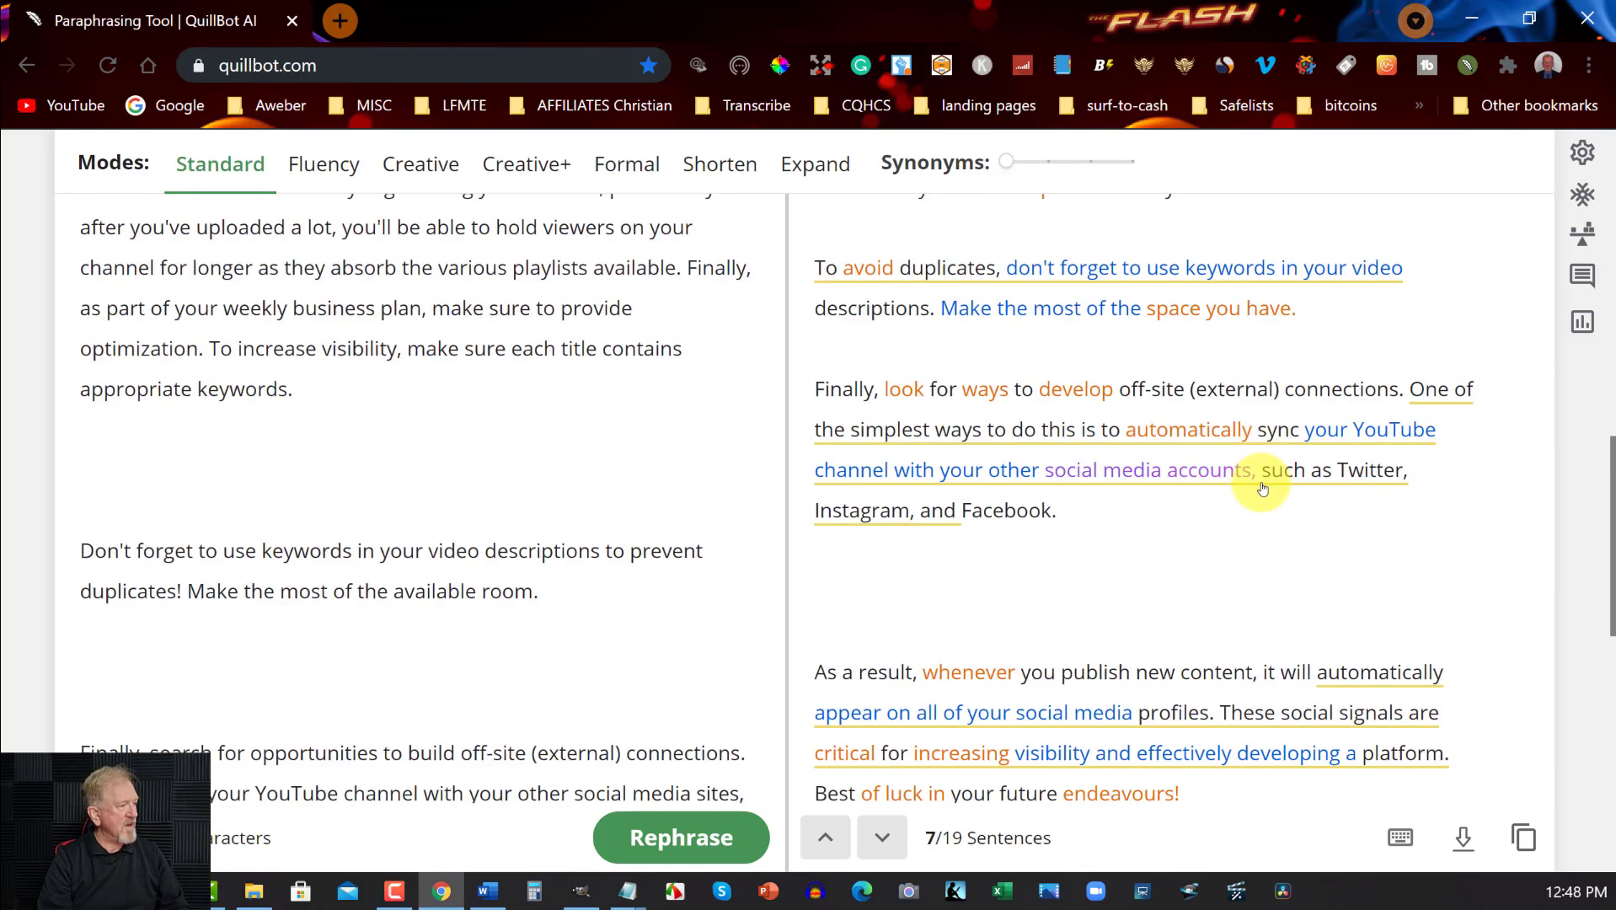
{"action": "scroll", "scroll_direction": "down", "scroll_amount": 3}
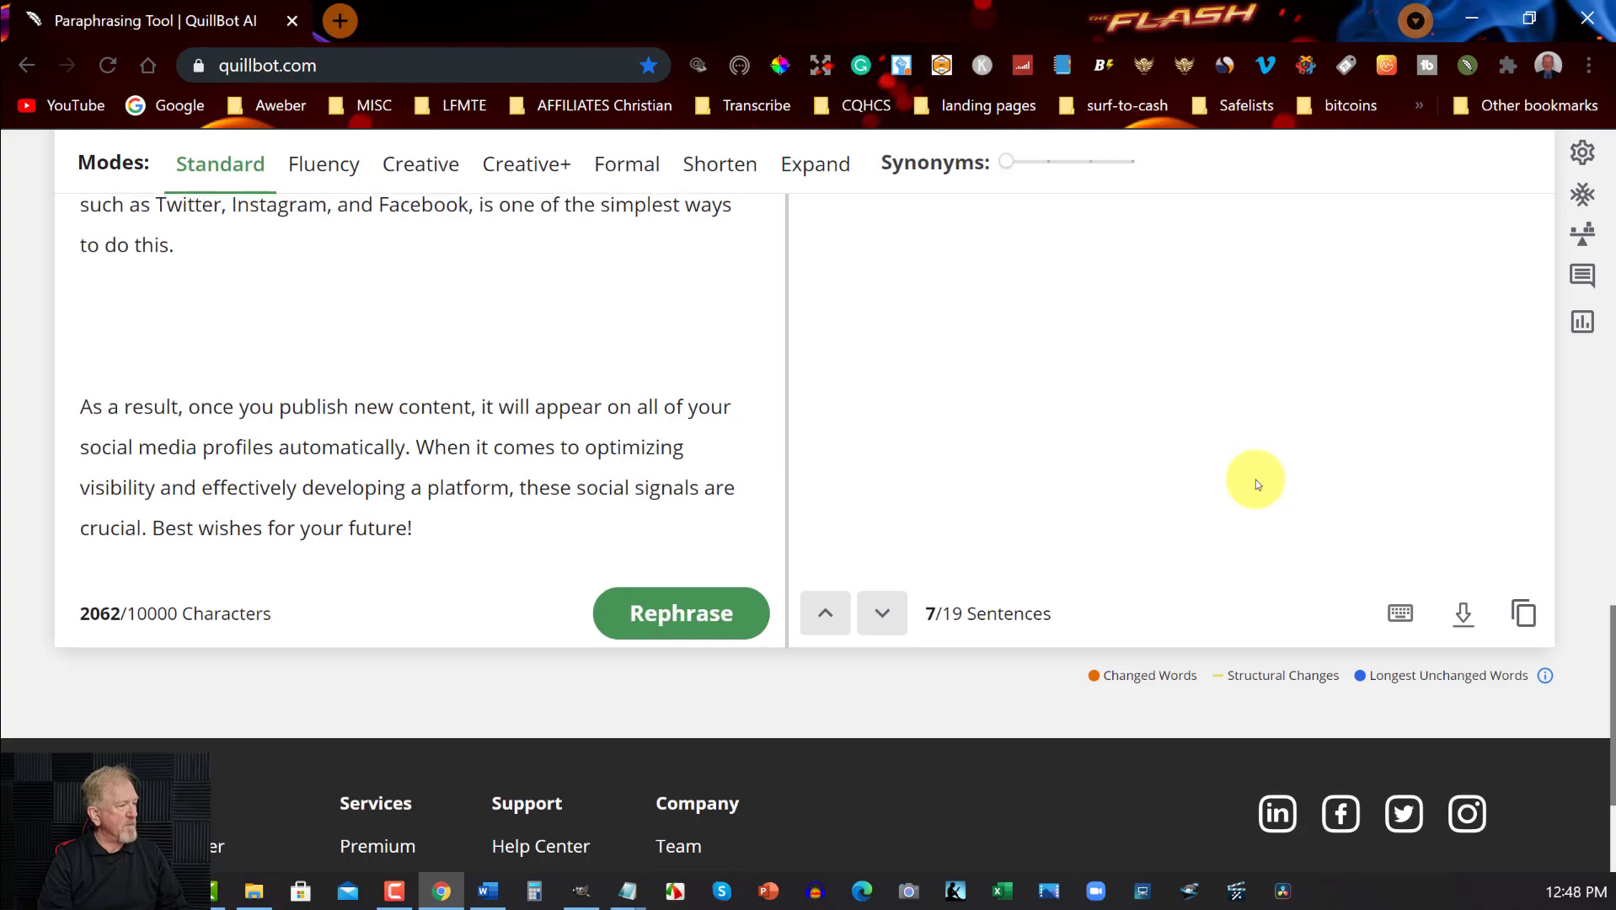
{"action": "scroll", "scroll_direction": "up", "scroll_amount": 3}
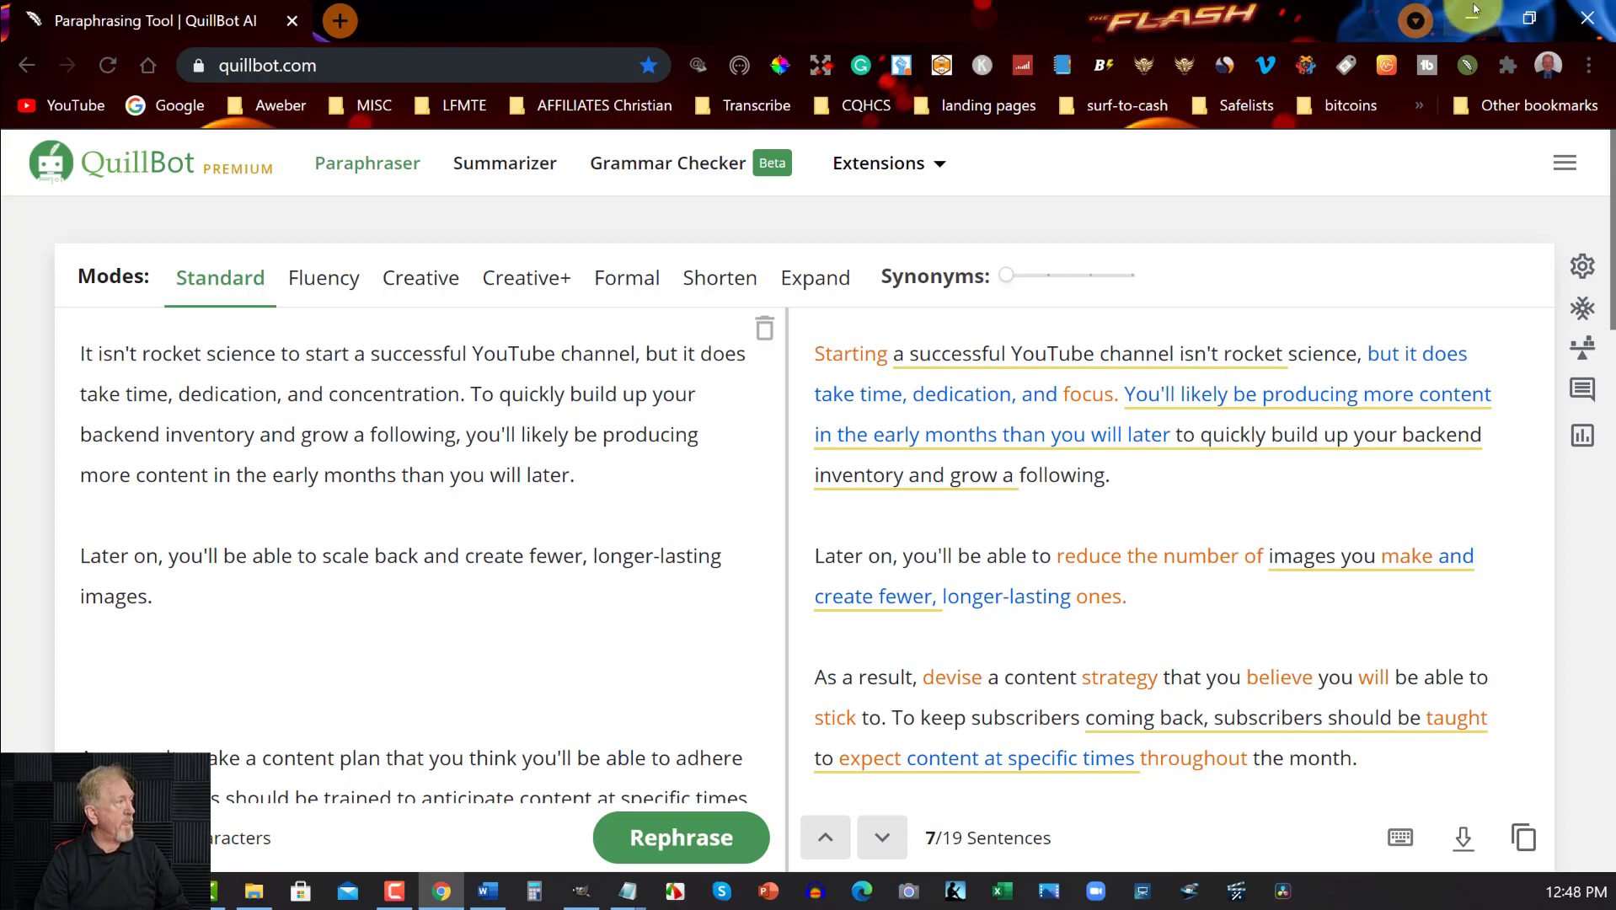
{"action": "left_click", "coordinate": [486, 890]}
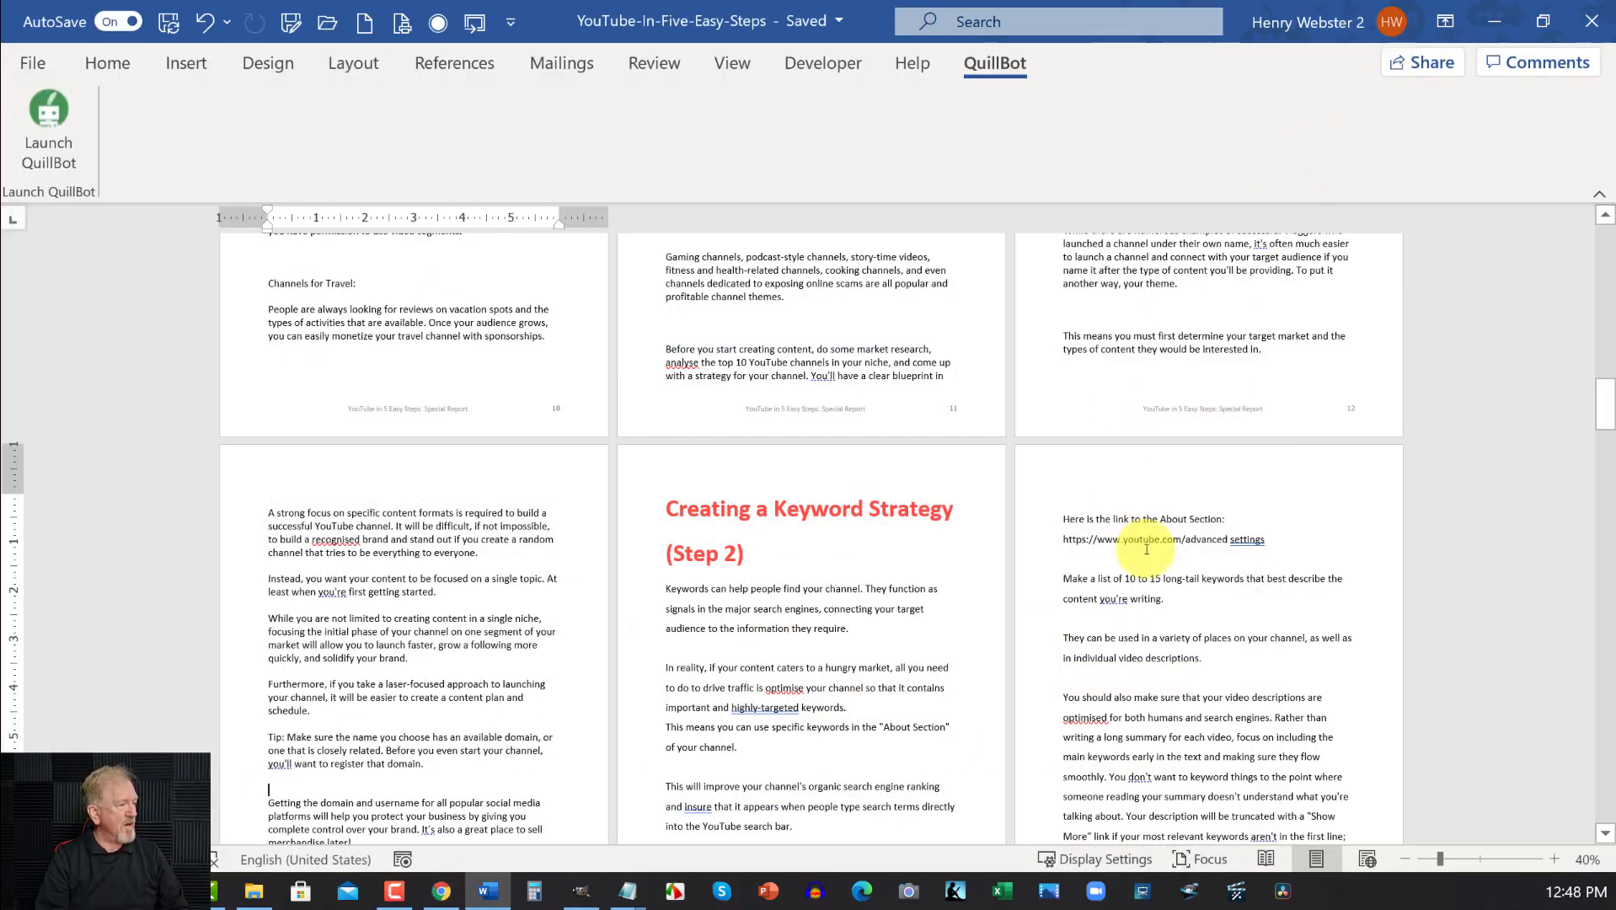
Review the Word keyword chapter pages, then return to QuillBot and raise the Synonyms slider one notch
{"action": "scroll", "scroll_direction": "down", "scroll_amount": 3}
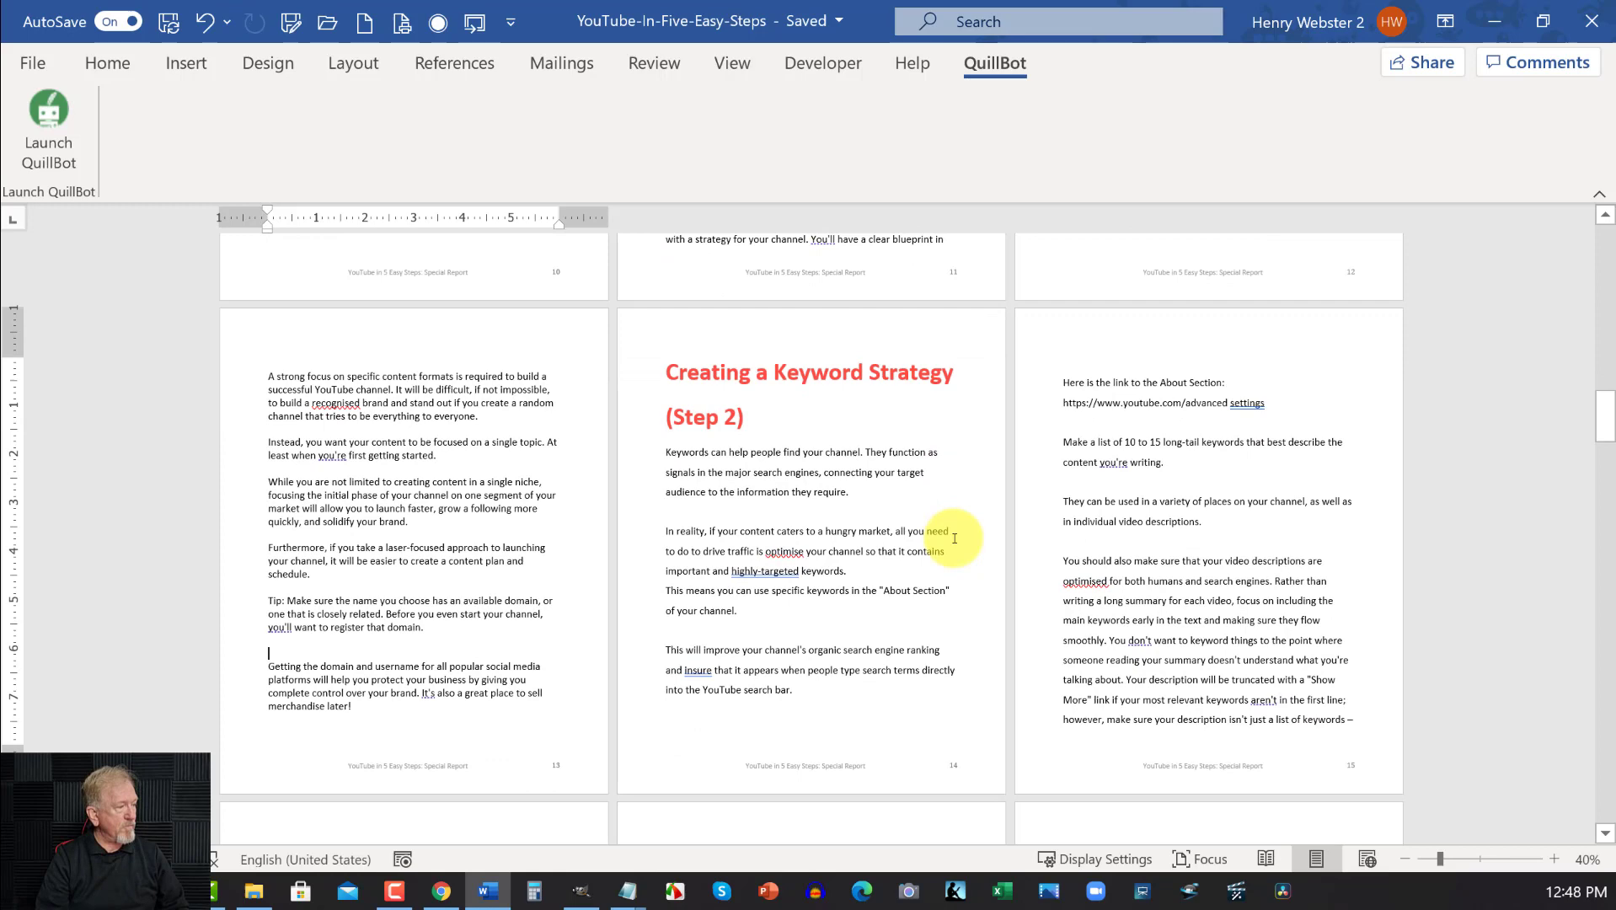
{"action": "scroll", "scroll_direction": "down", "scroll_amount": 3}
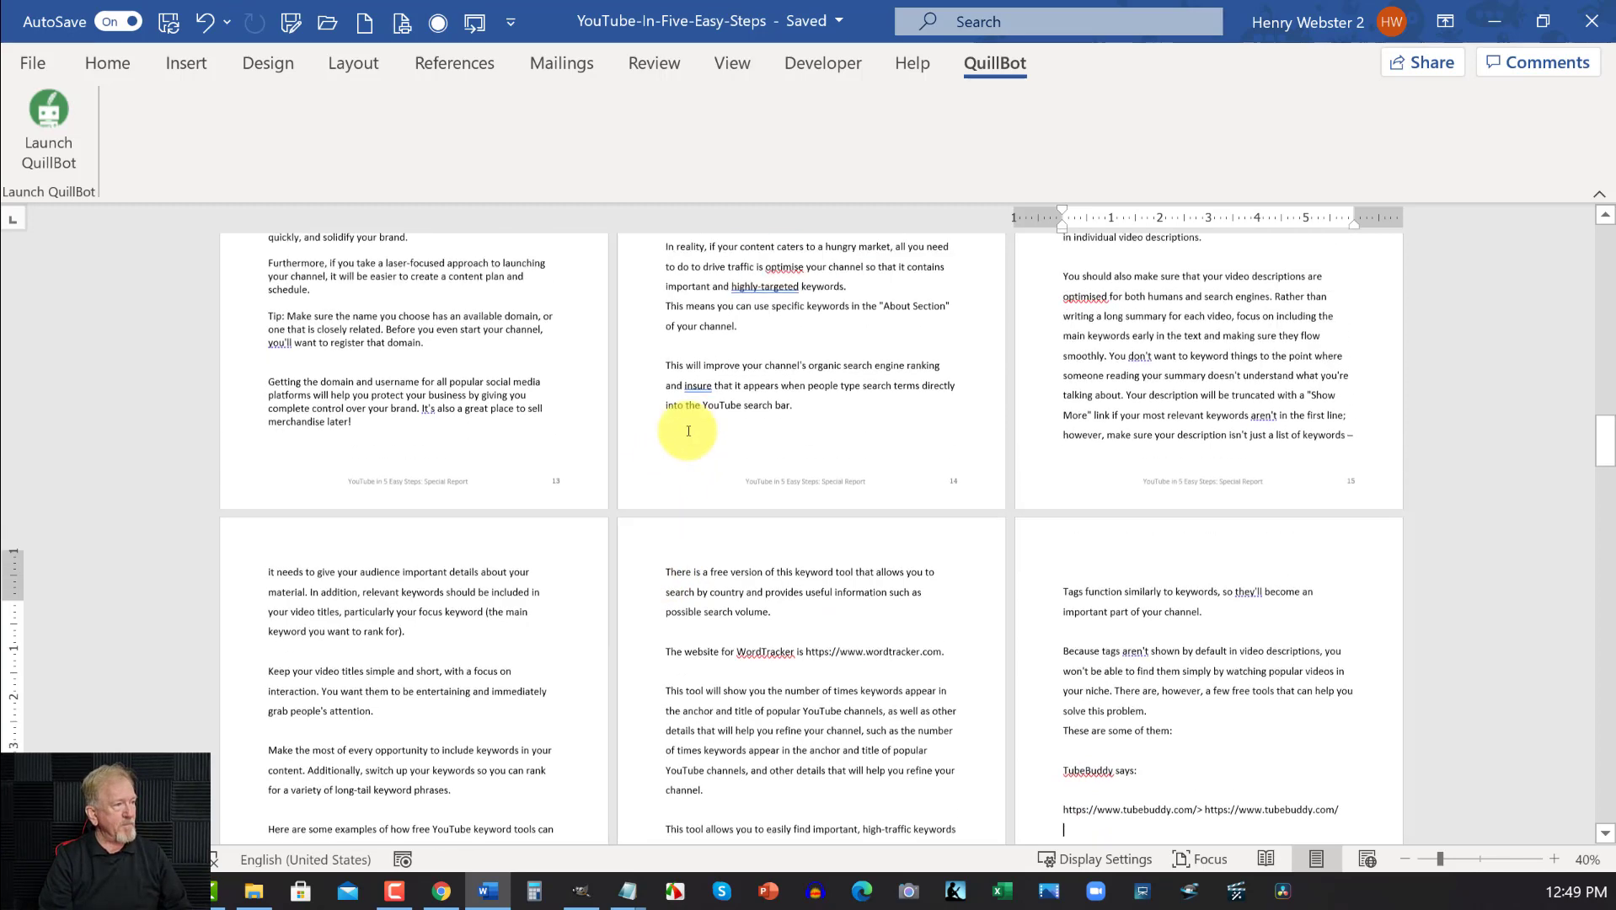
{"action": "scroll", "scroll_direction": "up", "scroll_amount": 3}
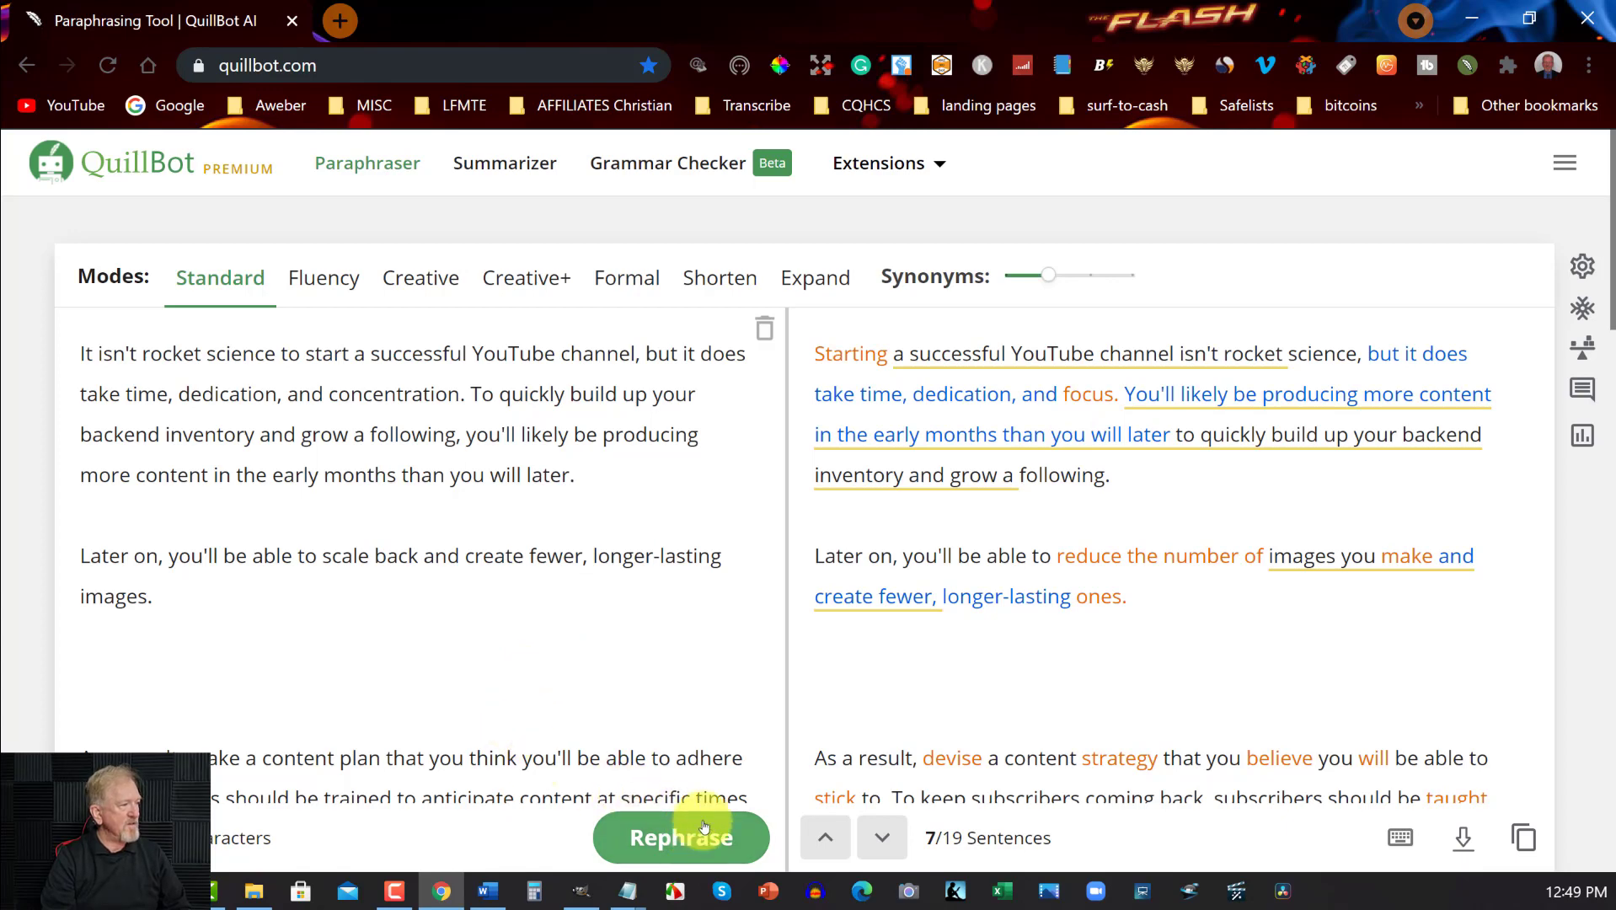
Rephrase the Conclusion so it reads 'Starting a great YouTube channel' and 'need effort, commitment'
{"action": "left_click", "coordinate": [681, 838]}
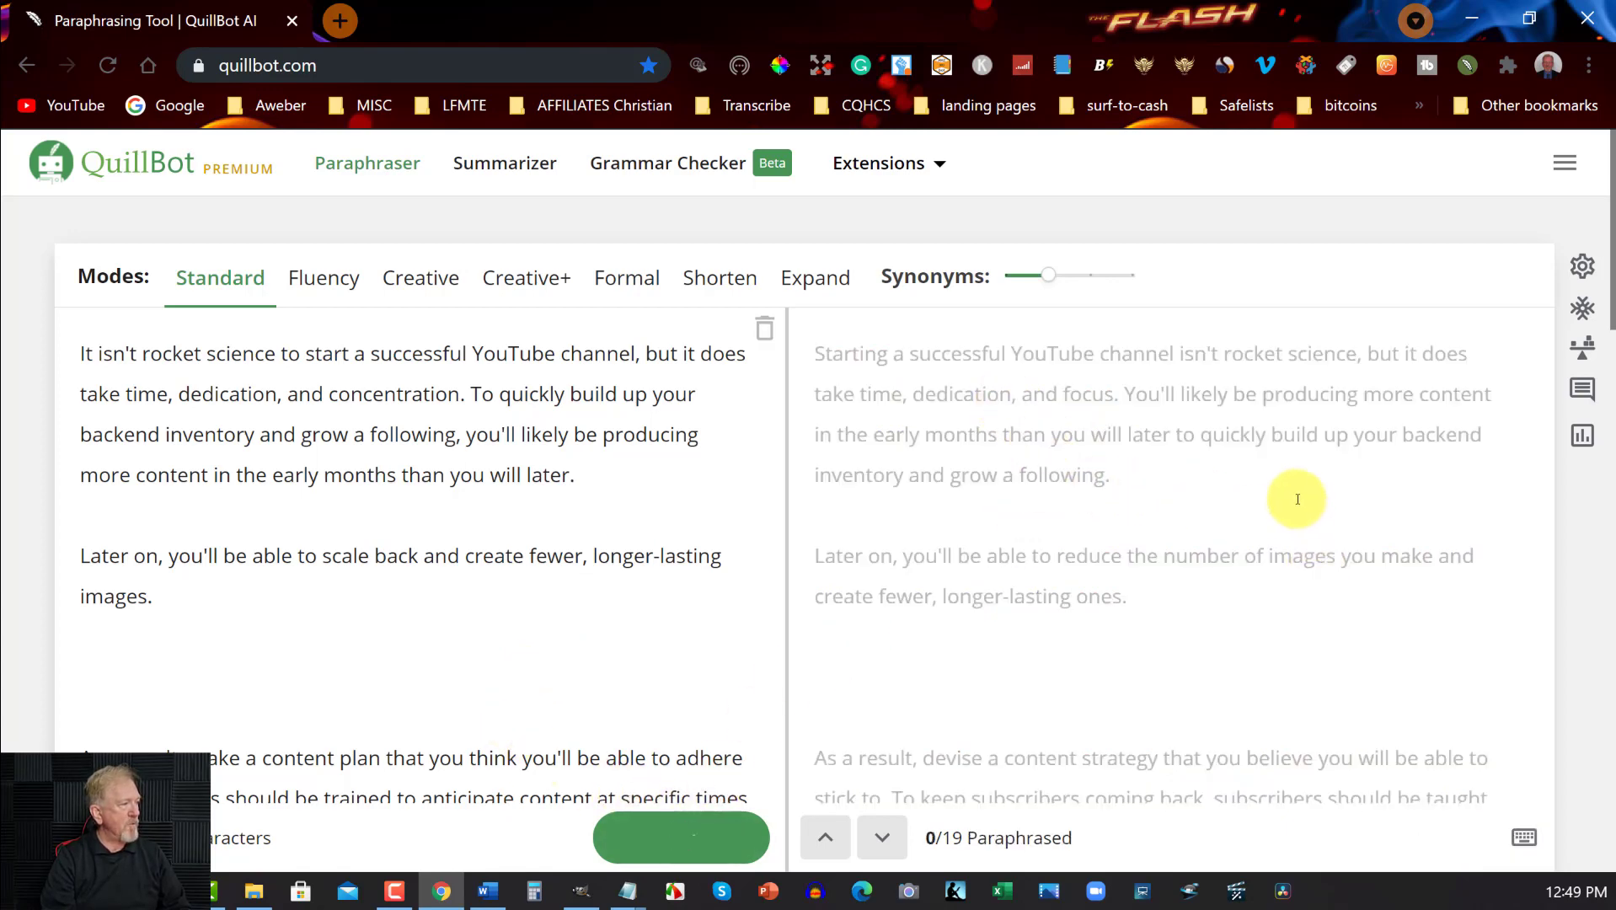
{"action": "left_click", "coordinate": [681, 838]}
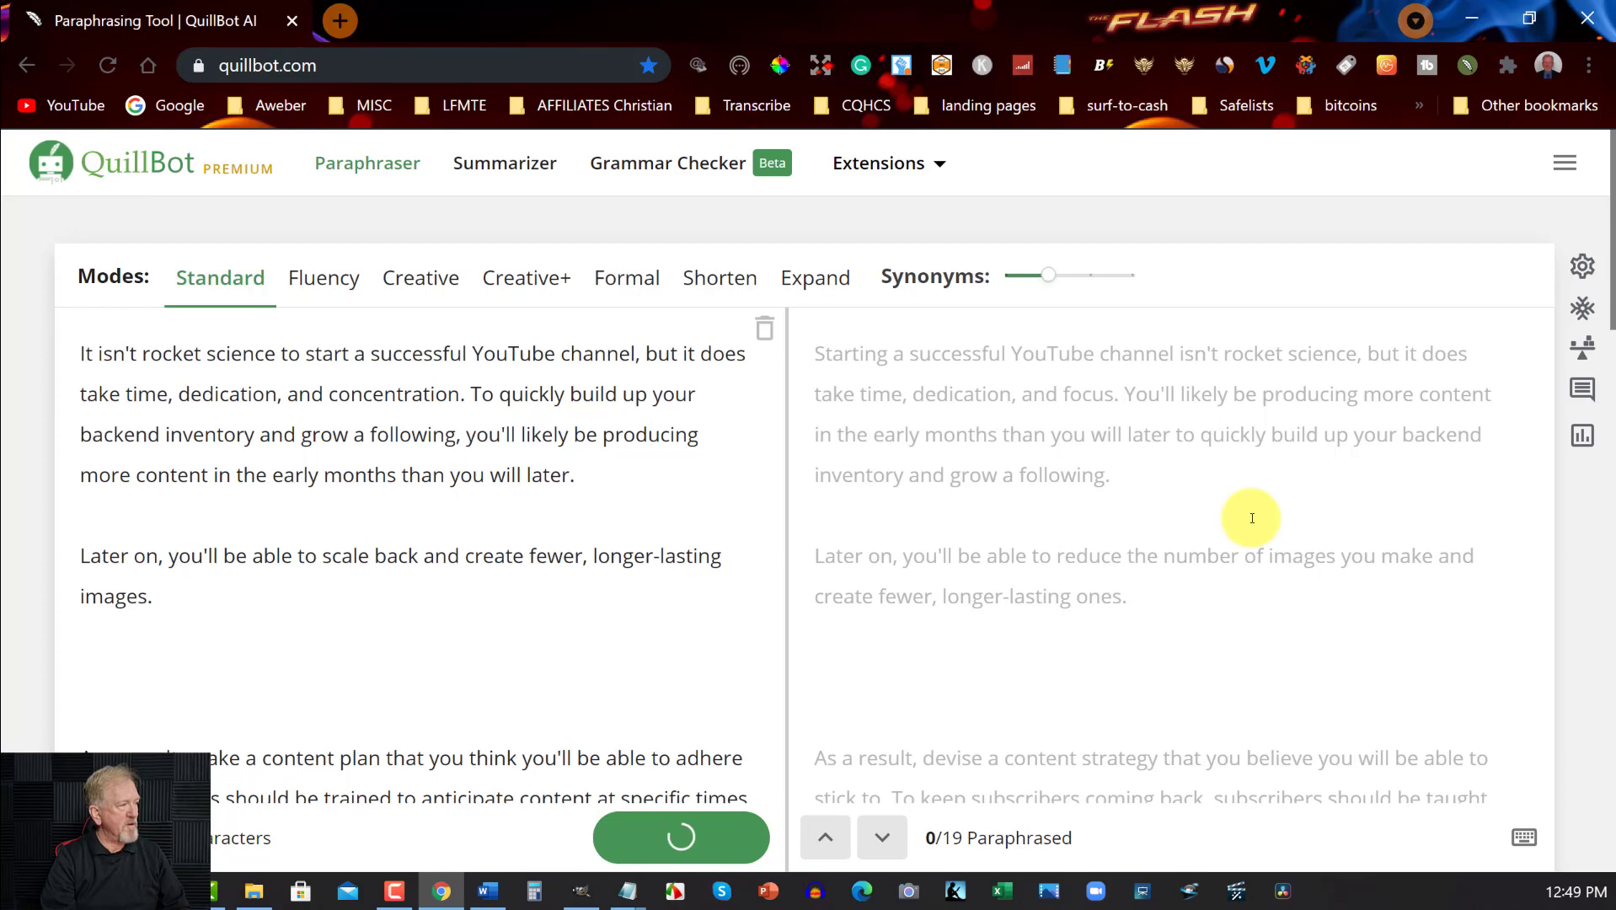
{"action": "mouse_move", "coordinate": [1126, 607]}
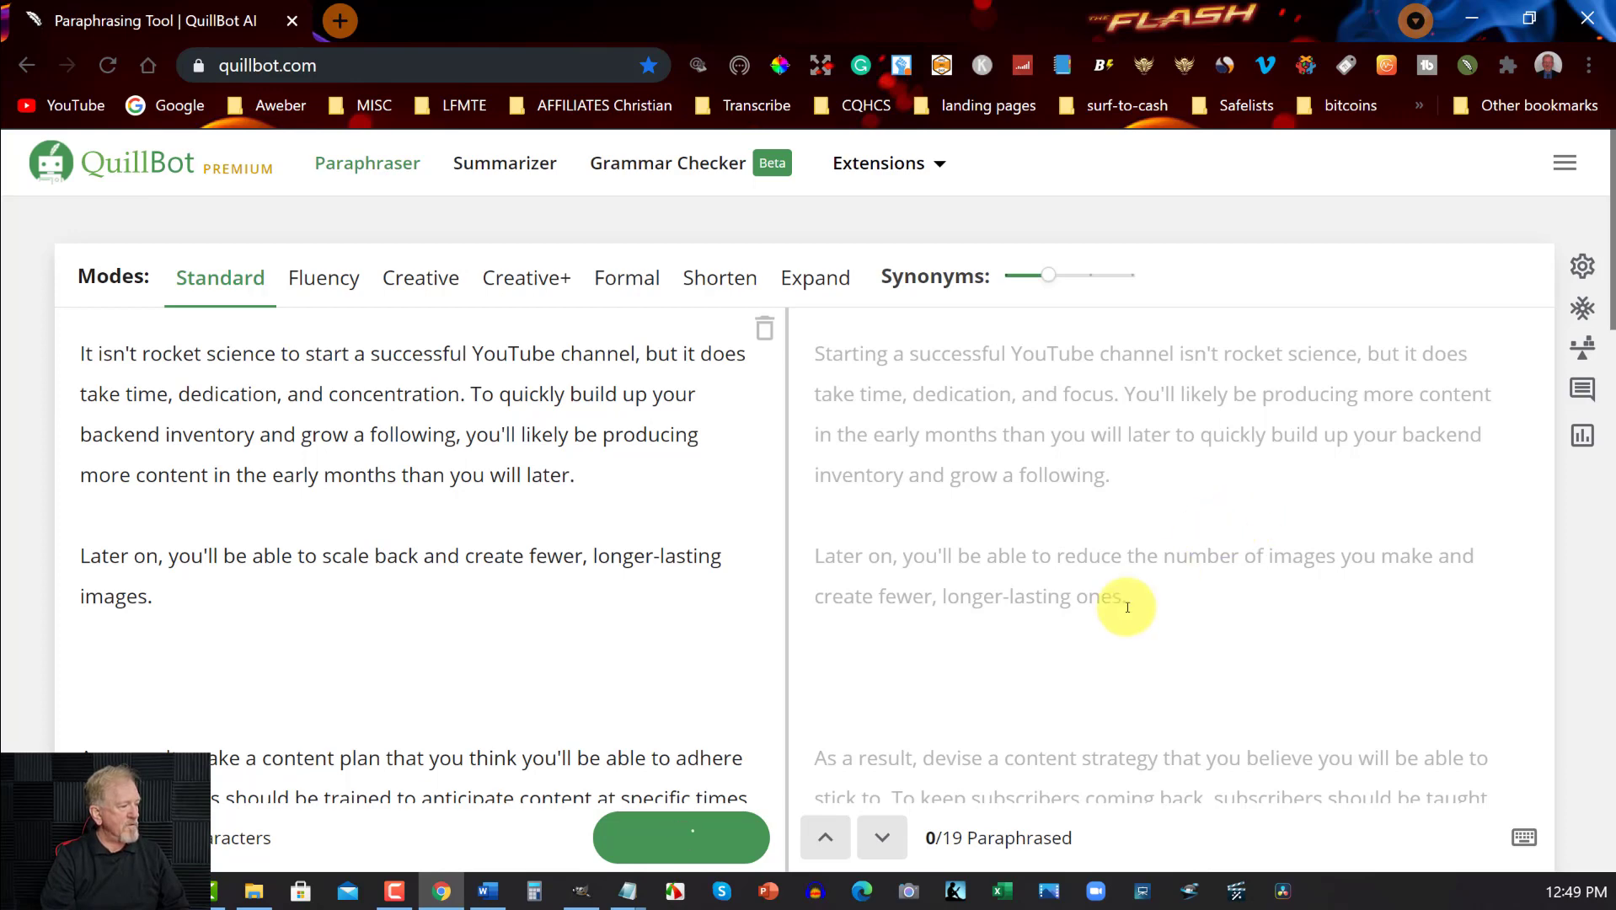
{"action": "left_click", "coordinate": [680, 838]}
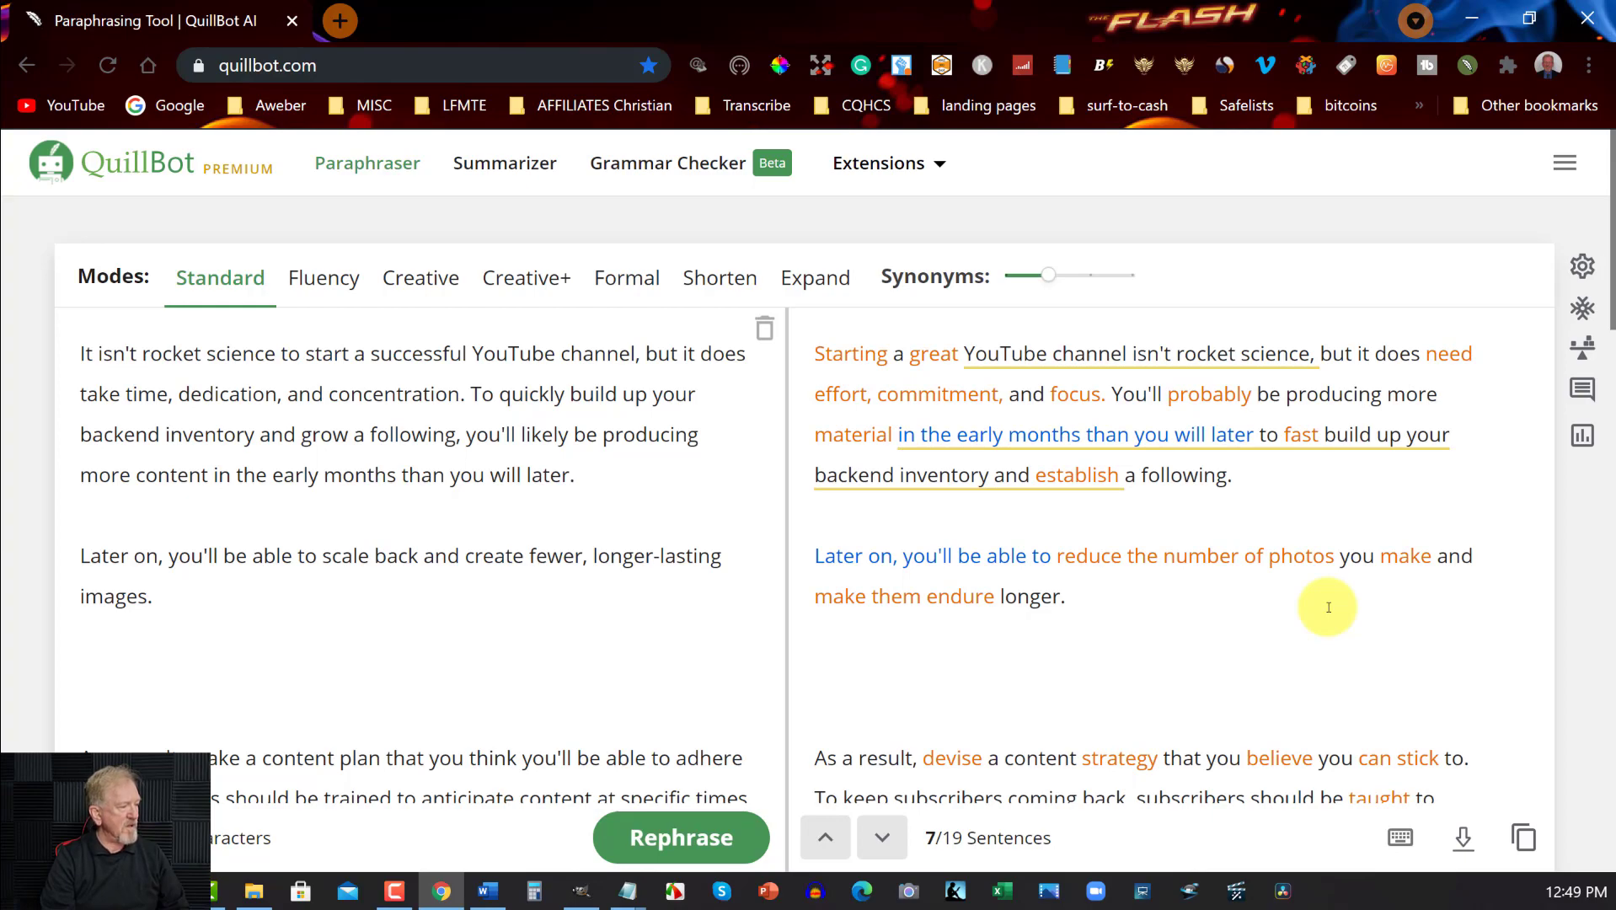
{"action": "scroll", "scroll_direction": "down", "scroll_amount": 3}
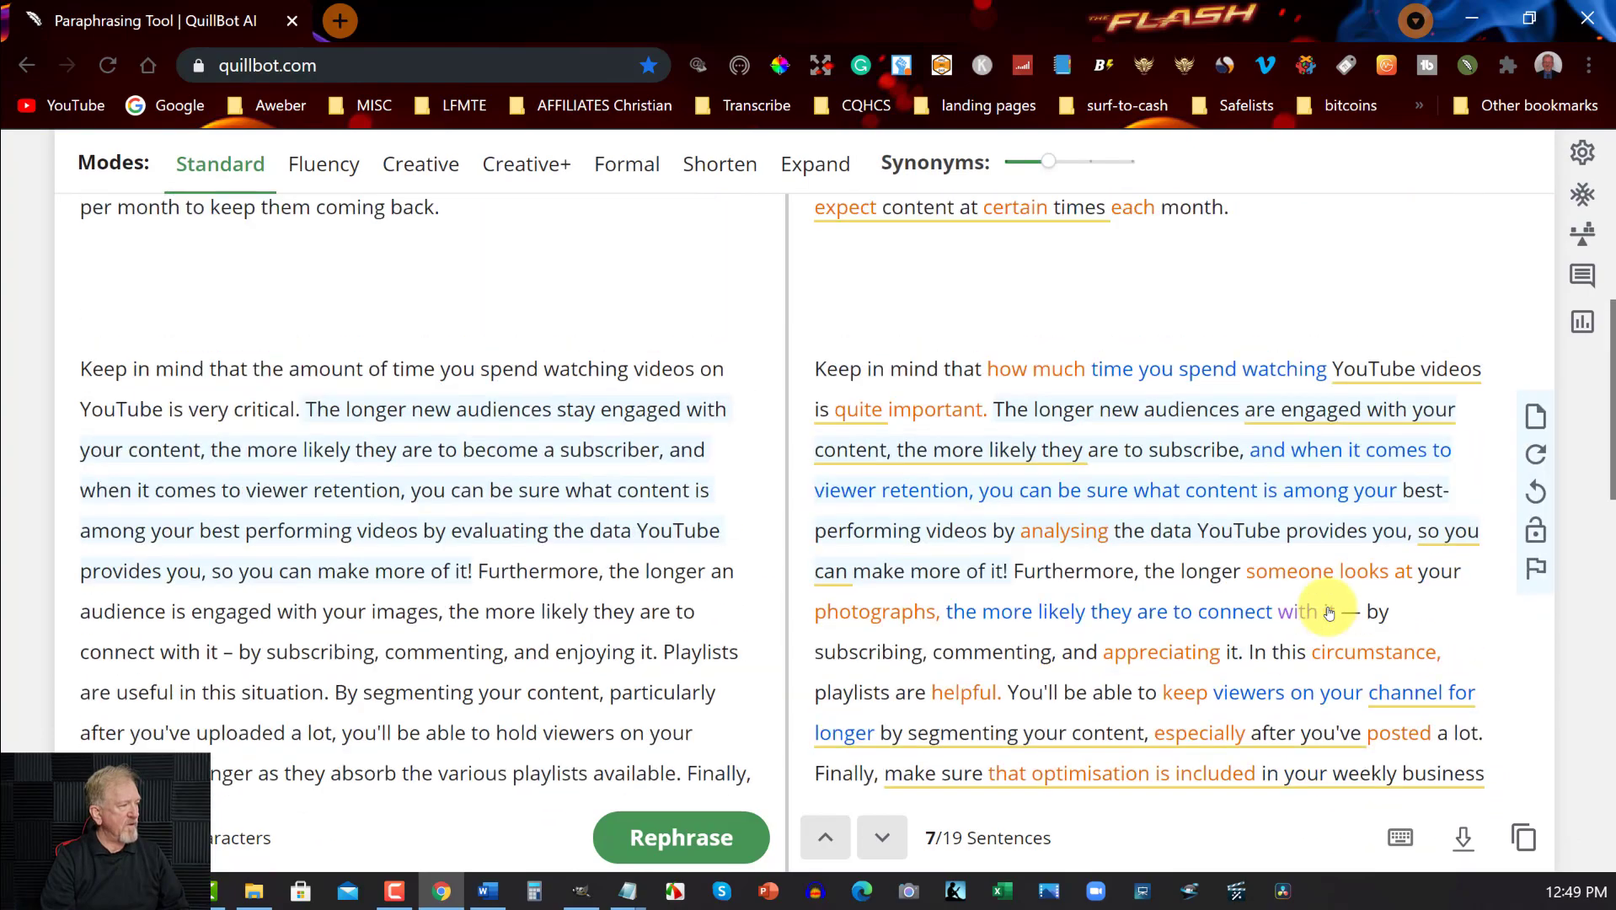
{"action": "scroll", "scroll_direction": "up", "scroll_amount": 3}
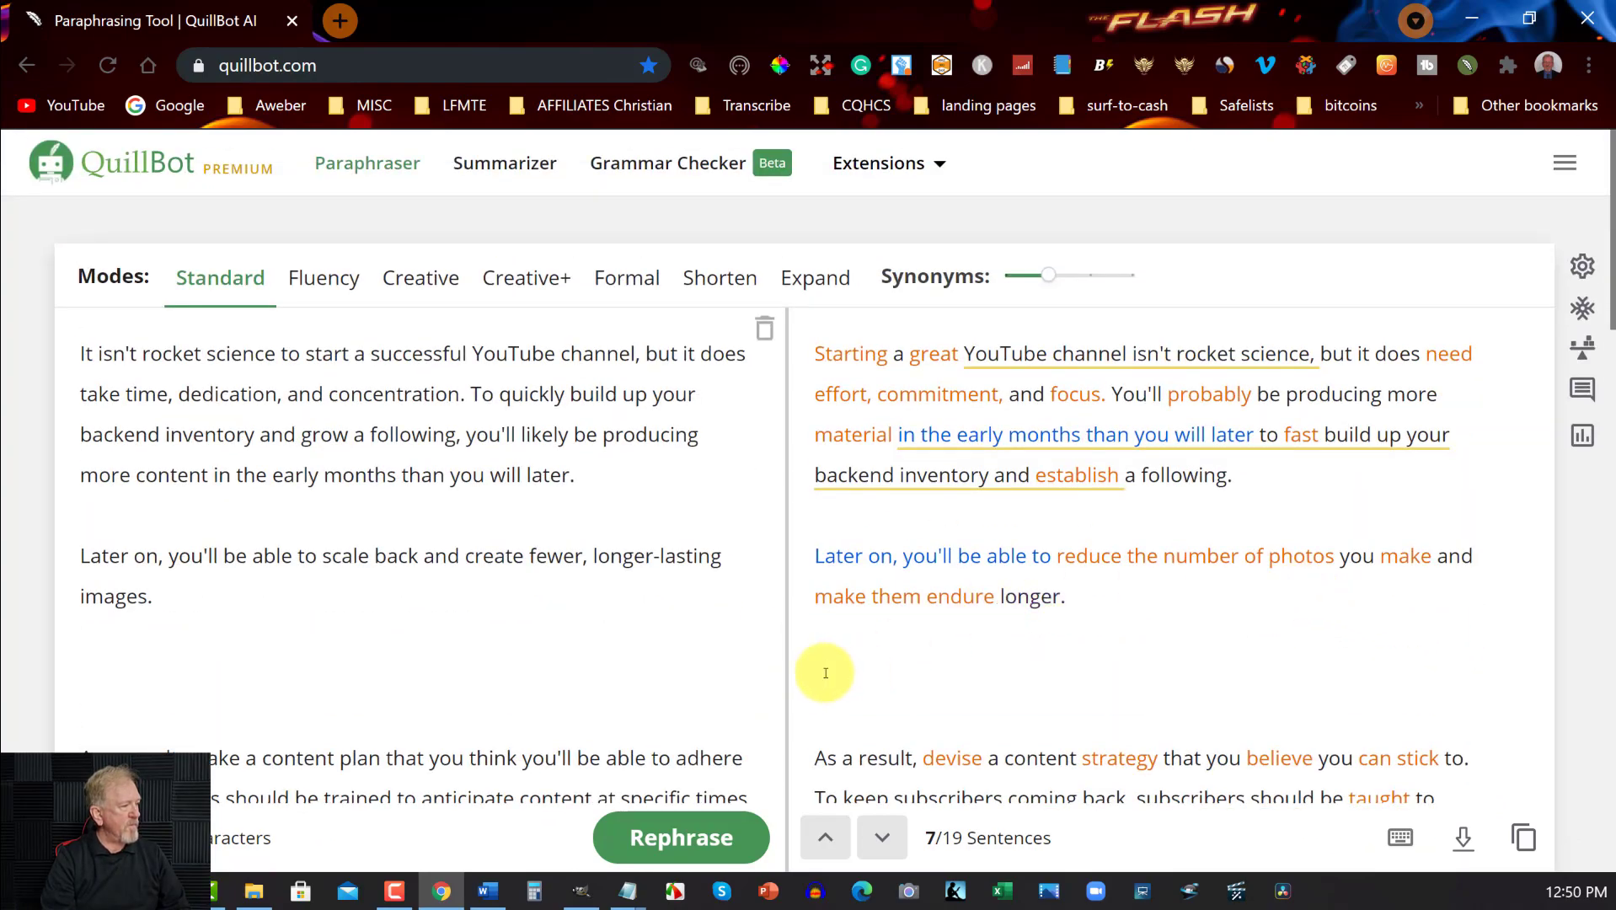
{"action": "left_click", "coordinate": [826, 671]}
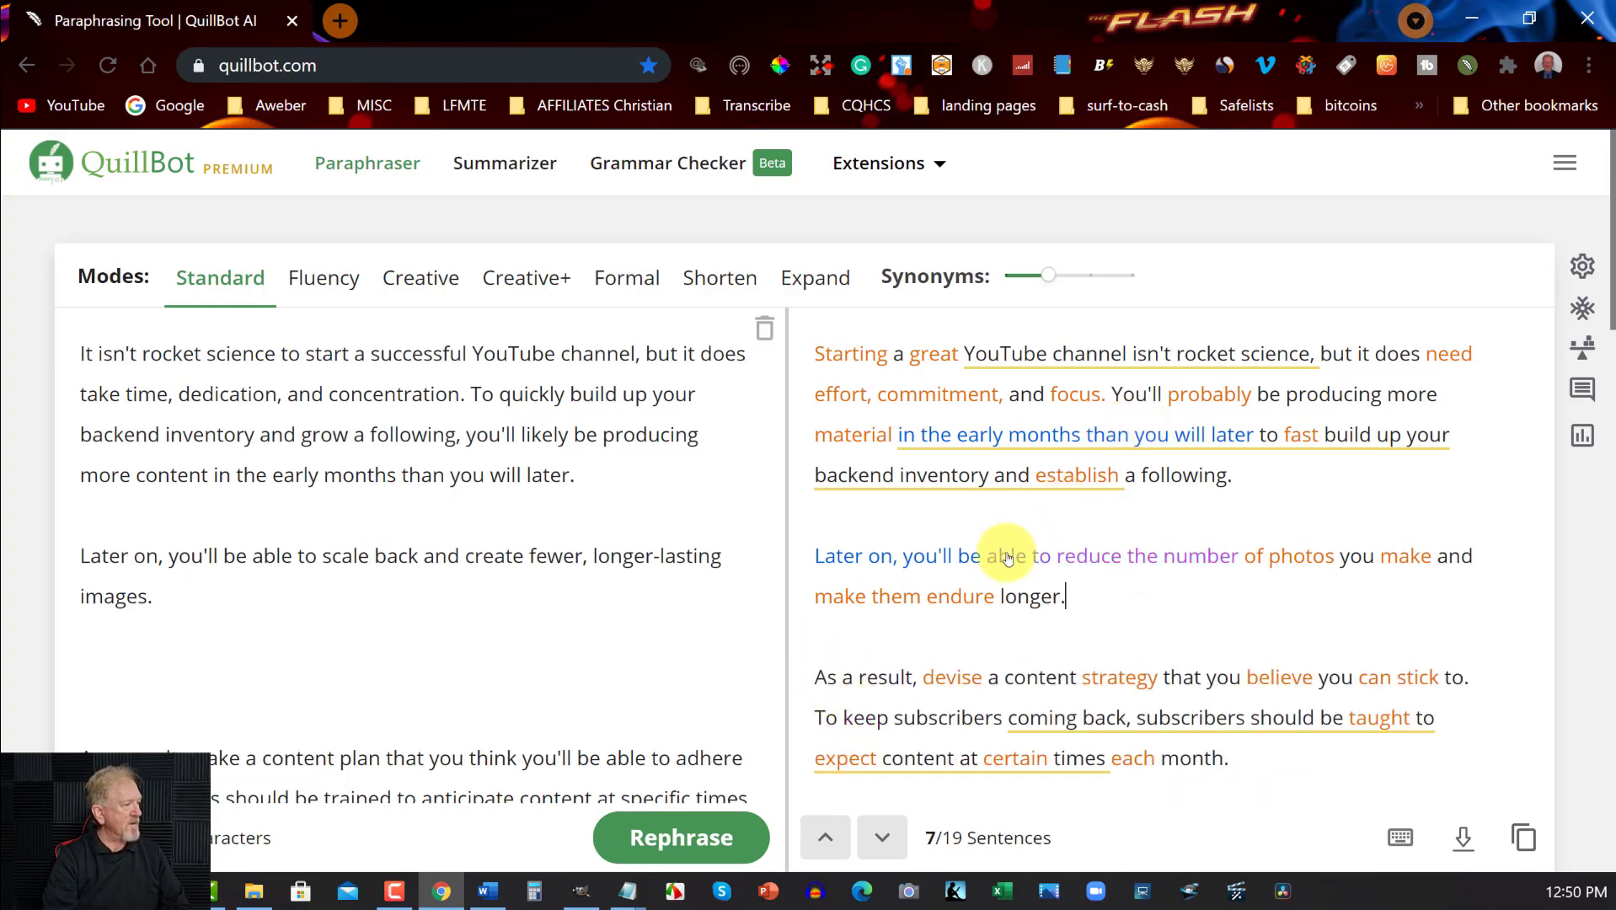
{"action": "scroll", "scroll_direction": "down", "scroll_amount": 3}
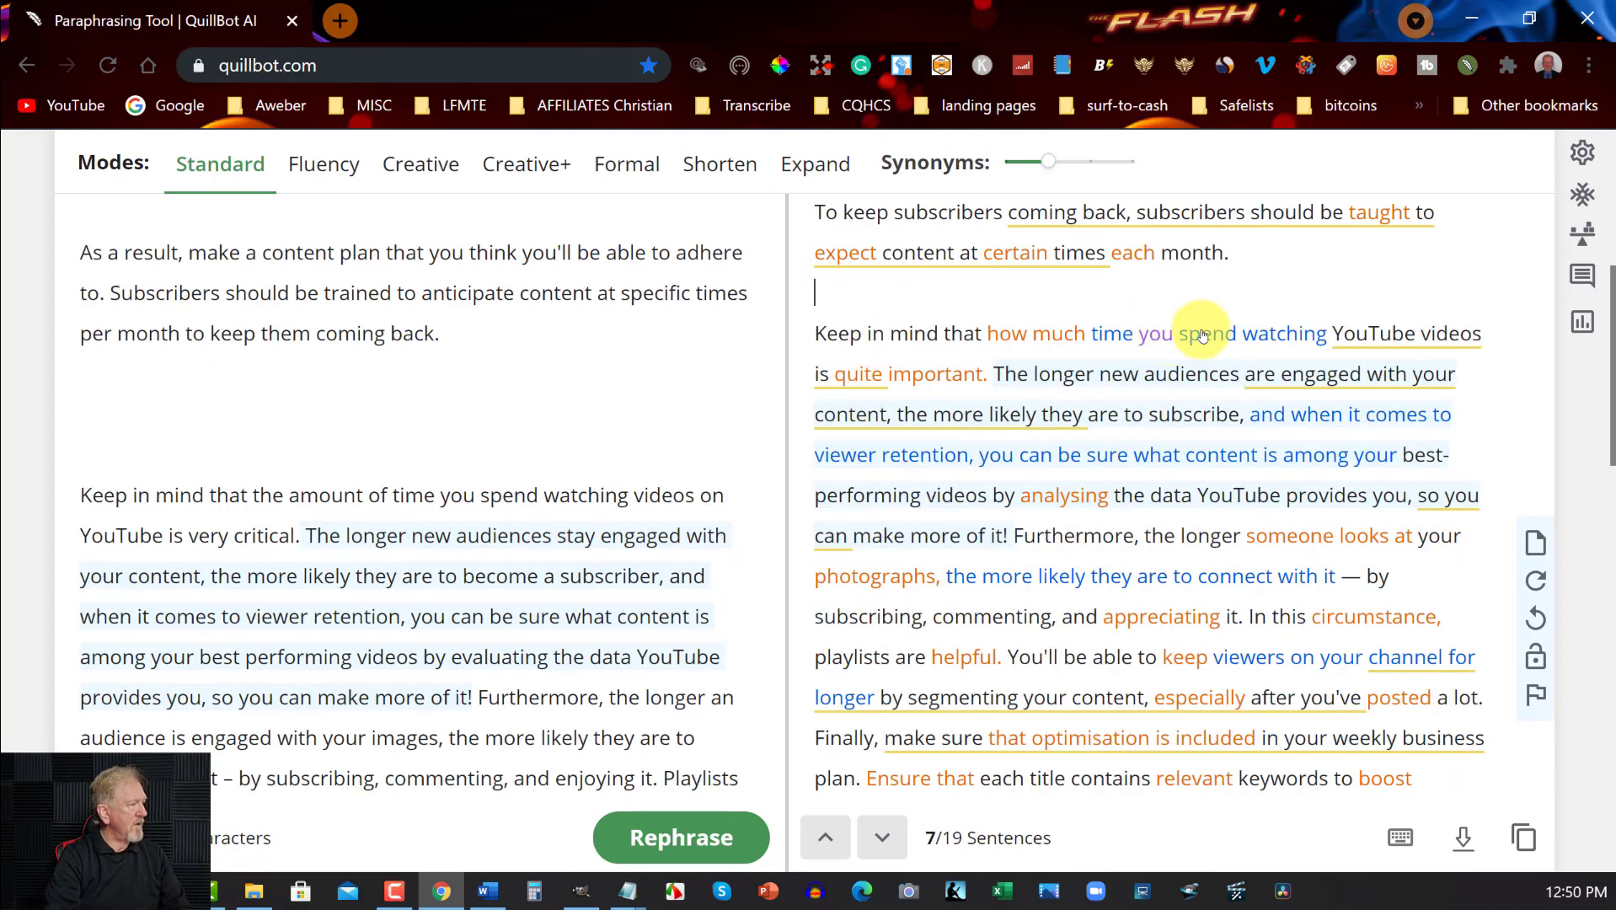
{"action": "mouse_move", "coordinate": [1236, 592]}
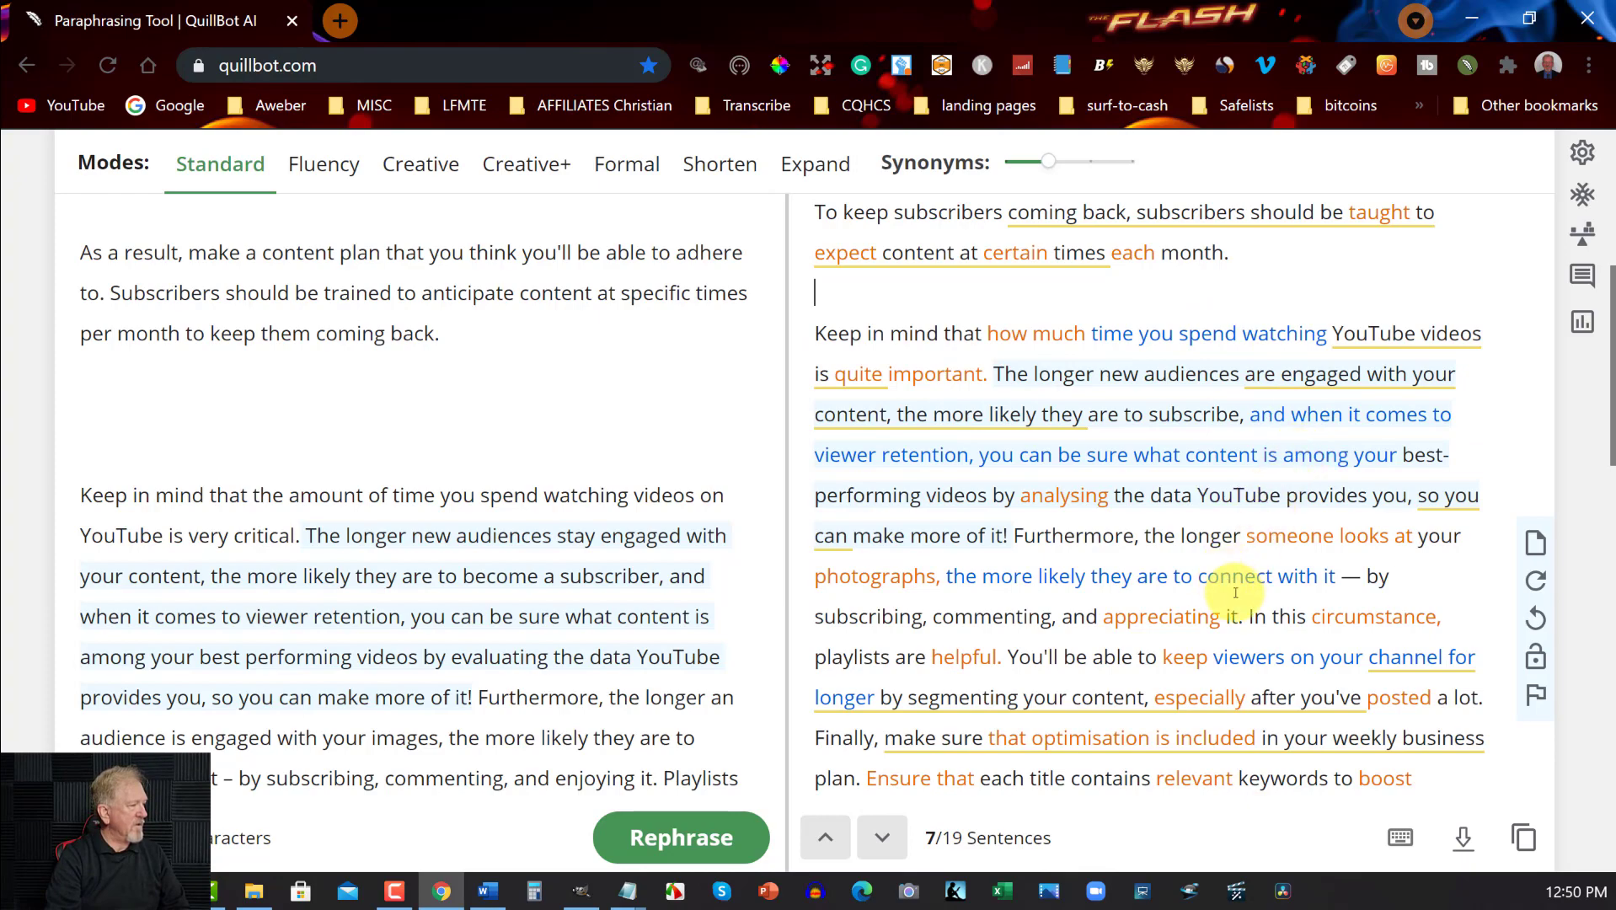
{"action": "scroll", "scroll_direction": "down", "scroll_amount": 3}
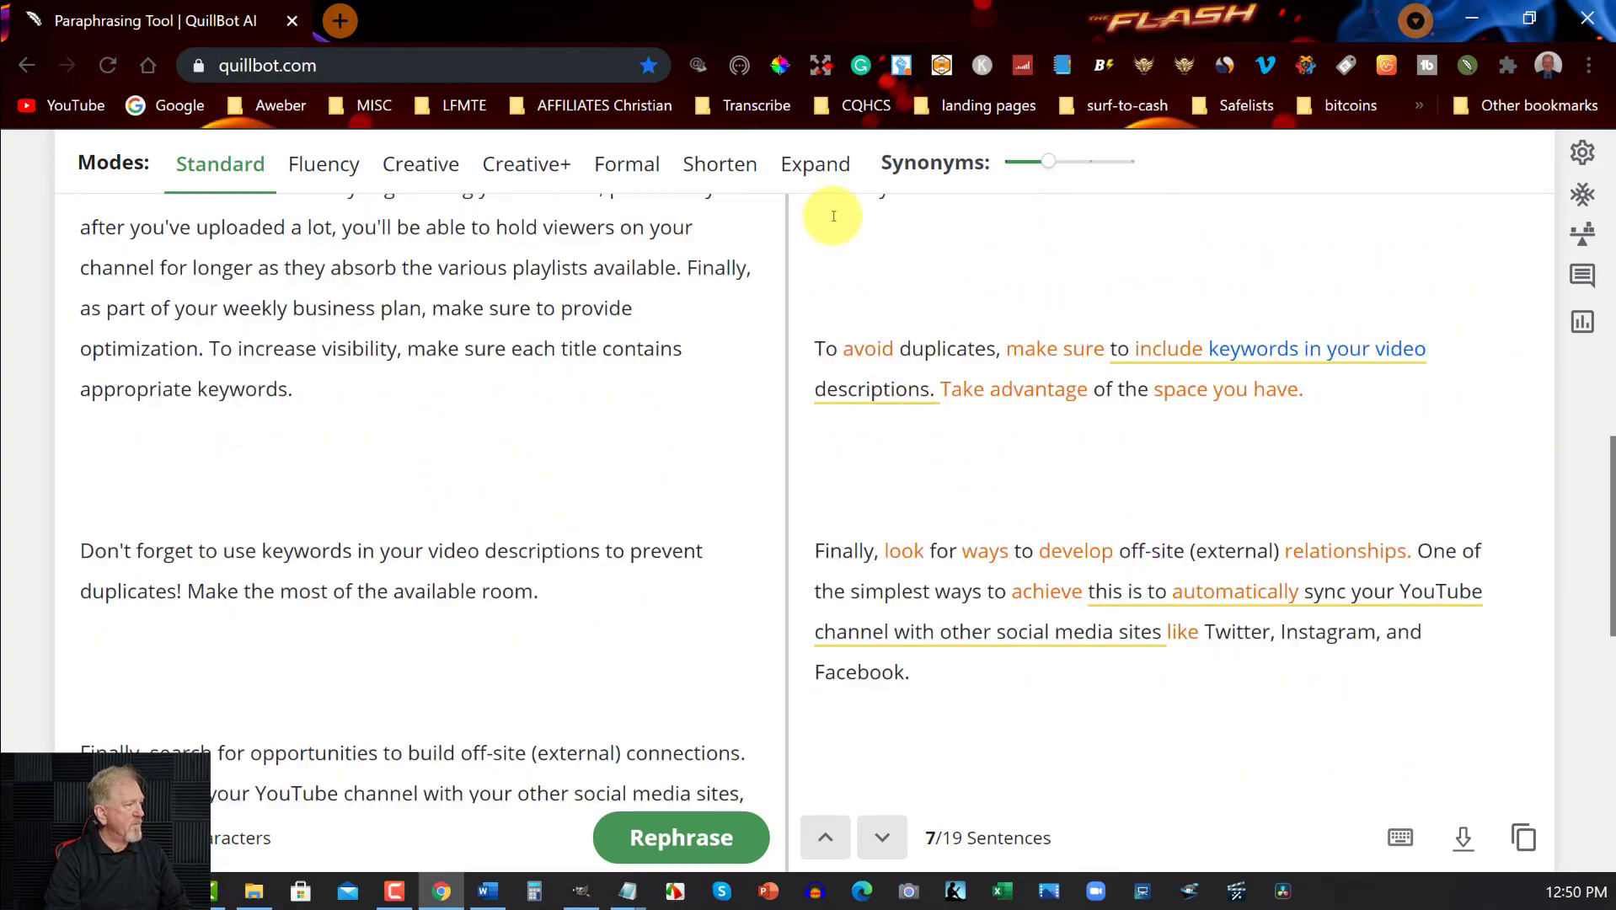
{"action": "scroll", "scroll_direction": "down", "scroll_amount": 3}
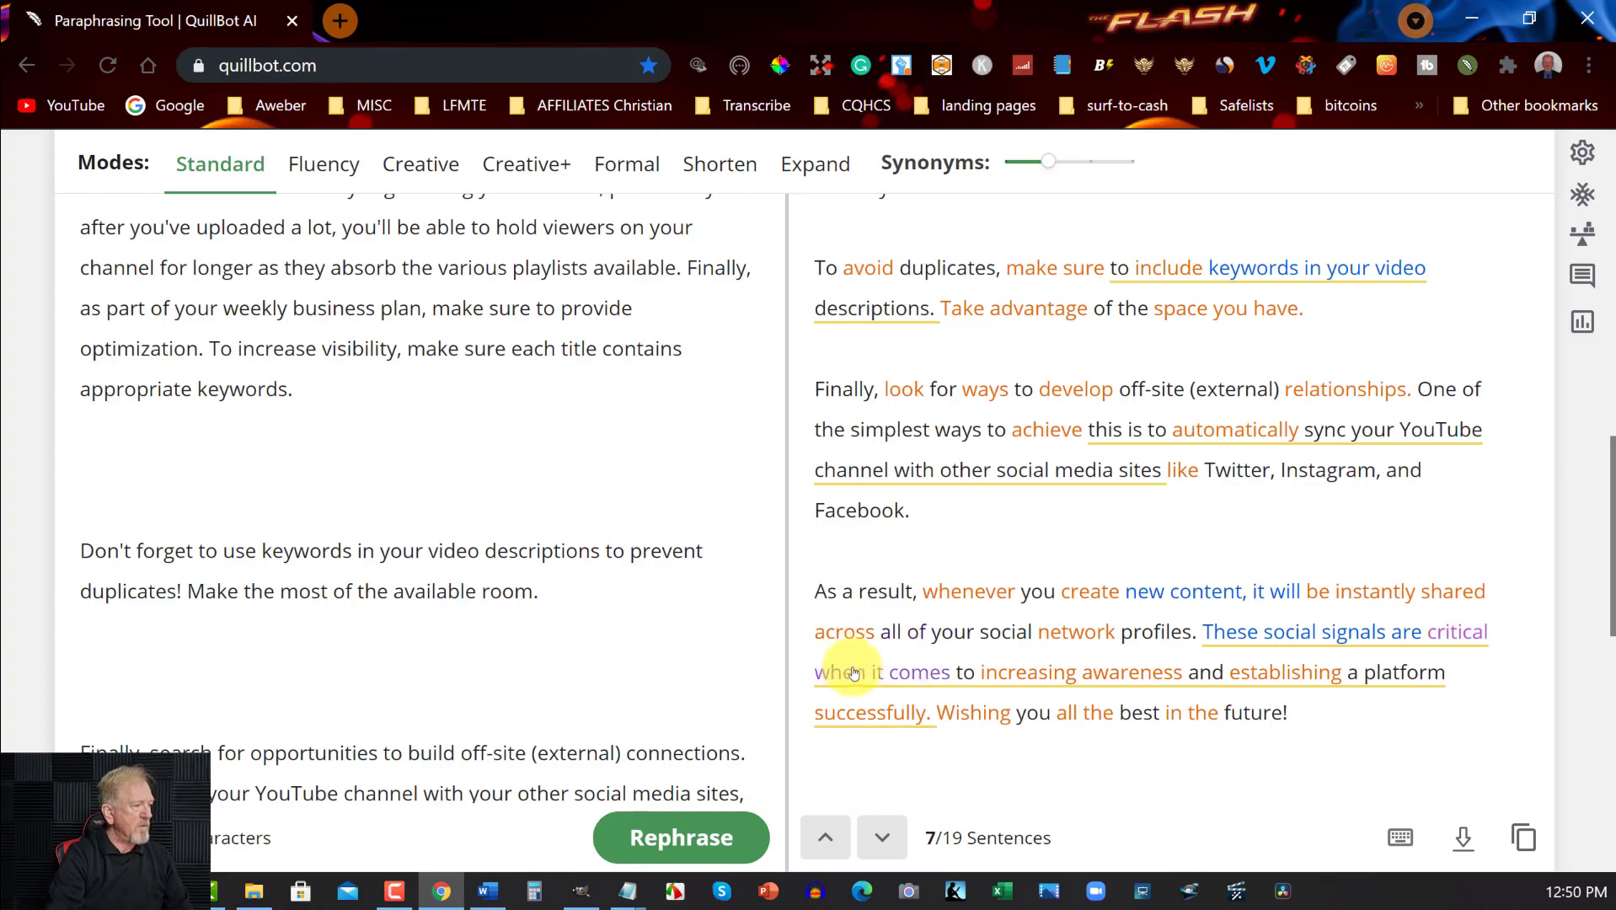
{"action": "scroll", "scroll_direction": "down", "scroll_amount": 3}
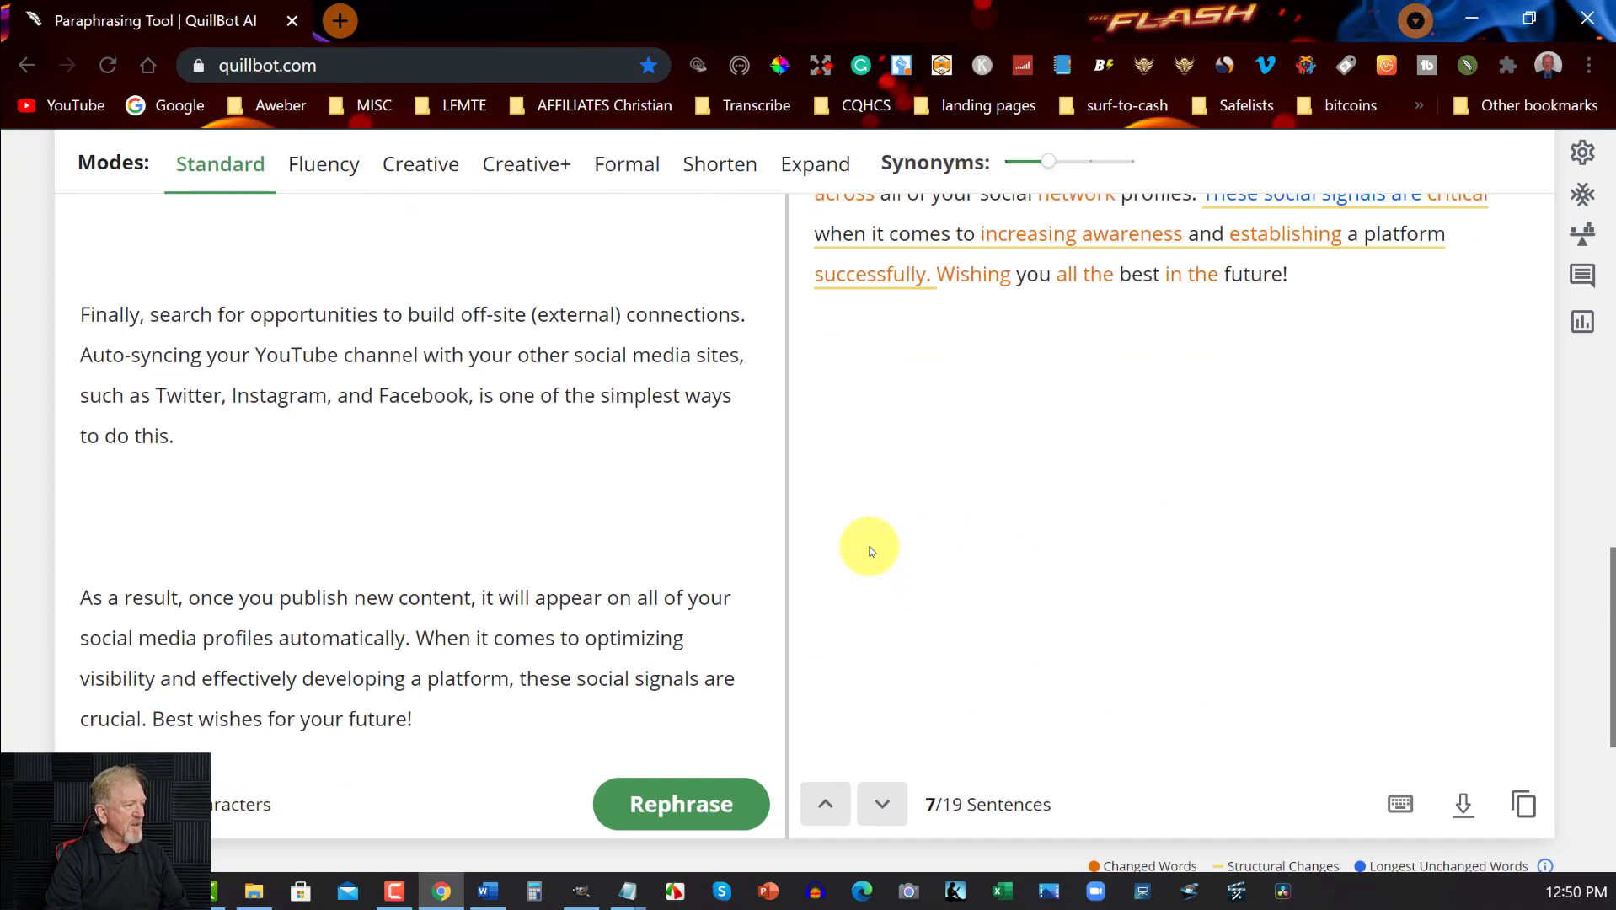
{"action": "scroll", "scroll_direction": "down", "scroll_amount": 3}
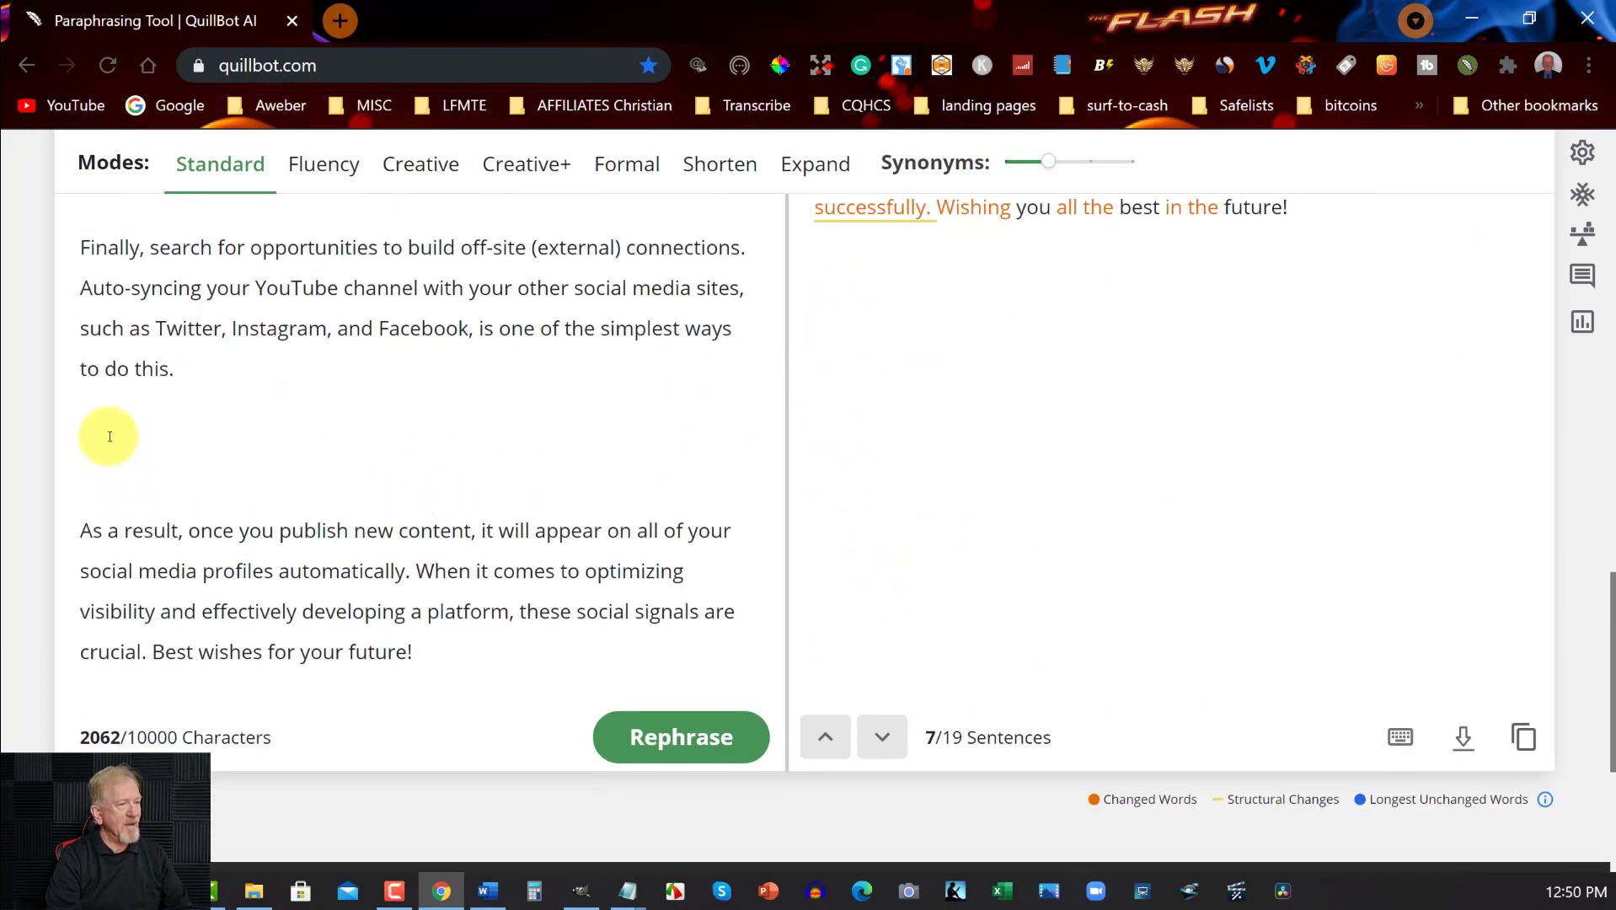
{"action": "scroll", "scroll_direction": "up", "scroll_amount": 3}
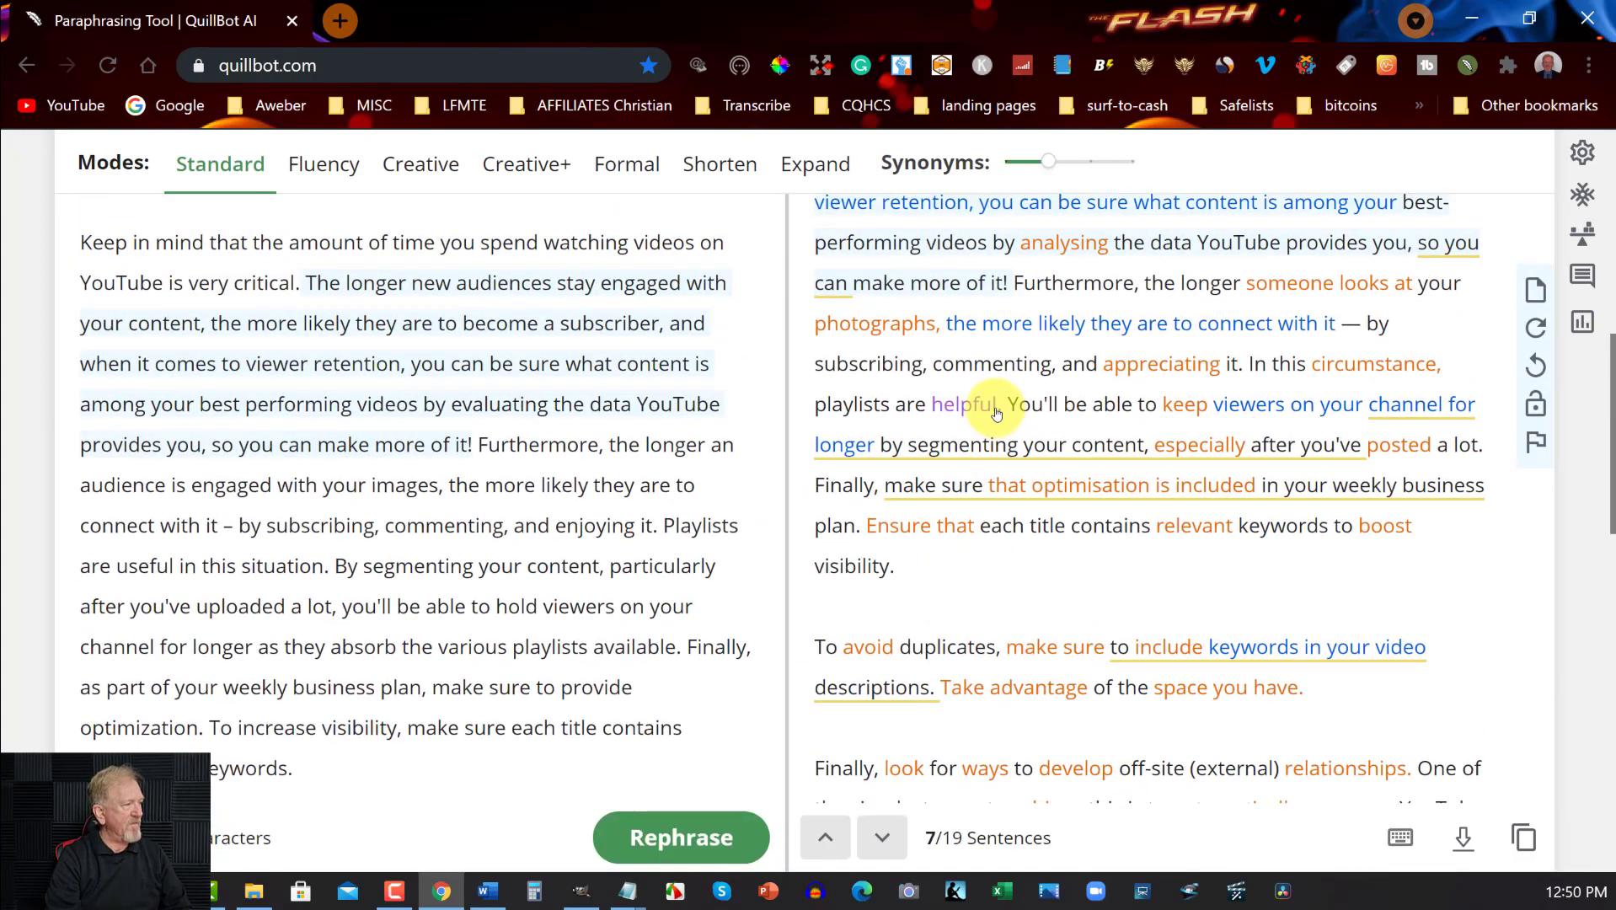
{"action": "scroll", "scroll_direction": "up", "scroll_amount": 3}
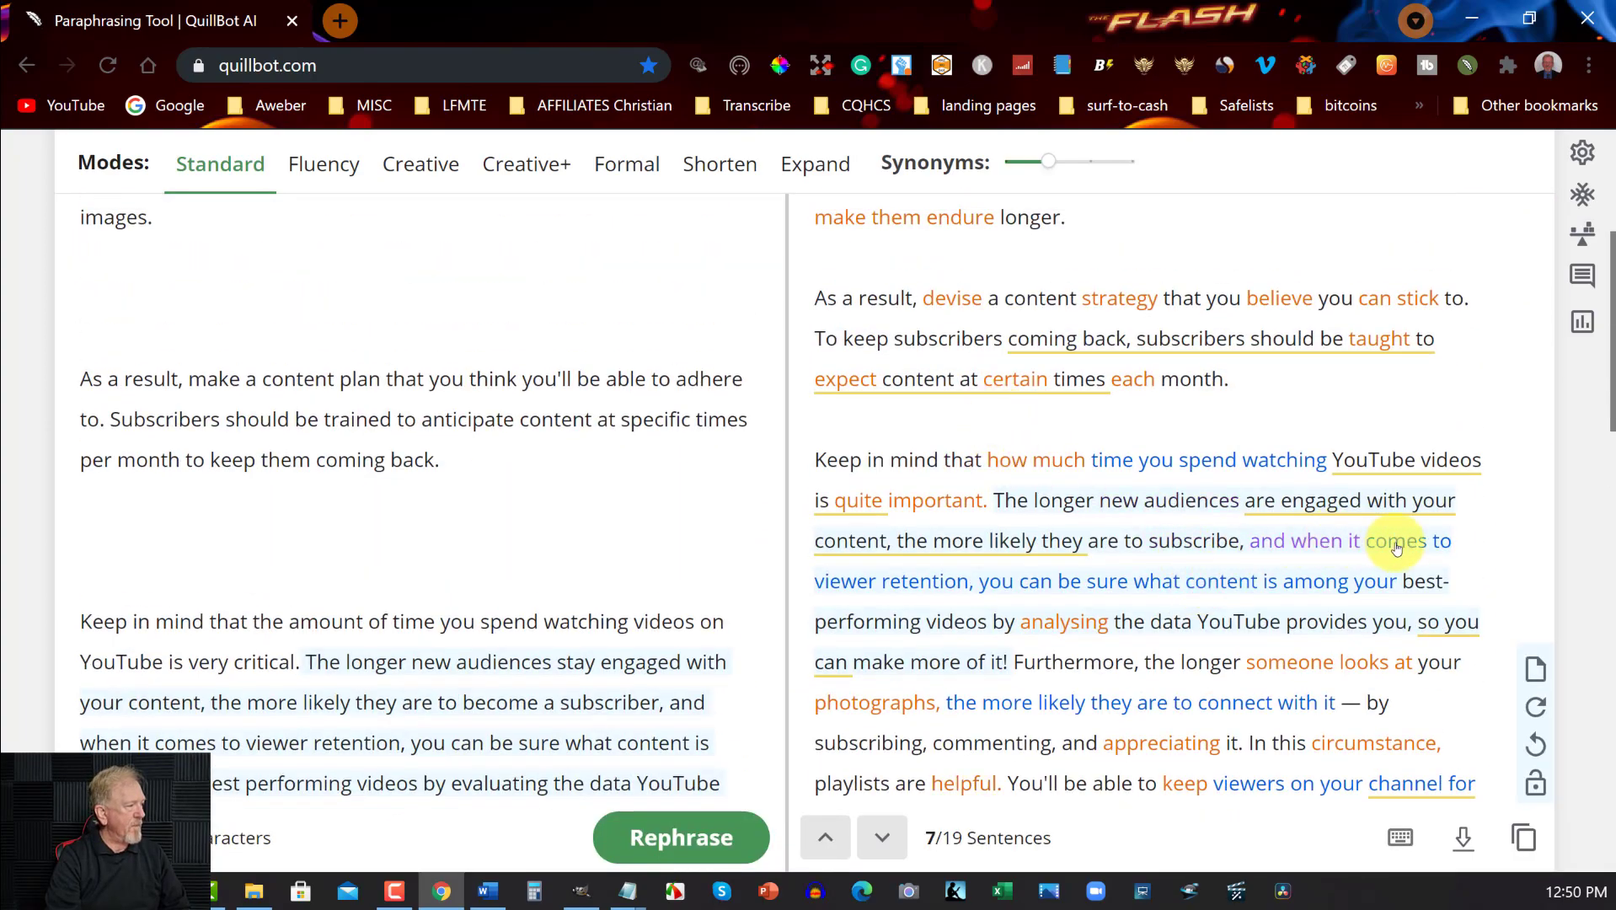
{"action": "scroll", "scroll_direction": "up", "scroll_amount": 3}
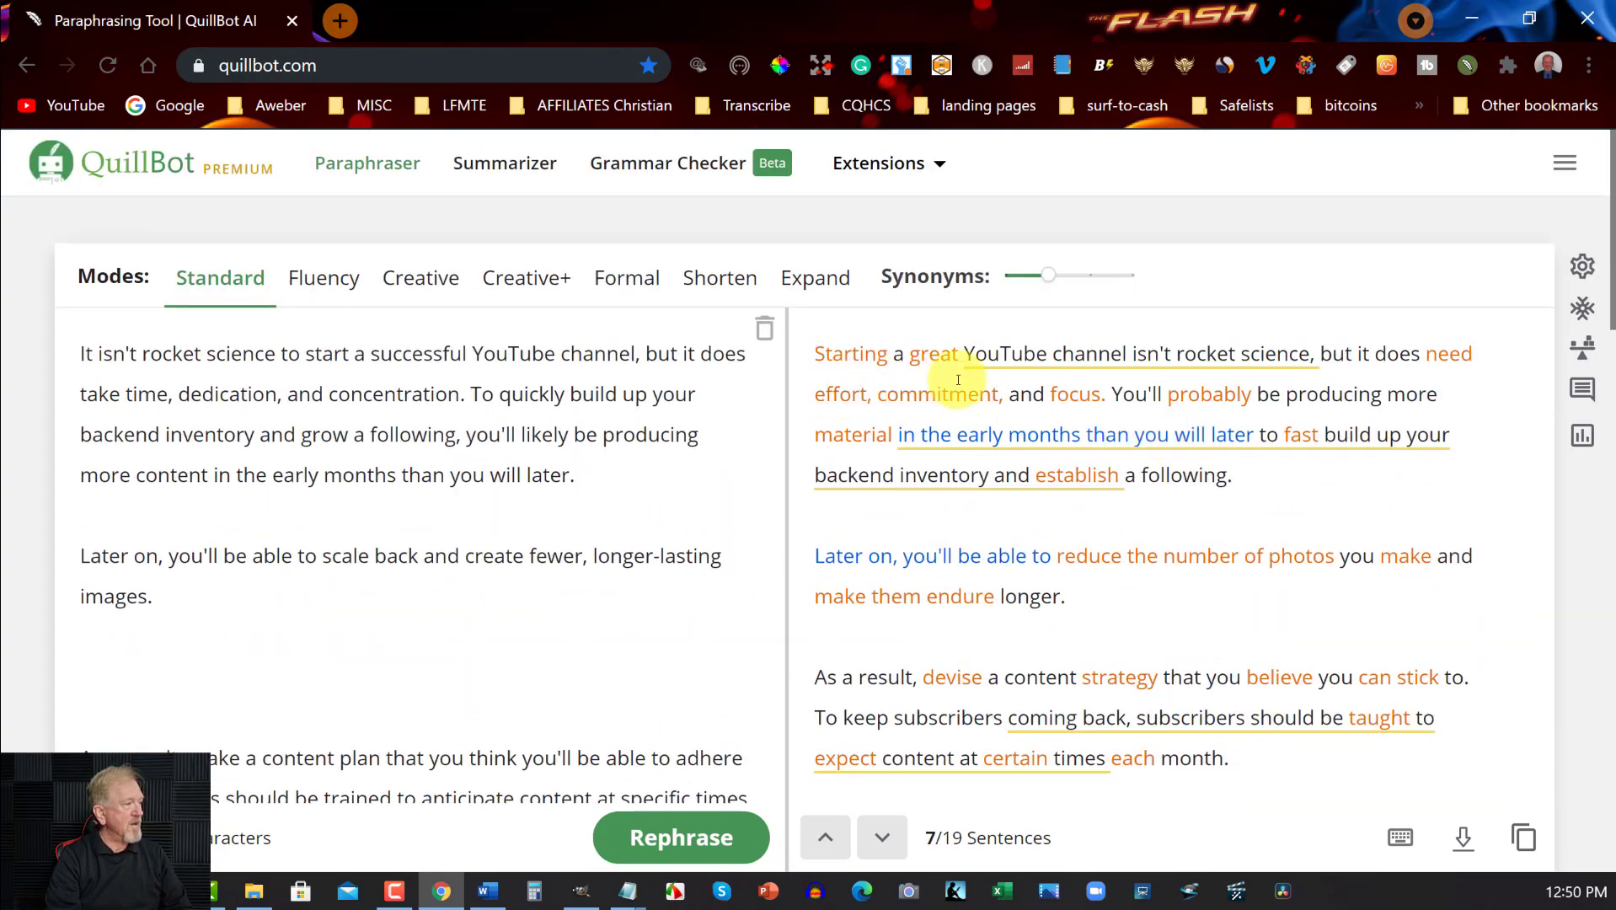
{"action": "mouse_move", "coordinate": [1004, 427]}
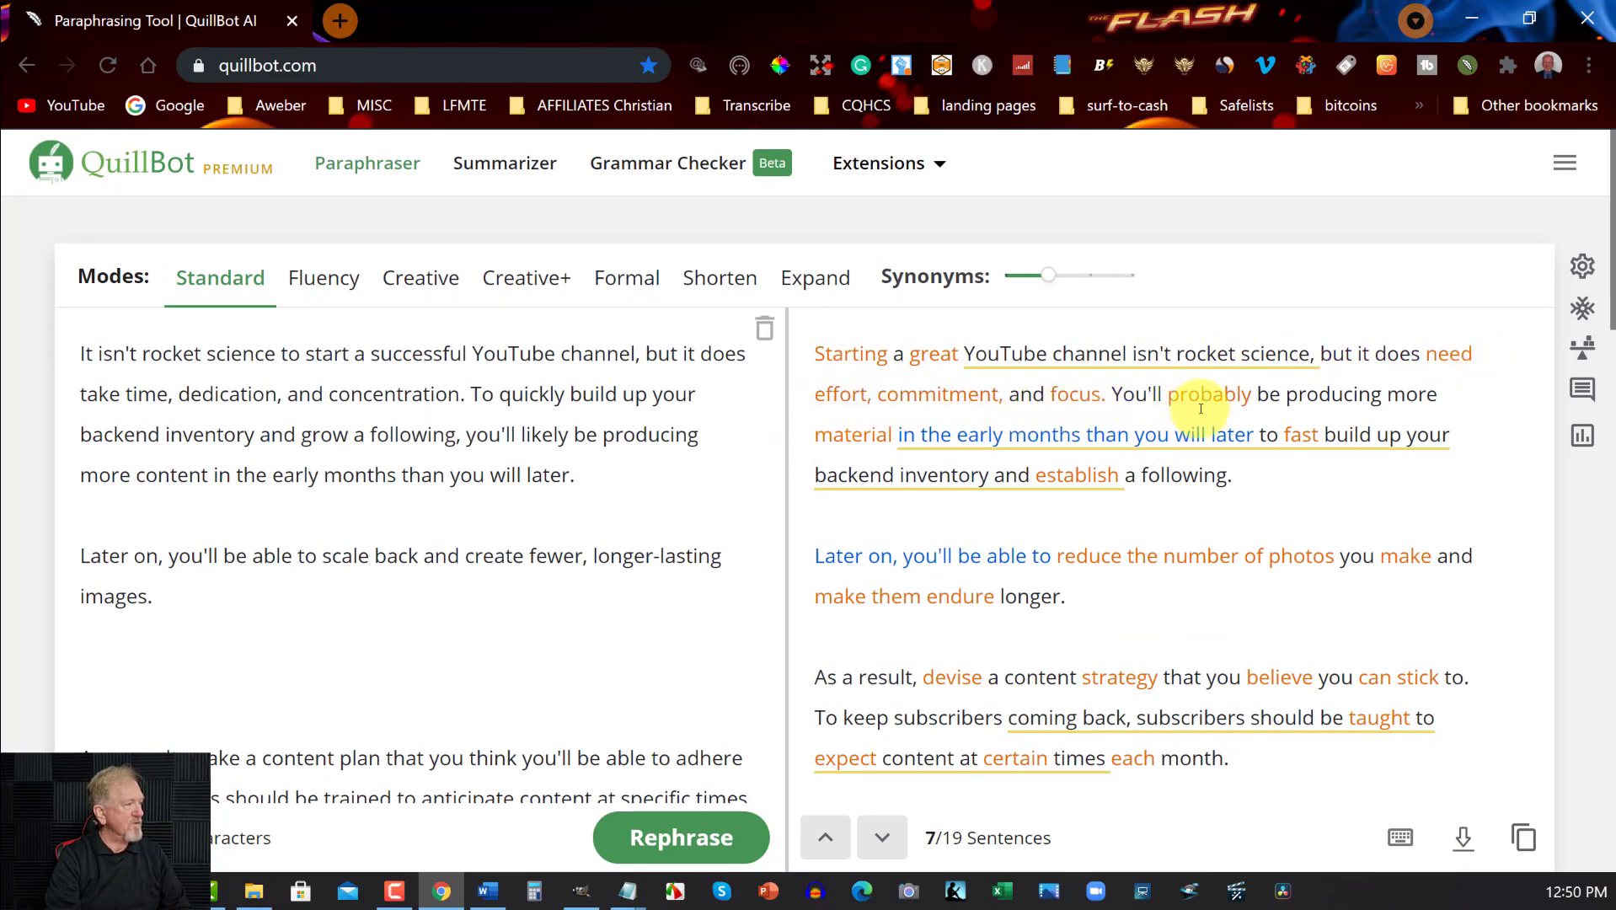
{"action": "mouse_move", "coordinate": [858, 475]}
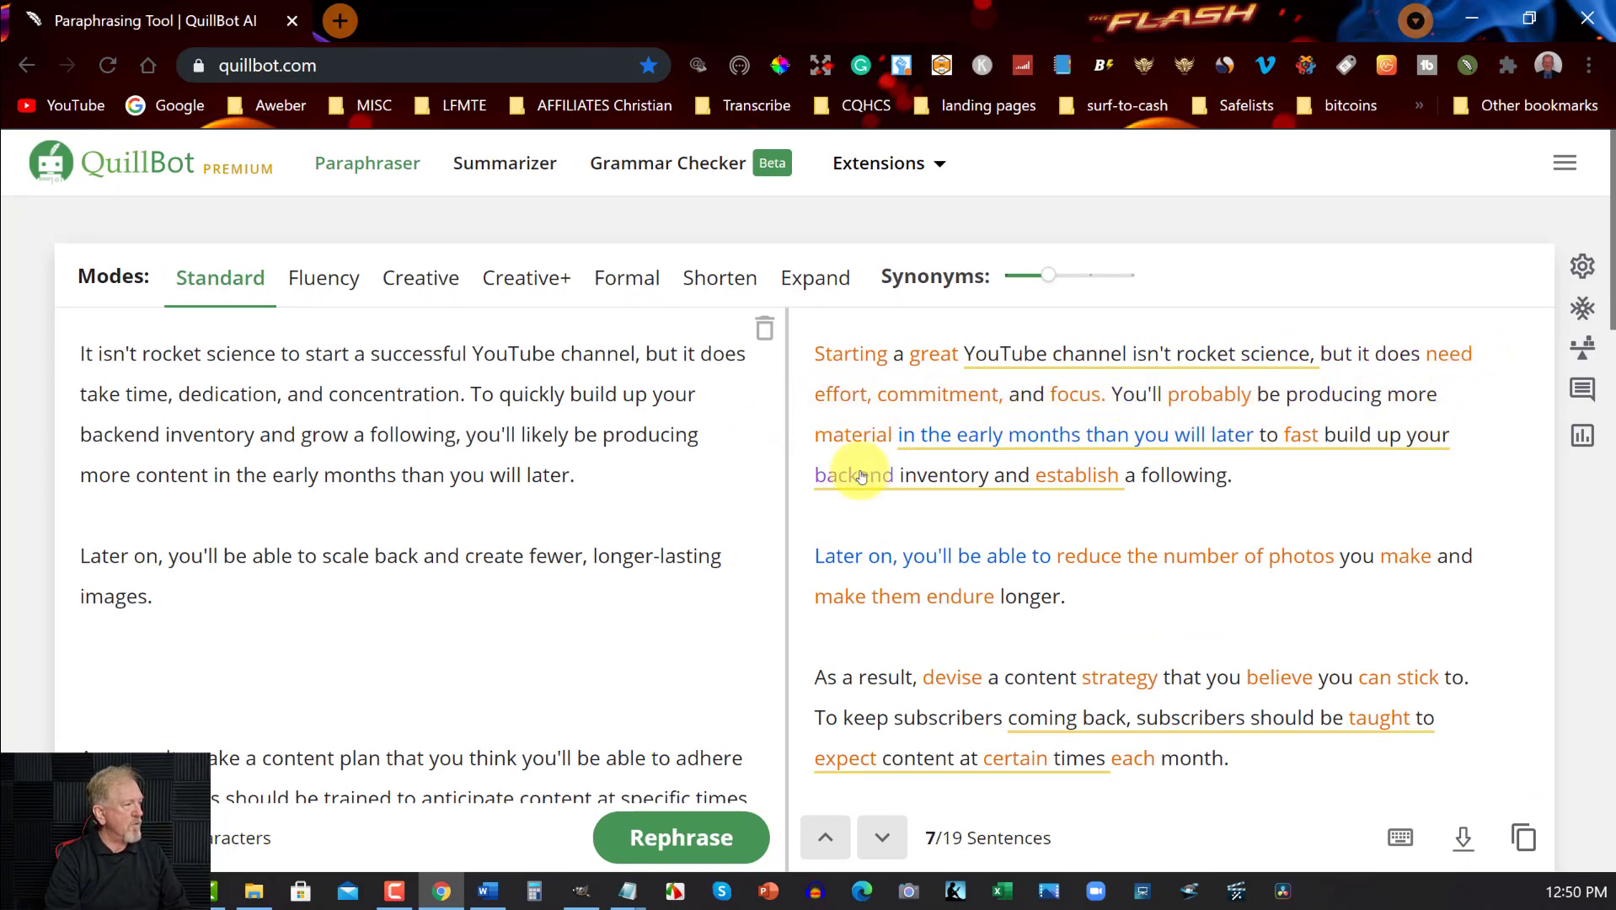
{"action": "mouse_move", "coordinate": [1383, 453]}
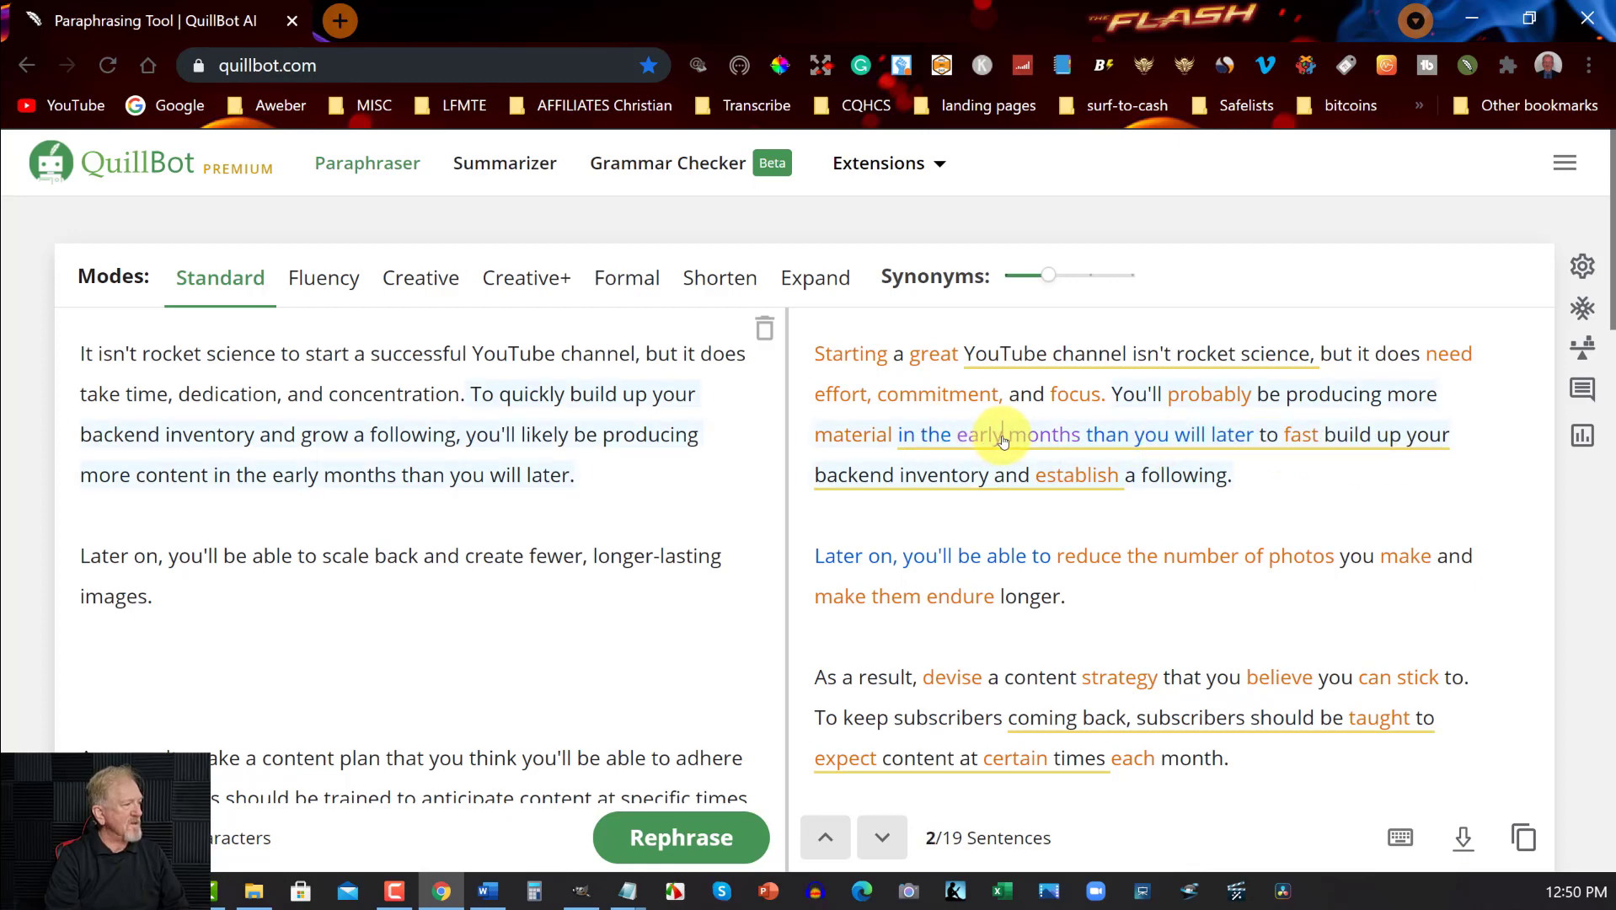
Swap 'early months' for 'initial part' and 'backend' for 'core' via the synonym menus
{"action": "left_click", "coordinate": [983, 433]}
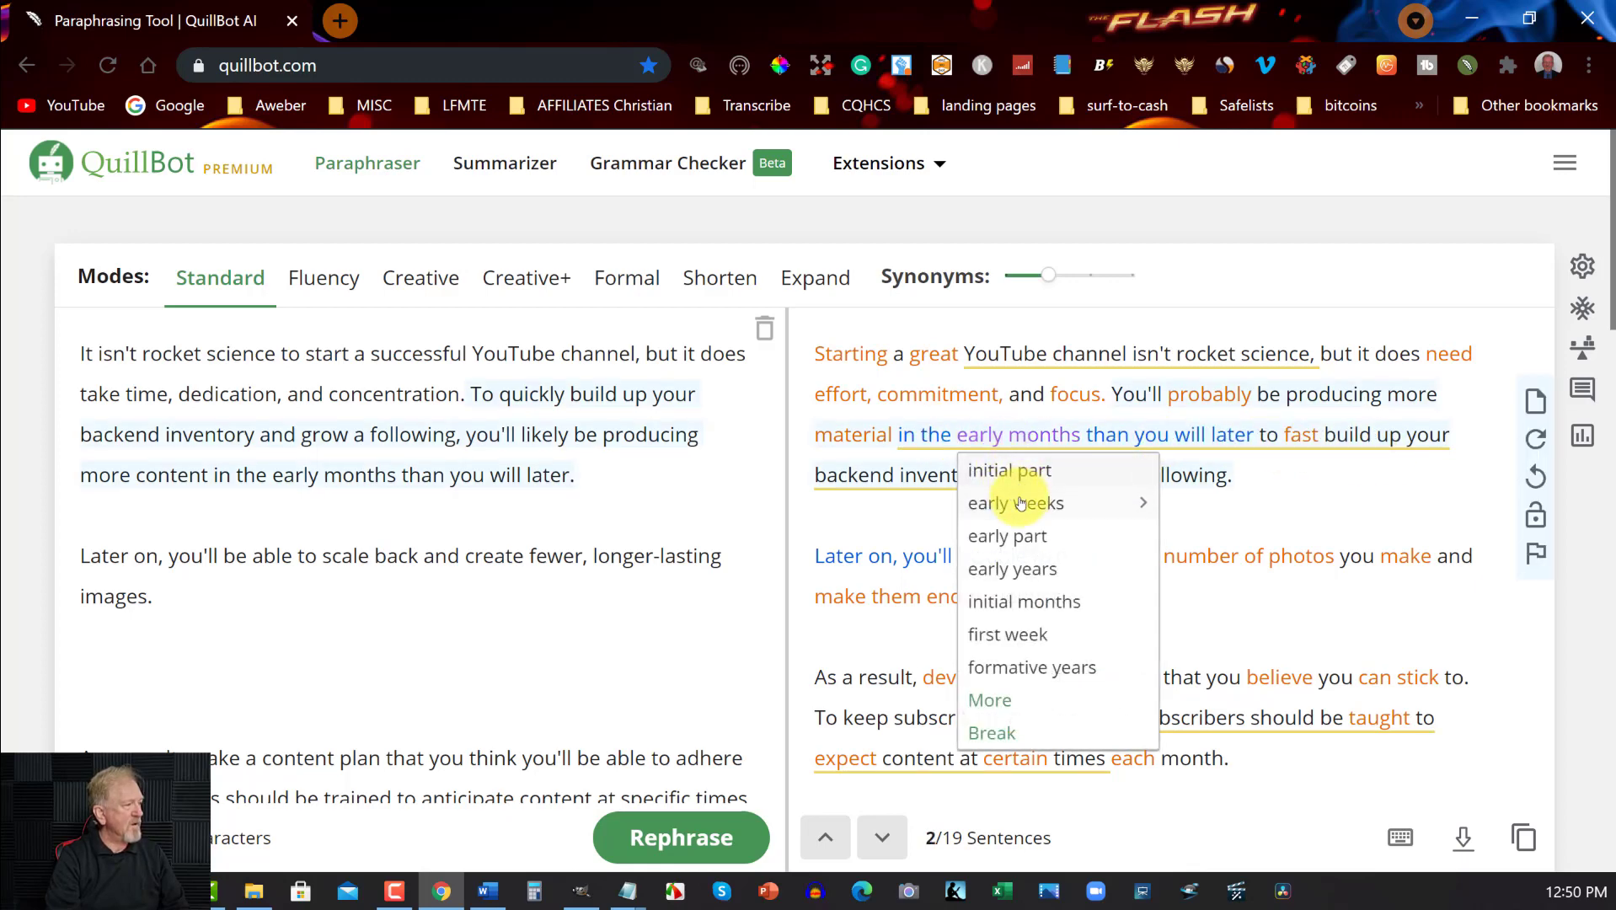
{"action": "mouse_move", "coordinate": [1010, 470]}
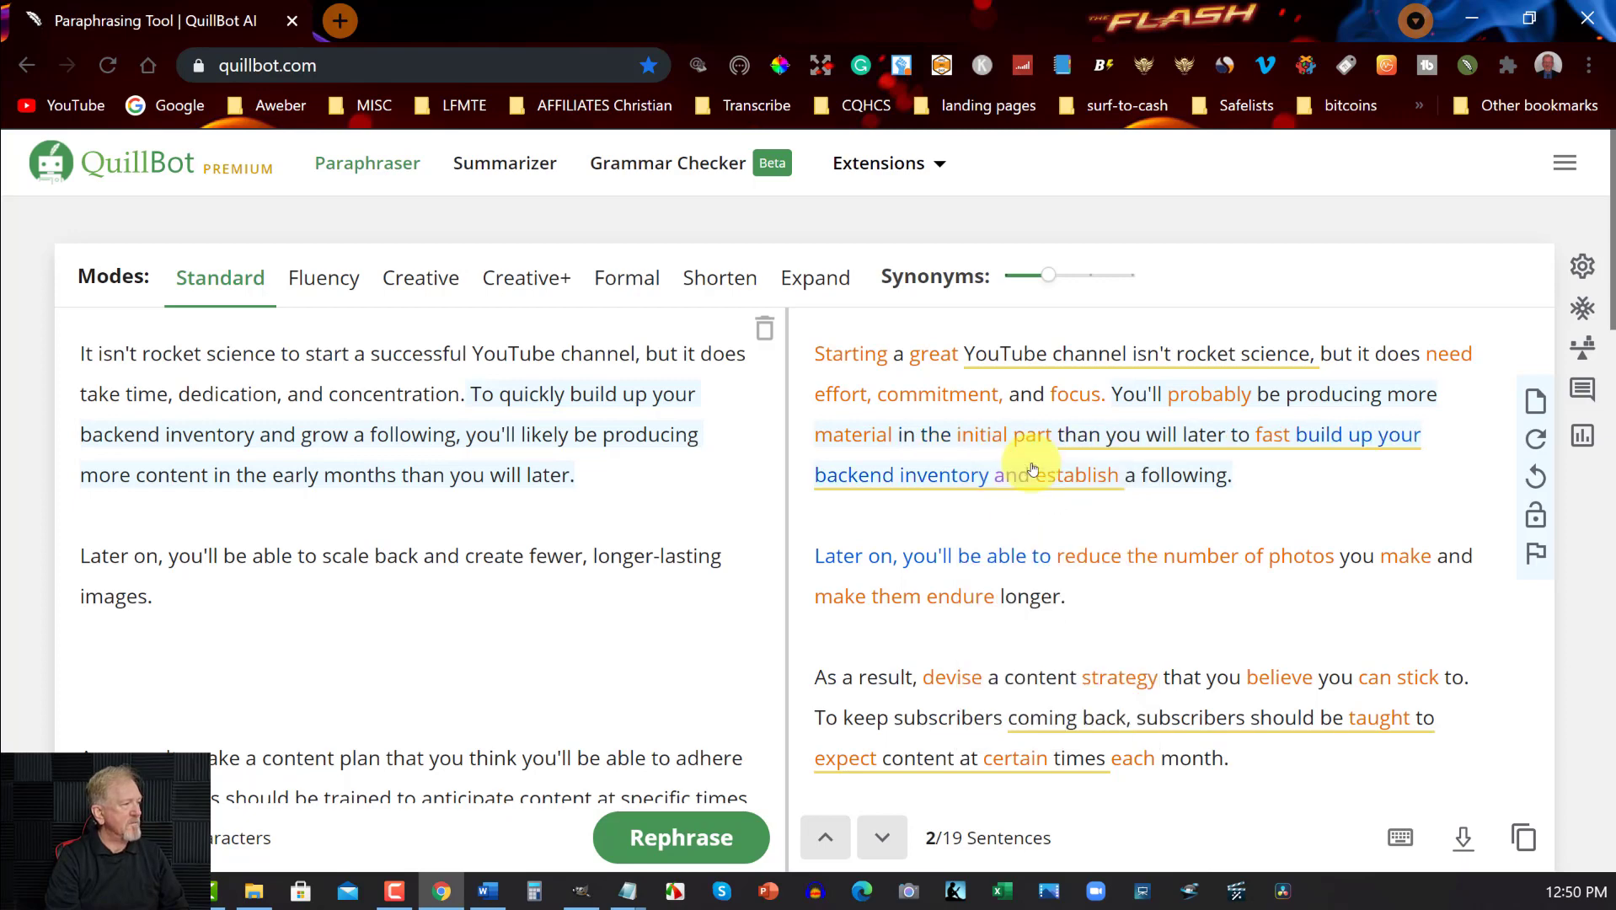
{"action": "mouse_move", "coordinate": [1344, 488]}
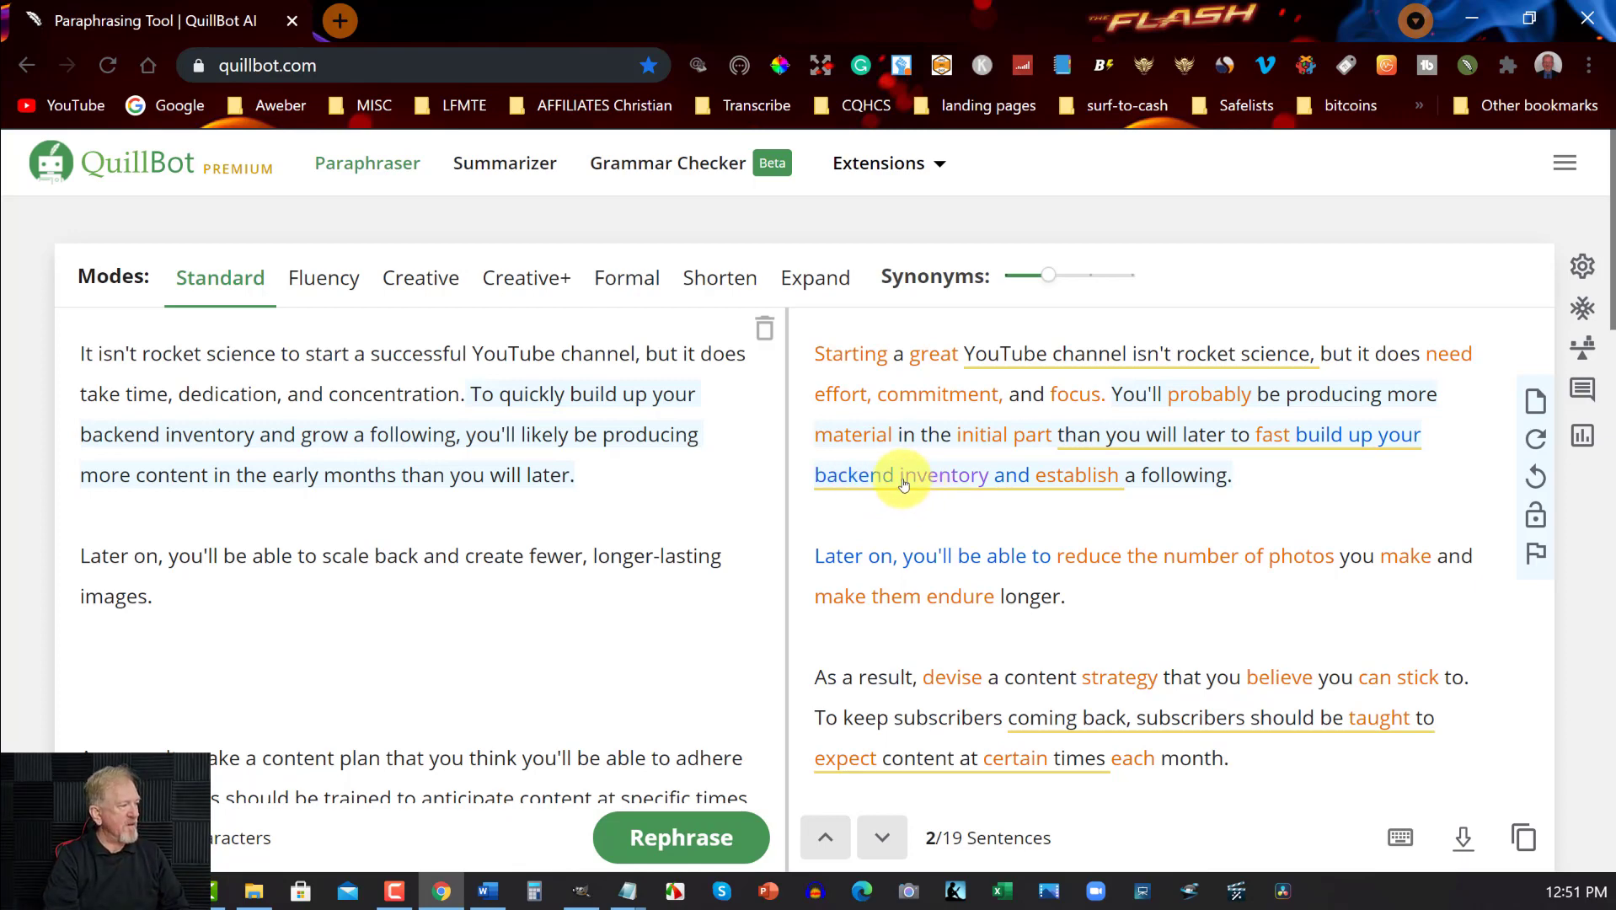
{"action": "left_click", "coordinate": [853, 475]}
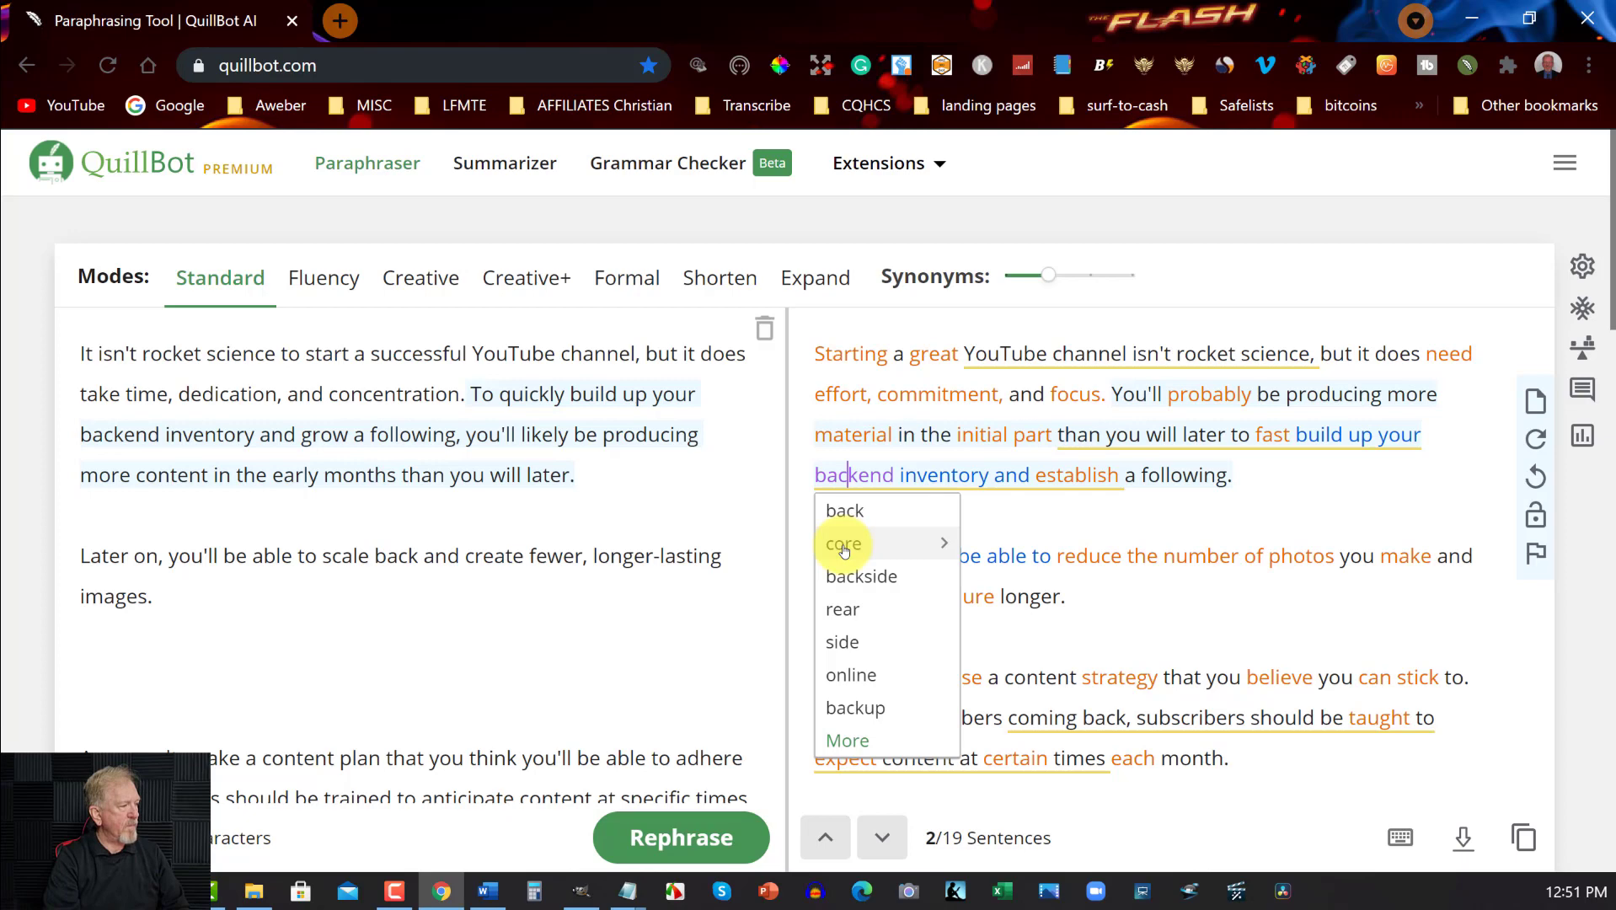
{"action": "left_click", "coordinate": [843, 543]}
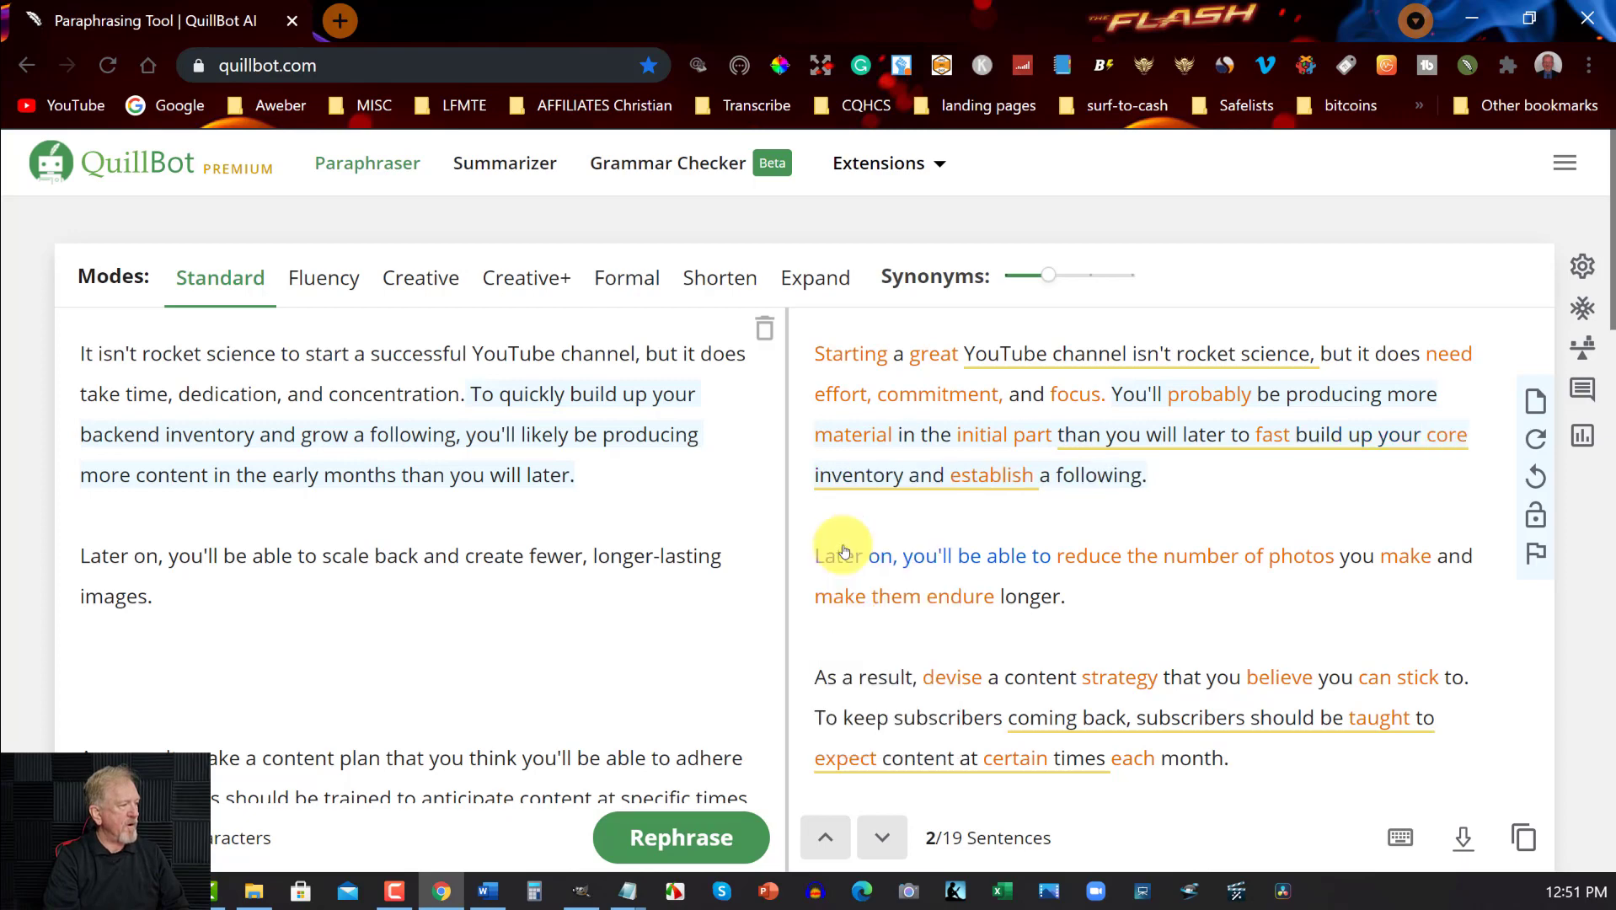
{"action": "mouse_move", "coordinate": [1153, 492]}
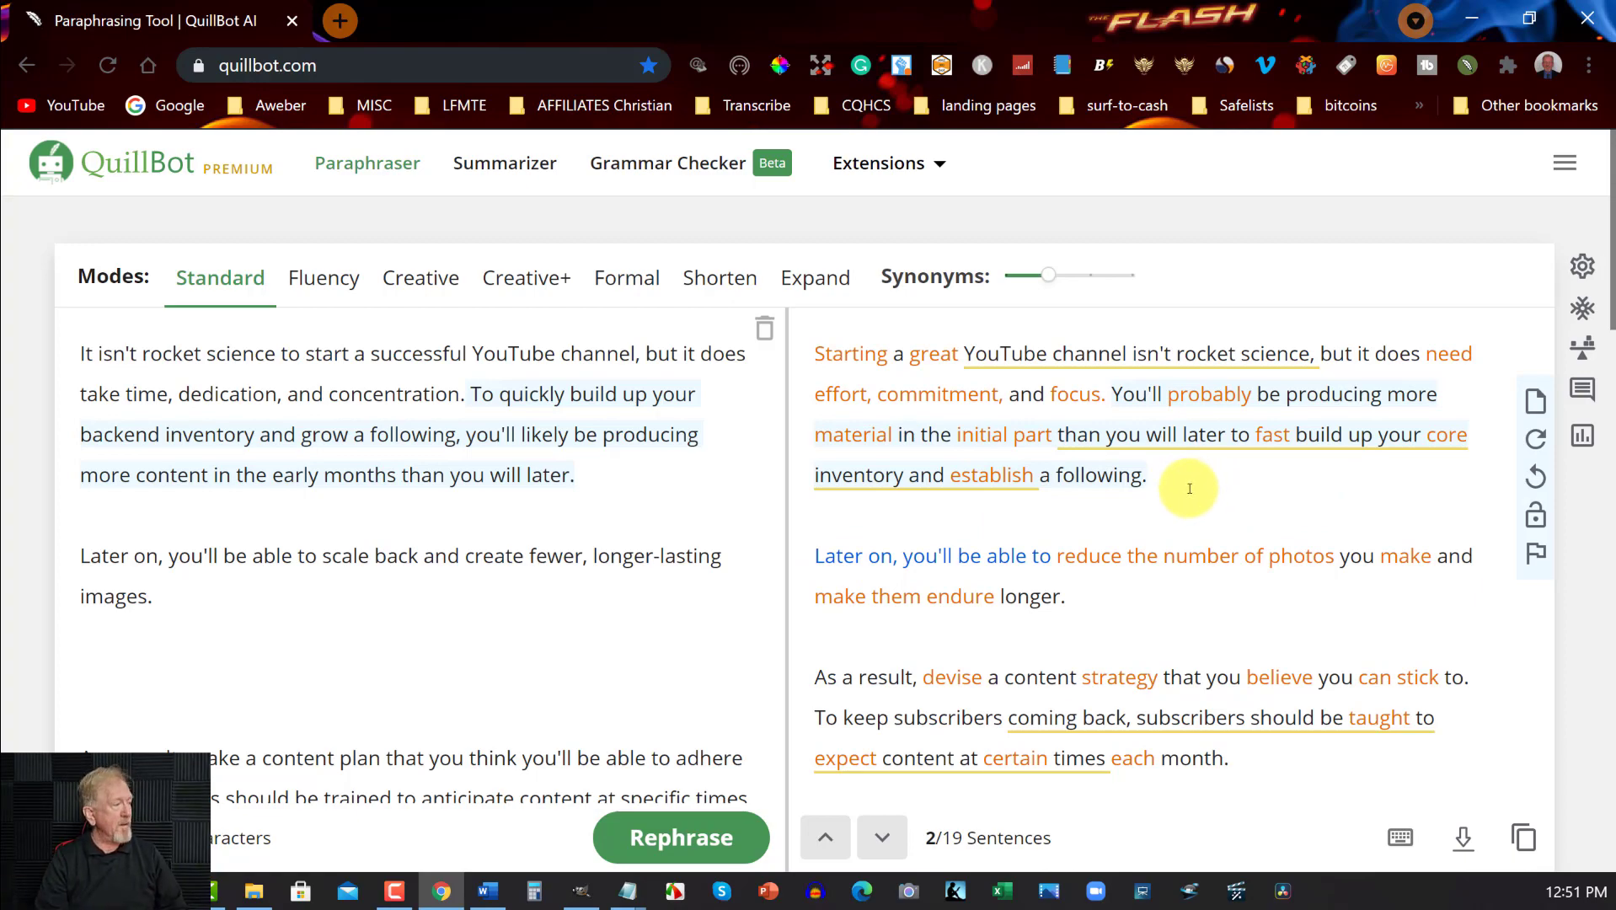
{"action": "scroll", "scroll_direction": "down", "scroll_amount": 3}
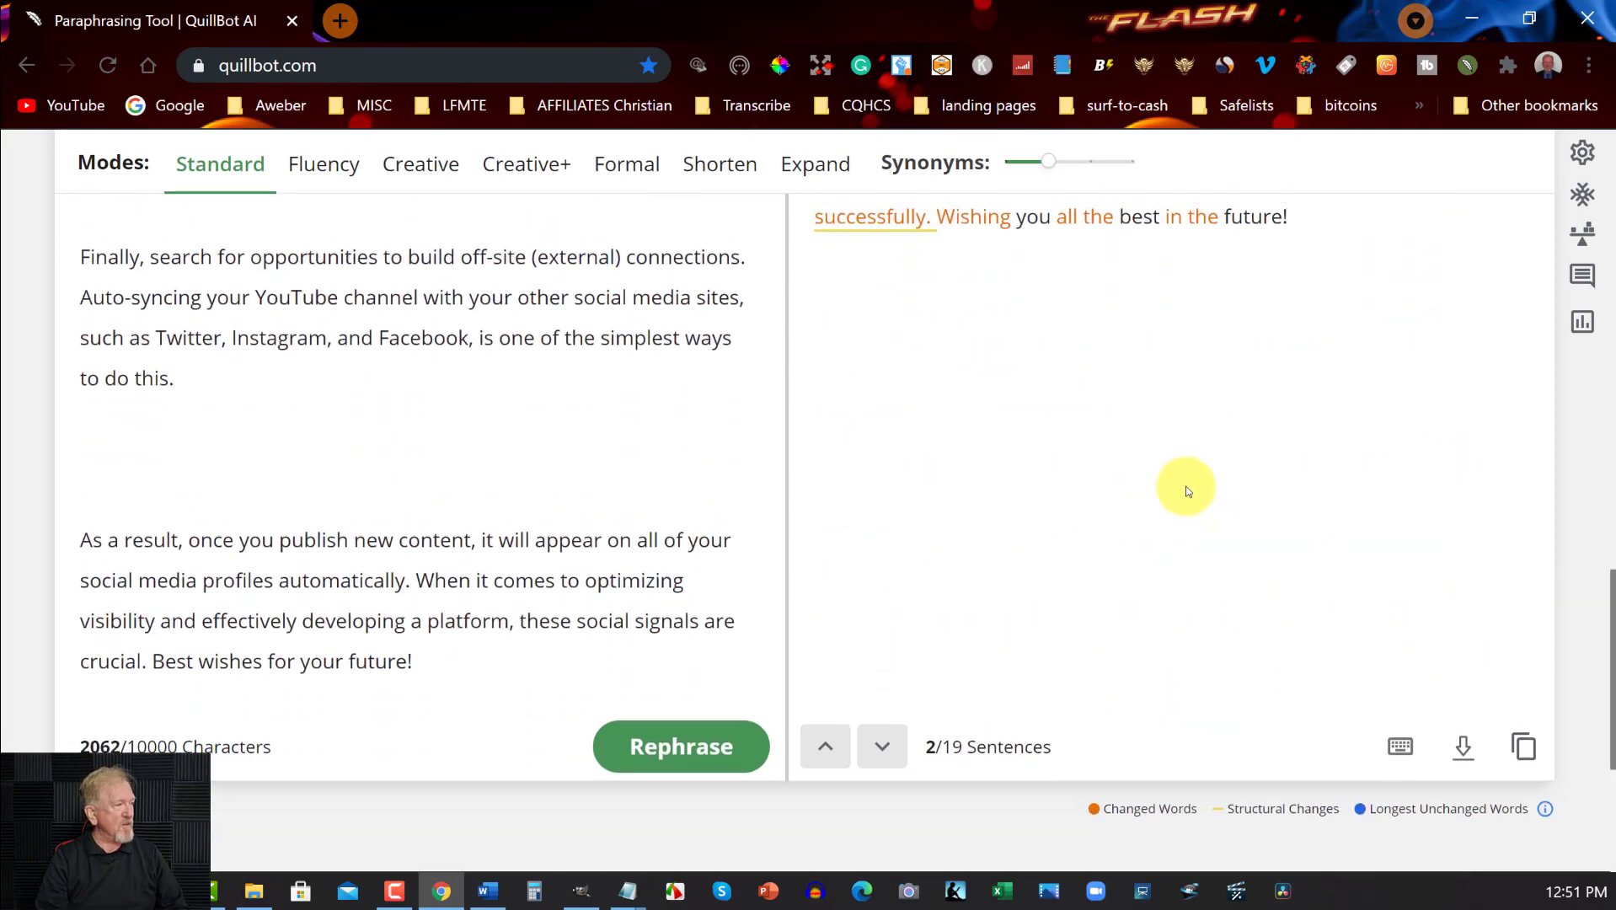
{"action": "scroll", "scroll_direction": "up", "scroll_amount": 3}
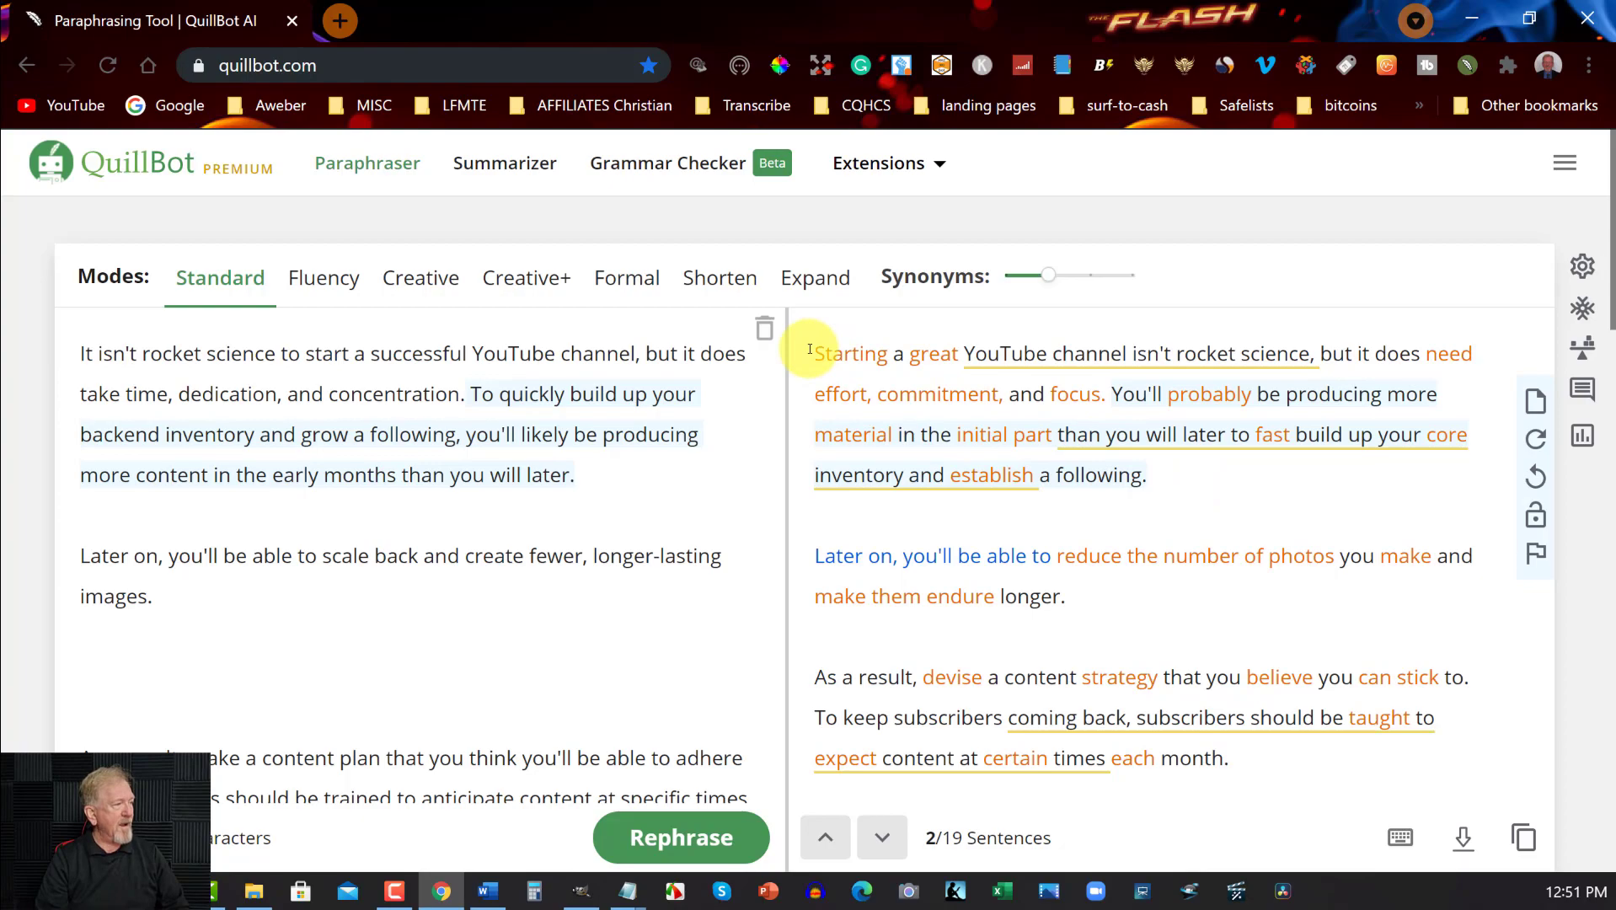
{"action": "scroll", "scroll_direction": "down", "scroll_amount": 3}
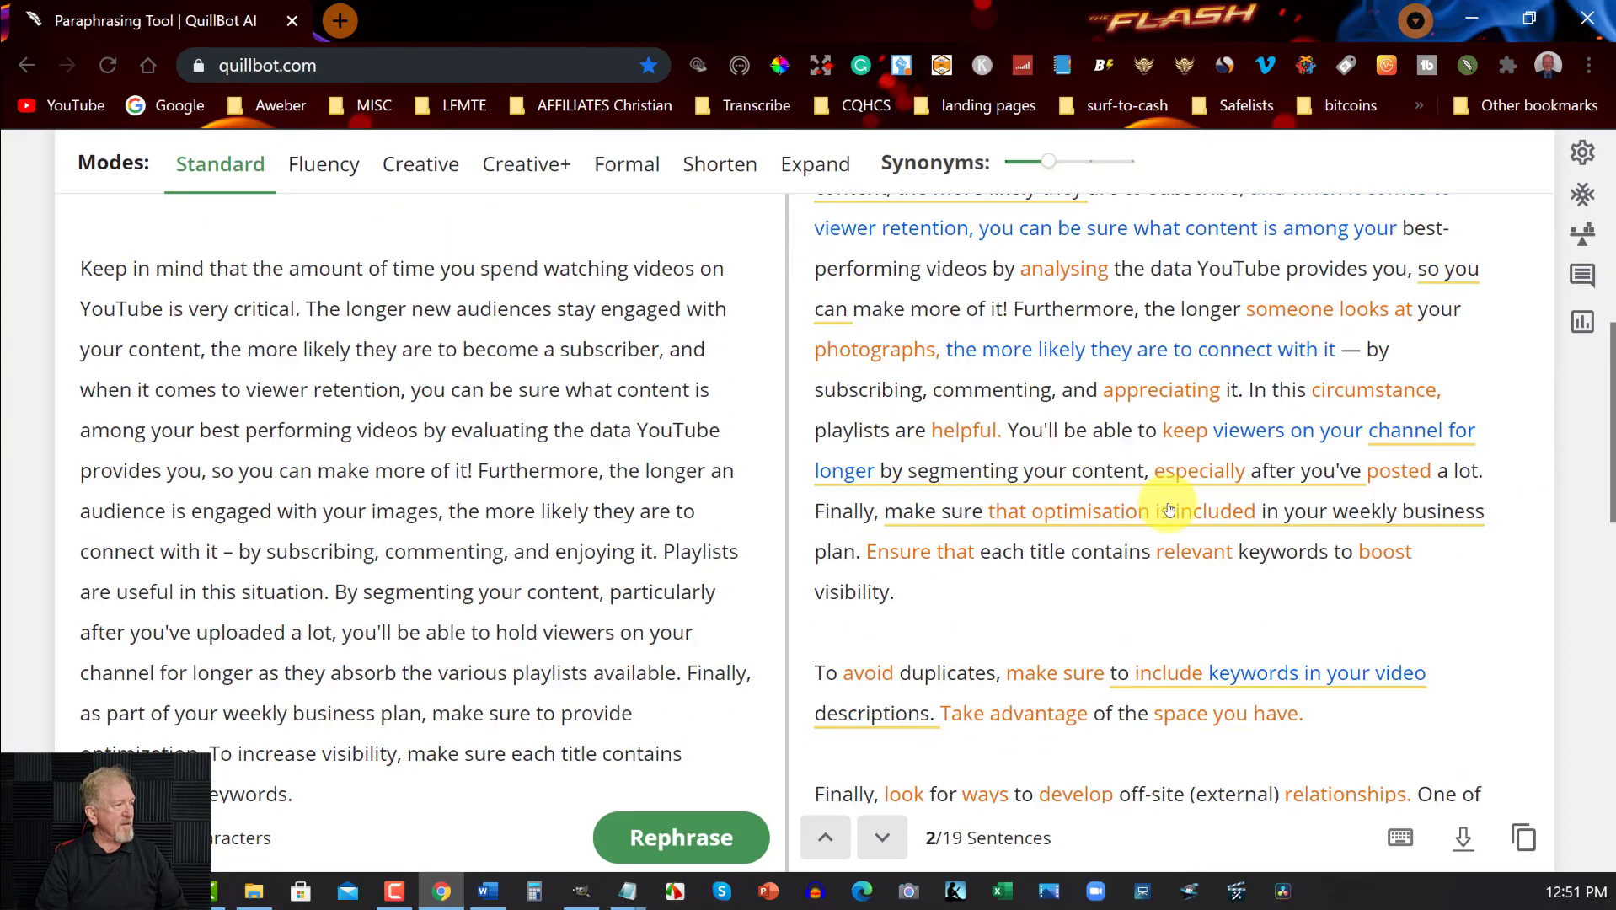
{"action": "scroll", "scroll_direction": "up", "scroll_amount": 3}
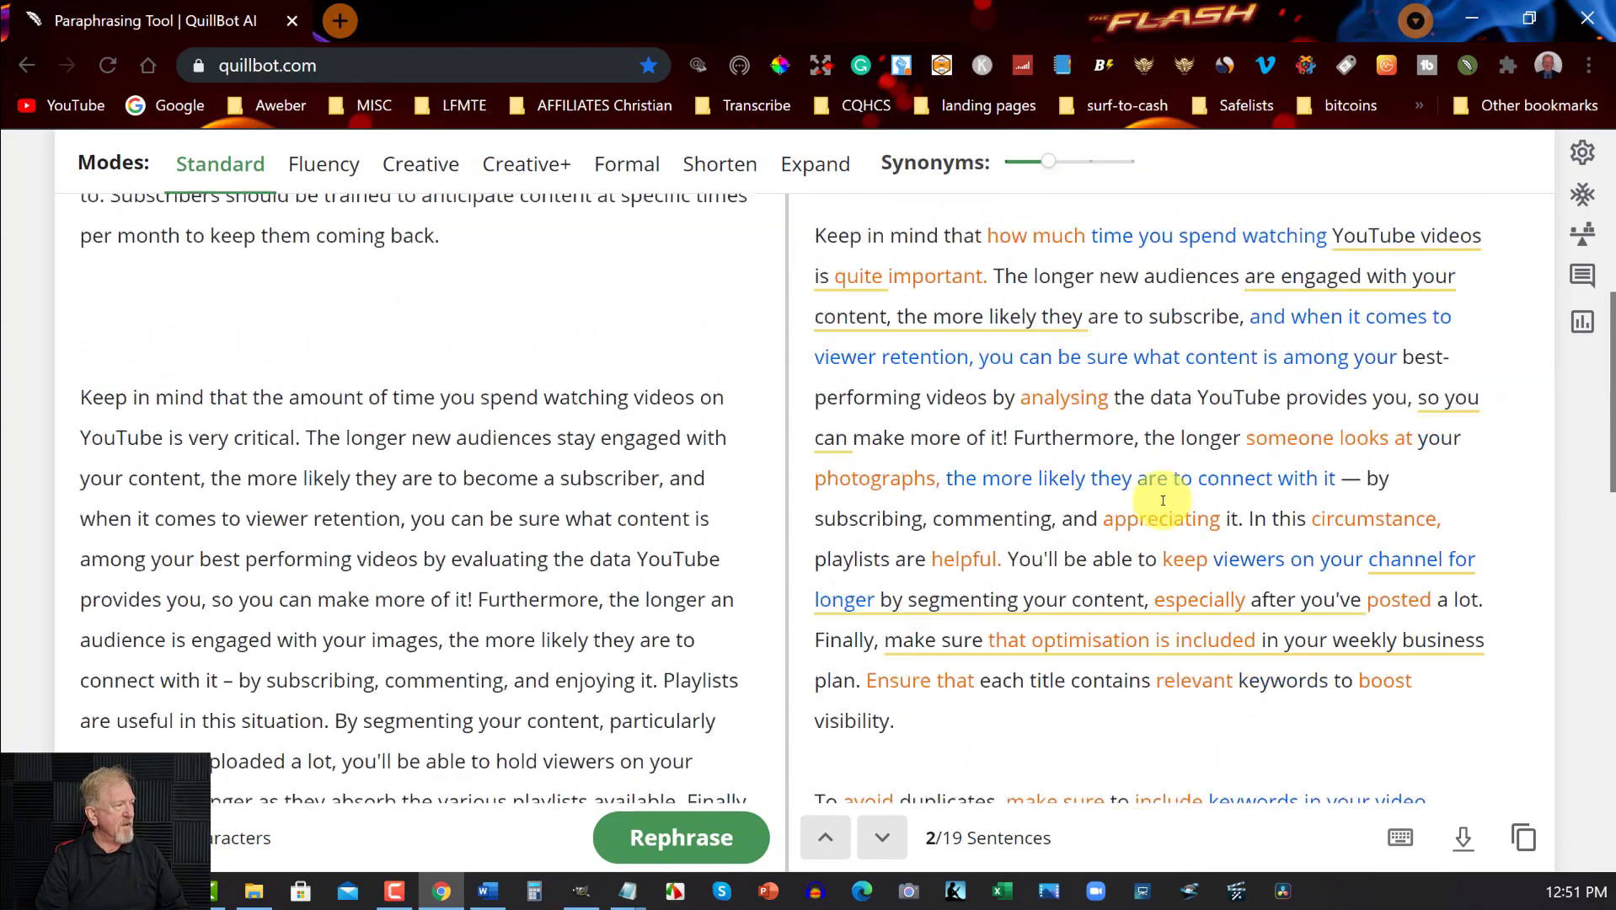
{"action": "scroll", "scroll_direction": "up", "scroll_amount": 3}
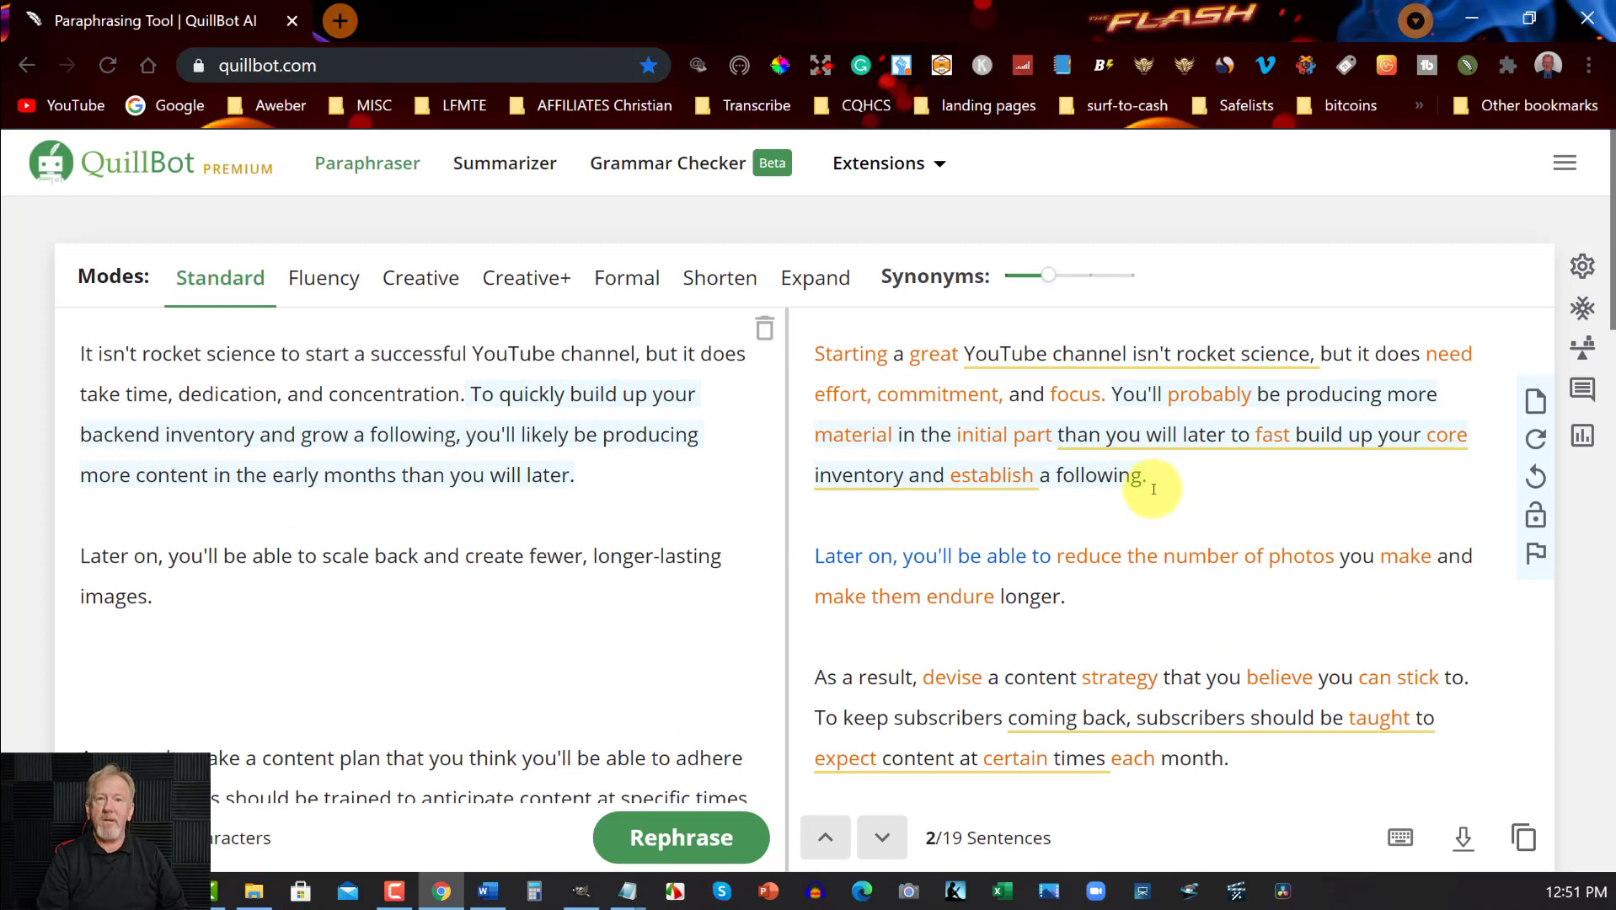